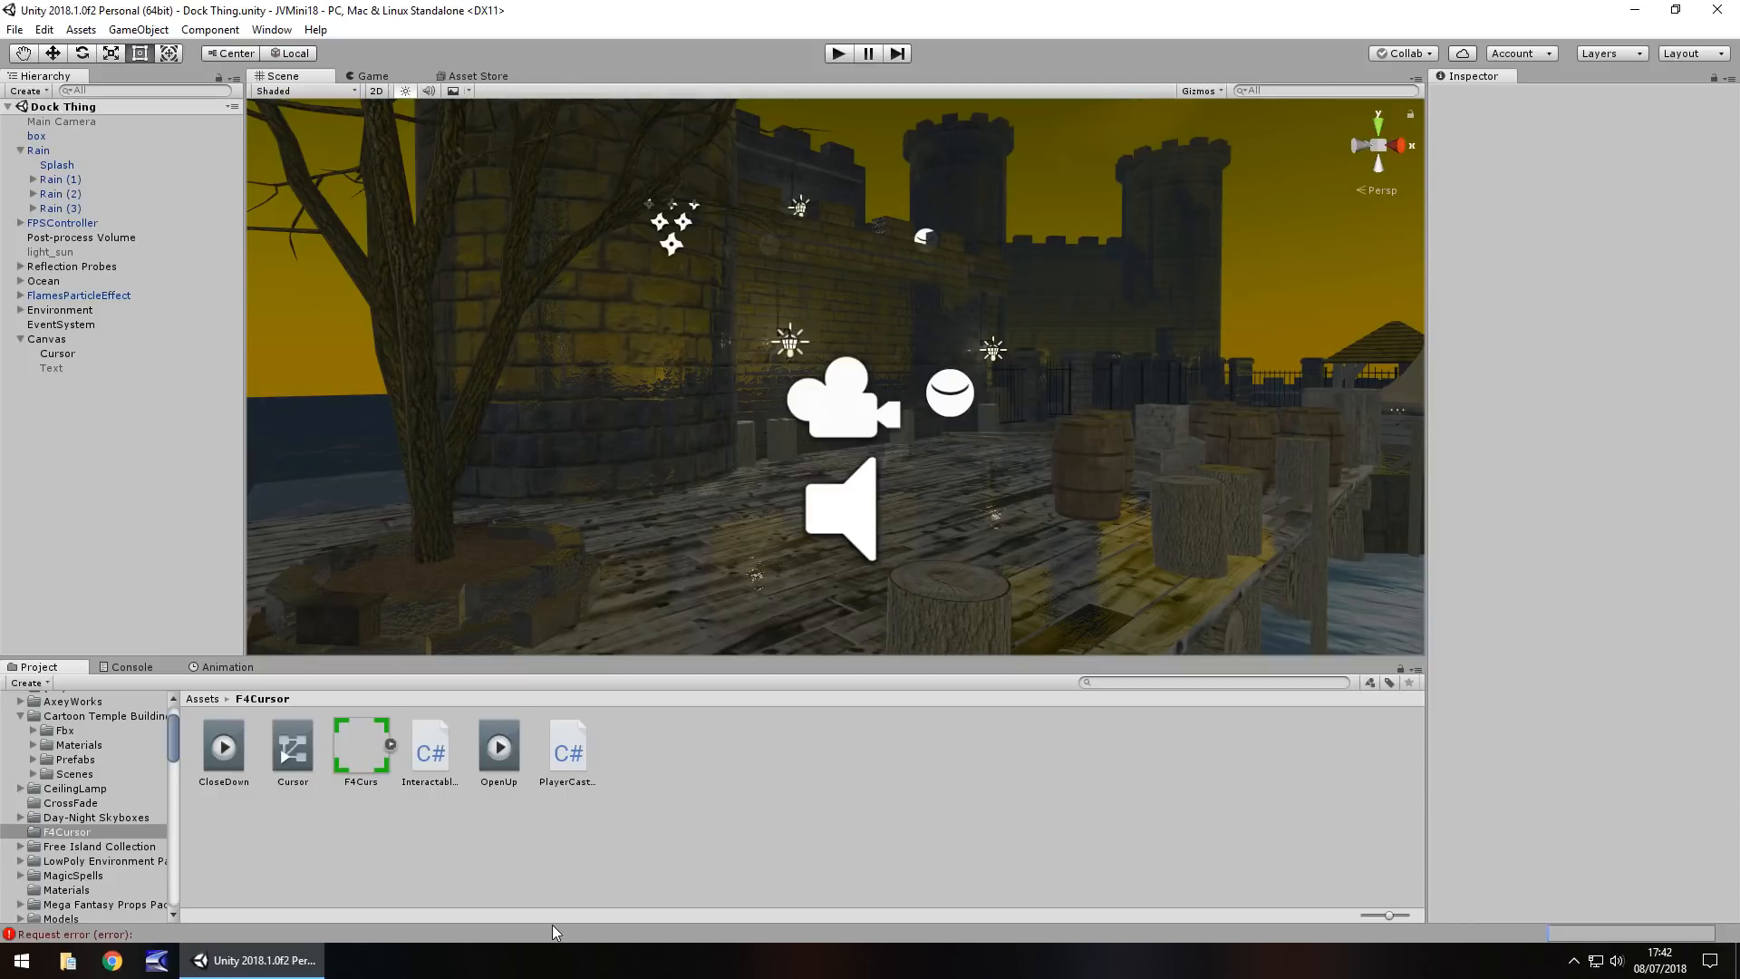
pyautogui.moveTo(359, 109)
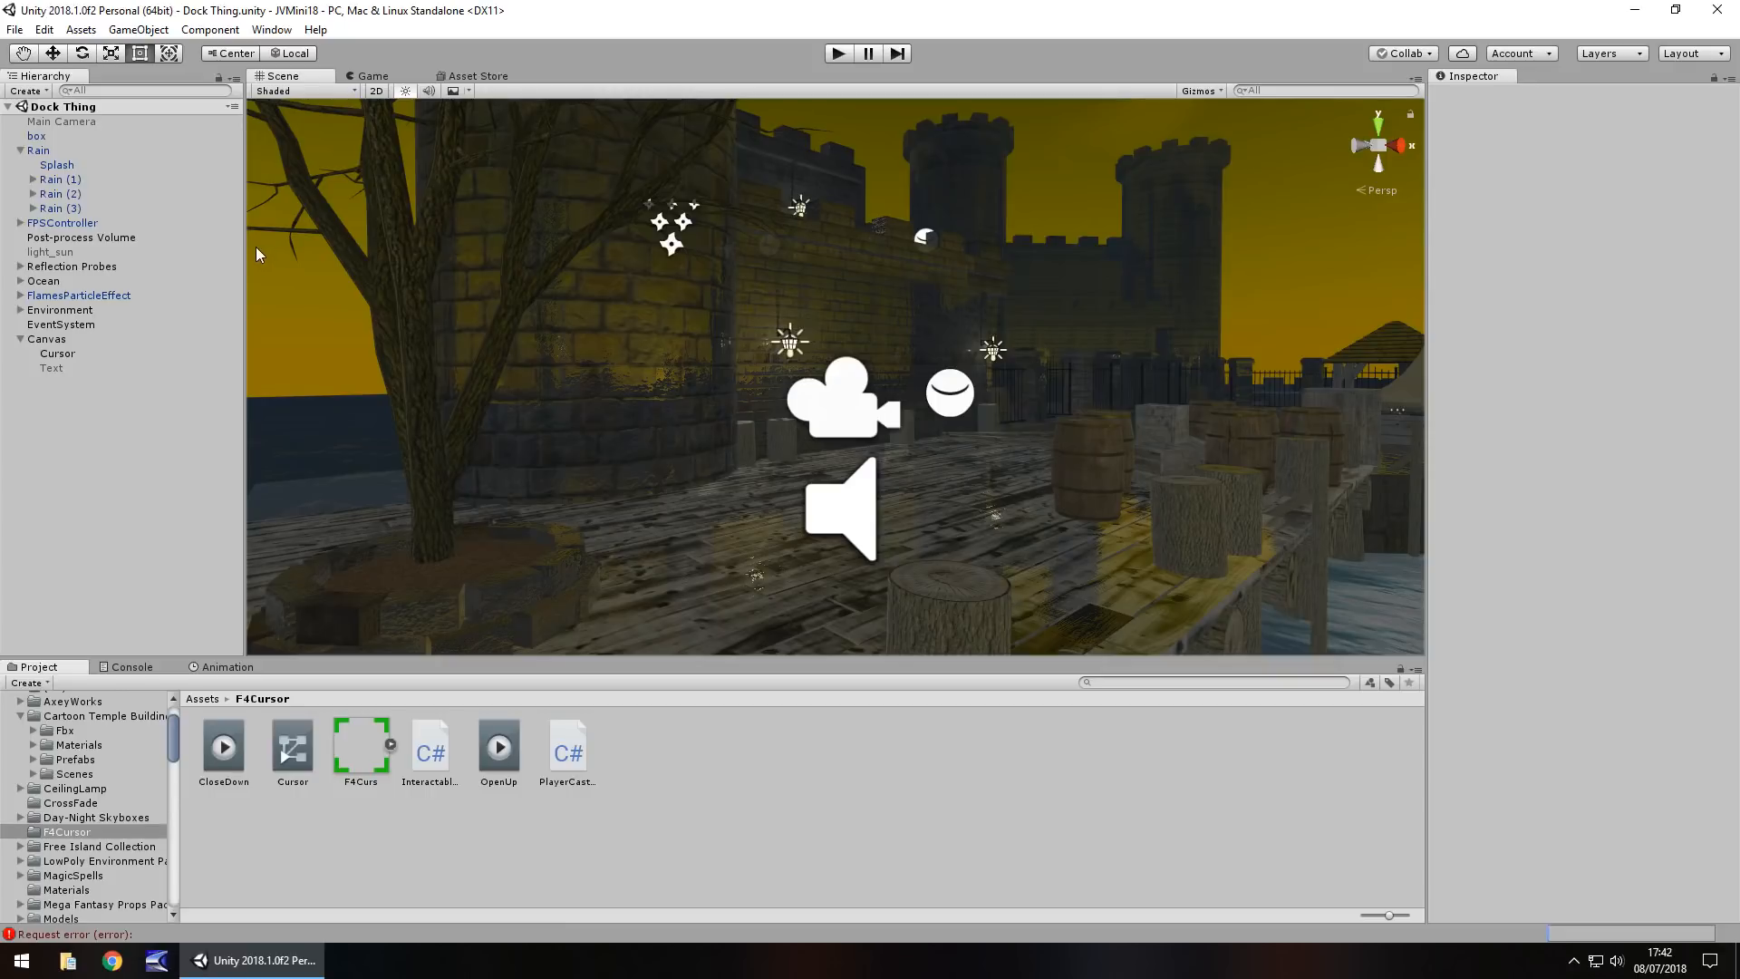
pyautogui.moveTo(355, 707)
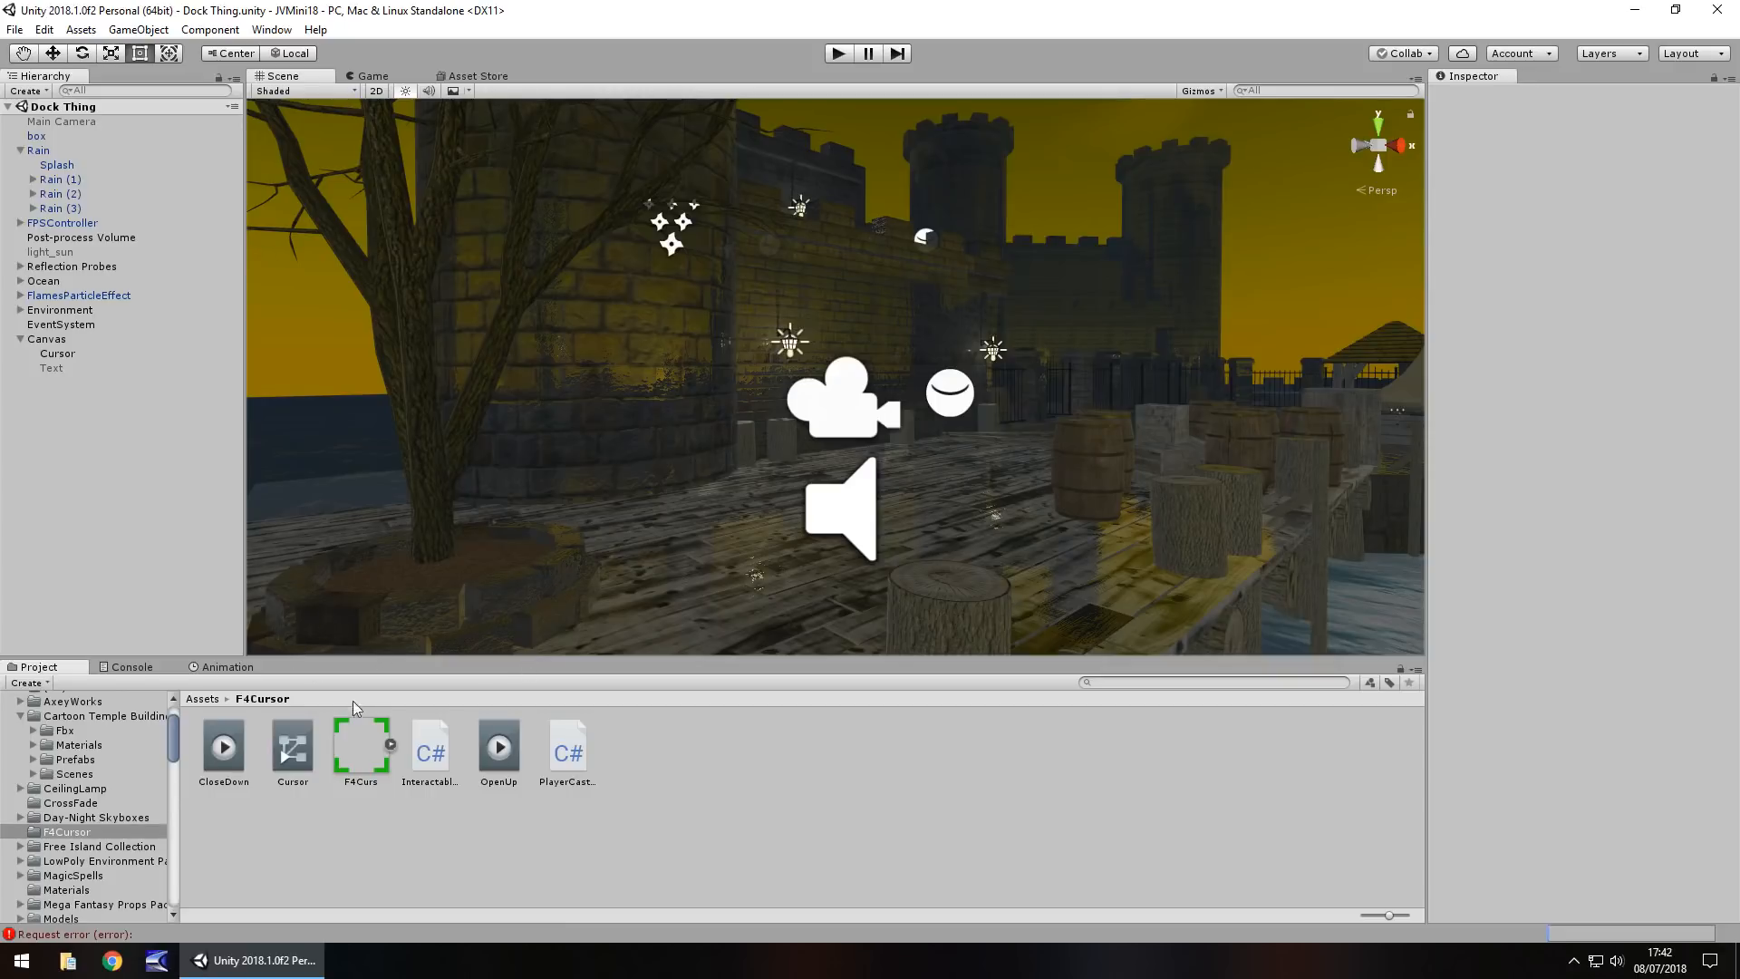
pyautogui.moveTo(443, 641)
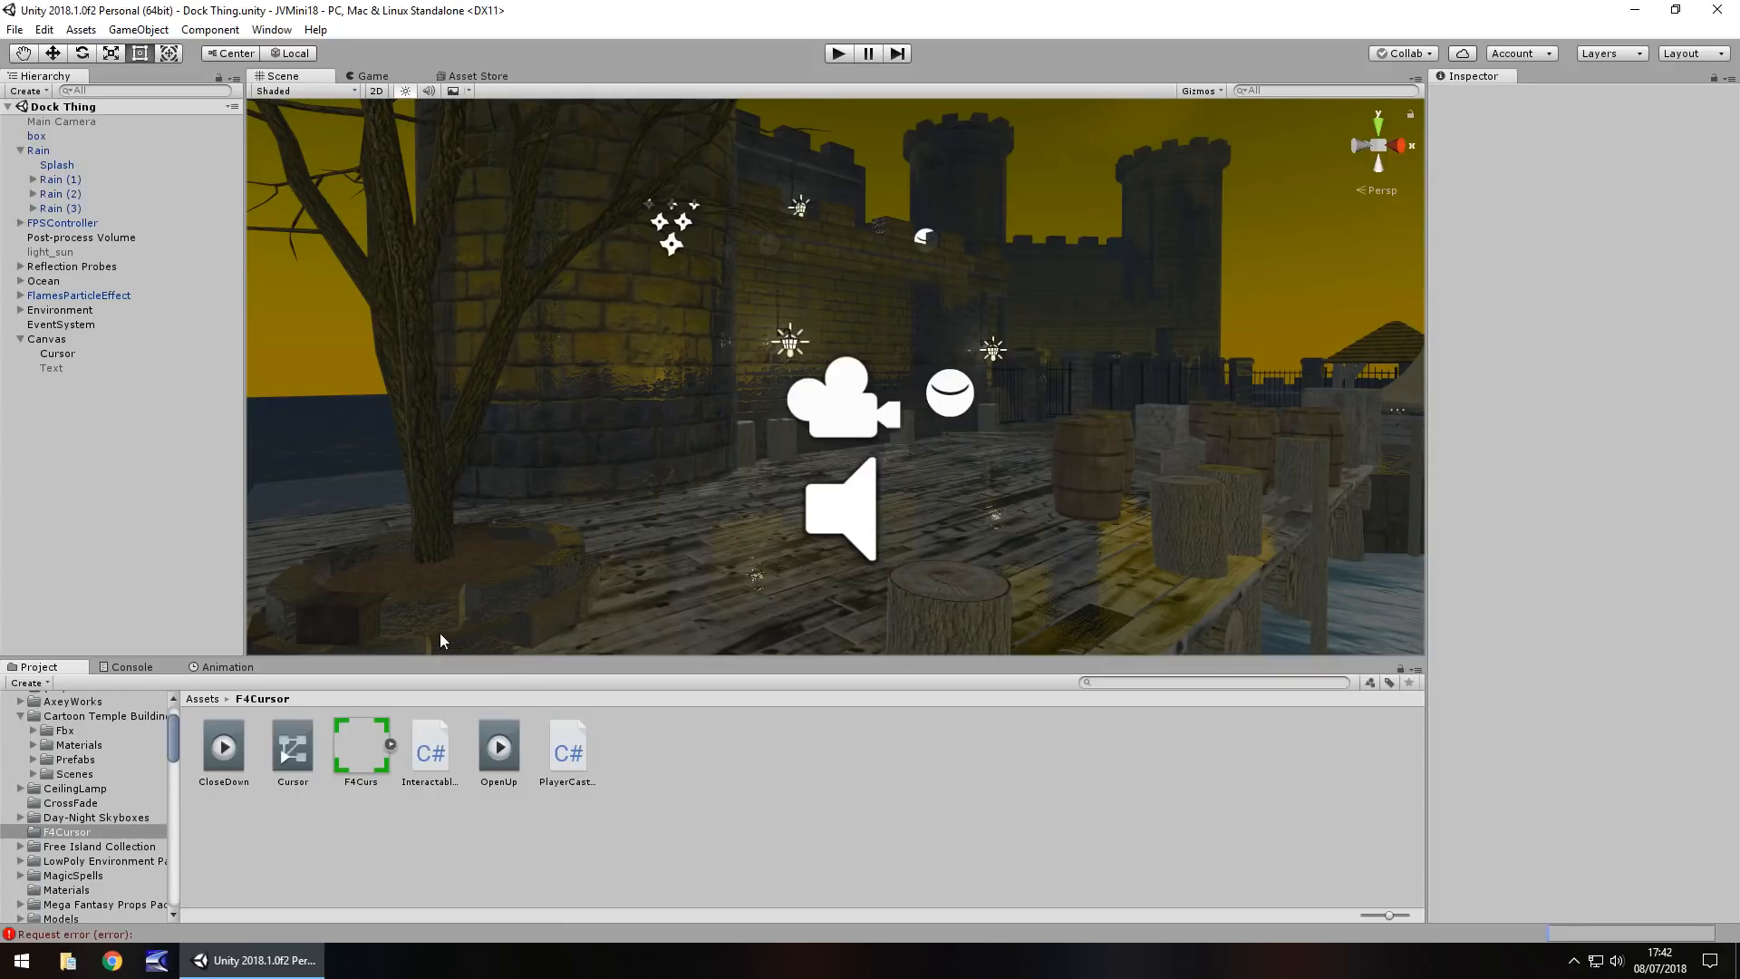
pyautogui.moveTo(450, 640)
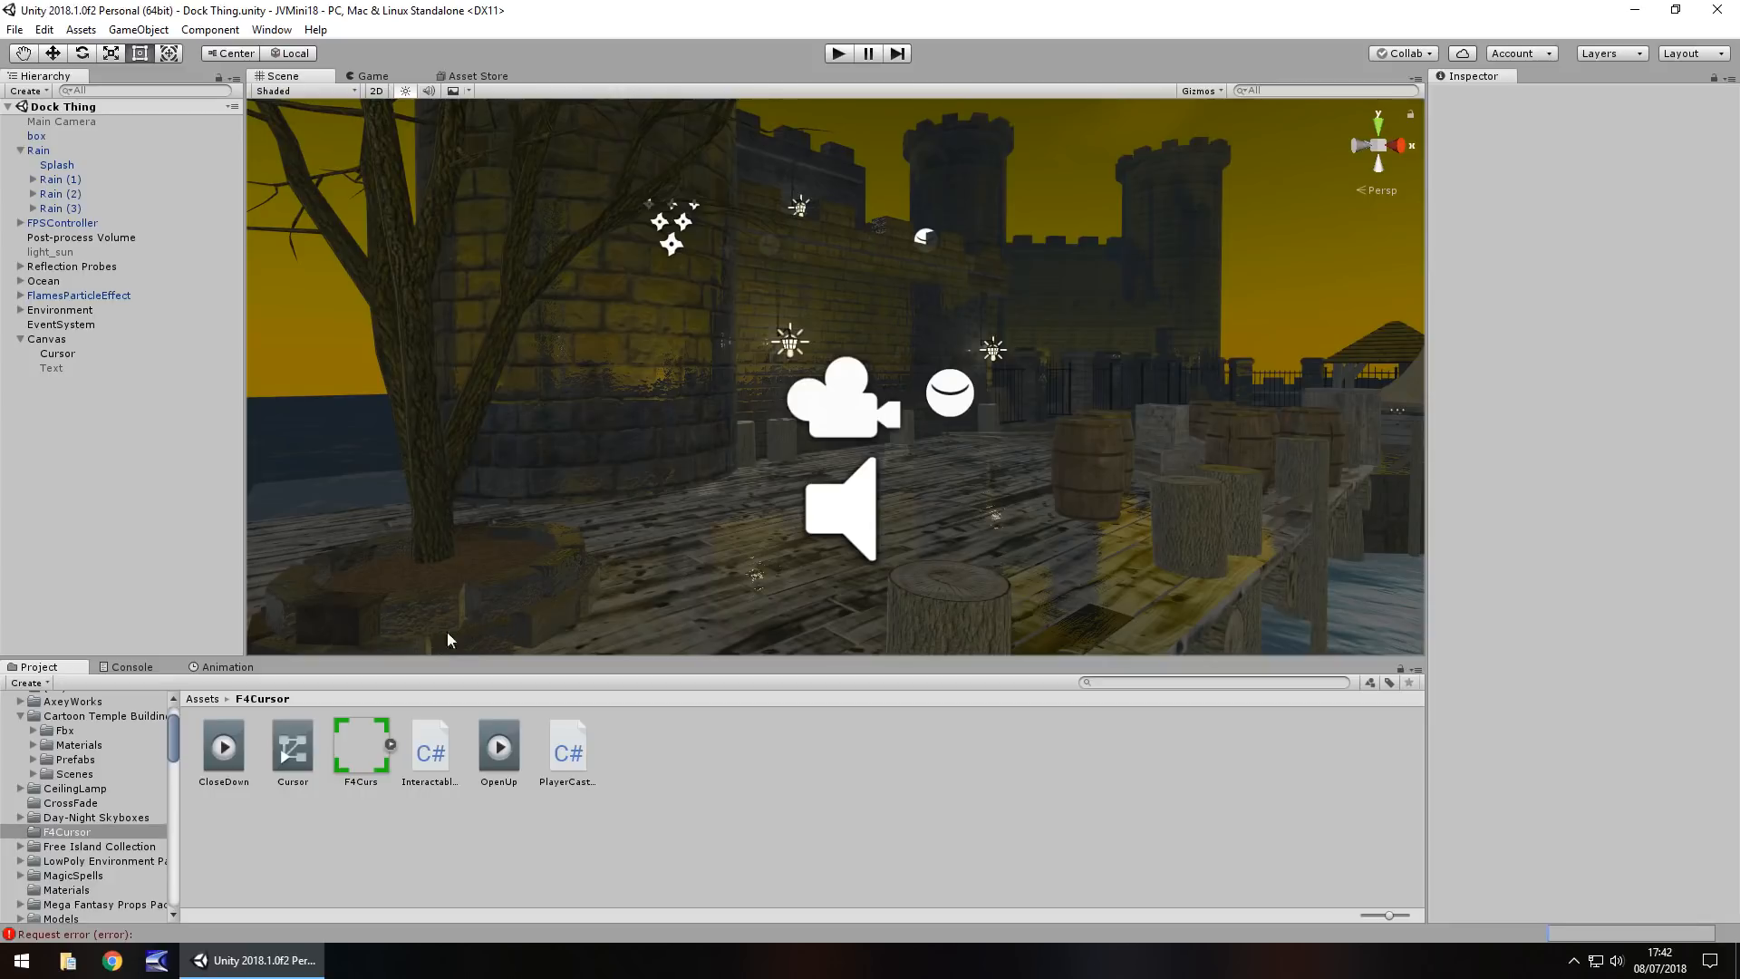
pyautogui.moveTo(166, 221)
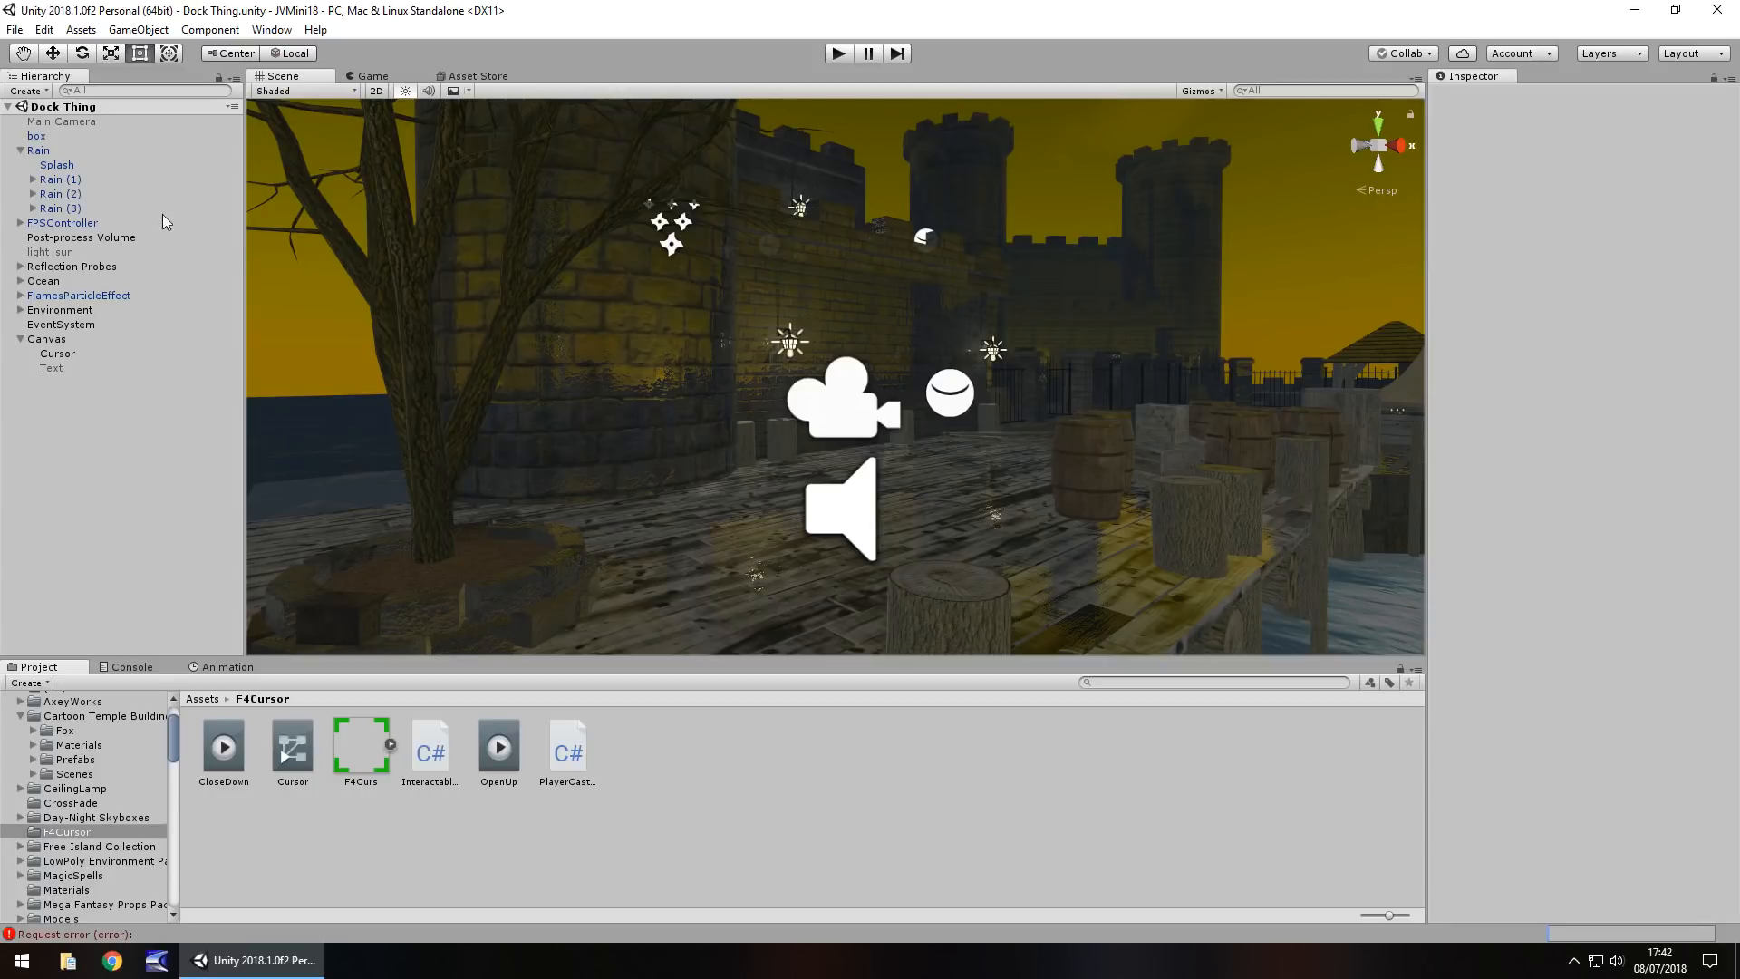
# Add a UI Raw Image to the canvas and rename it HealthBar
pyautogui.click(149, 29)
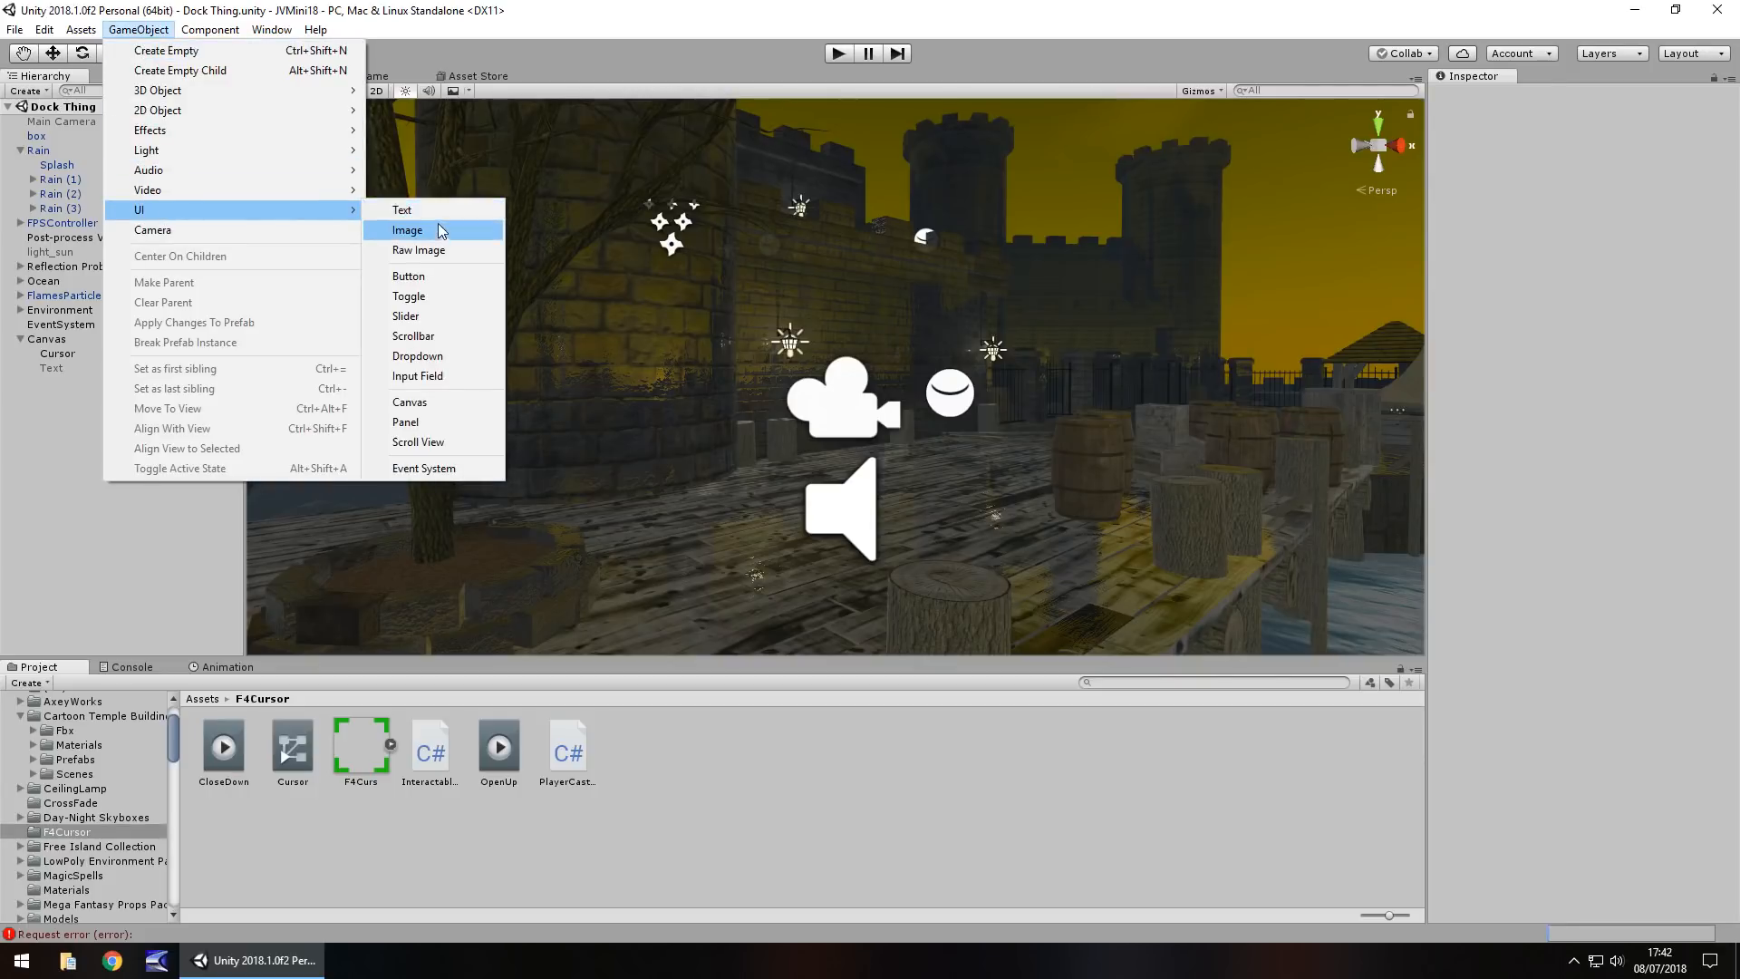
pyautogui.click(419, 250)
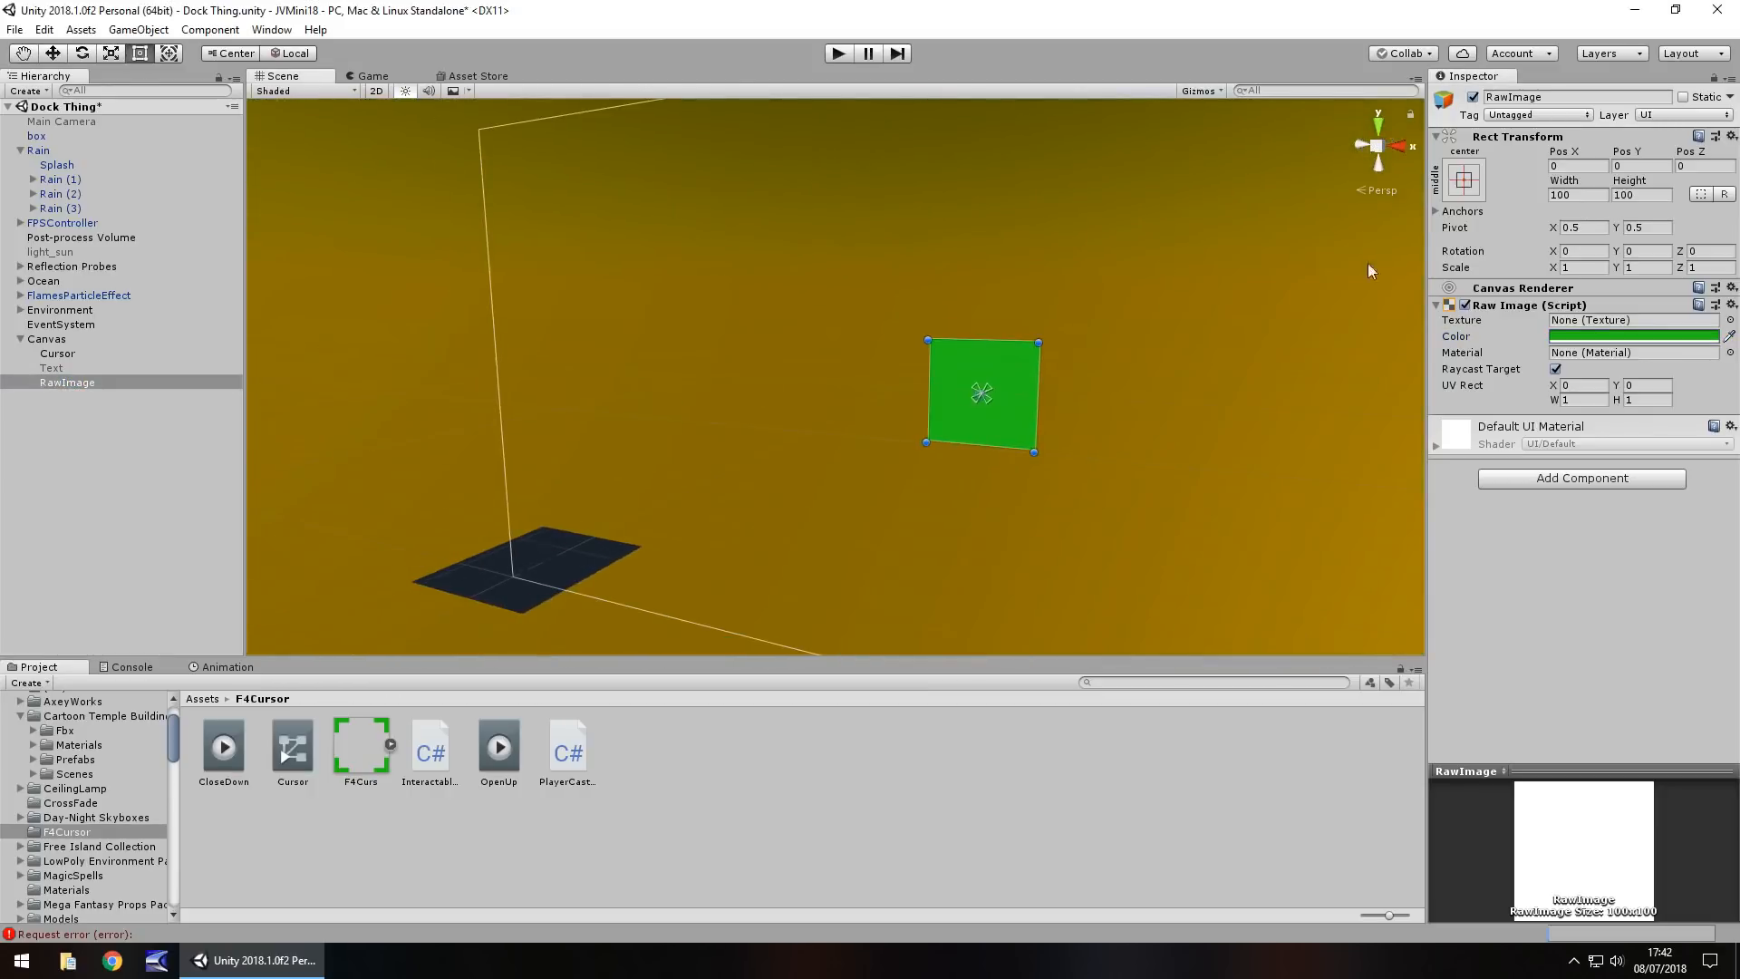
pyautogui.click(1464, 180)
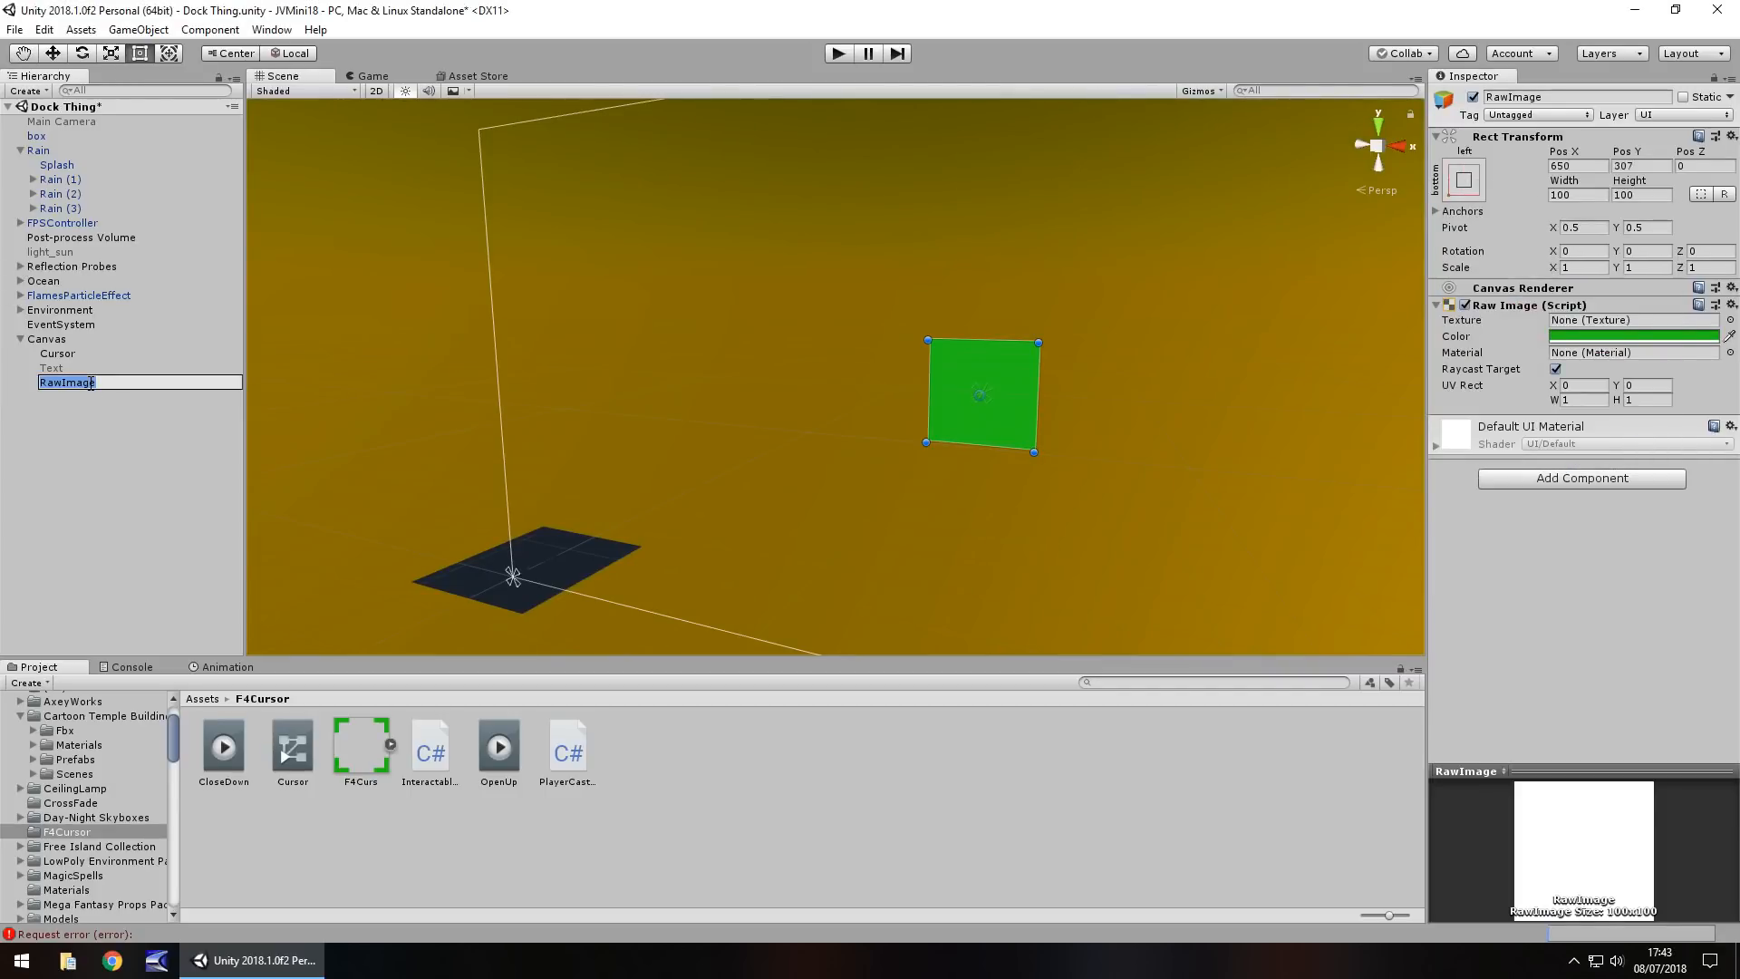
pyautogui.write('HealthBar')
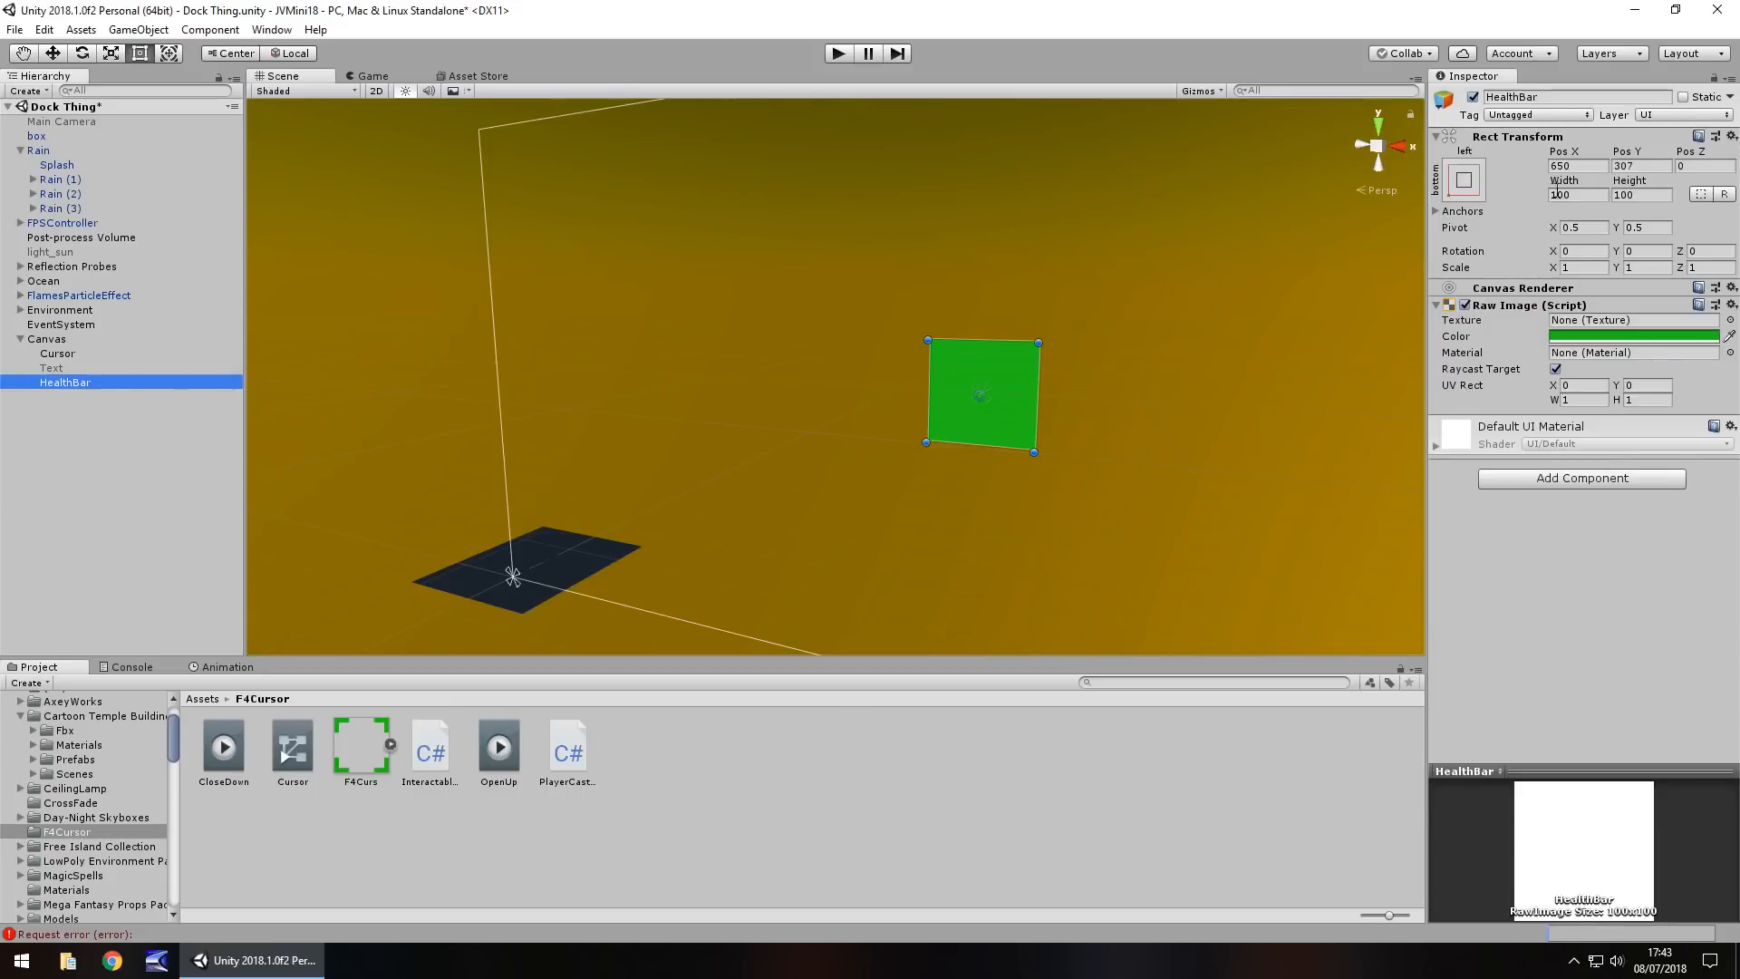
# Size the HealthBar to width 200 and height 30 in its Rect Transform
pyautogui.write('200')
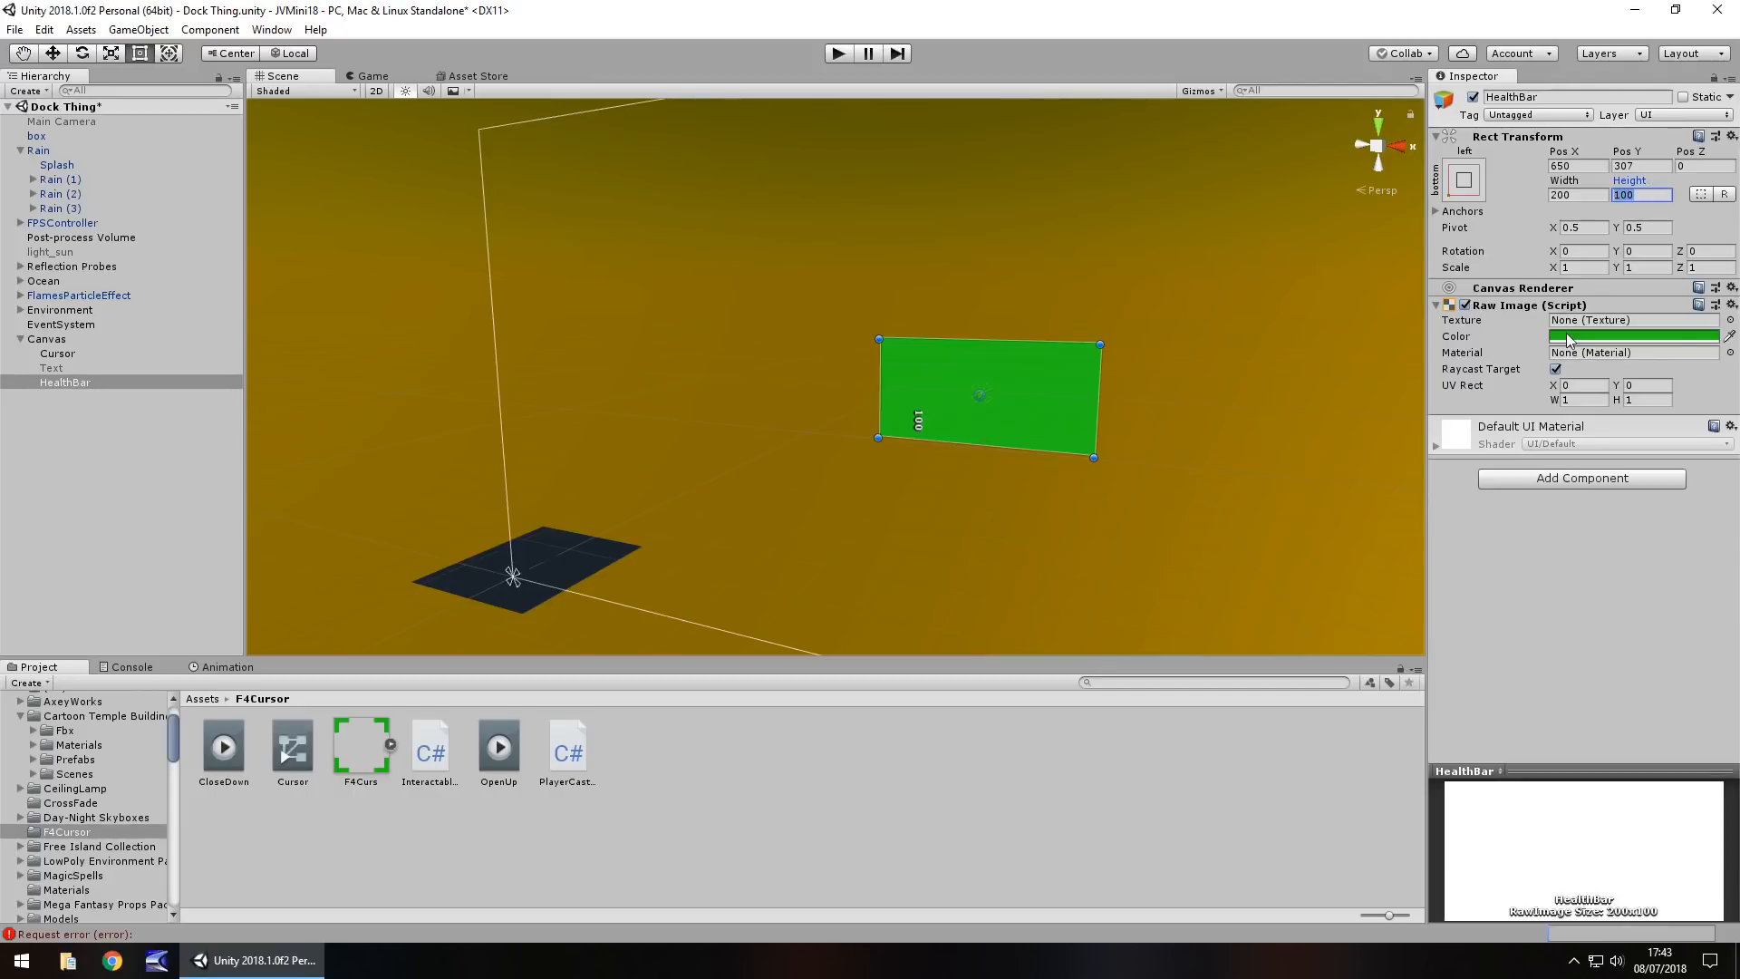
pyautogui.write('30')
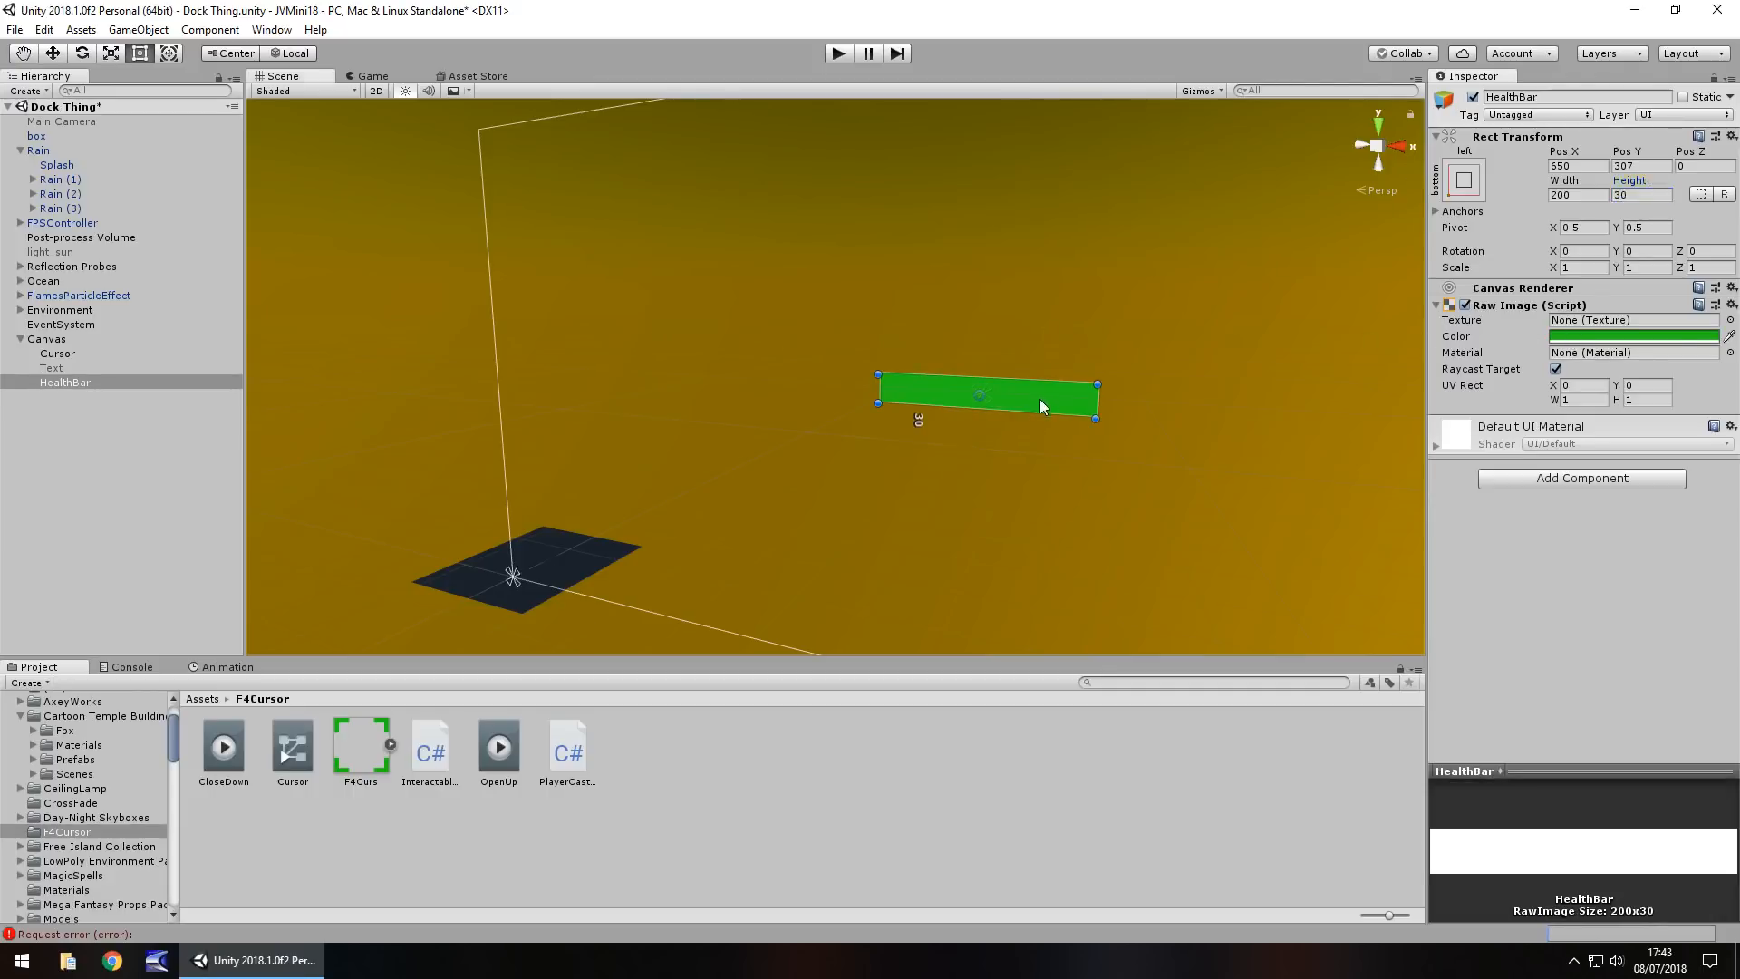
# Move the HealthBar to the canvas's bottom-left and set its Pos X to 120
pyautogui.moveTo(977, 394); pyautogui.dragTo(589, 583)
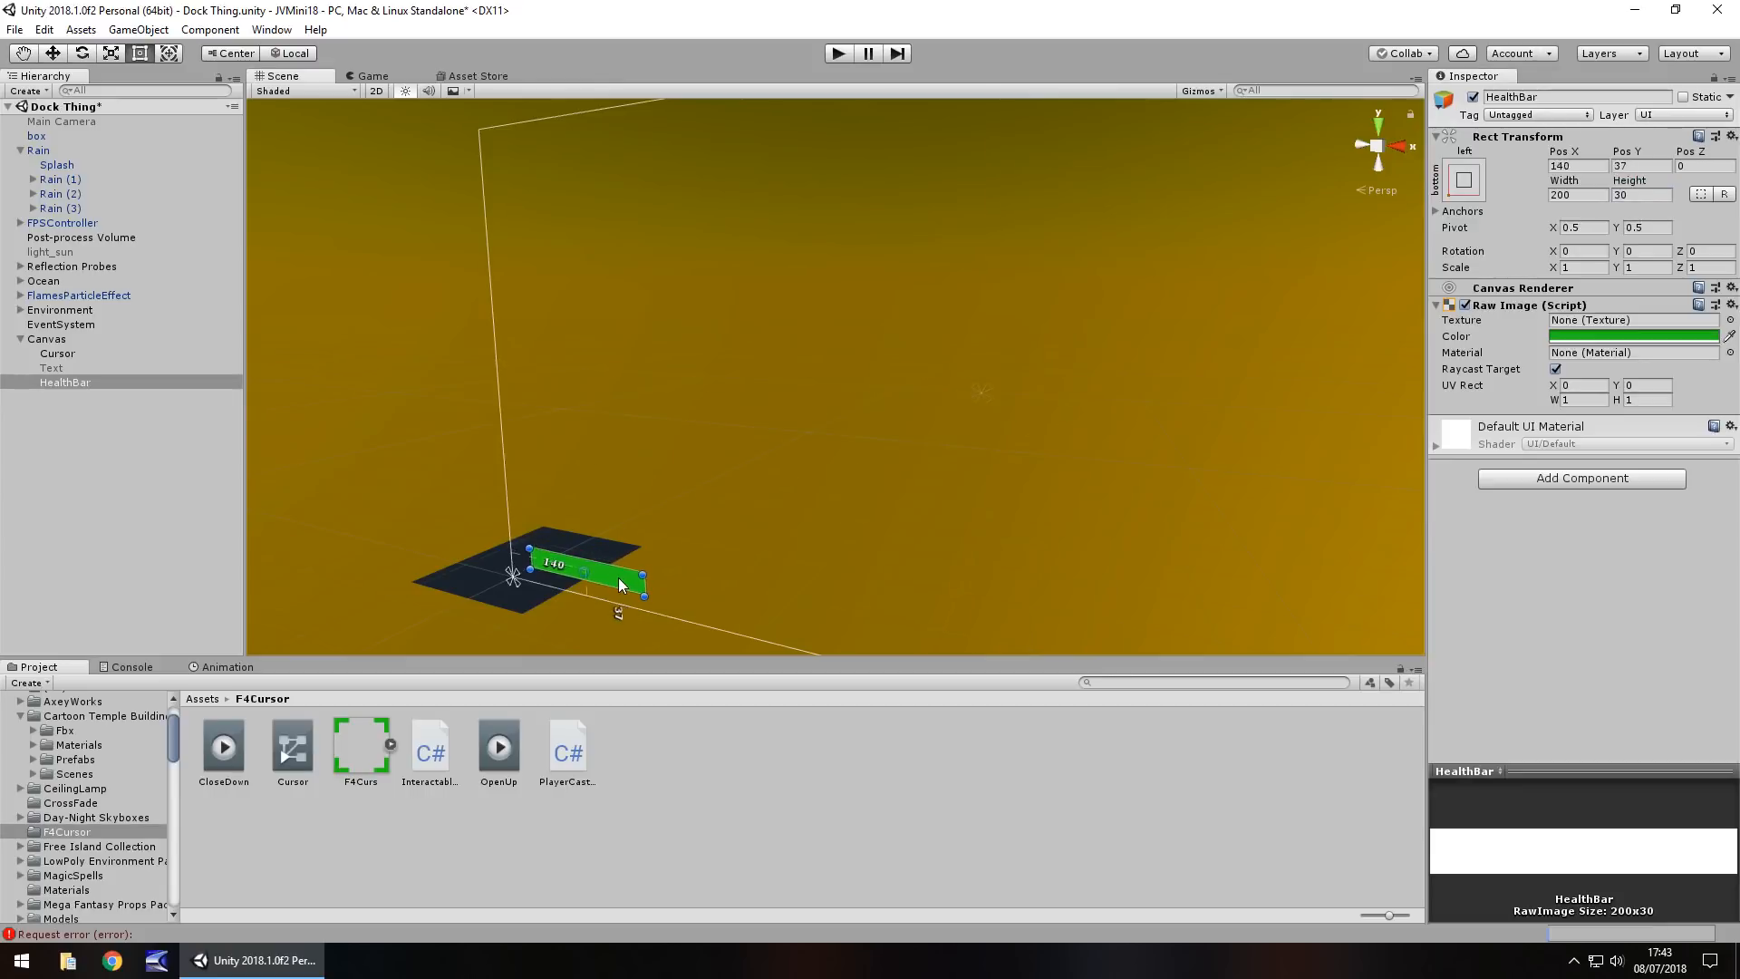
pyautogui.moveTo(622, 585); pyautogui.dragTo(609, 593)
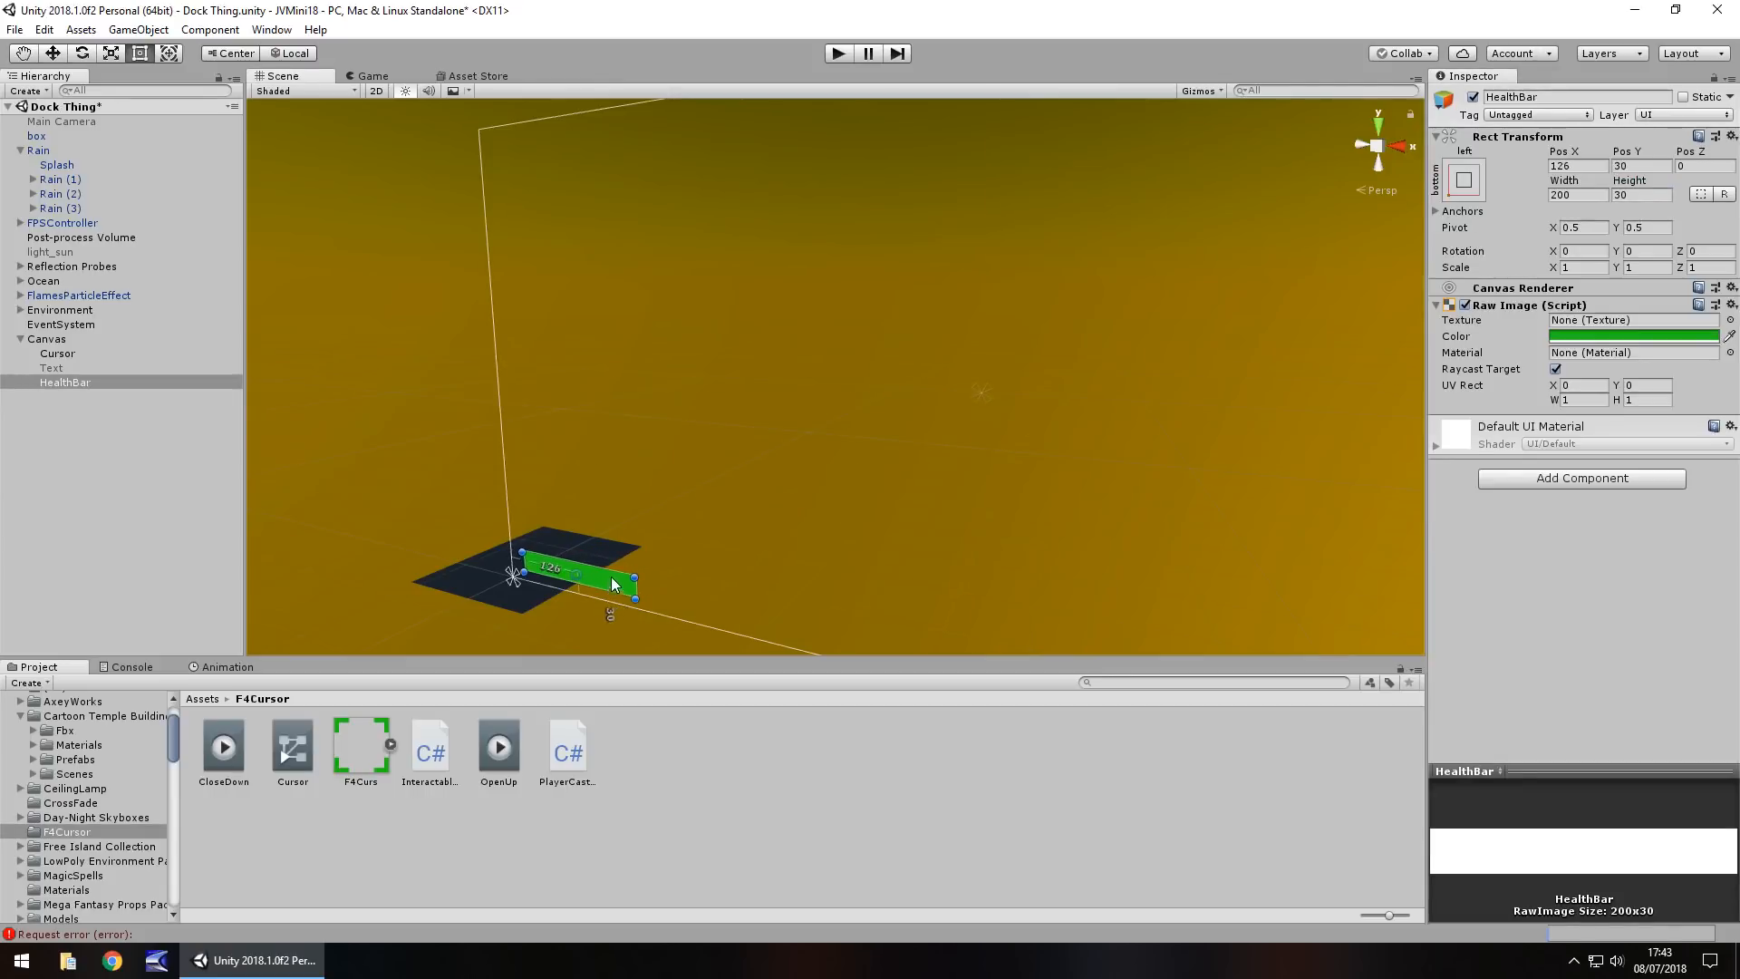
pyautogui.click(1578, 165)
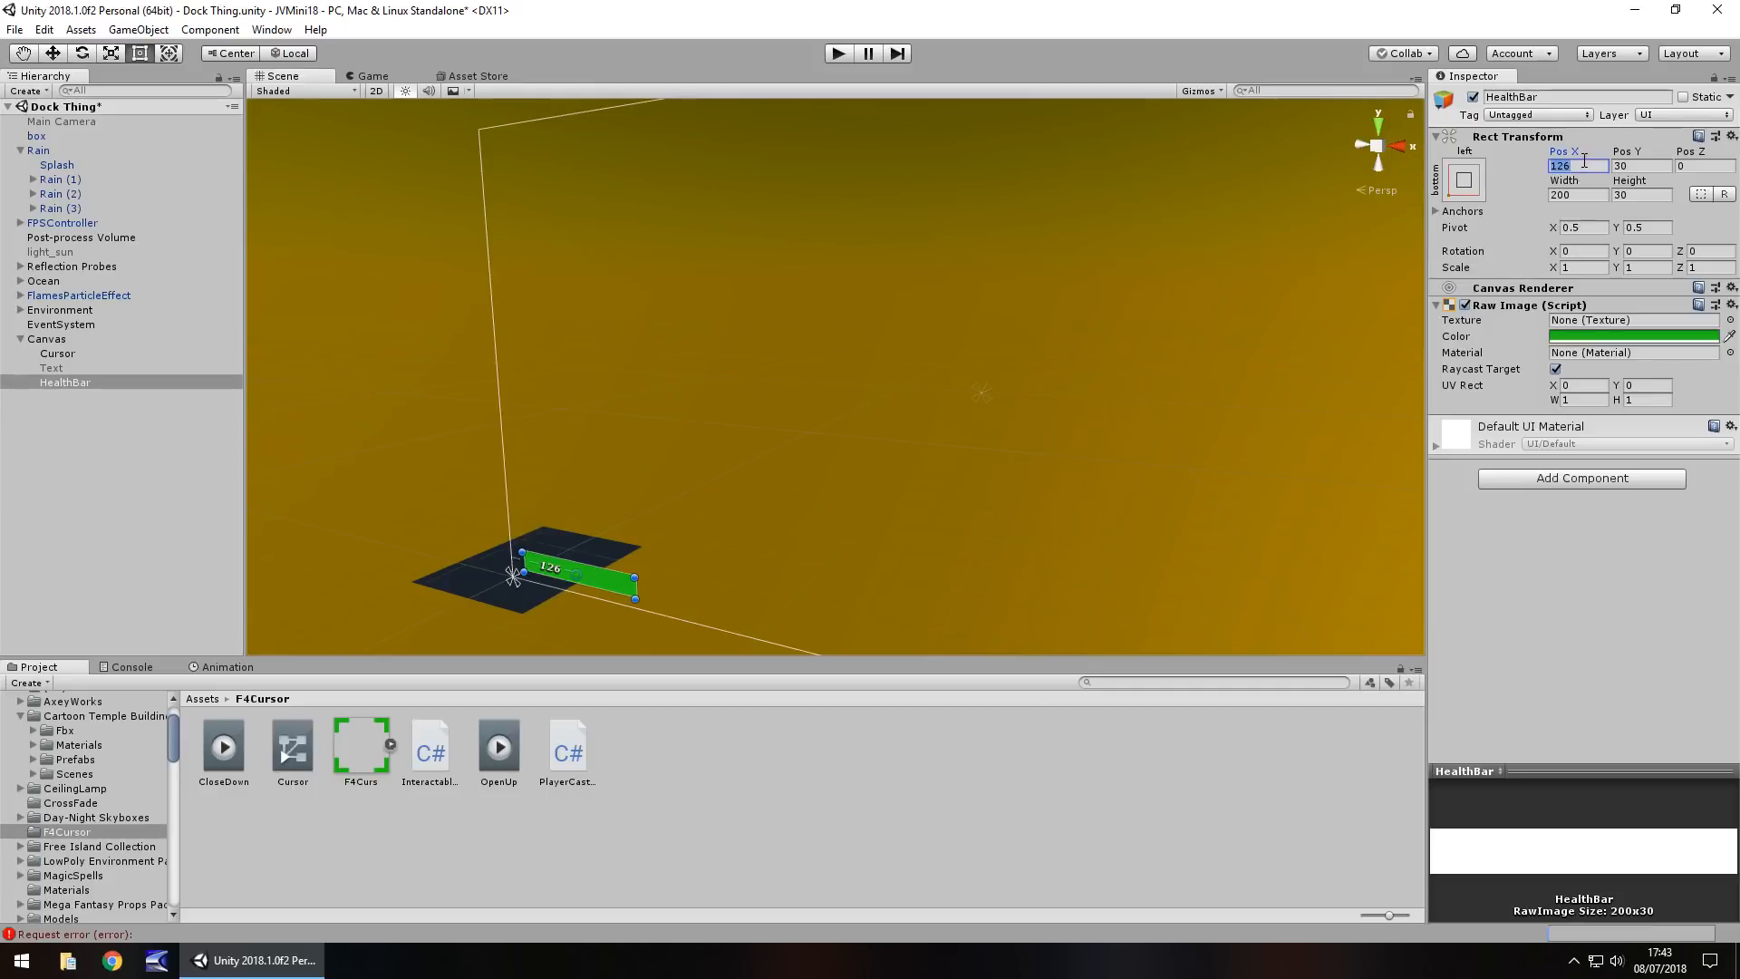
pyautogui.write('120')
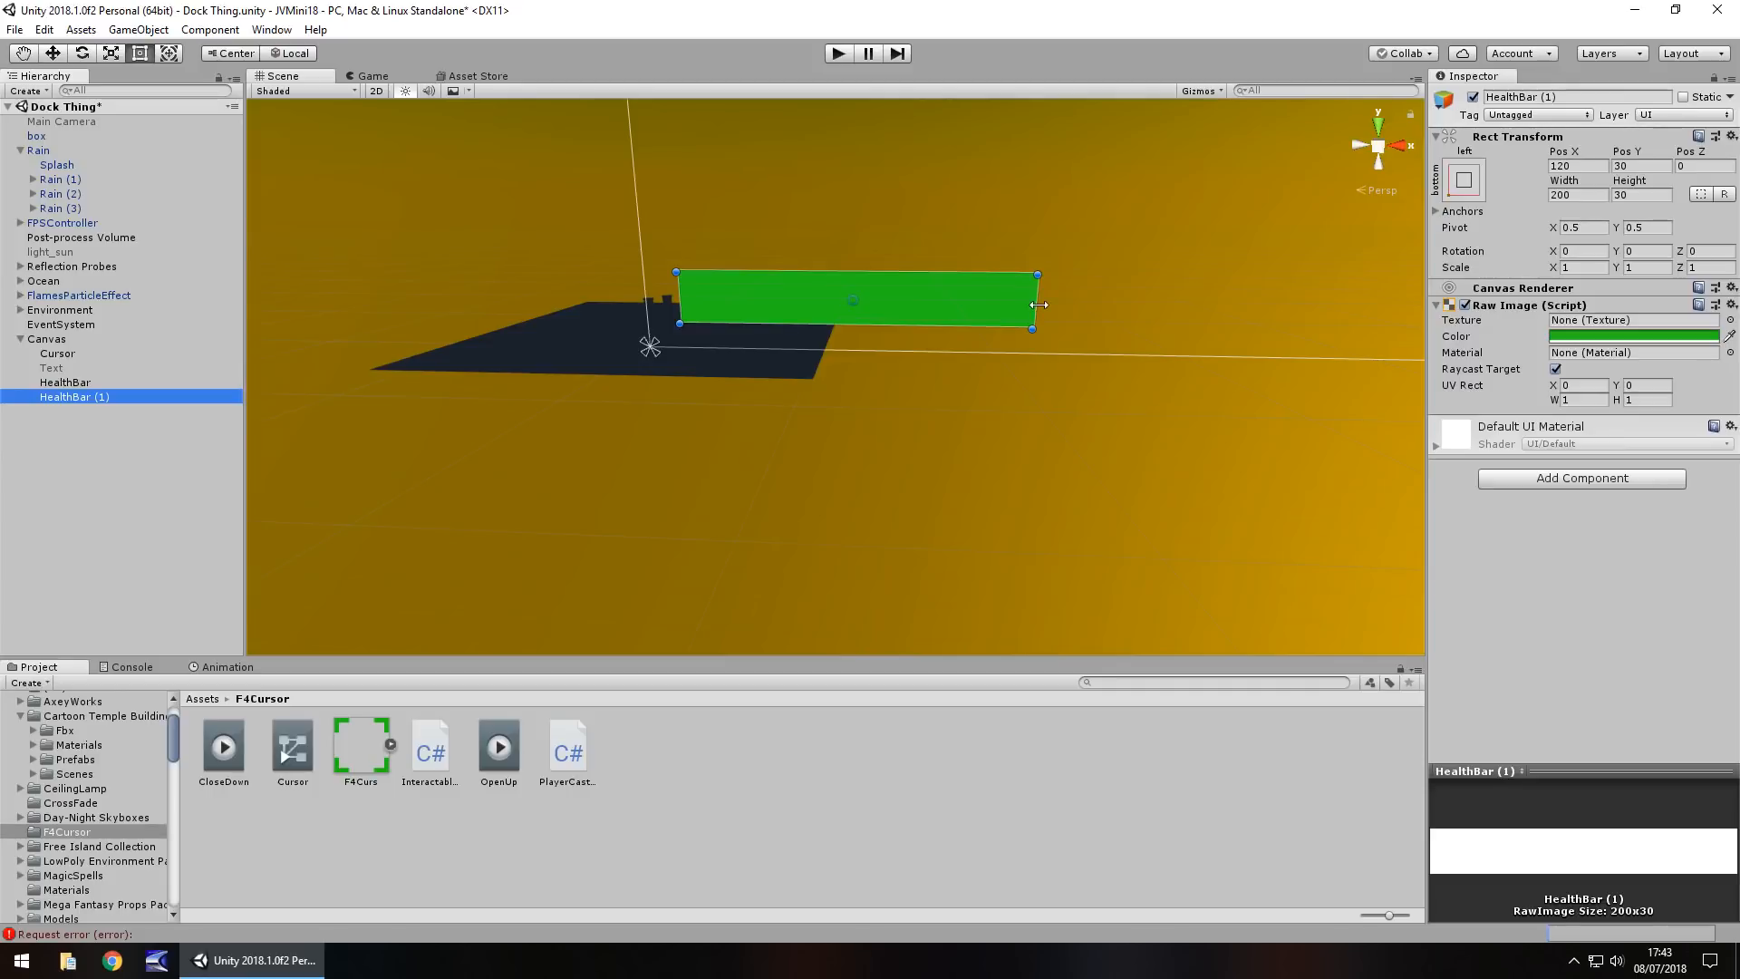
# Shrink the copied bar into a 3-wide strip at the bar's end
pyautogui.moveTo(1032, 301); pyautogui.dragTo(693, 306)
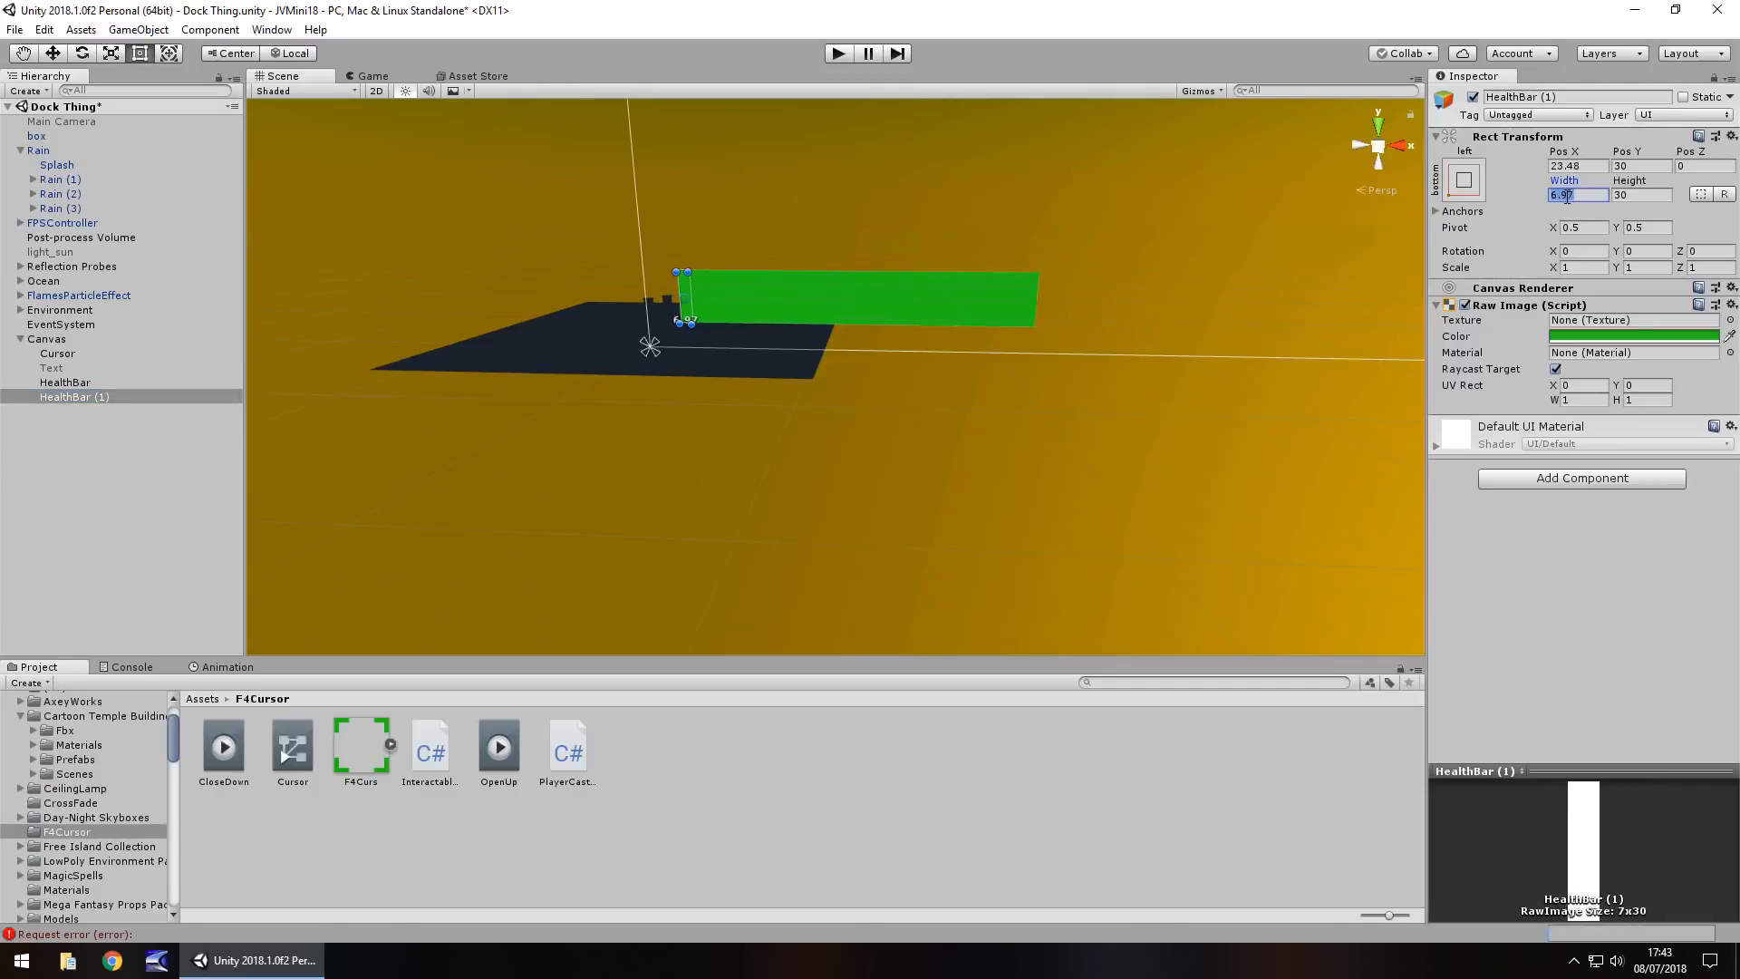
pyautogui.write('3')
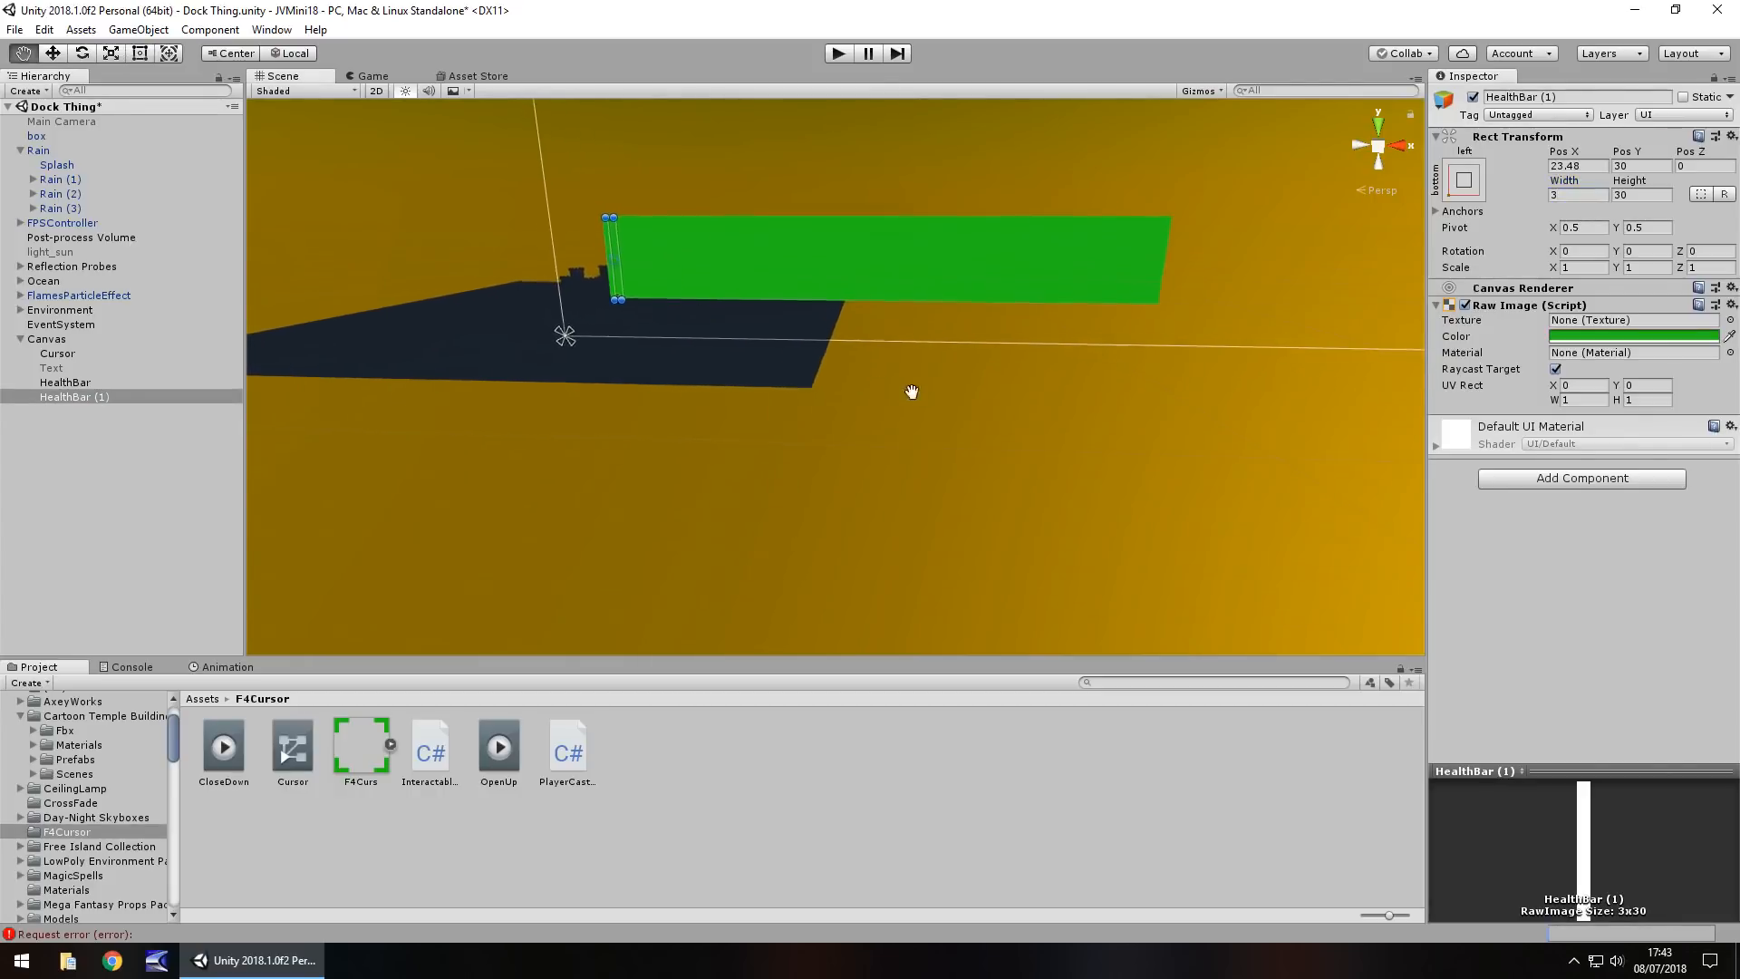
pyautogui.moveTo(910, 391); pyautogui.dragTo(954, 350)
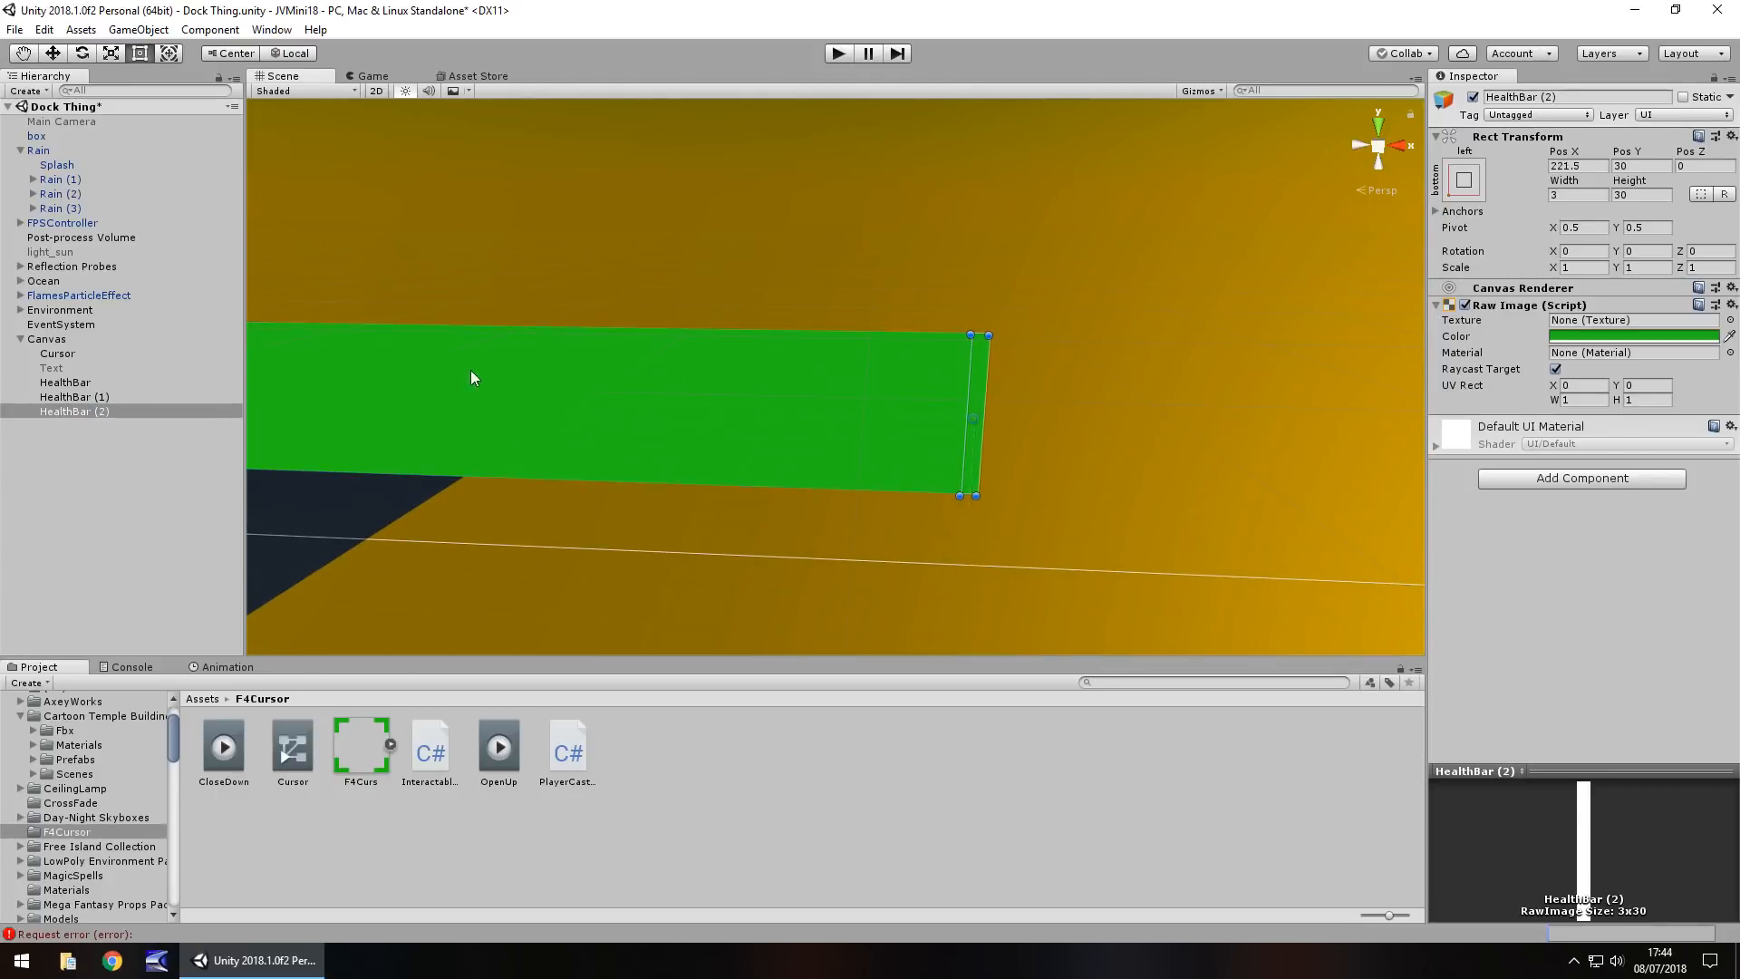
pyautogui.moveTo(486, 399)
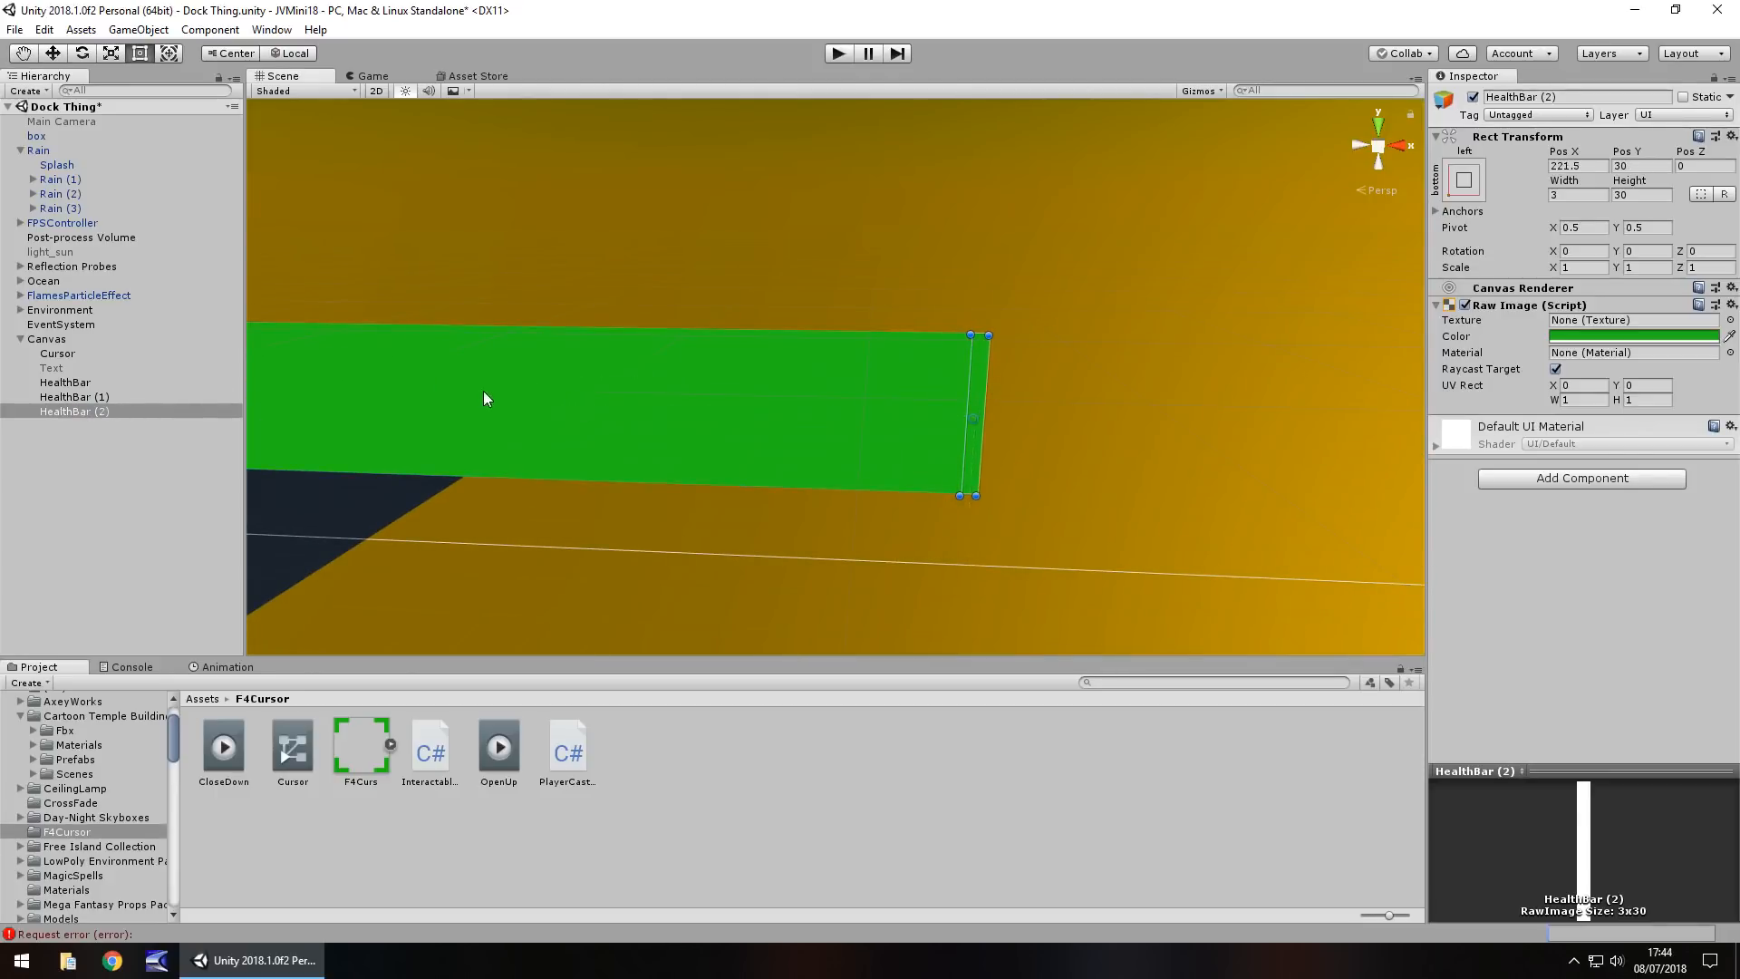
# Make another copy a bottom strip 206 wide by 3 high, then reselect the solid HealthBar to hide it
pyautogui.click(65, 381)
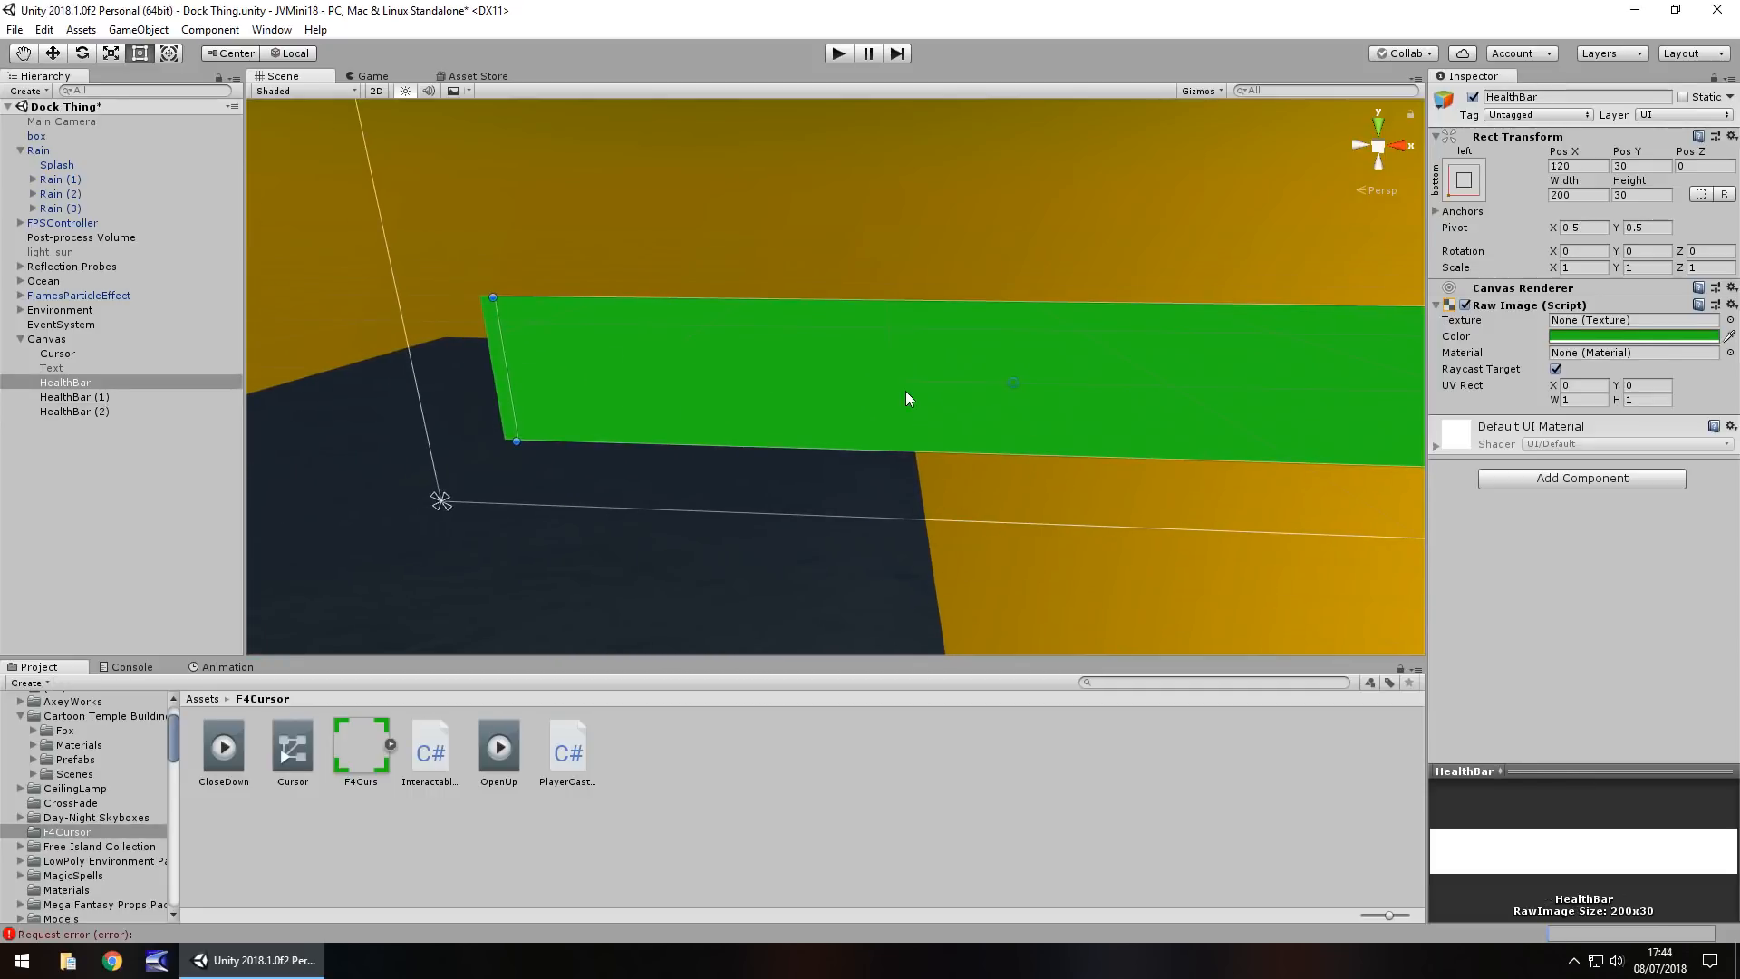
pyautogui.click(75, 426)
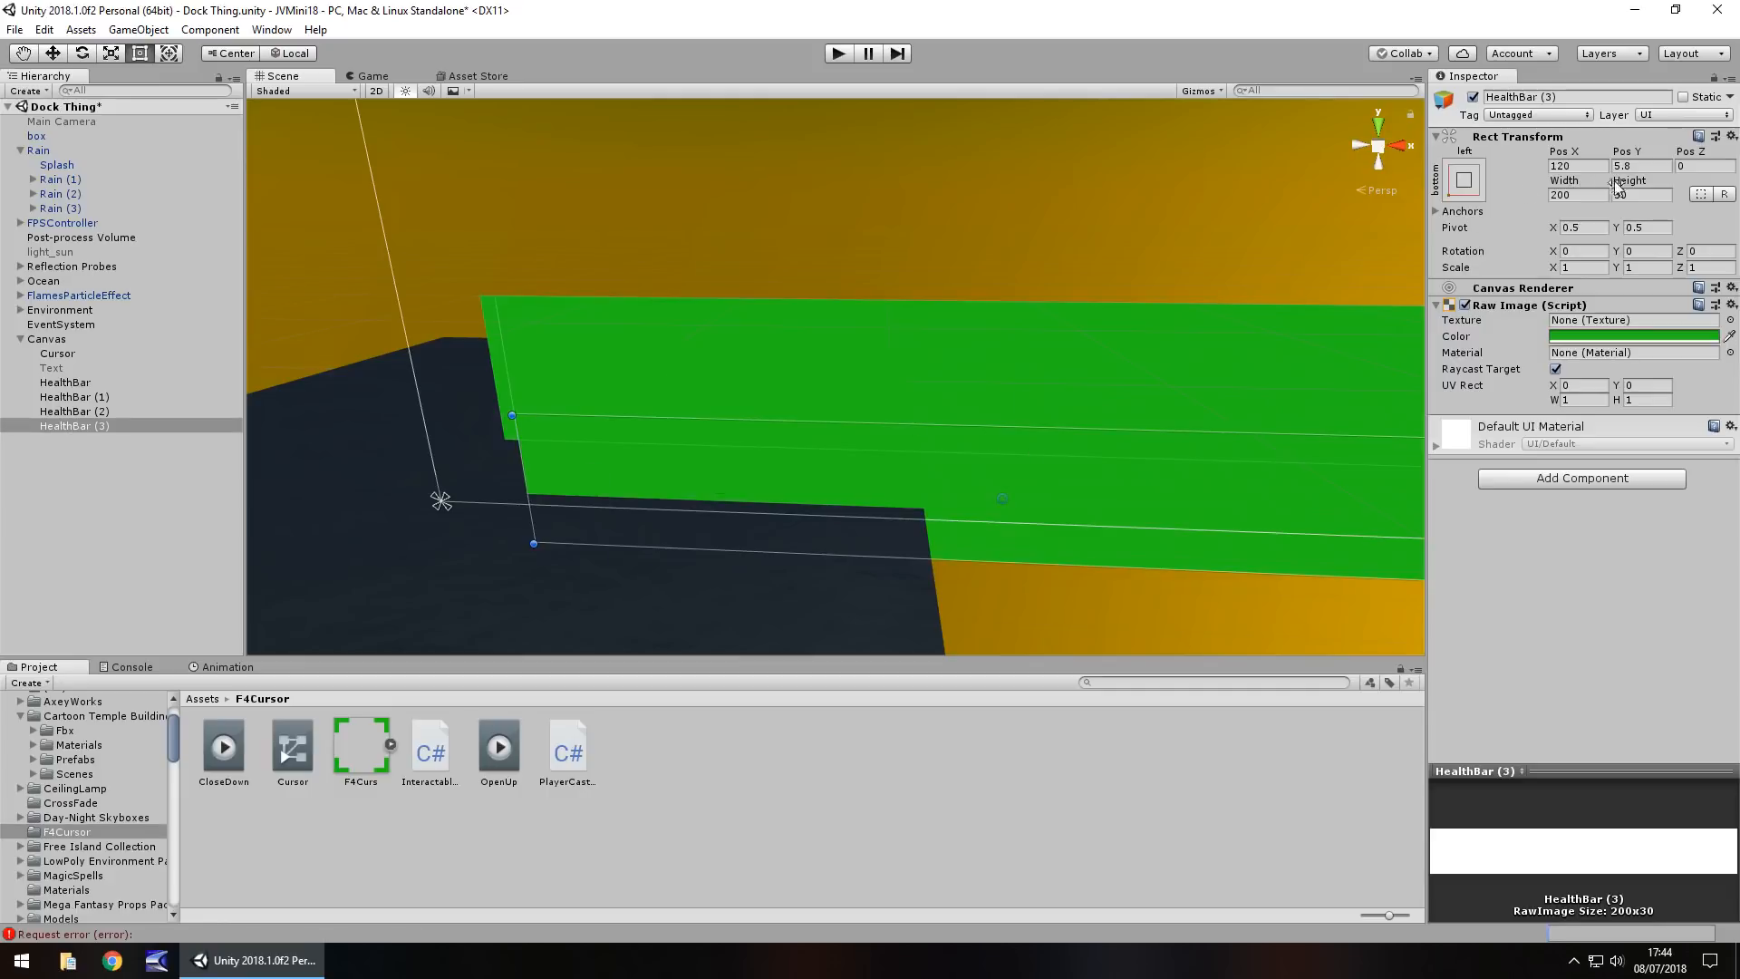
pyautogui.click(1578, 194)
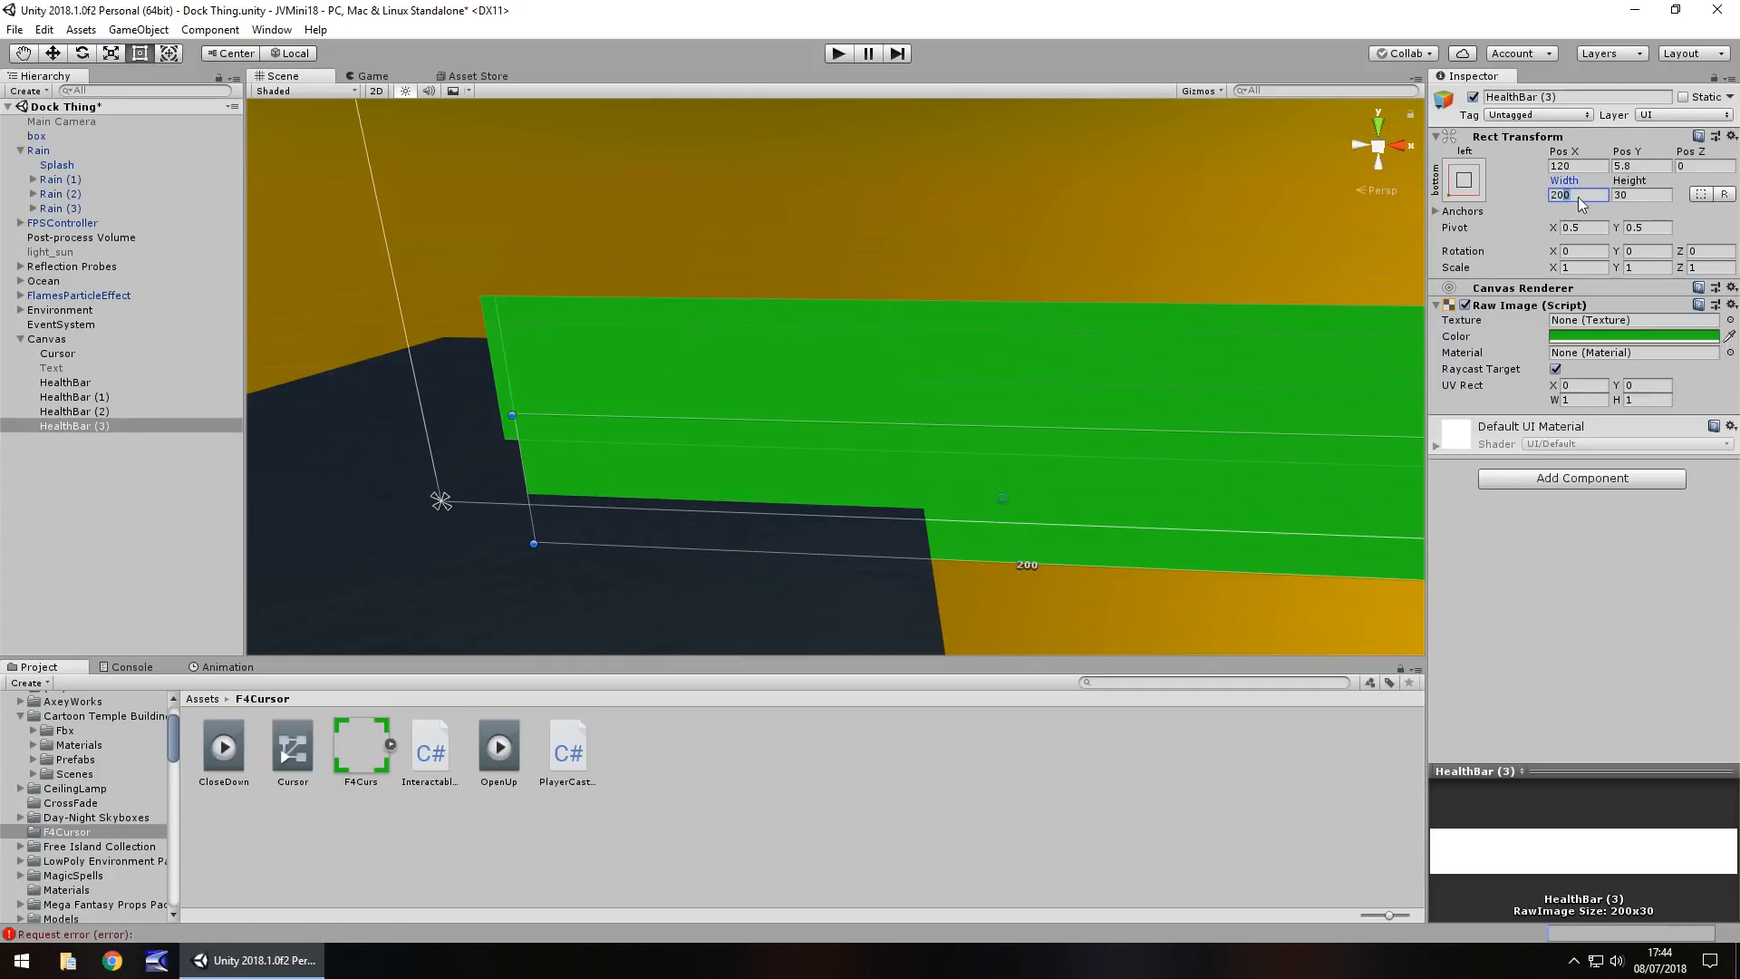
pyautogui.write('206')
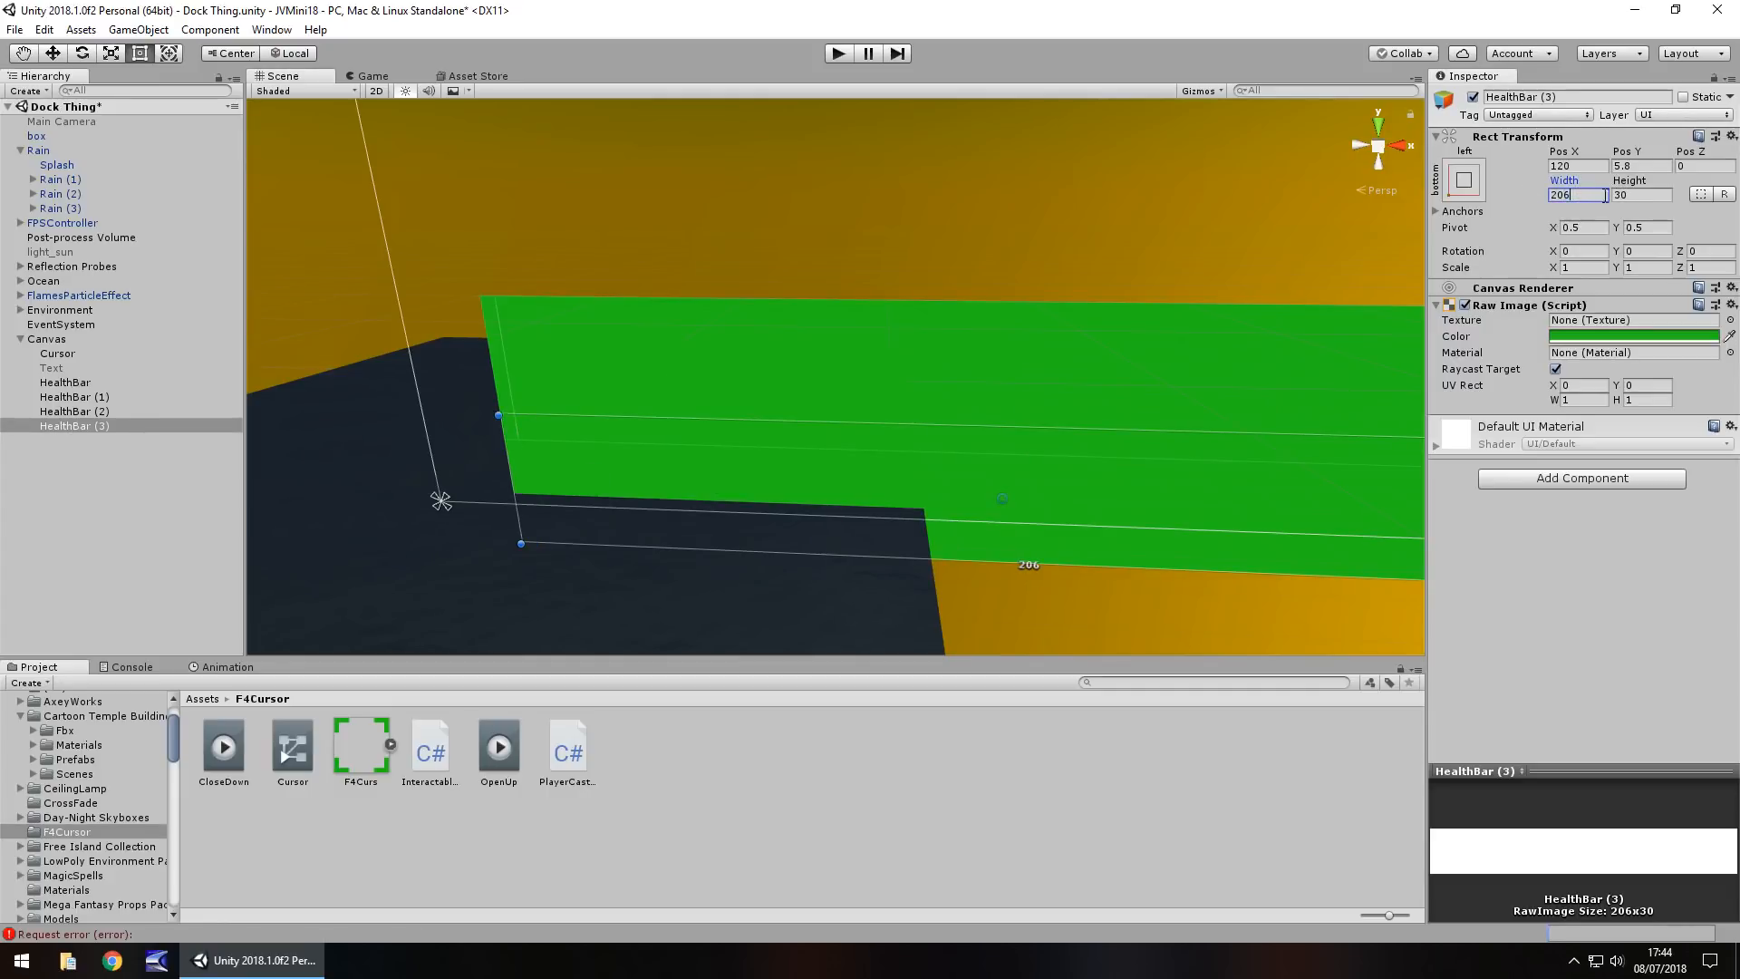
pyautogui.write('3')
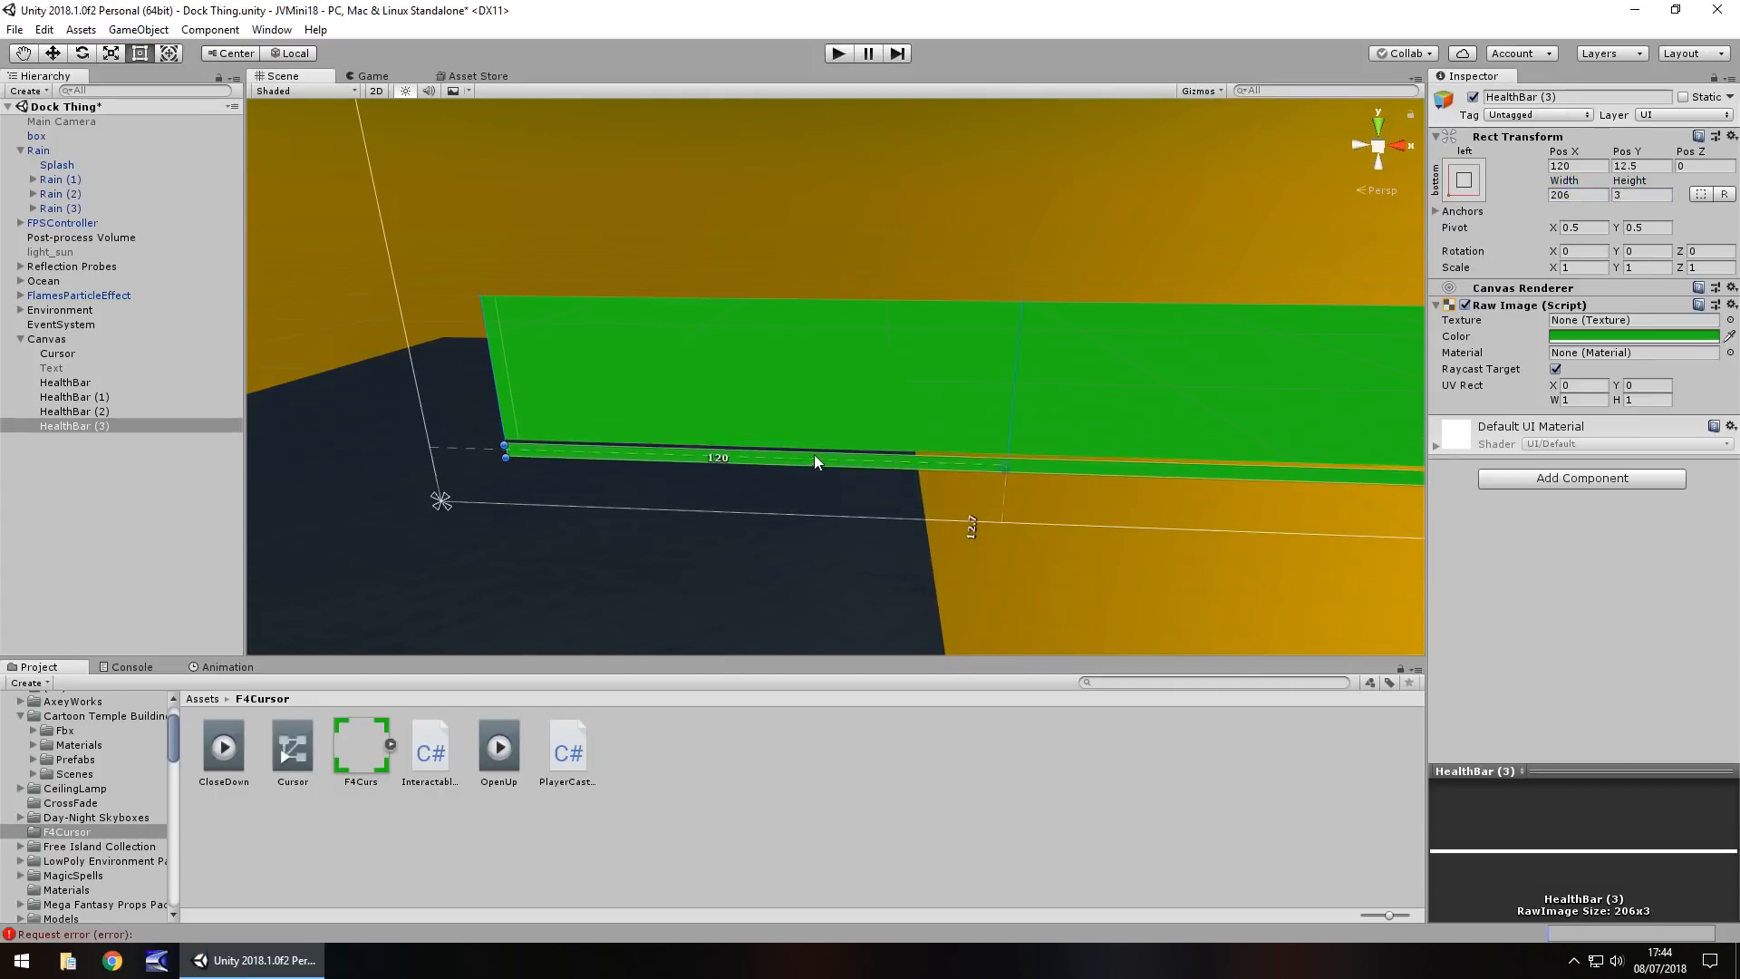
pyautogui.click(64, 382)
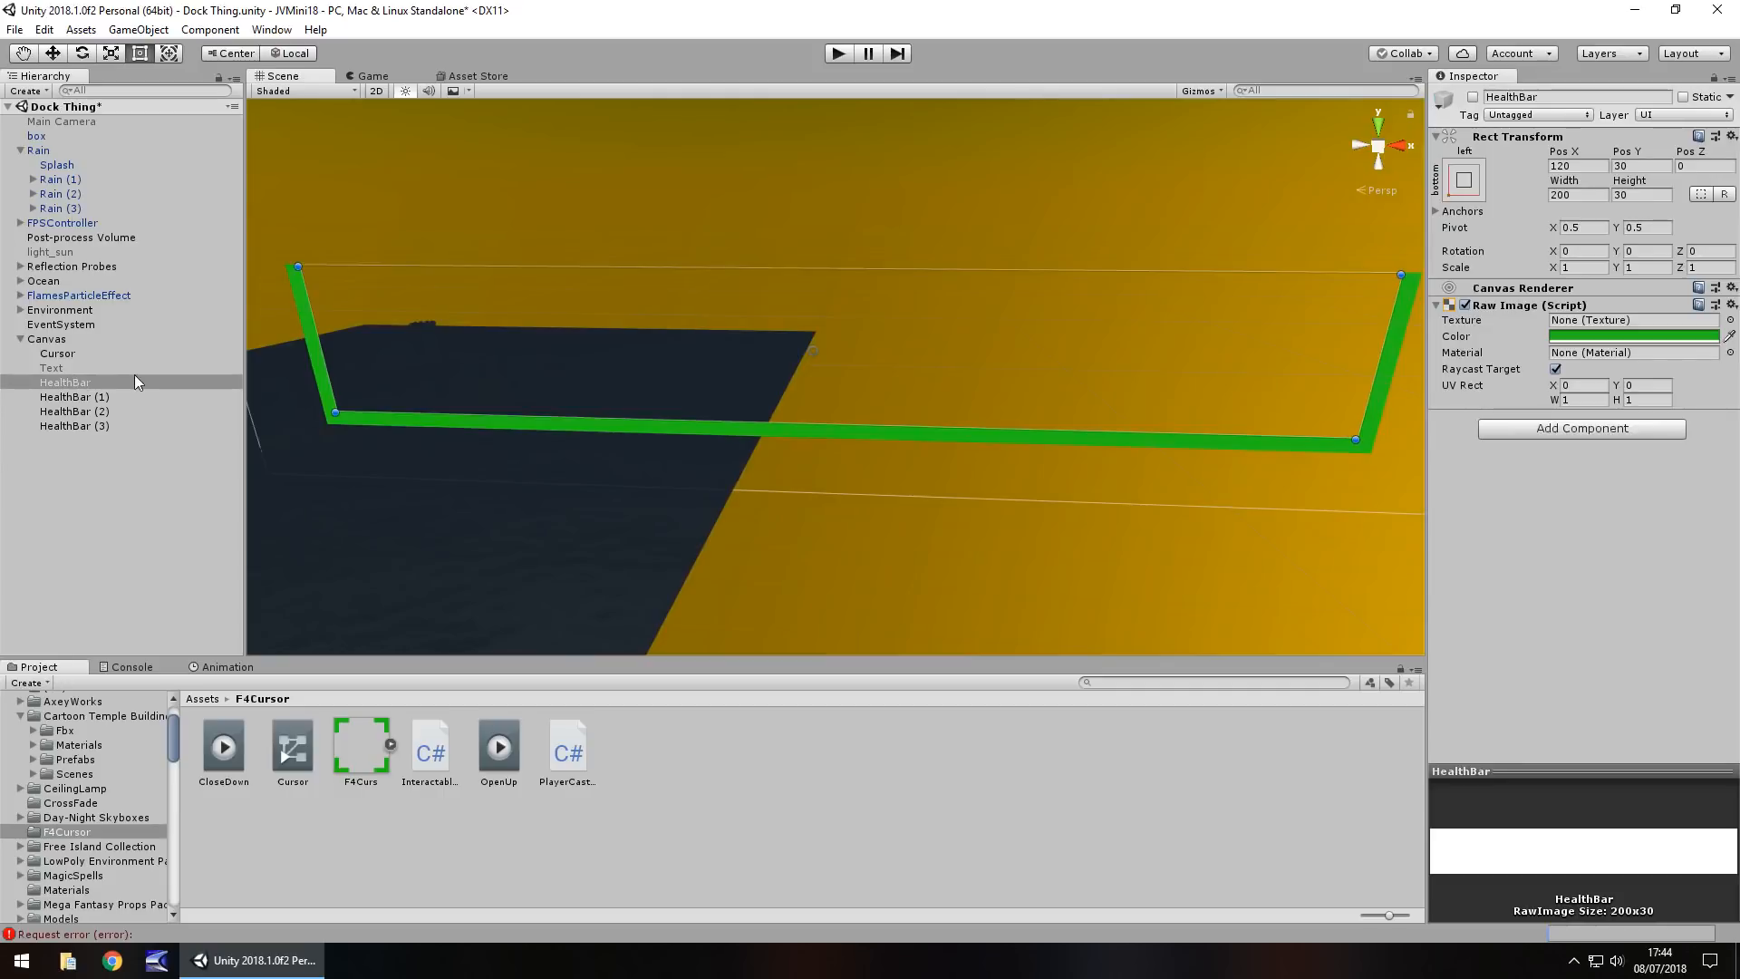
# Rename the left strip HealthContainer and reselect the solid HealthBar to show it again
pyautogui.click(73, 396)
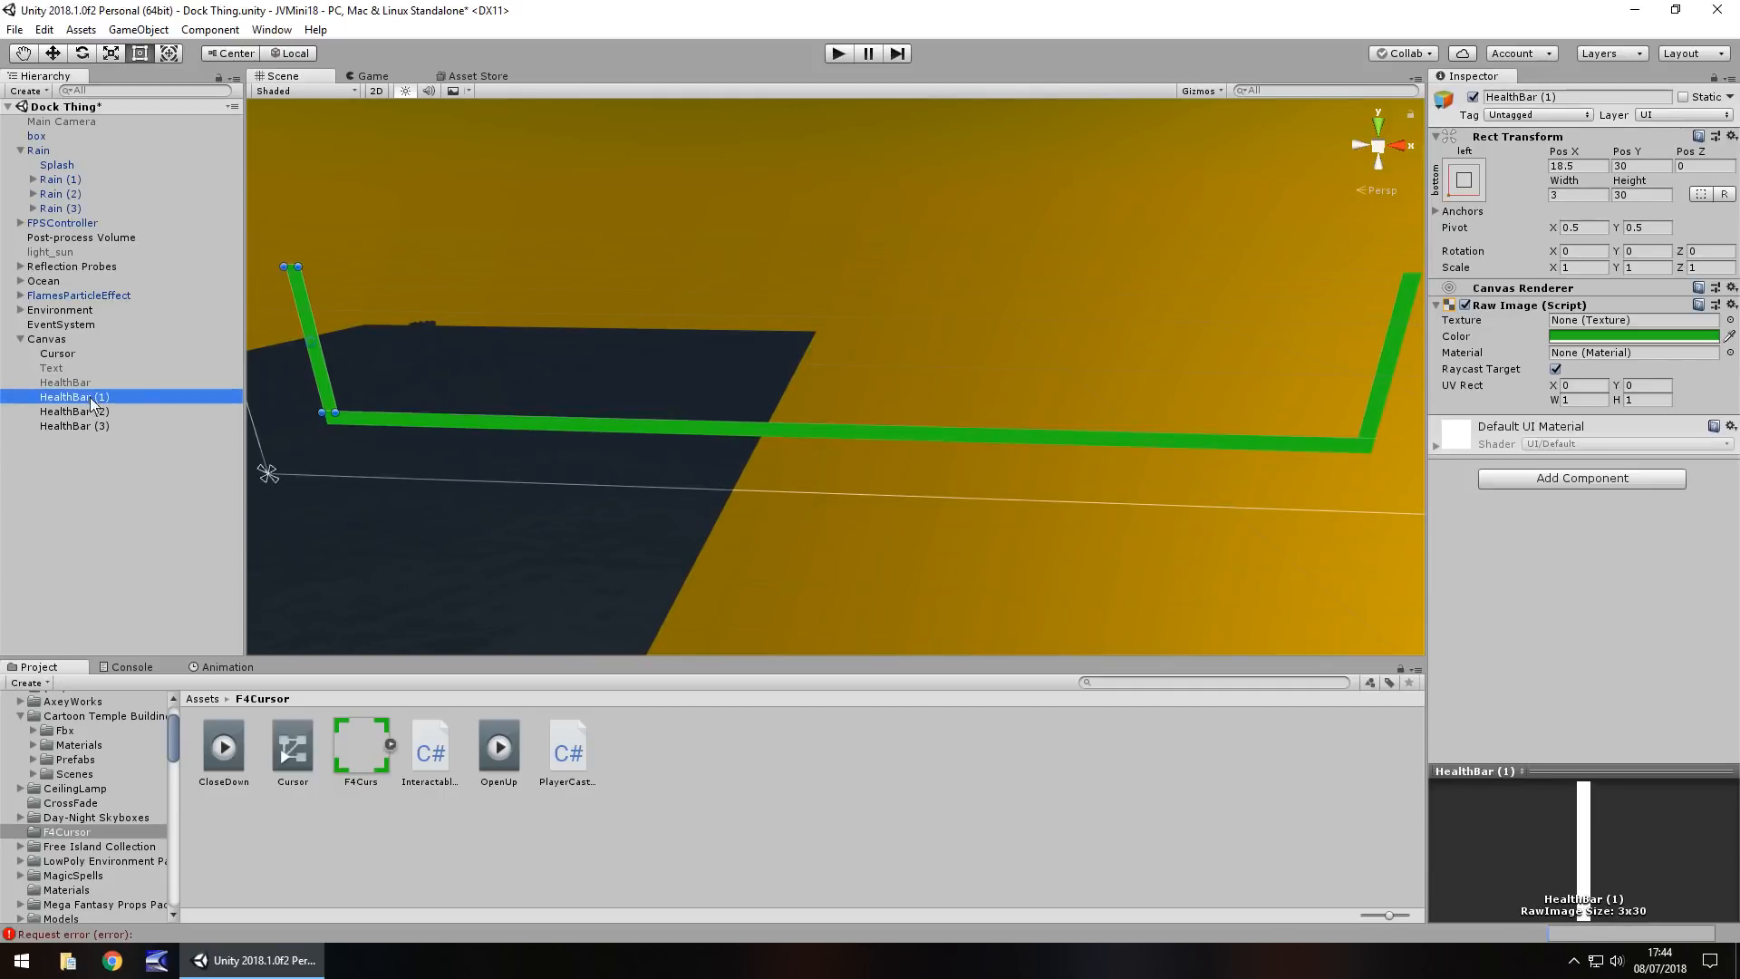
pyautogui.click(75, 412)
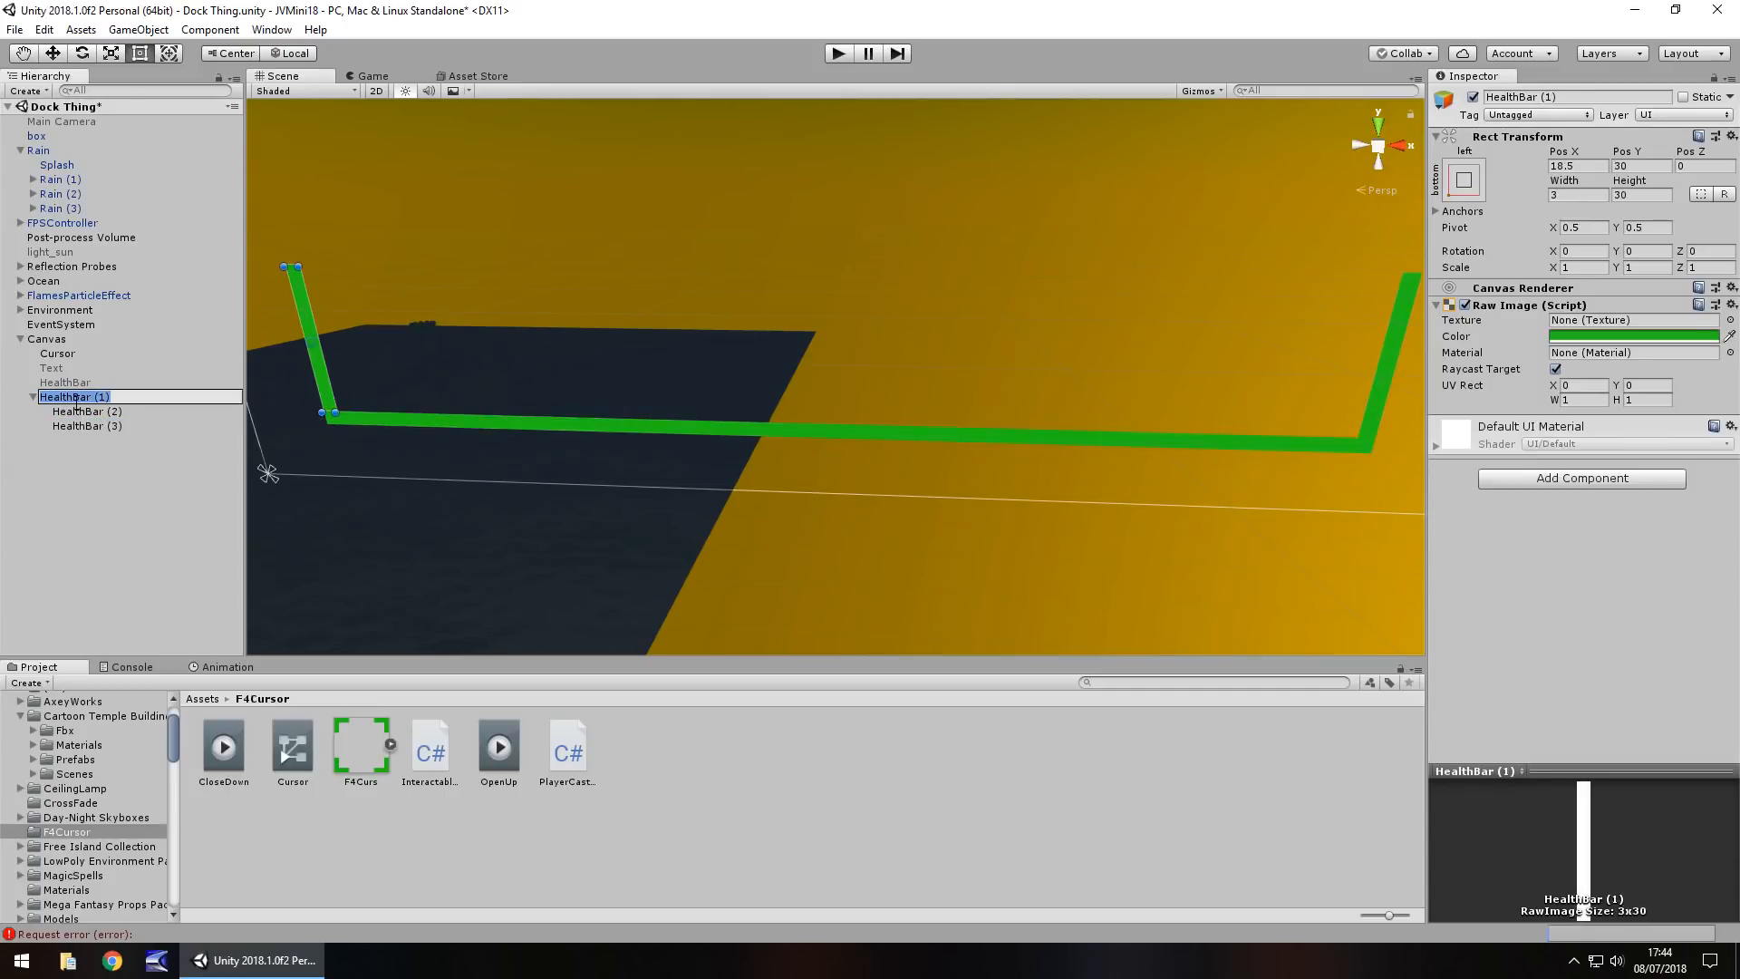
pyautogui.write('HealthContaine')
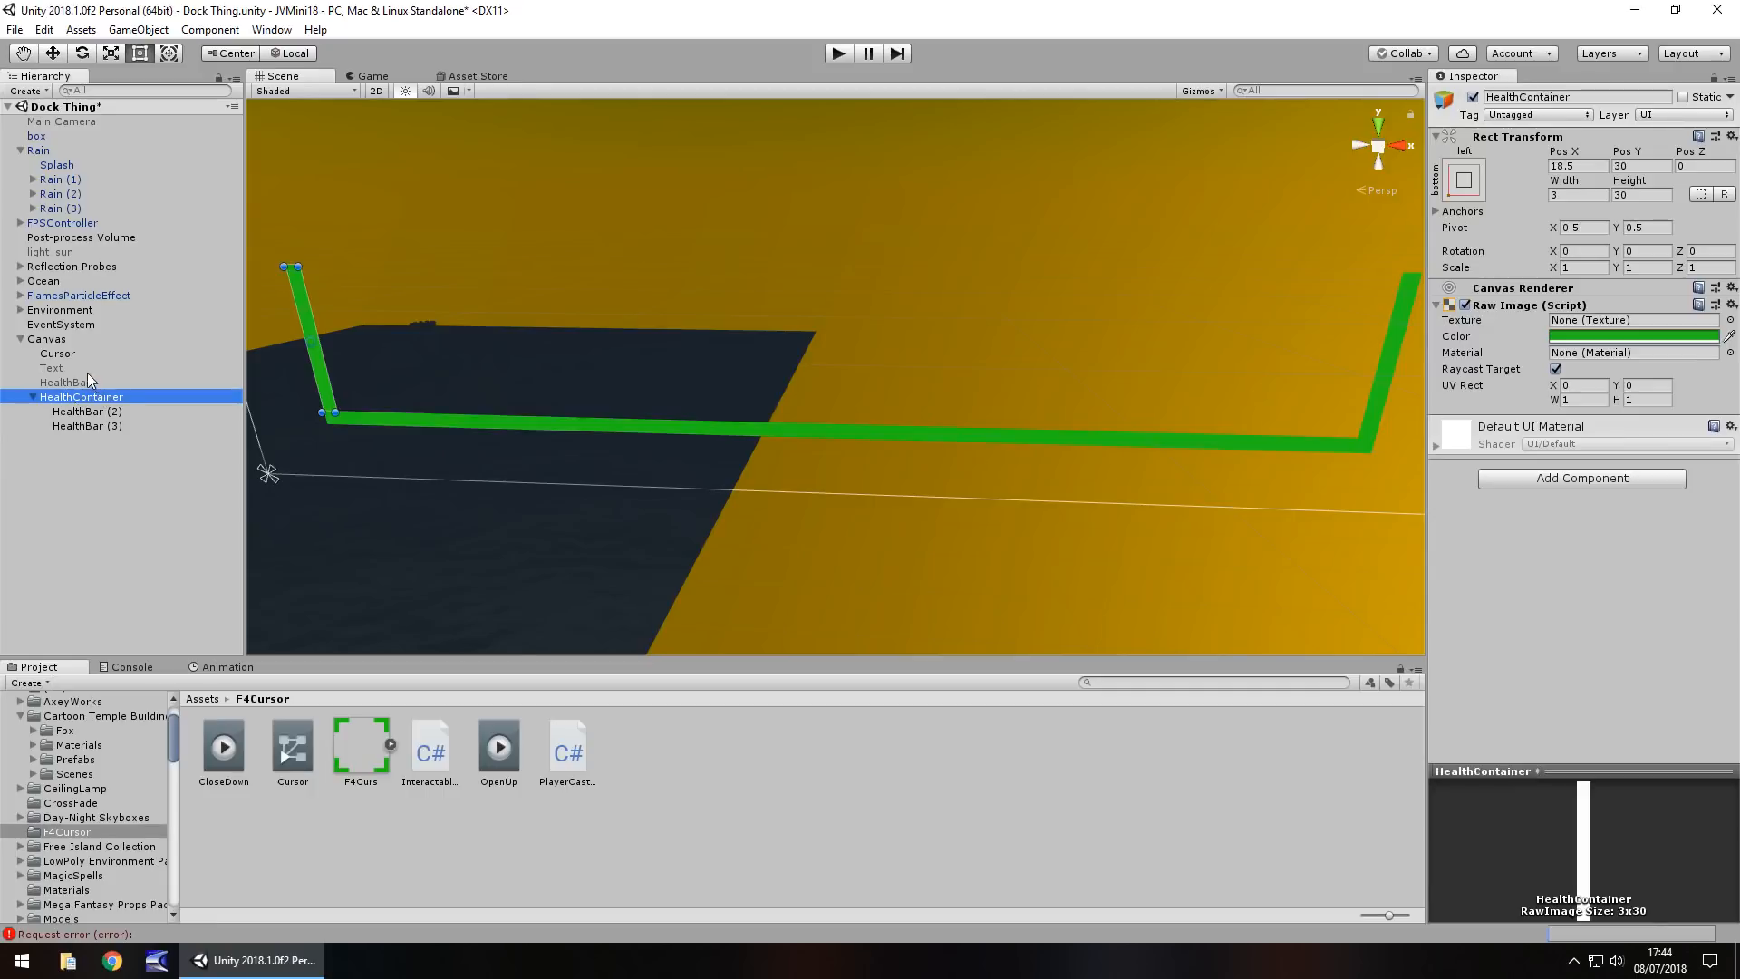
pyautogui.click(53, 382)
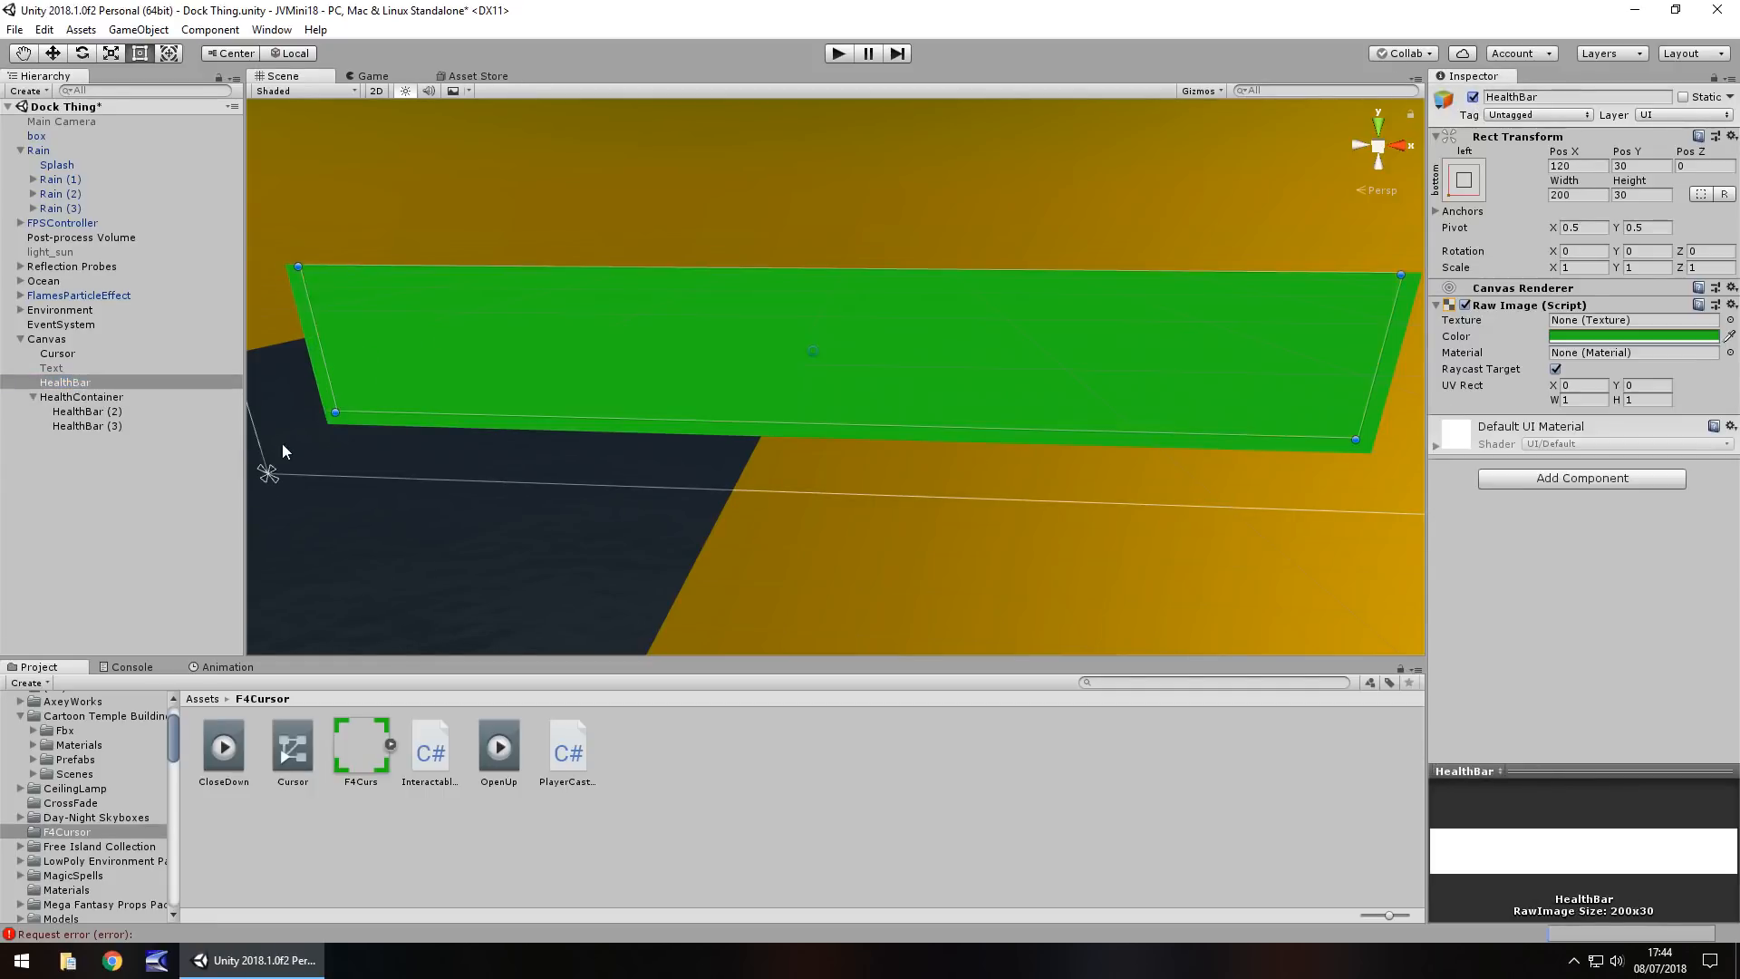
pyautogui.moveTo(661, 790)
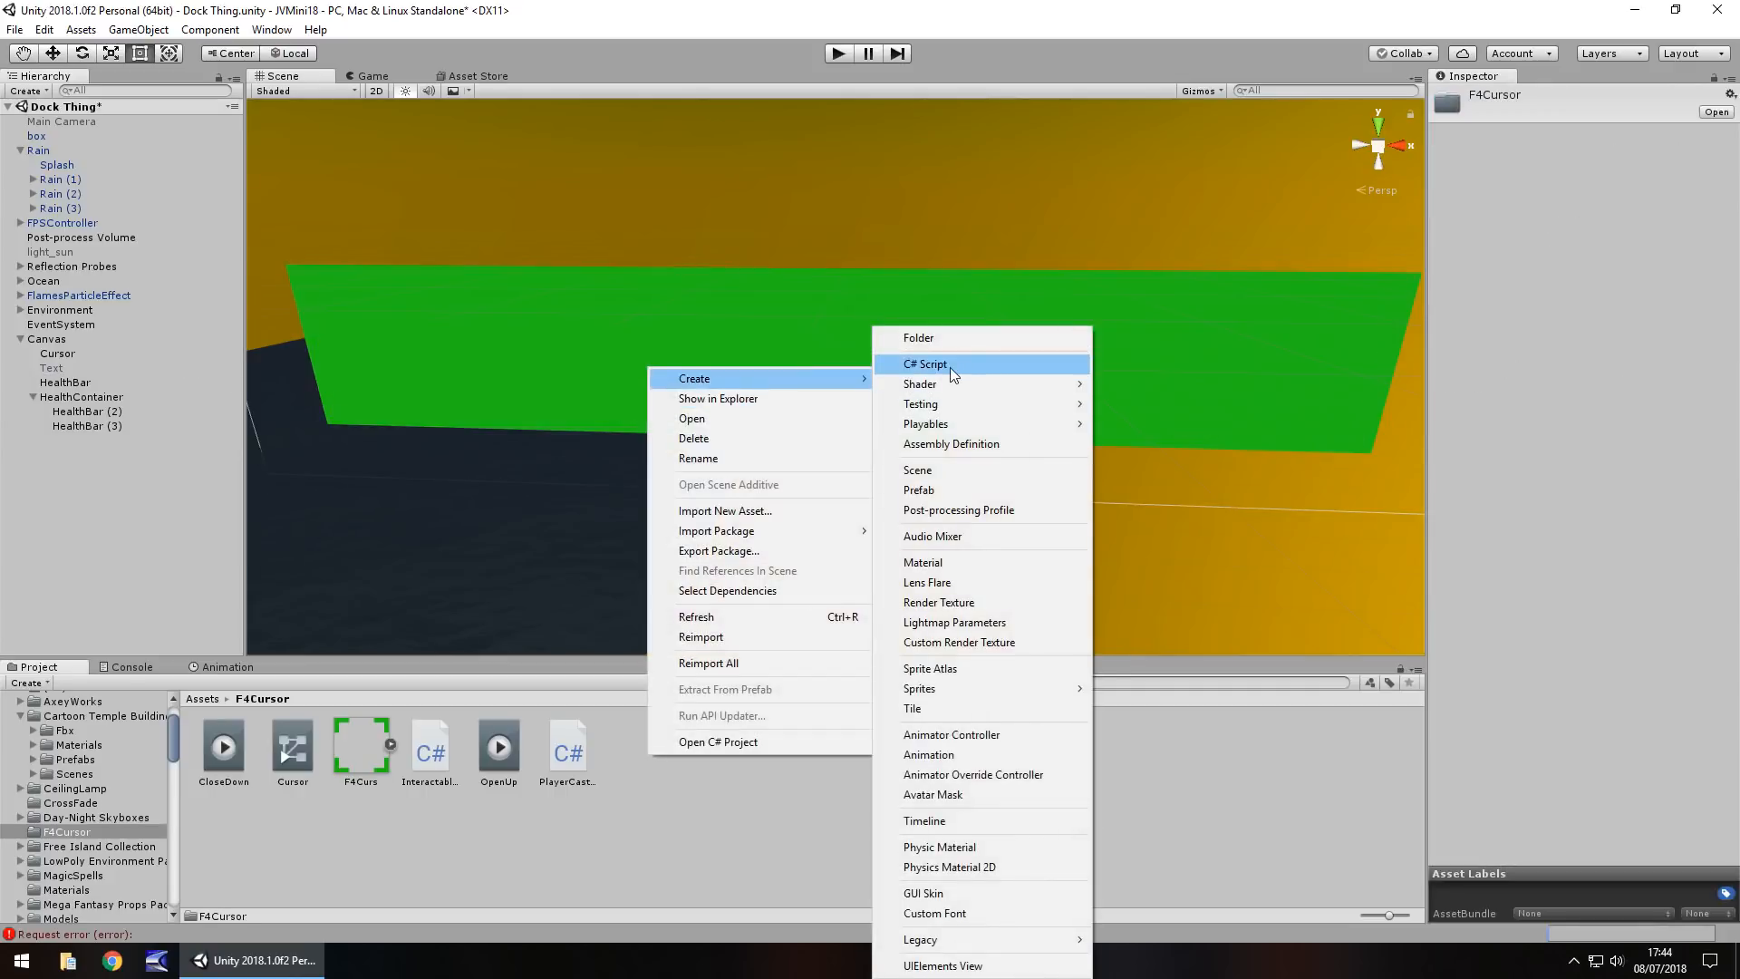
# Create a C# script named HealthMonitor in the F4Cursor folder
pyautogui.click(926, 363)
pyautogui.write('HealthMonitor')
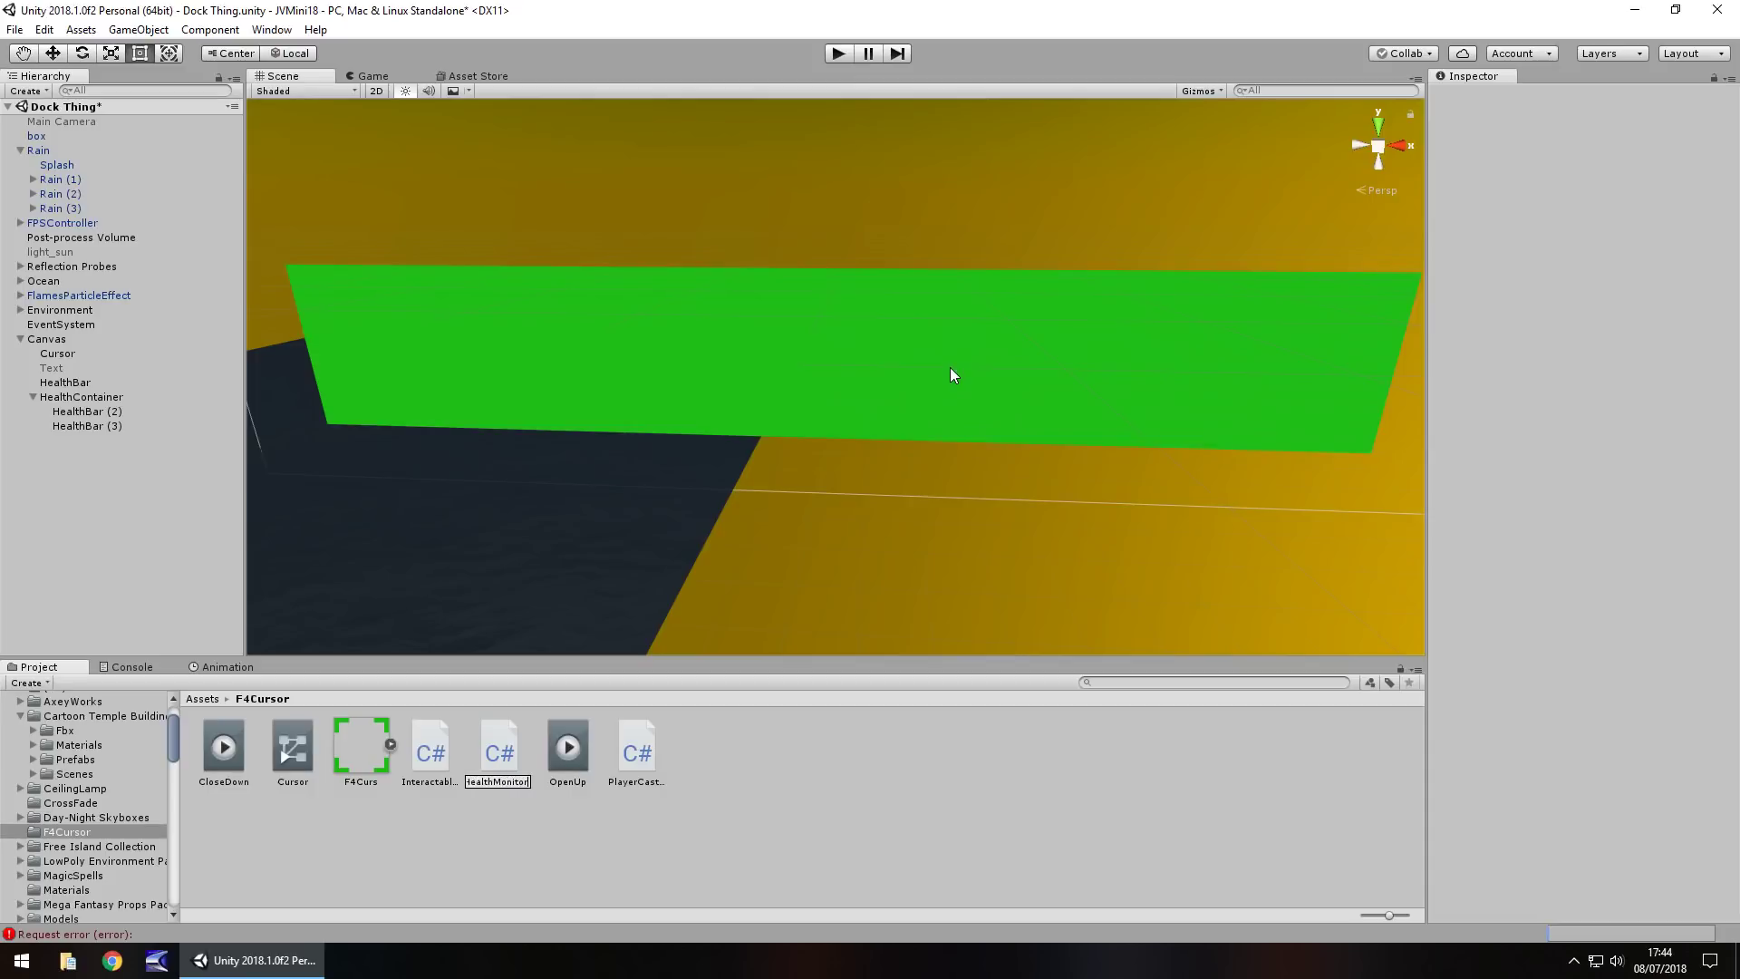
pyautogui.click(430, 745)
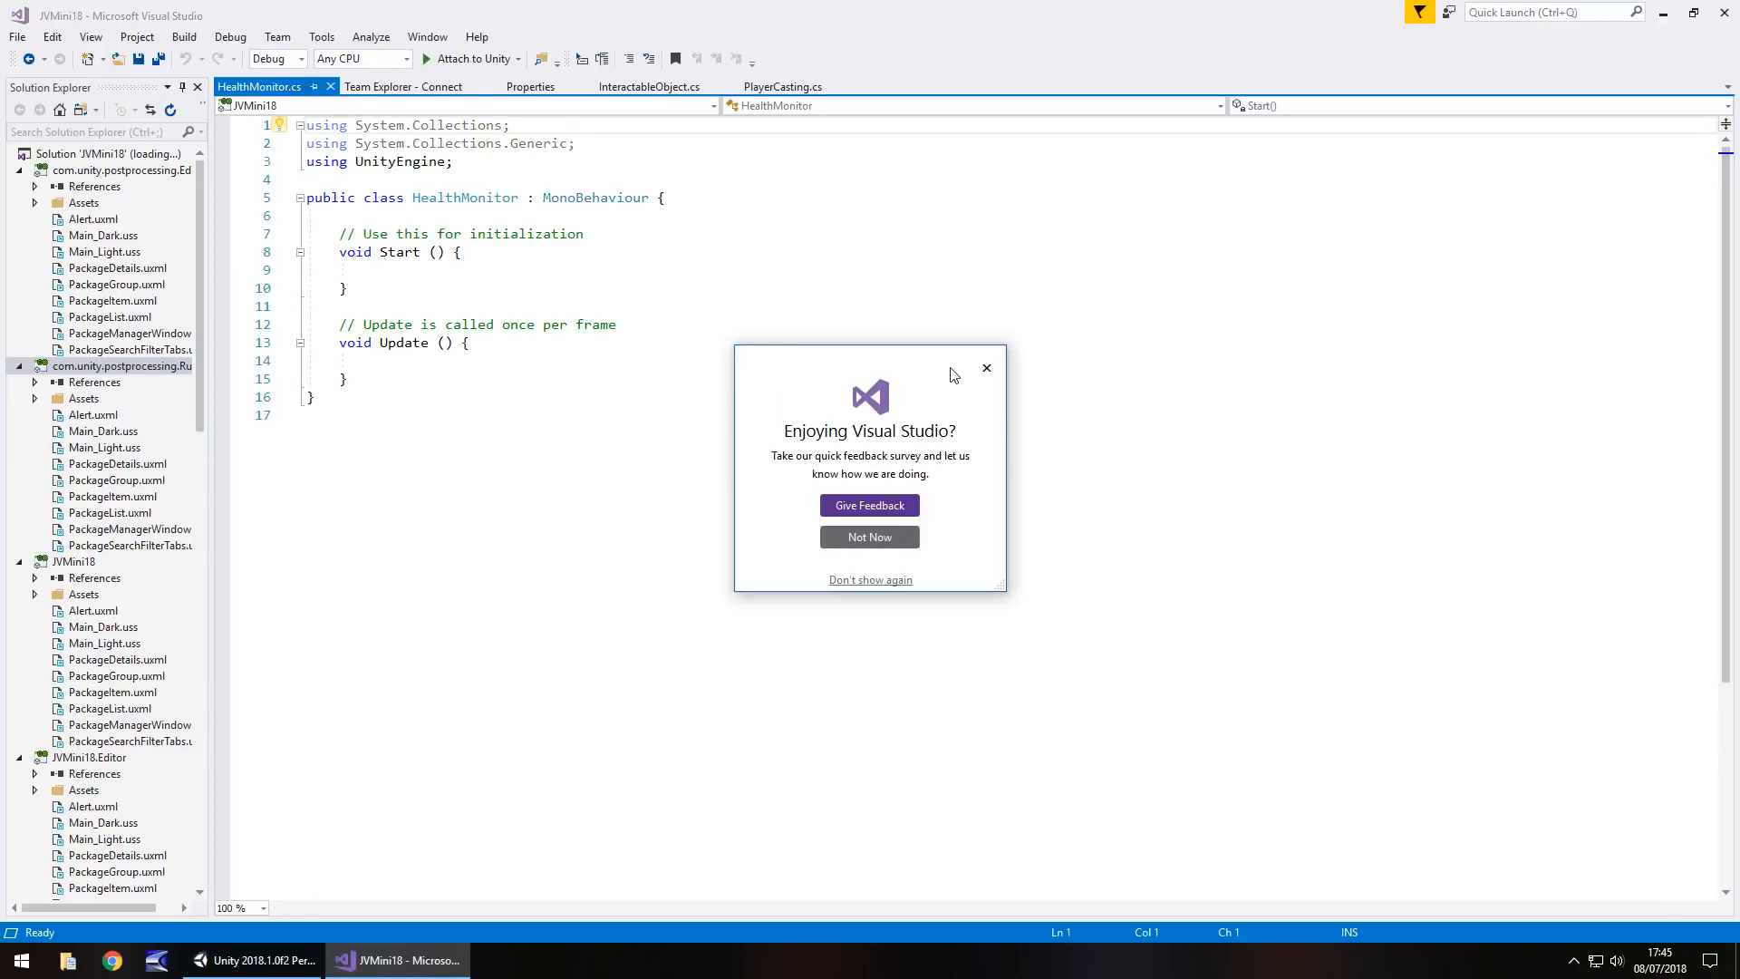
# Clear the template comments and declare public float healthLength = 200, checking the bar's width in Unity
pyautogui.click(987, 368)
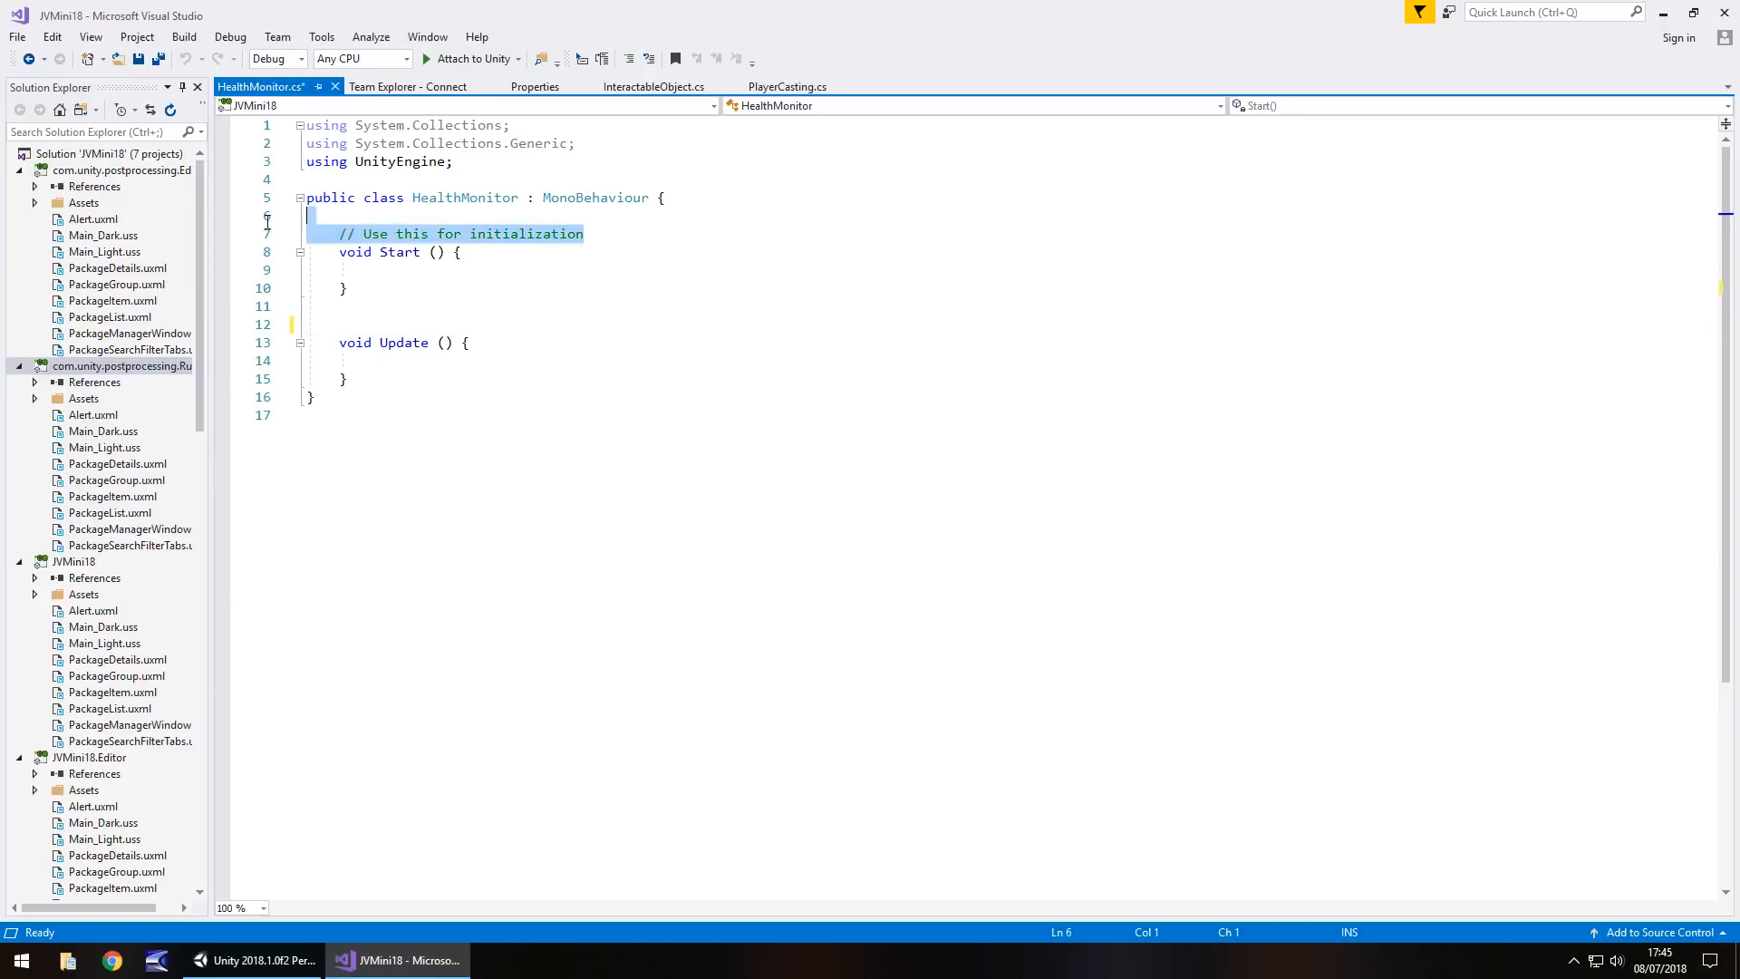
pyautogui.press('Delete')
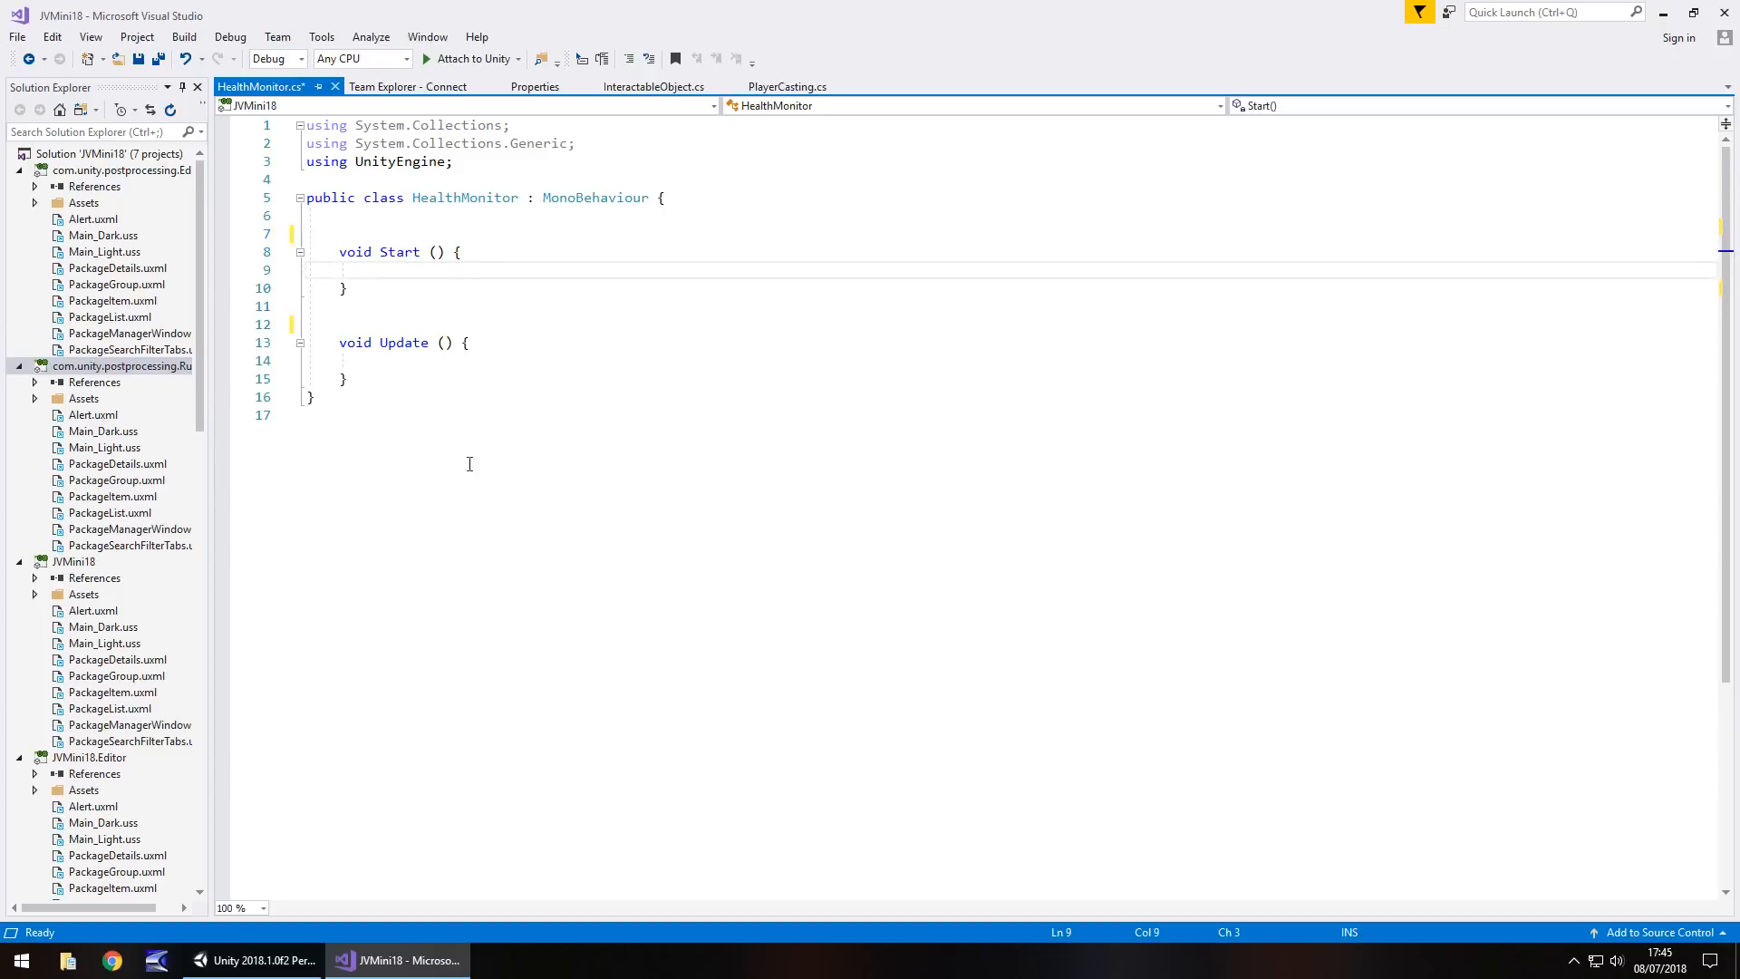
pyautogui.click(256, 960)
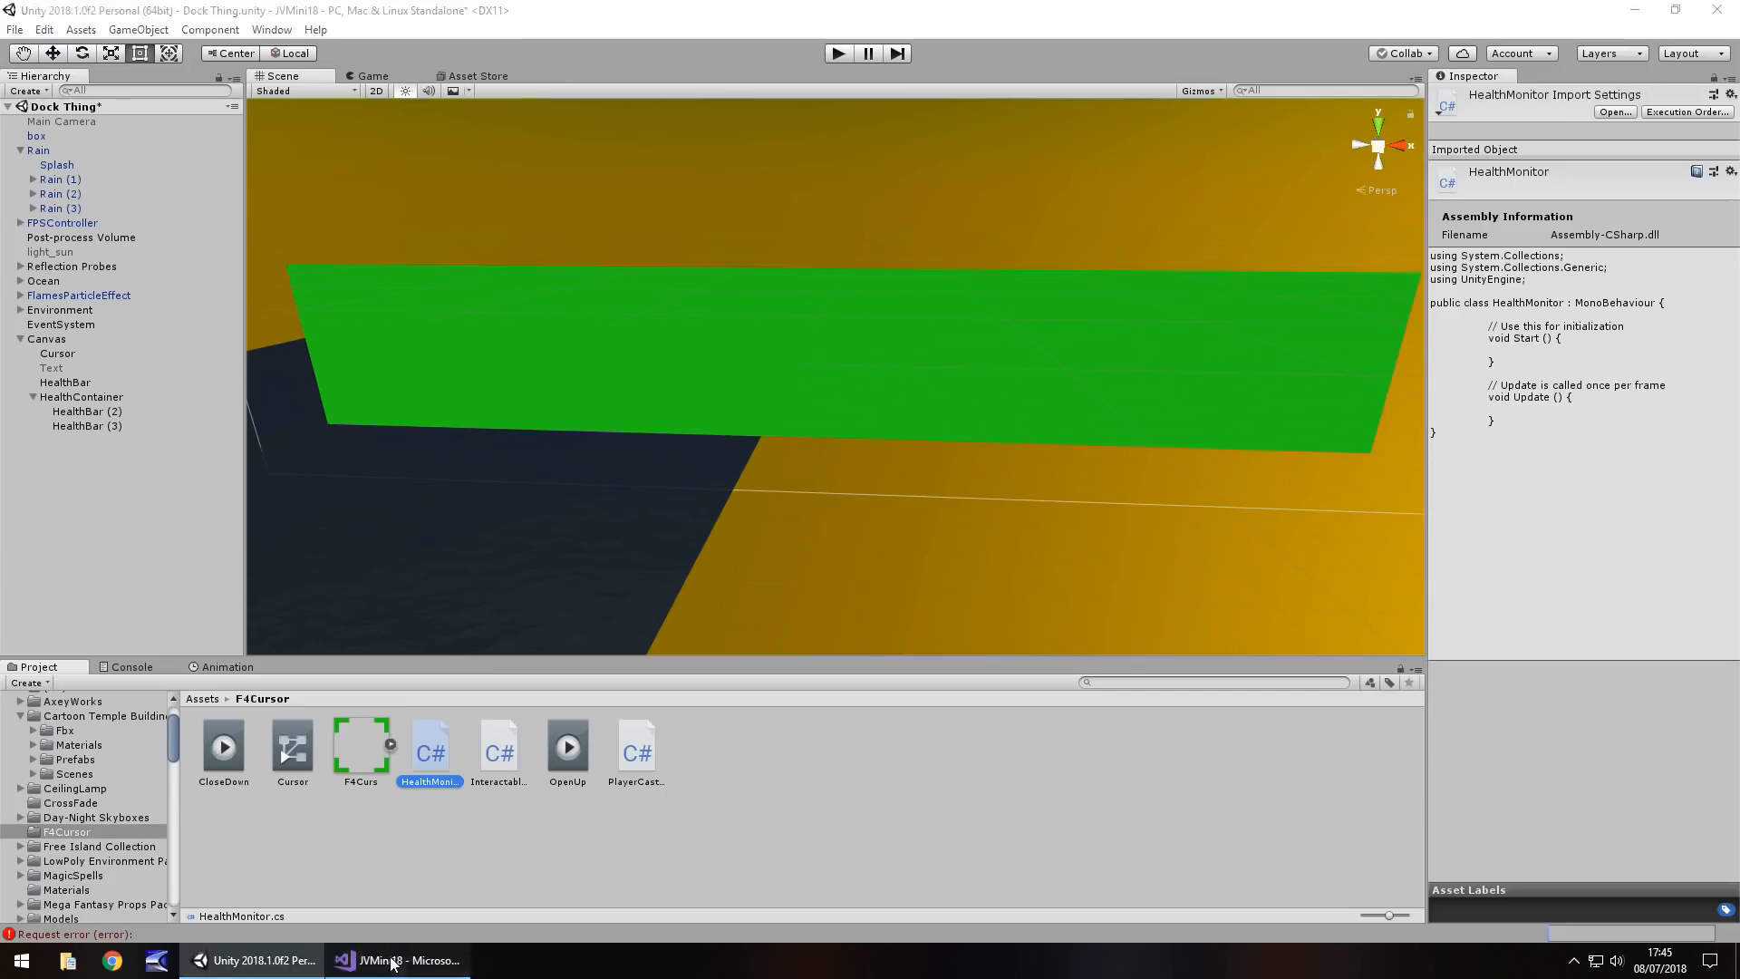
pyautogui.click(398, 961)
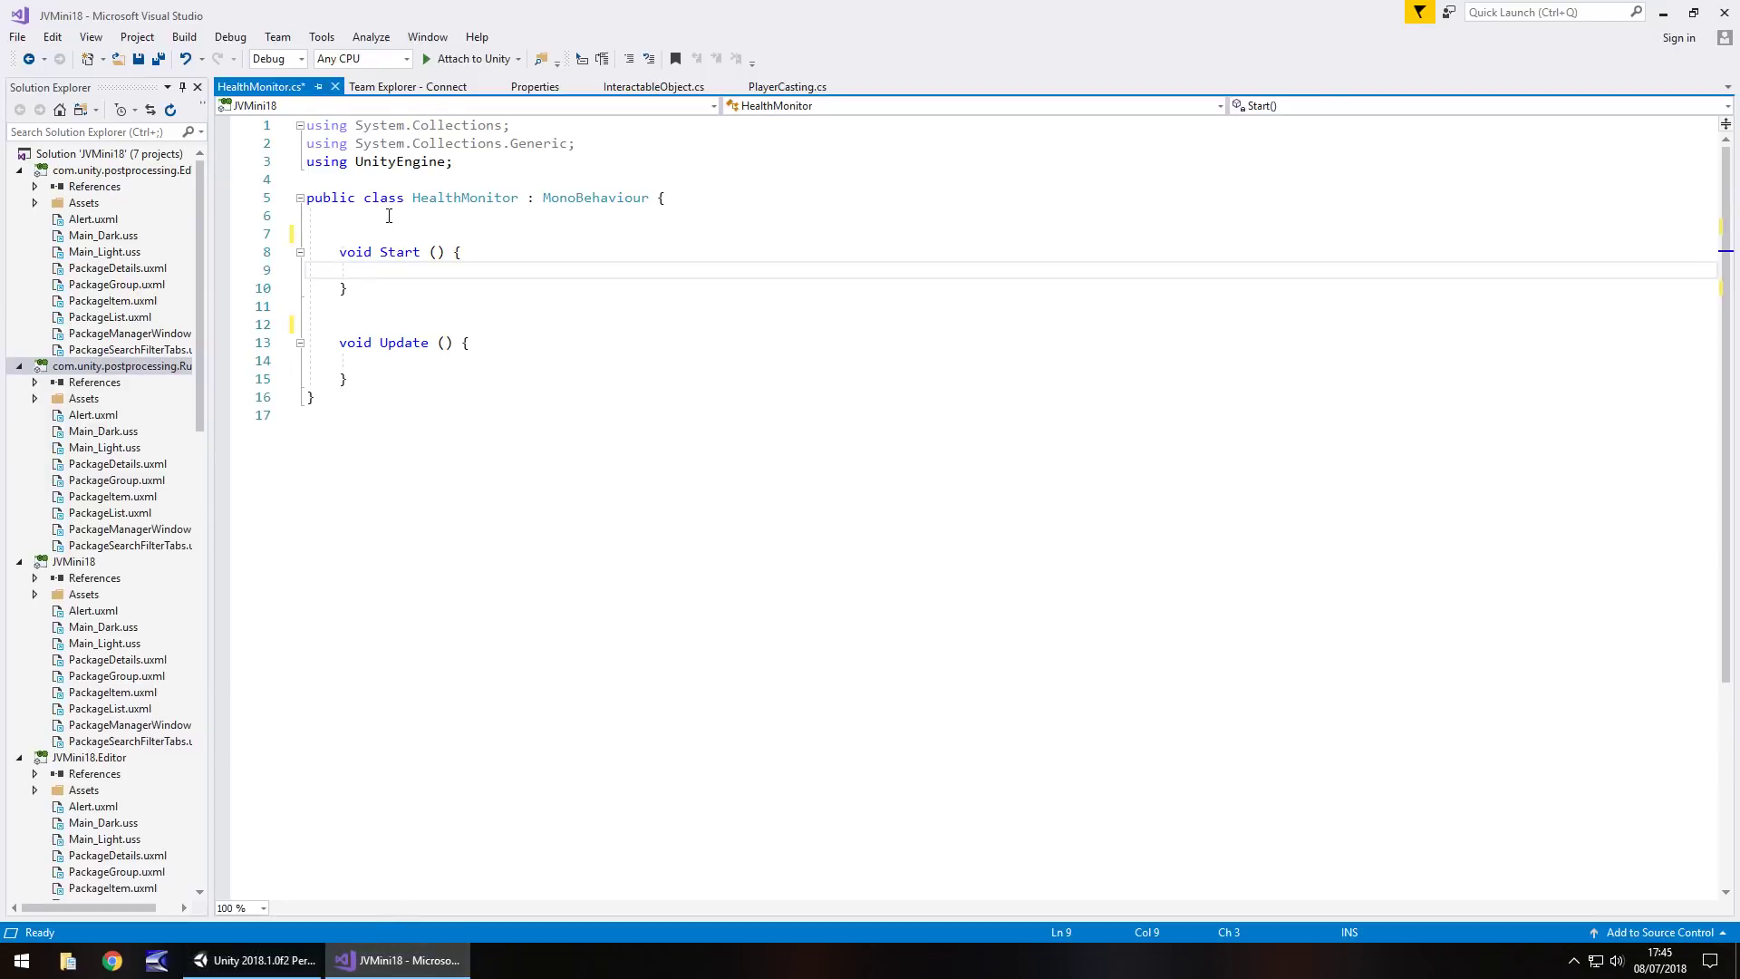
pyautogui.press('Enter')
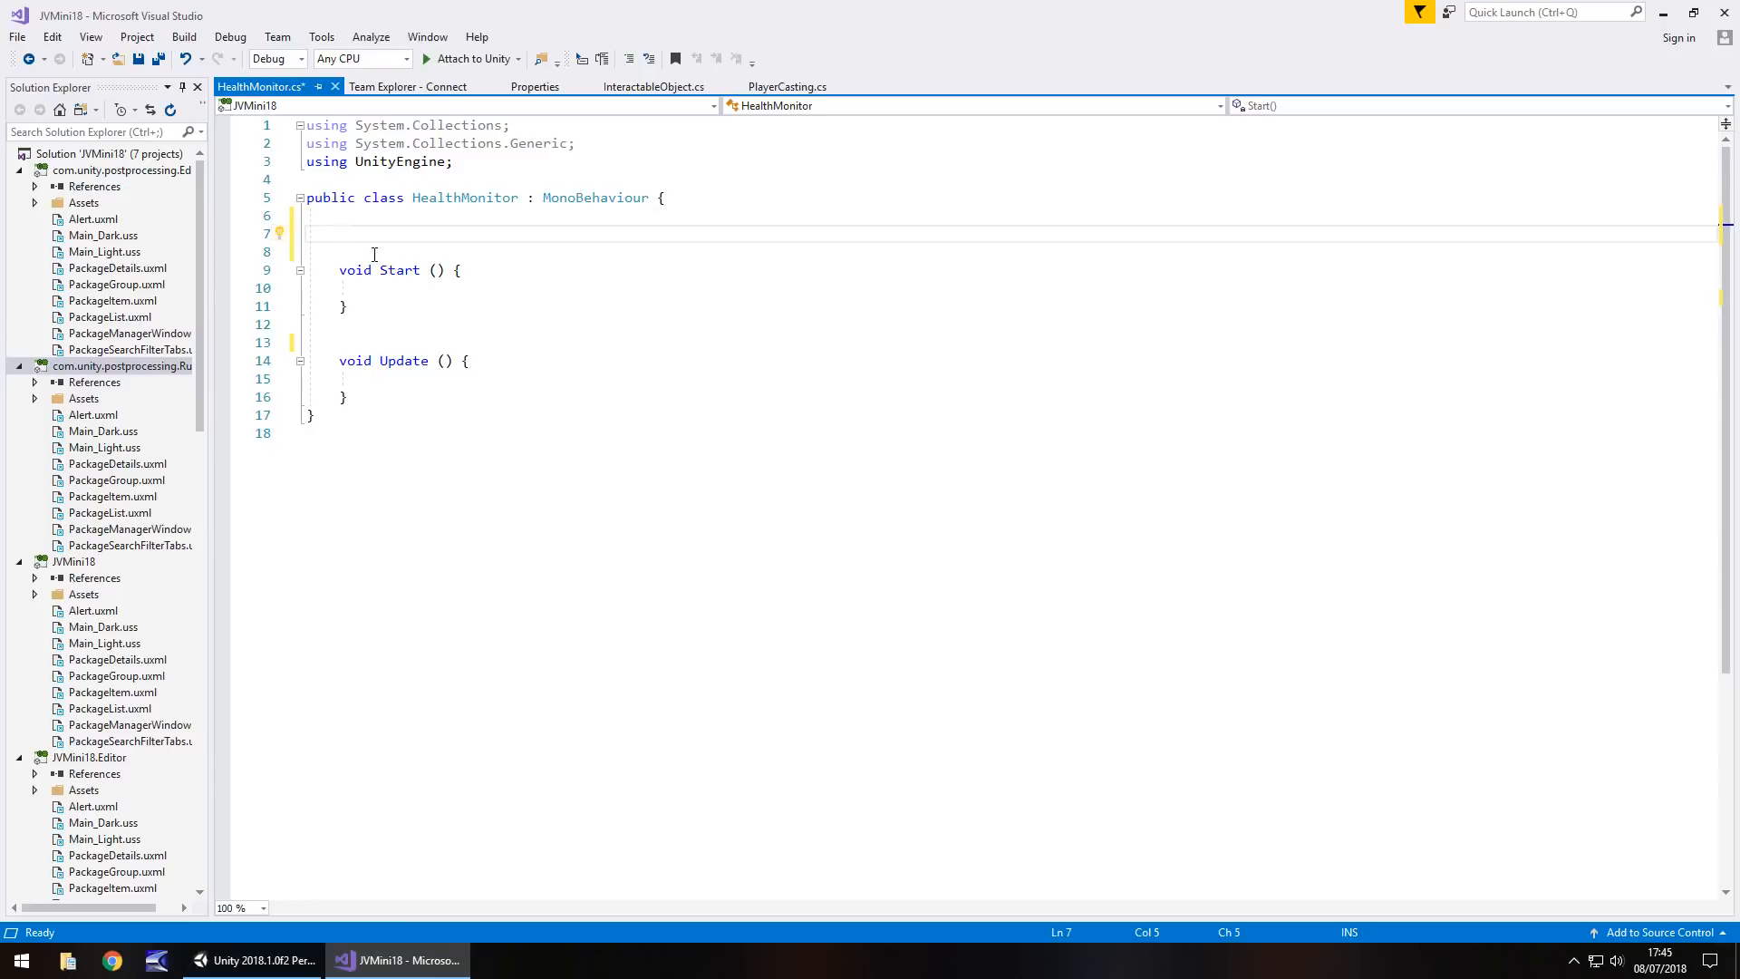
pyautogui.write('public fl')
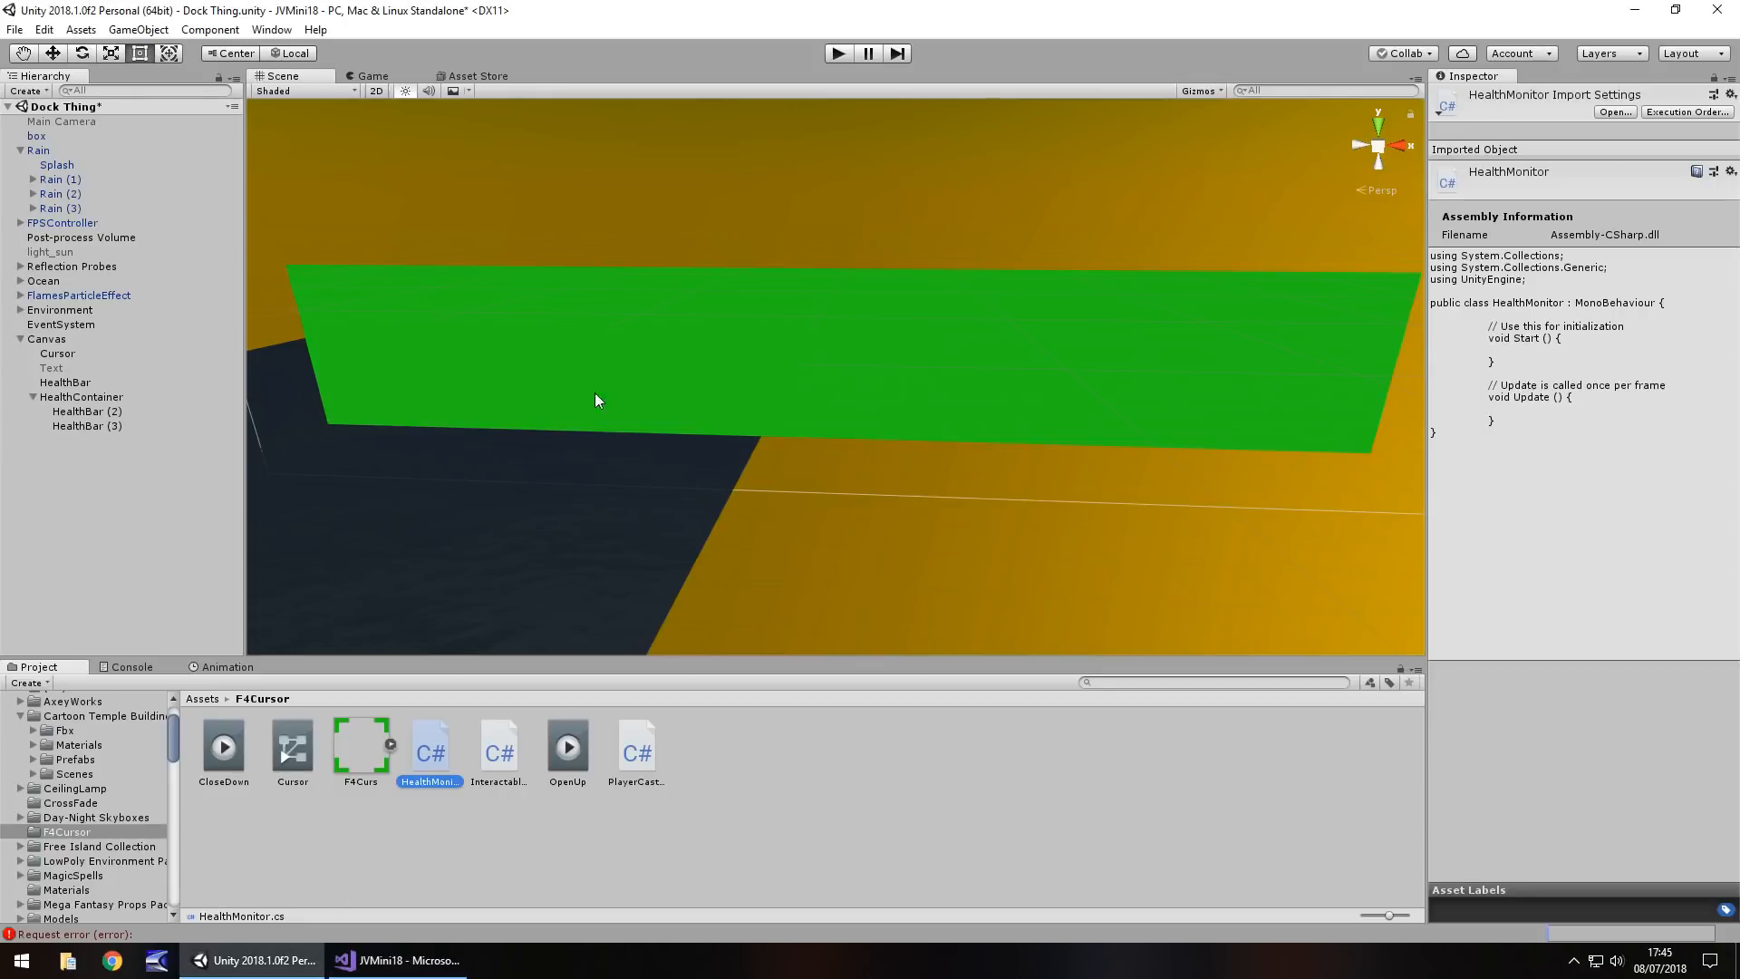
pyautogui.click(62, 382)
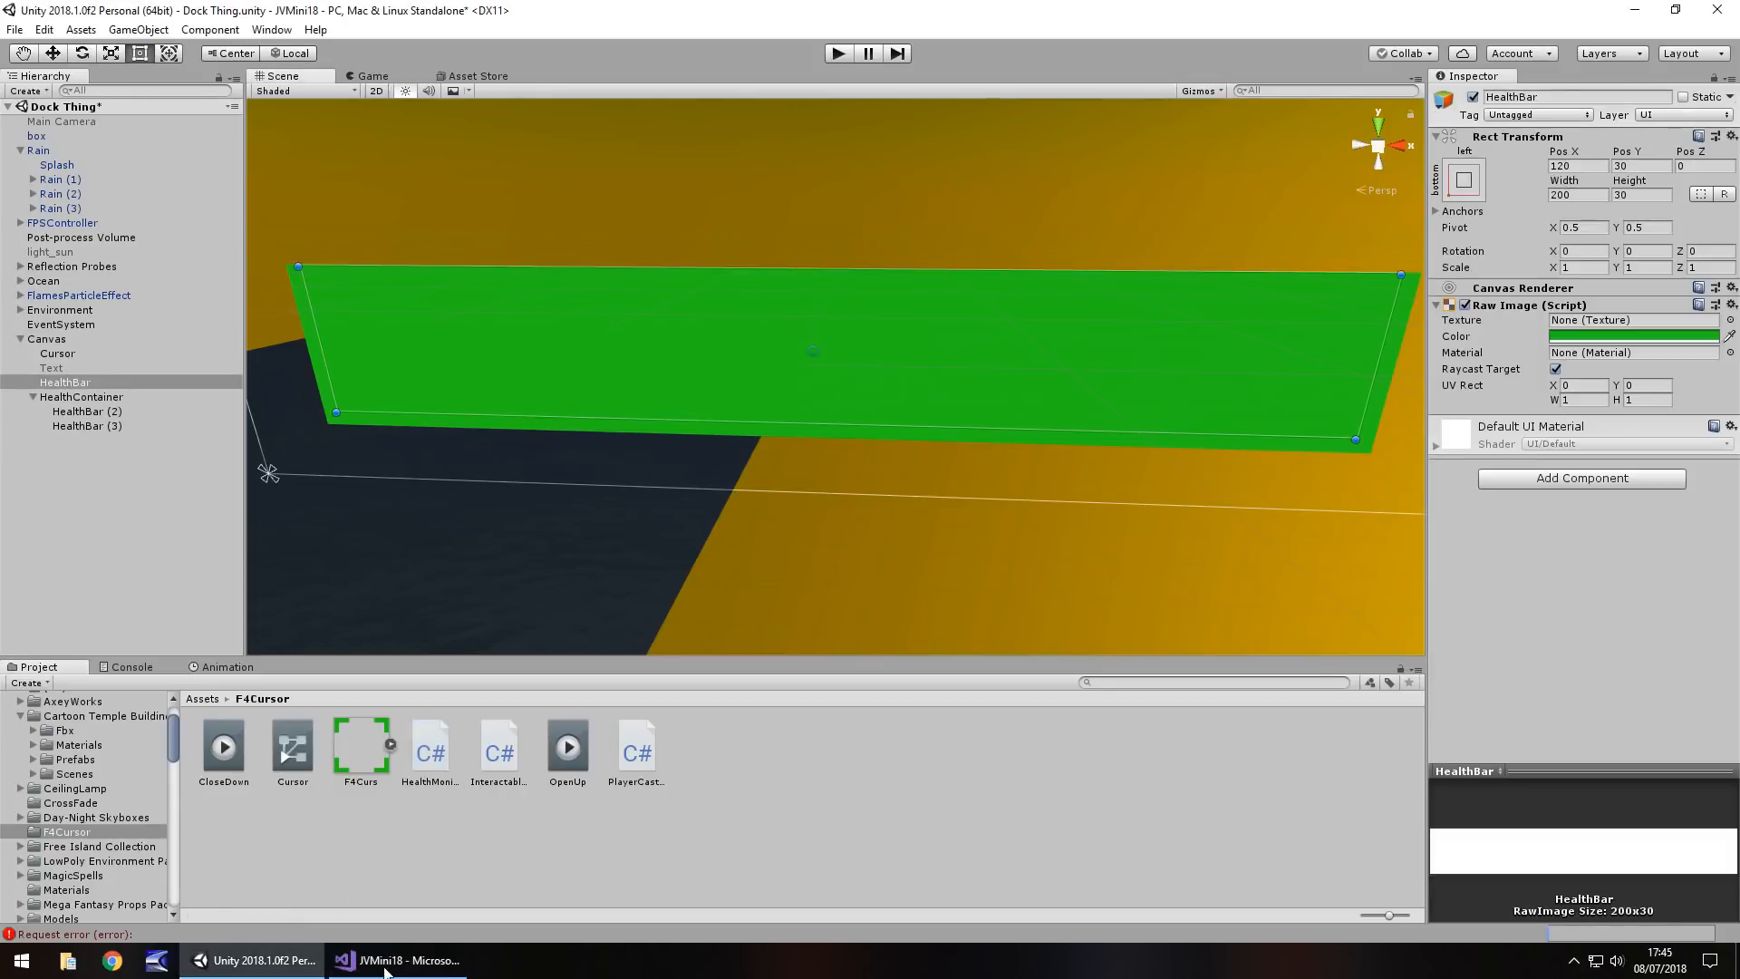
pyautogui.click(395, 960)
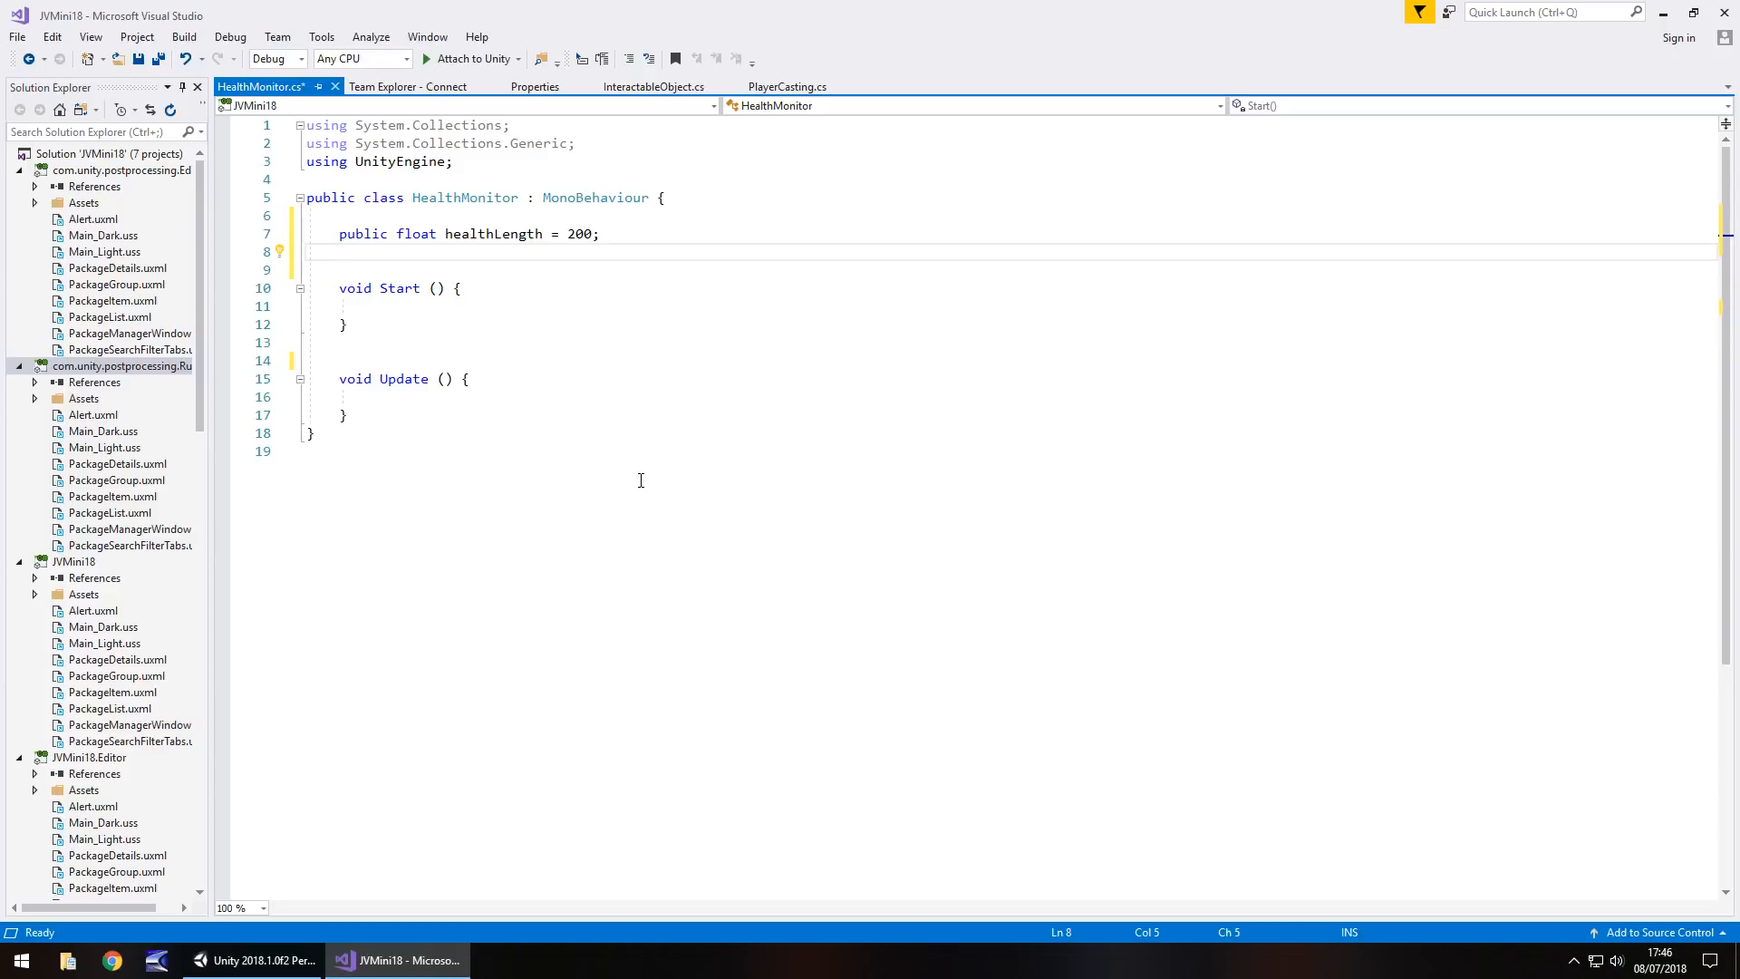
# Declare public float healthPos = 120 after checking the bar's position in Unity
pyautogui.write('publi')
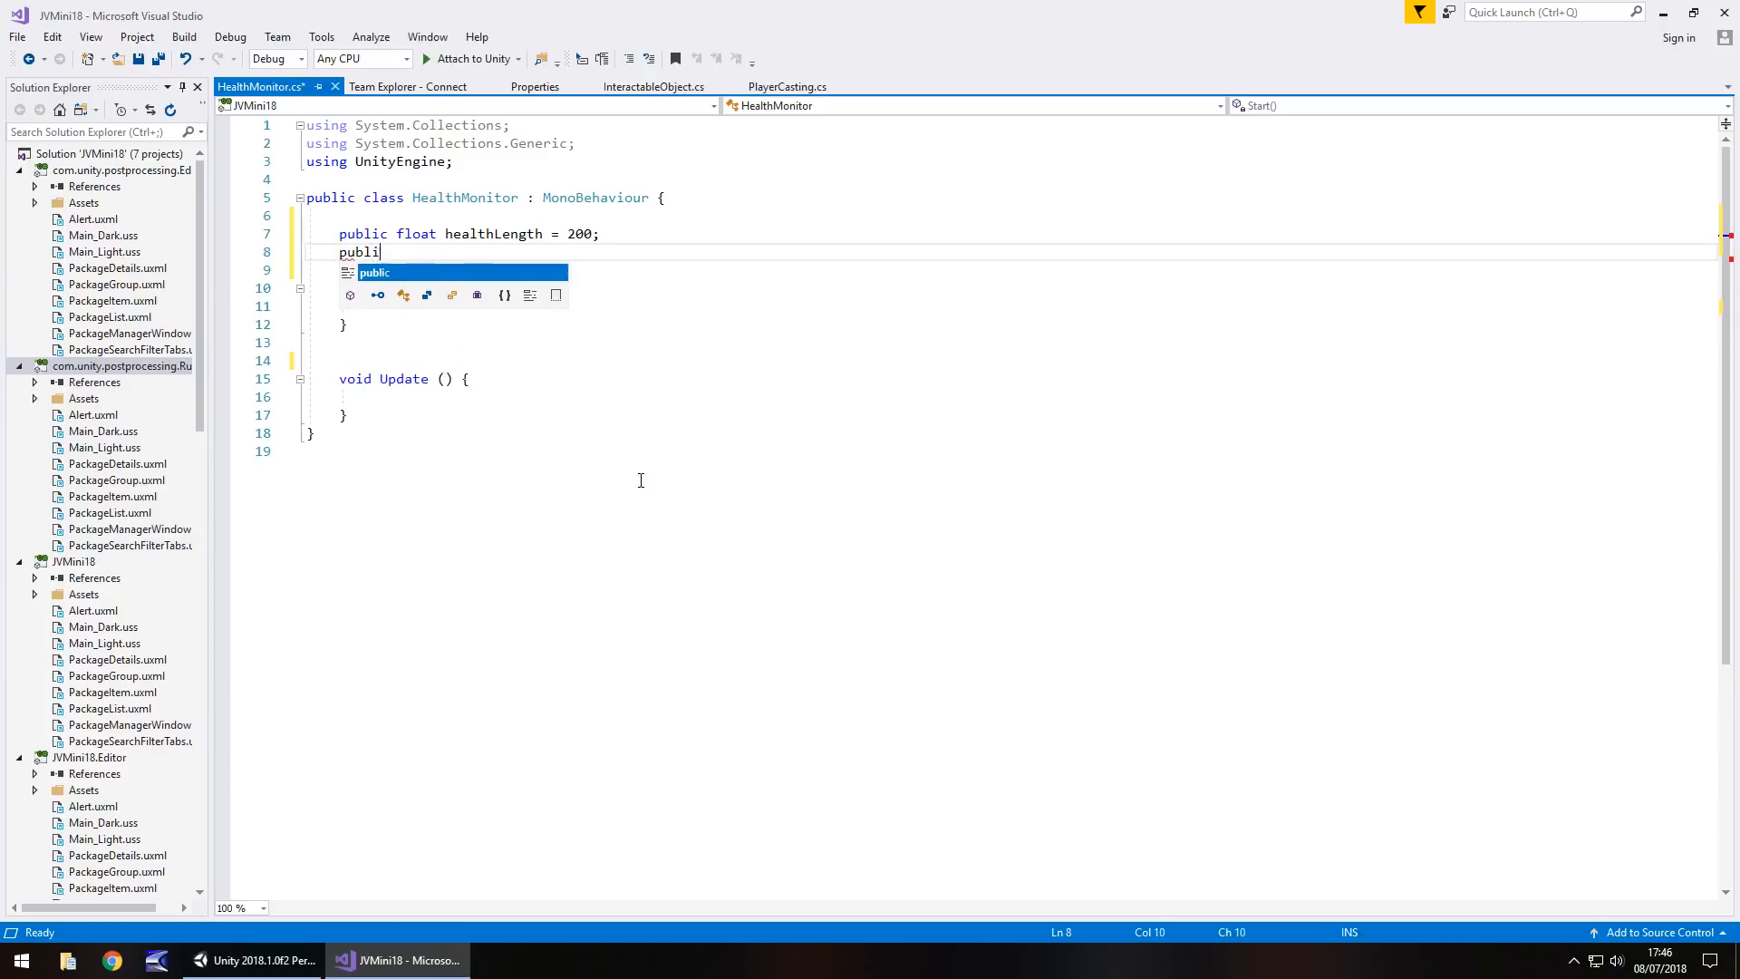
pyautogui.write('float he')
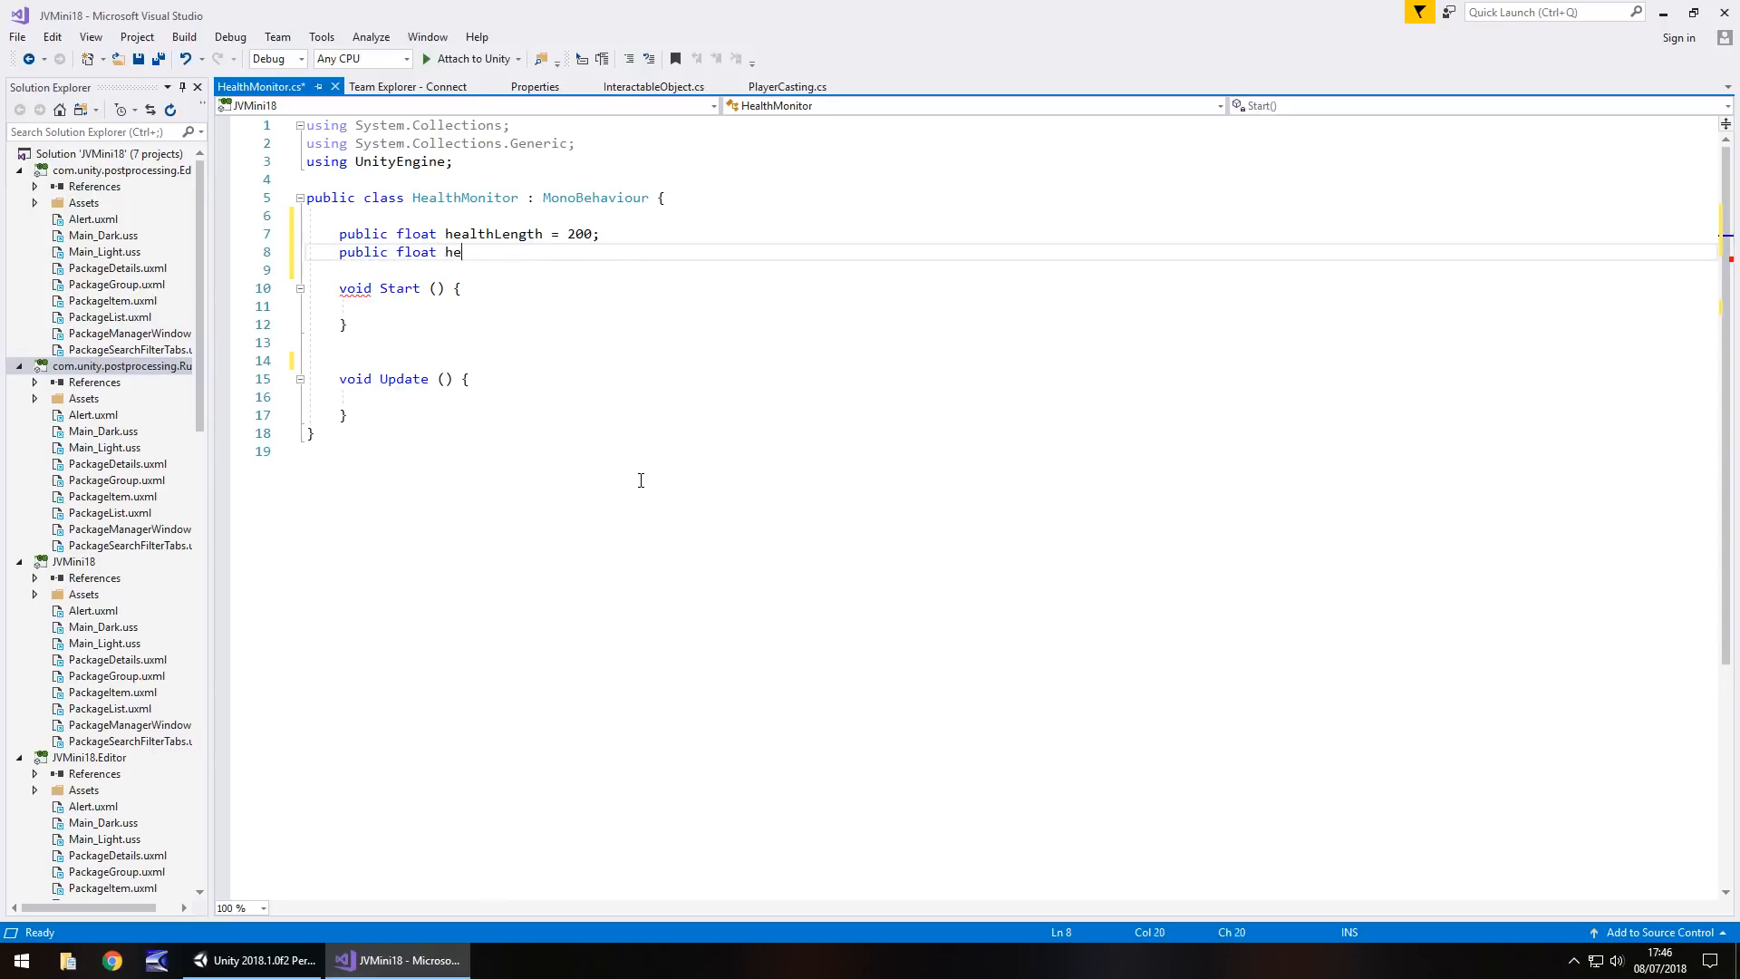
pyautogui.write('althPos =')
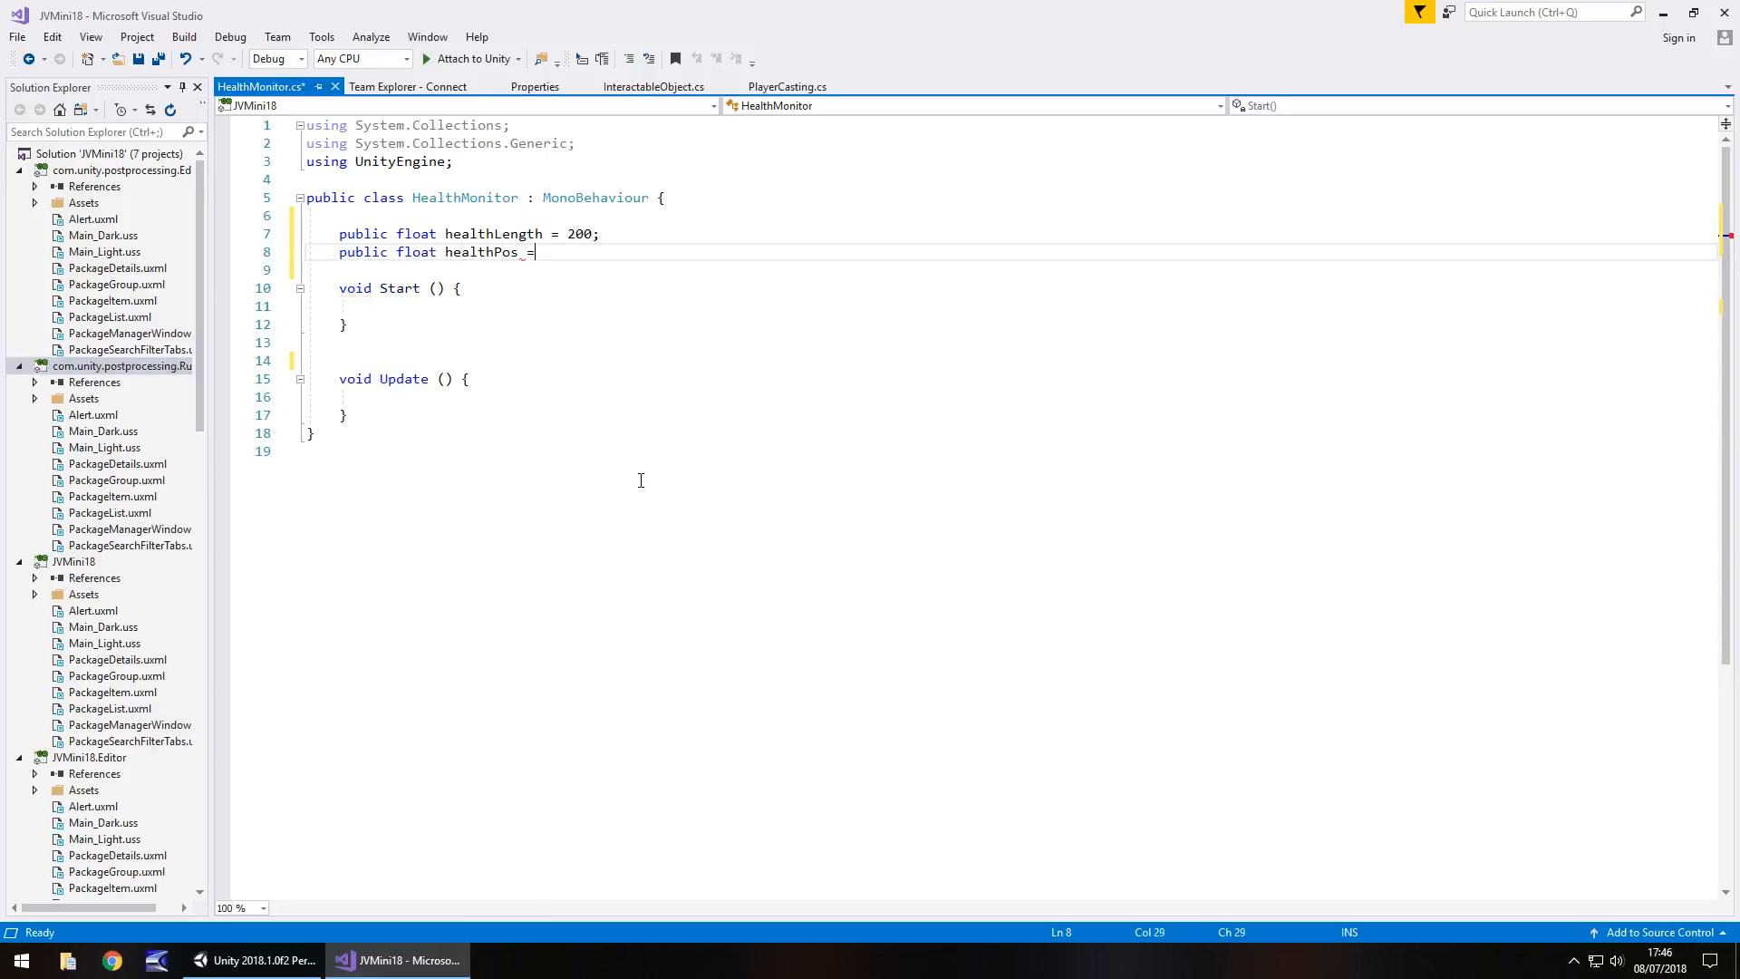
pyautogui.click(254, 960)
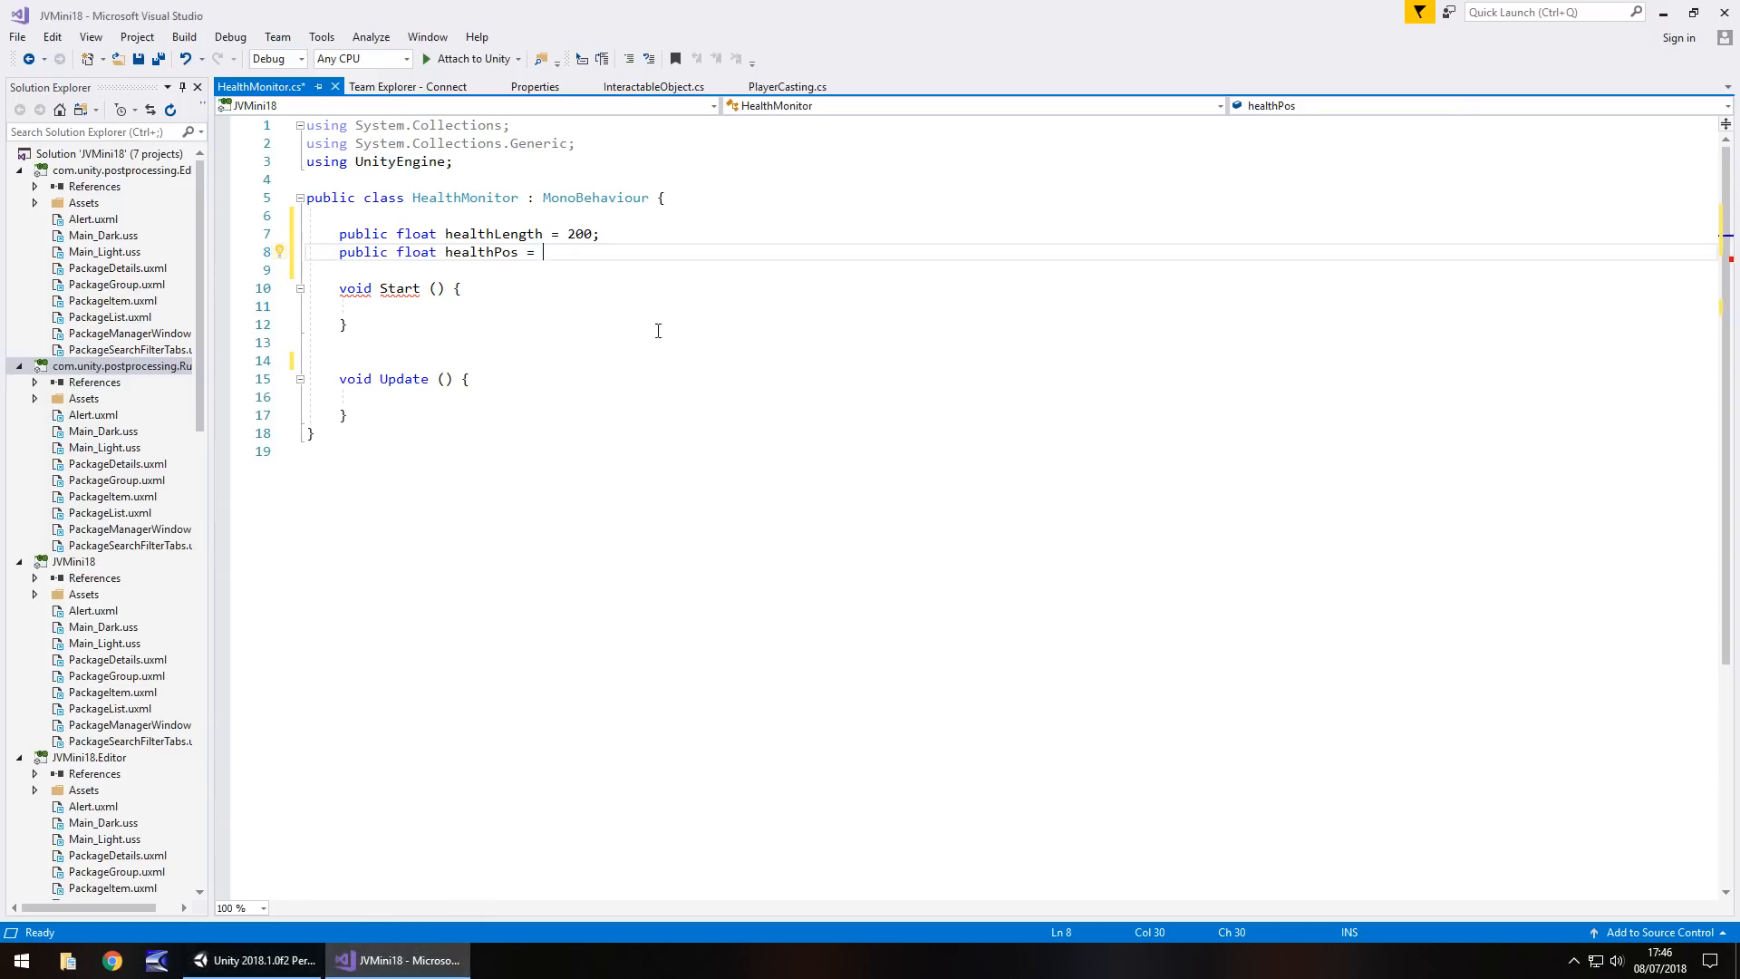
pyautogui.write('120;')
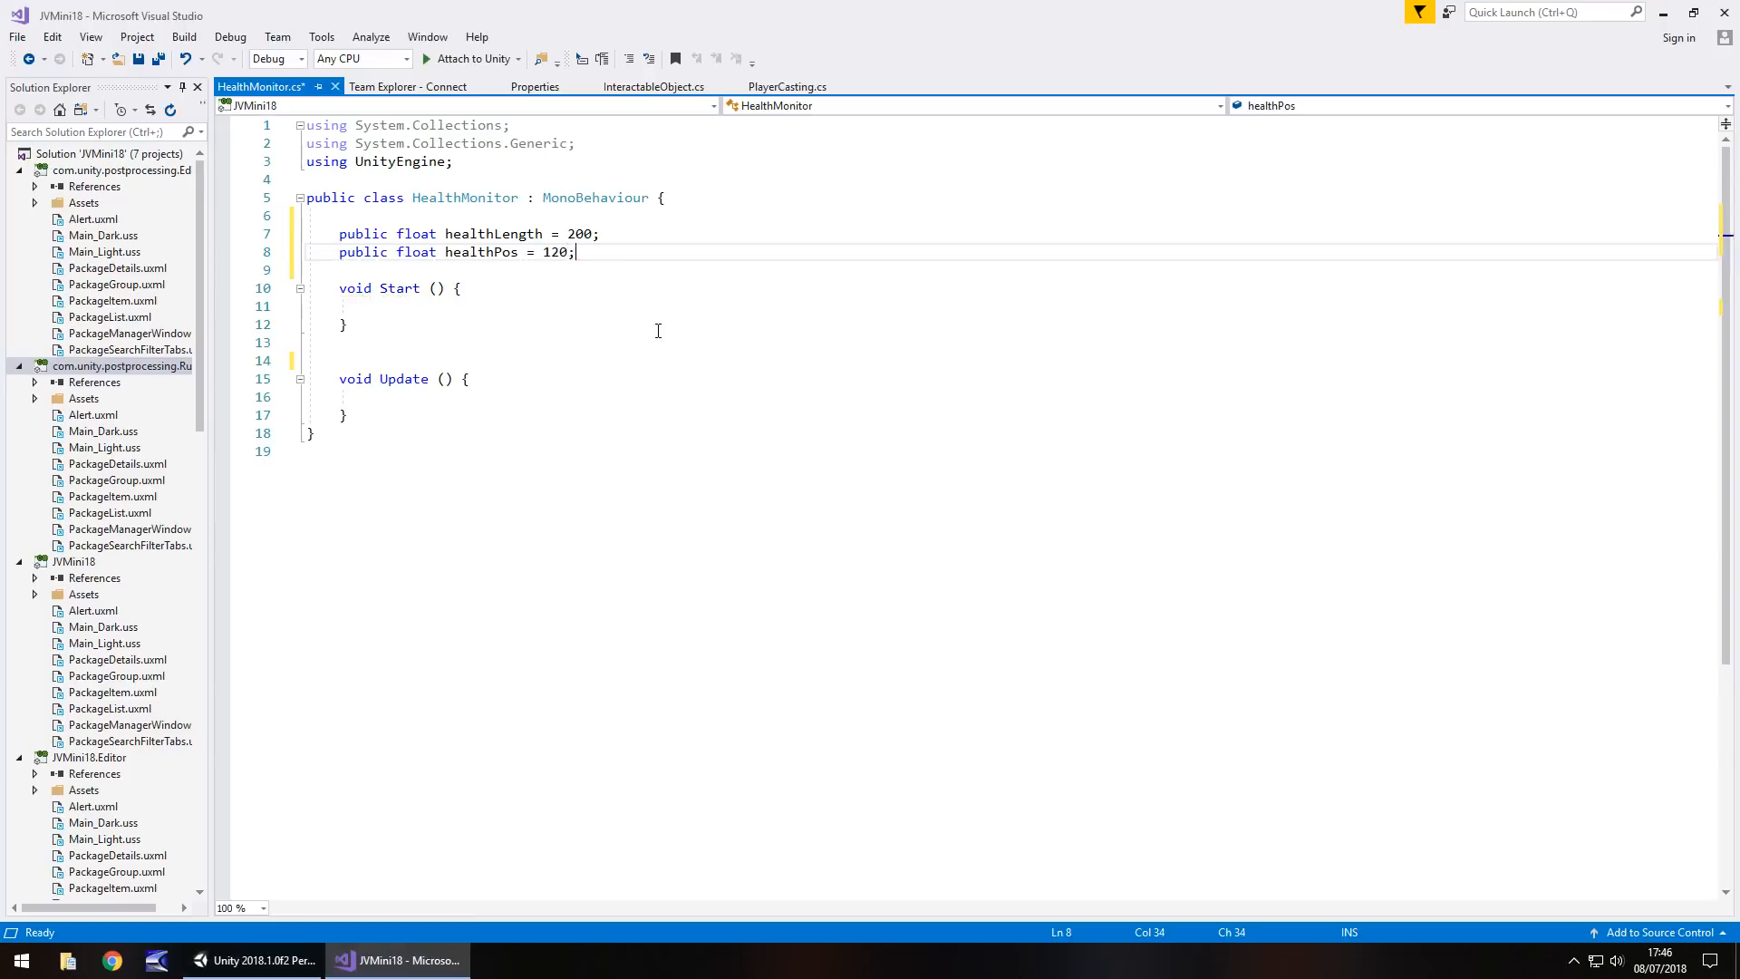
pyautogui.press('Enter')
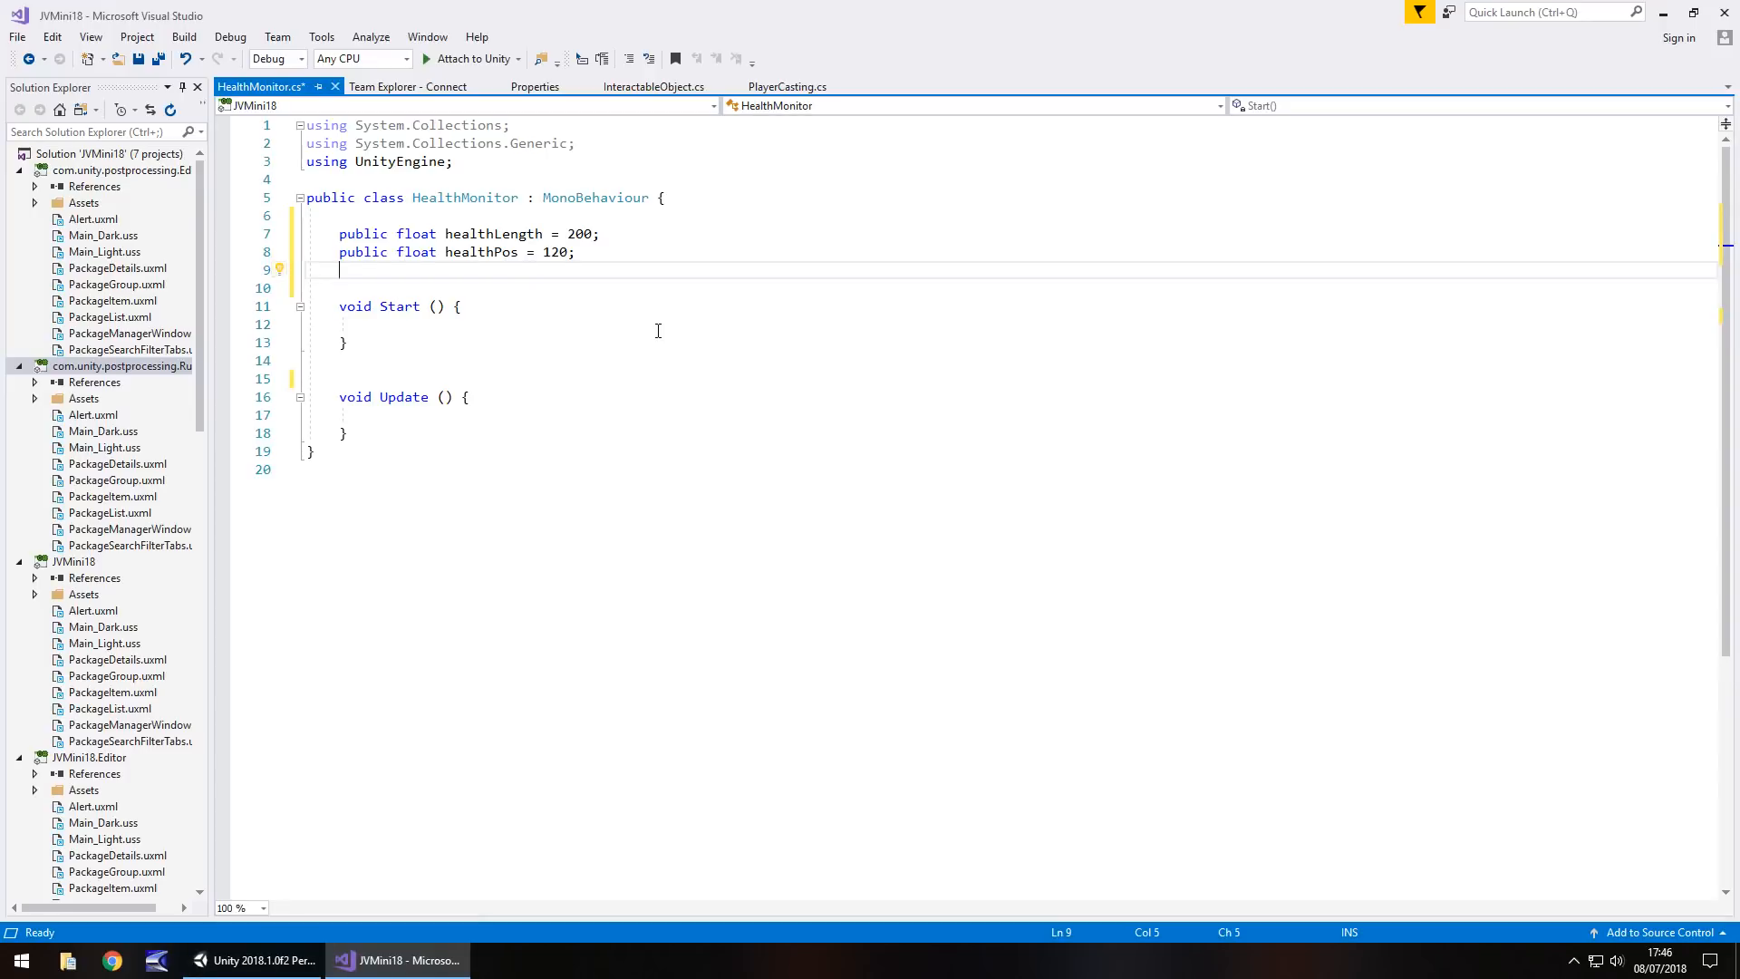
# Declare public GameObject healthBar and public float damageAmount fields
pyautogui.write('public')
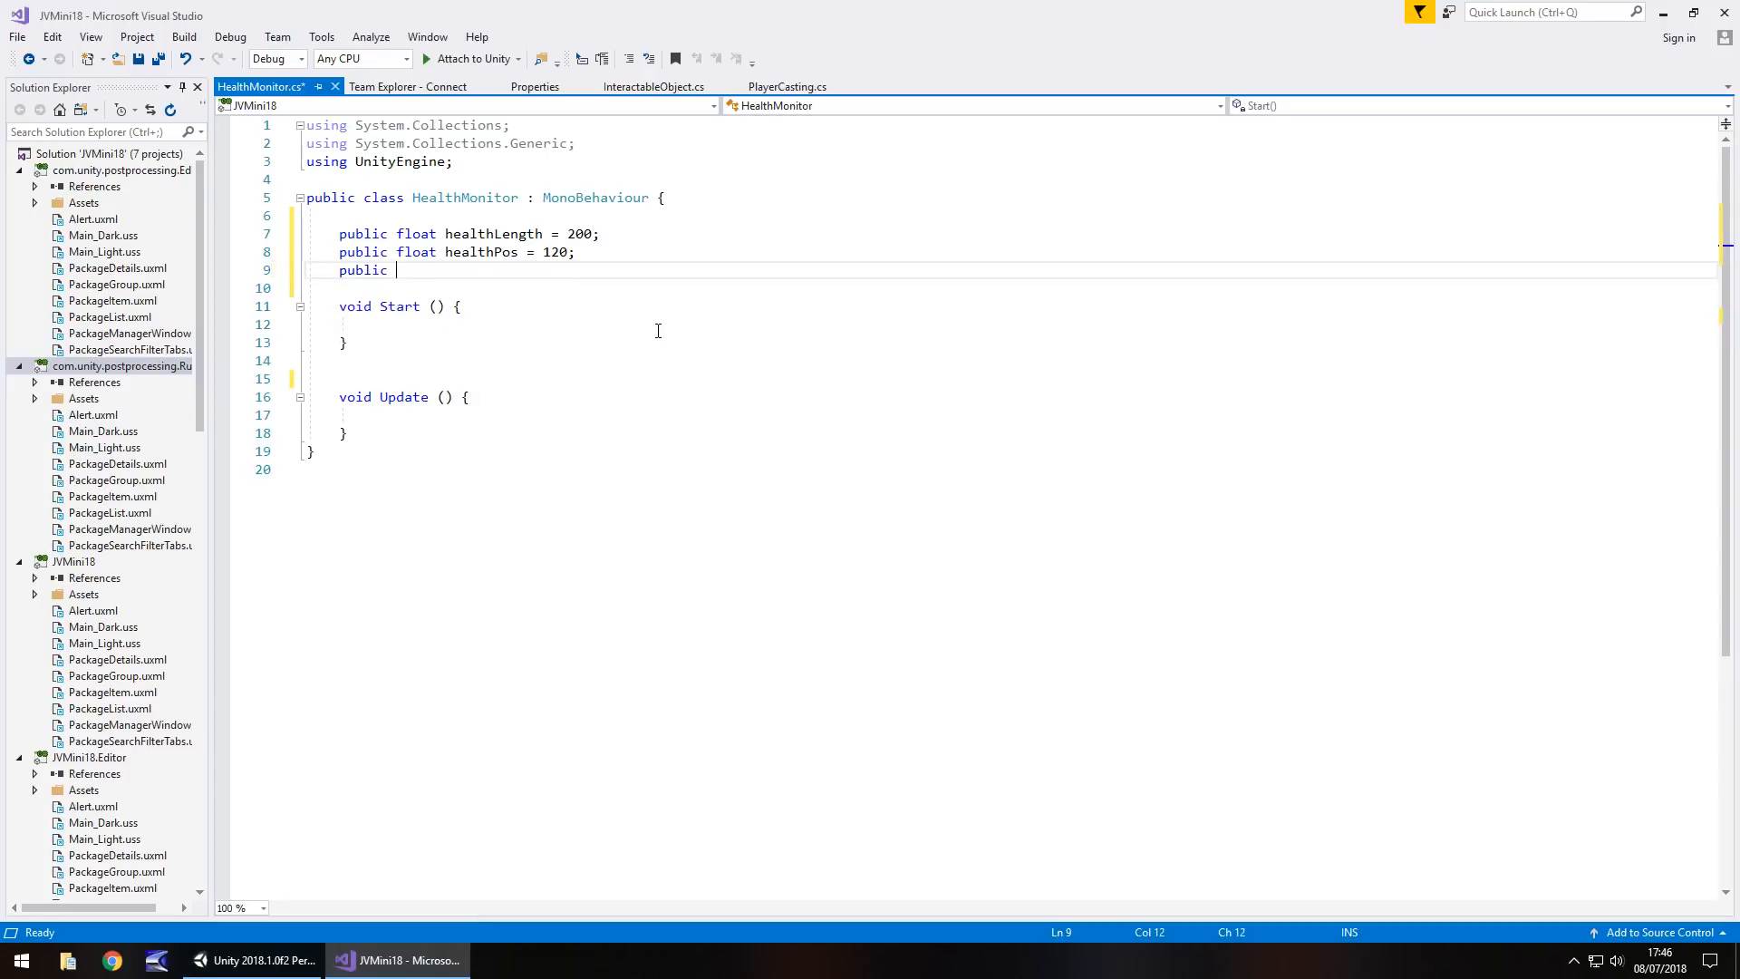
pyautogui.write('GameObject')
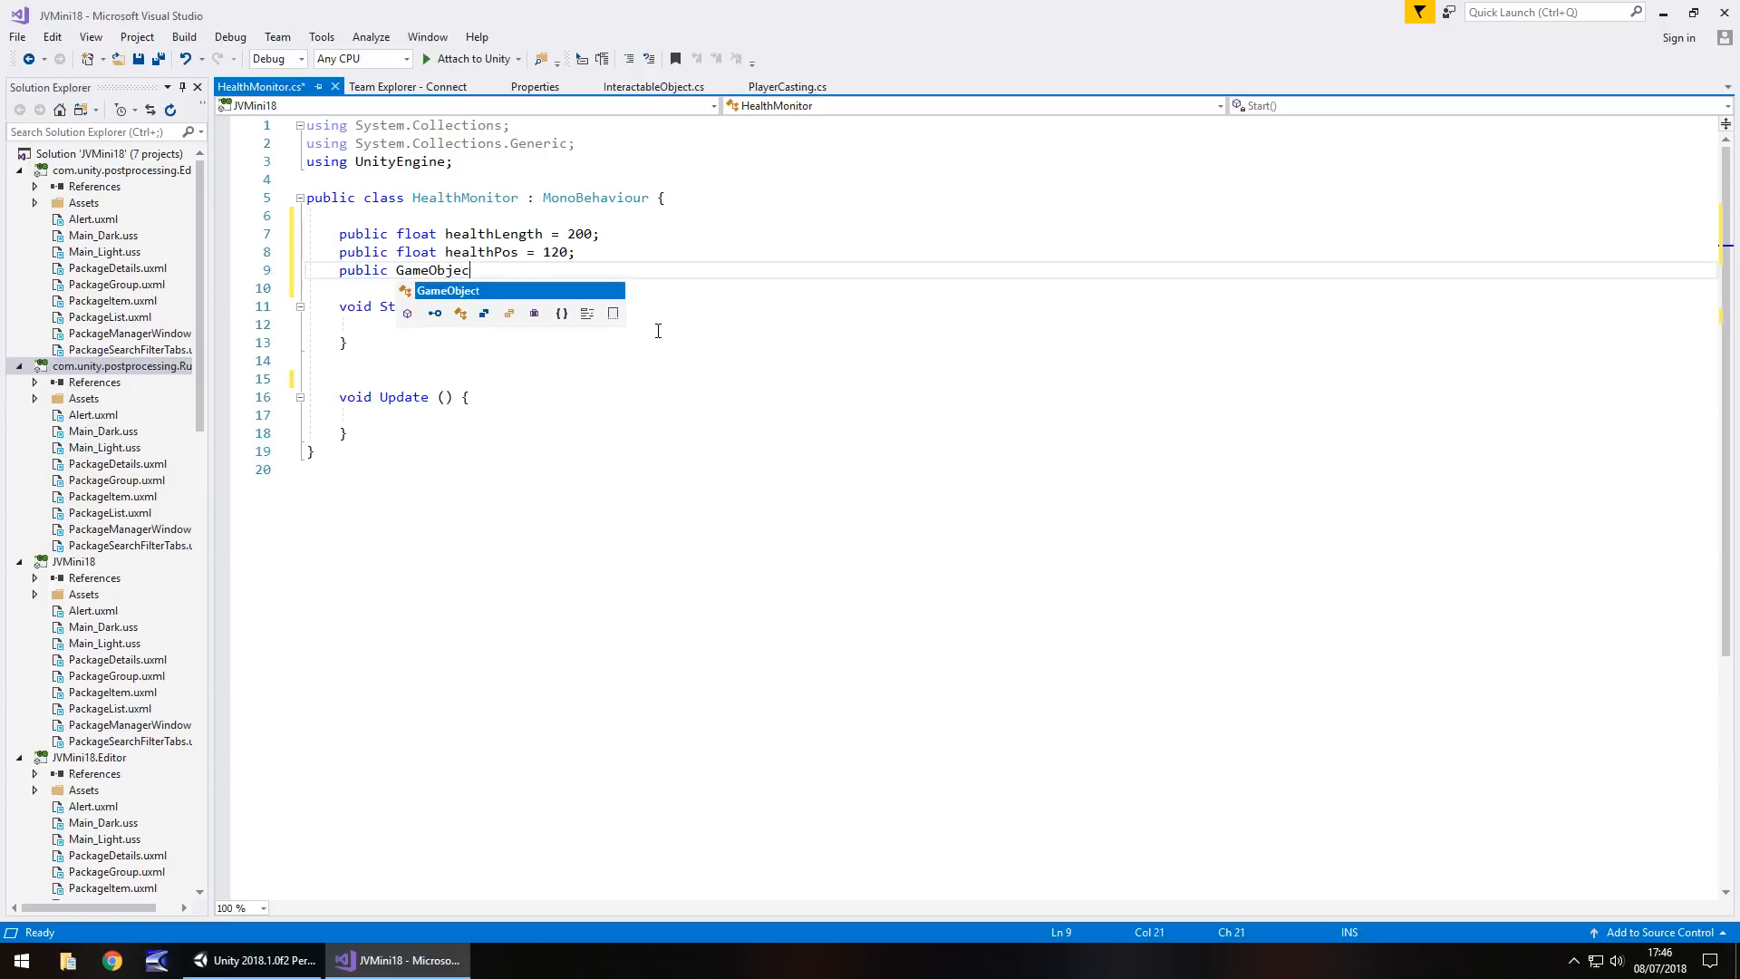
pyautogui.write('healthBar;')
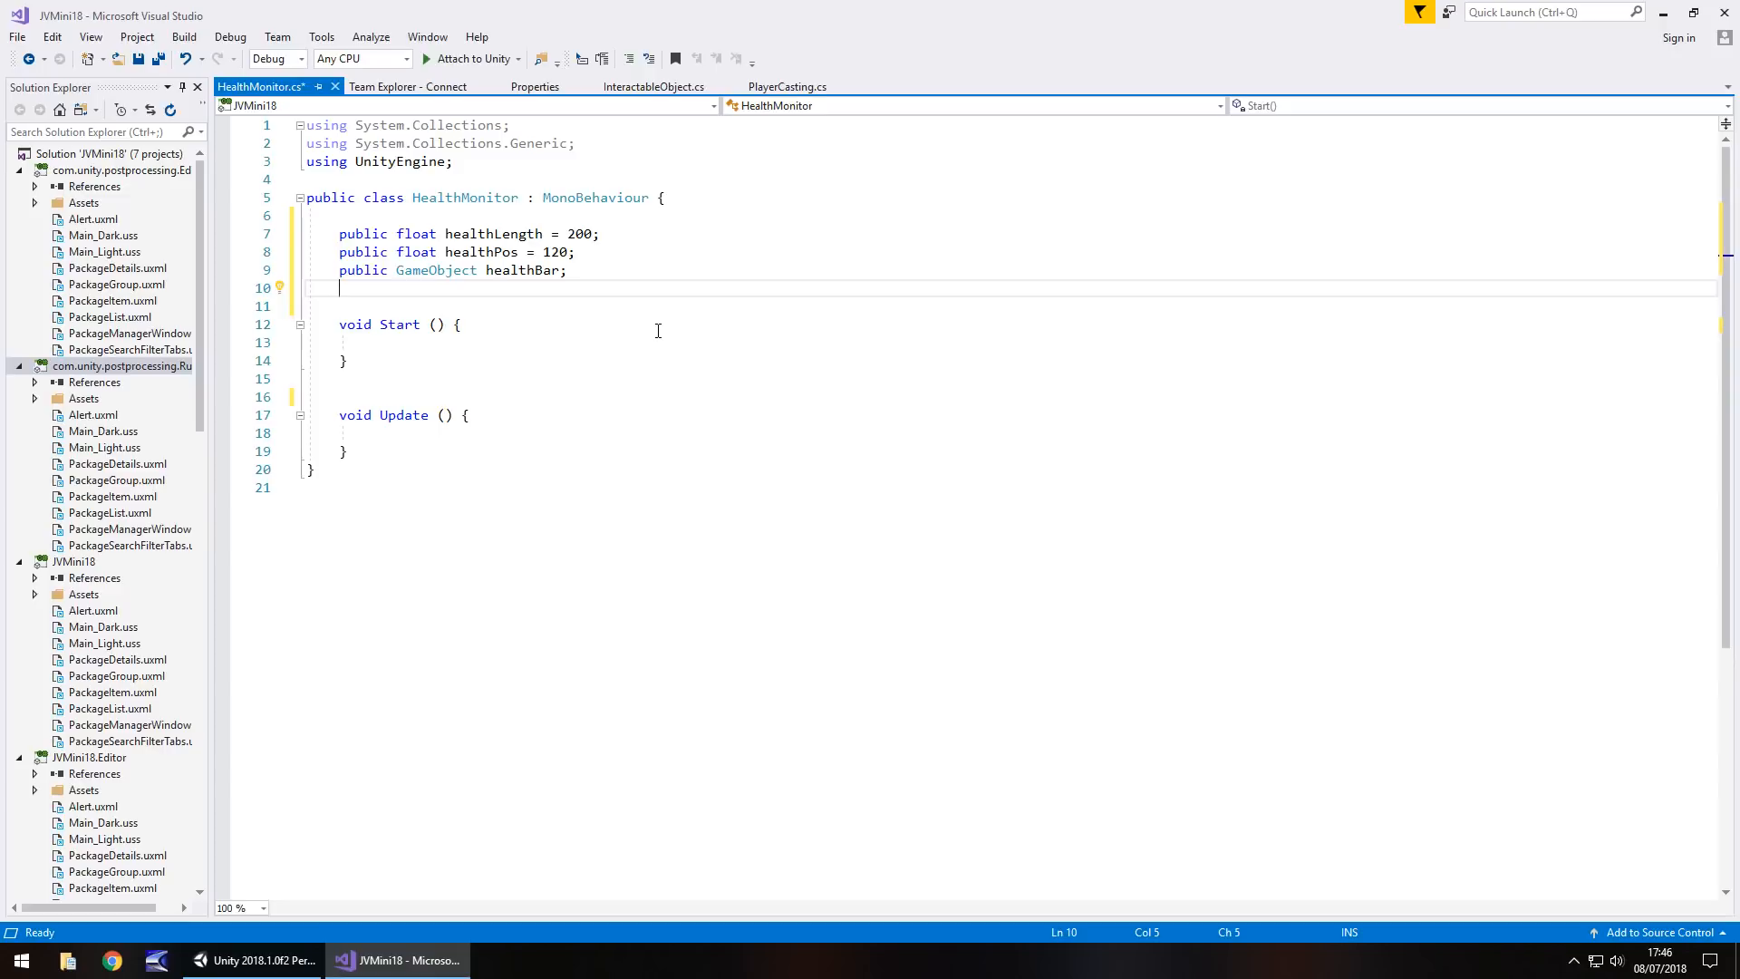
pyautogui.write('public')
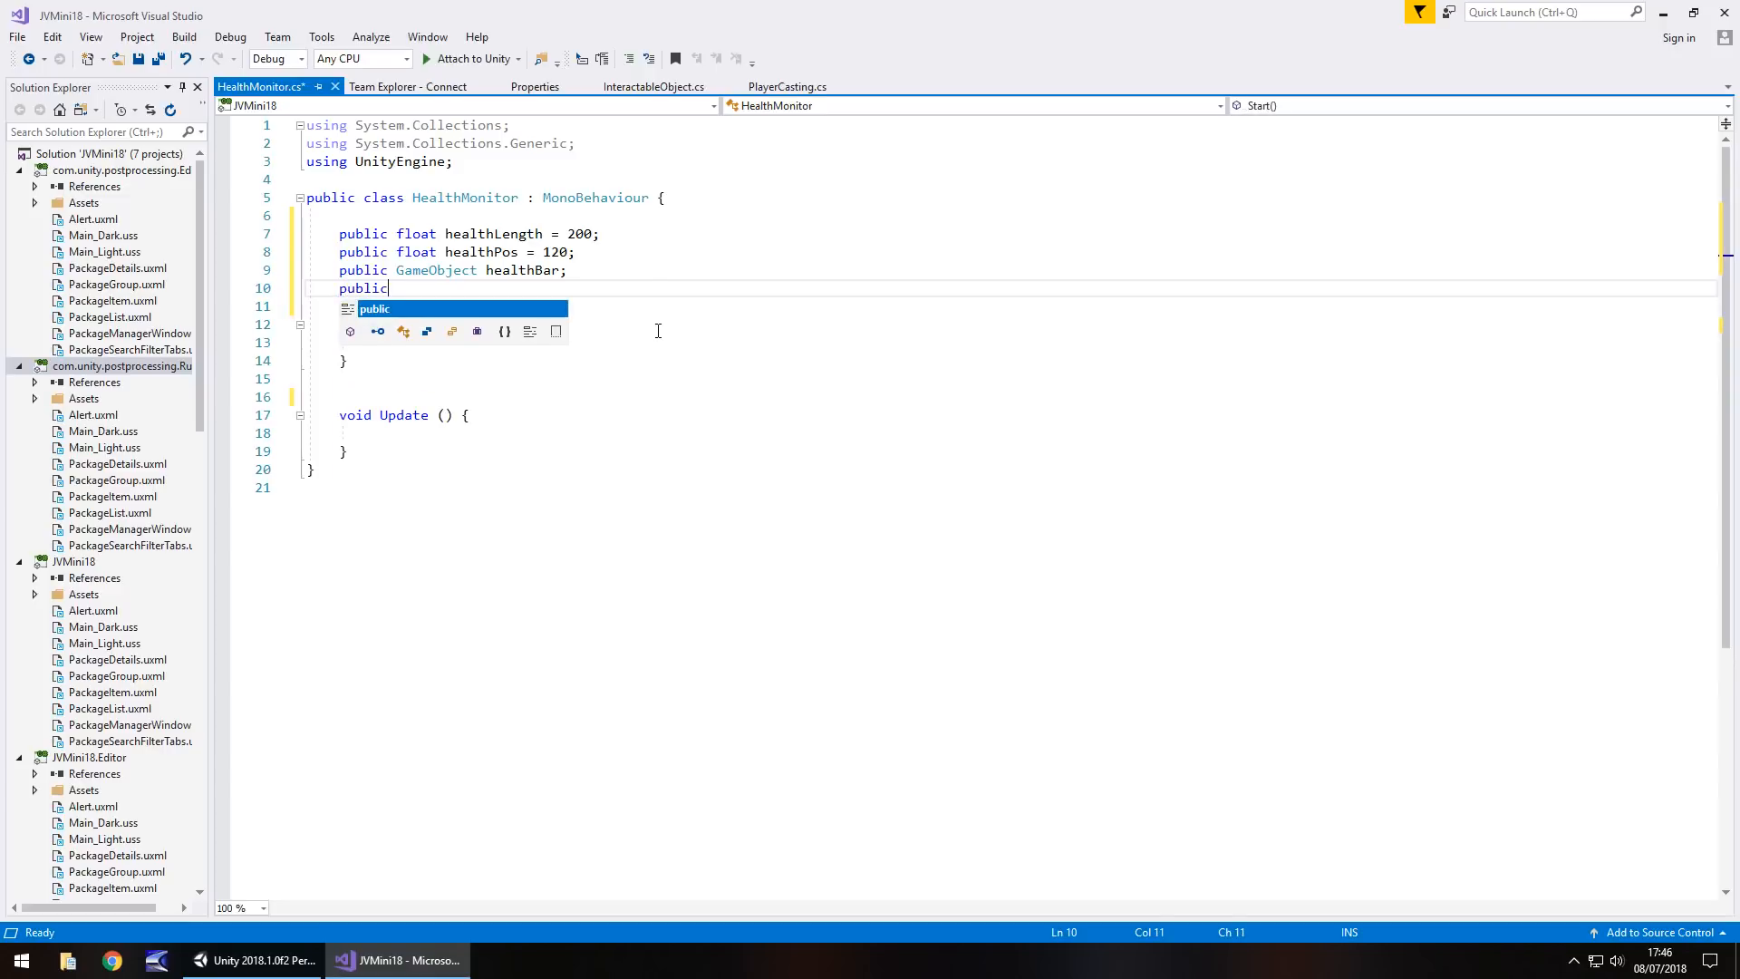
pyautogui.write('float')
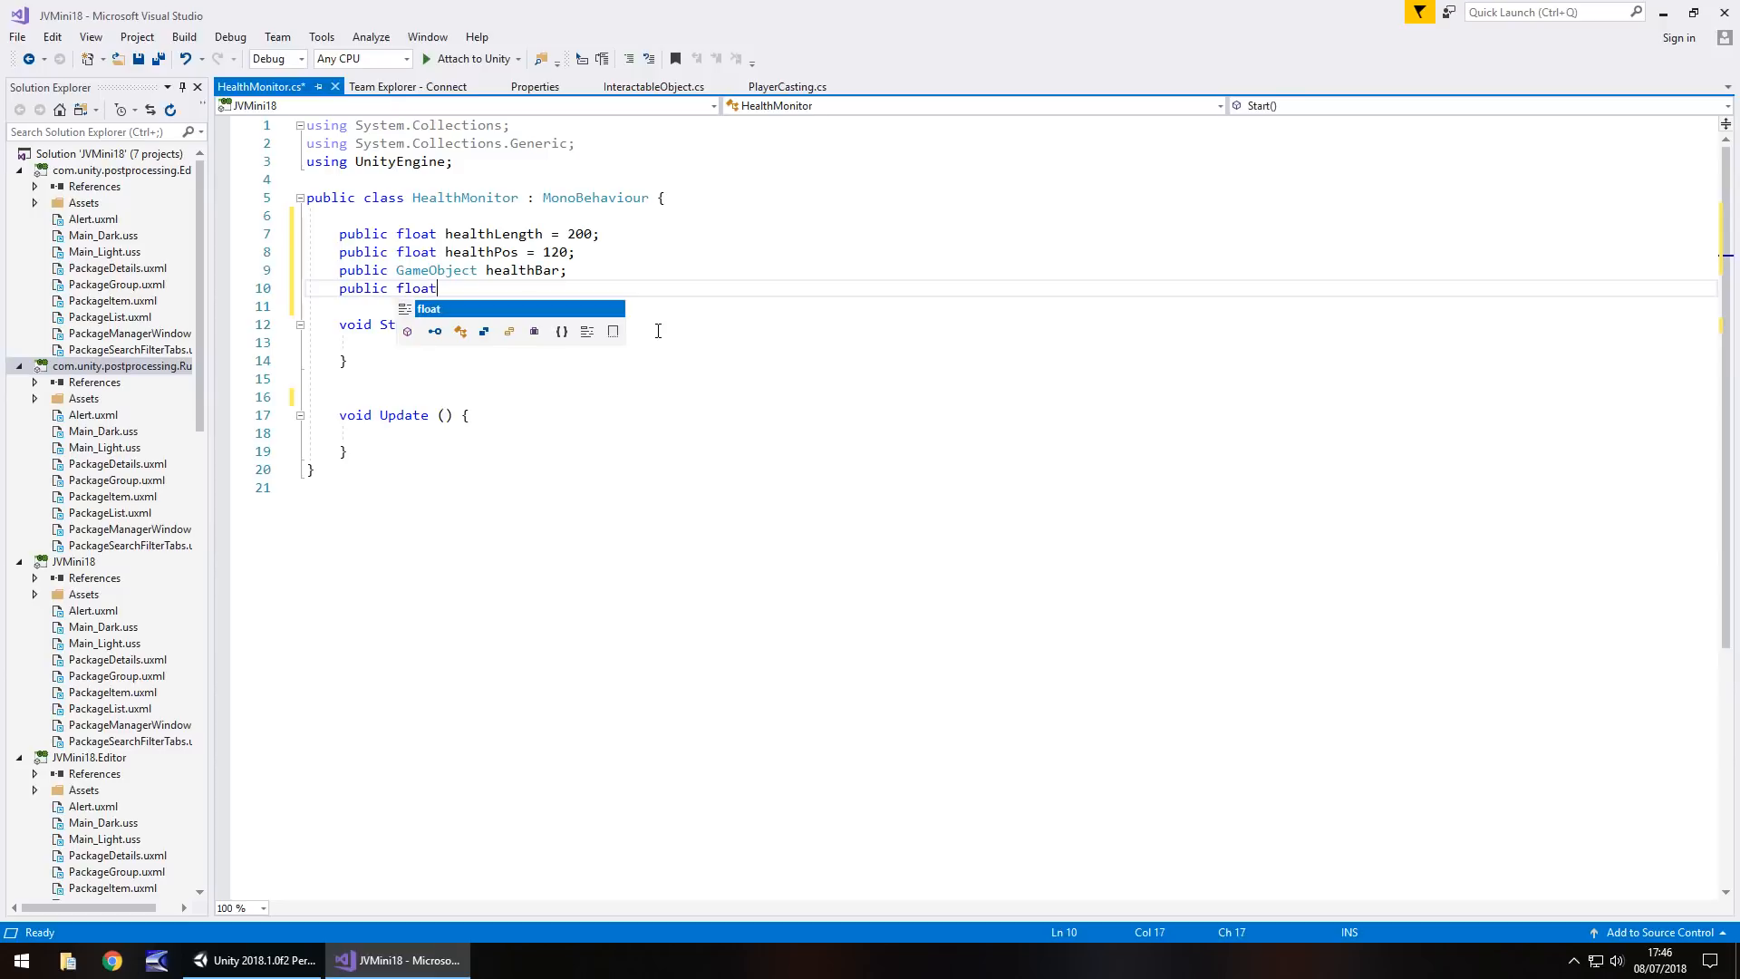
pyautogui.write('dam')
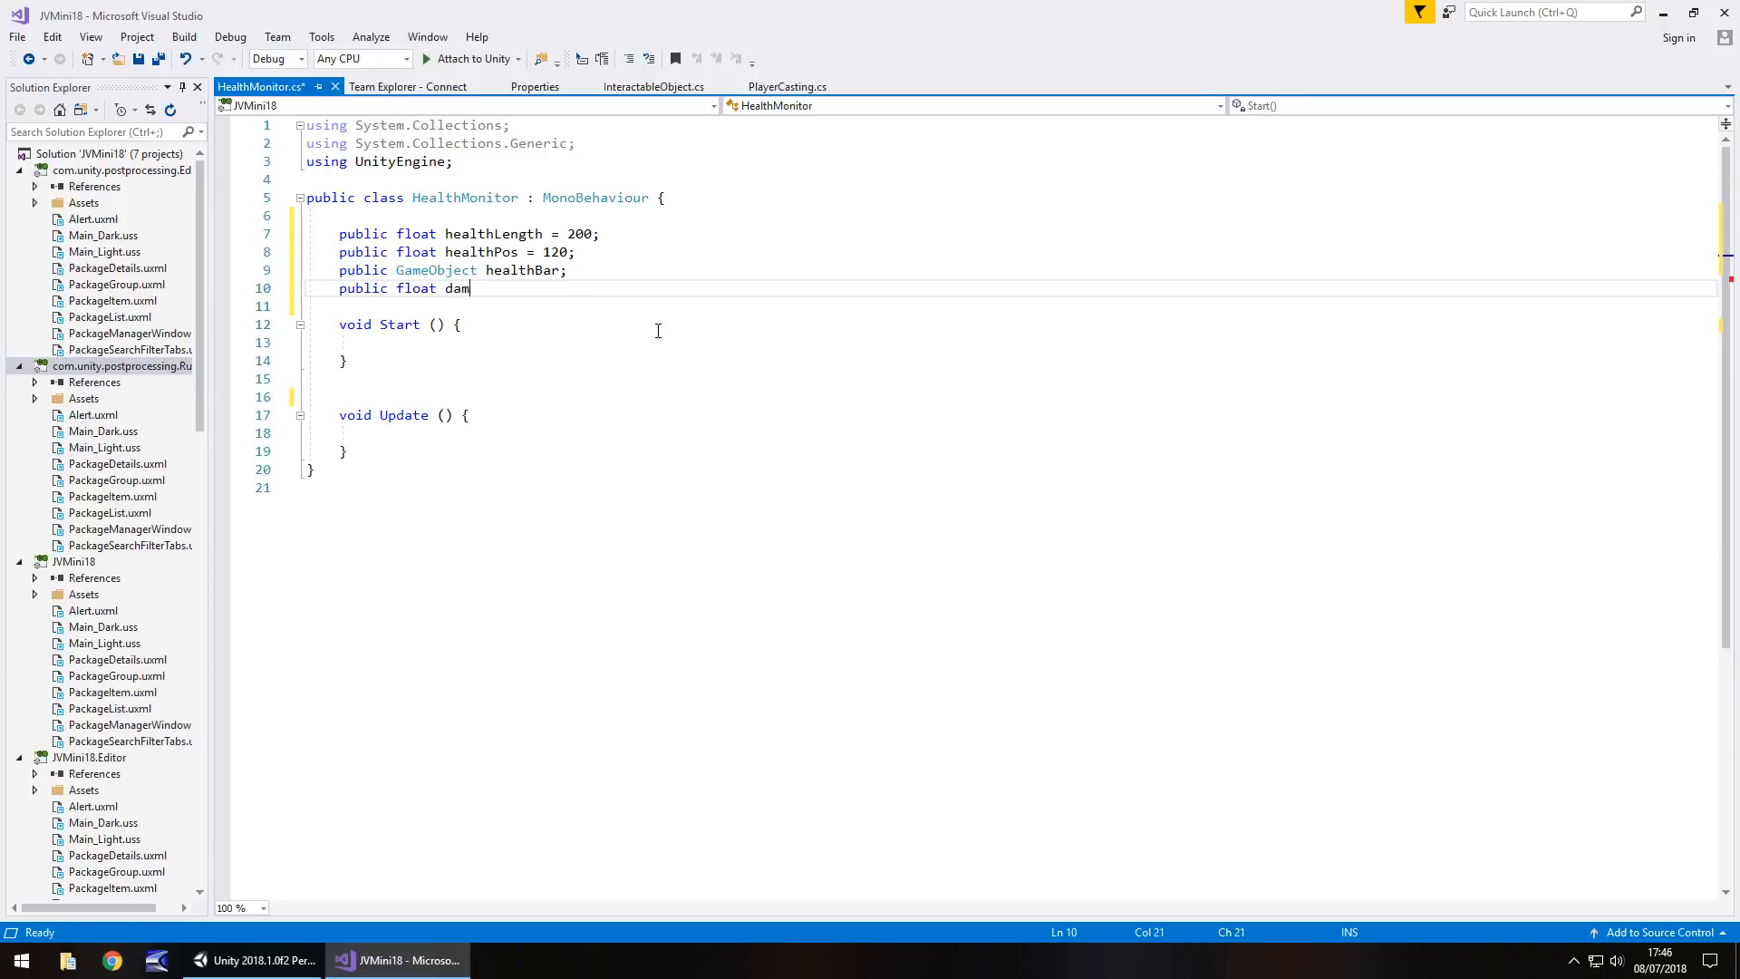
pyautogui.write('ageAmount;')
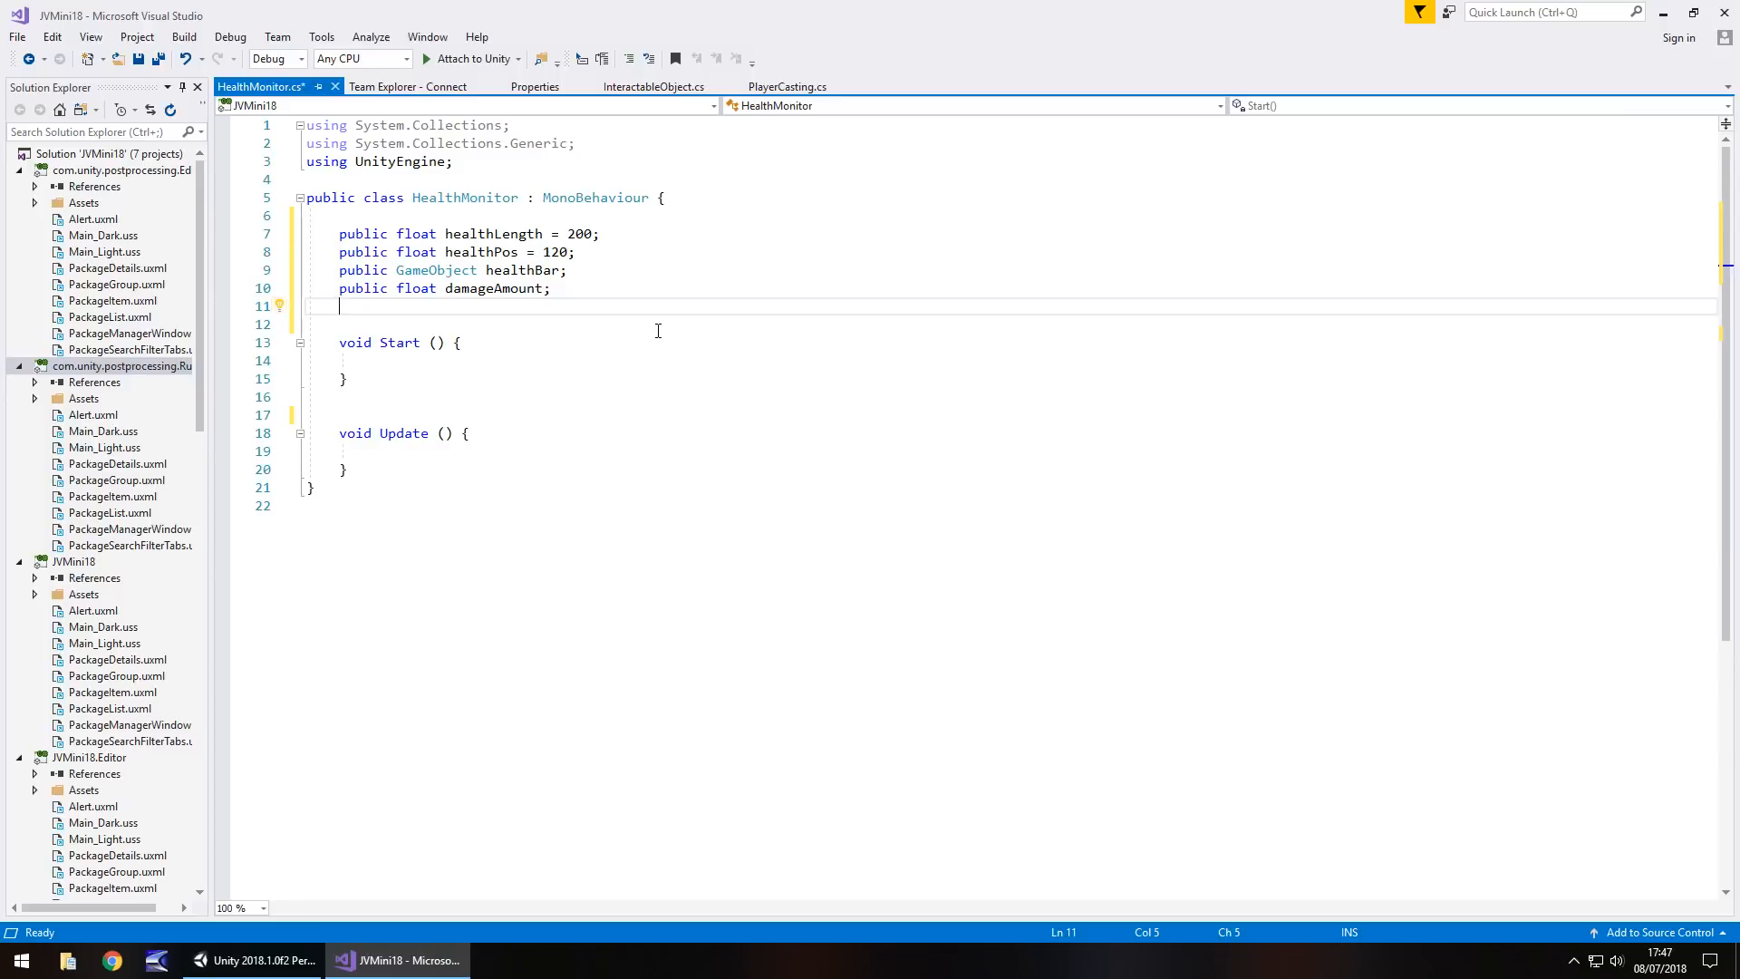
# Declare public bools decreasingHealth and increasingHealth, both set to false
pyautogui.write('public bool')
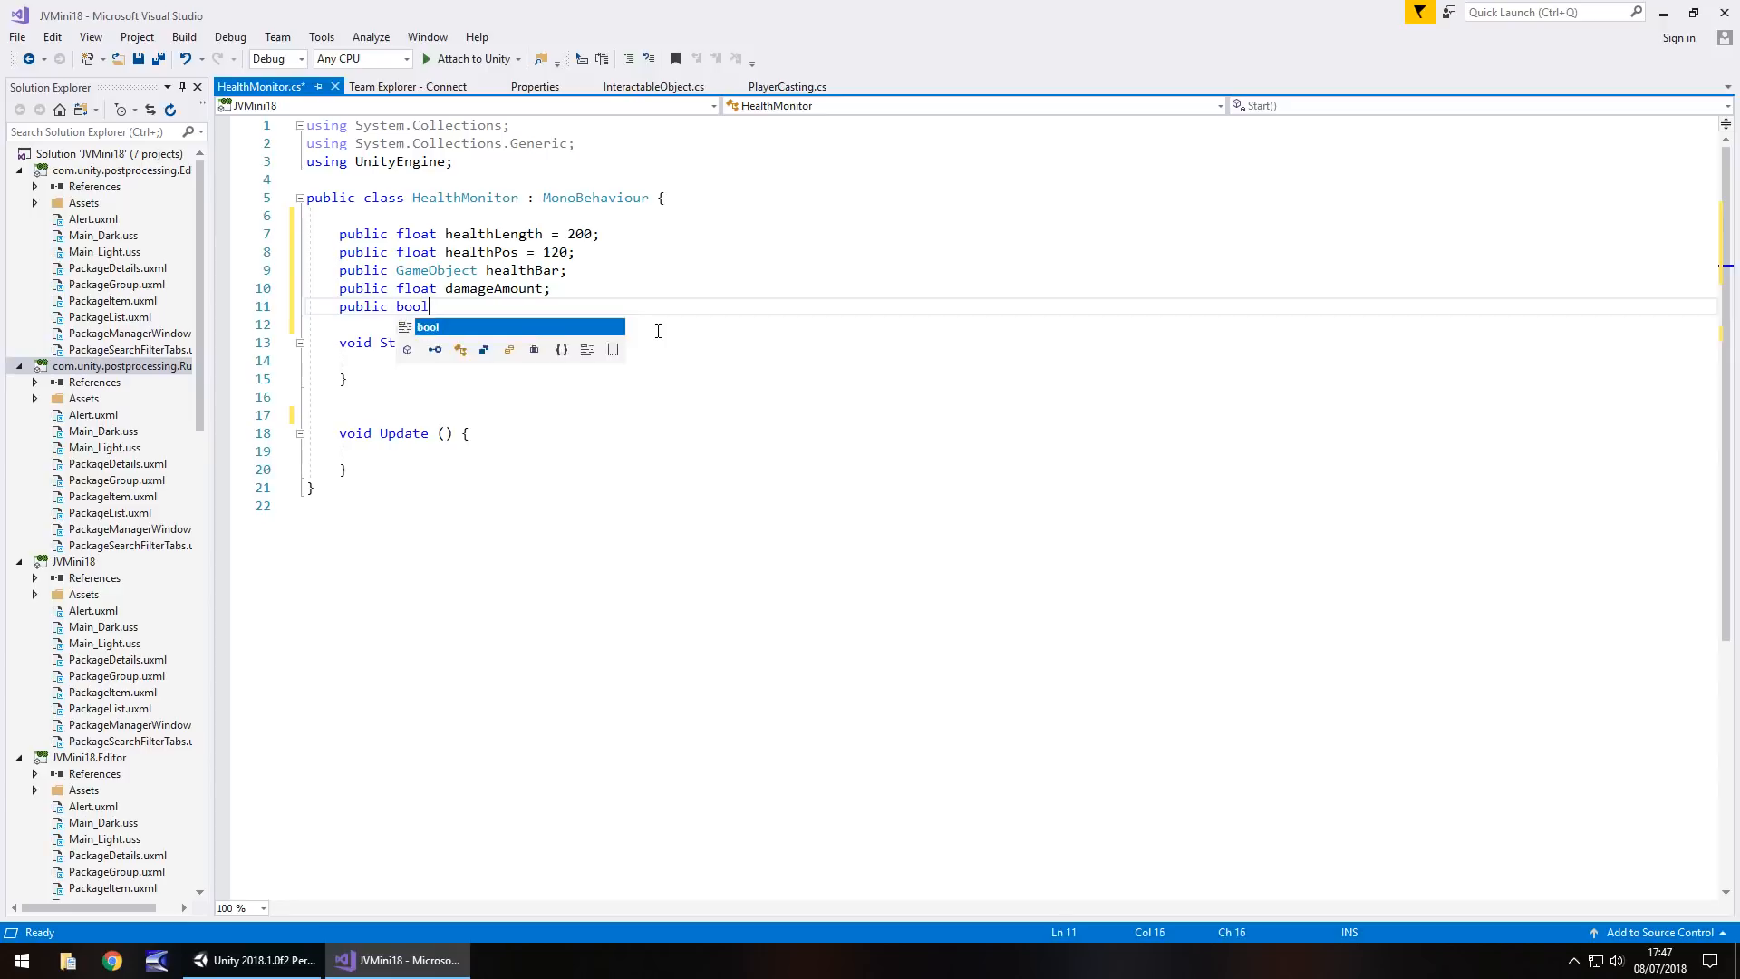
pyautogui.write('decreasingHealth;')
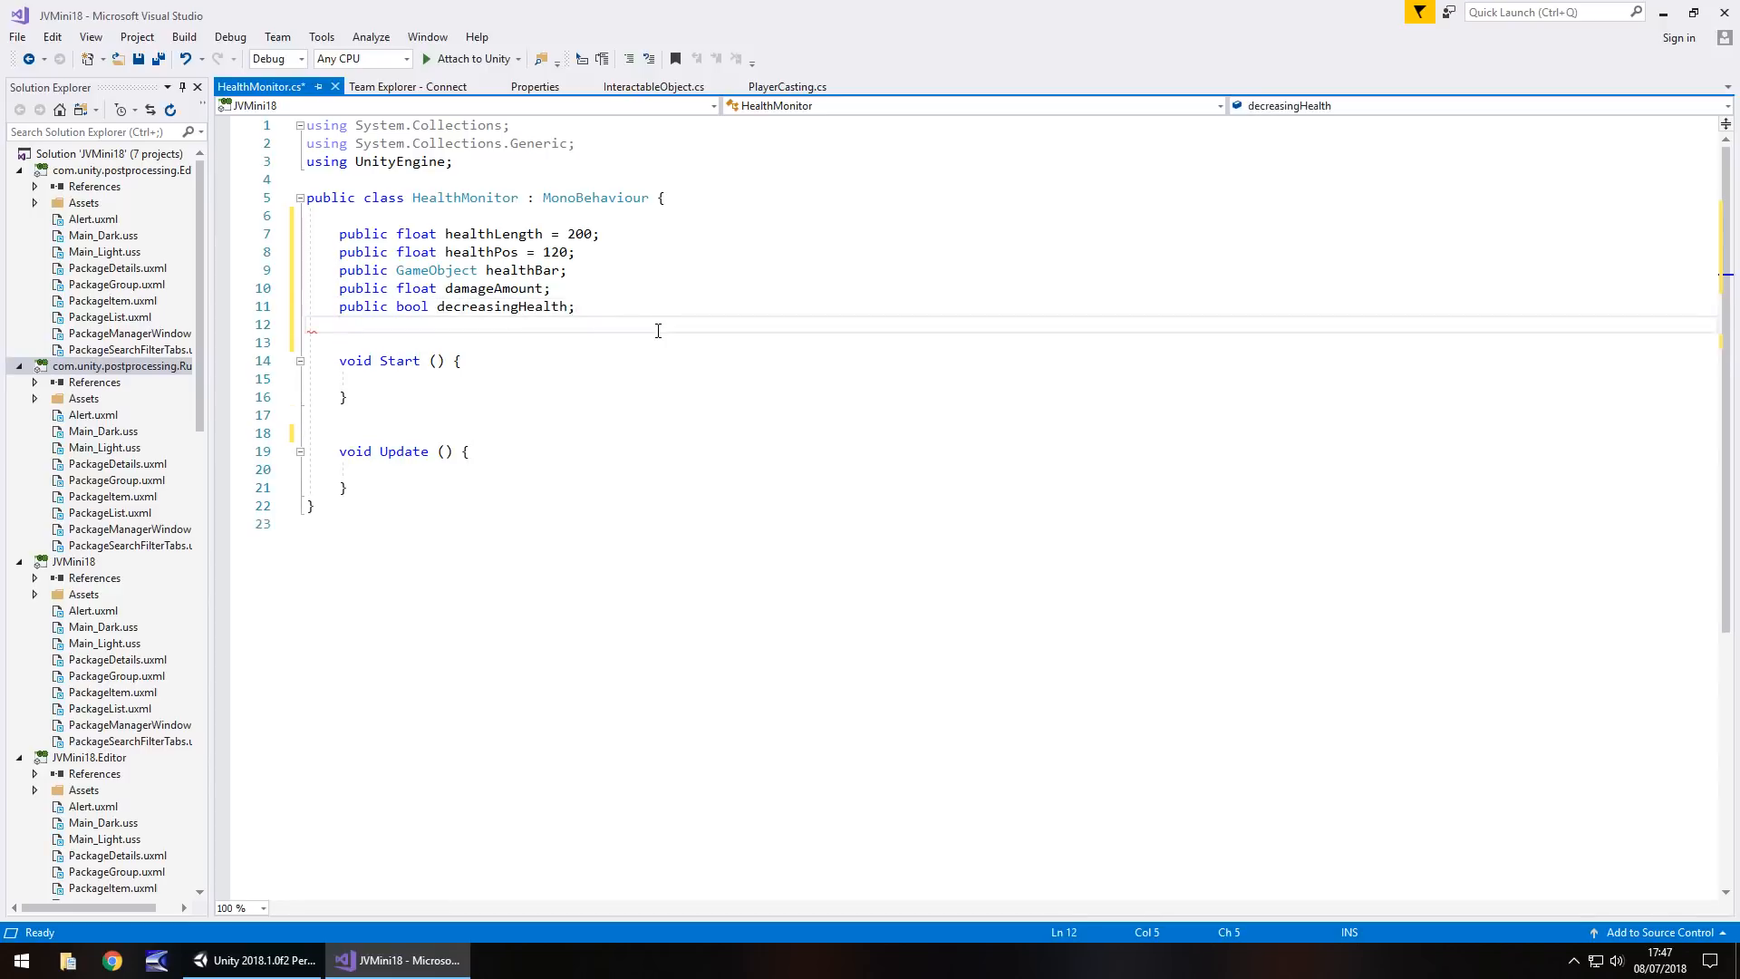
pyautogui.write('public bool inc')
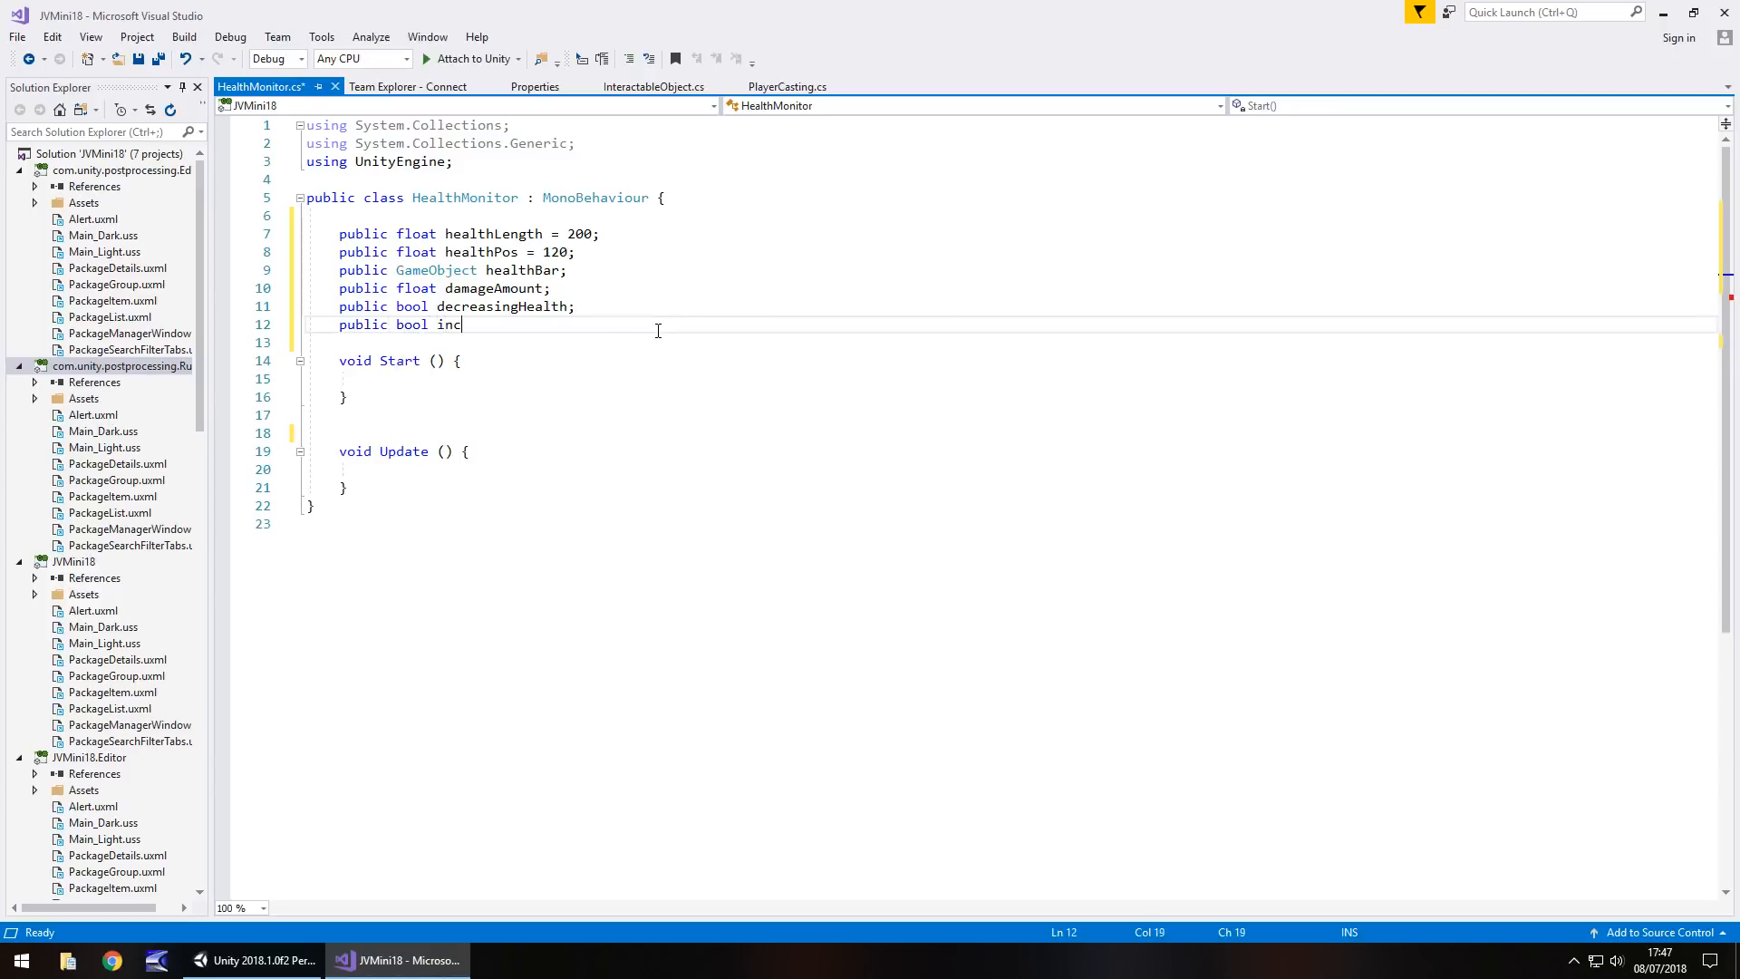
pyautogui.write('reasingHealth')
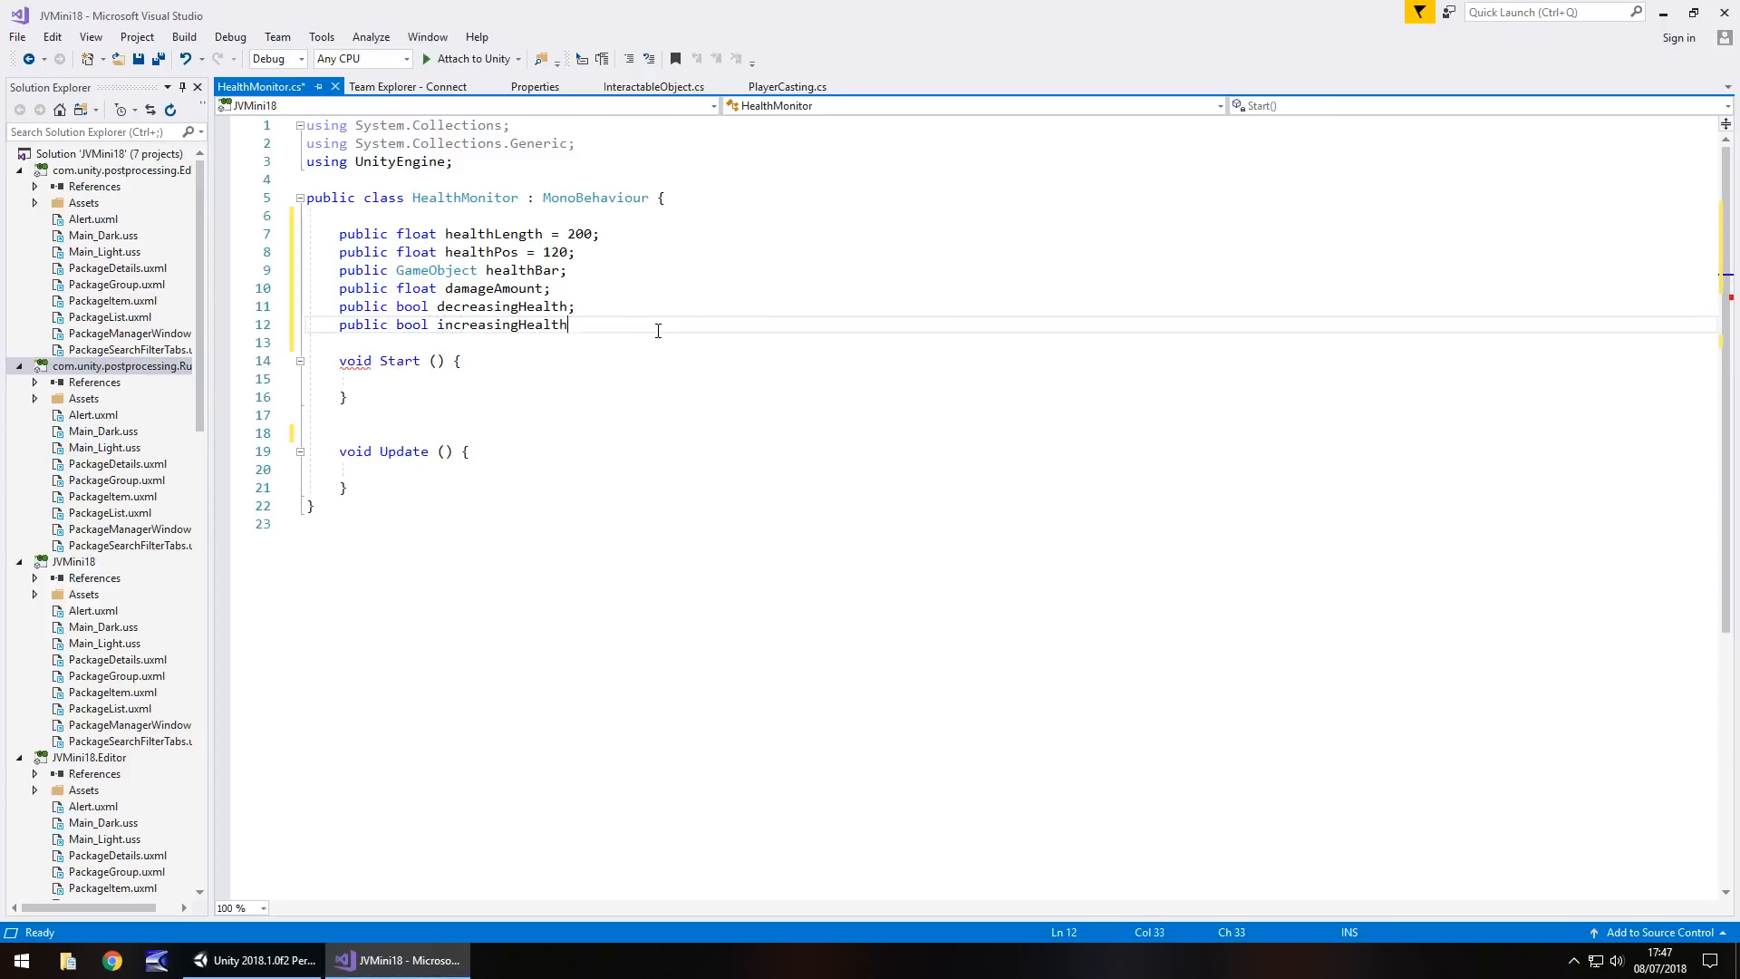
pyautogui.write(';')
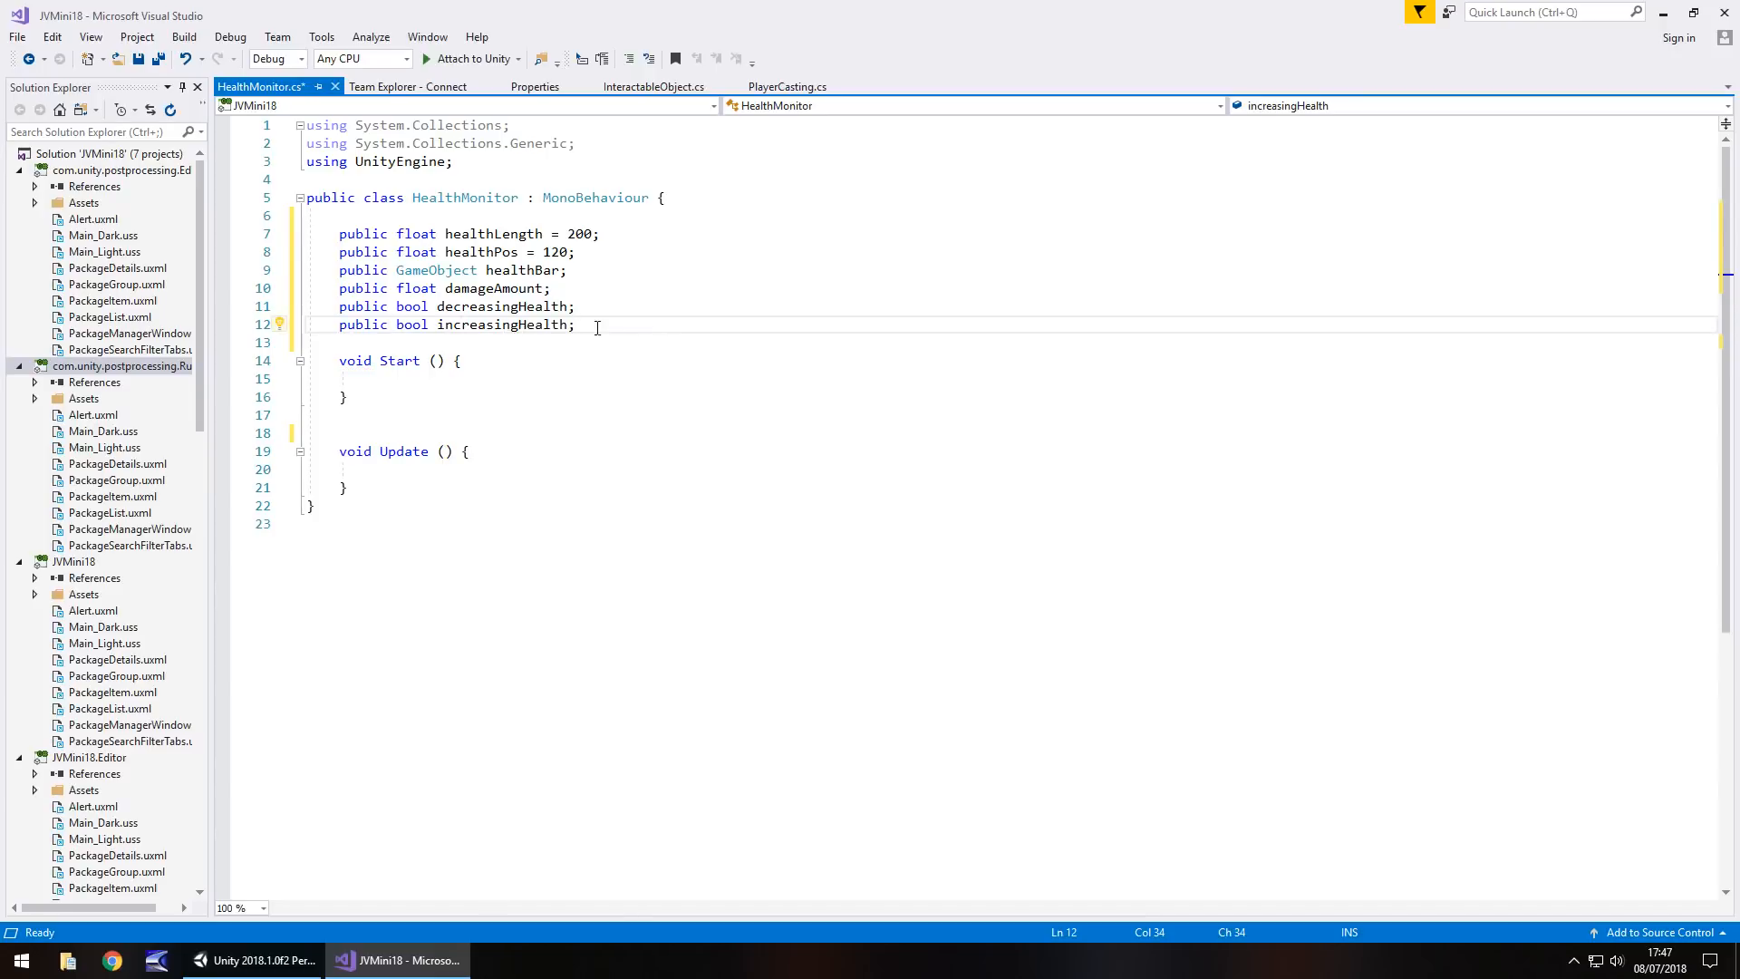
pyautogui.write('= false')
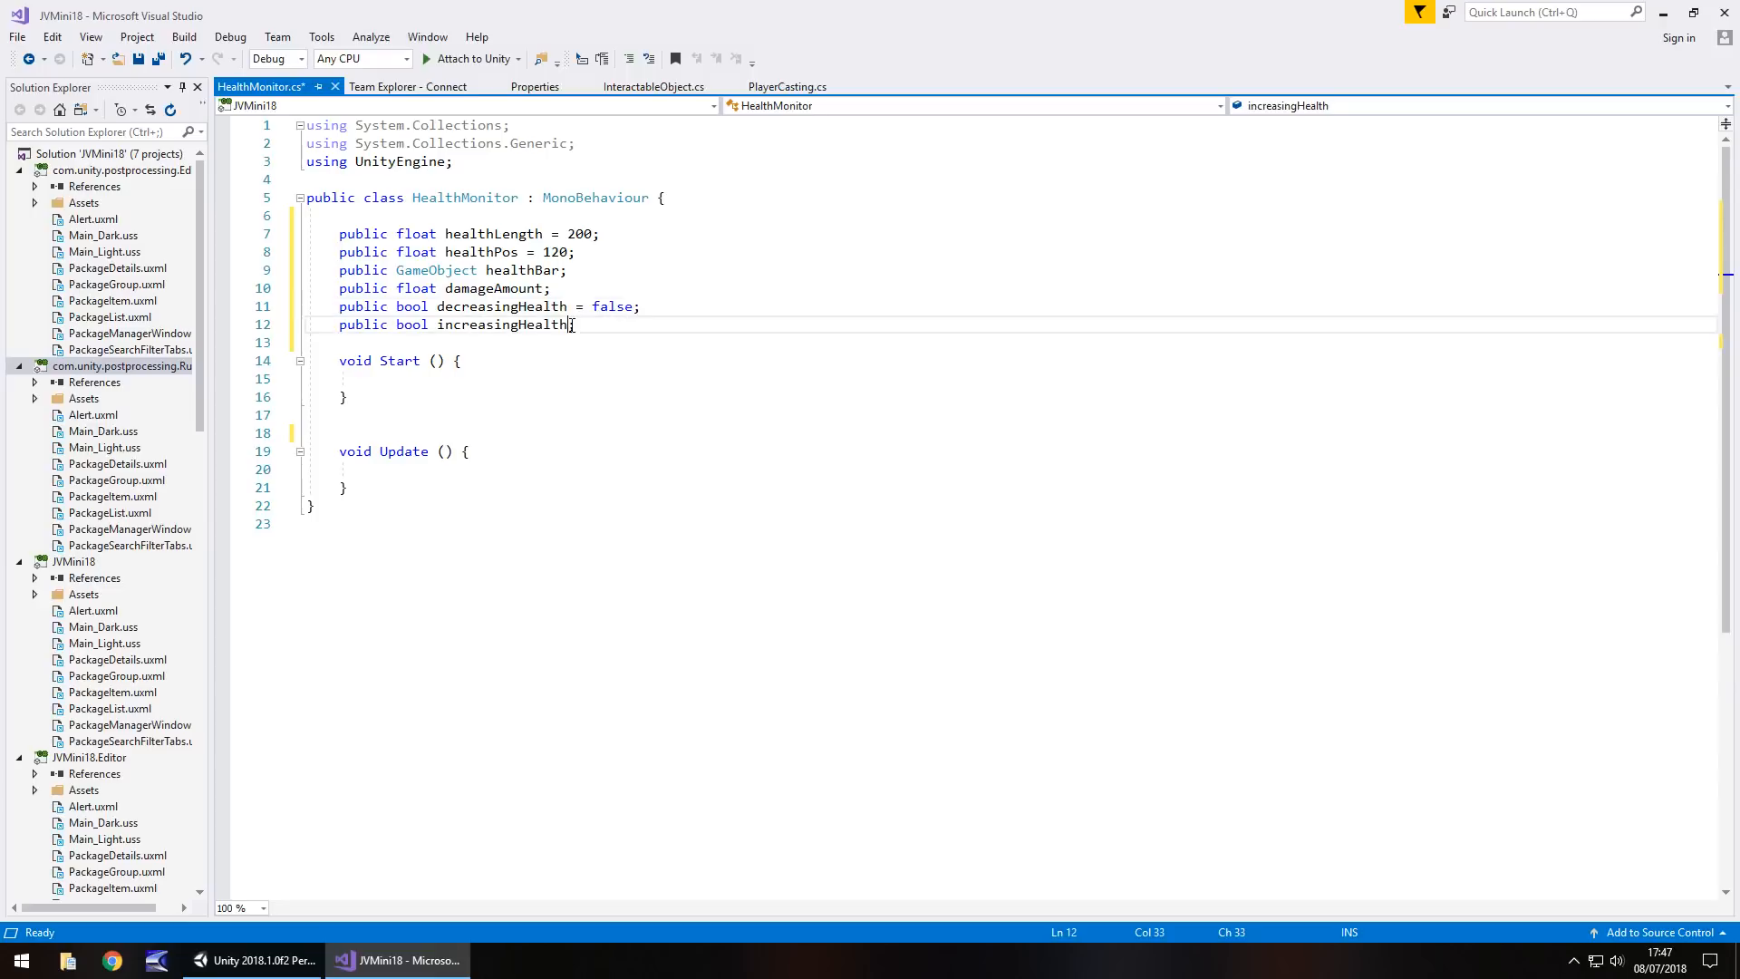
pyautogui.write('= false;')
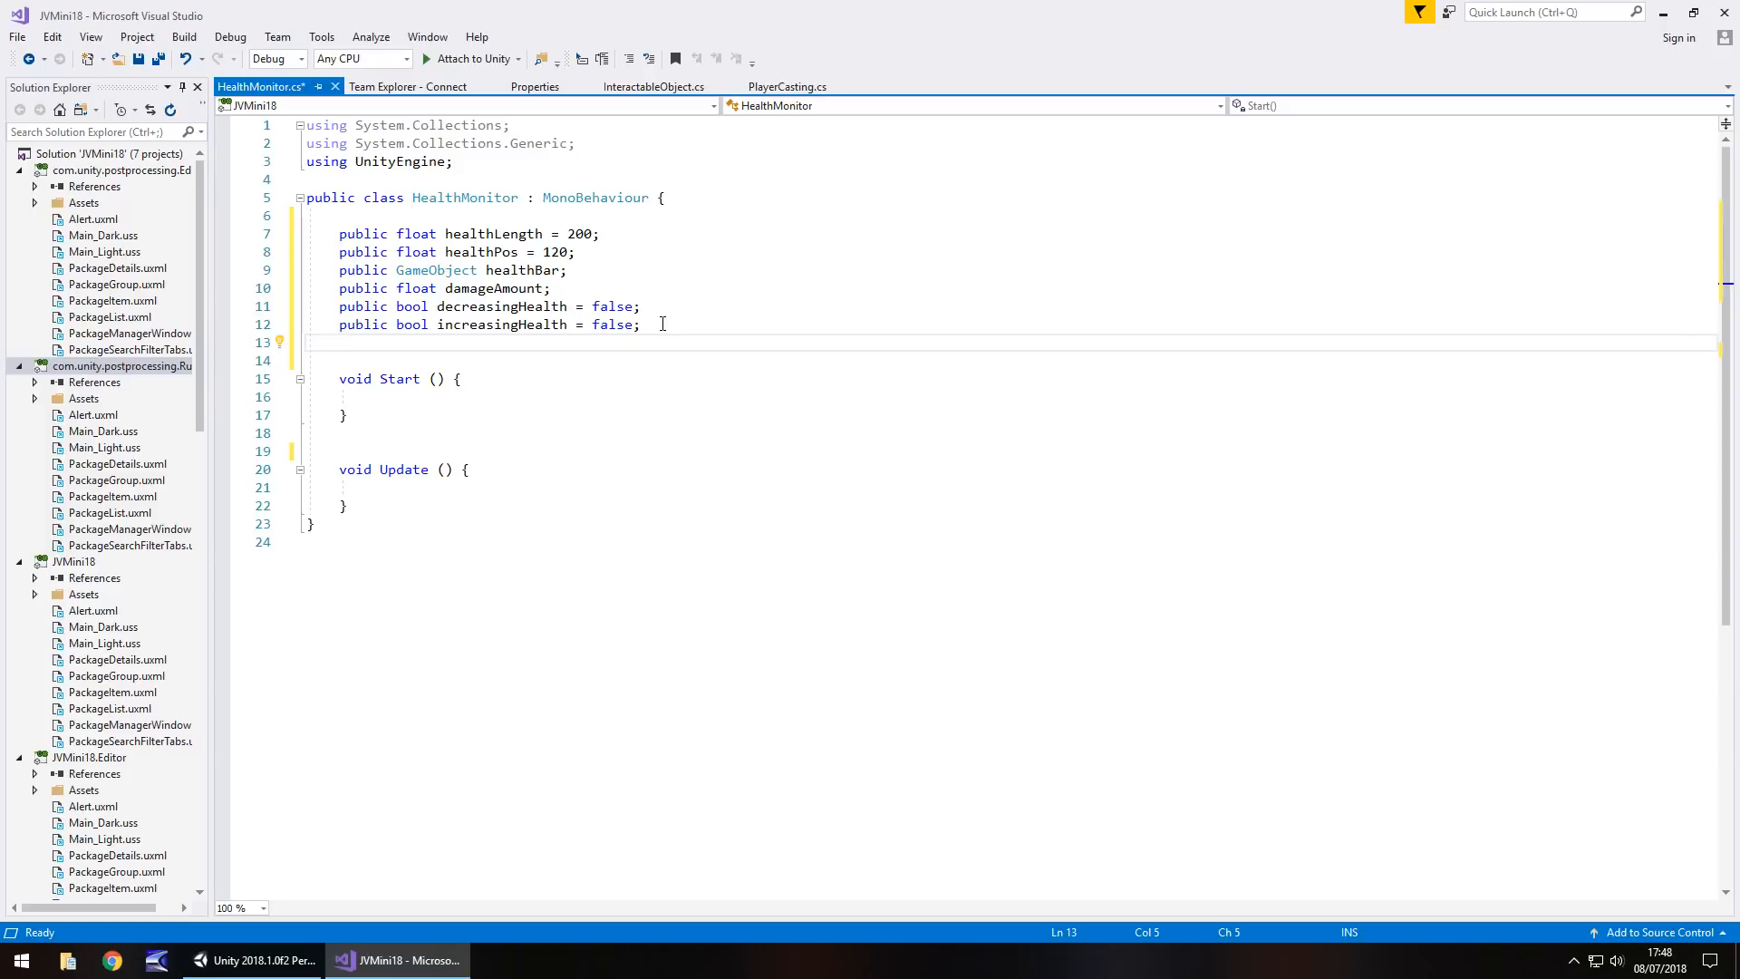
# Declare public float hitValue = 30
pyautogui.write('public')
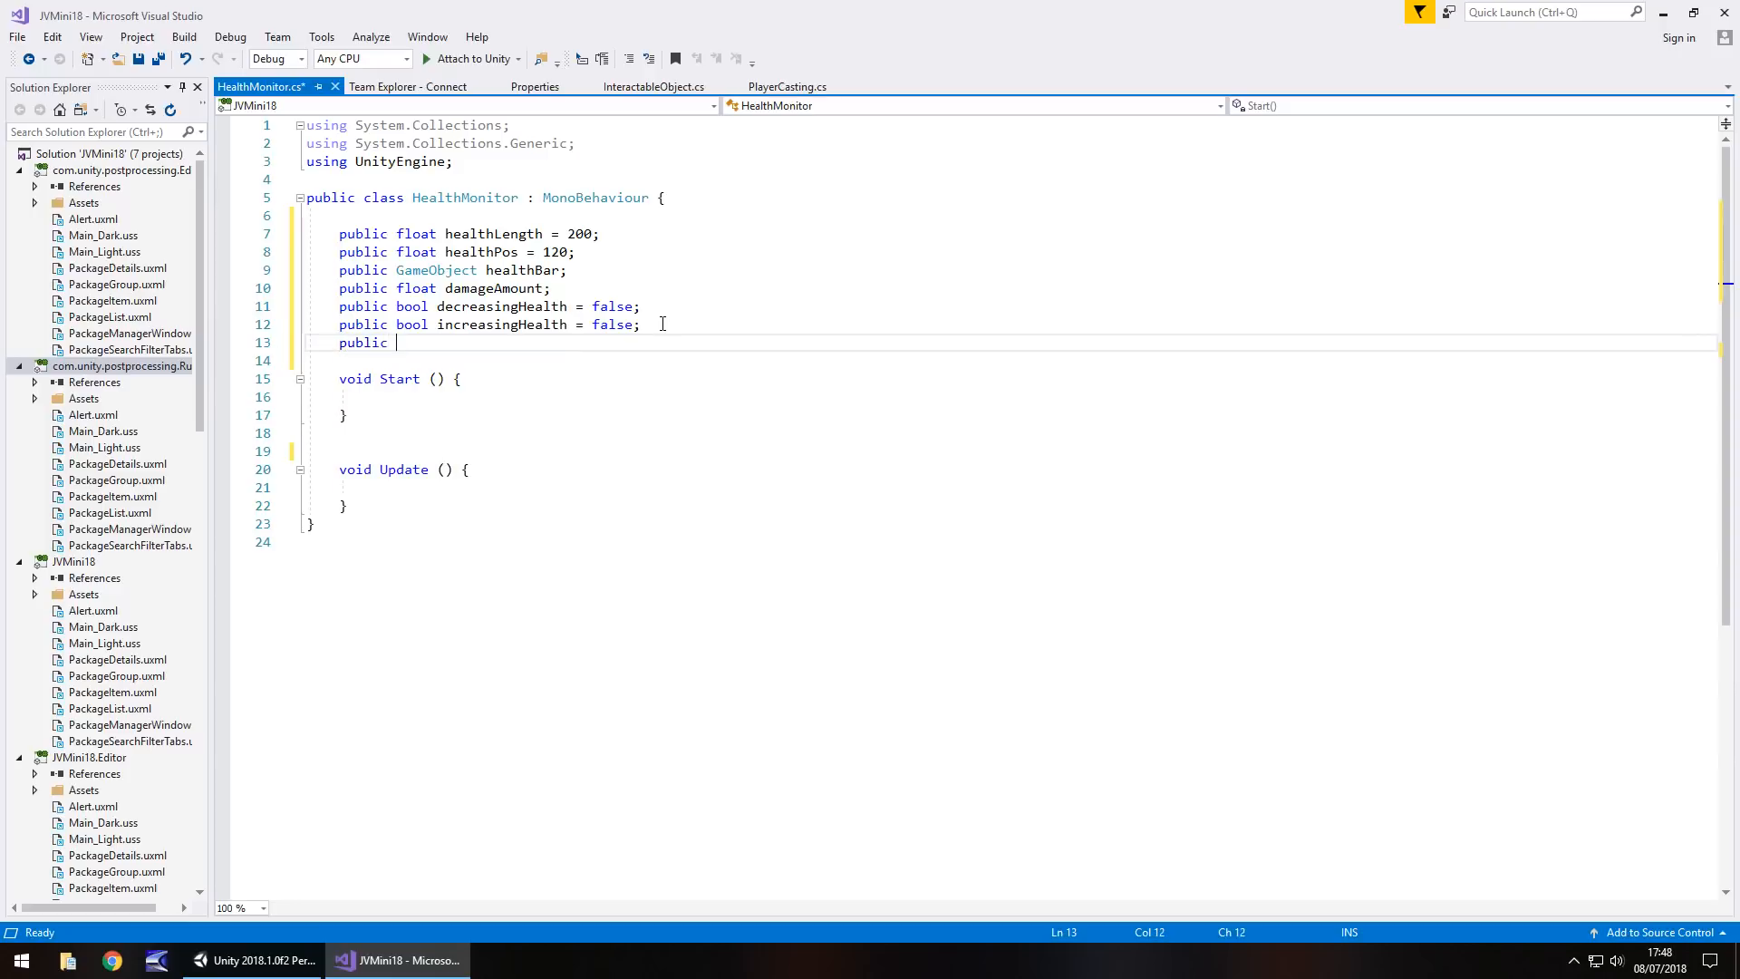
pyautogui.write('float')
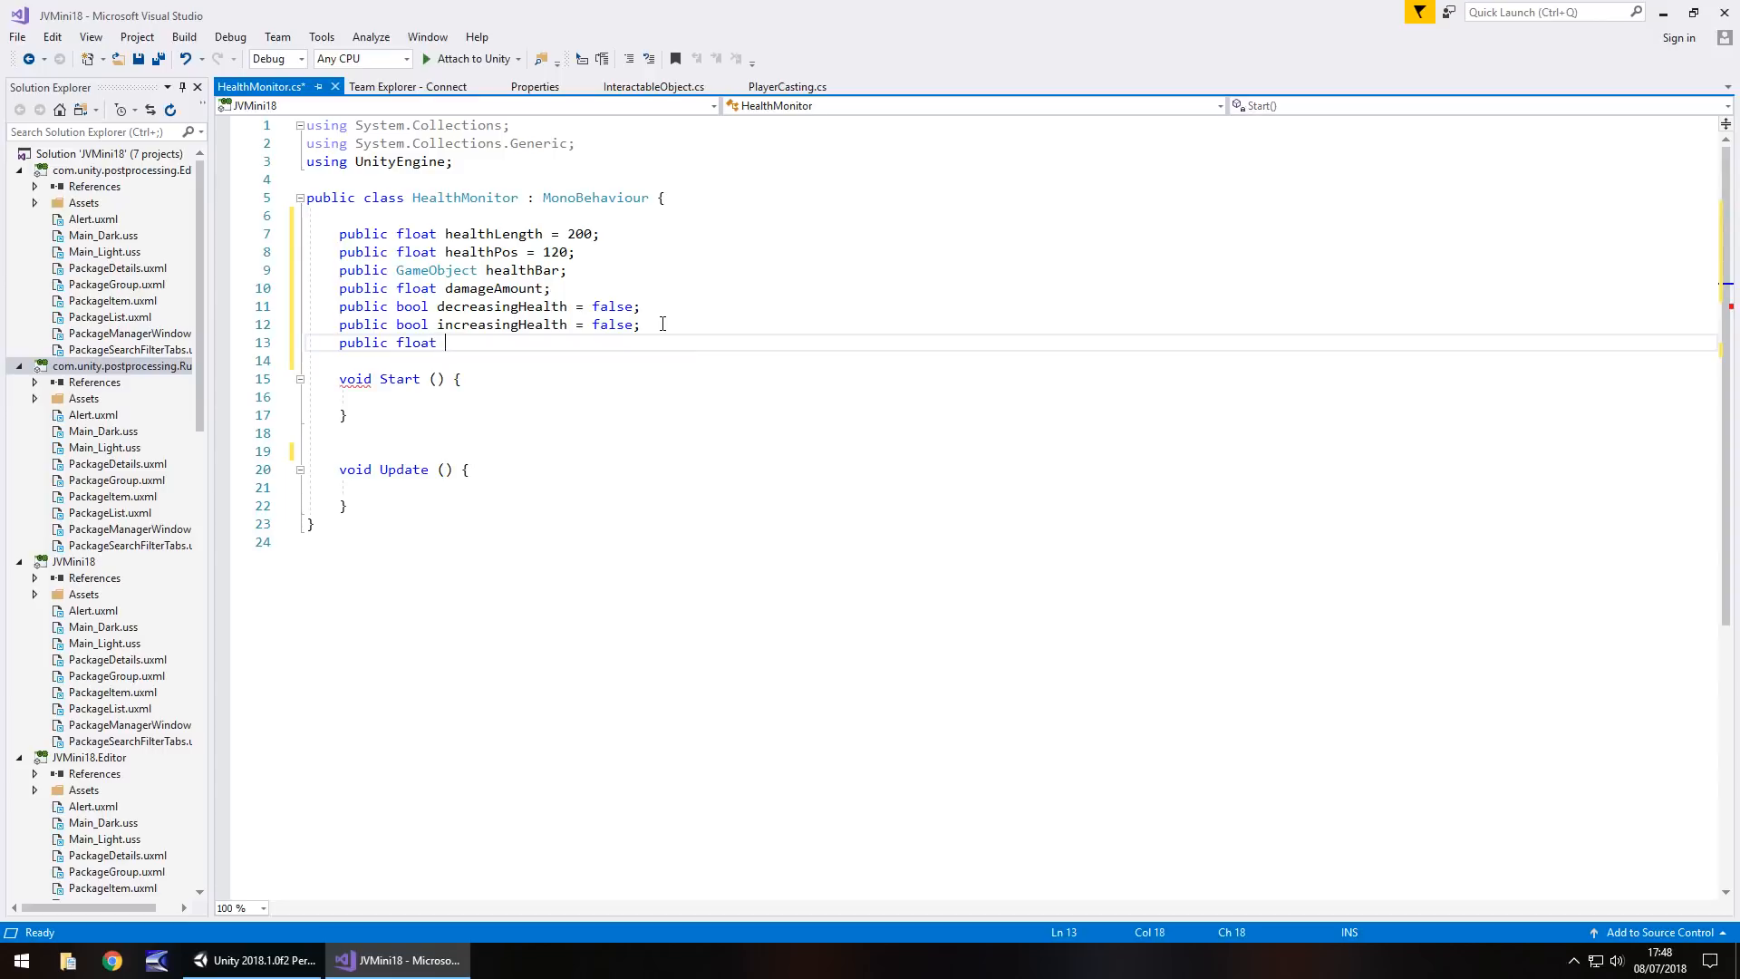
pyautogui.write('hitVal')
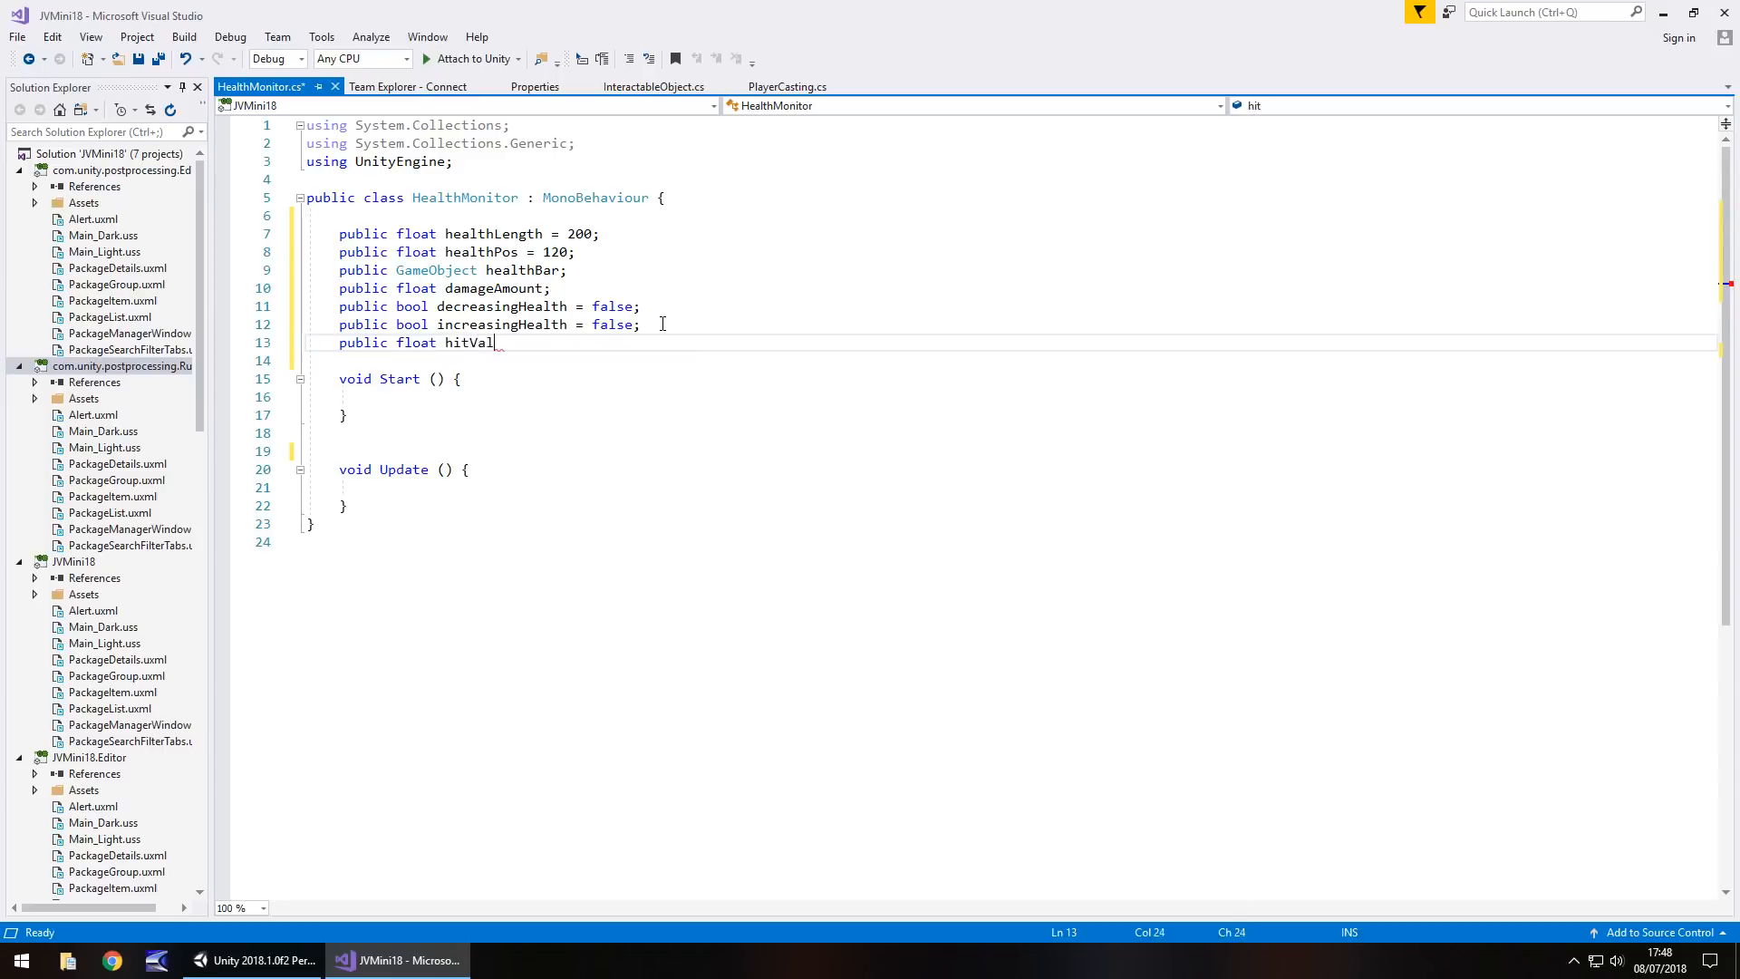
pyautogui.write('ue =')
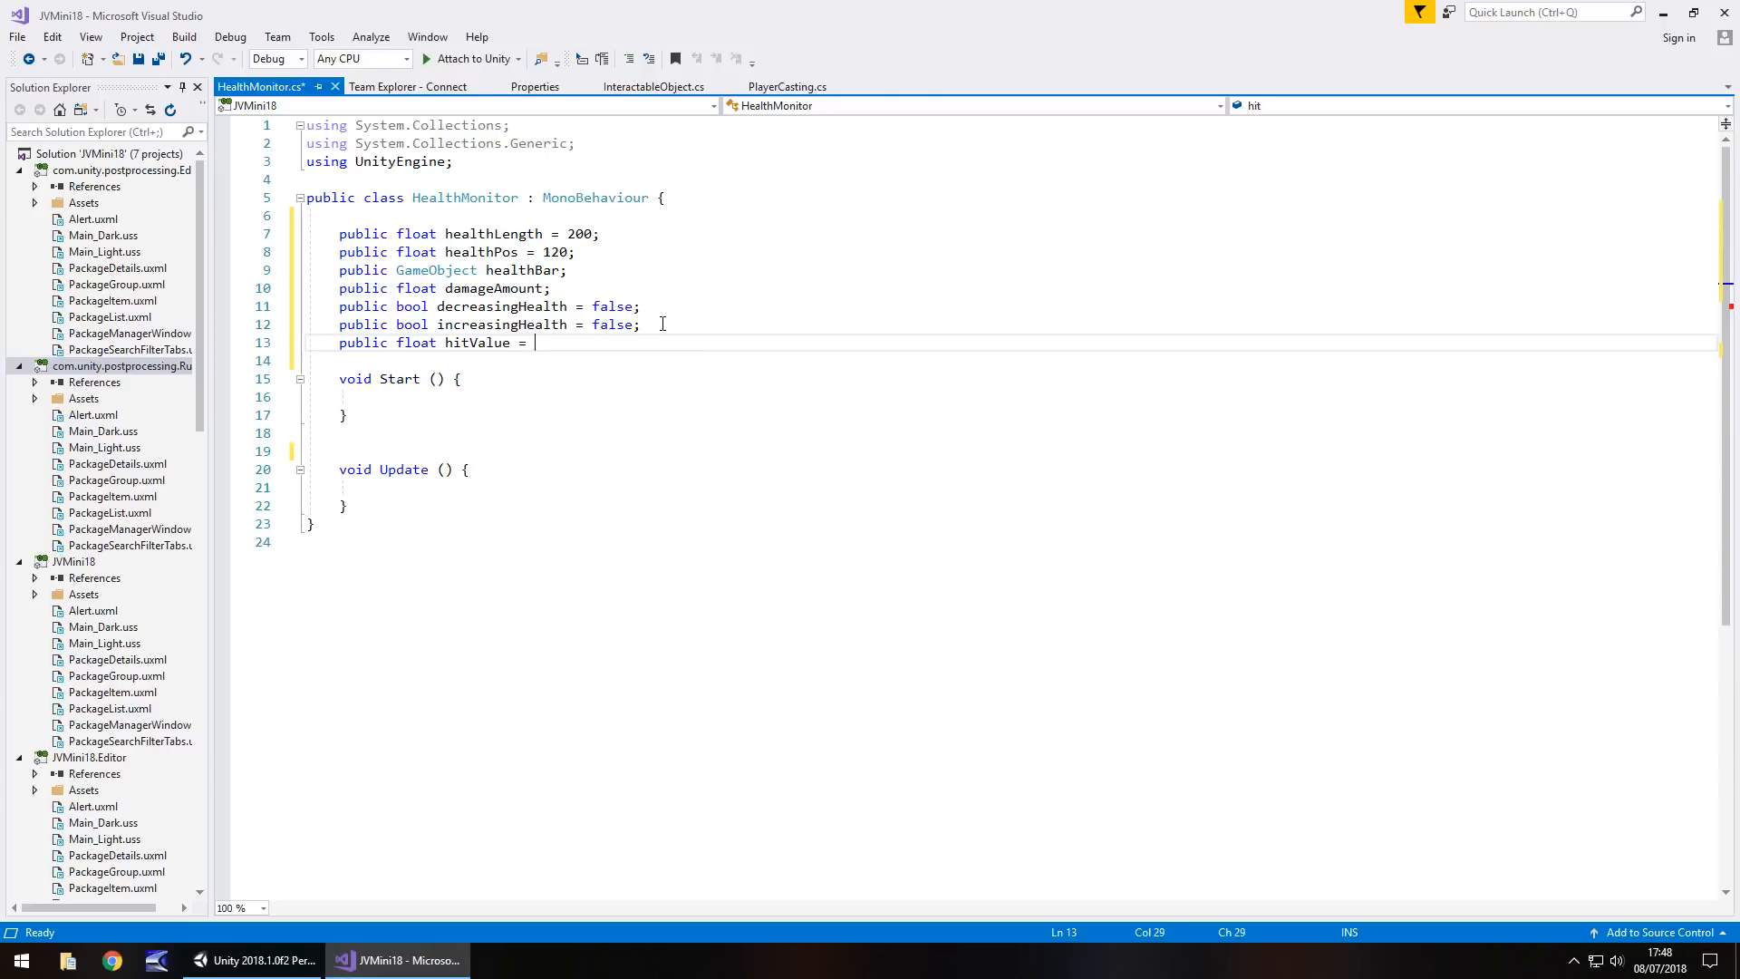
pyautogui.write('30;')
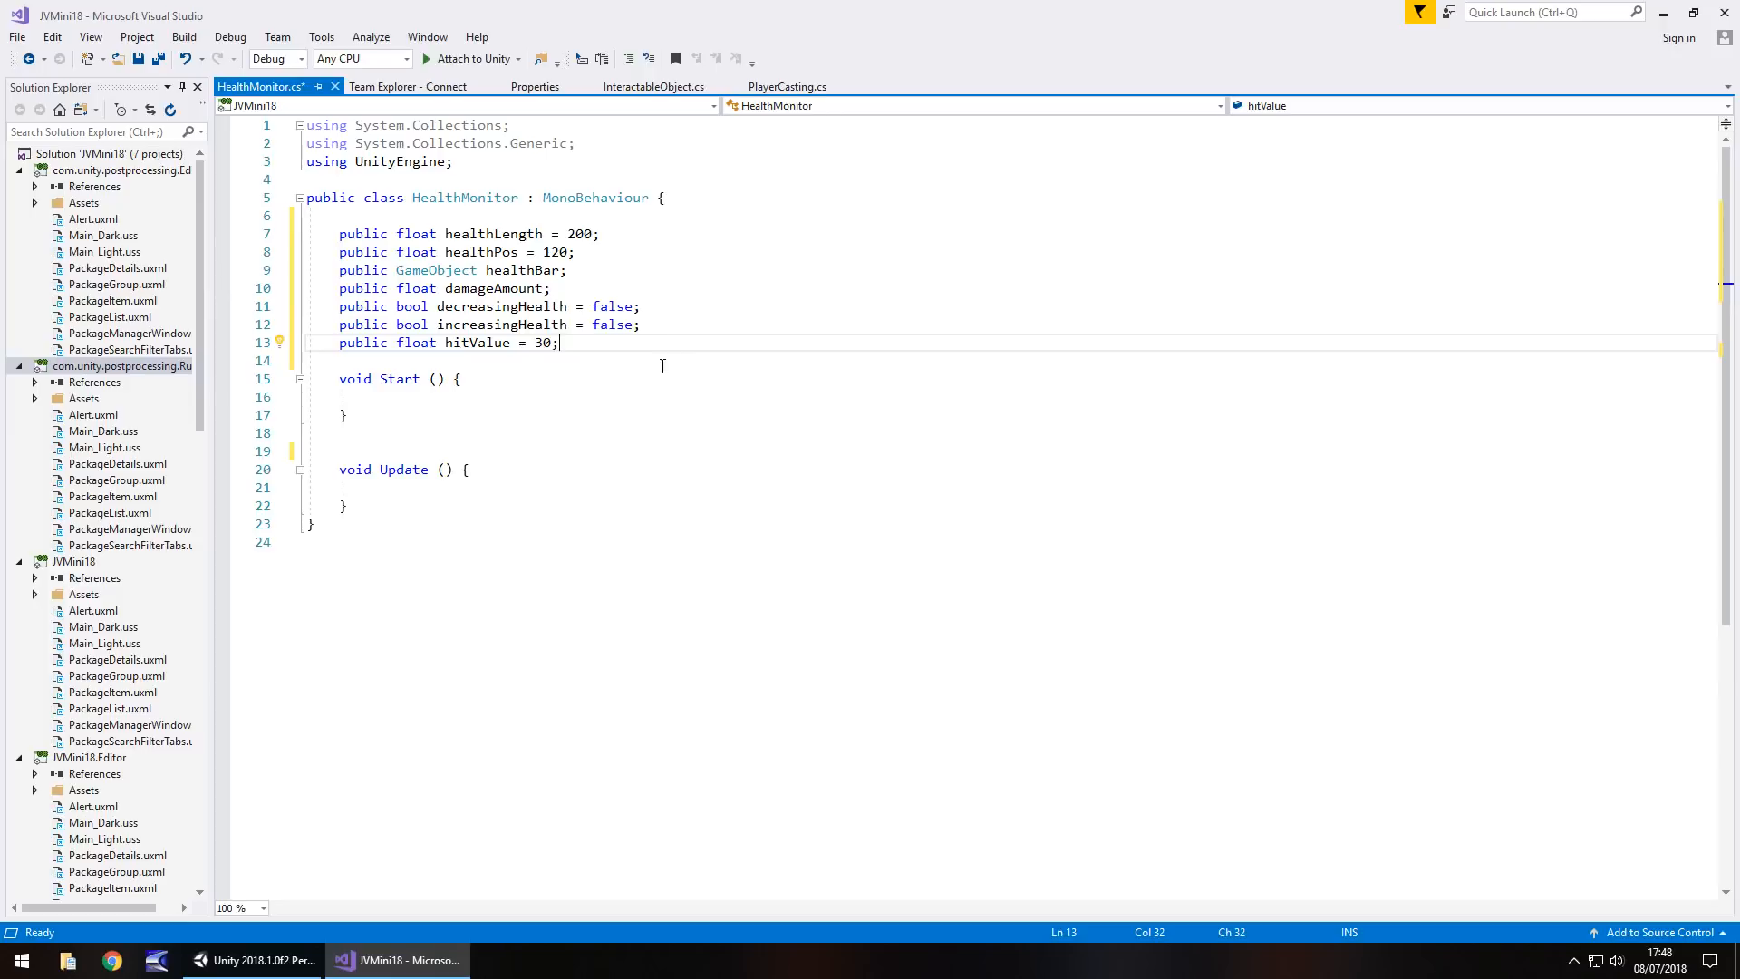
pyautogui.moveTo(461, 396)
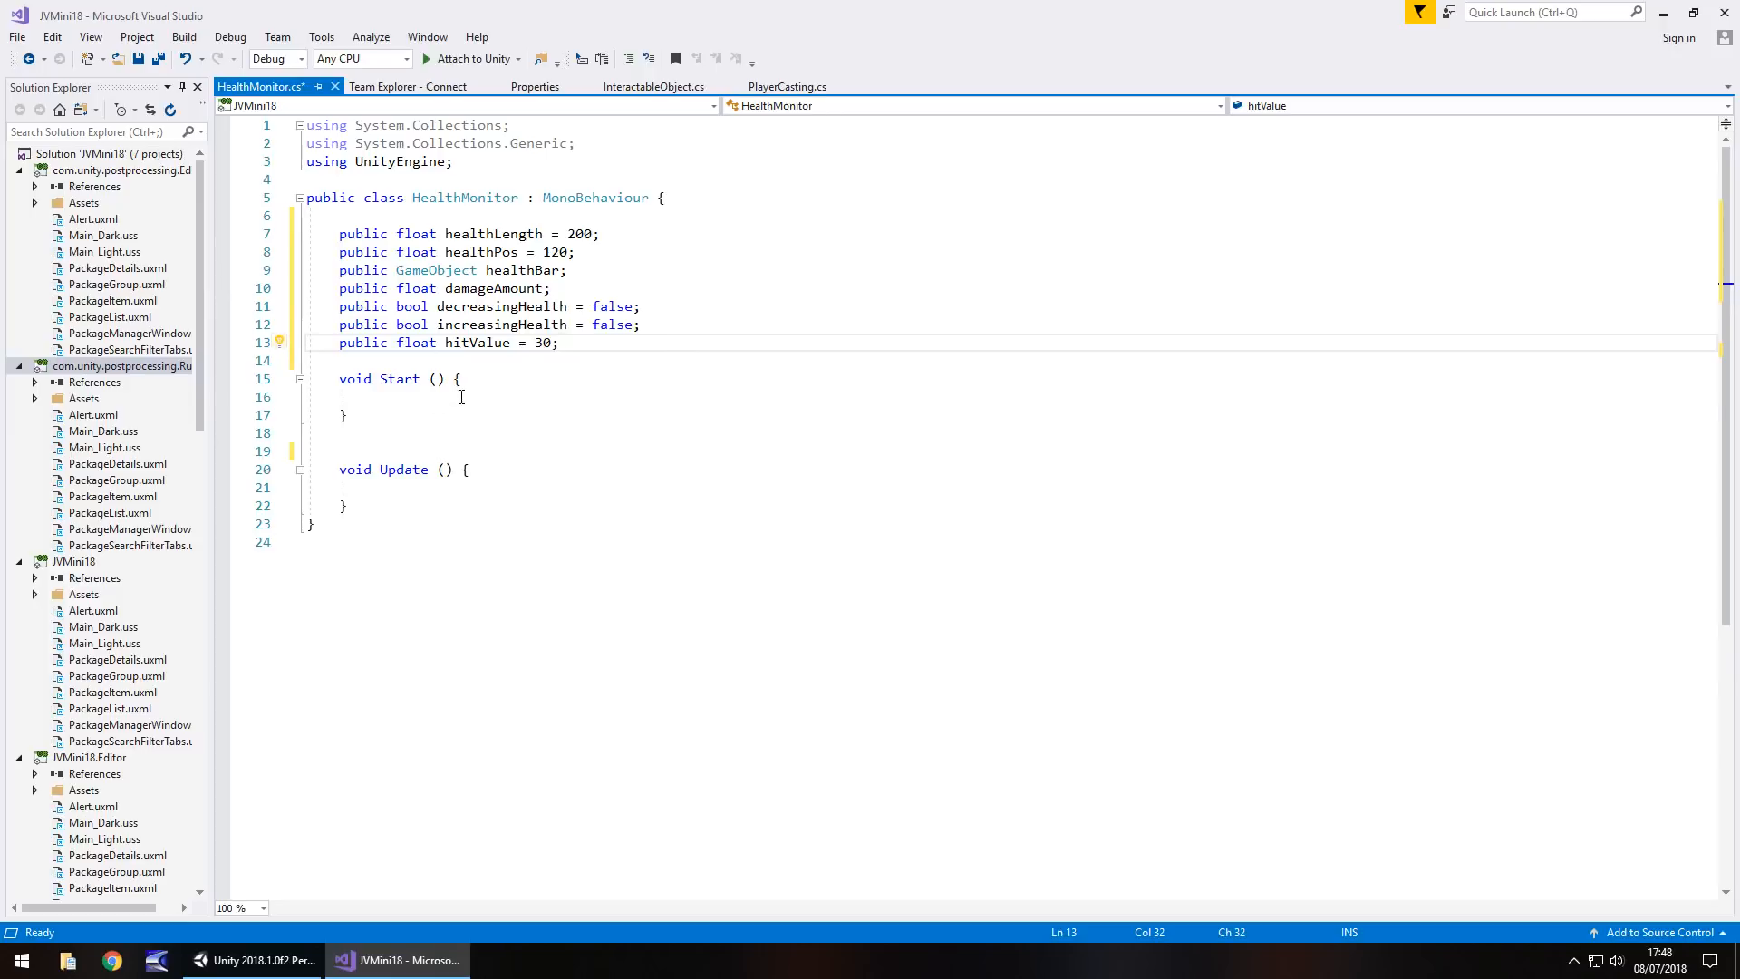
# In Start, set healthBar.transform.position to new Vector2(healthPos, 30), checking Pos Y in Unity
pyautogui.click(460, 397)
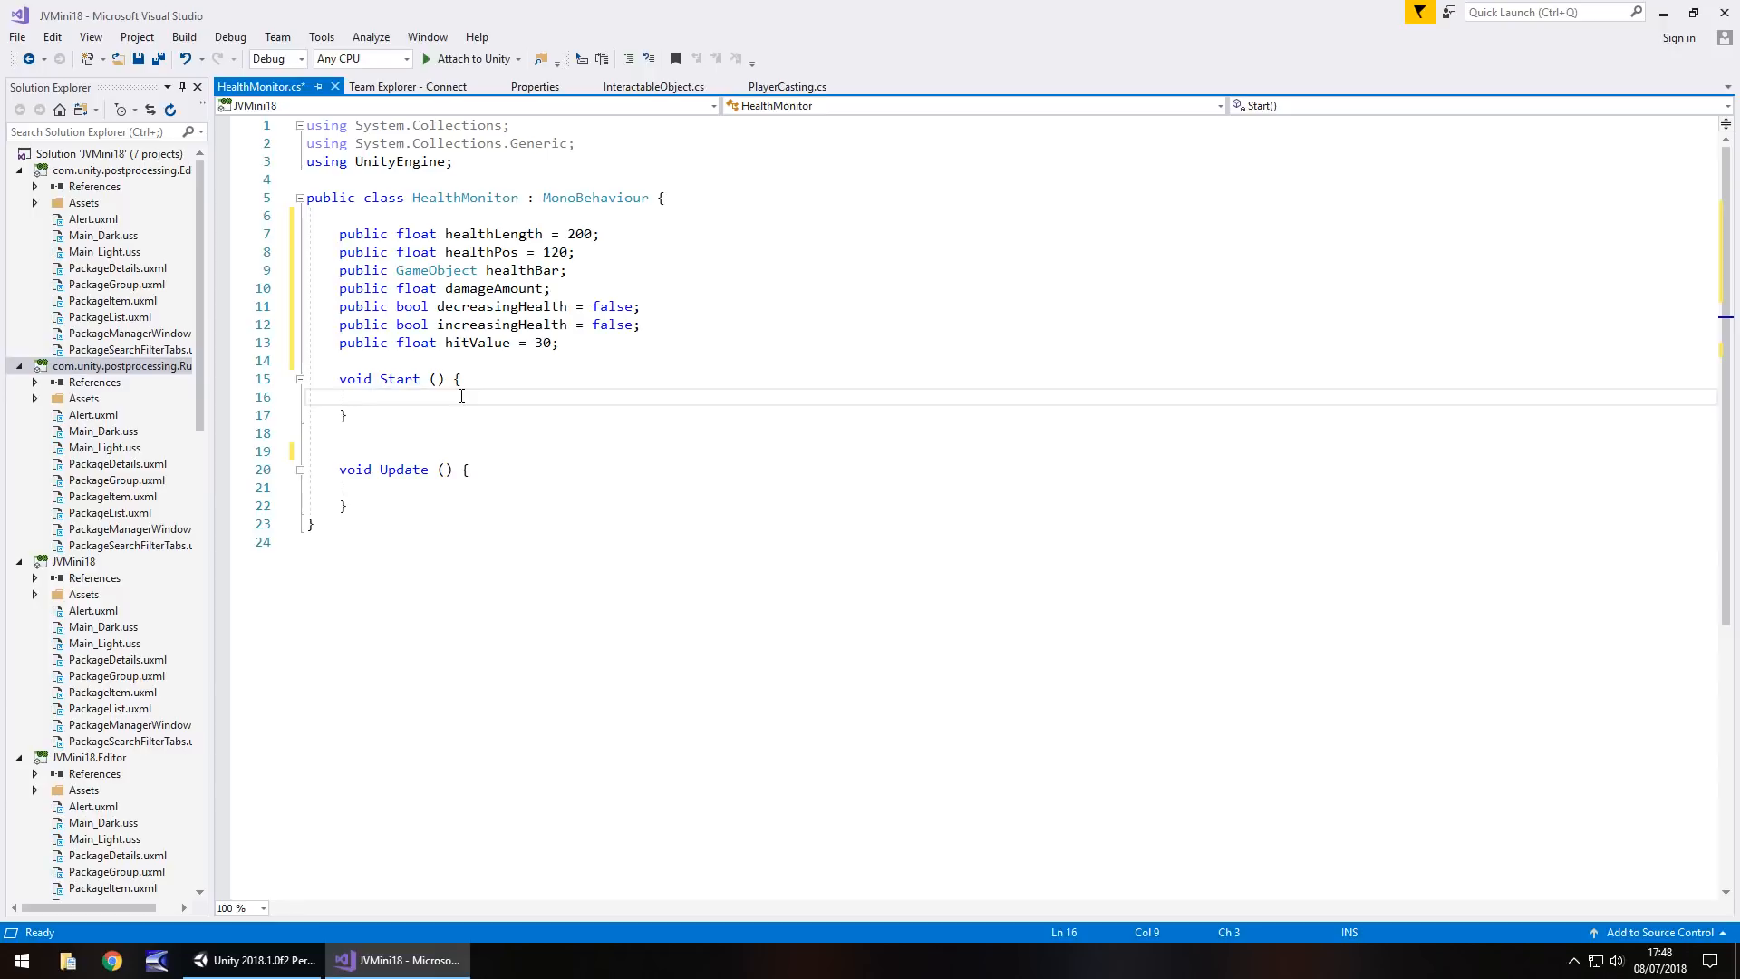
pyautogui.write('float')
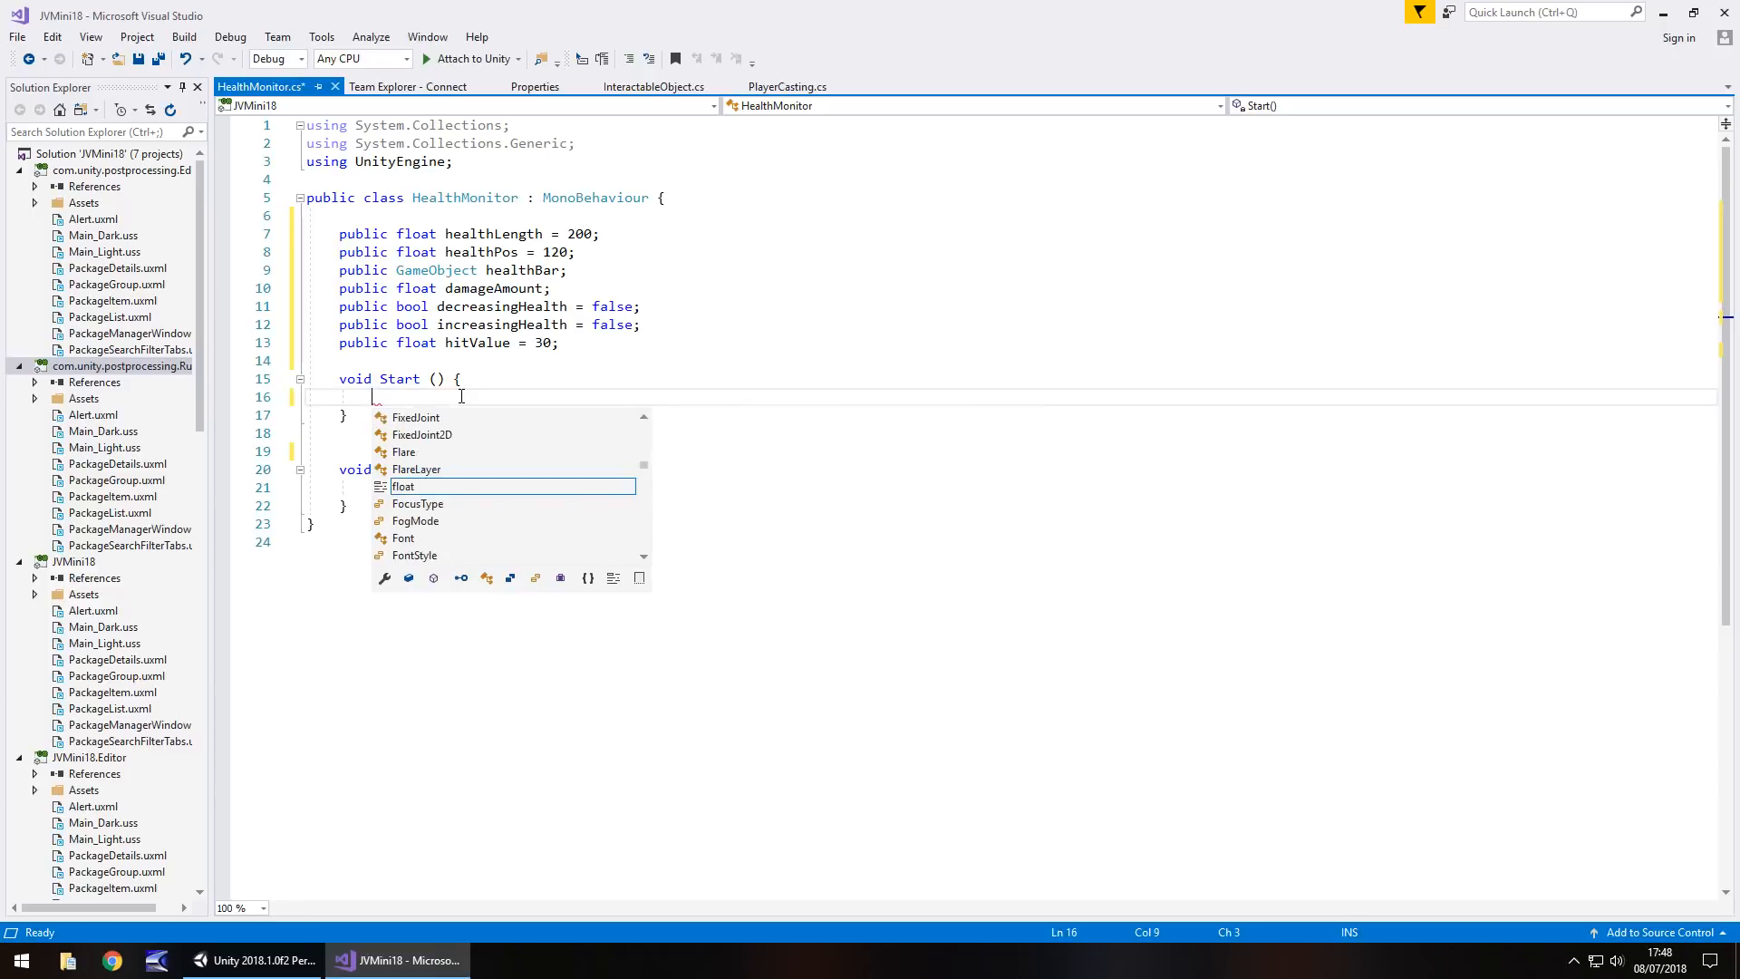
pyautogui.write('healthBar')
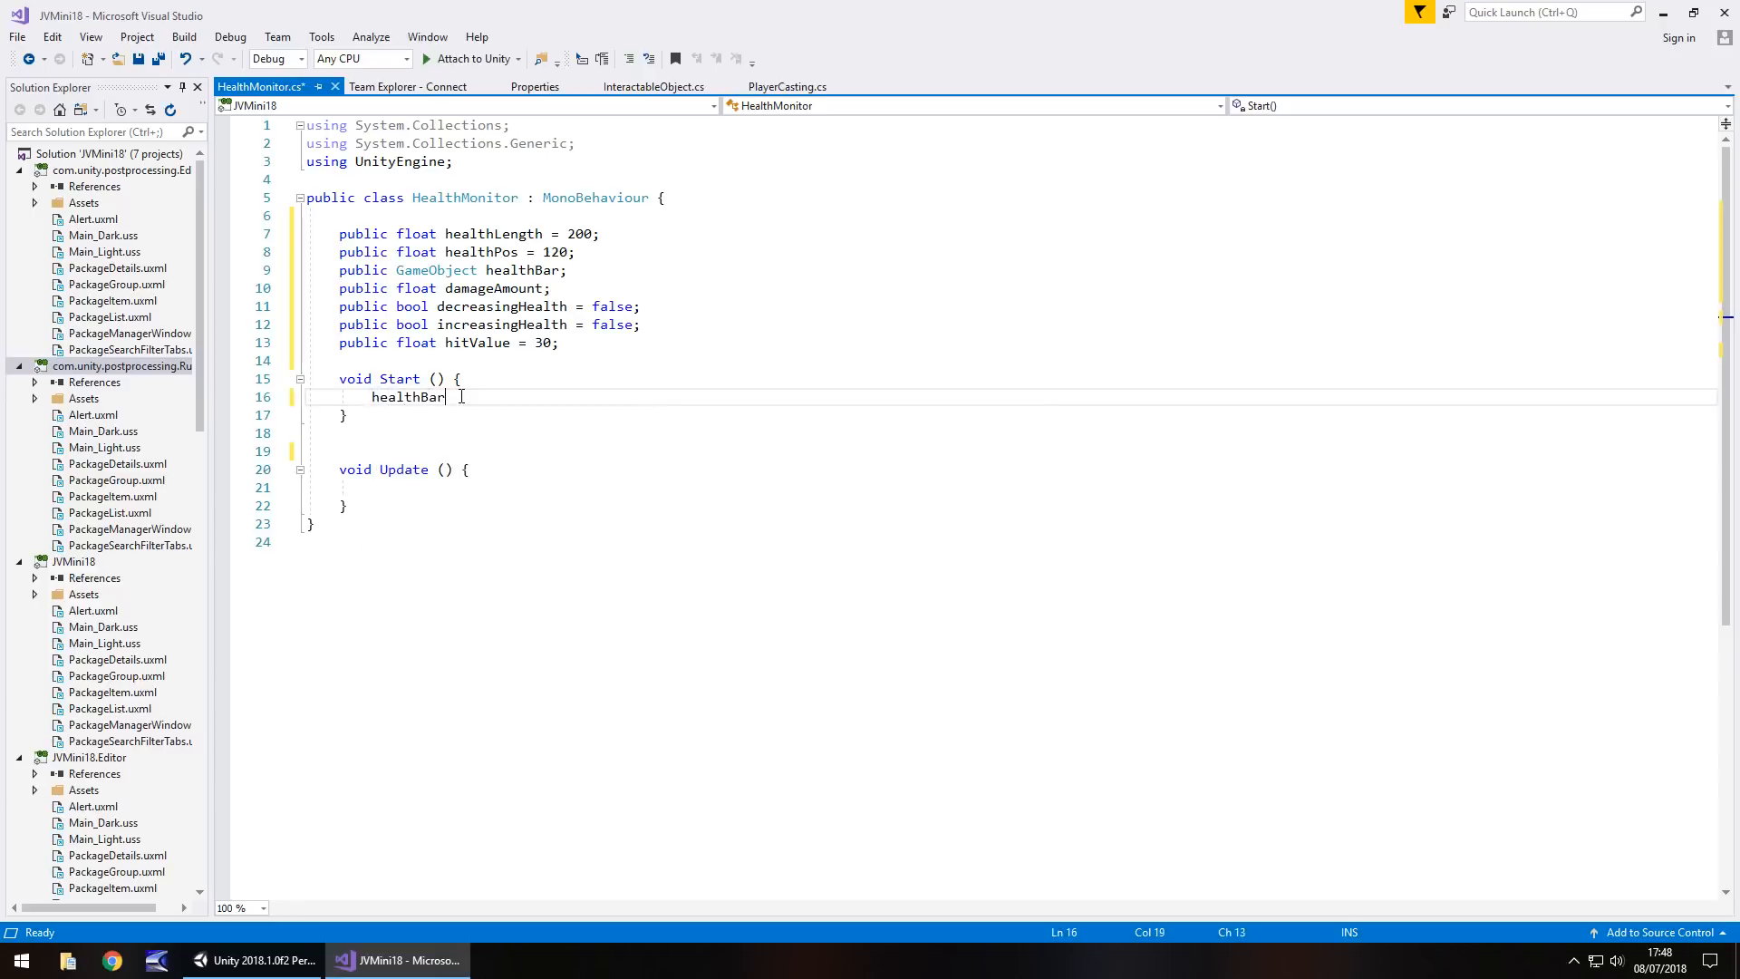
pyautogui.write('.transform.')
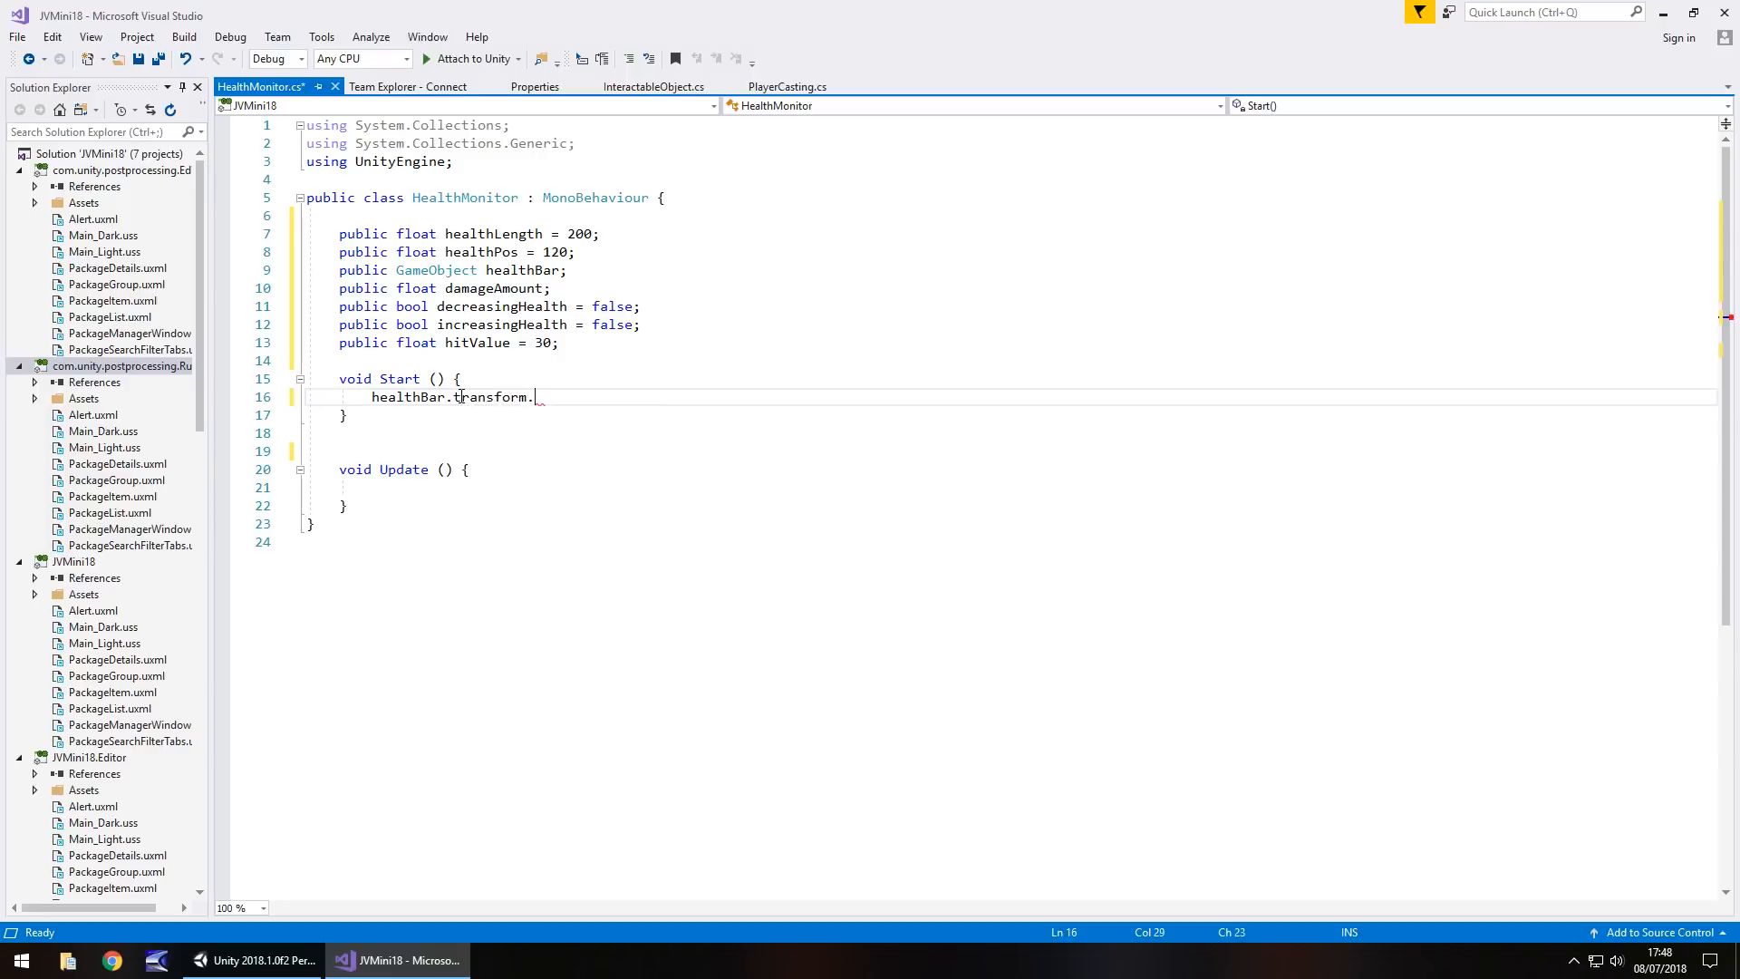
pyautogui.write('position = new')
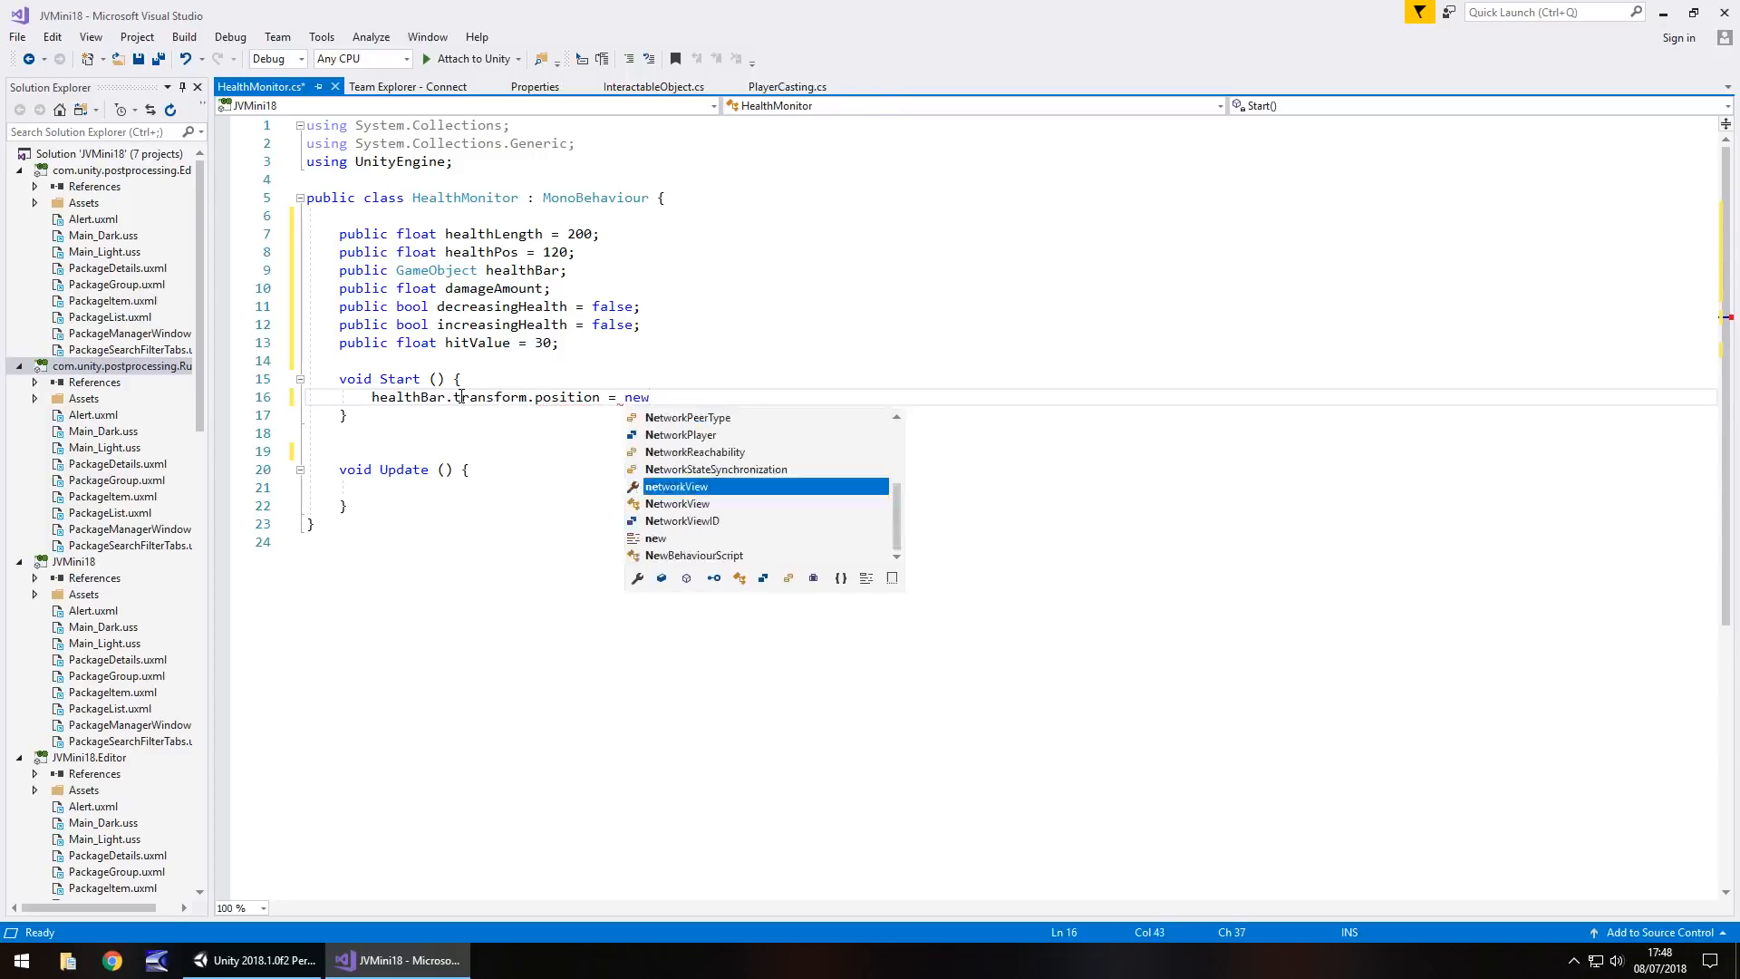
pyautogui.write('Vector')
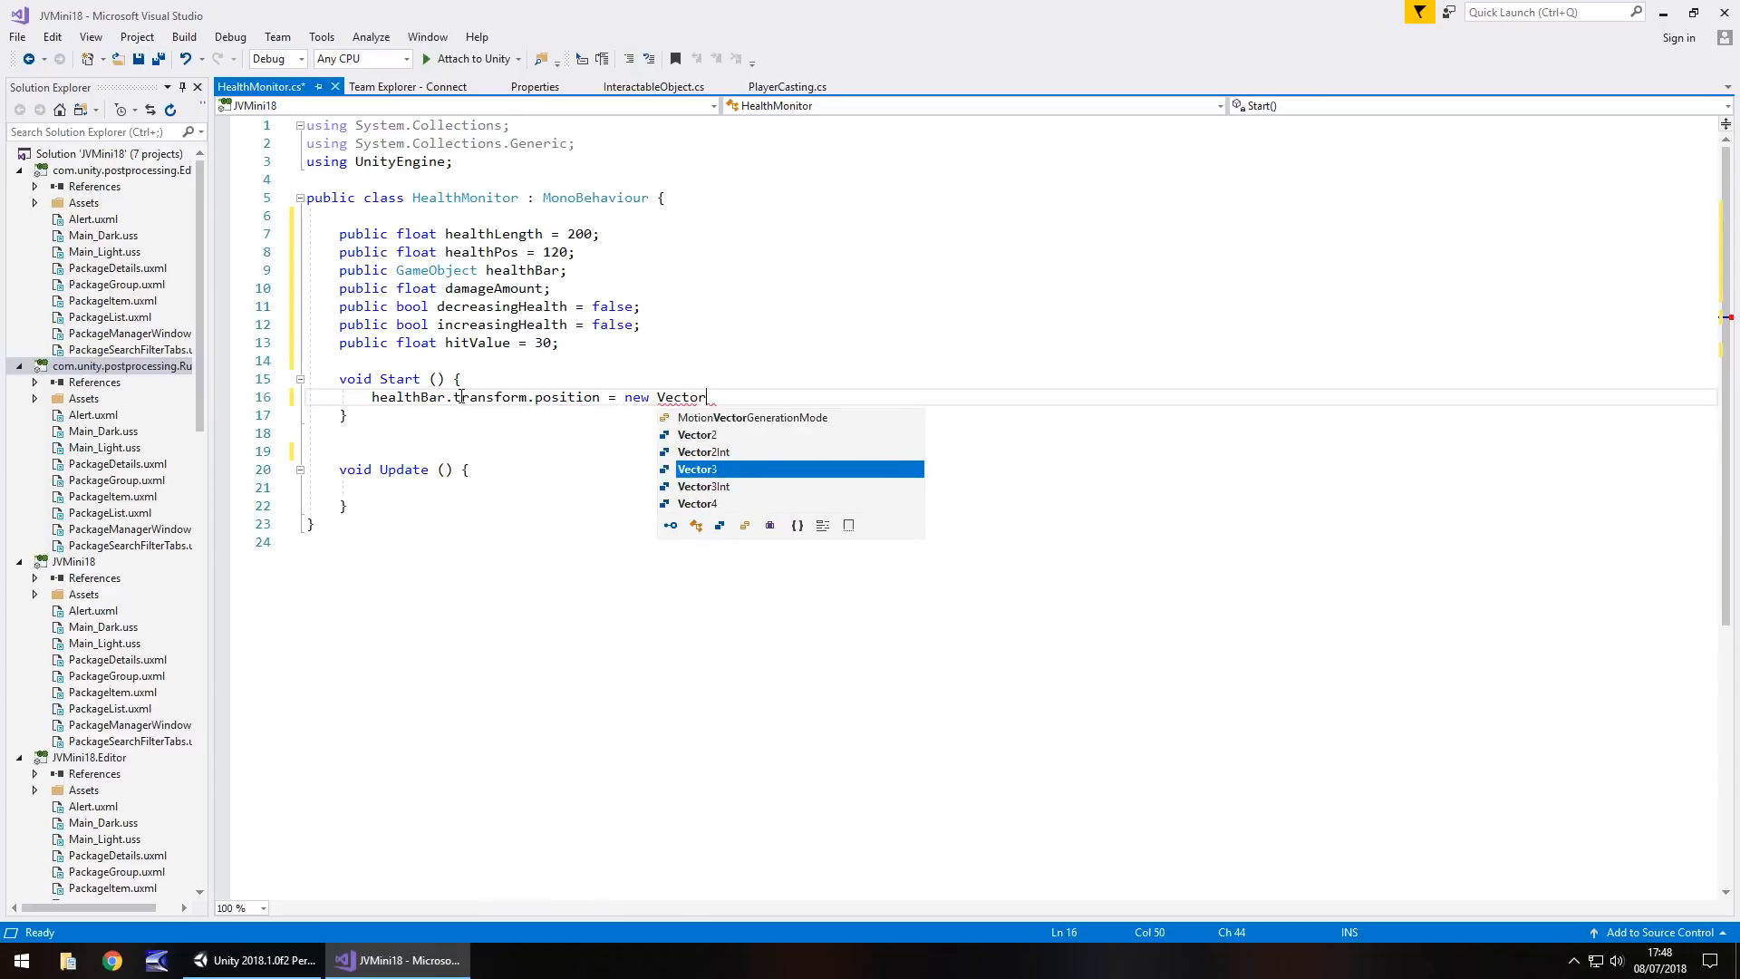
pyautogui.write('2(')
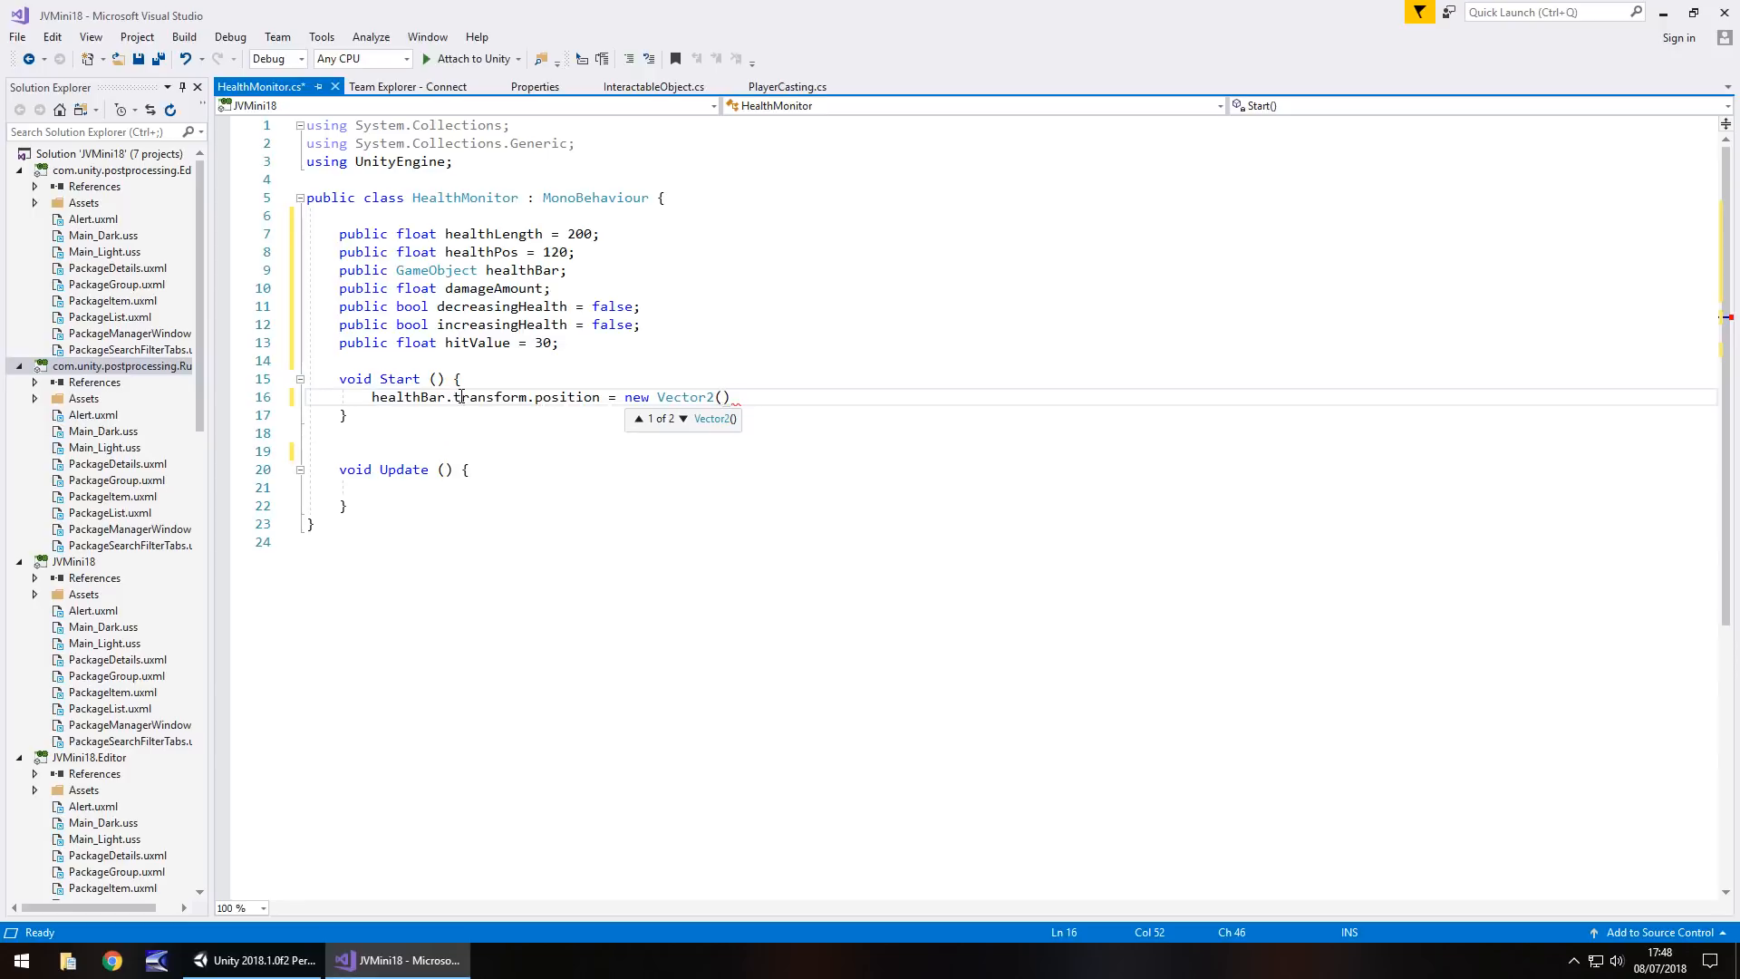
pyautogui.write('healthPos,')
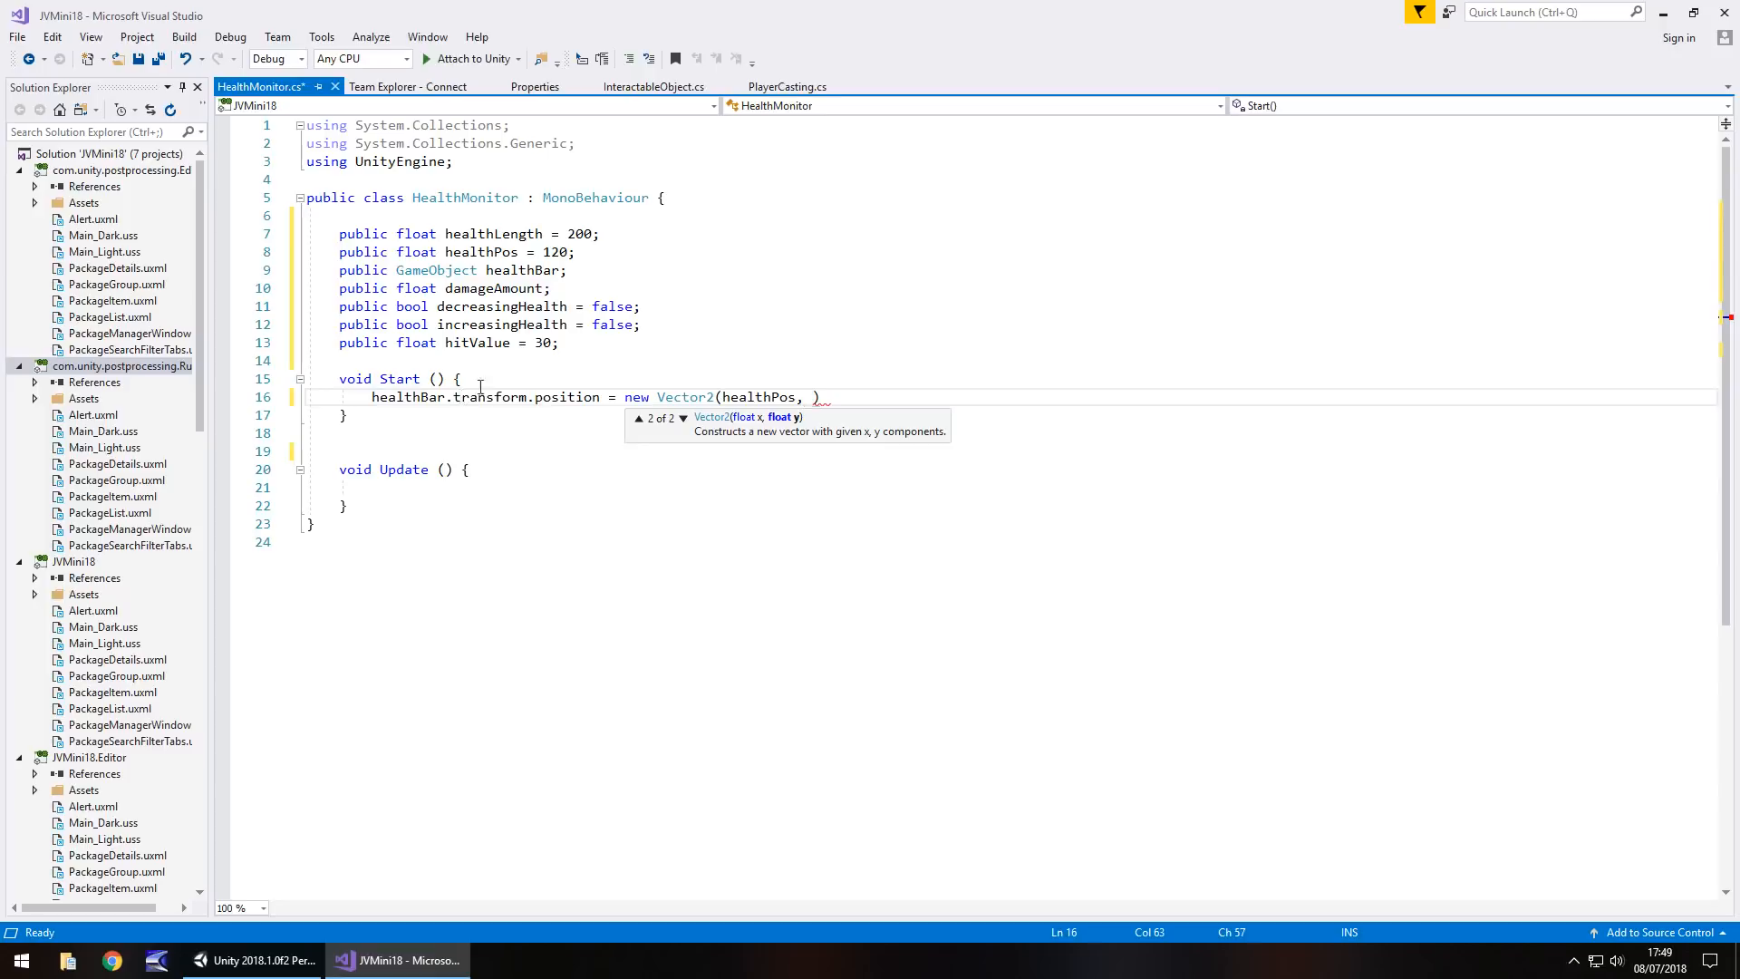
pyautogui.click(234, 960)
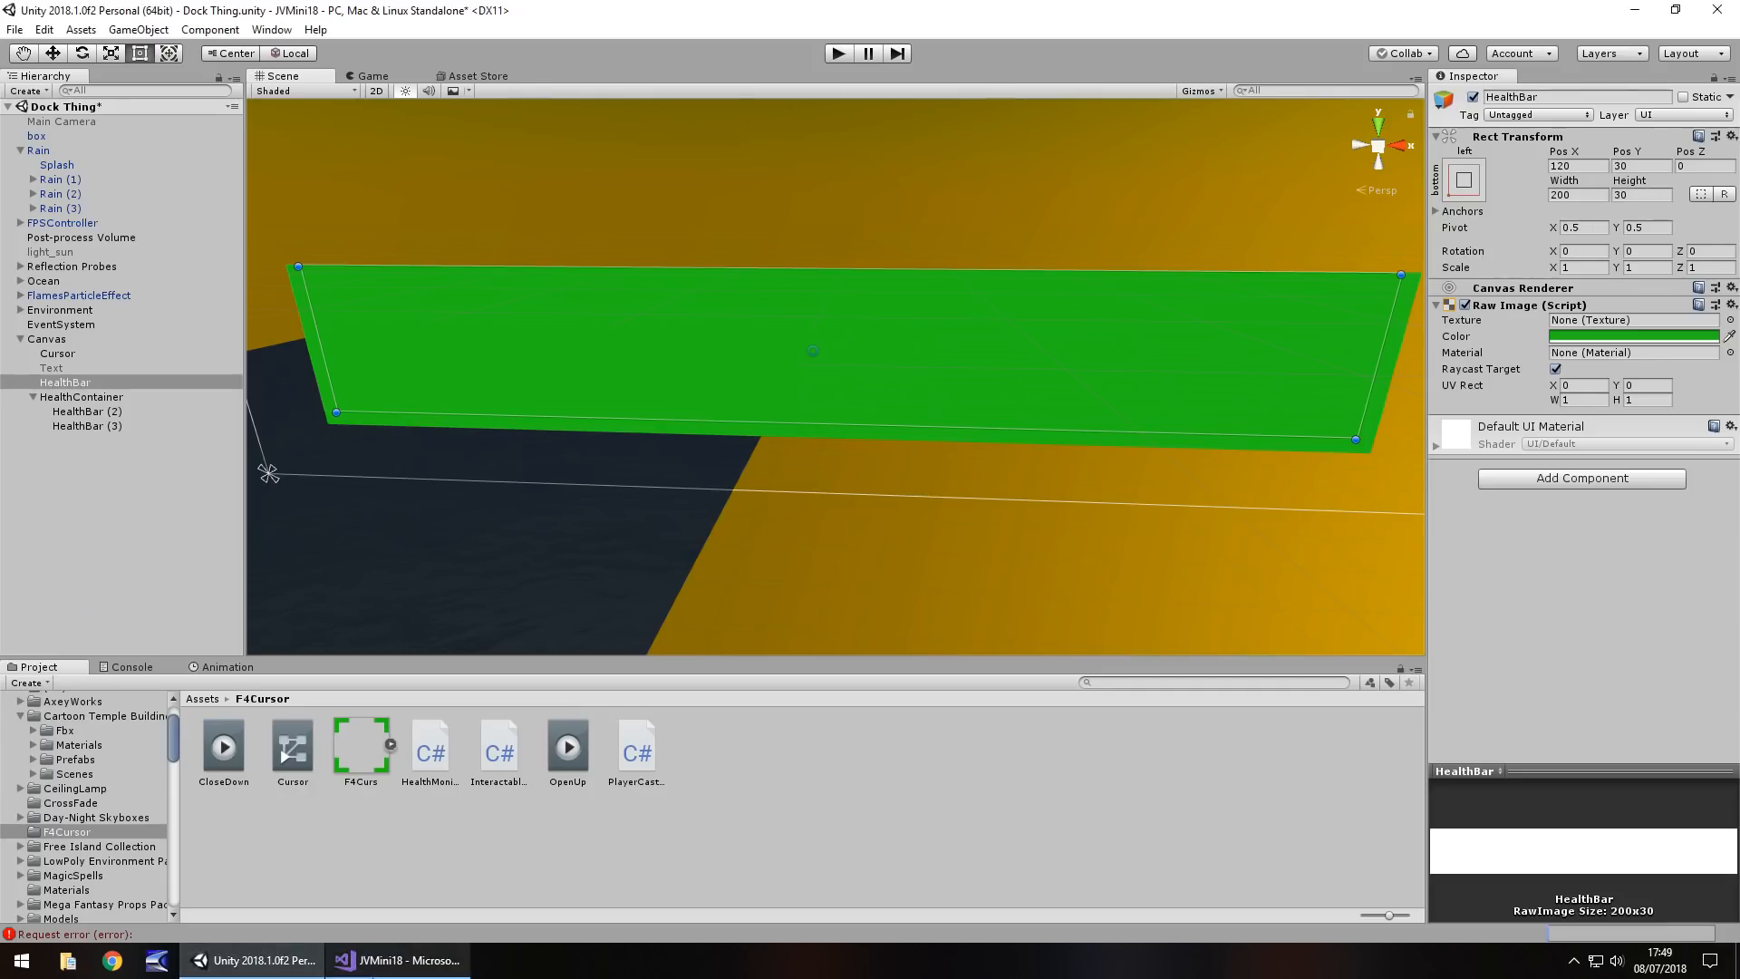
pyautogui.click(396, 961)
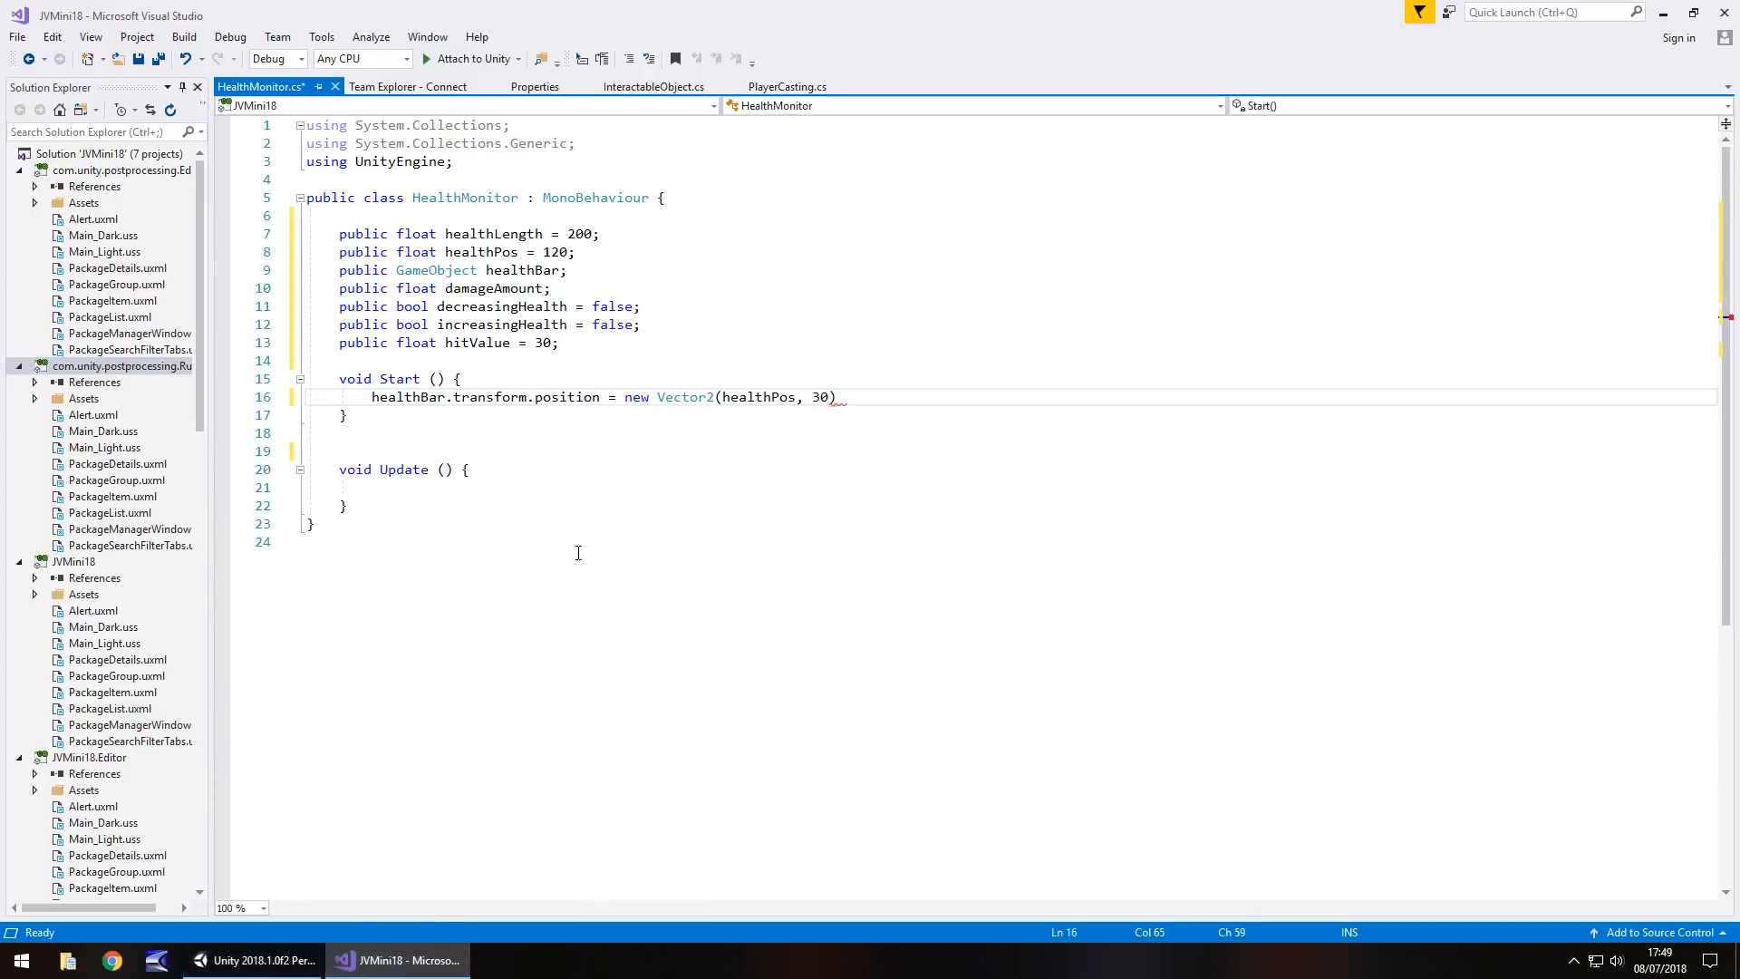
# In Start, begin setting healthBar's RectTransform sizeDelta to a new Vector2
pyautogui.write(';')
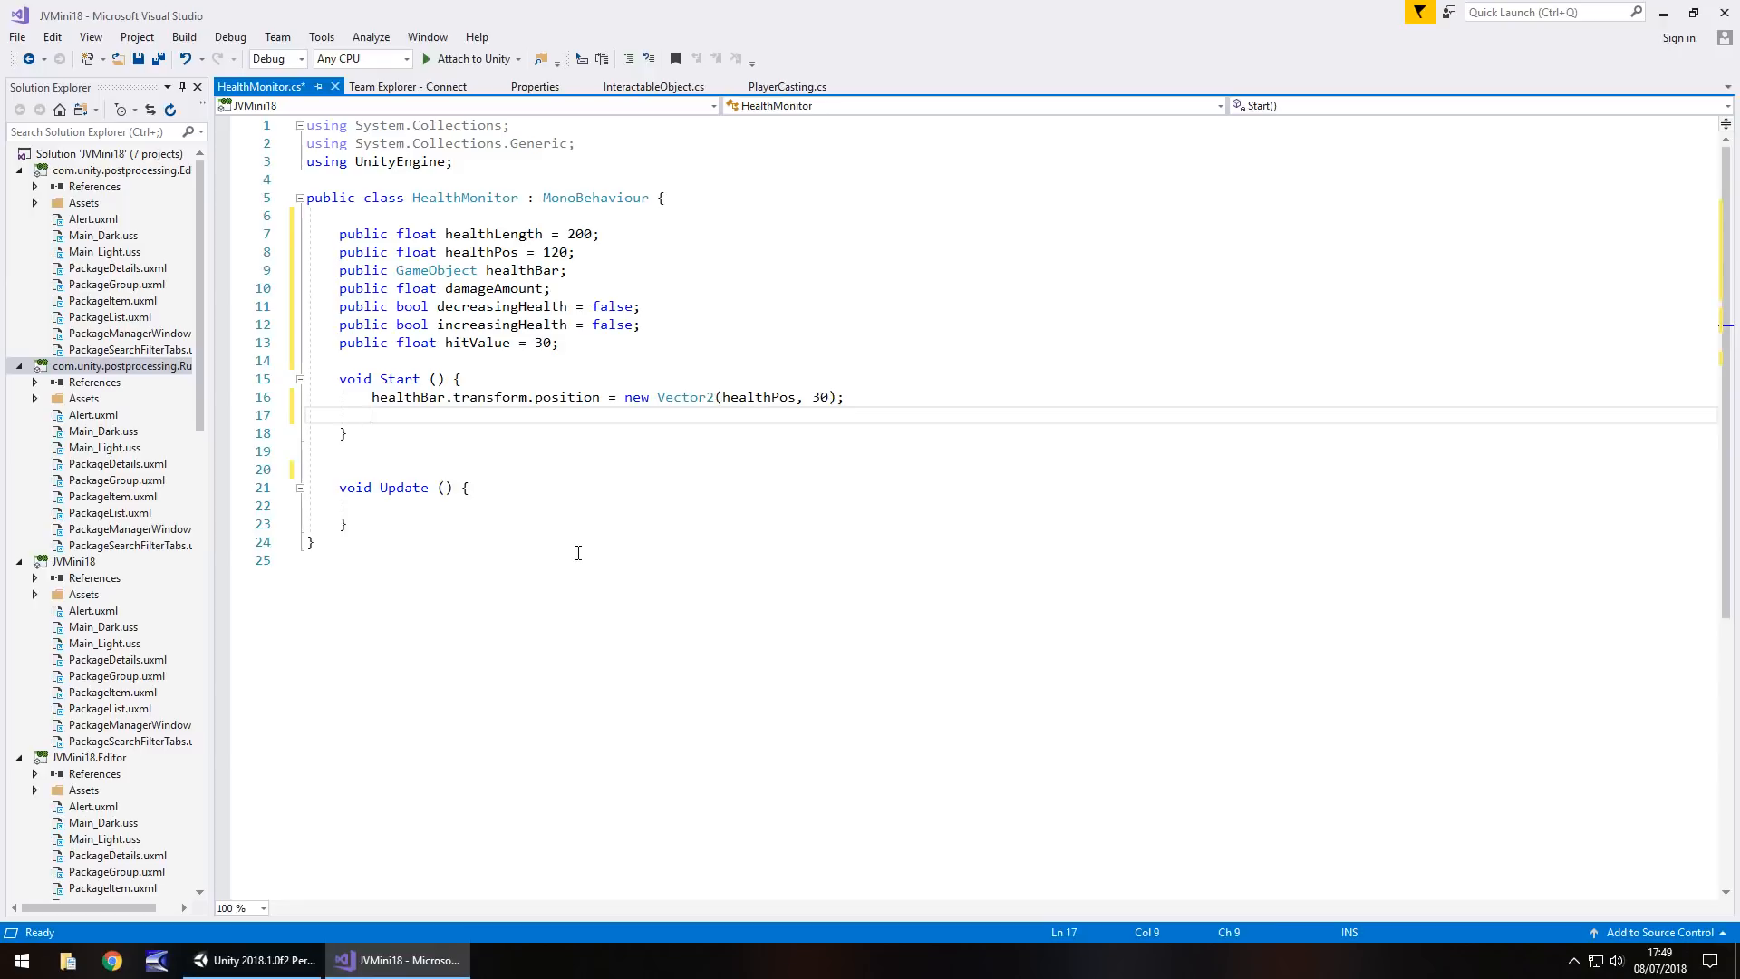
pyautogui.write('healthBar.')
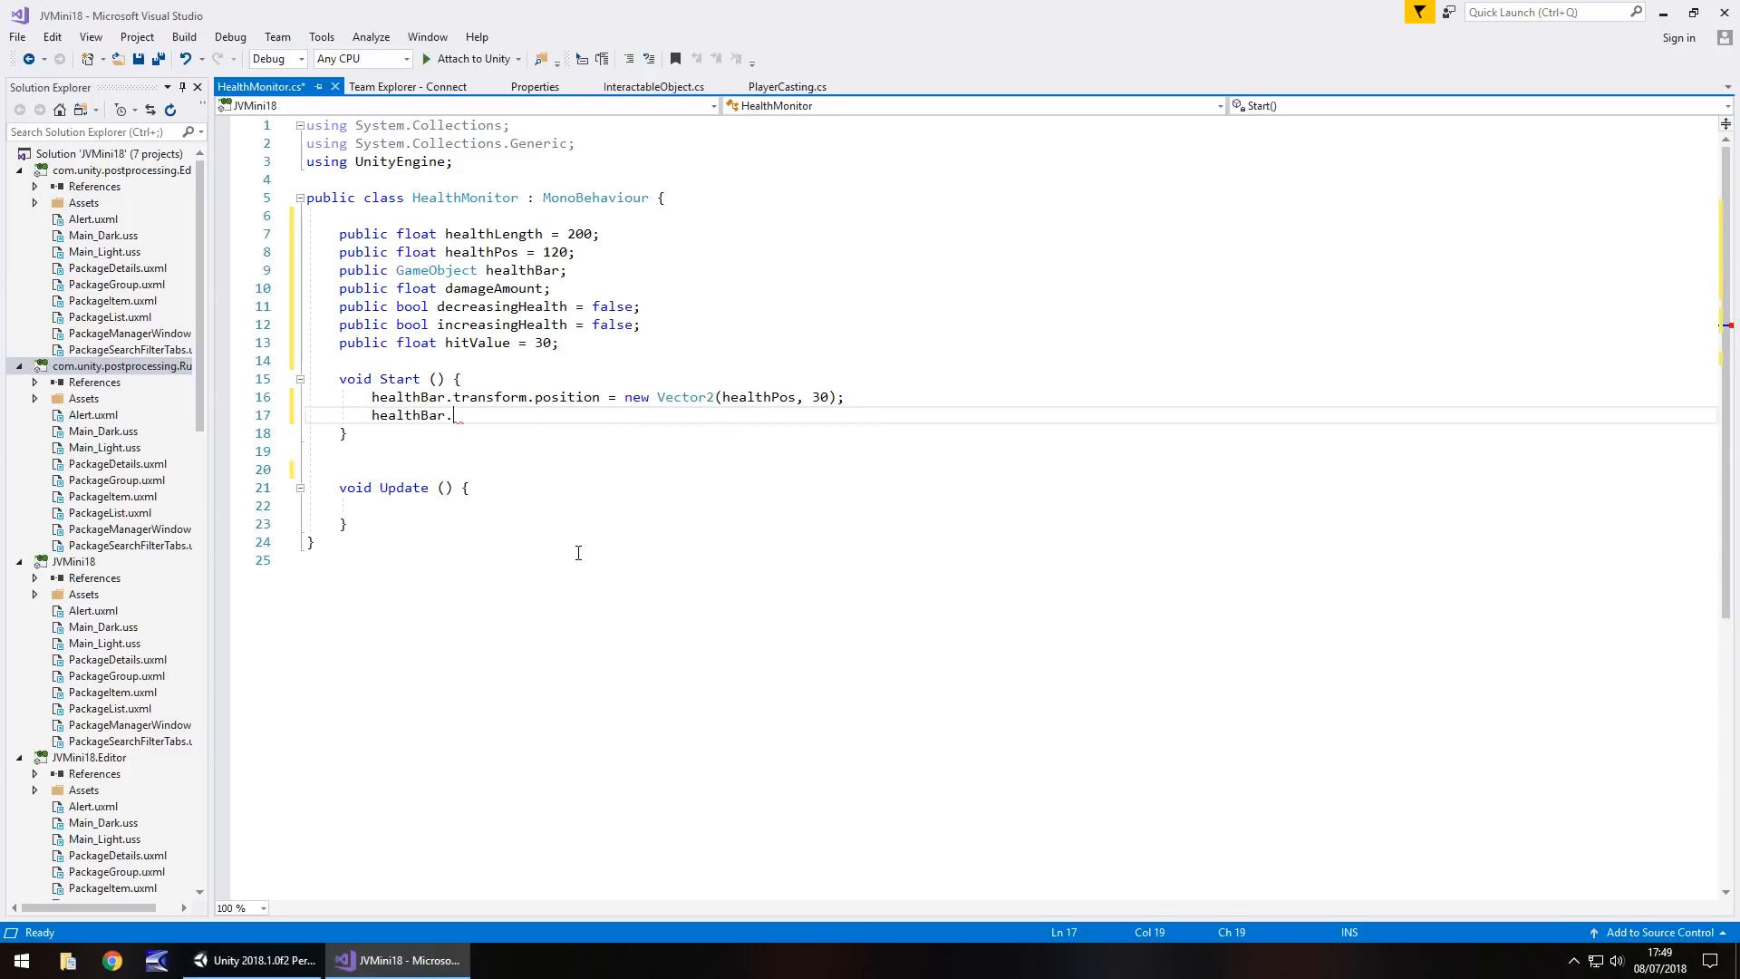
pyautogui.write('GetComponent')
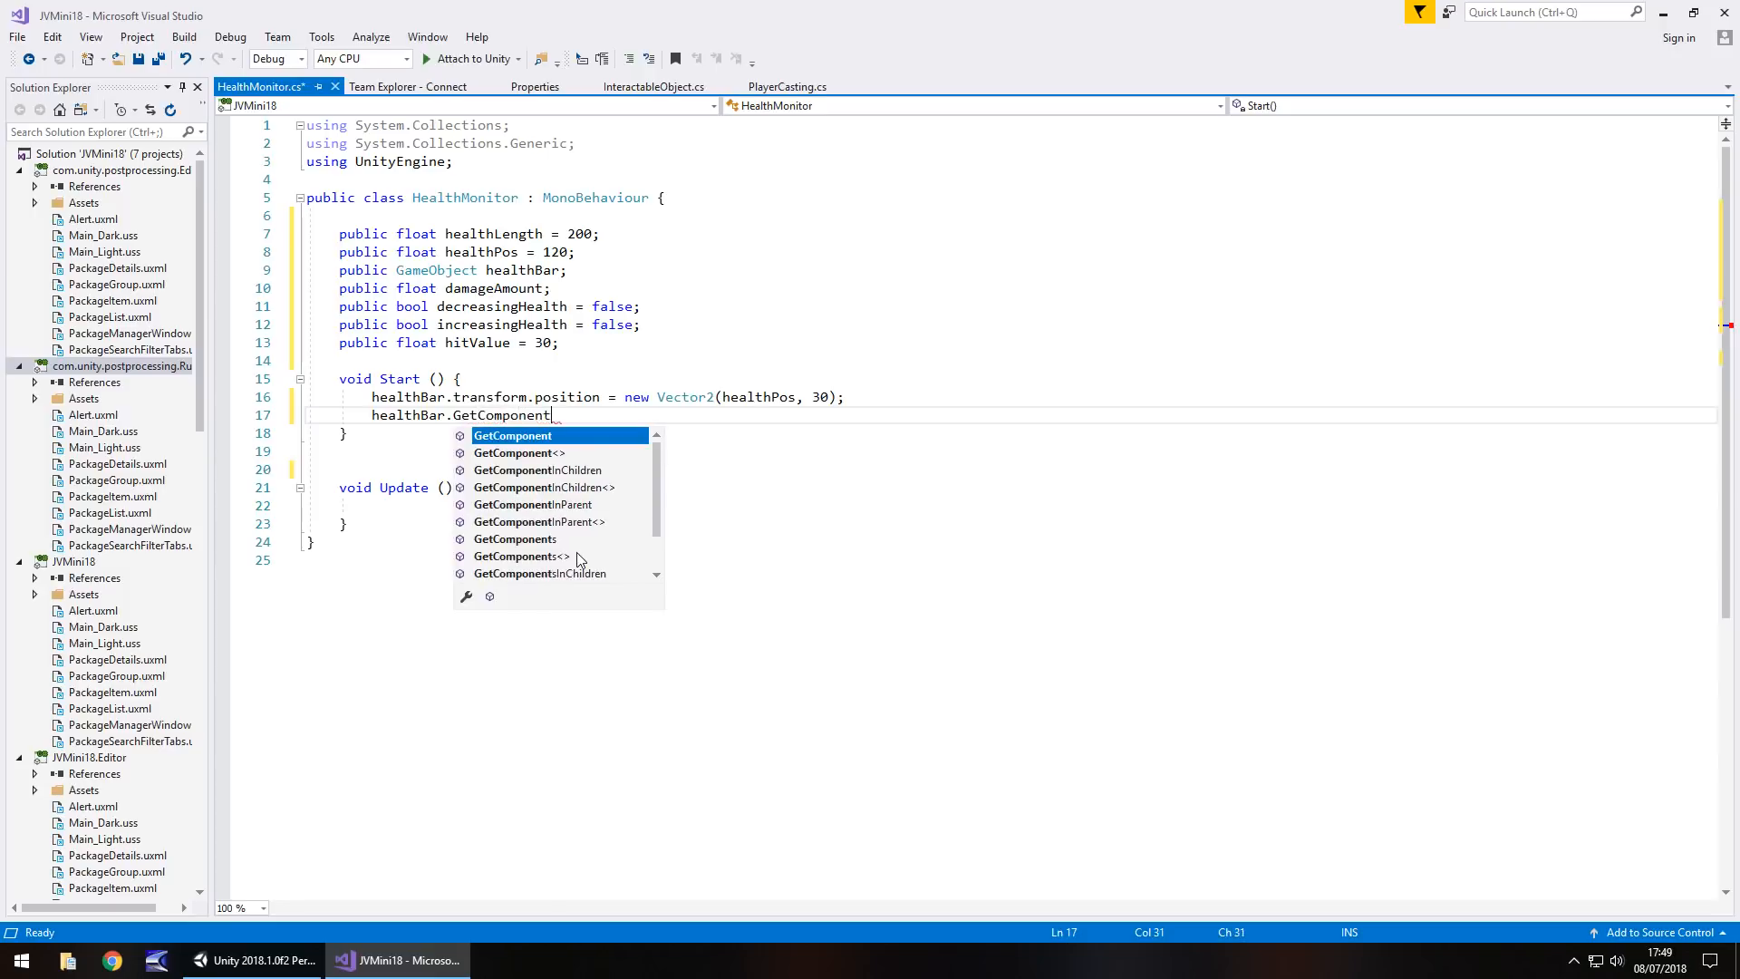
pyautogui.moveTo(512, 435)
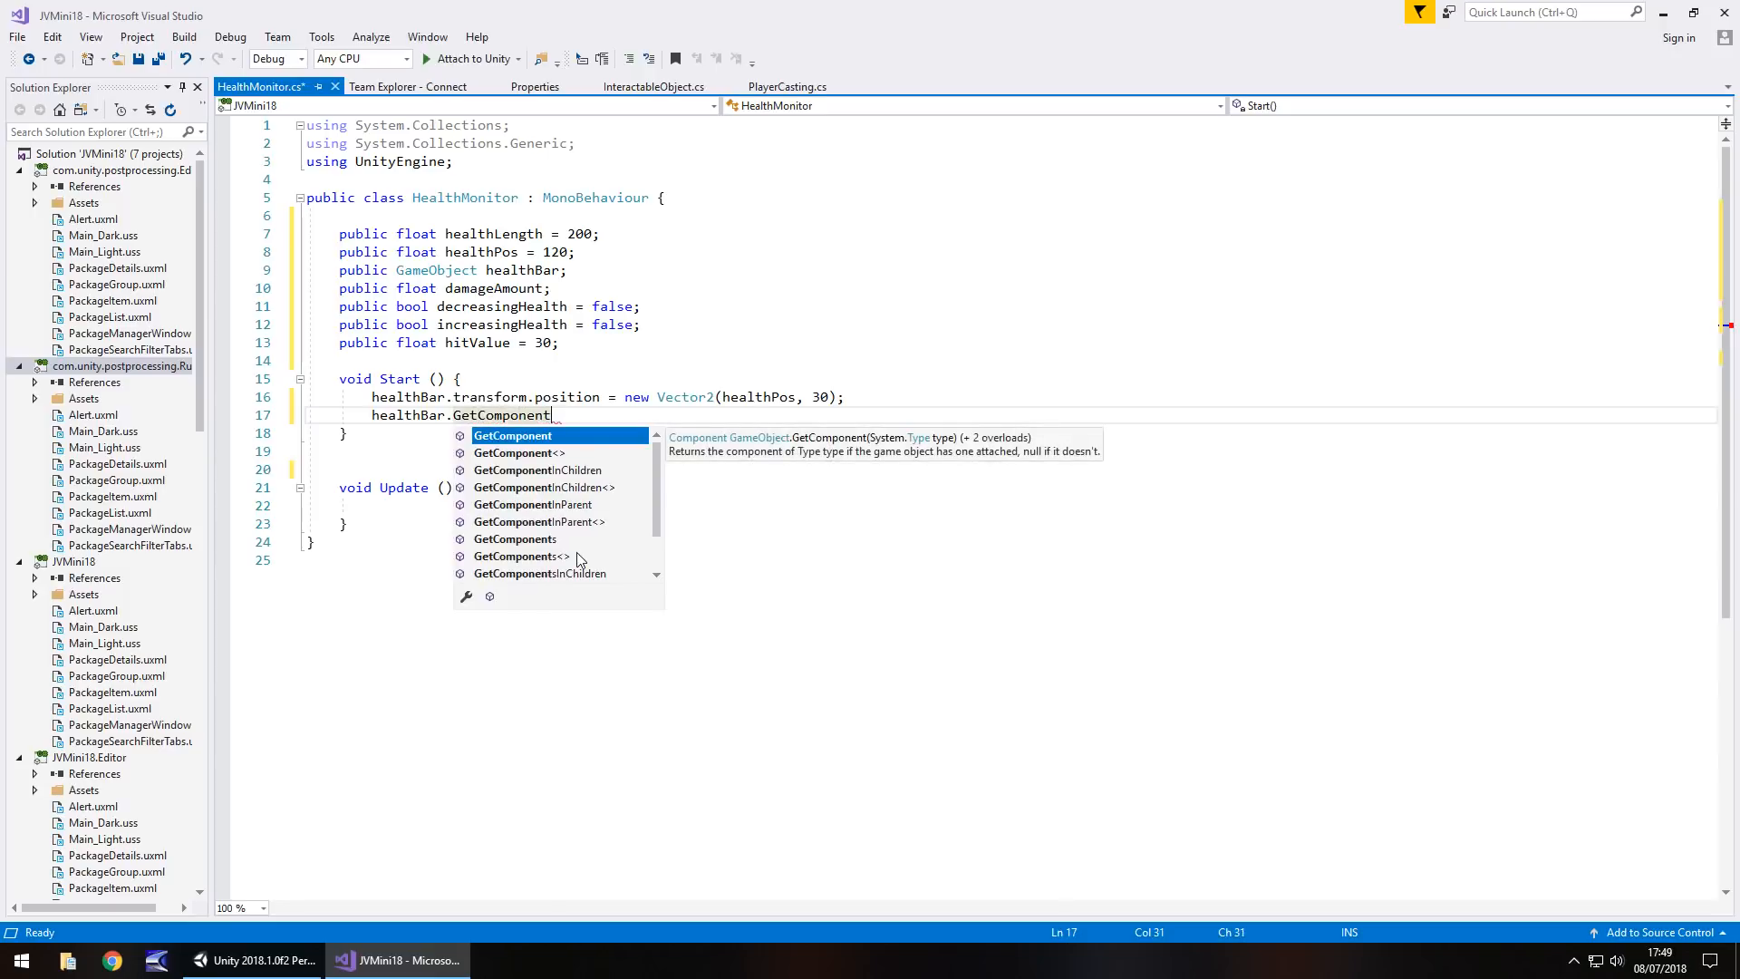
pyautogui.write('<R>')
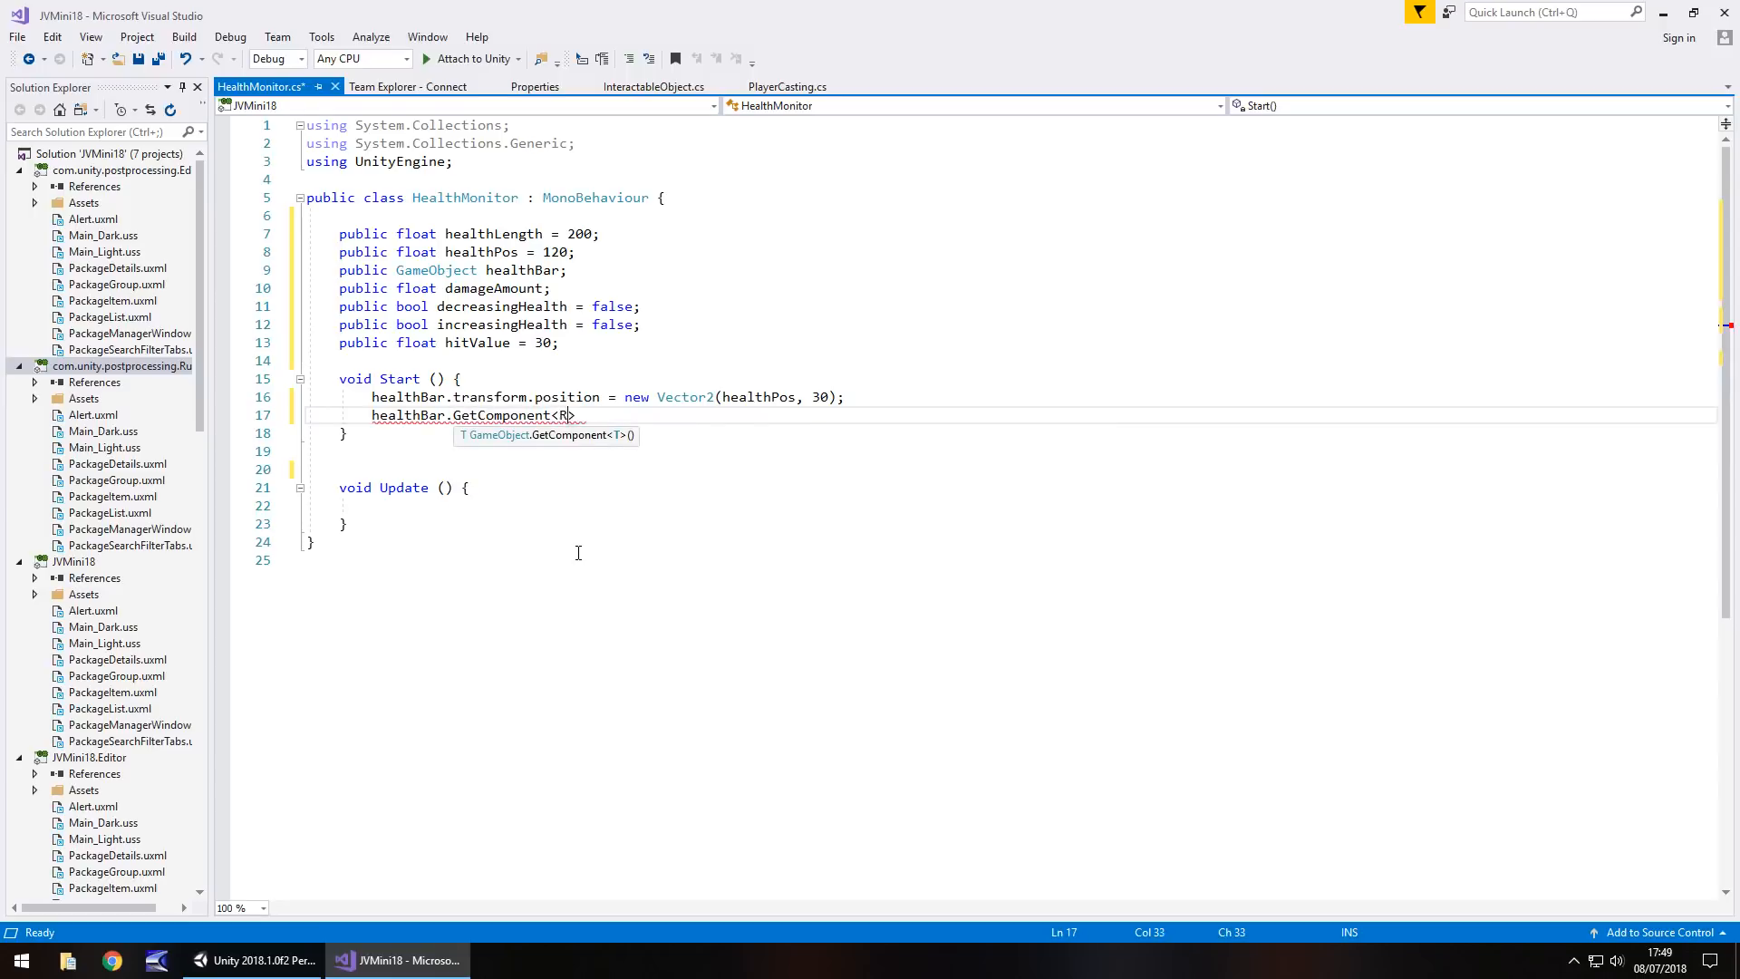
pyautogui.write('ectTransform')
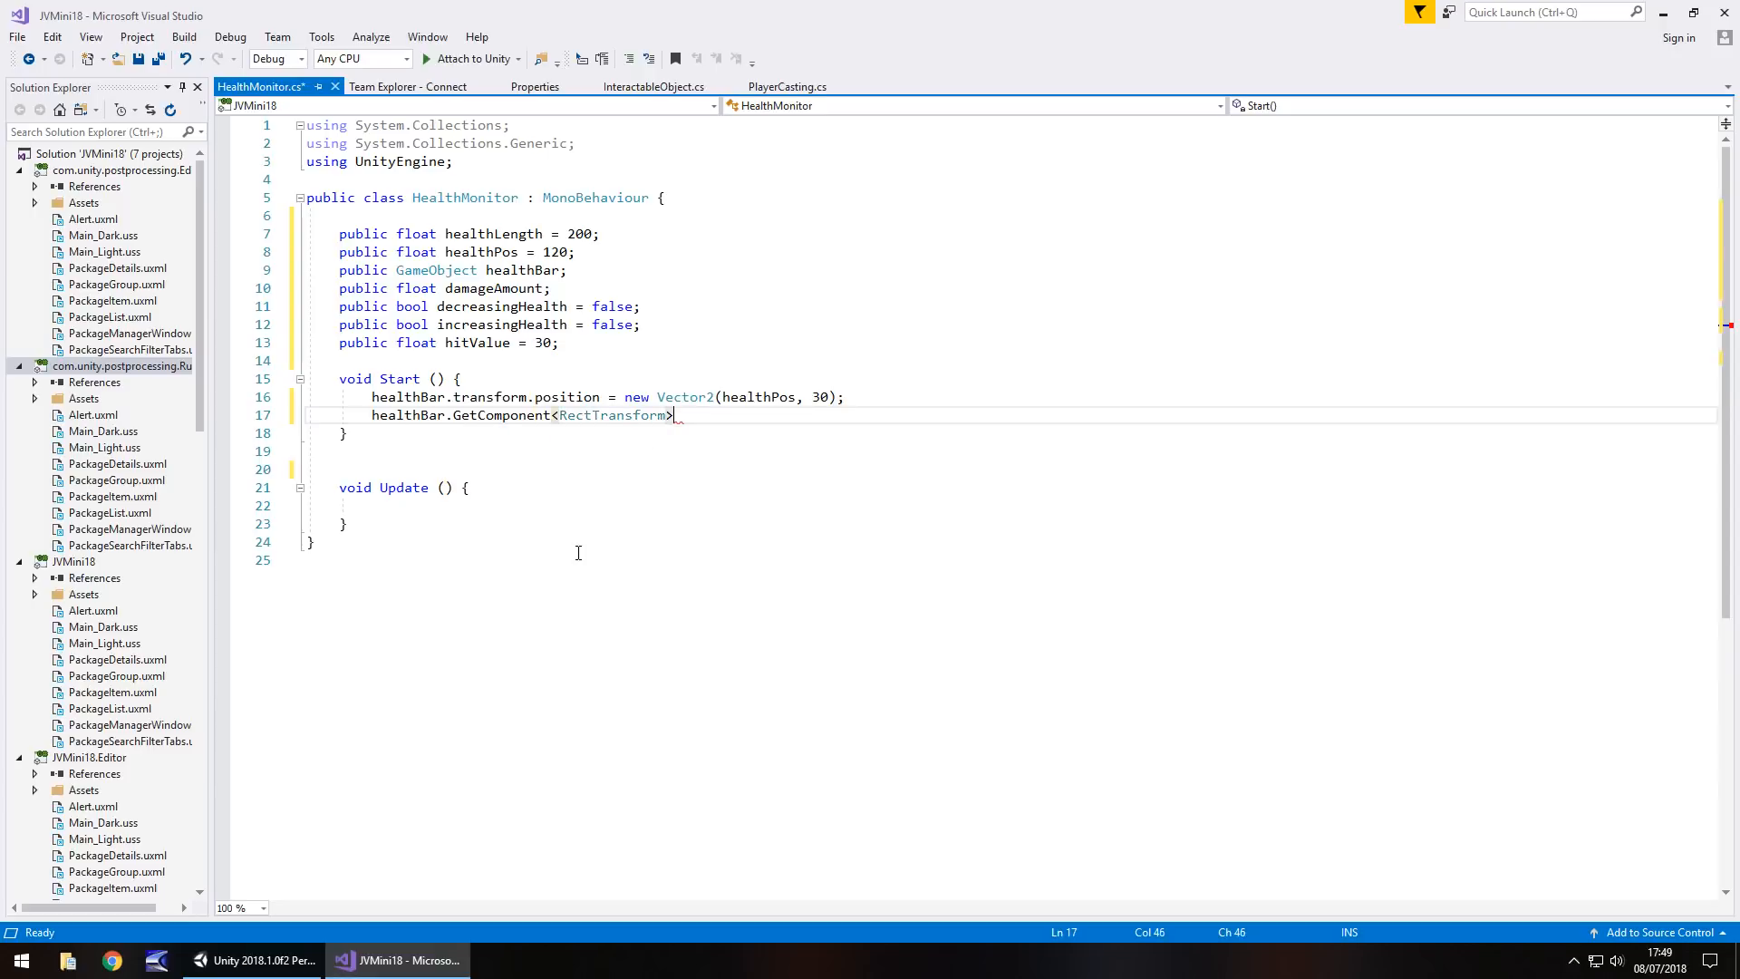
pyautogui.write('()')
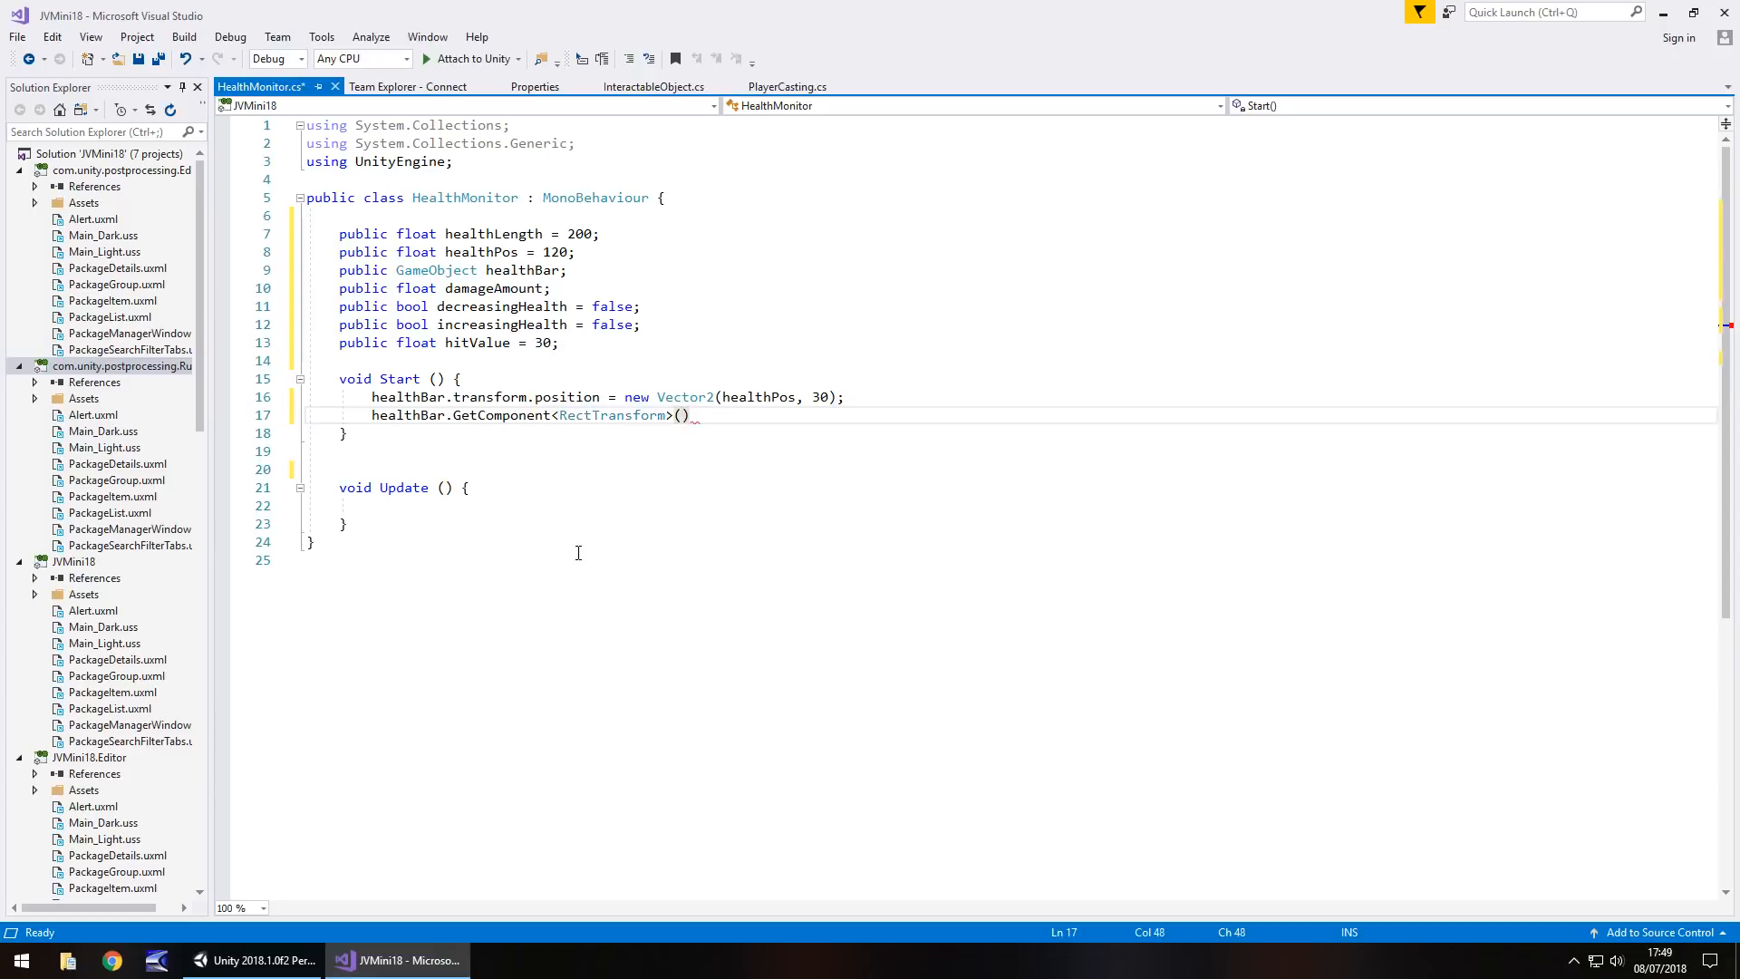
pyautogui.write('.siz')
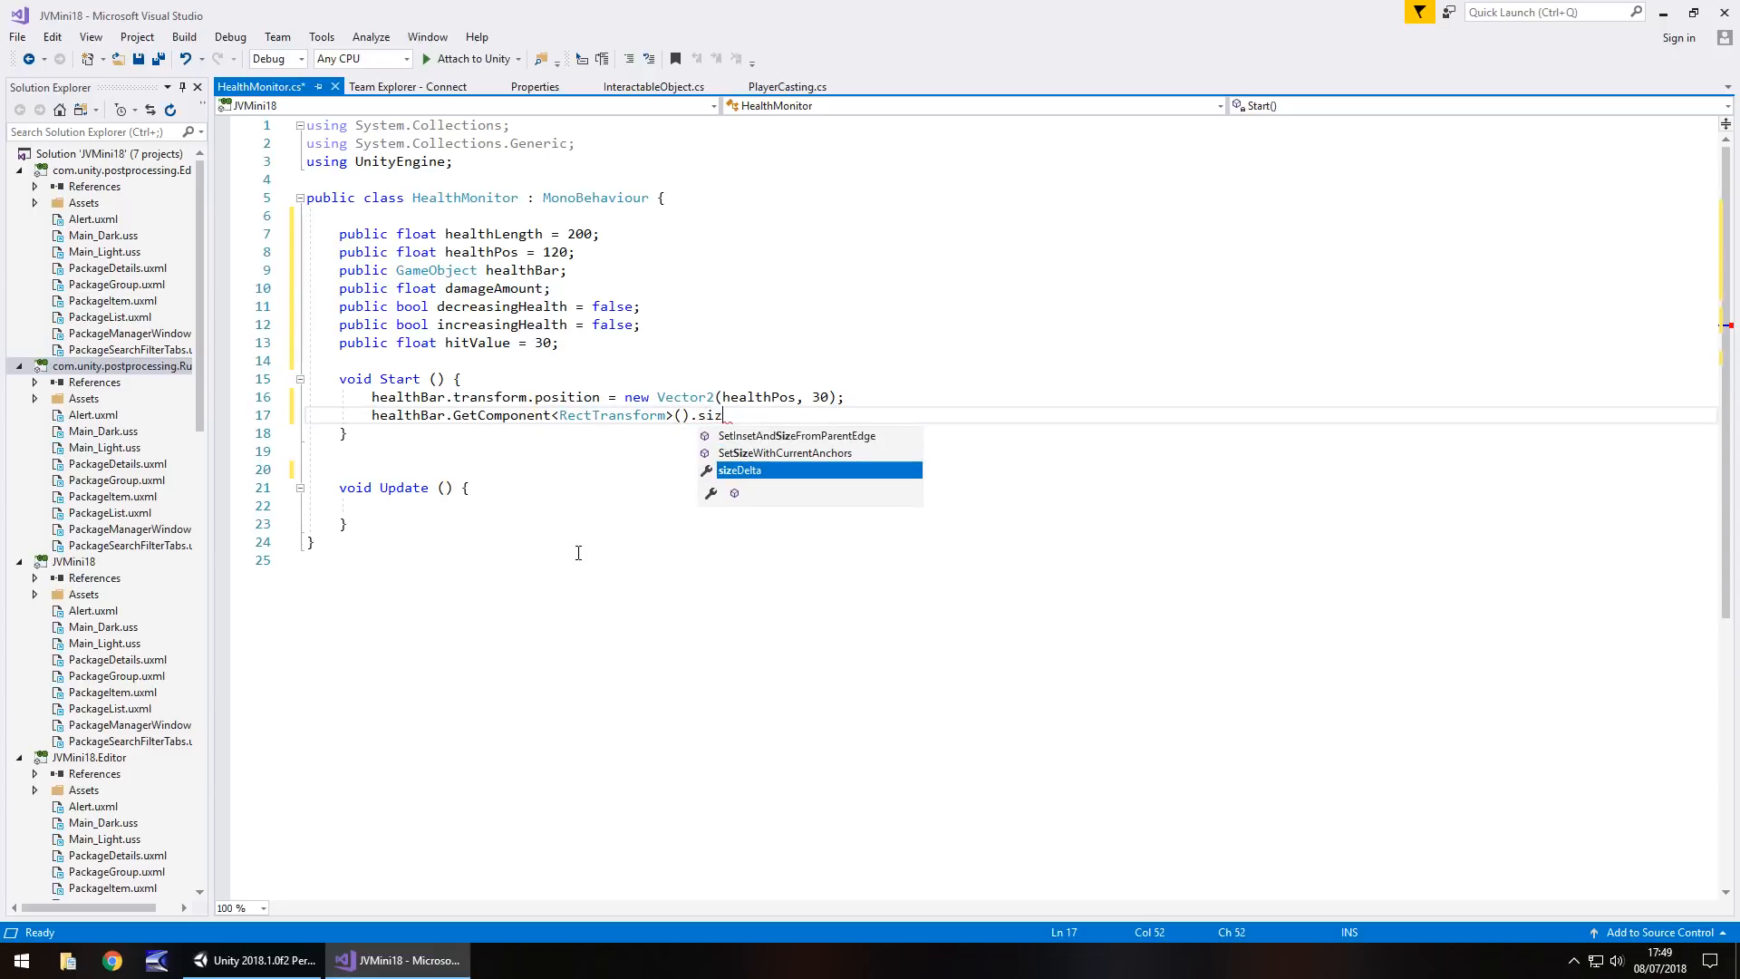
pyautogui.write('eDelta =')
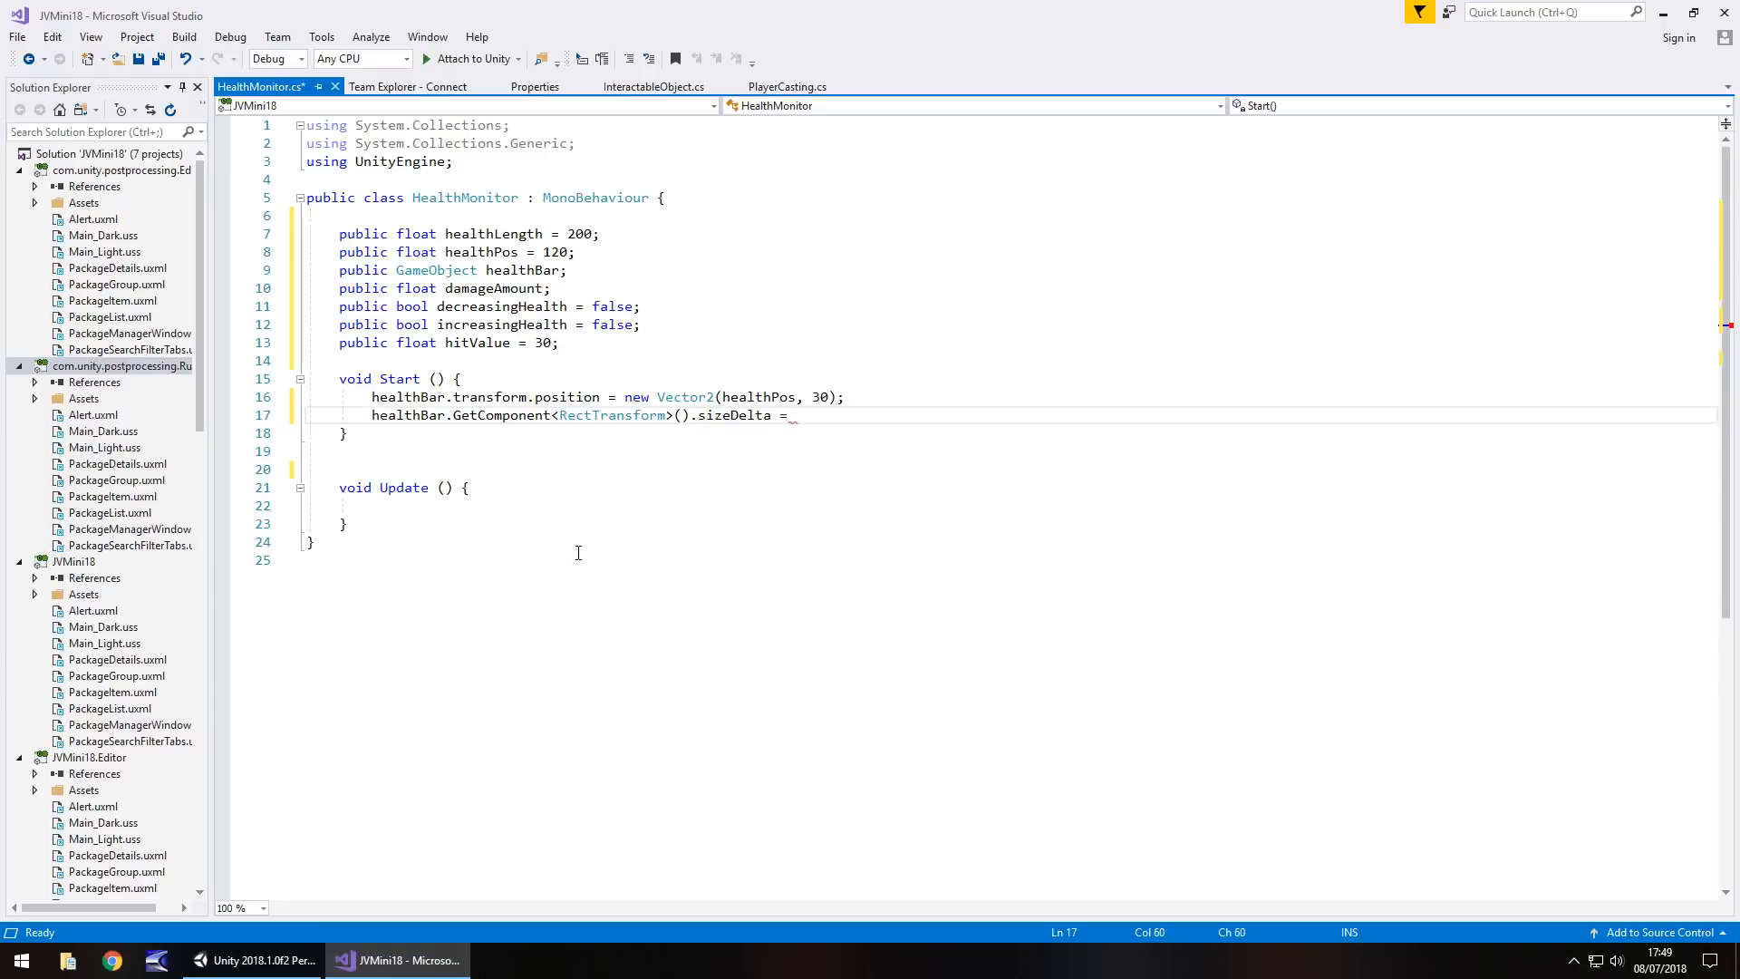
pyautogui.write('n')
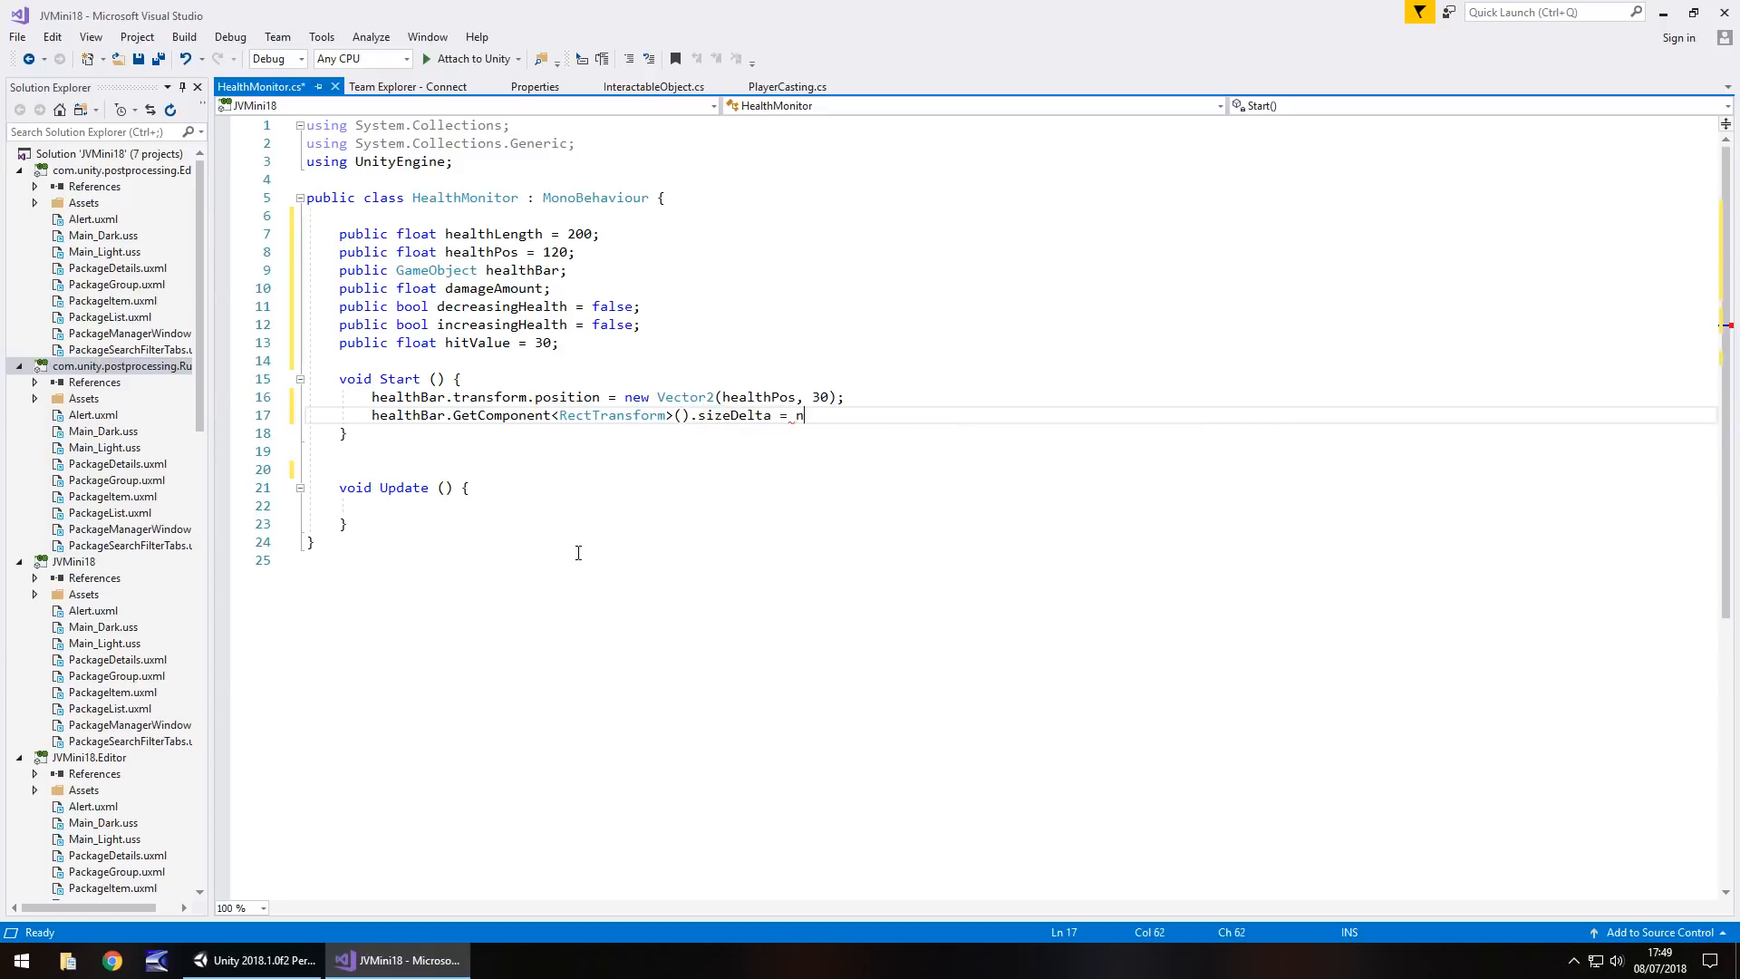
pyautogui.write('ew Vector2(')
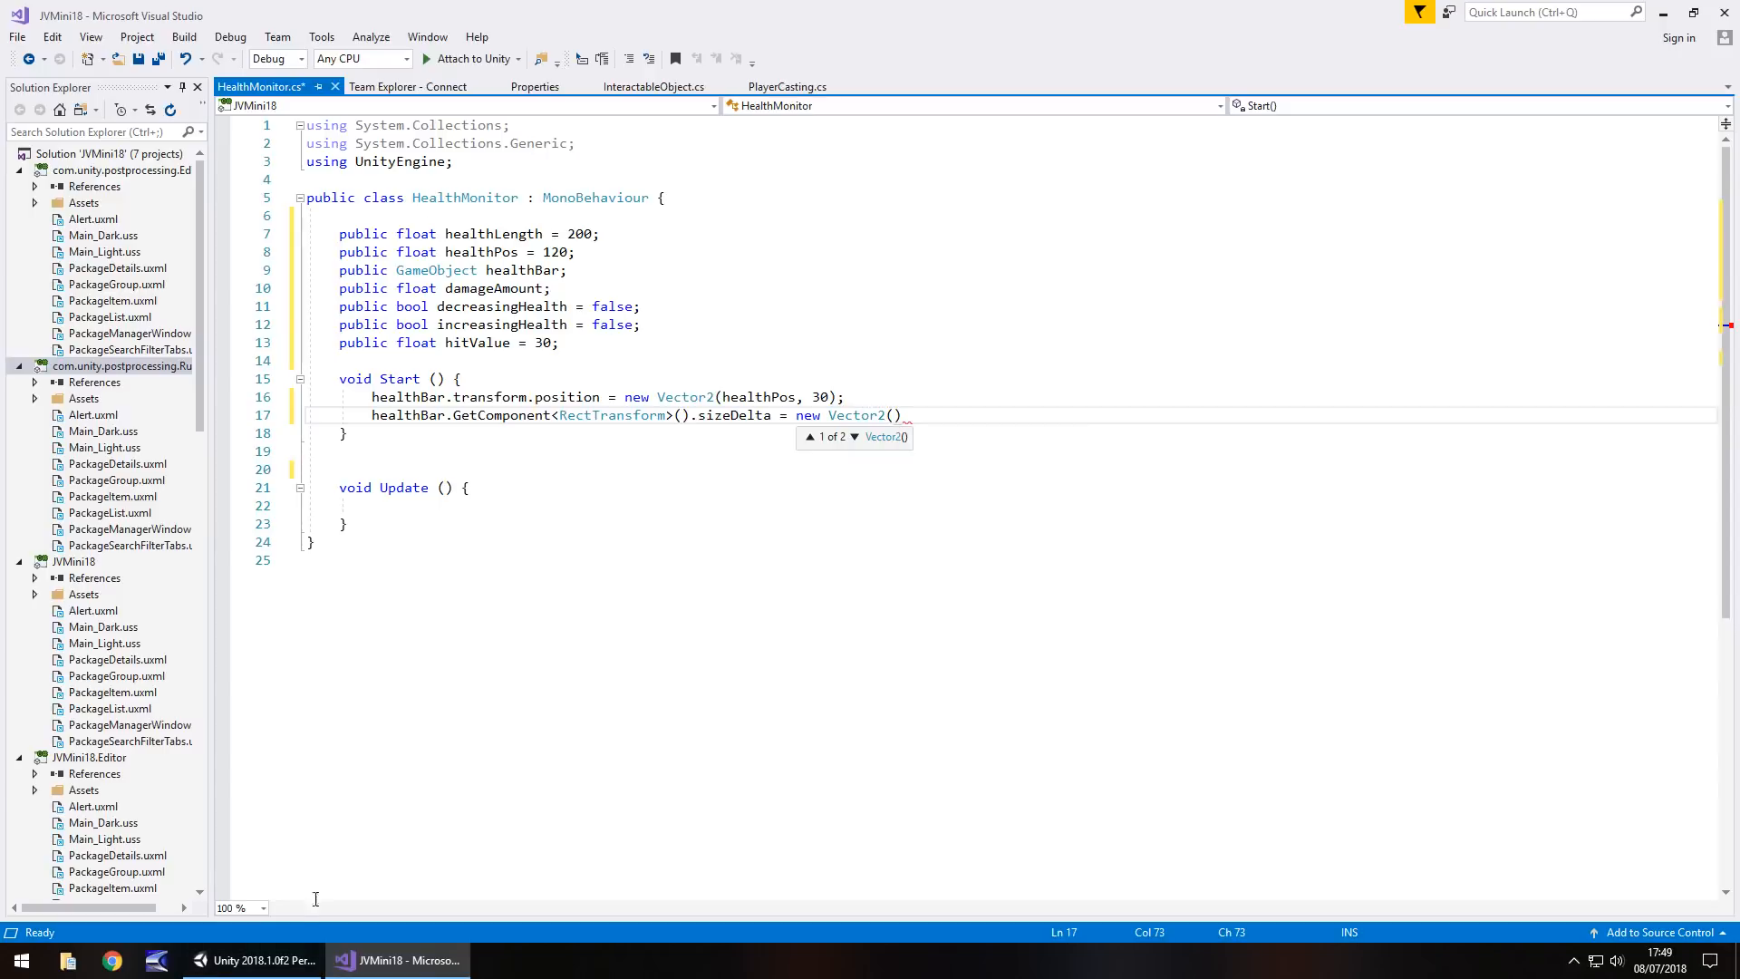
# Fill the size vector with healthLength and 30 after checking the bar's dimensions in Unity
pyautogui.click(252, 960)
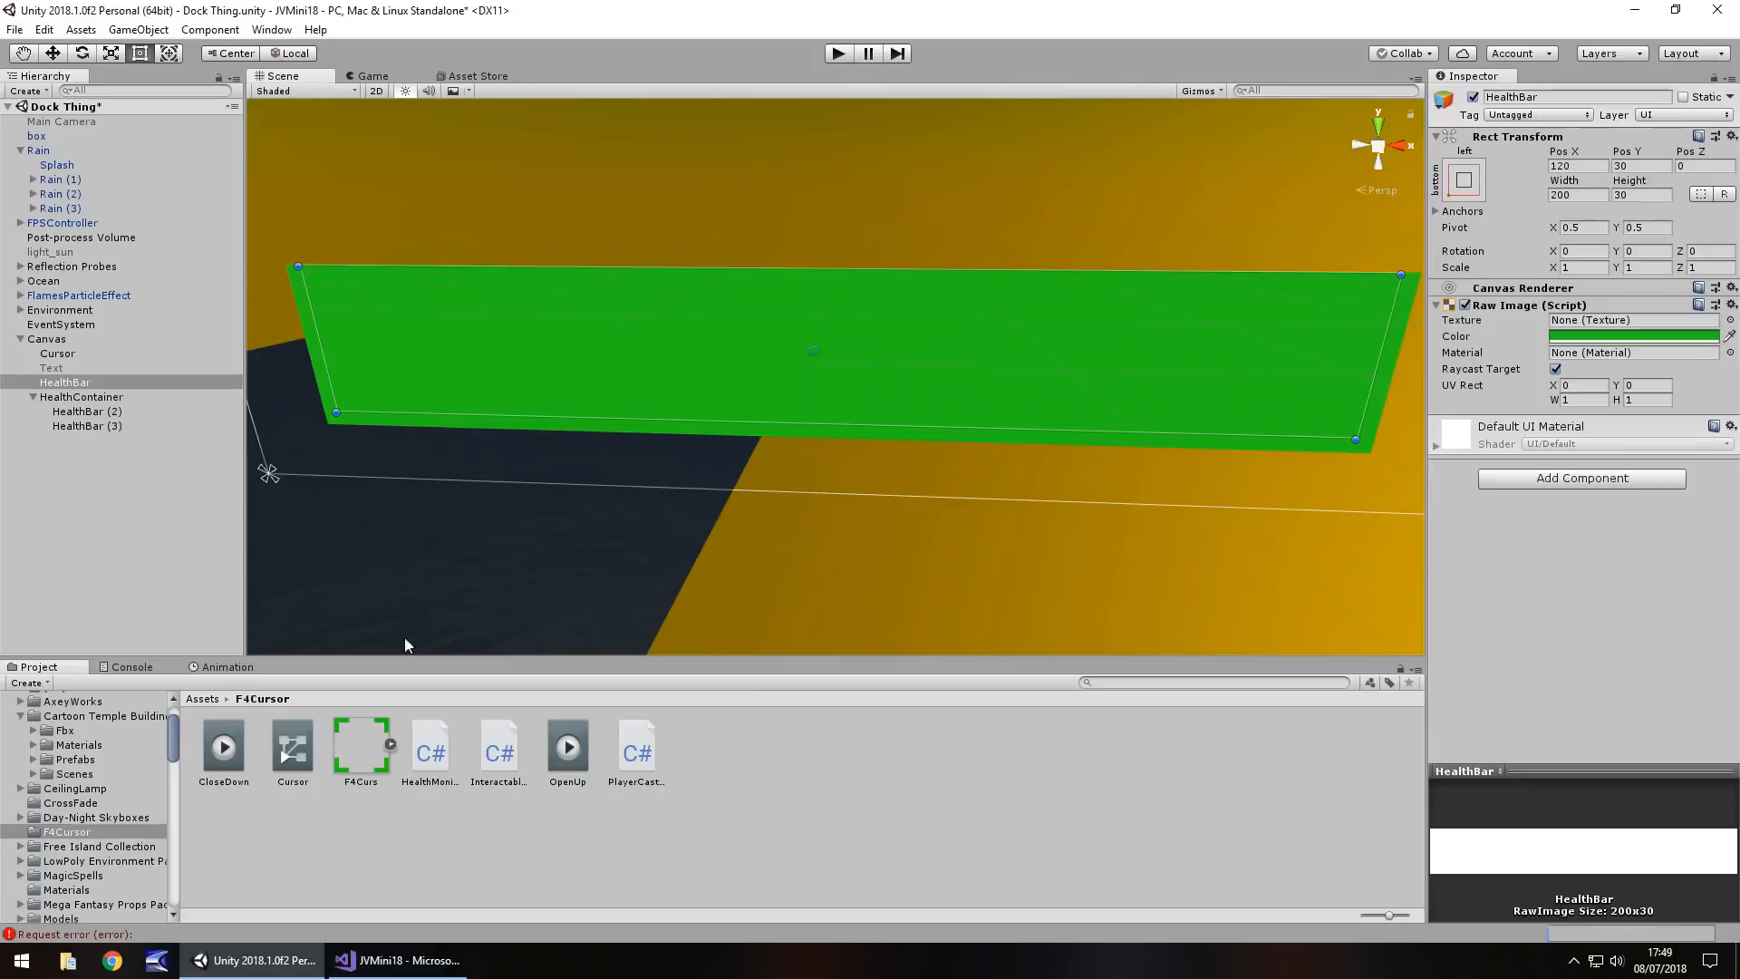
pyautogui.moveTo(641, 895)
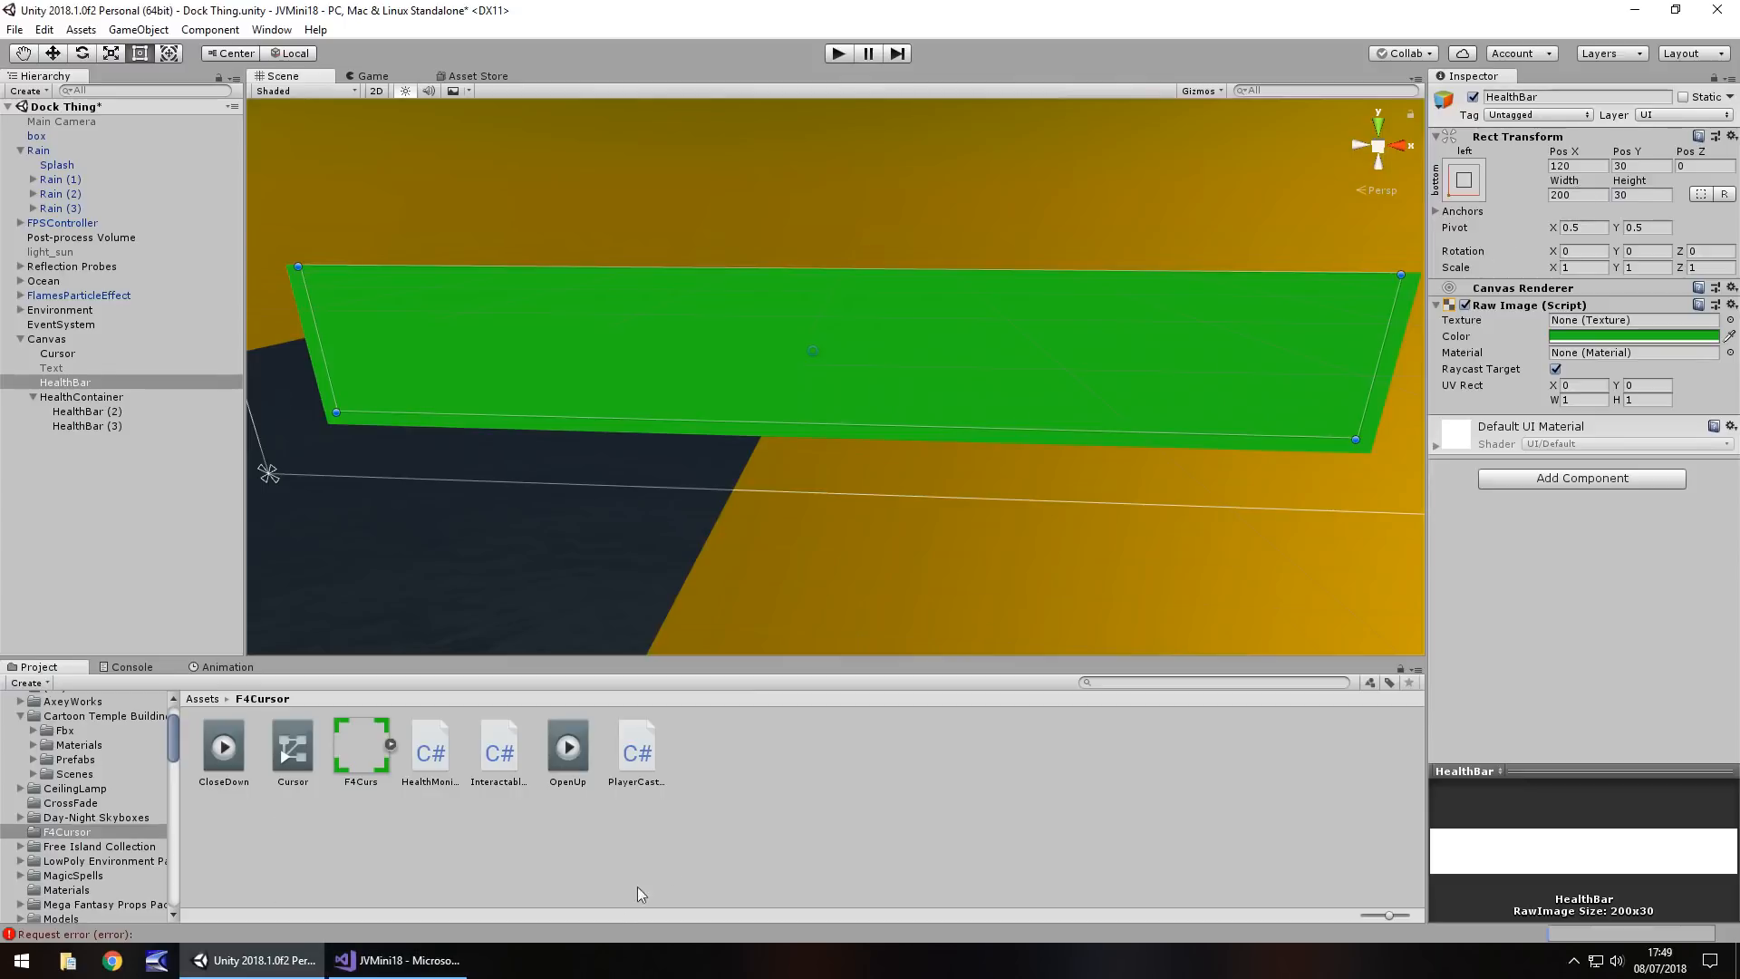
pyautogui.click(399, 960)
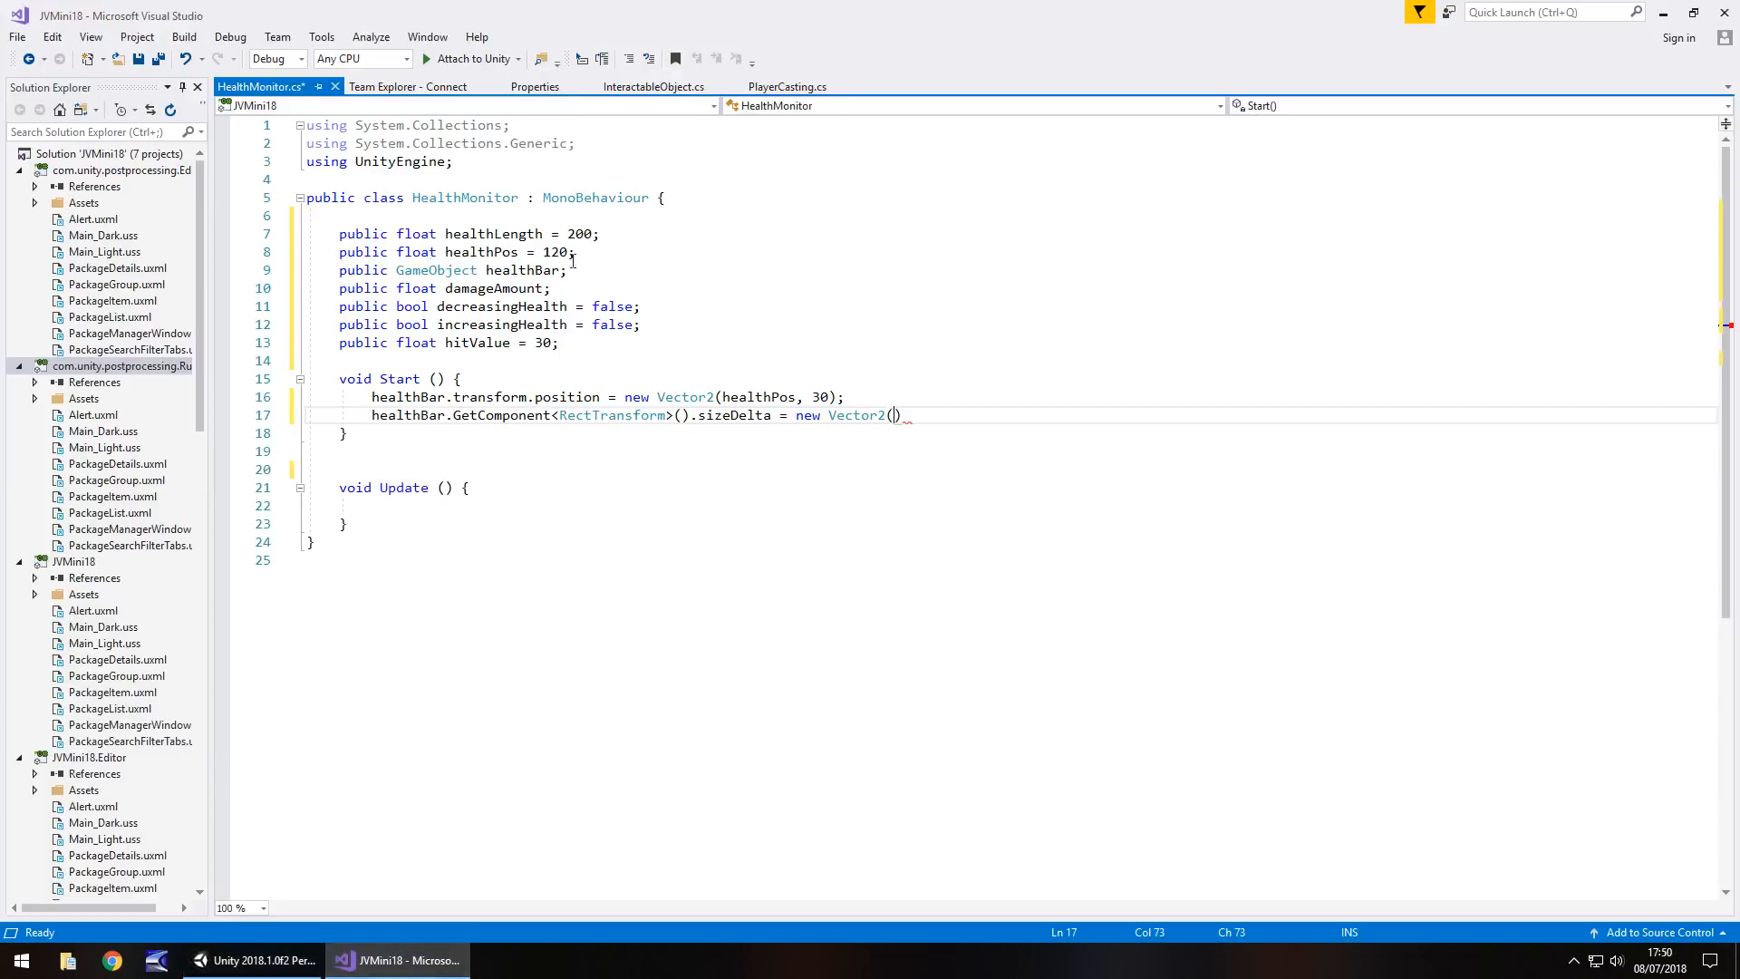
pyautogui.write('healthLength,')
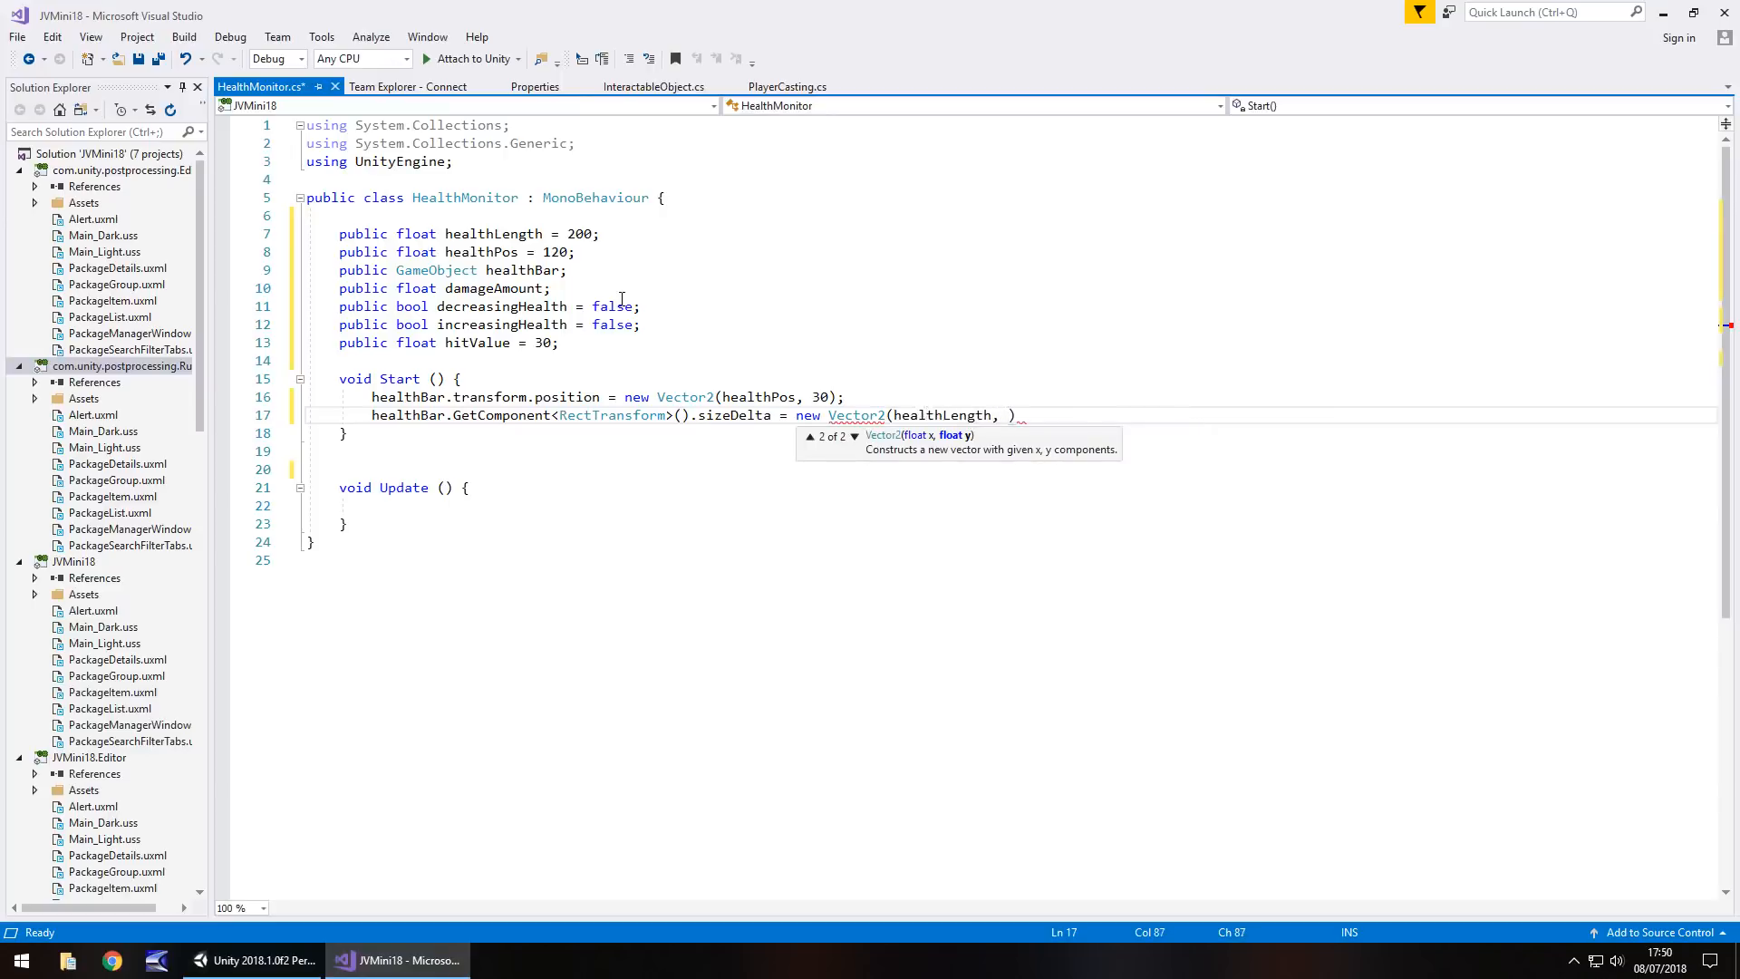
pyautogui.click(257, 960)
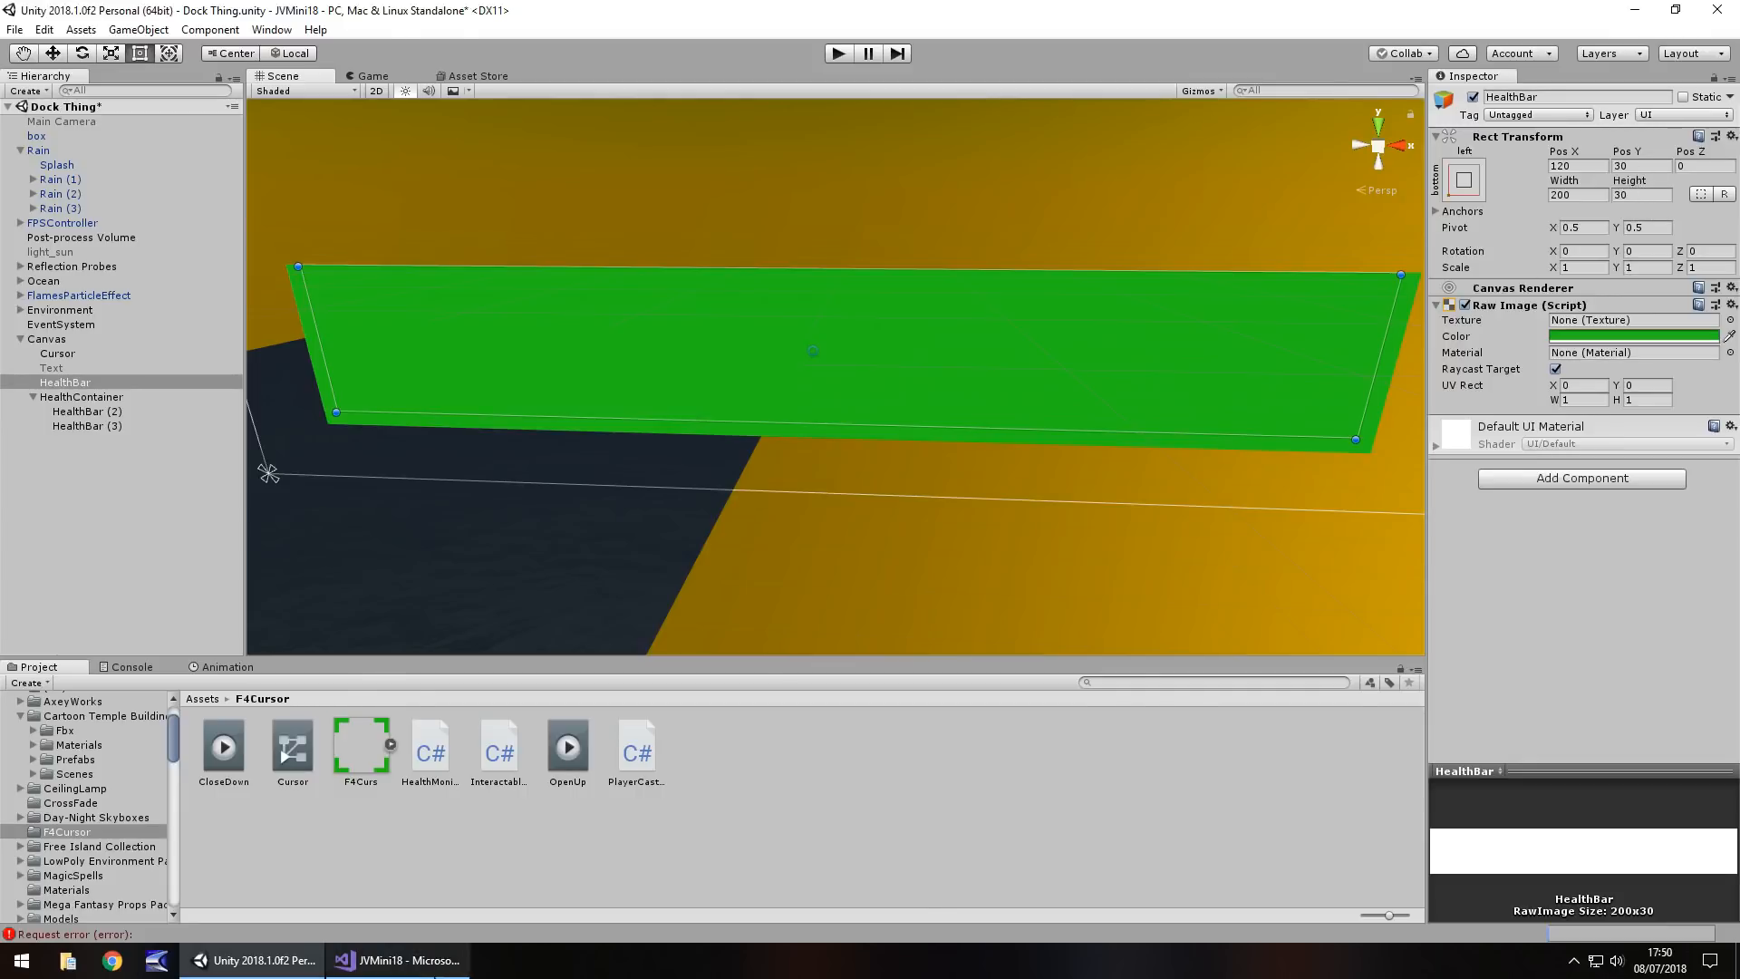
pyautogui.click(403, 959)
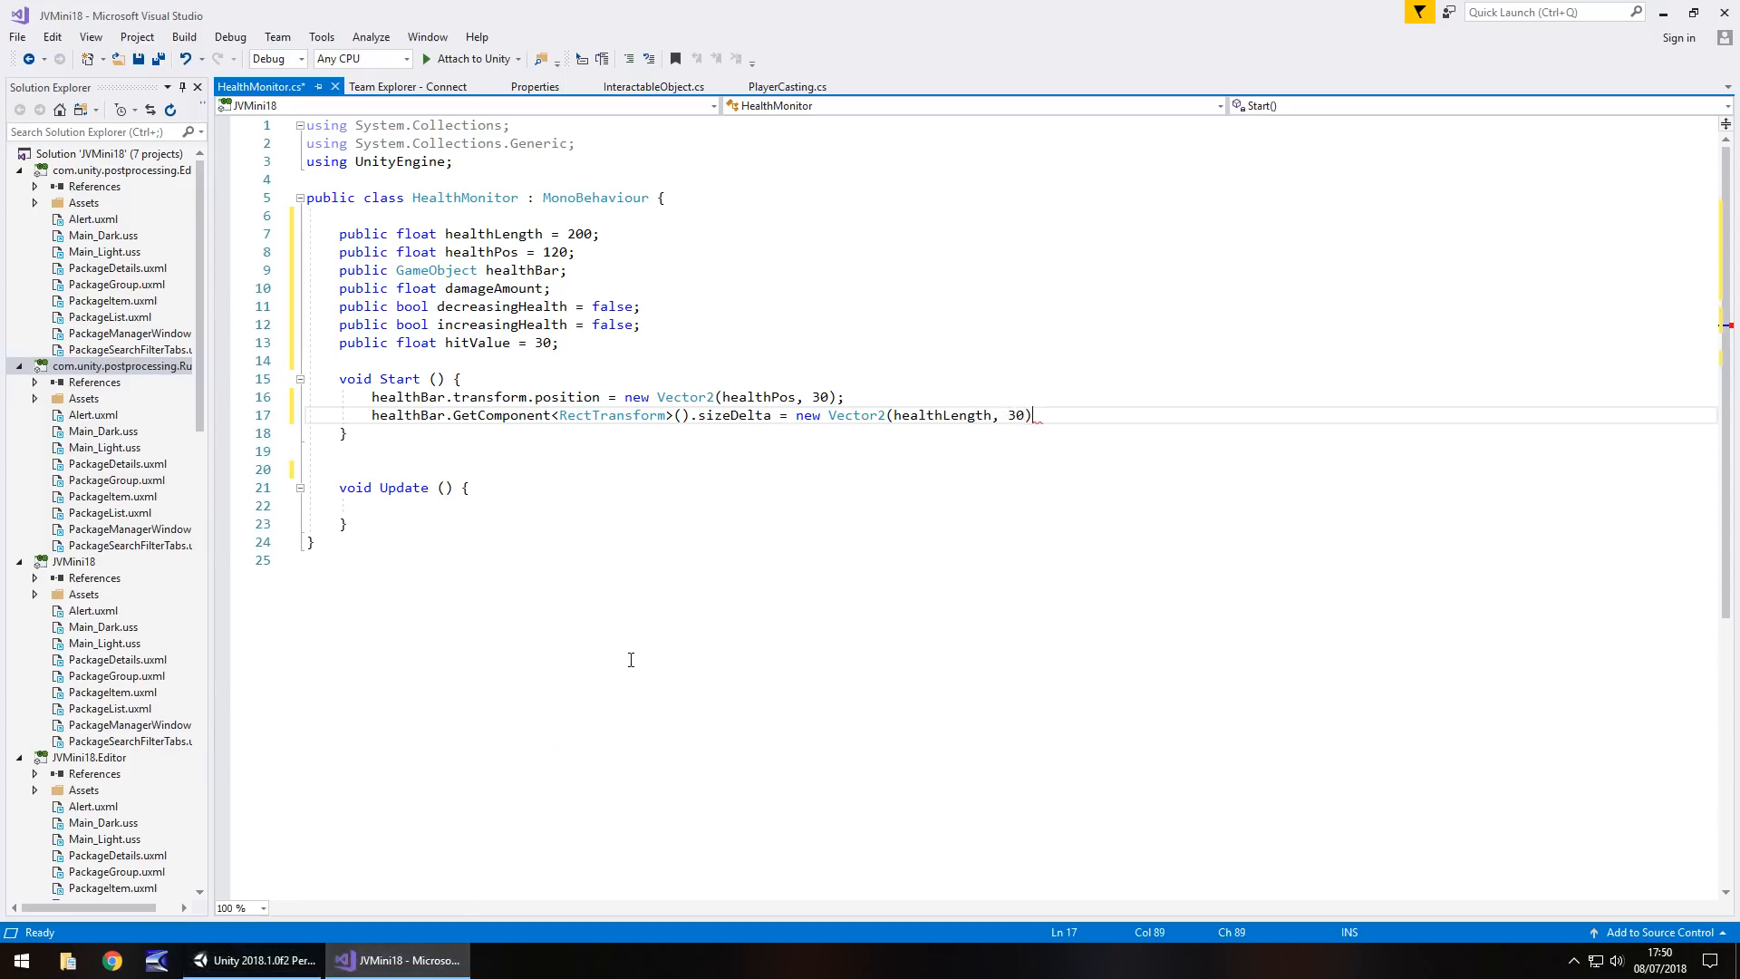
pyautogui.write(';')
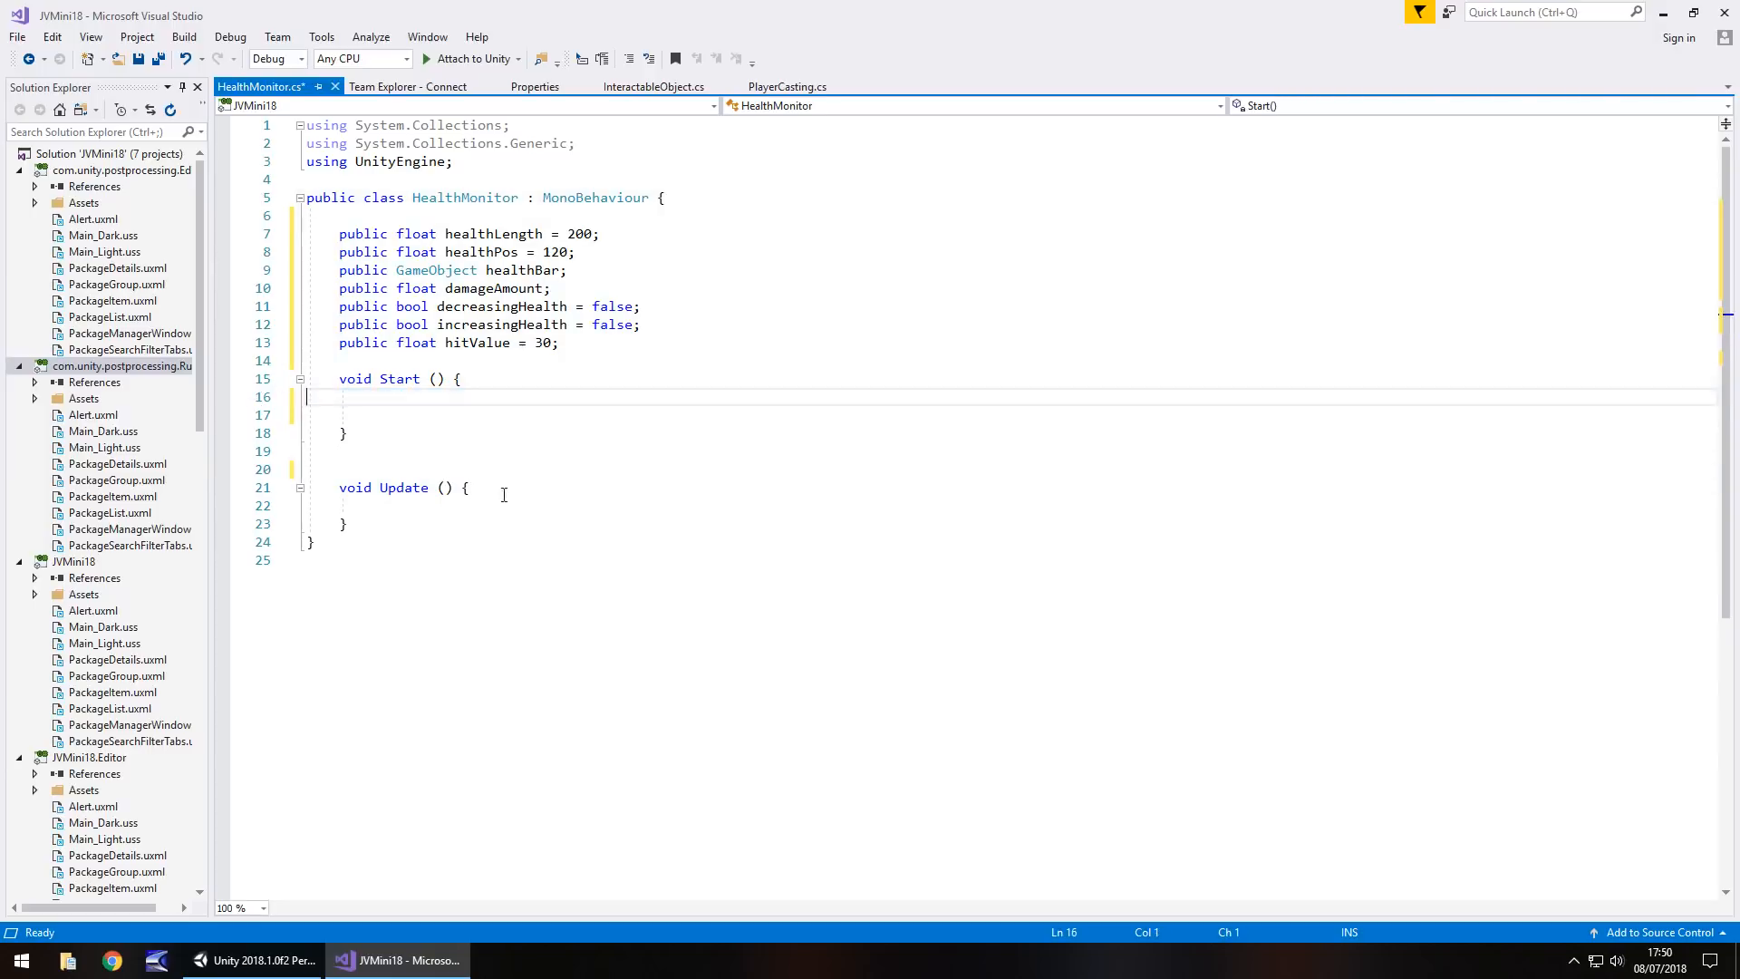
# Paste healthBar.transform.position = new Vector2(healthPos, 30); into the Update method
pyautogui.write('healthBar.transform.position = new Vector2(healthPos, 30);')
pyautogui.write('healthBar.GetComponent<RectTransform>().sizeDelta = new Vector2(healthLength, 30);')
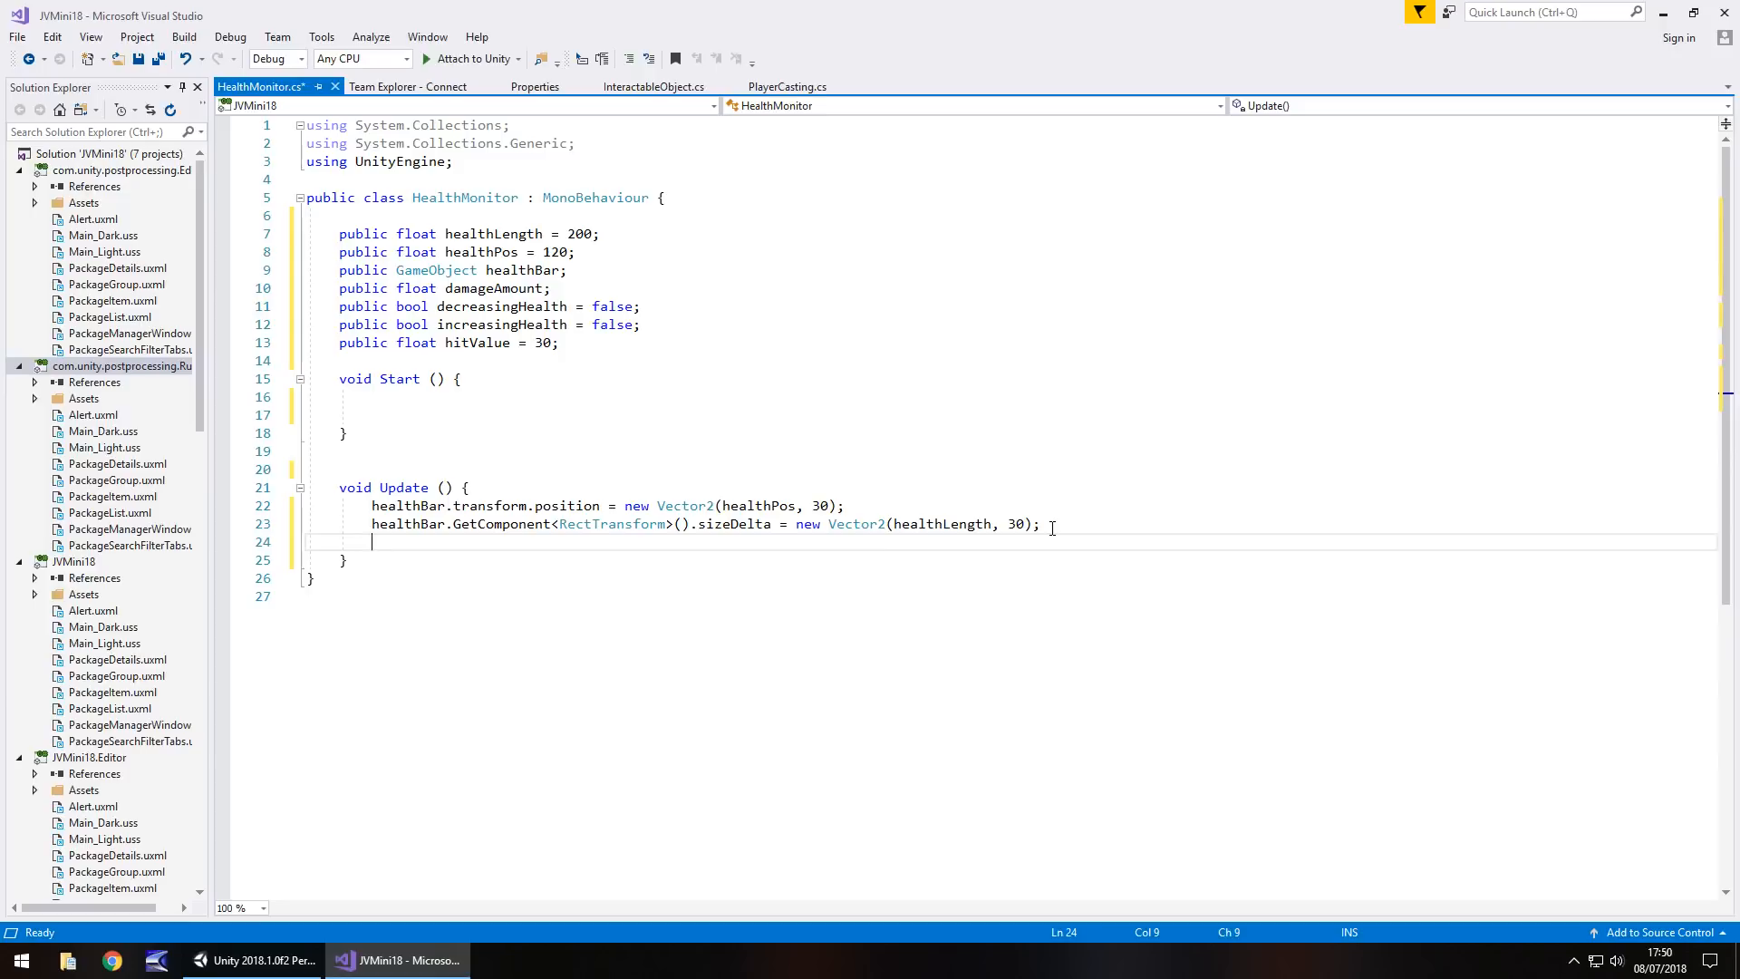
# Add an if (decreasingHealth == true) block with an inner damageAmount >= hitValue check
pyautogui.write('if (dec')
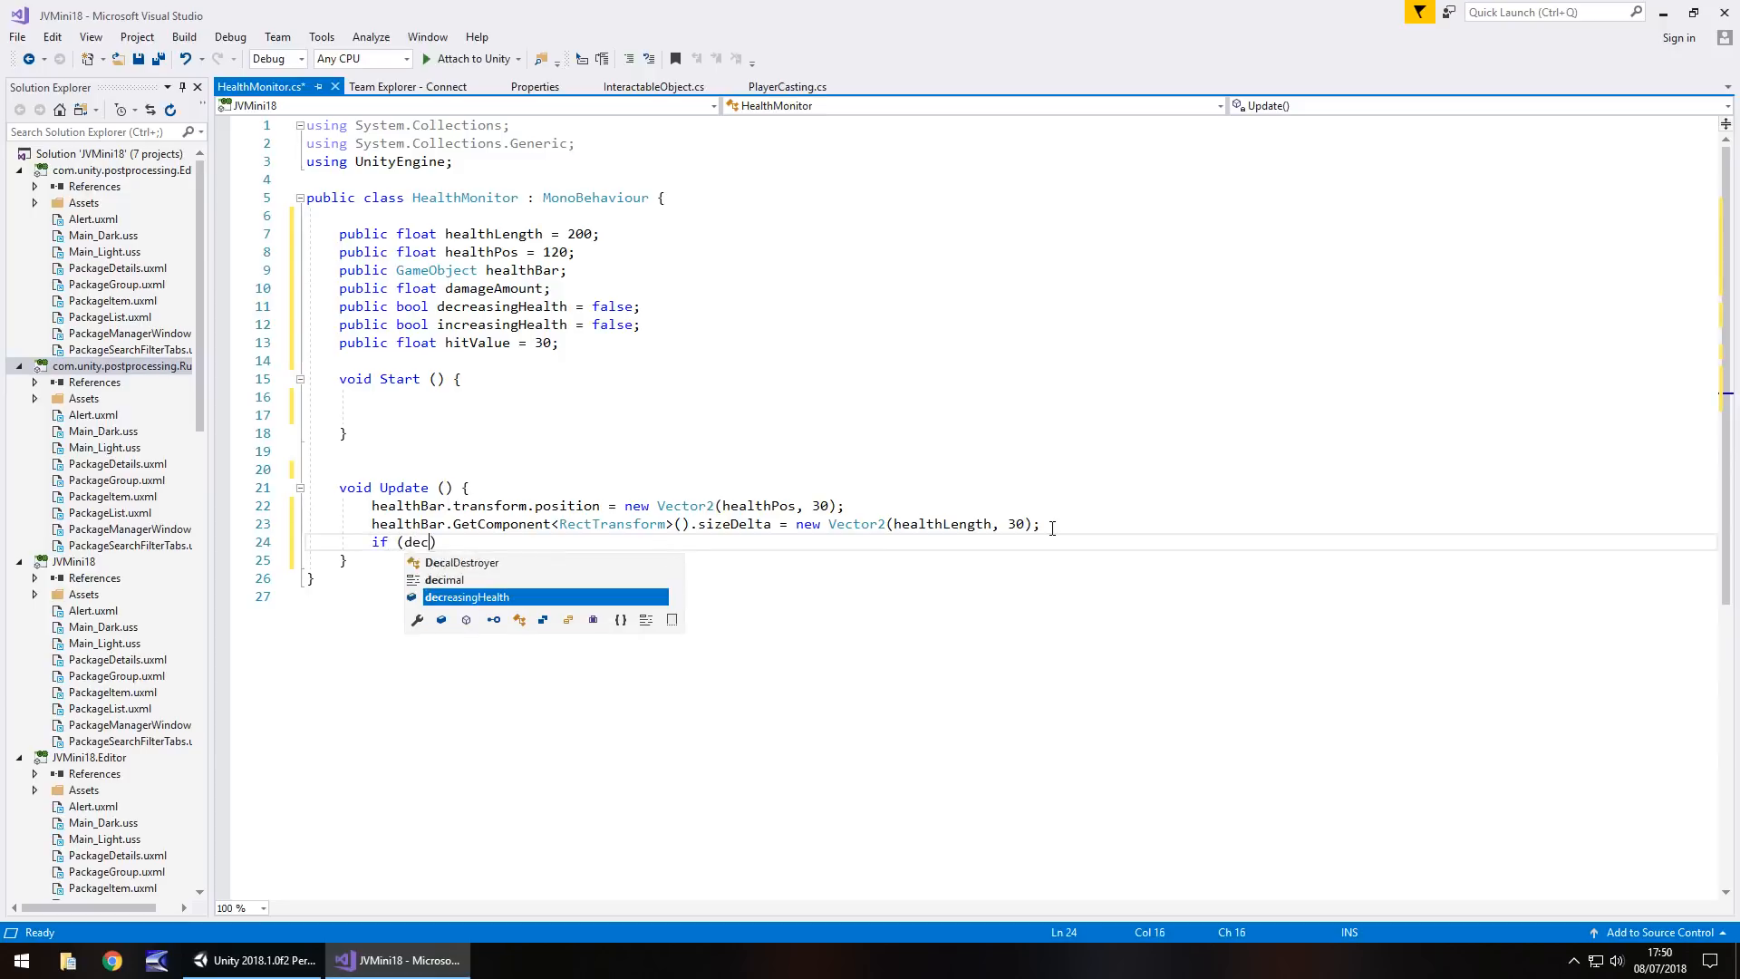
pyautogui.press('Tab')
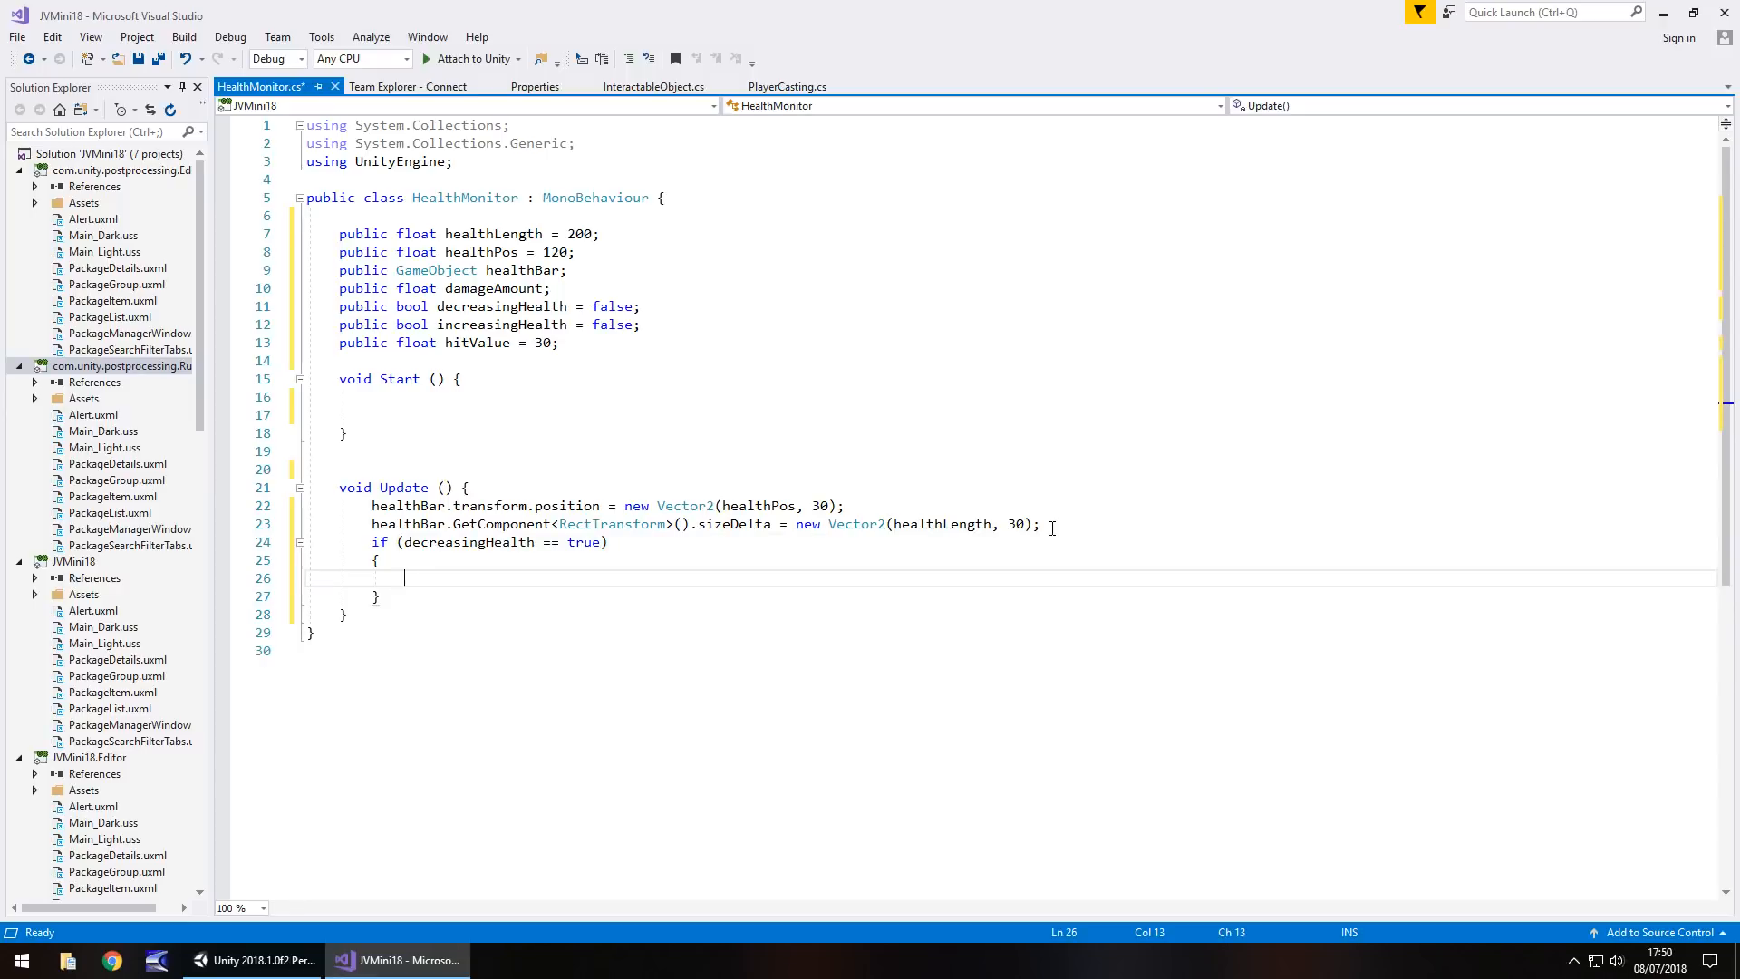
pyautogui.write('if(damageAmount')
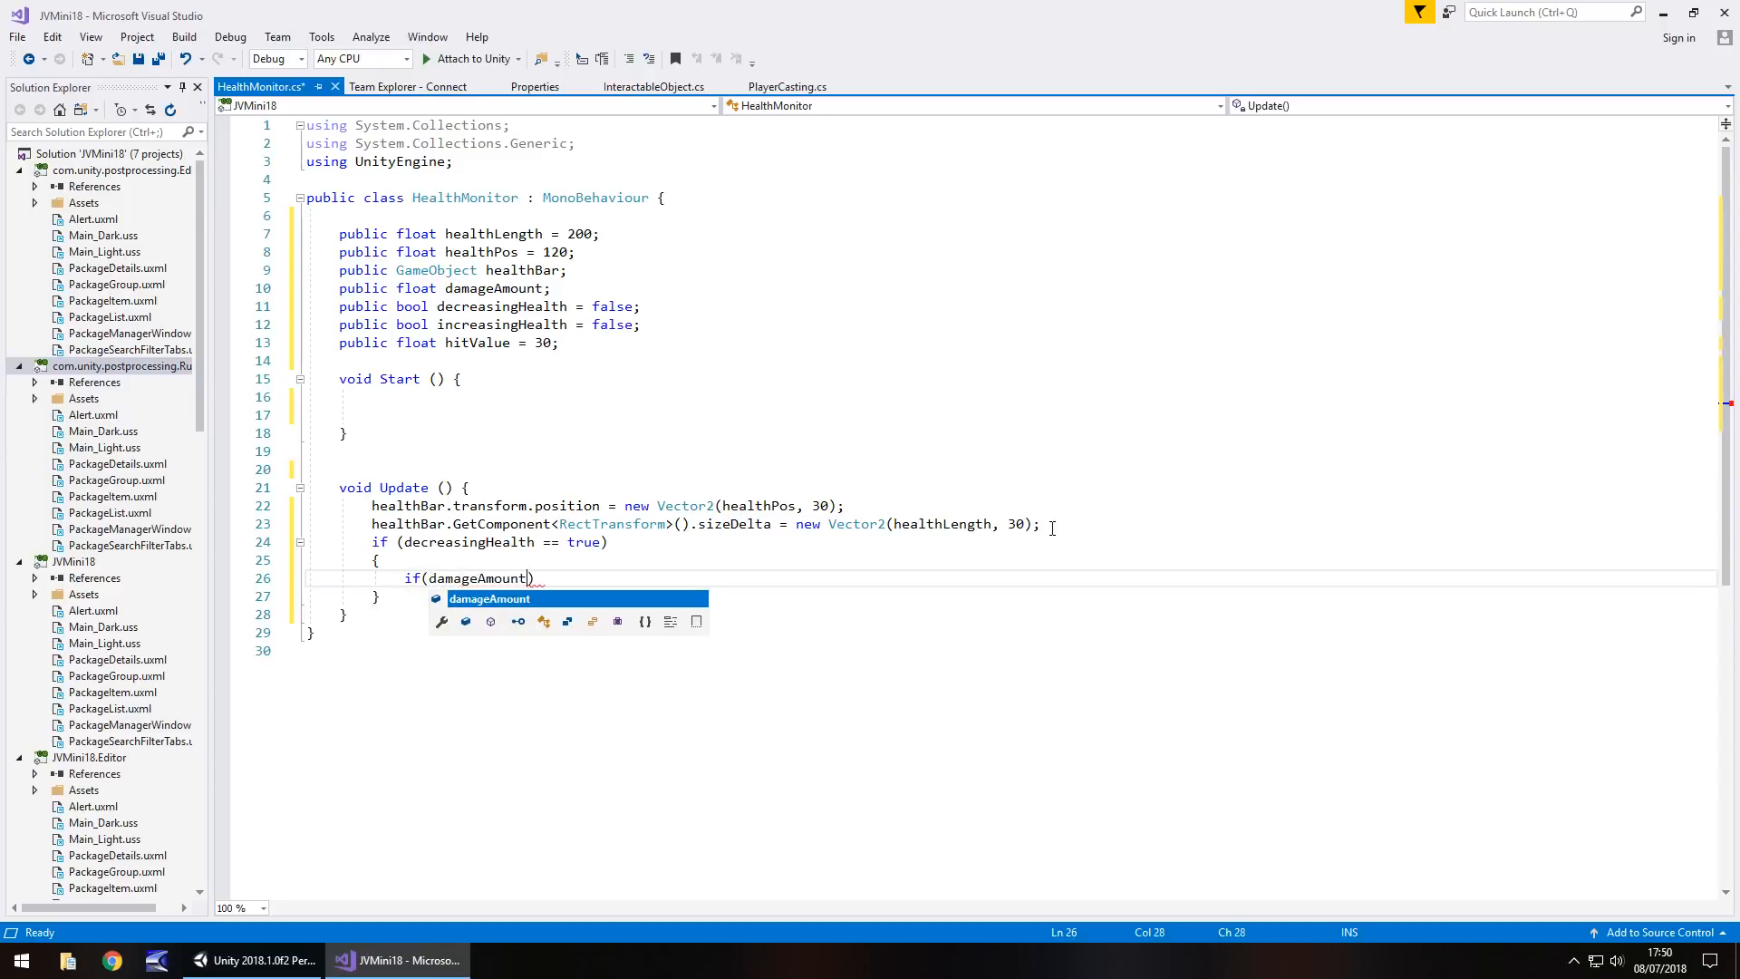
pyautogui.write('>=')
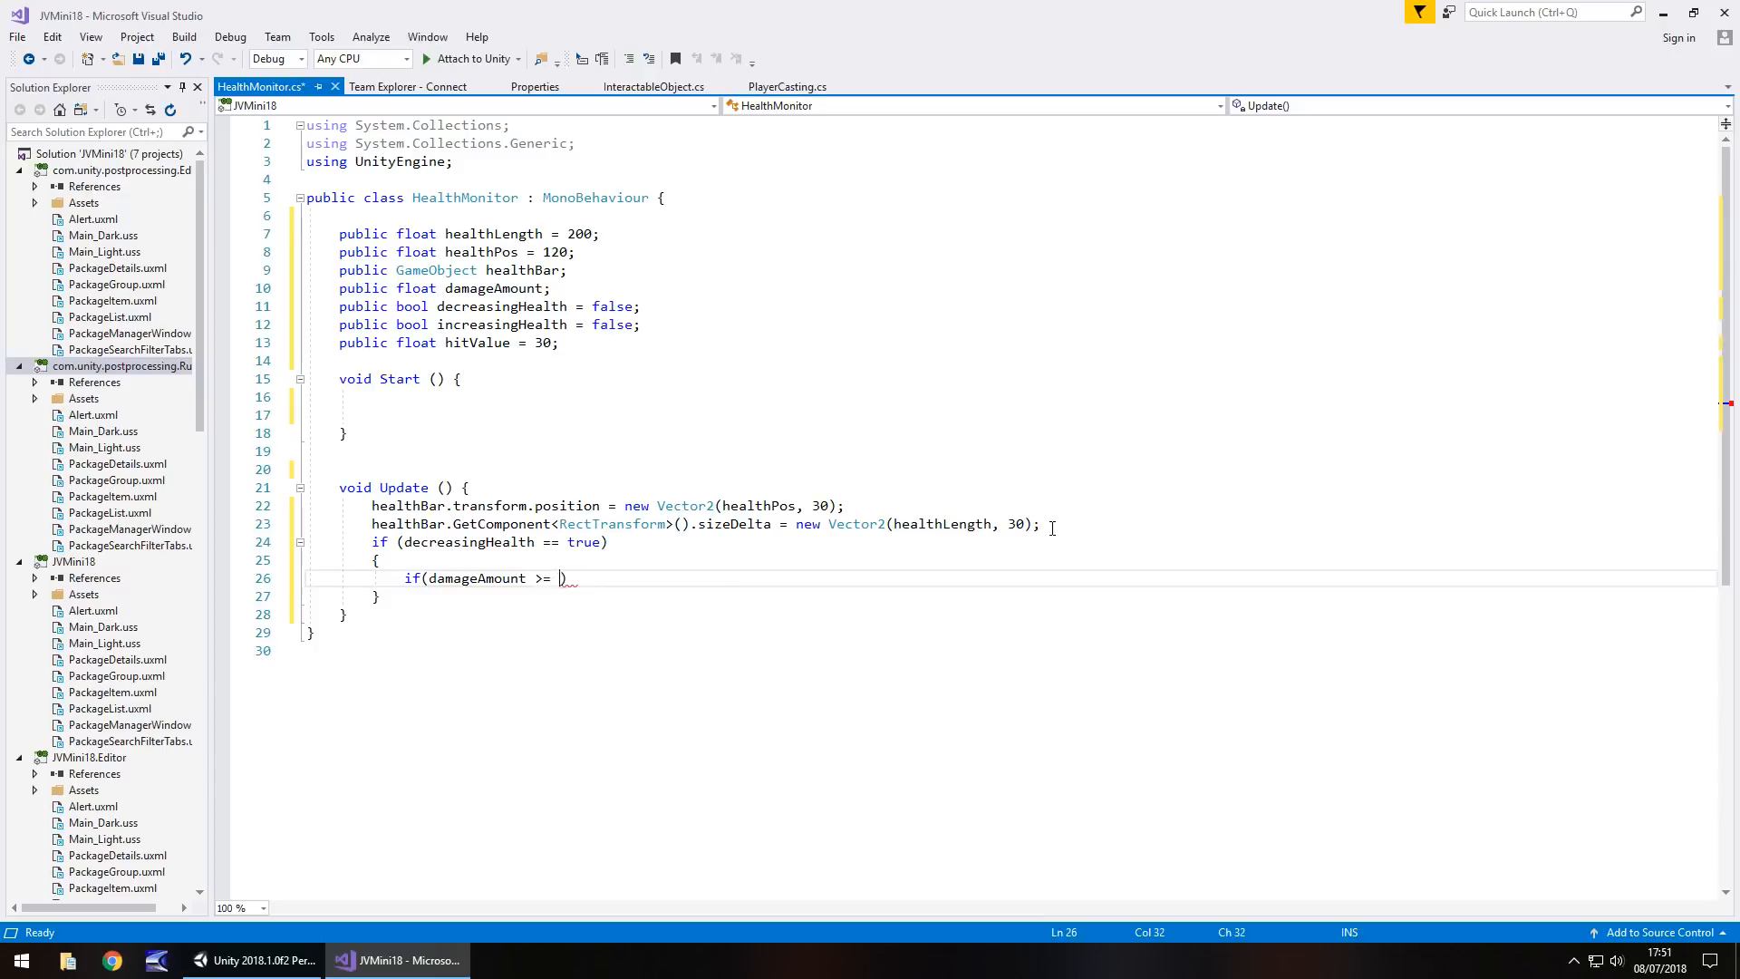
pyautogui.write('hitValue')
pyautogui.write('{')
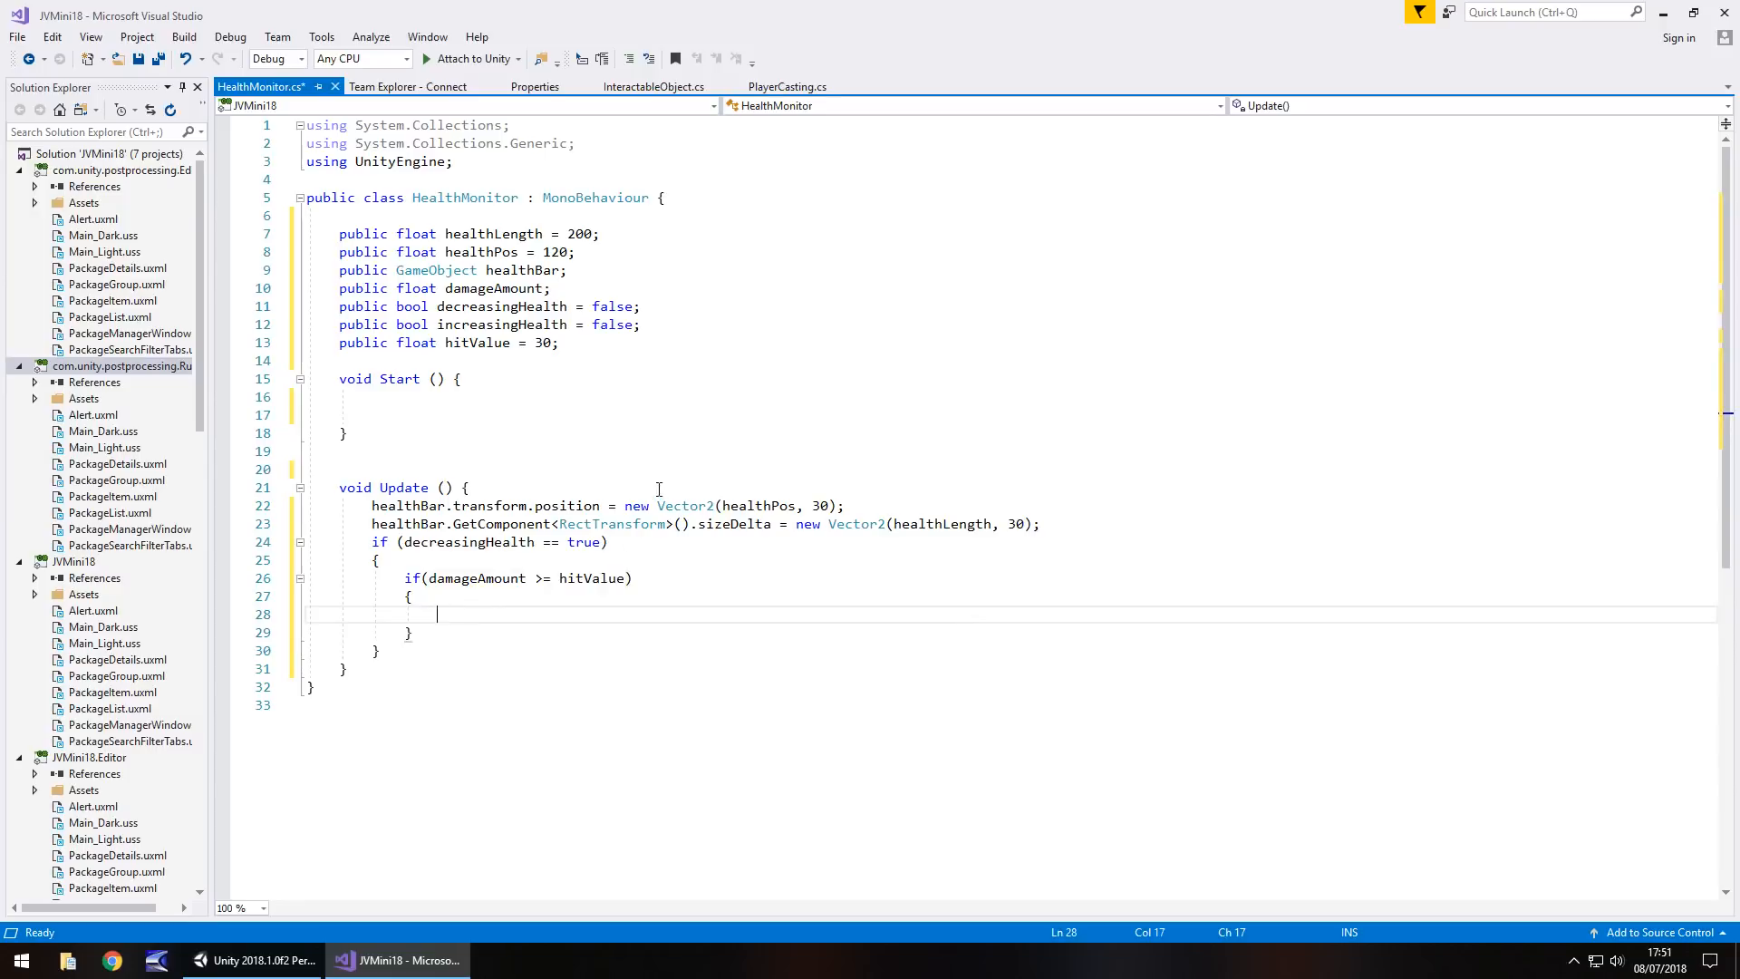
pyautogui.moveTo(477, 578)
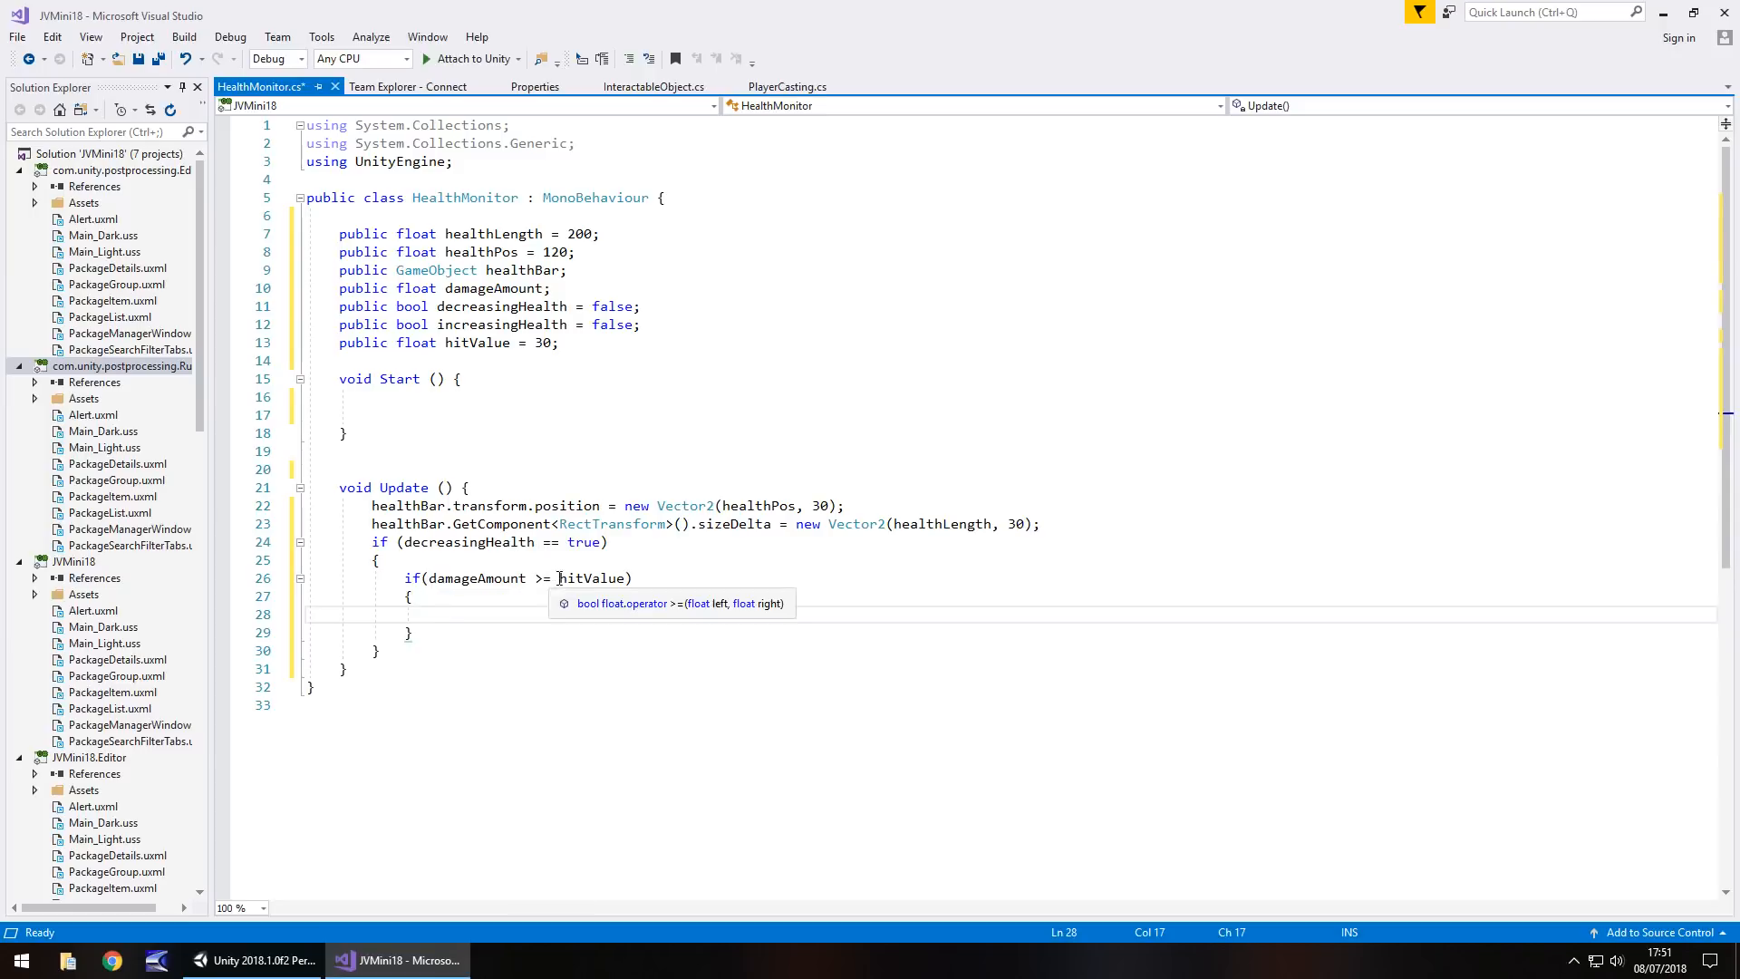
pyautogui.moveTo(594, 578)
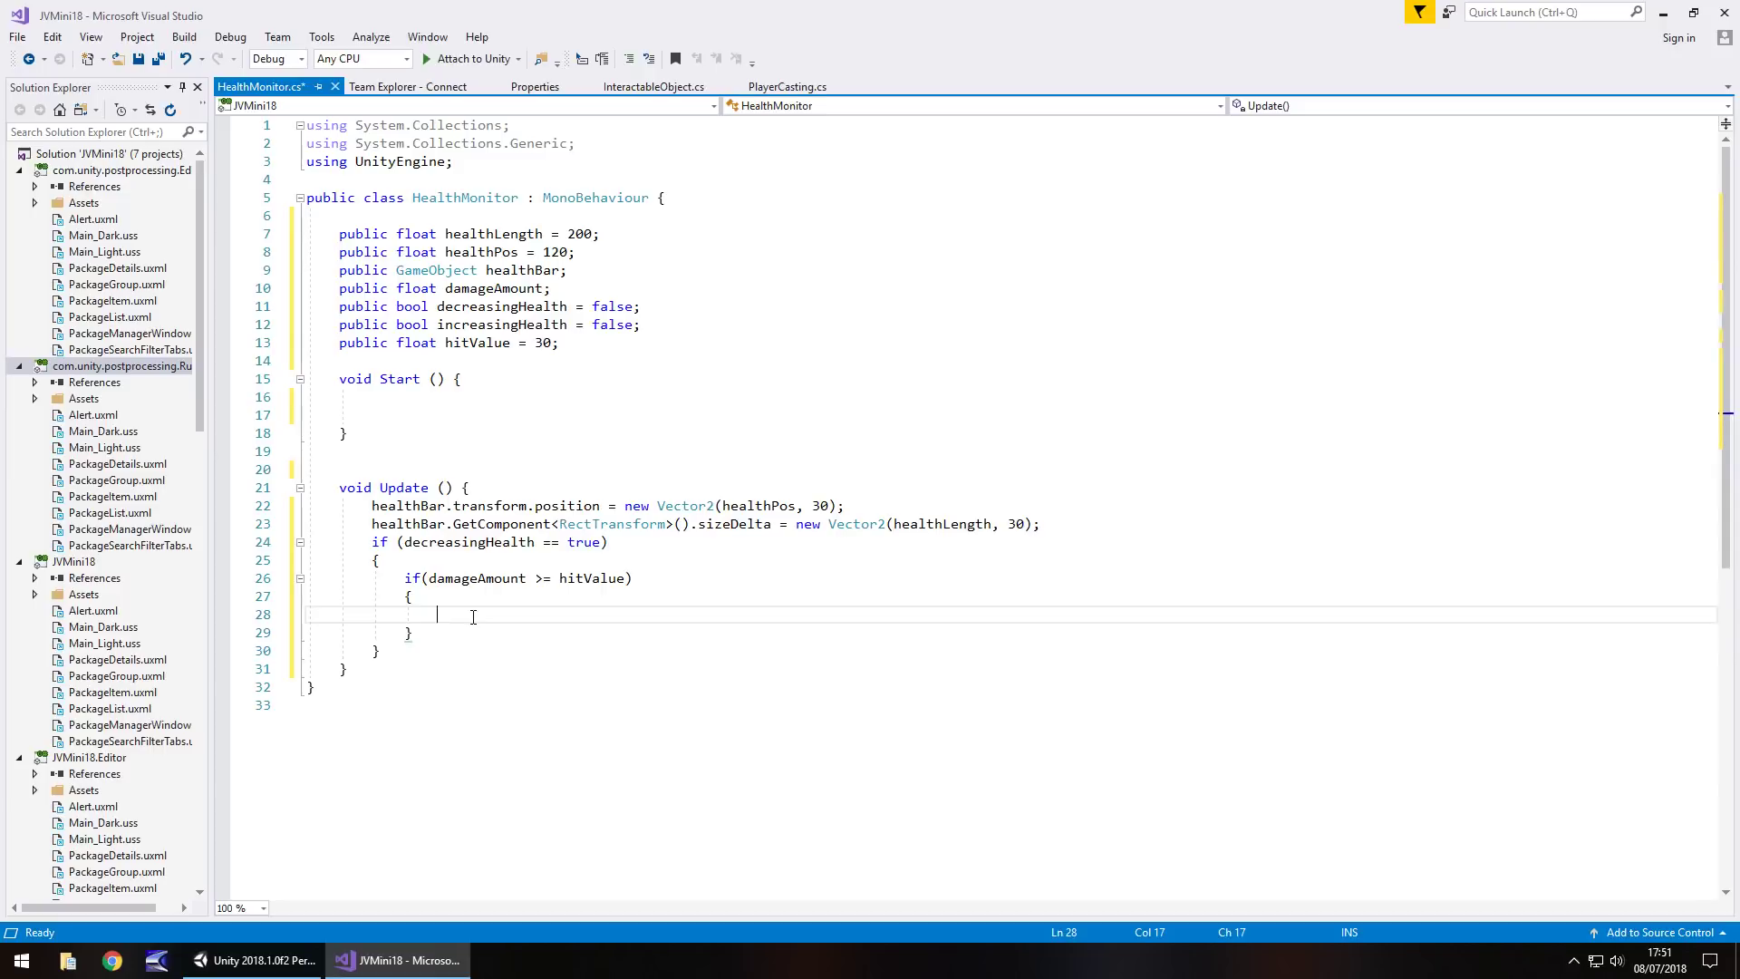
# Inside that check set decreasingHealth = false and reset damageAmount to 0
pyautogui.write('dea')
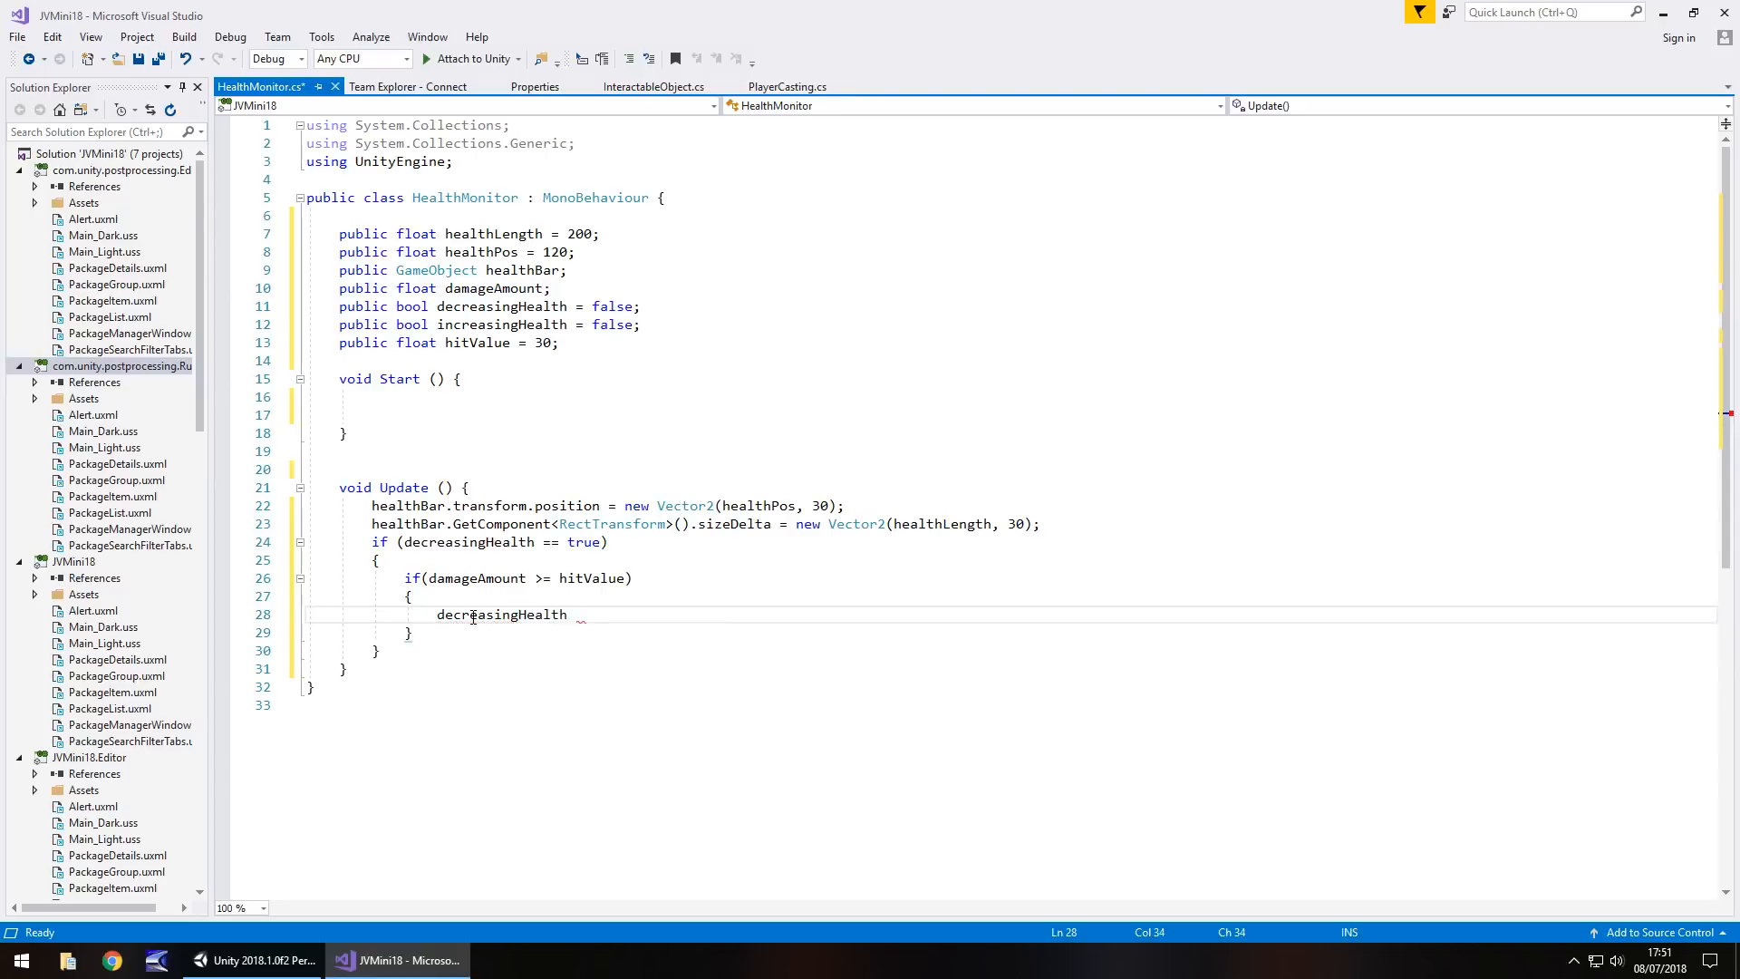
pyautogui.write('= false;')
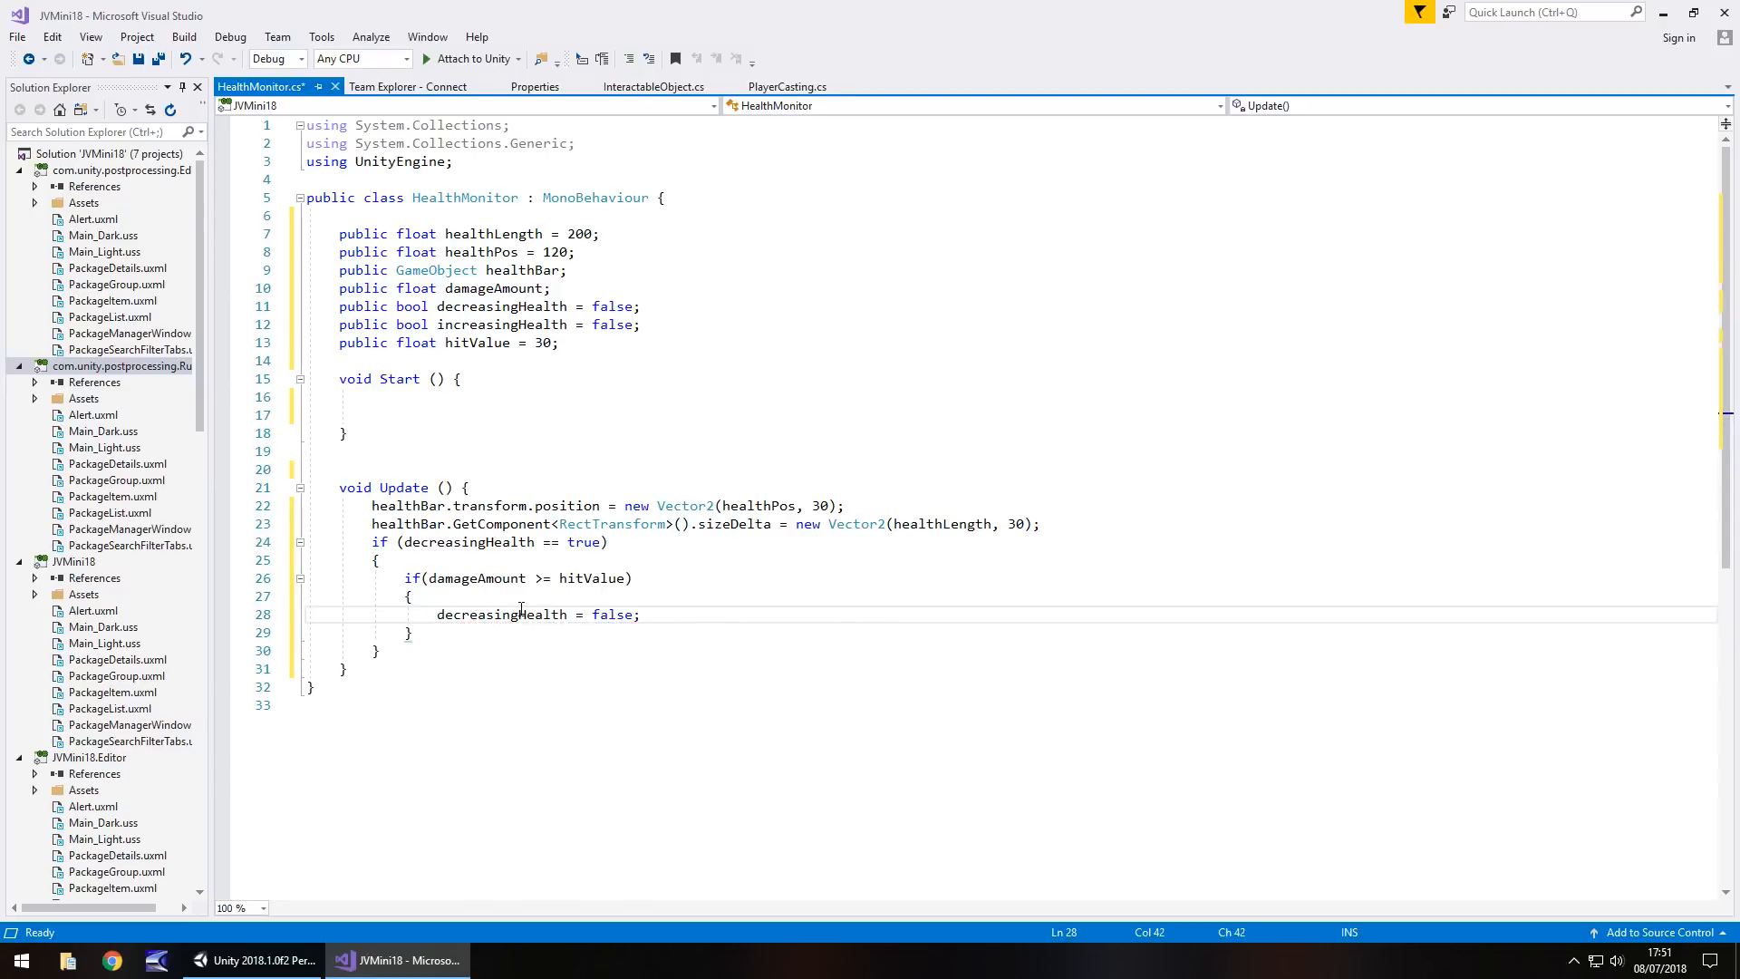
pyautogui.press('Enter')
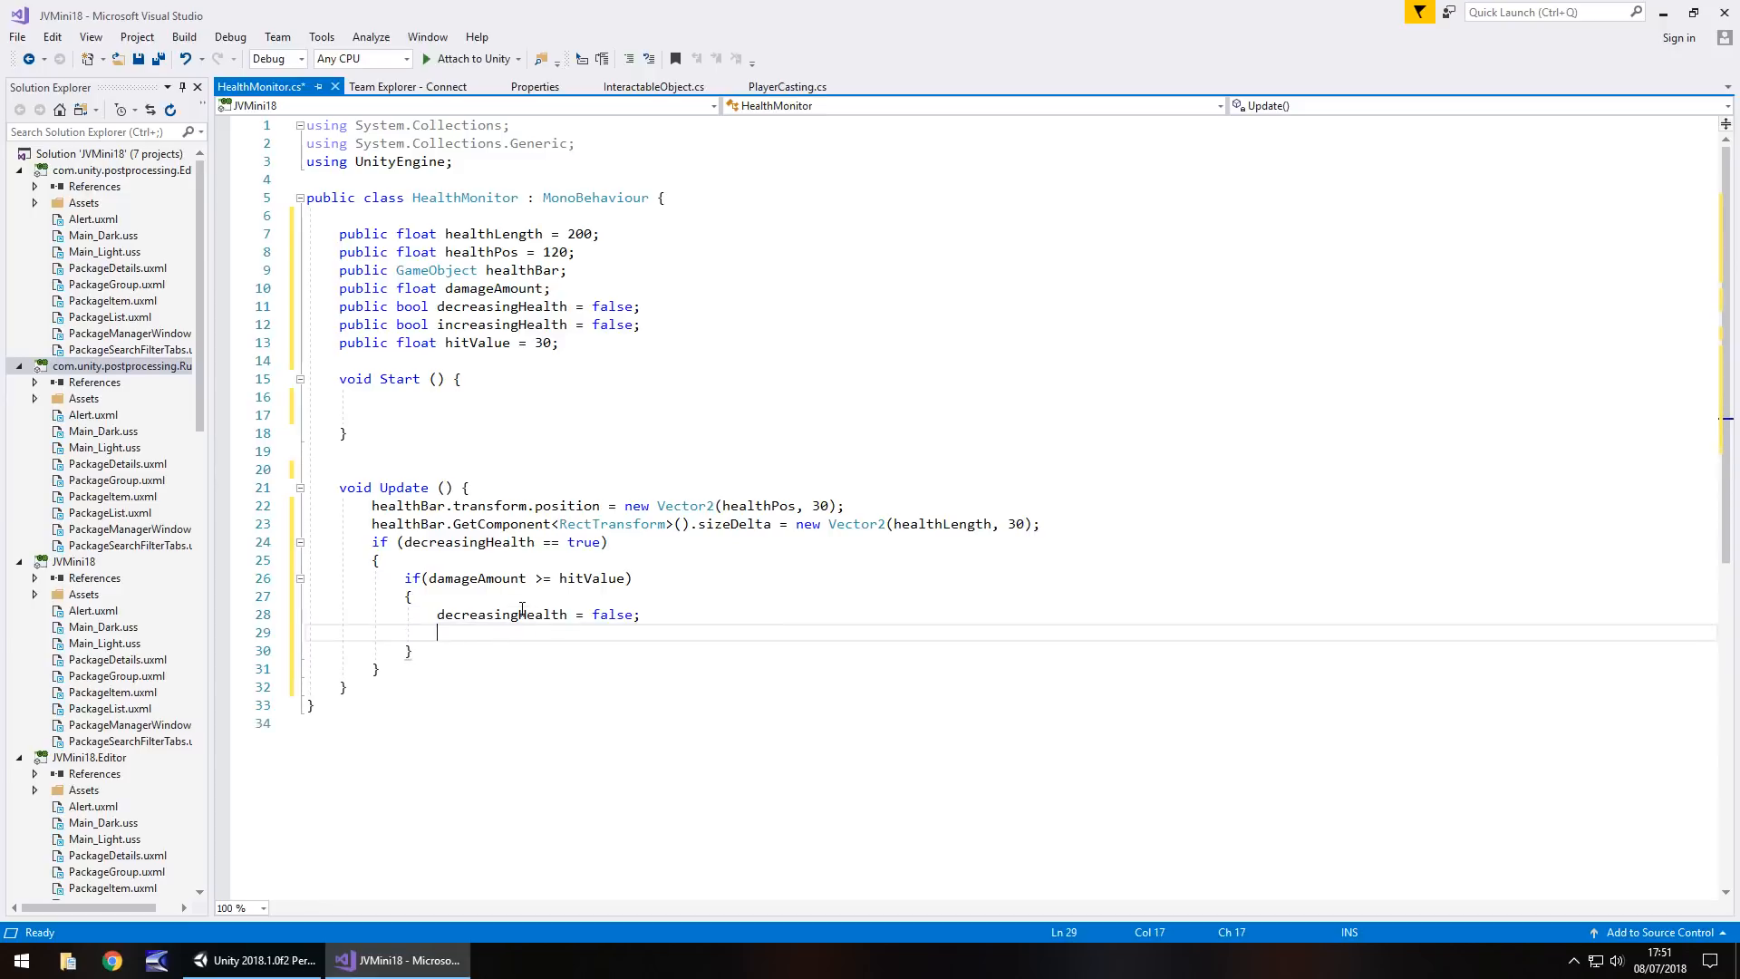
pyautogui.write('damageAmount = 0')
pyautogui.write('else')
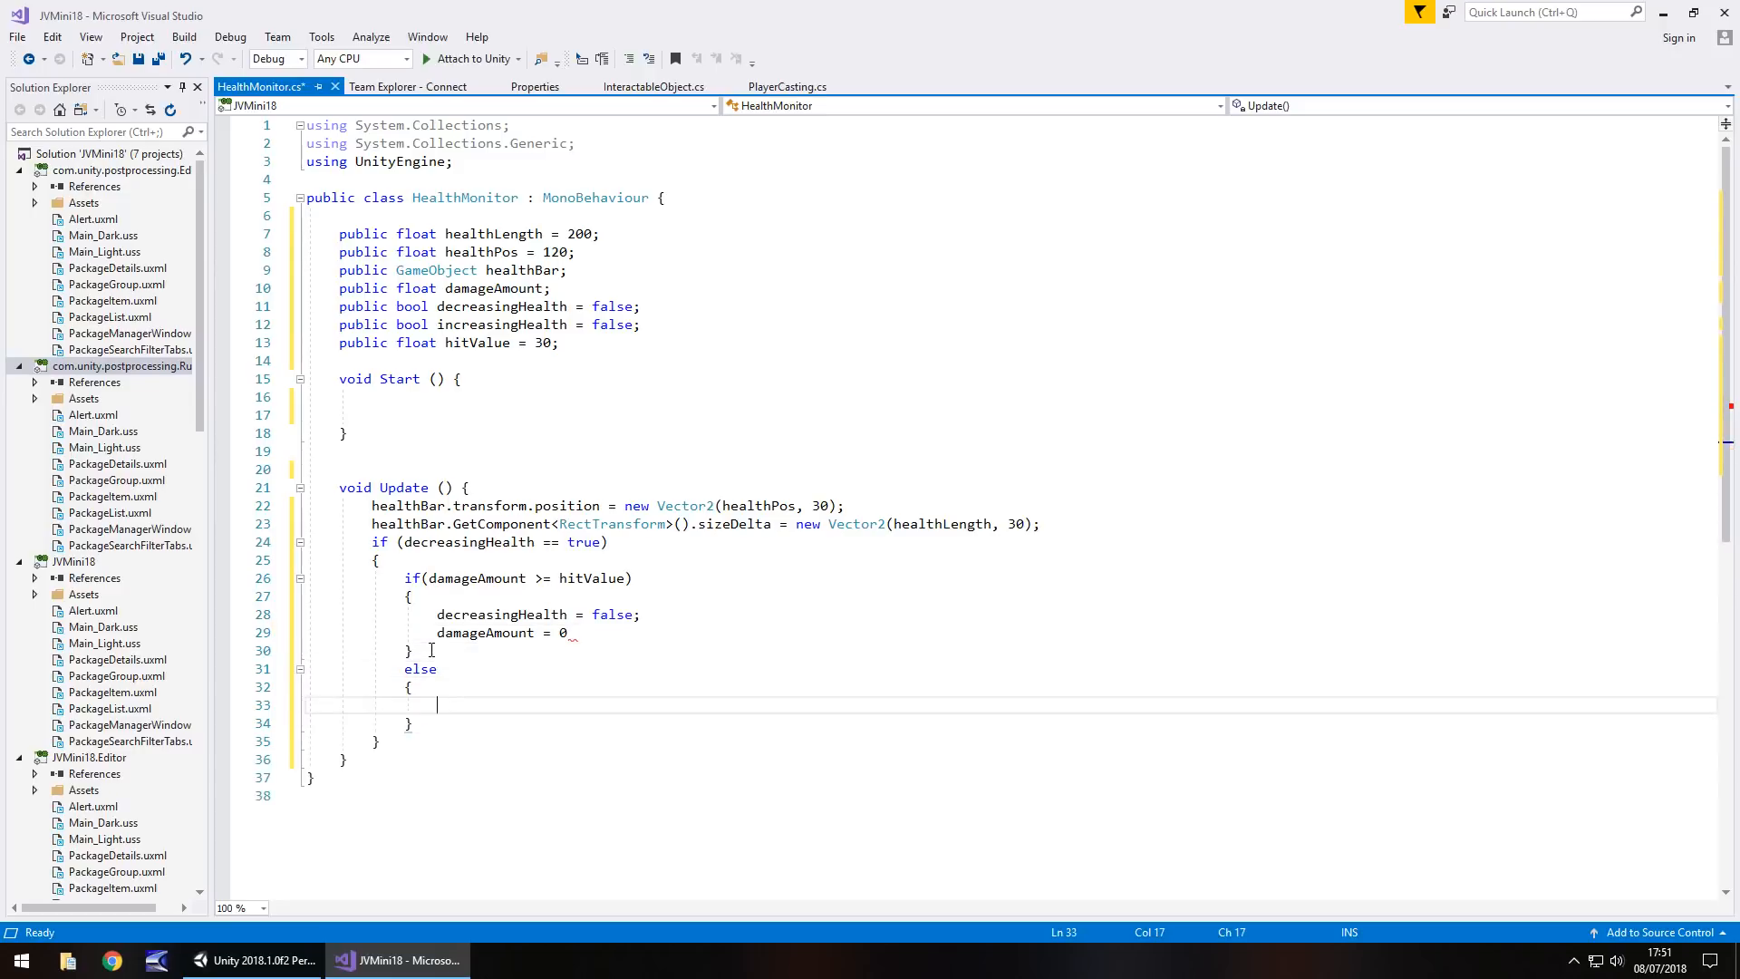
# In the else branch write damageAmount += 0.5f;, replacing a faulty first attempt at the line
pyautogui.write('damage')
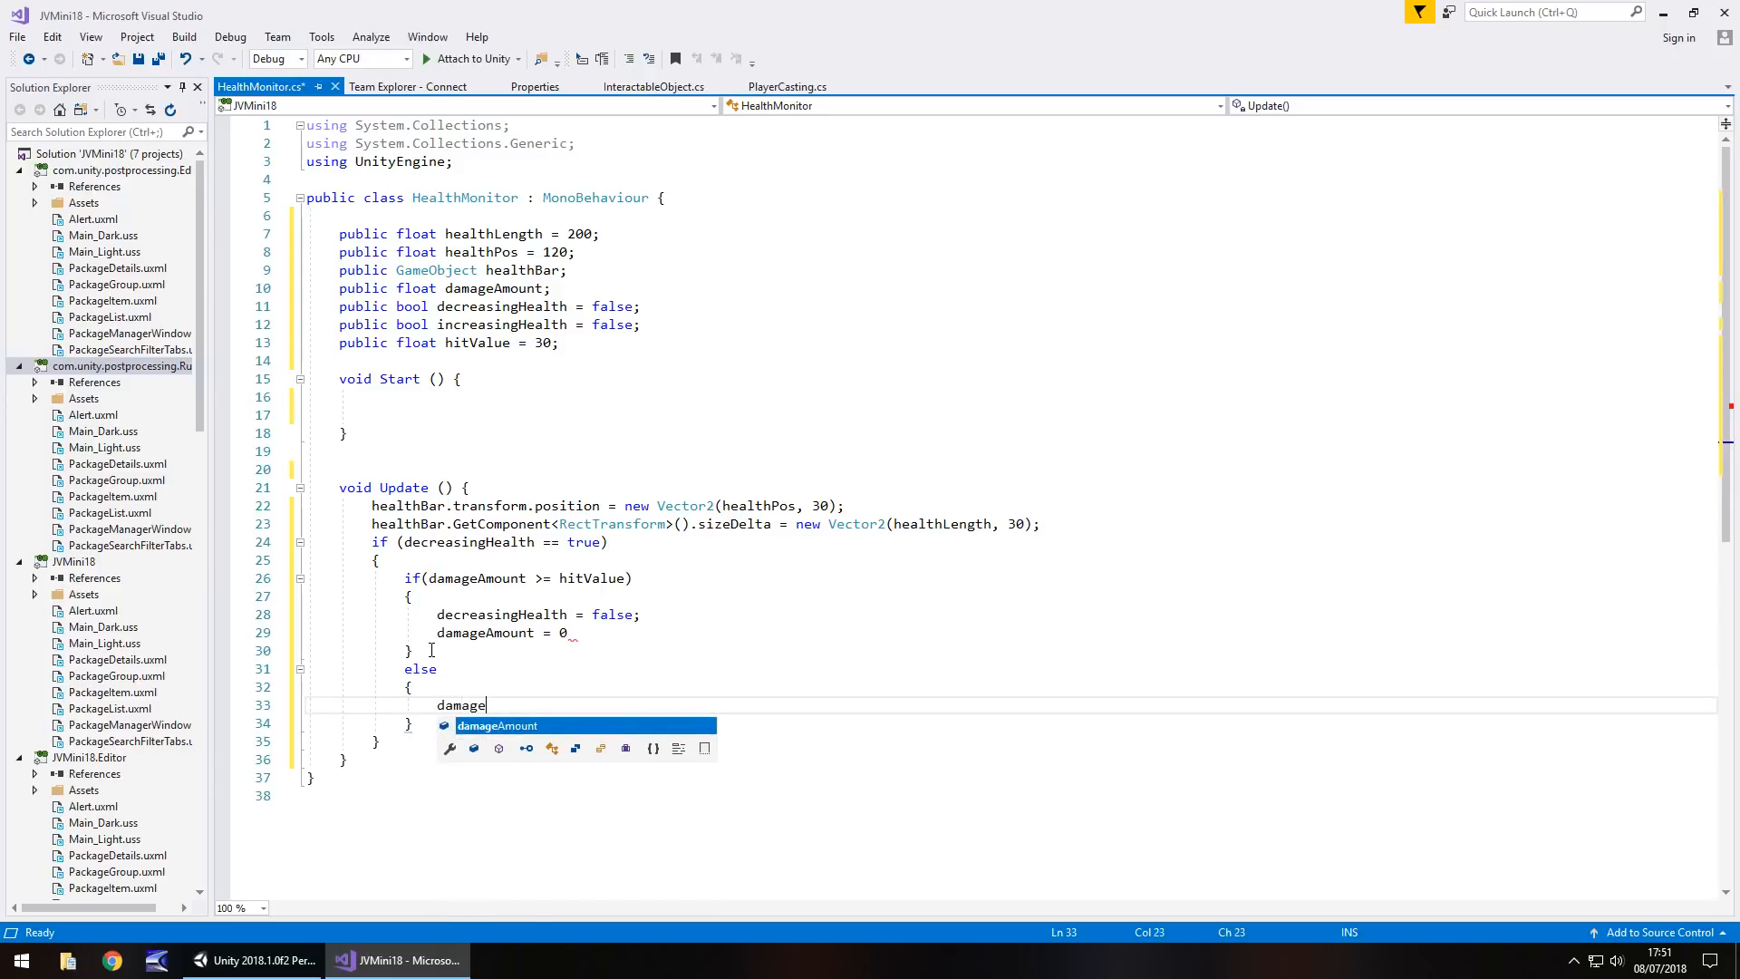
pyautogui.press('Tab')
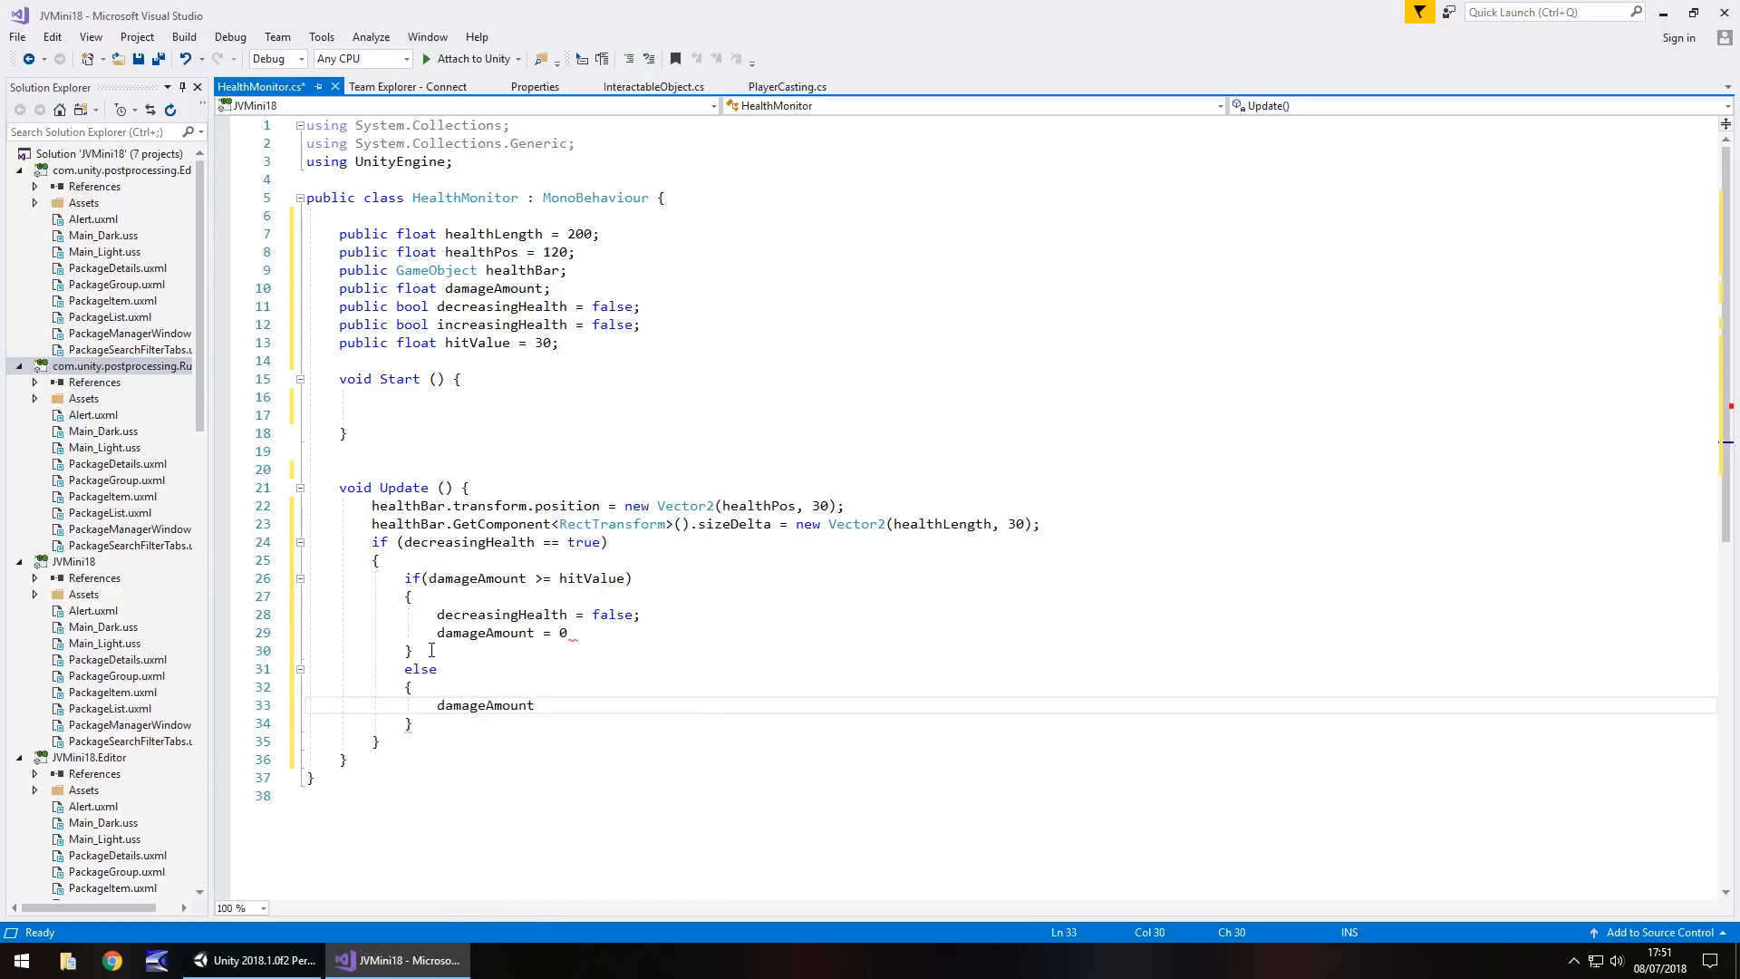
pyautogui.write('+=')
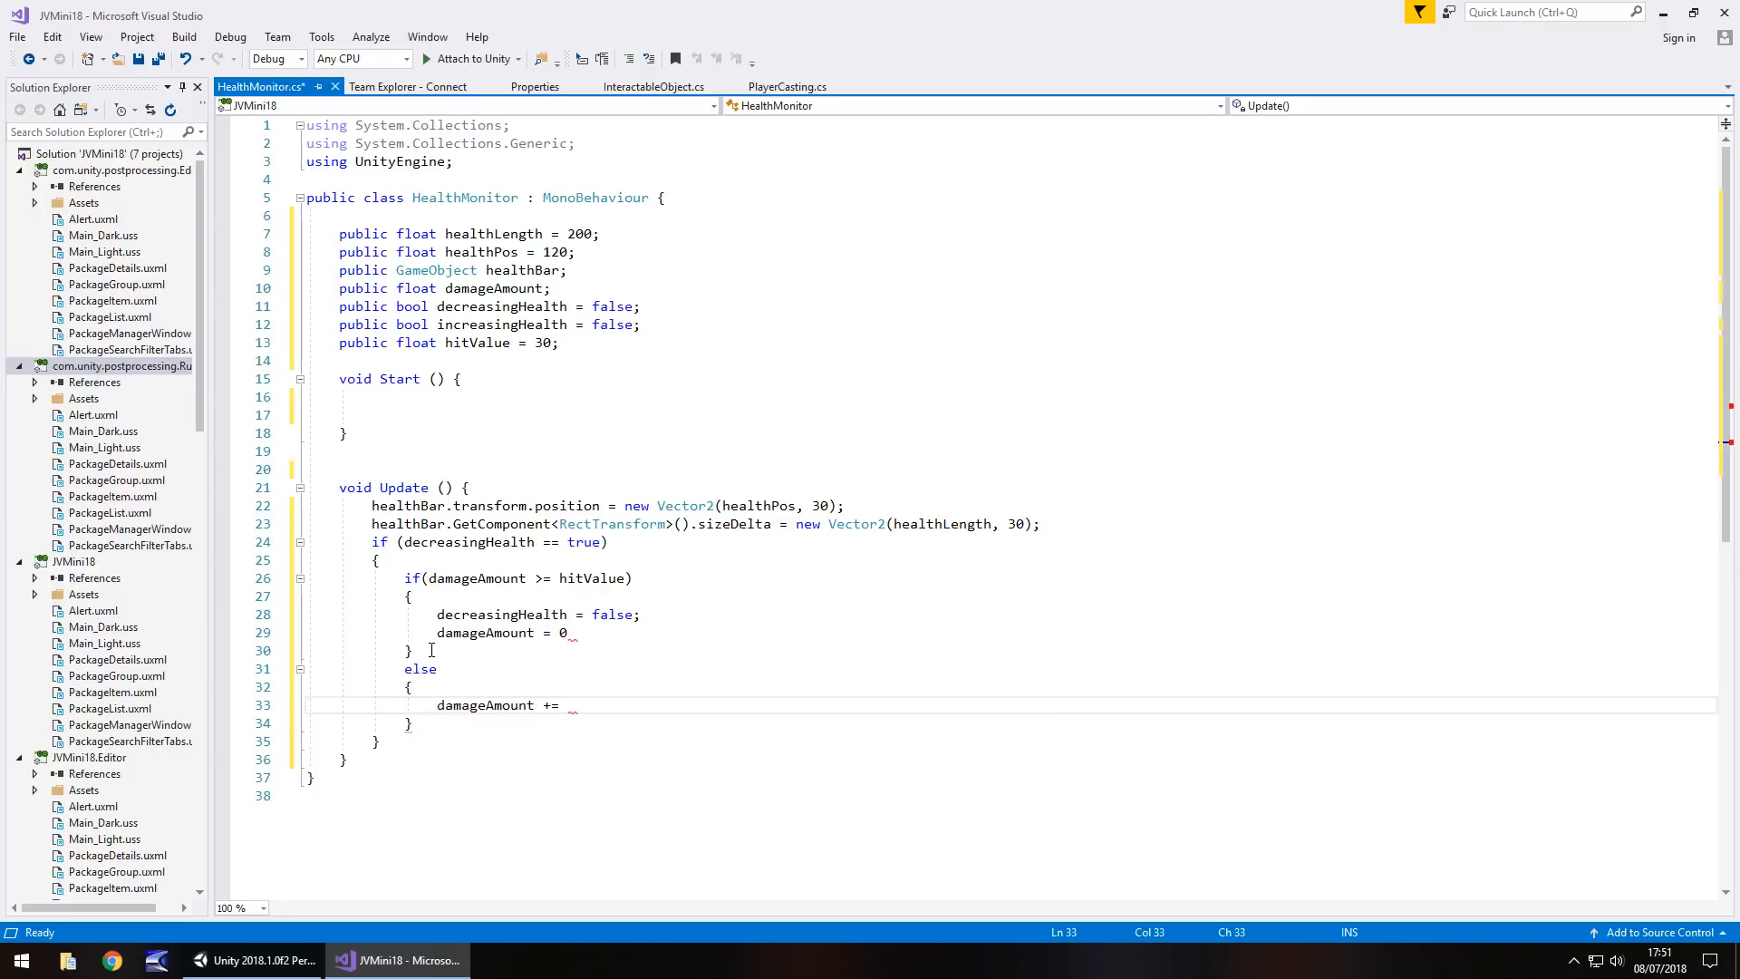
pyautogui.write('0.5;')
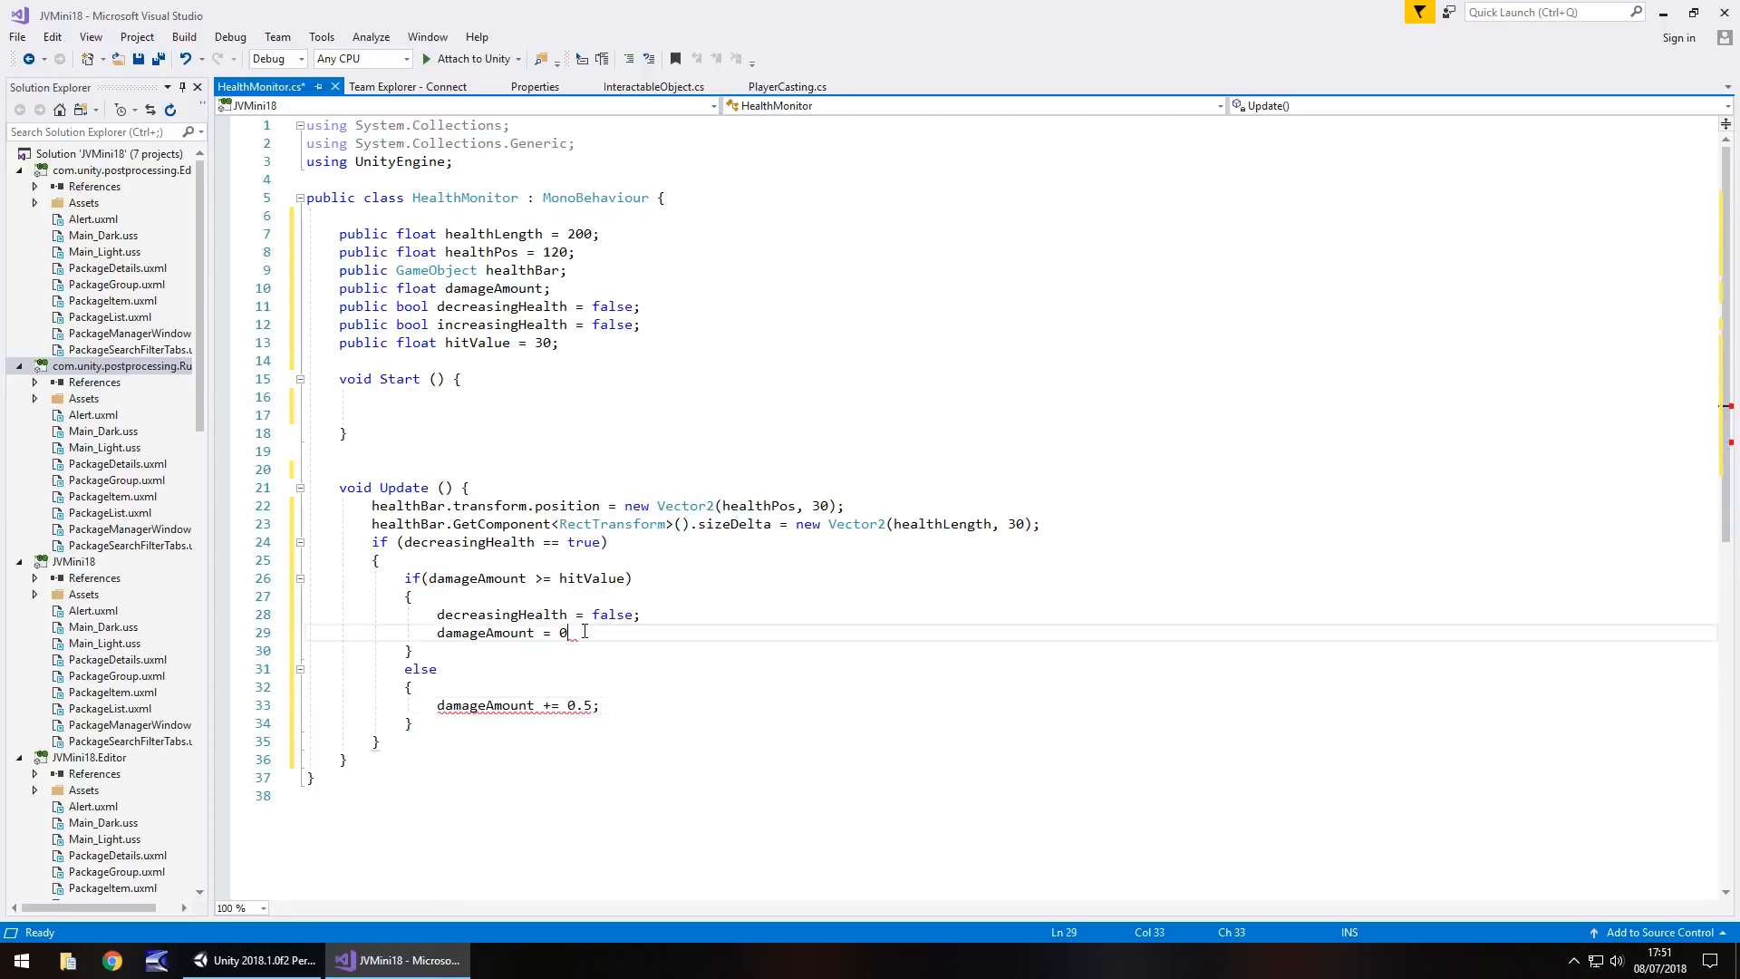
pyautogui.write(';')
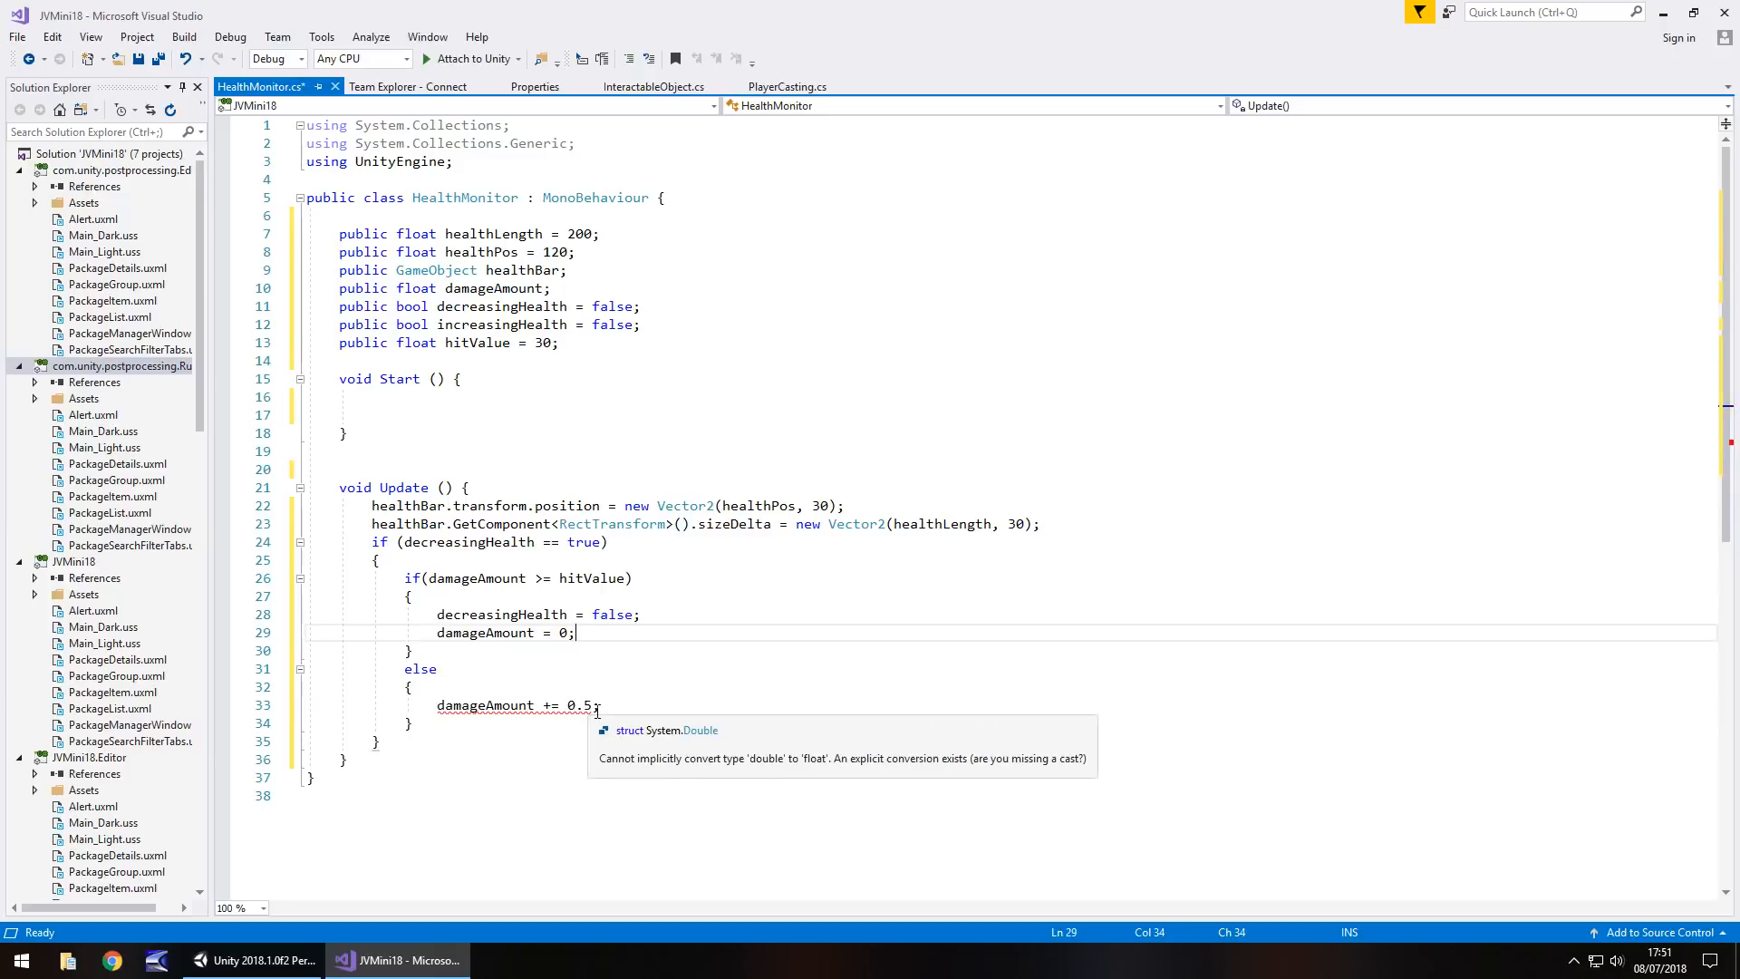
pyautogui.click(607, 705)
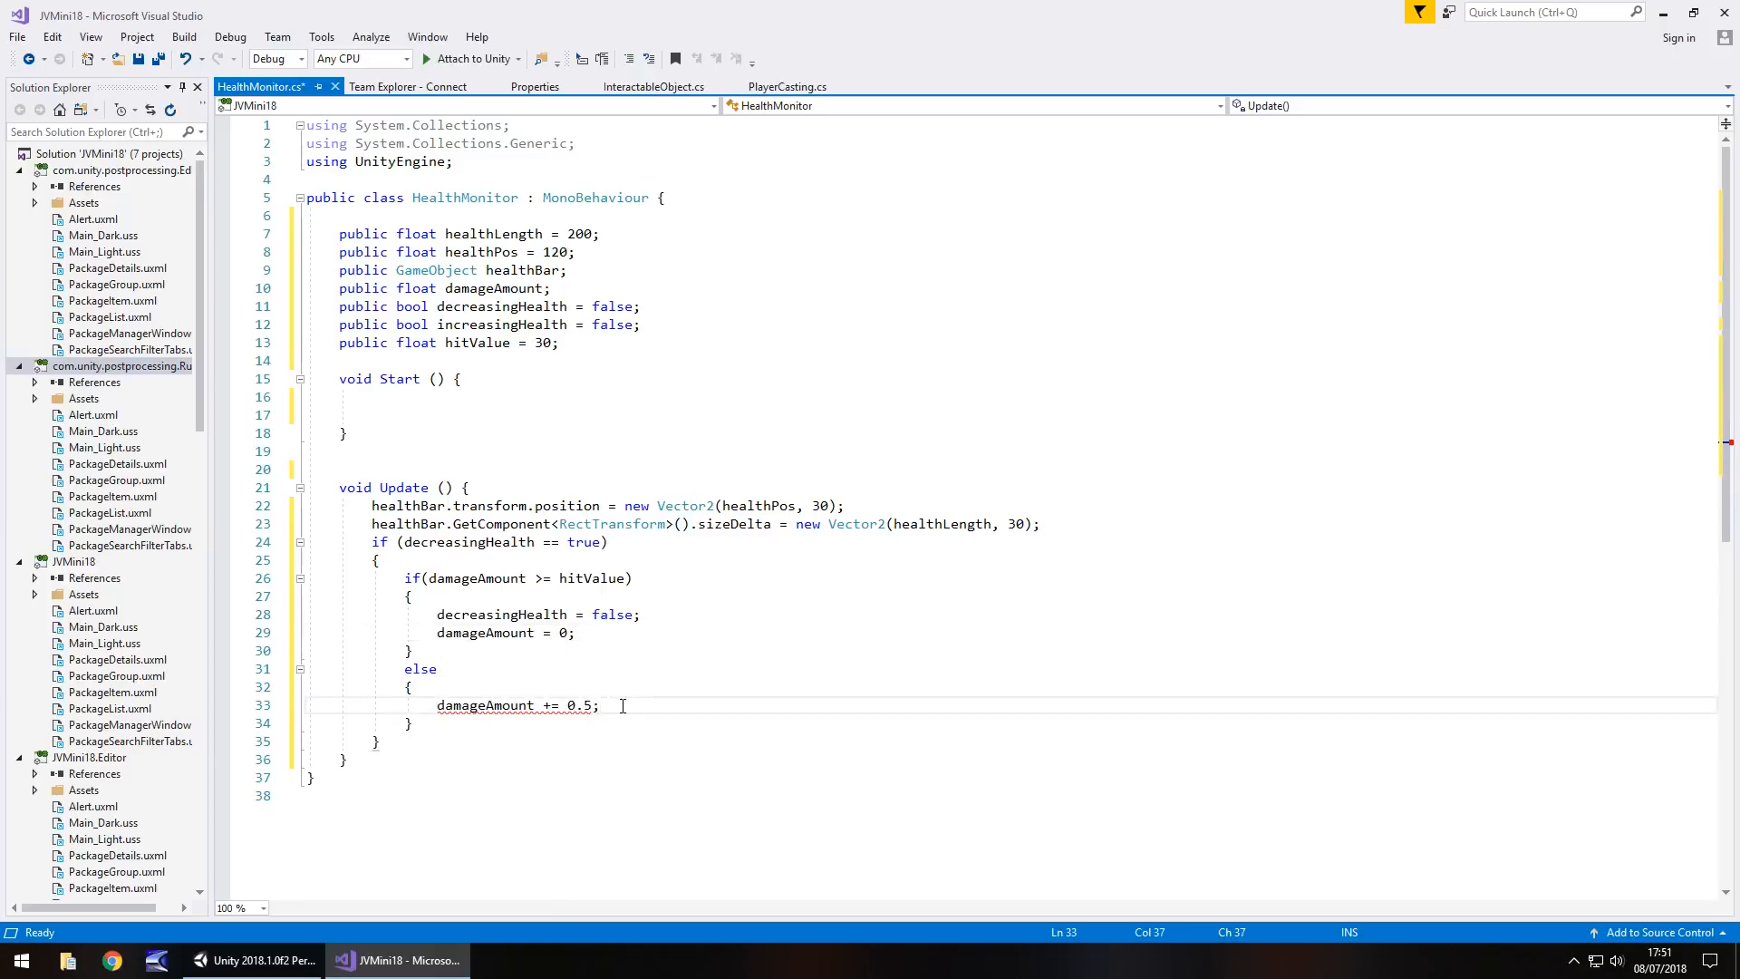
pyautogui.press('Ctrl+Shift+K')
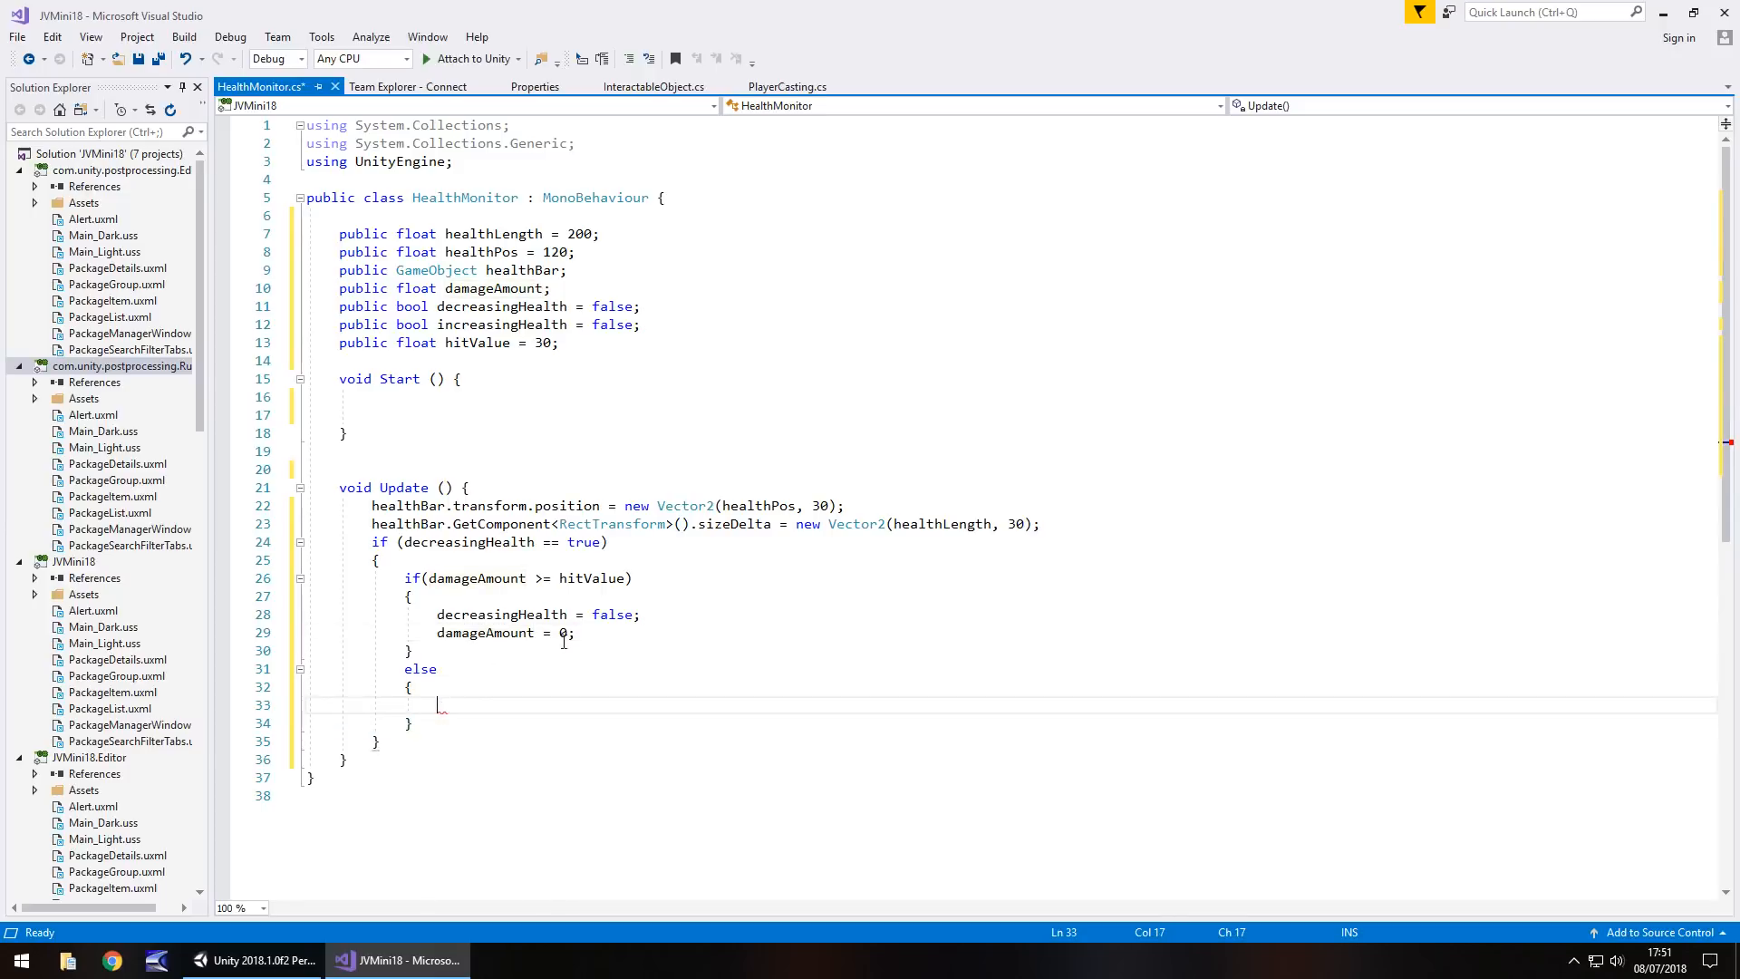
pyautogui.write('d')
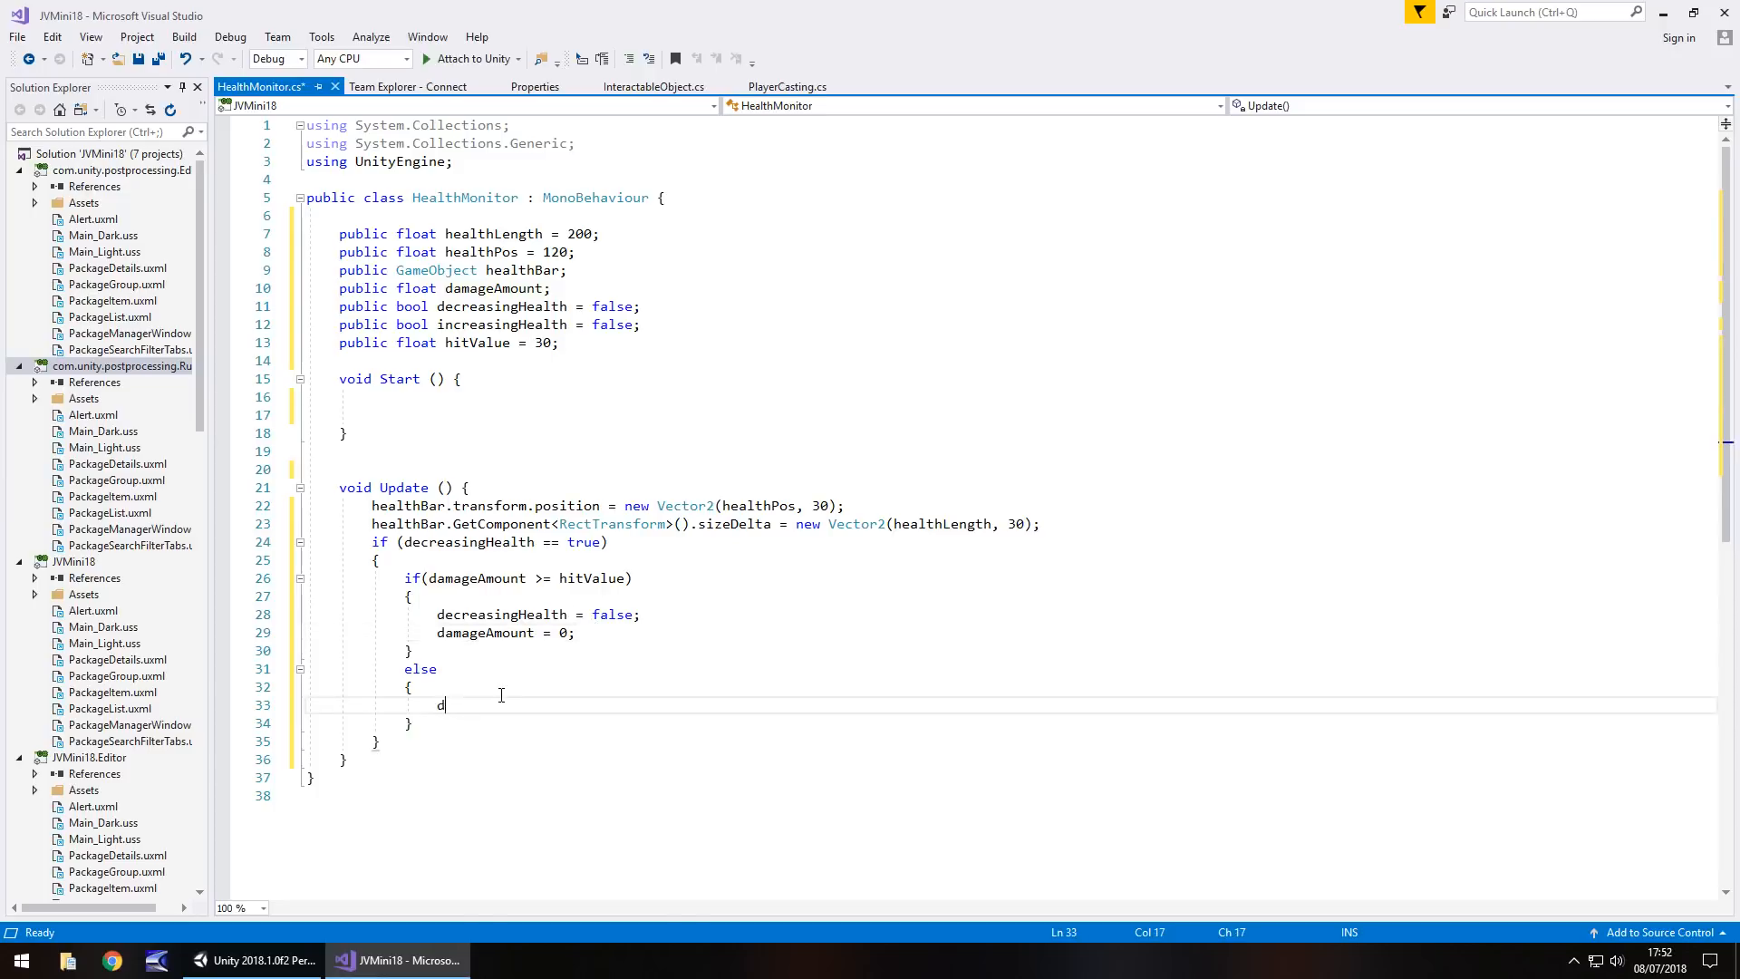
pyautogui.write('amageAmount')
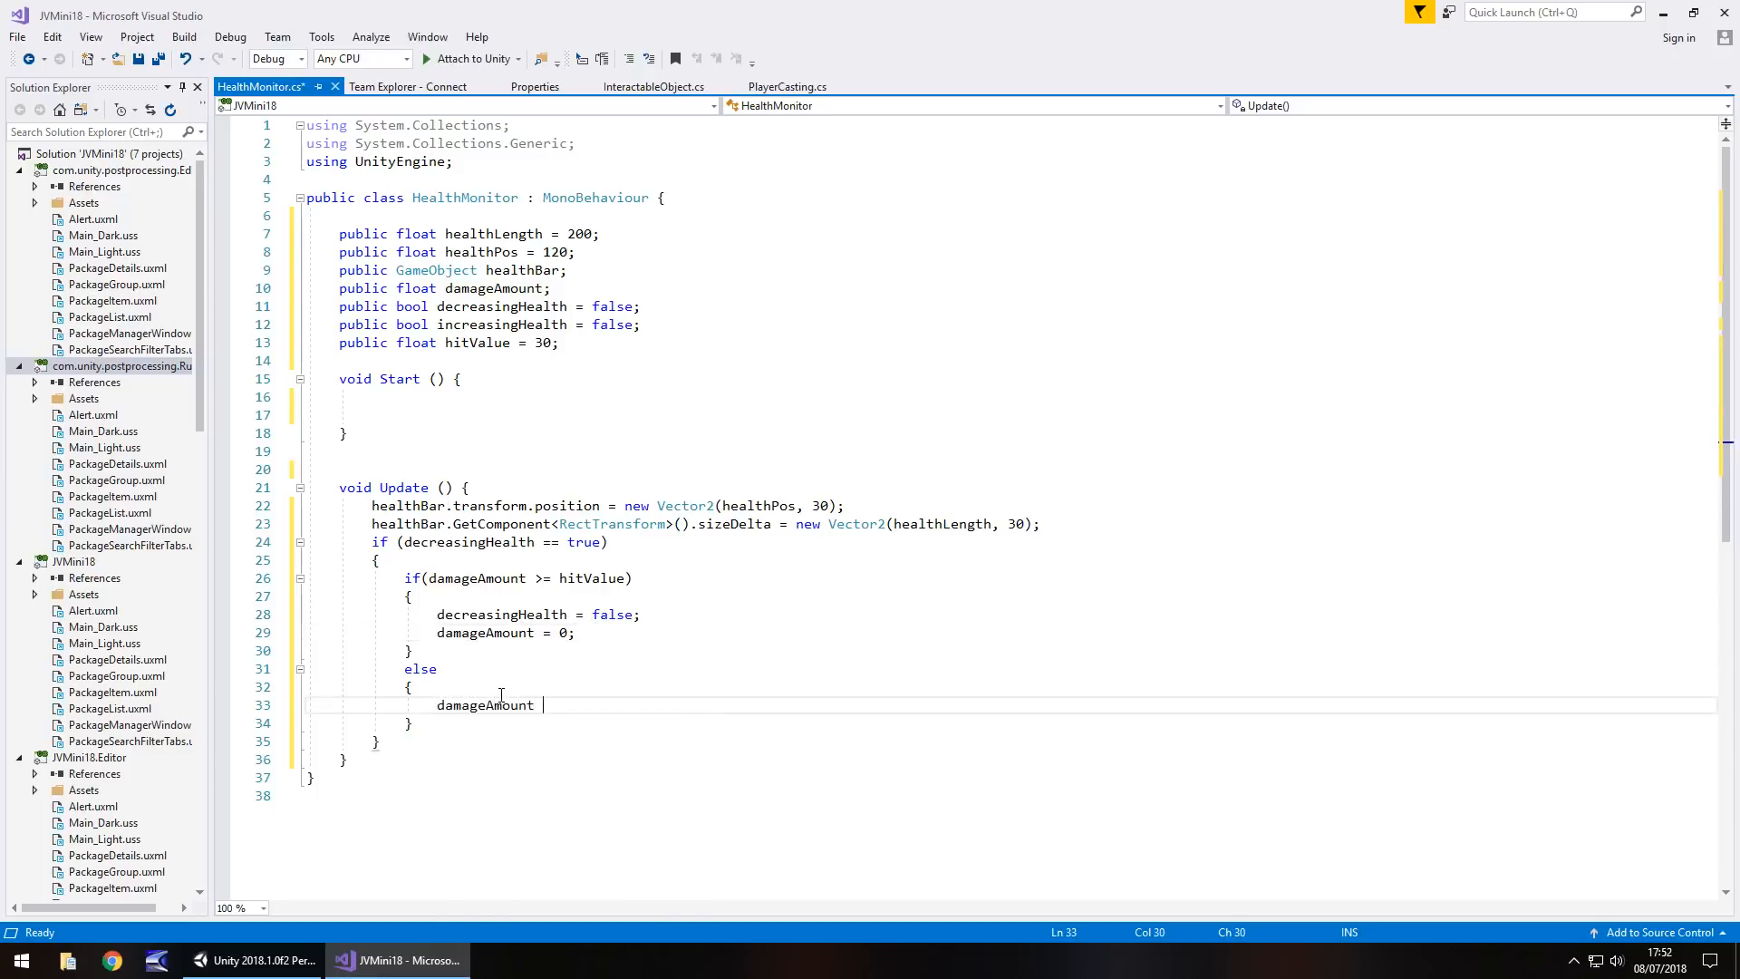
pyautogui.write('+')
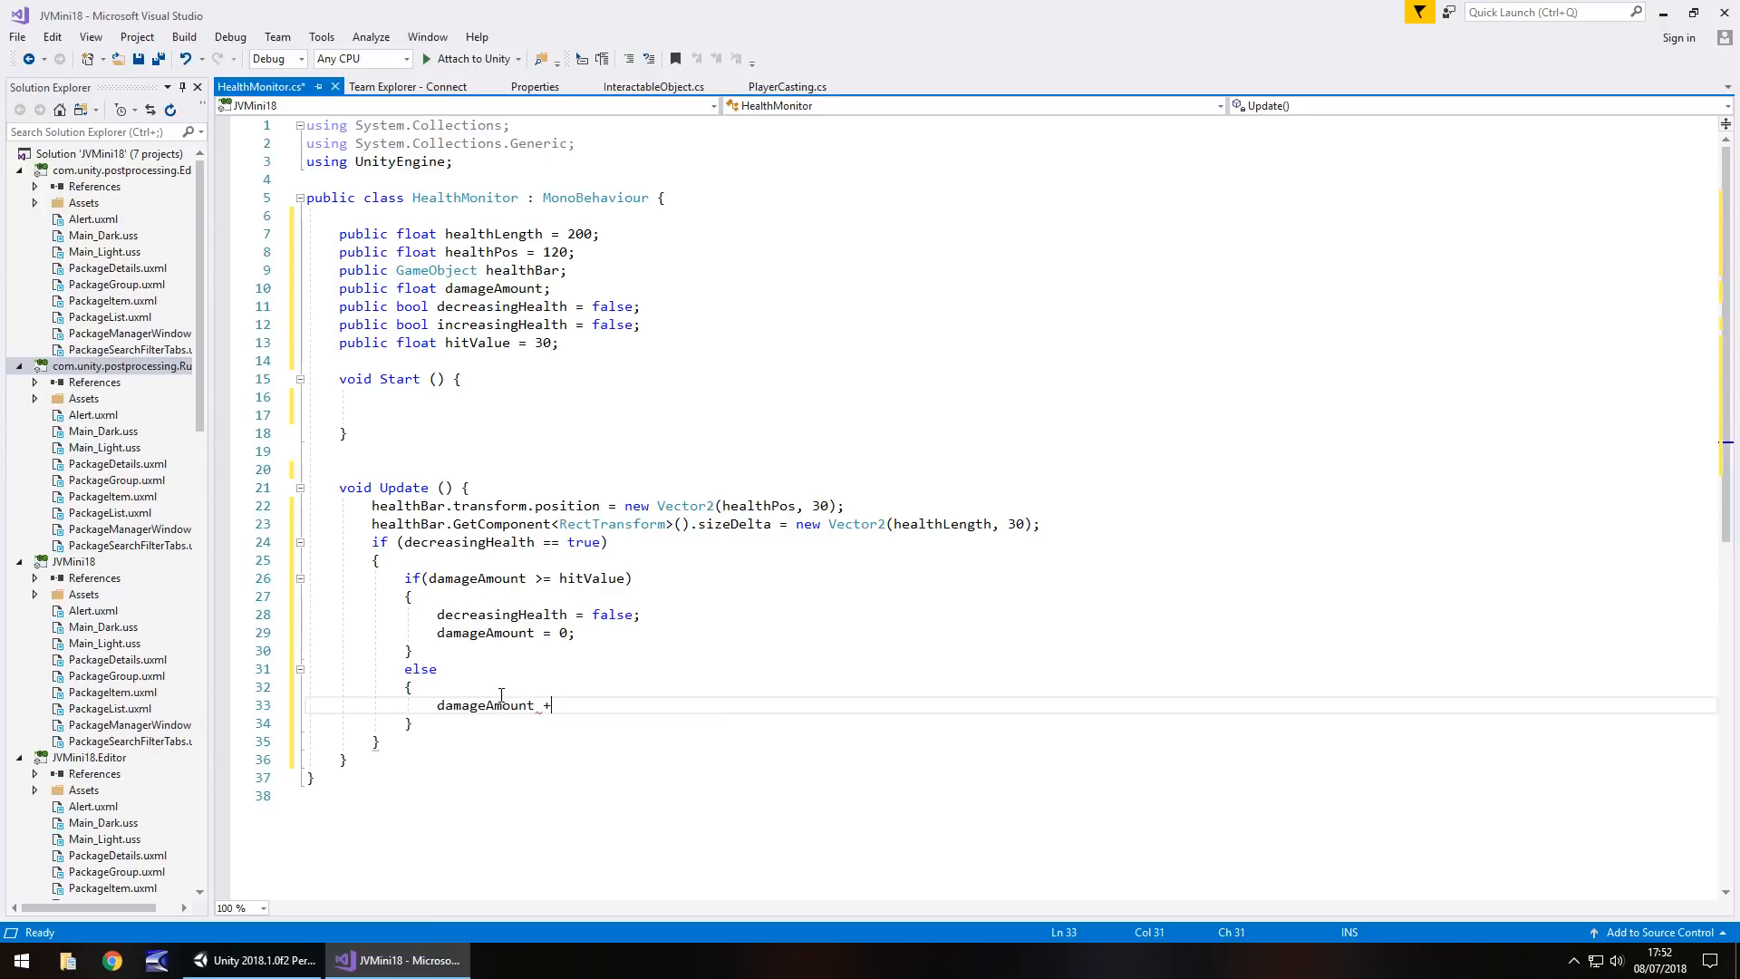
pyautogui.write('= 0.5')
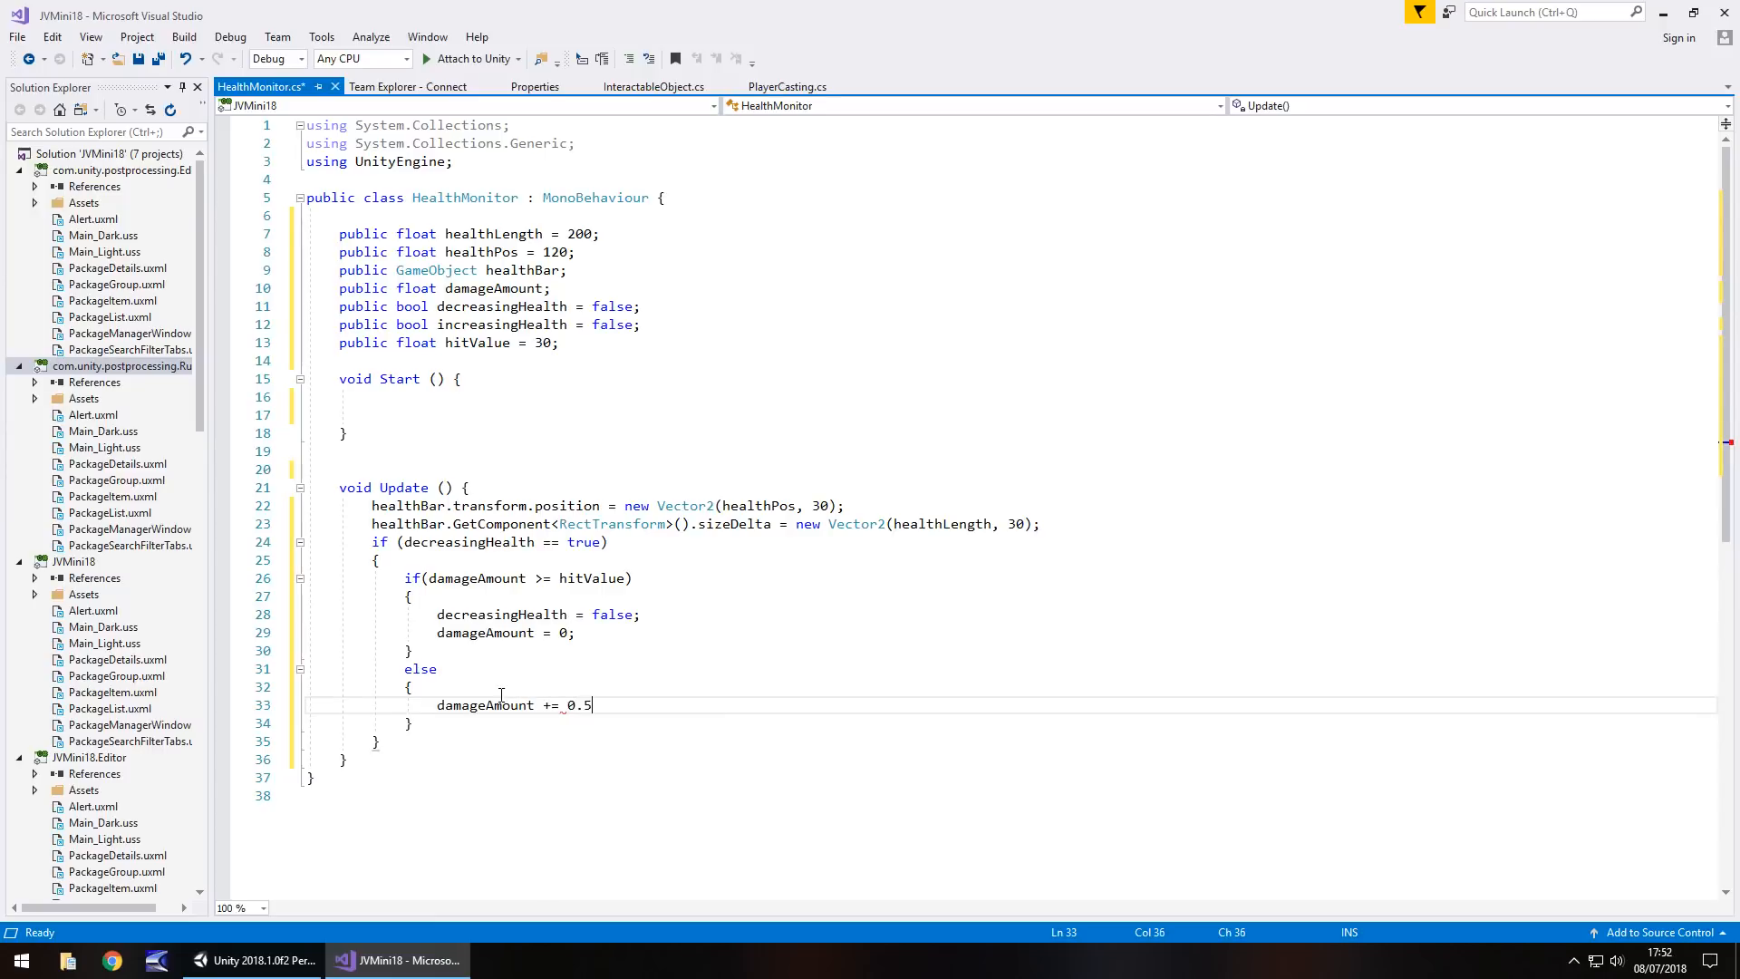
pyautogui.write('f;')
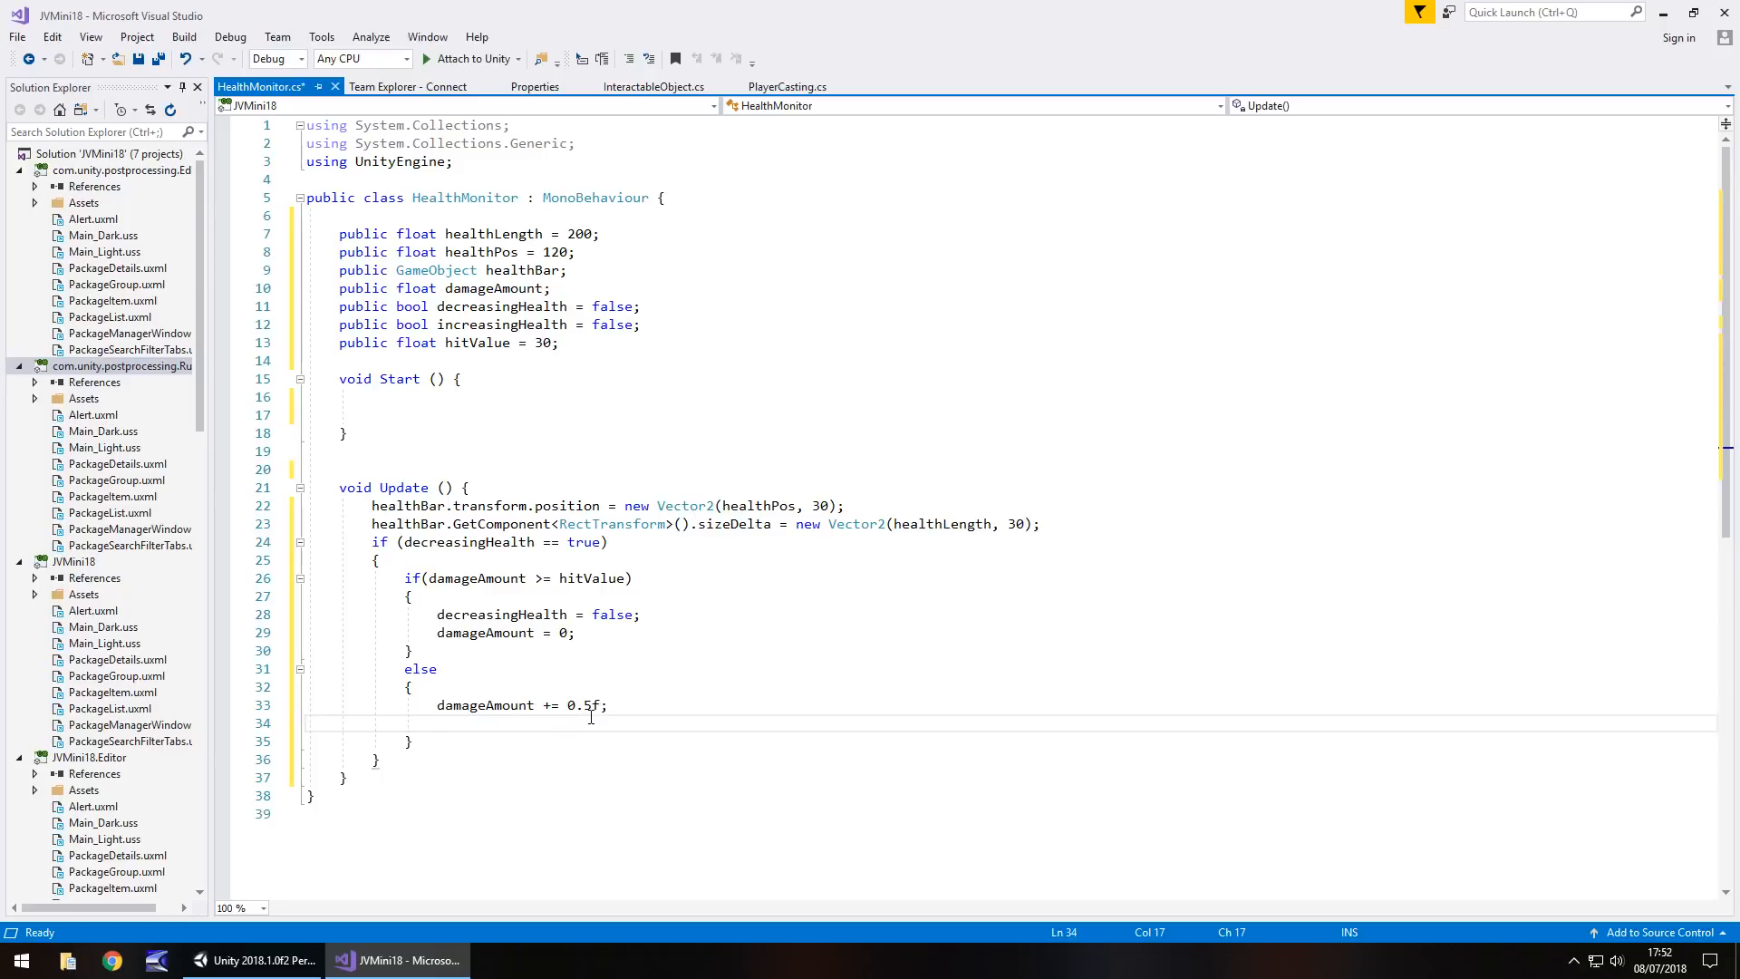
pyautogui.moveTo(570, 687)
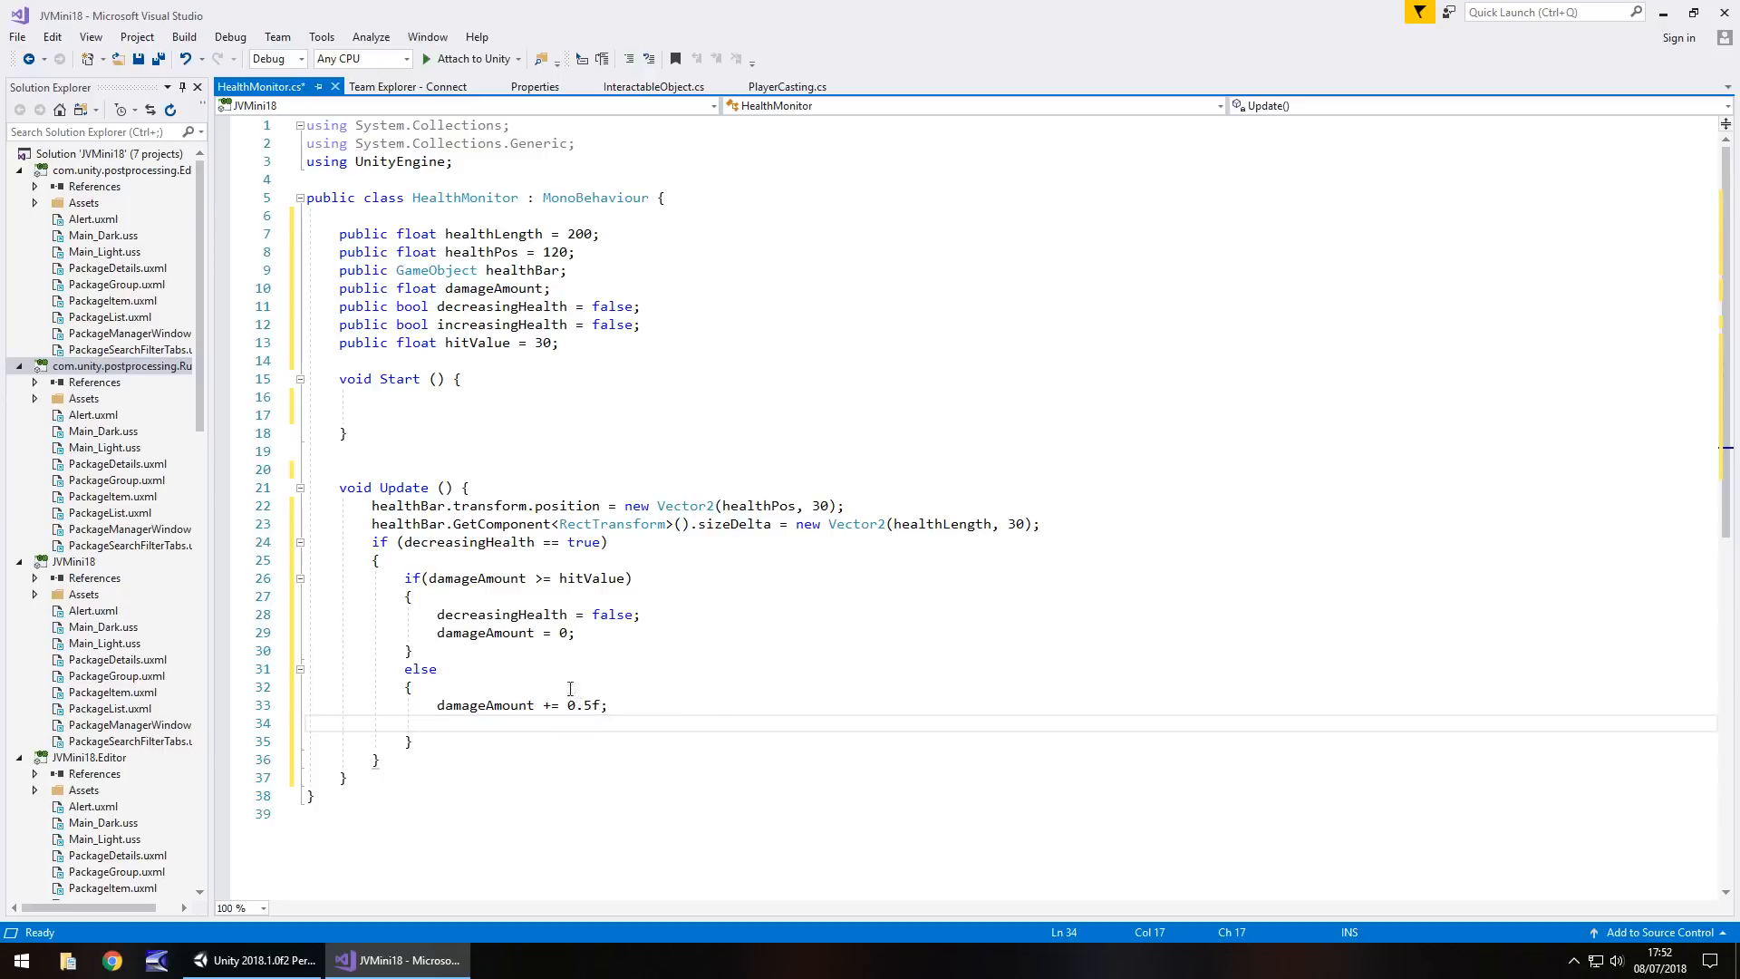
pyautogui.moveTo(567, 700)
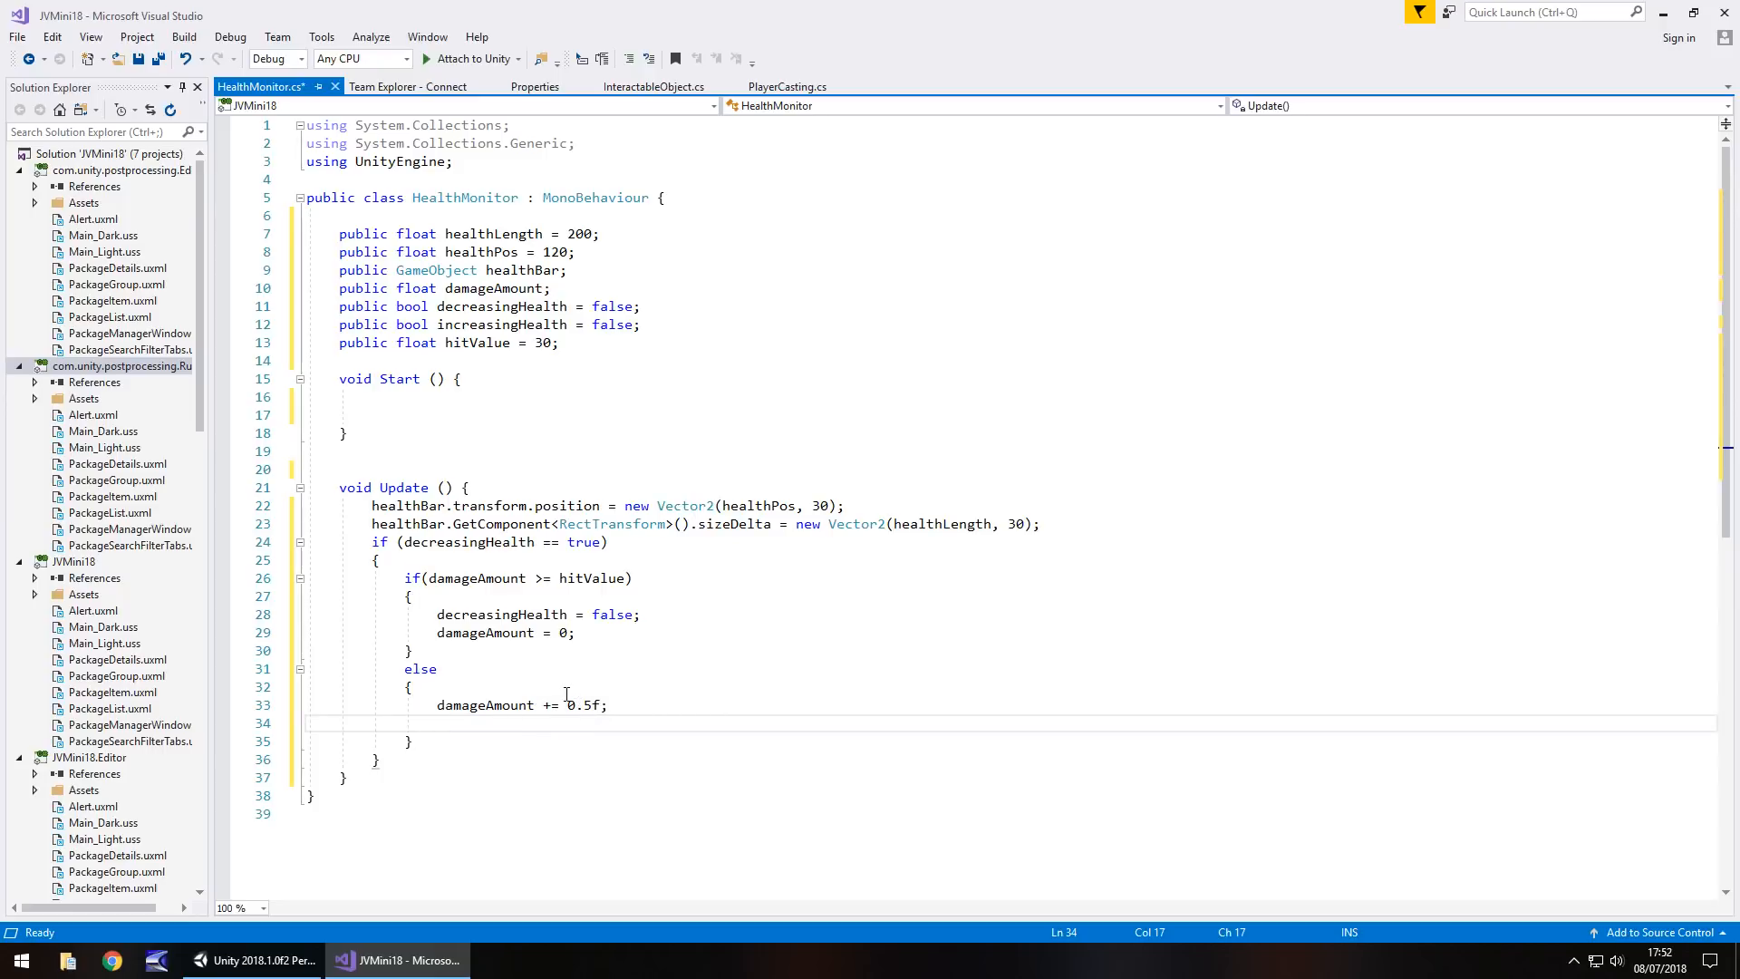
# Add healthLength -= 0.5f; below it and switch to Unity to check the bar
pyautogui.write('healthLength')
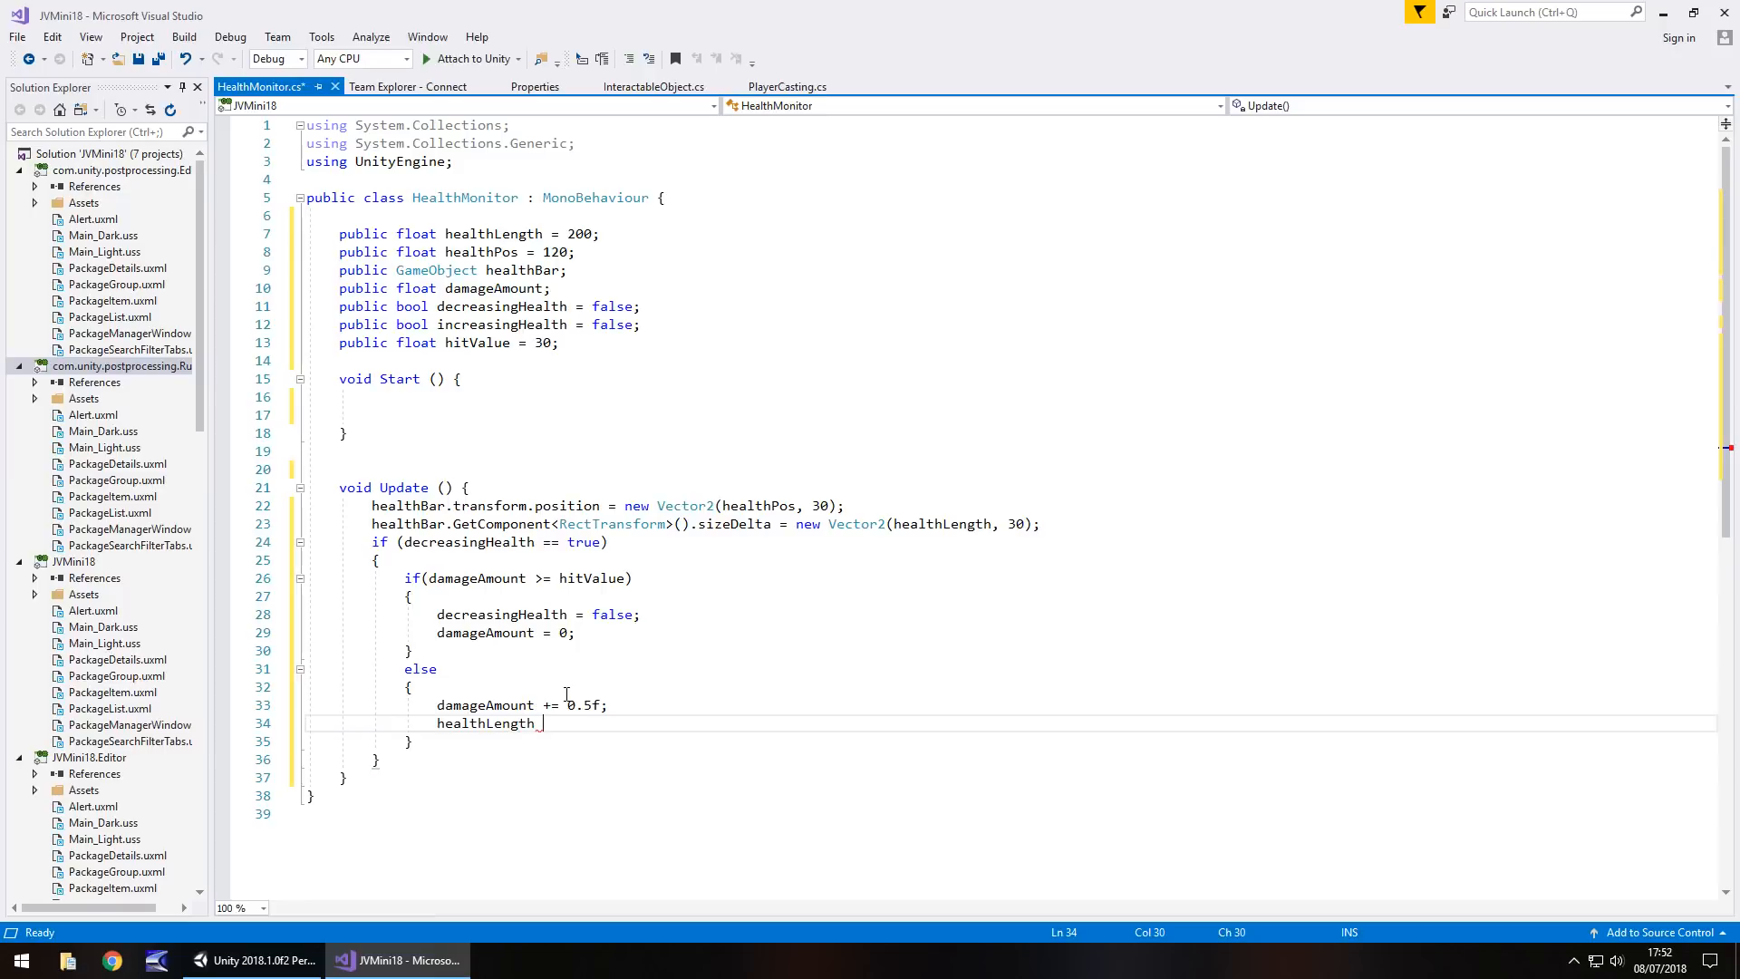
pyautogui.write('-= 0.5')
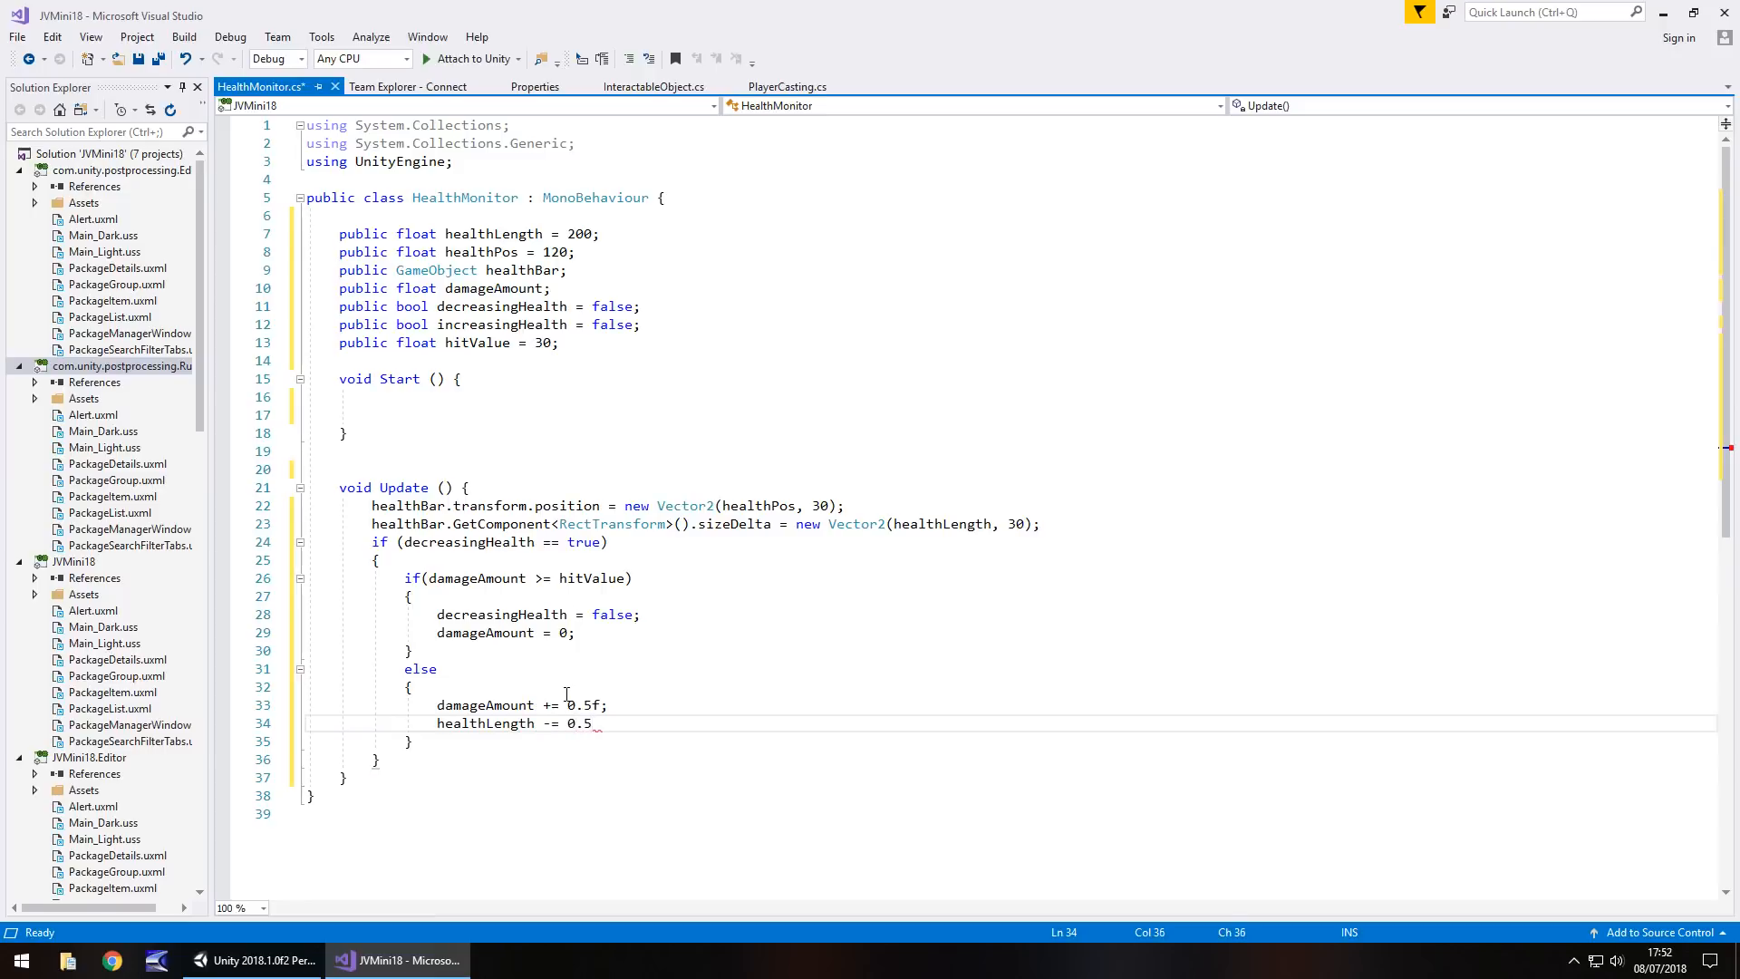
pyautogui.write('f;')
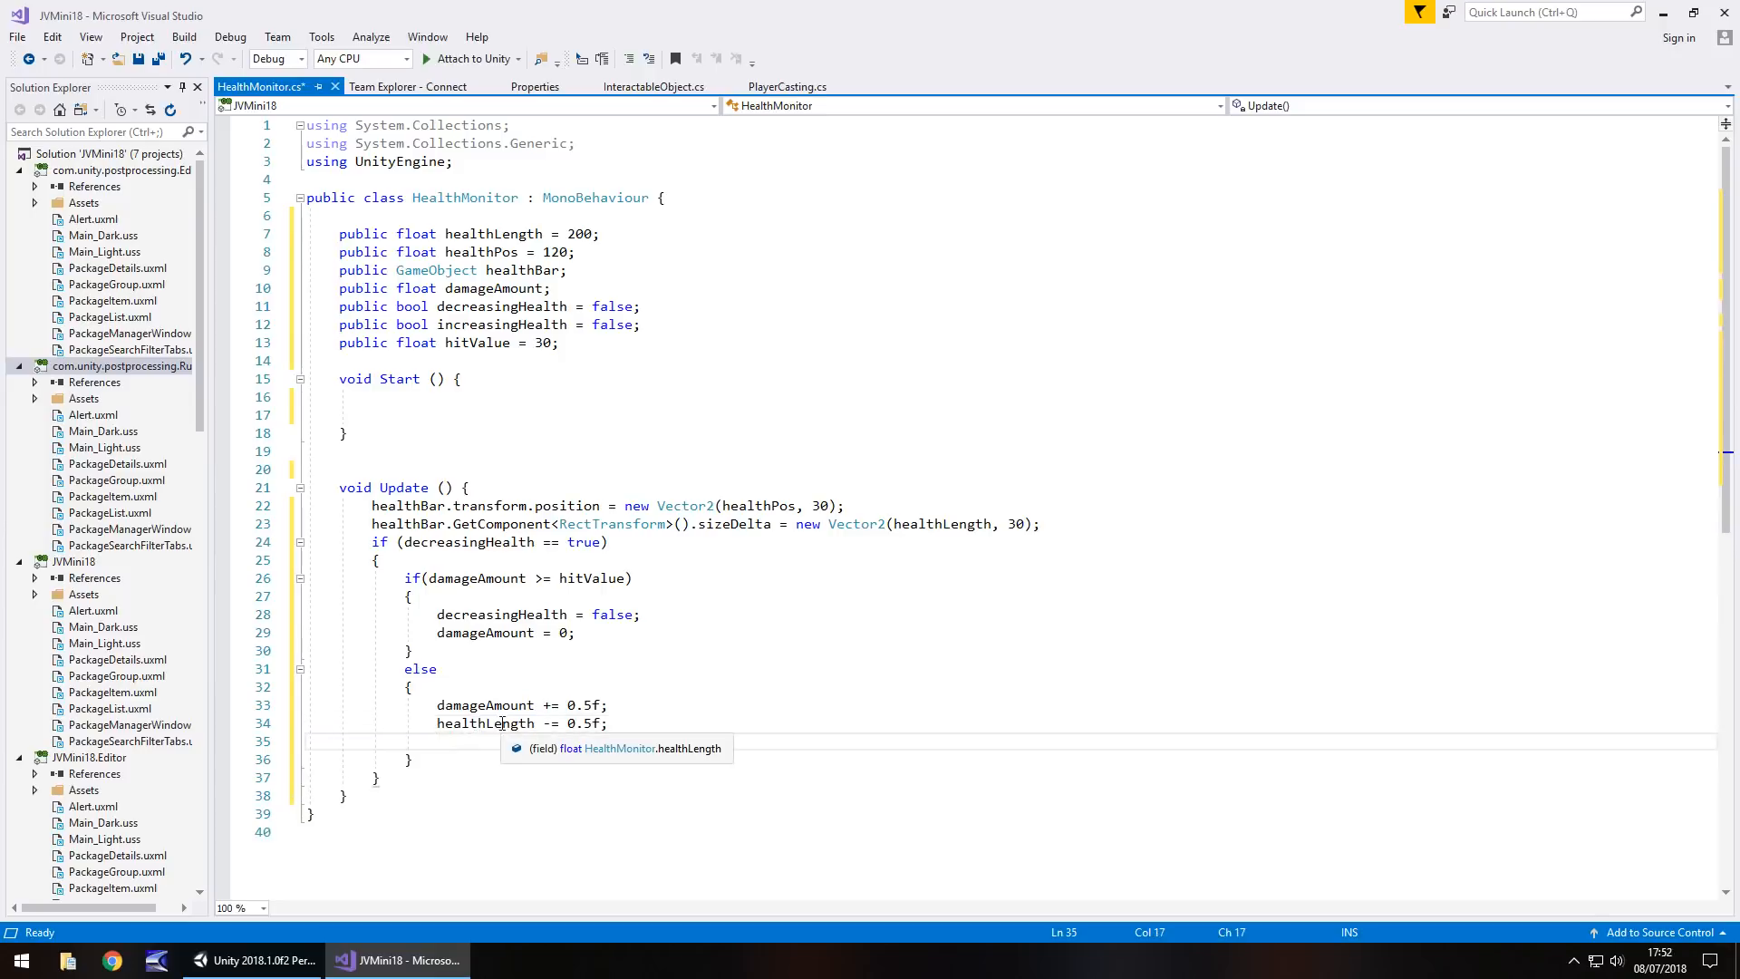
pyautogui.moveTo(566, 474)
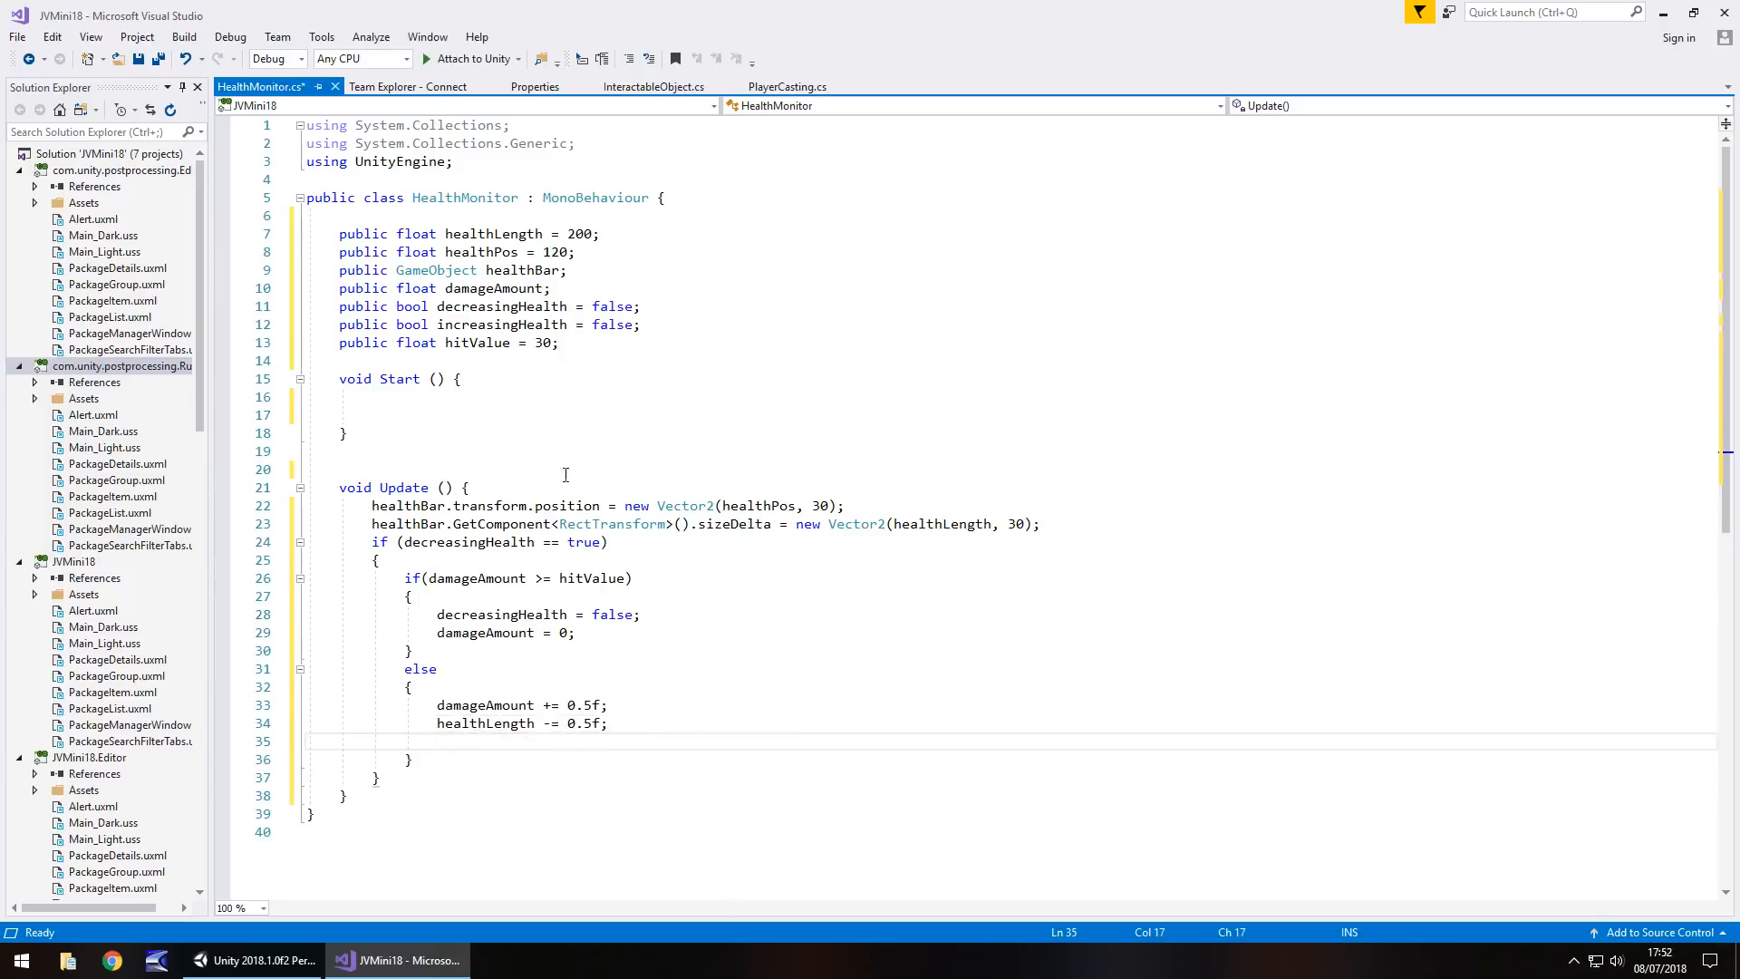
pyautogui.moveTo(255, 961)
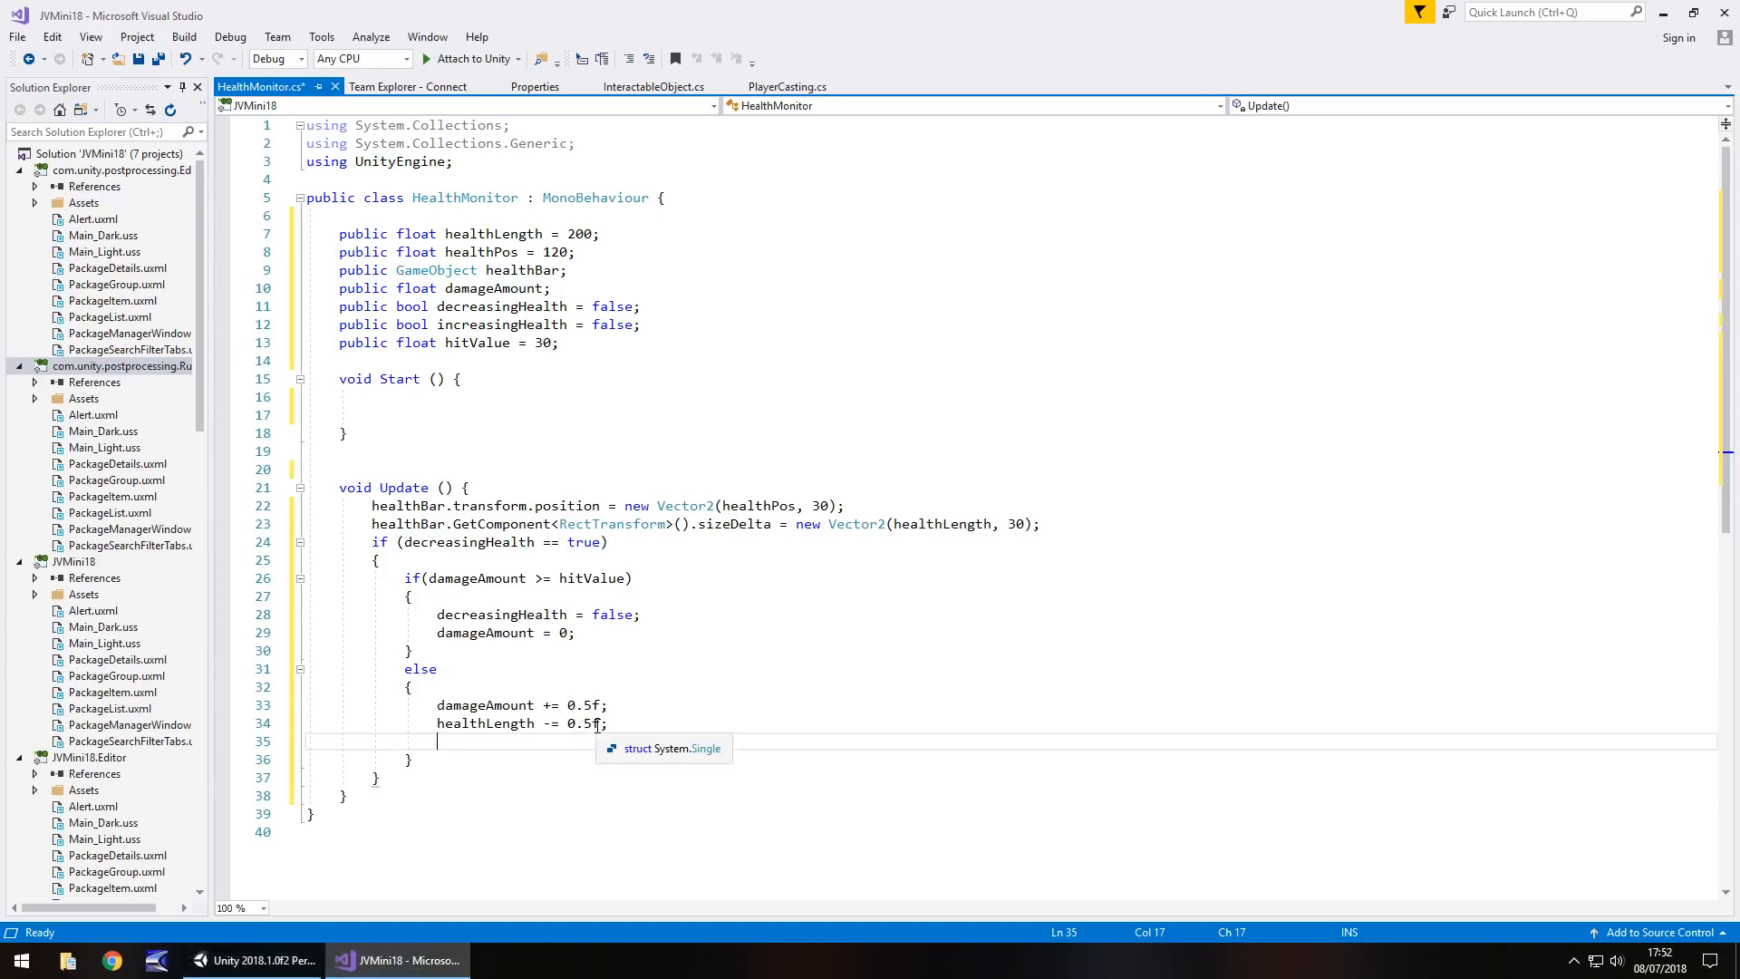
pyautogui.click(249, 960)
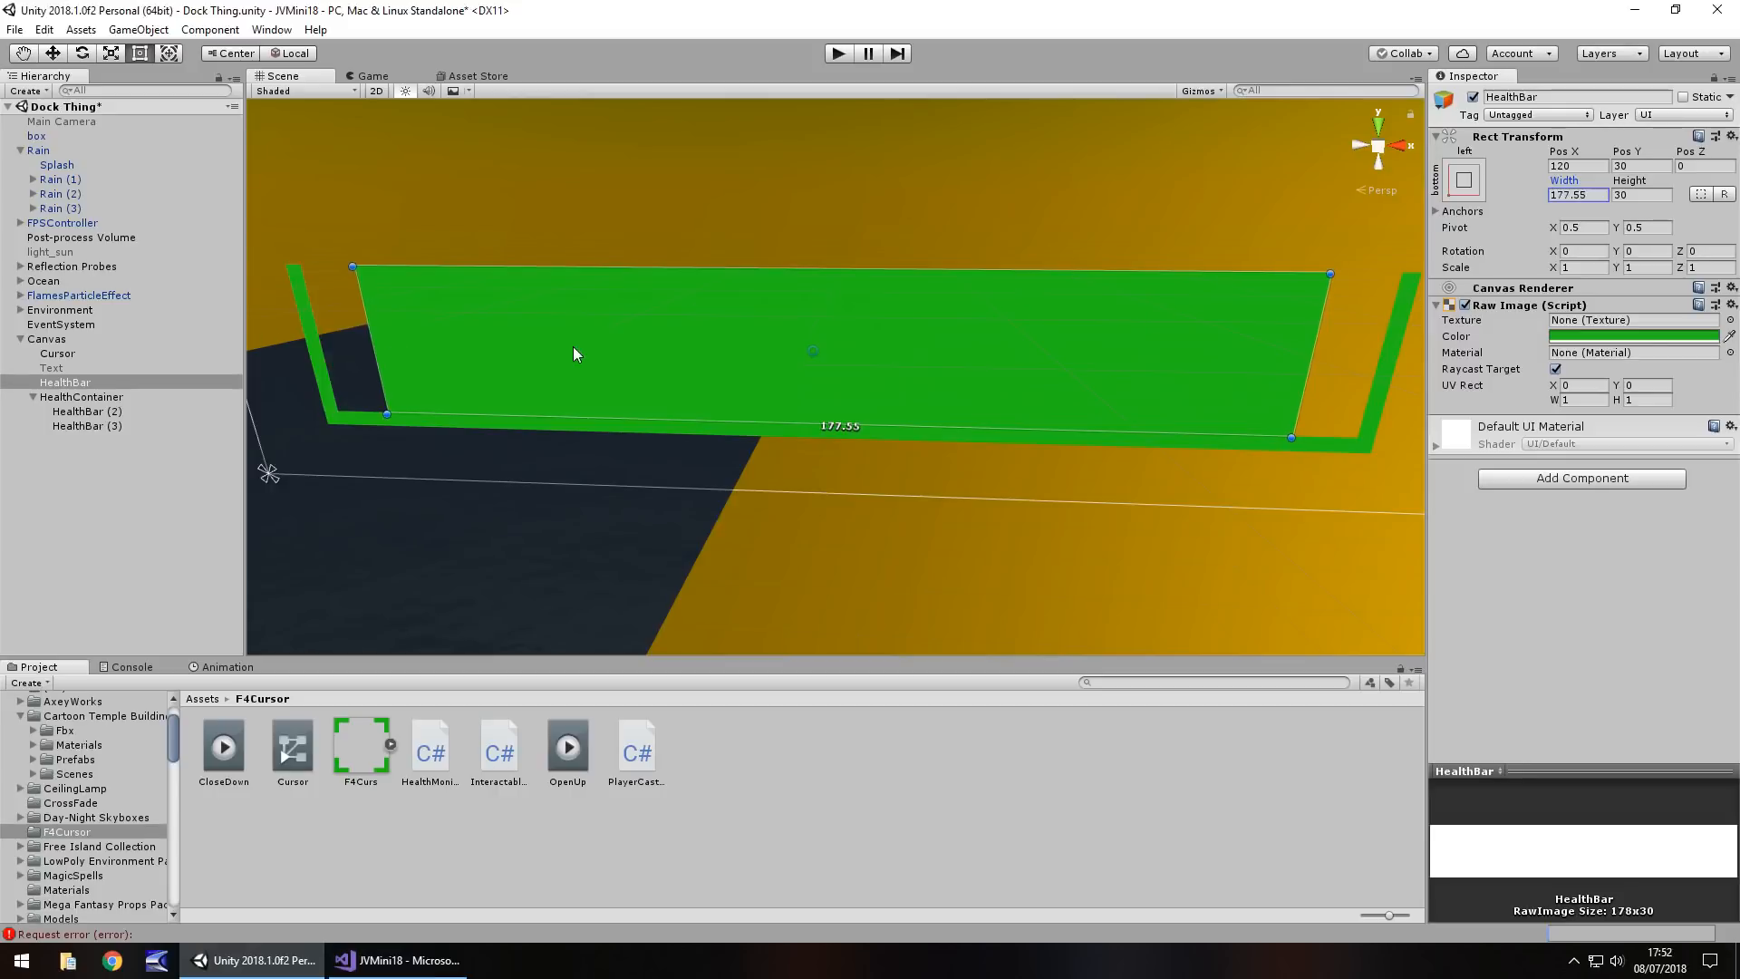
pyautogui.moveTo(1289, 428)
pyautogui.write('200')
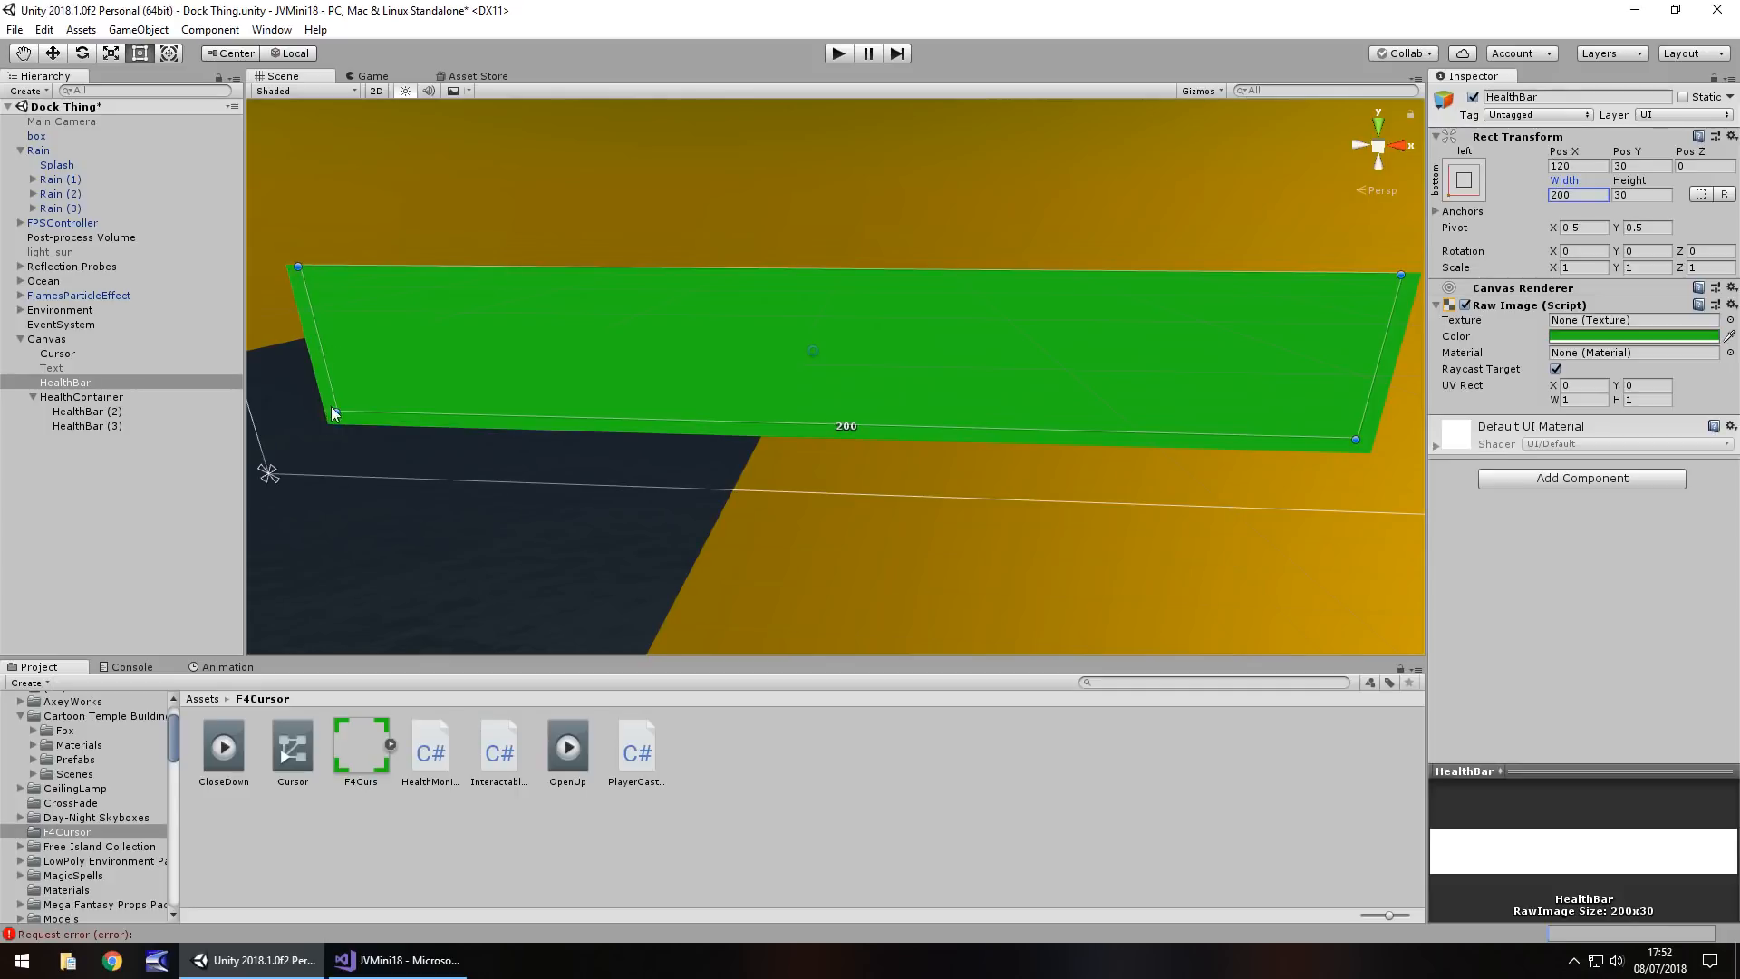
pyautogui.moveTo(1331, 351)
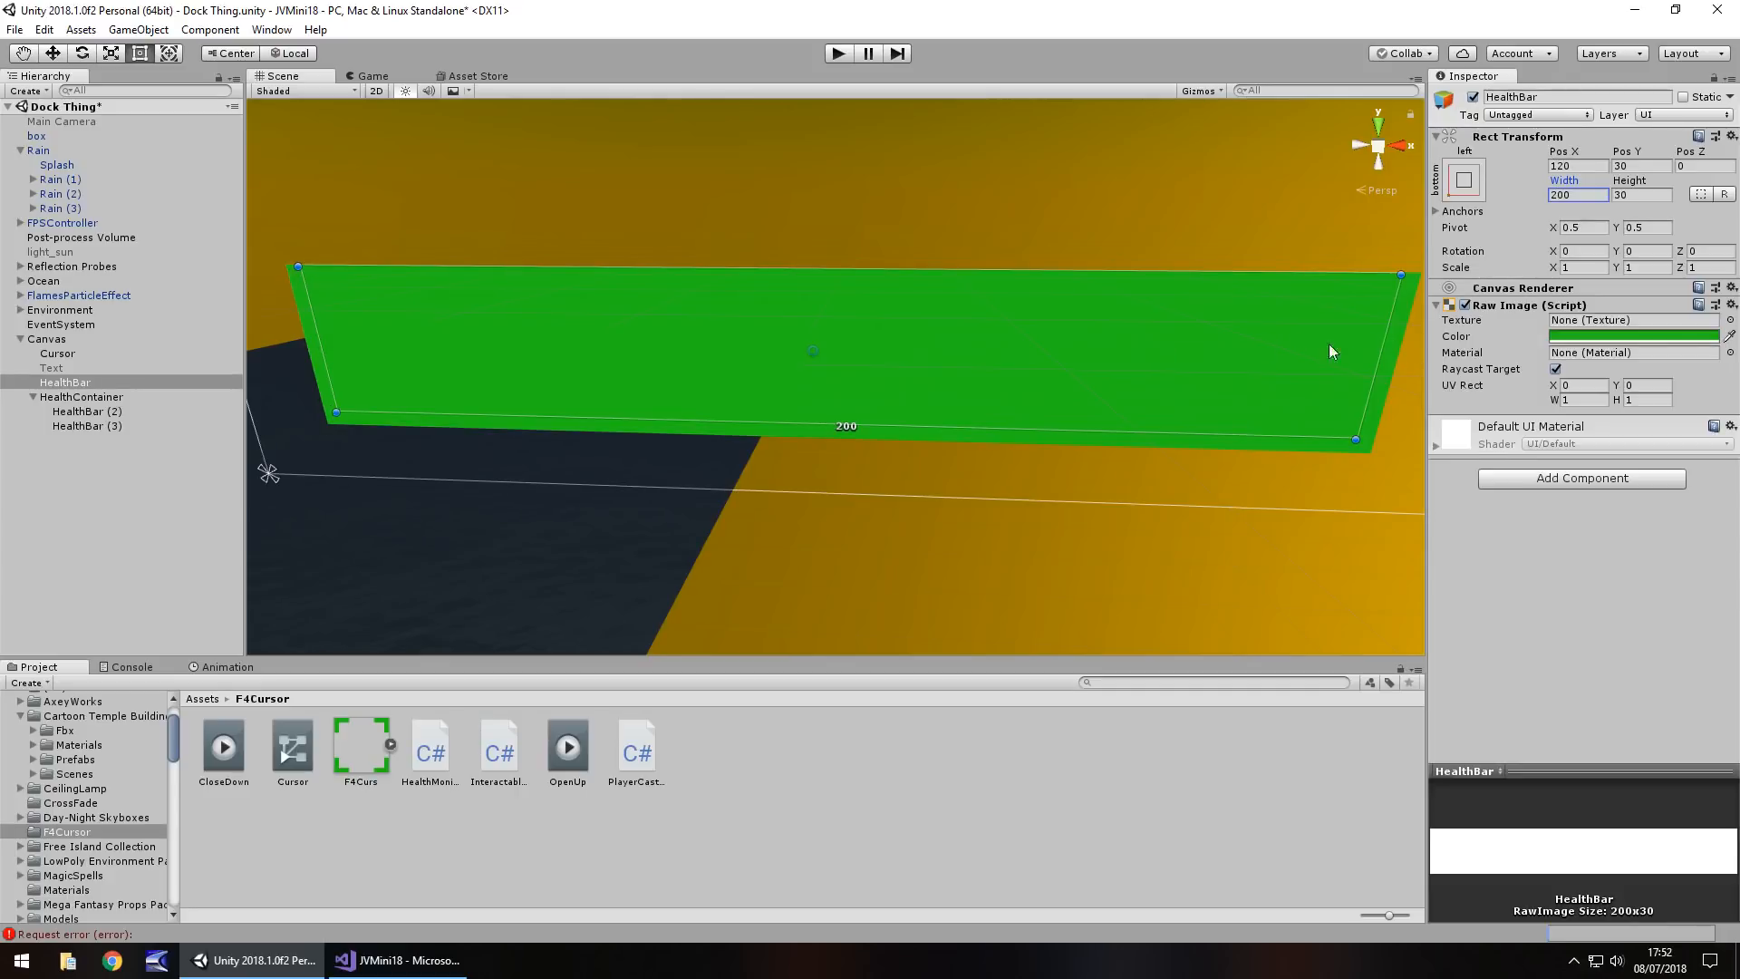
# With the HealthBar width back at 200, return to the HealthMonitor script in Visual Studio
pyautogui.click(399, 960)
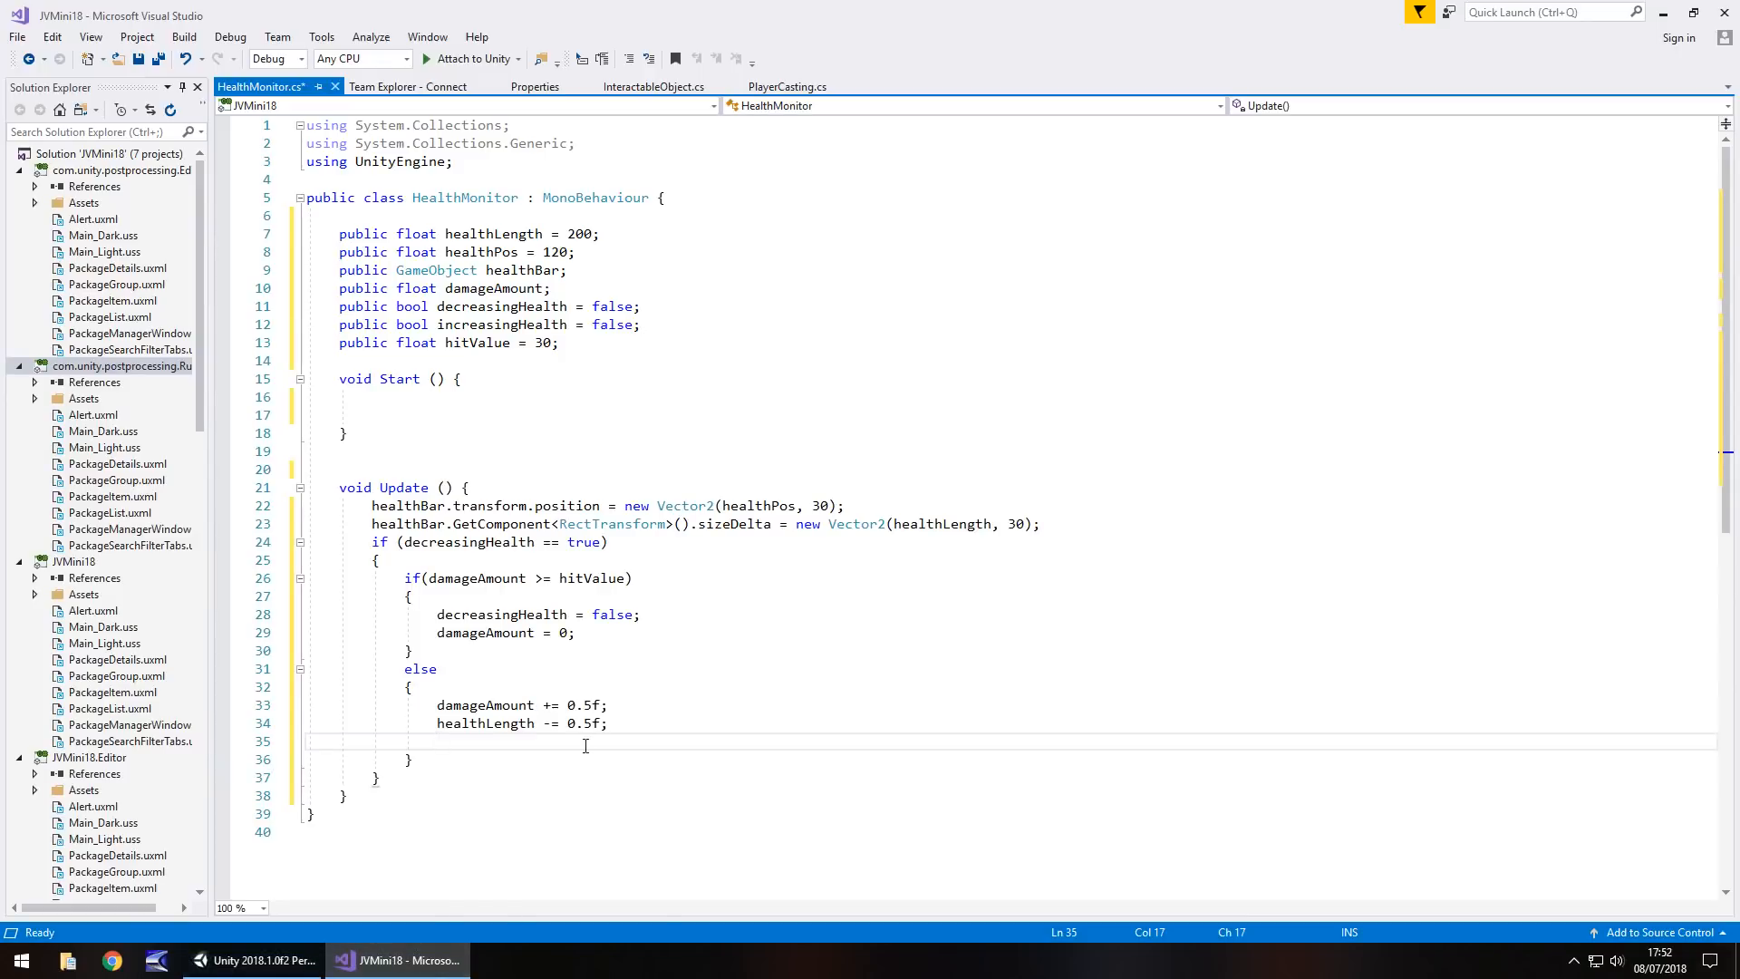
# Add healthPos -= 0.25f; to the else branch, then view the health bar in Unity
pyautogui.write('healthPos')
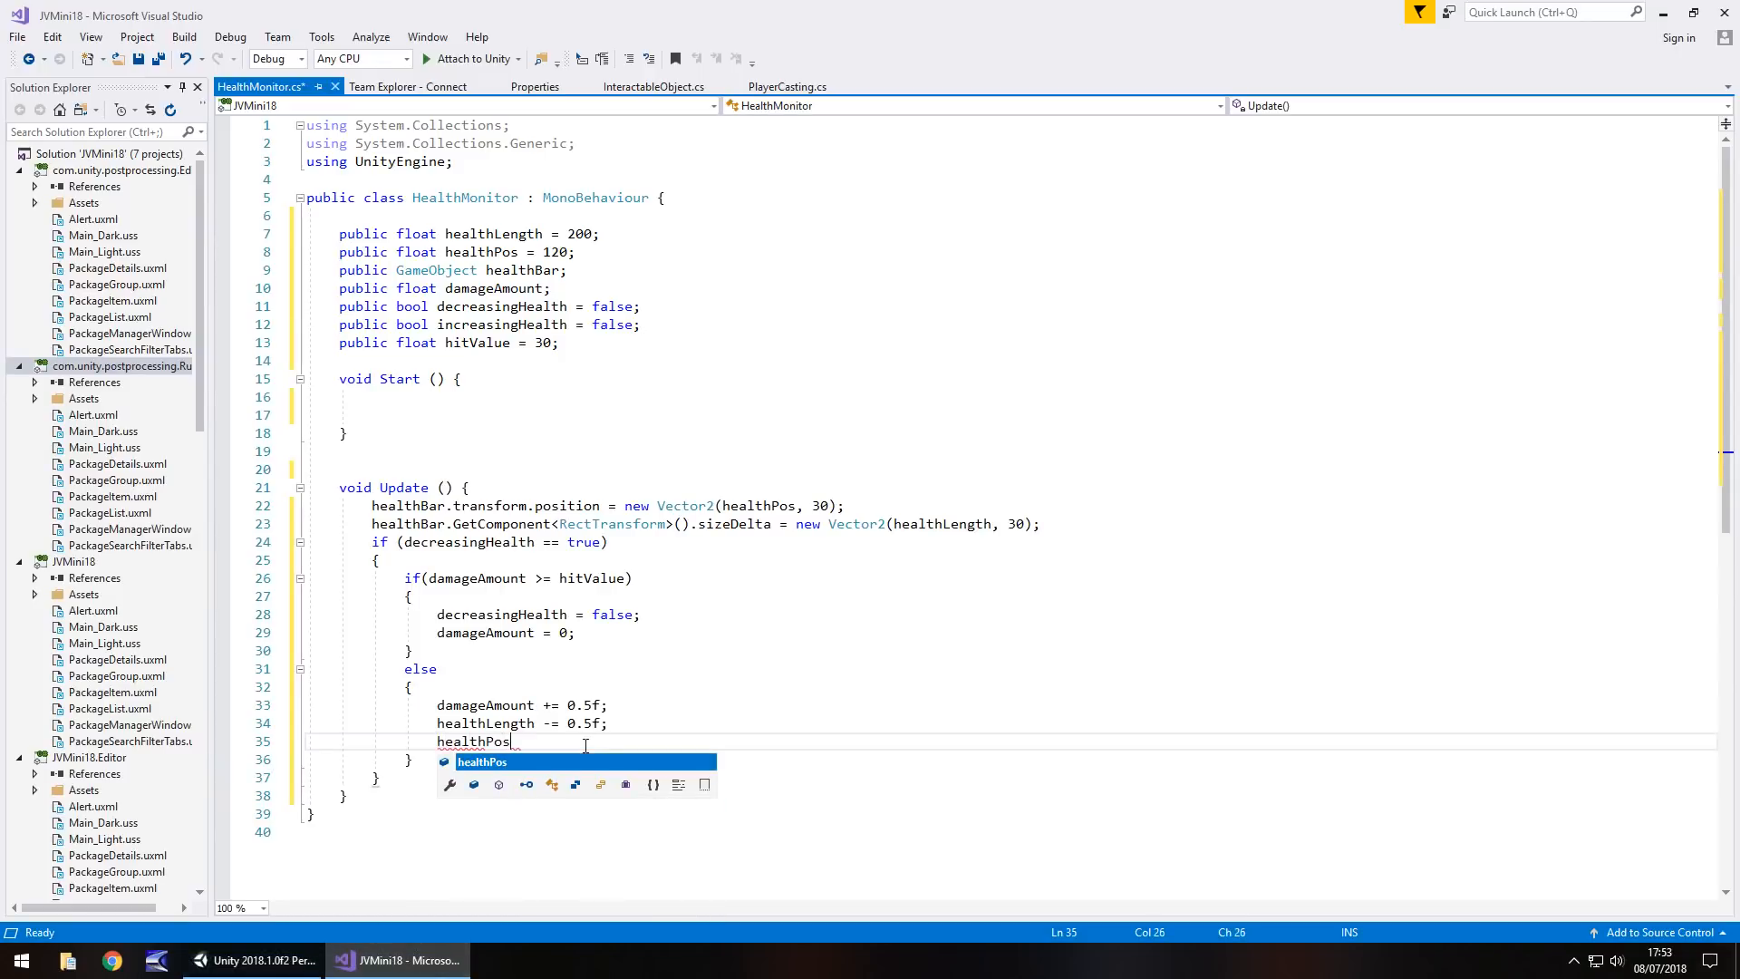
pyautogui.write('-=')
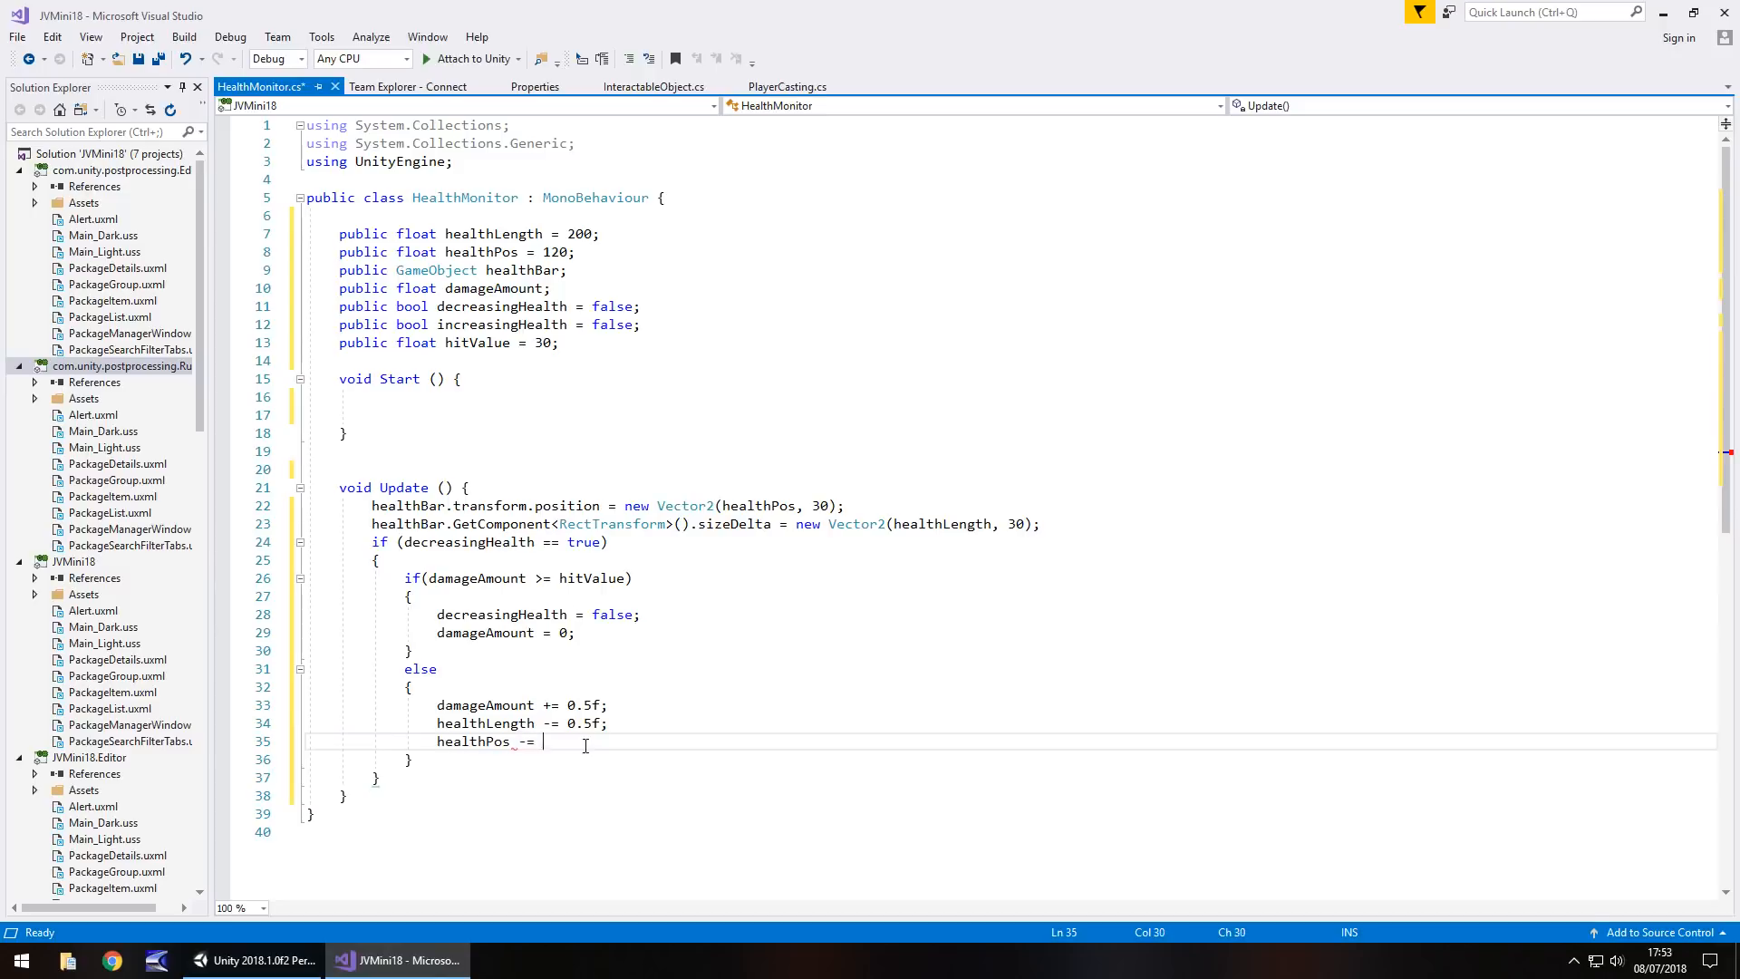
pyautogui.write('0.25')
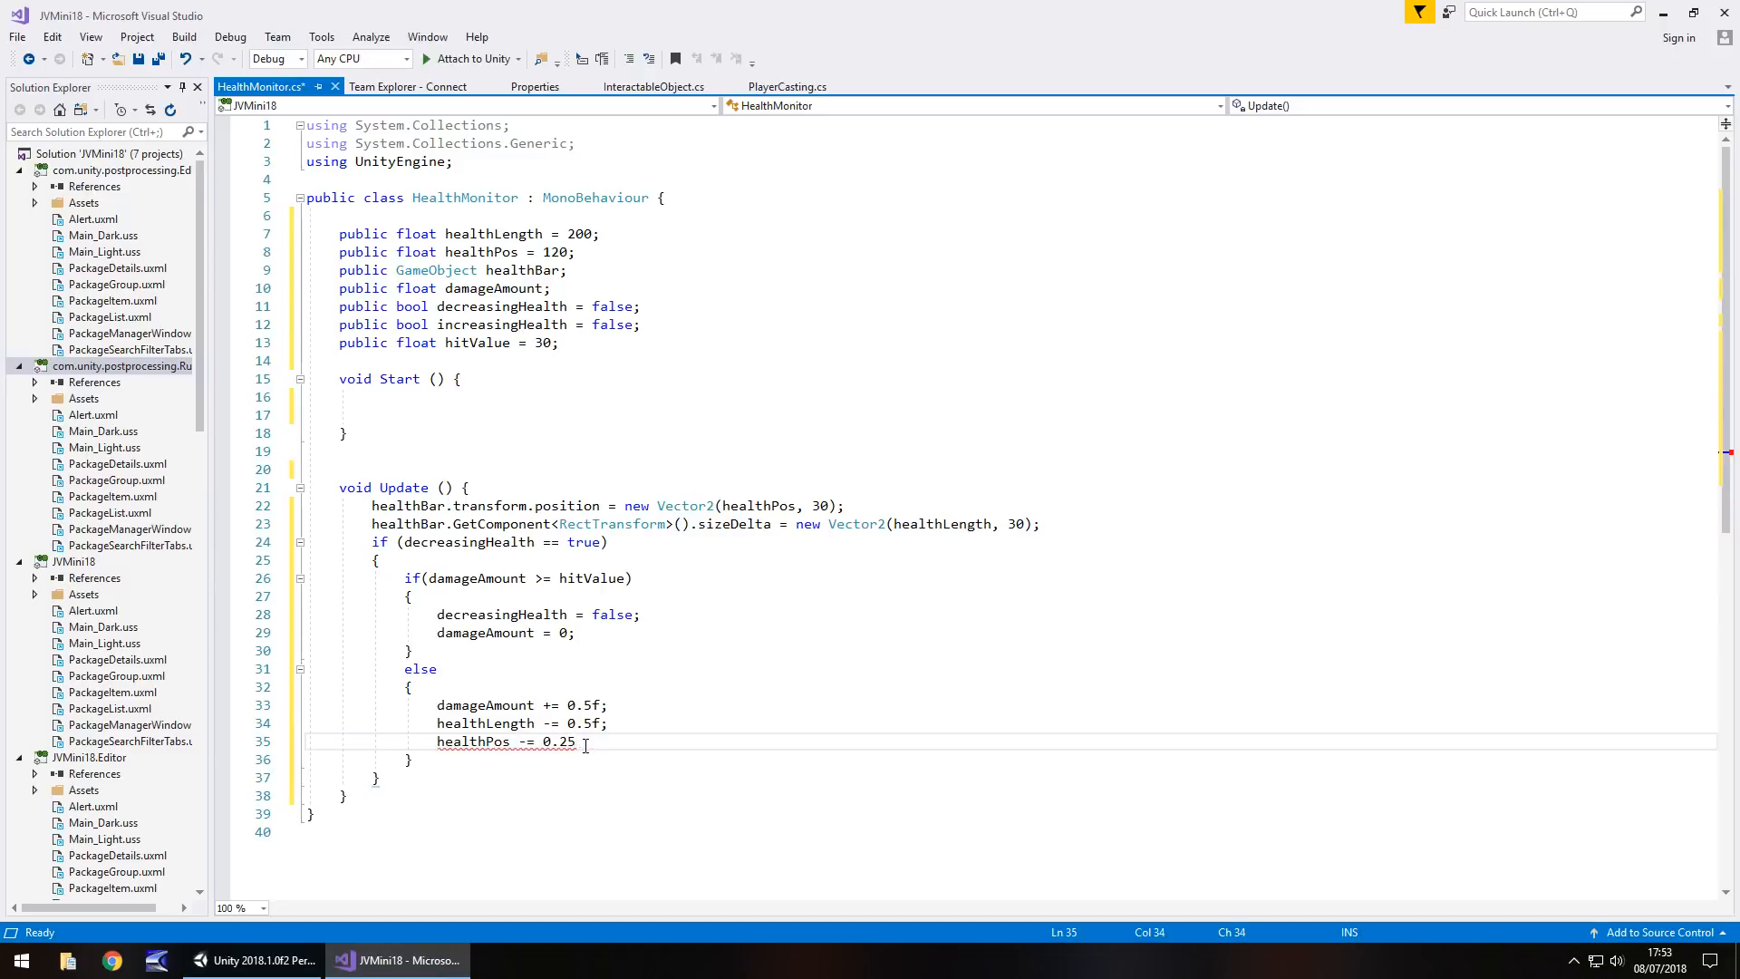
pyautogui.write('f;')
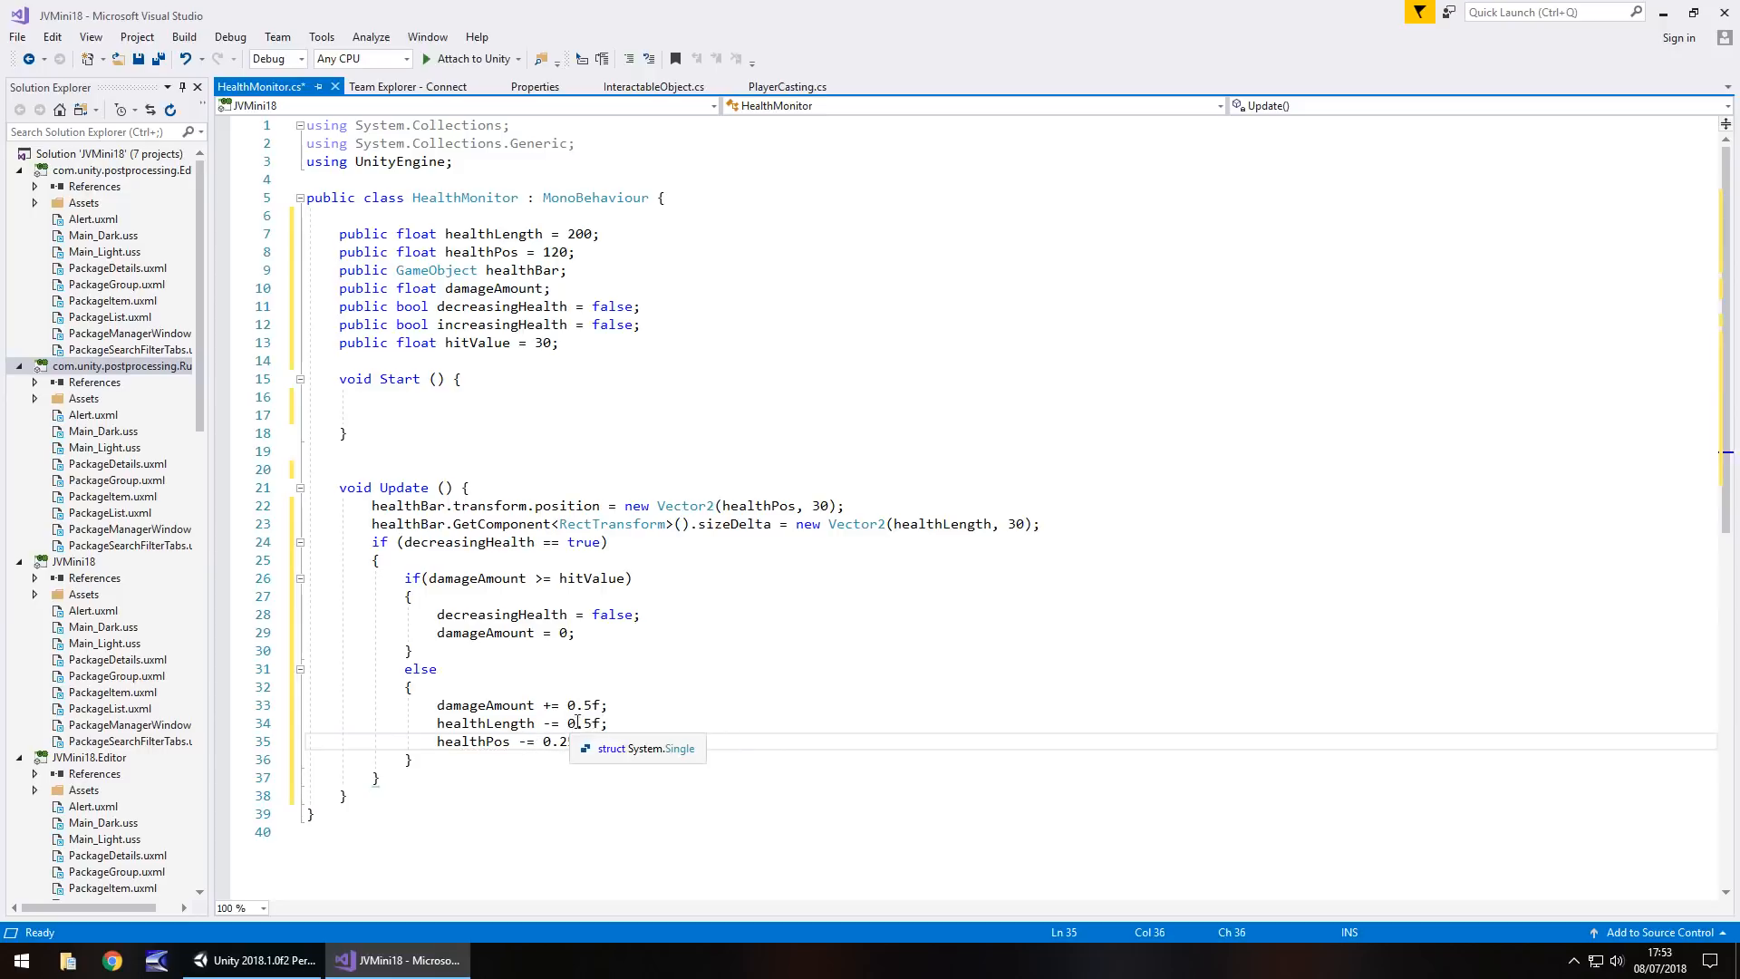
pyautogui.click(250, 960)
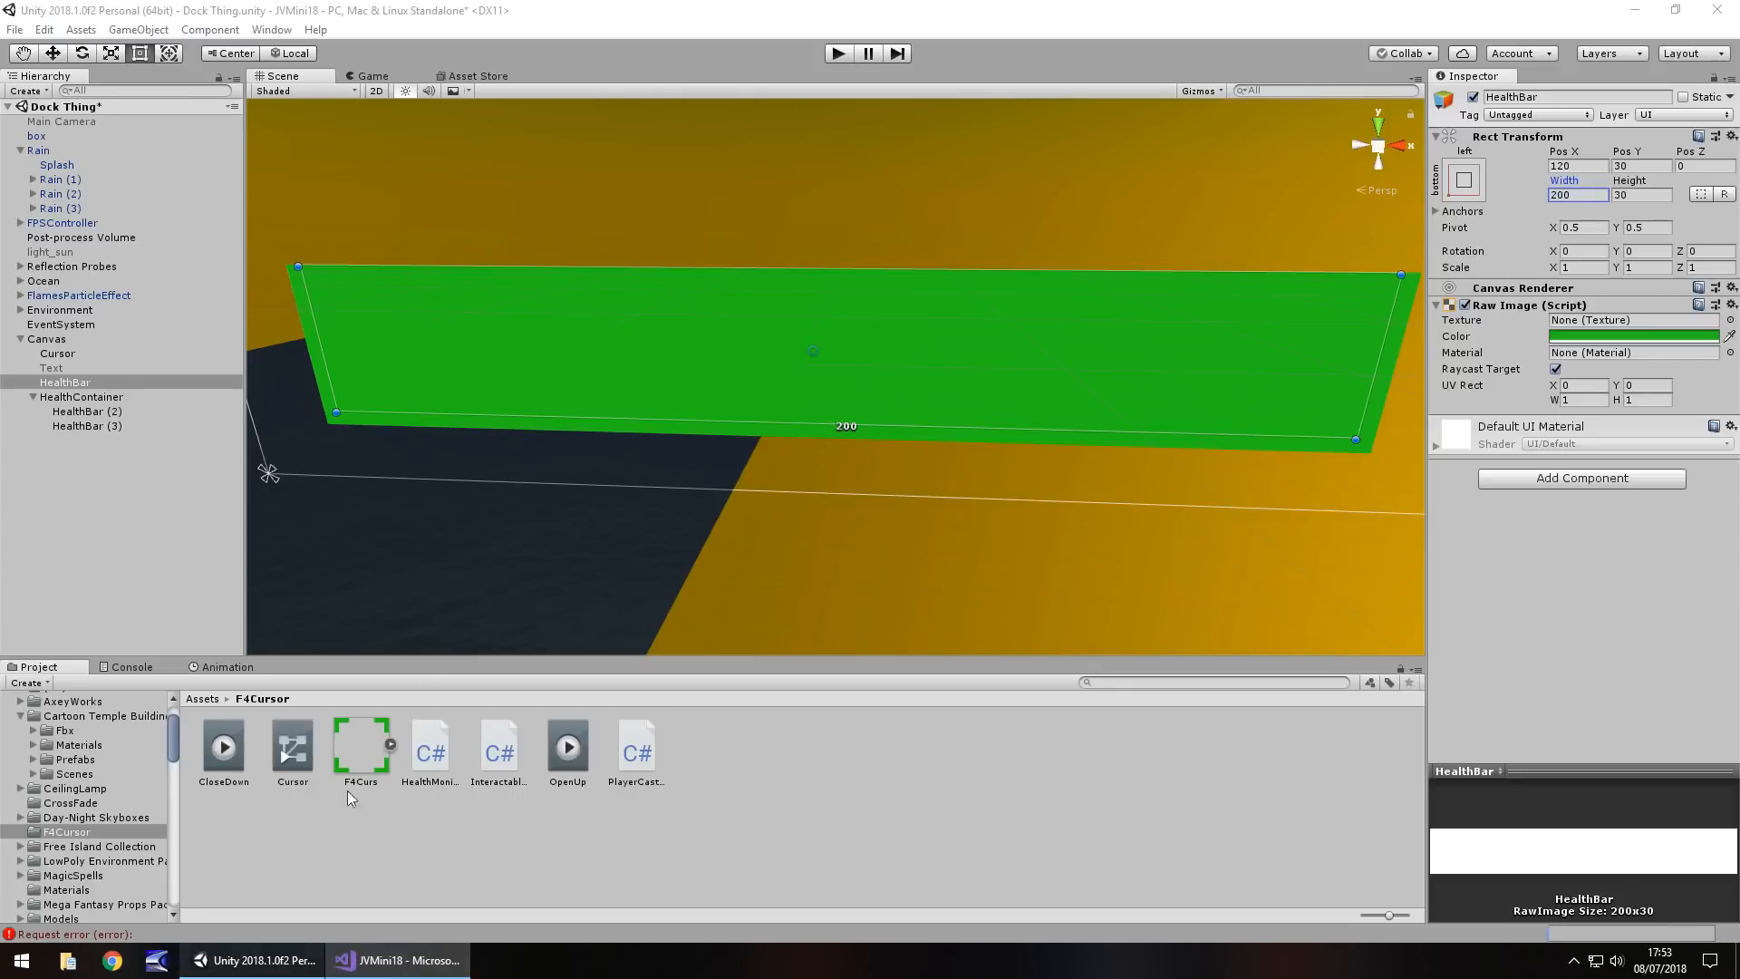
pyautogui.moveTo(277, 341)
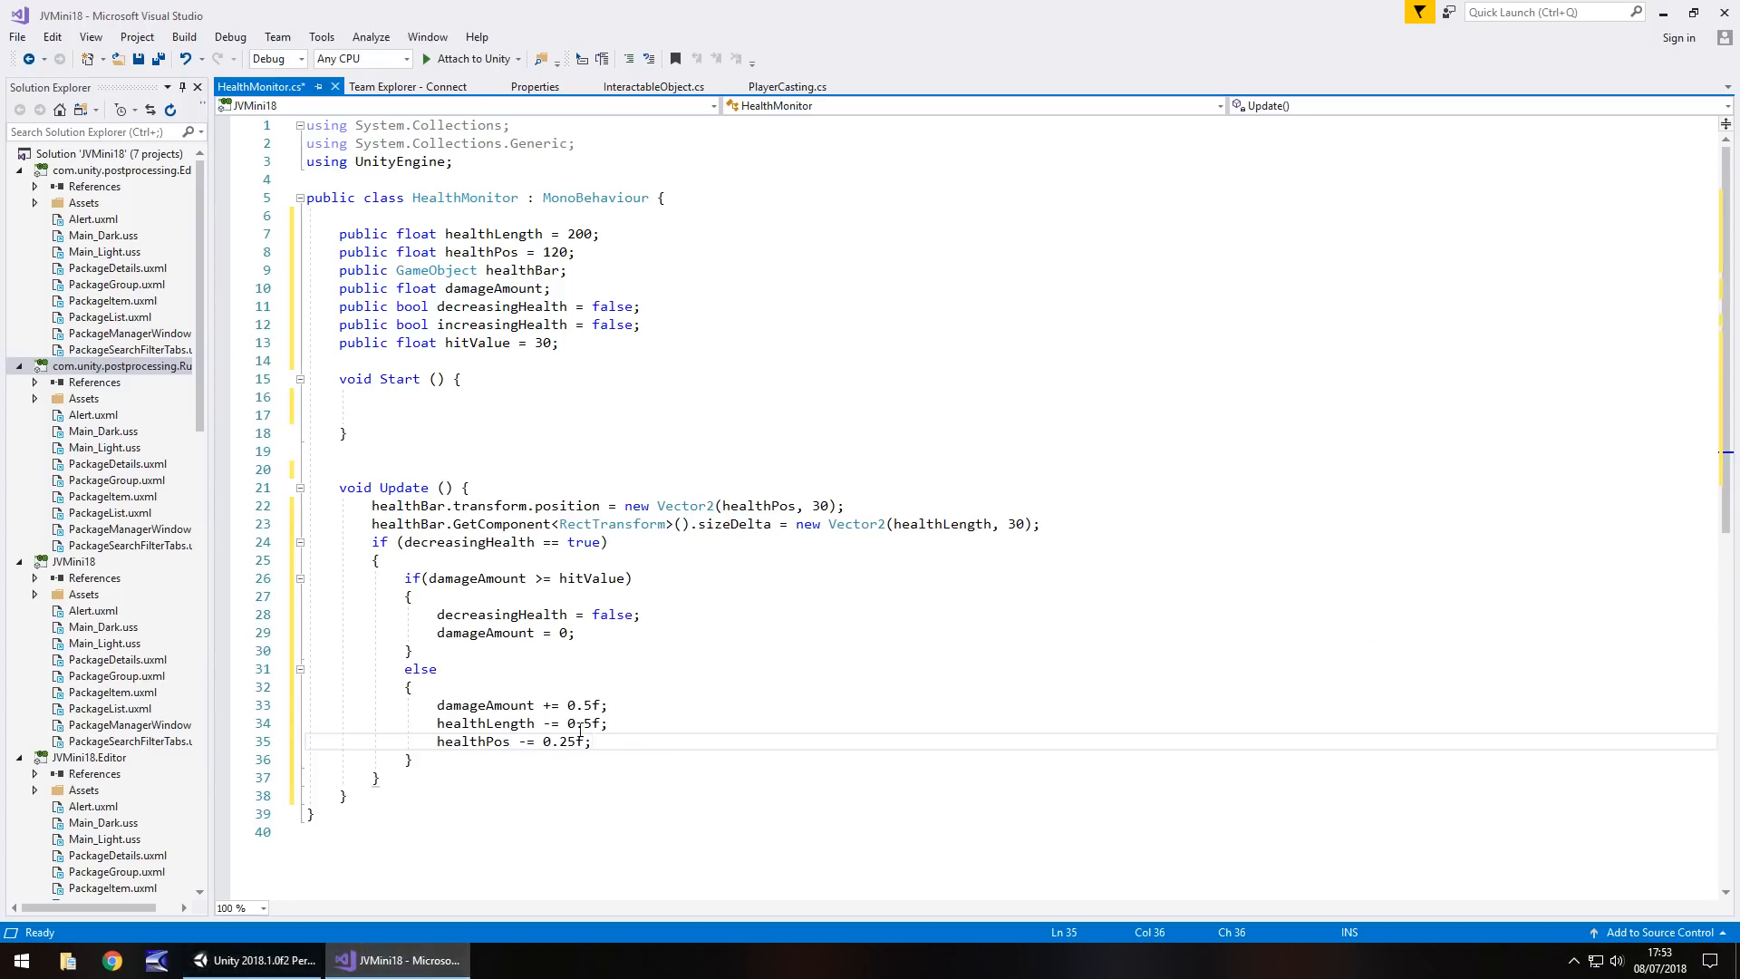
pyautogui.moveTo(492, 747)
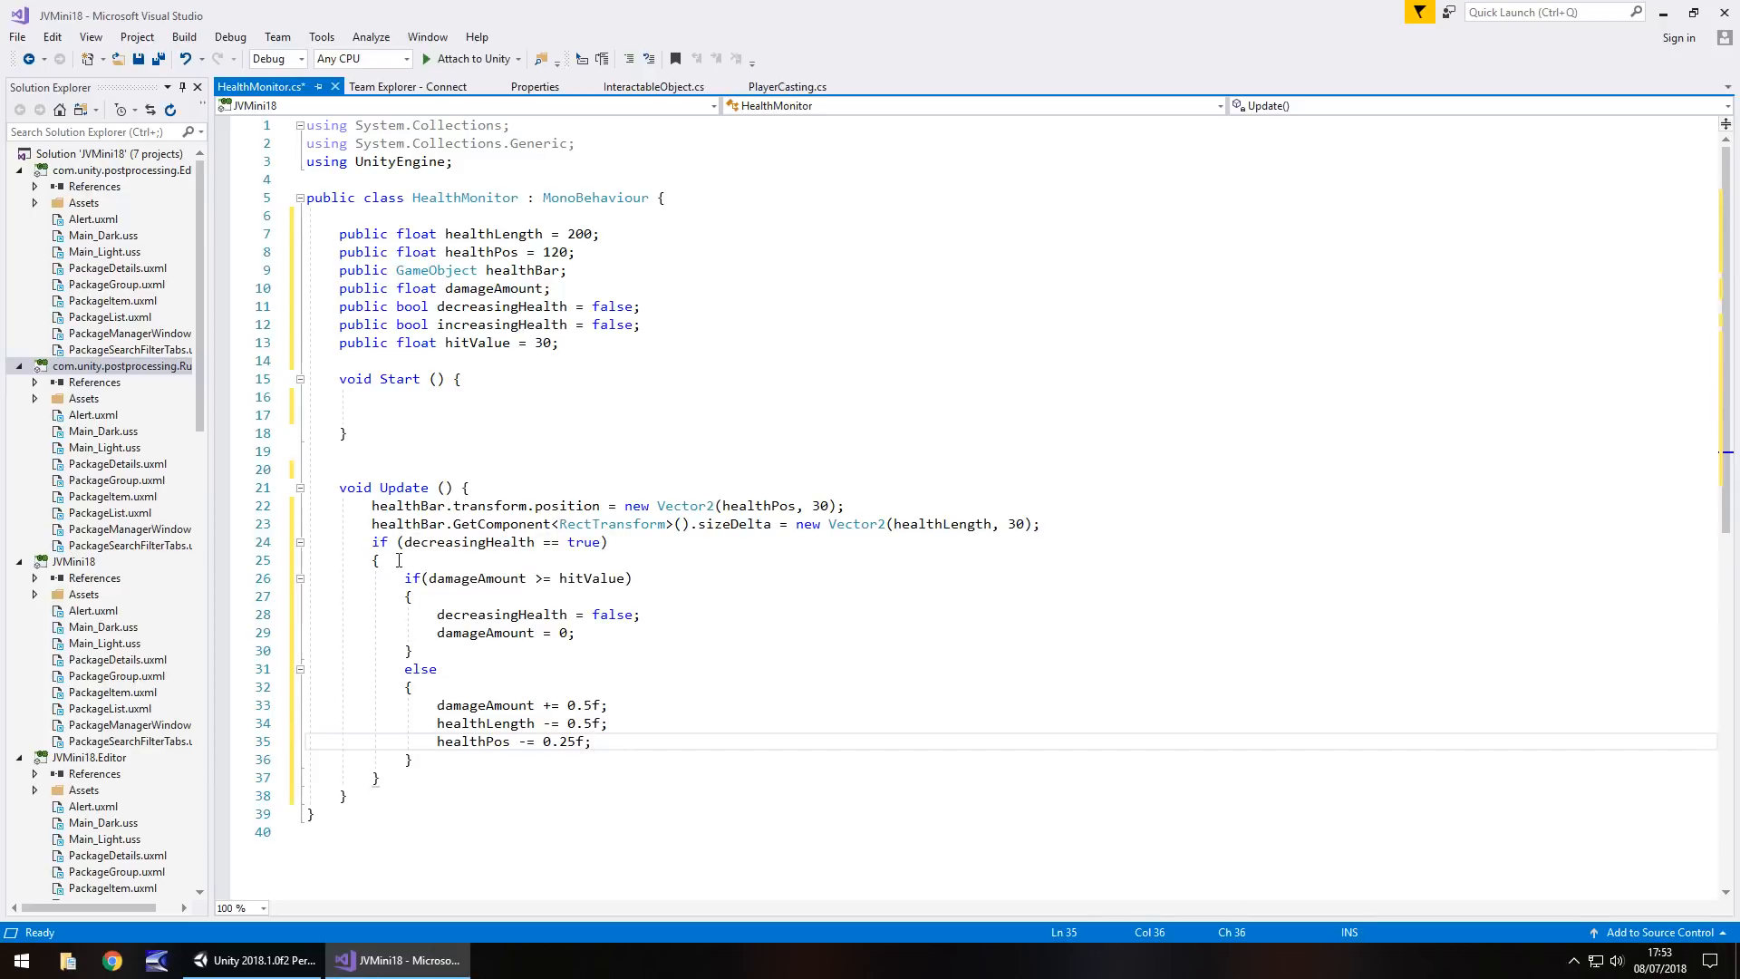
# After the decreasing-health block, start an if (increasingHealth == true) block
pyautogui.click(397, 560)
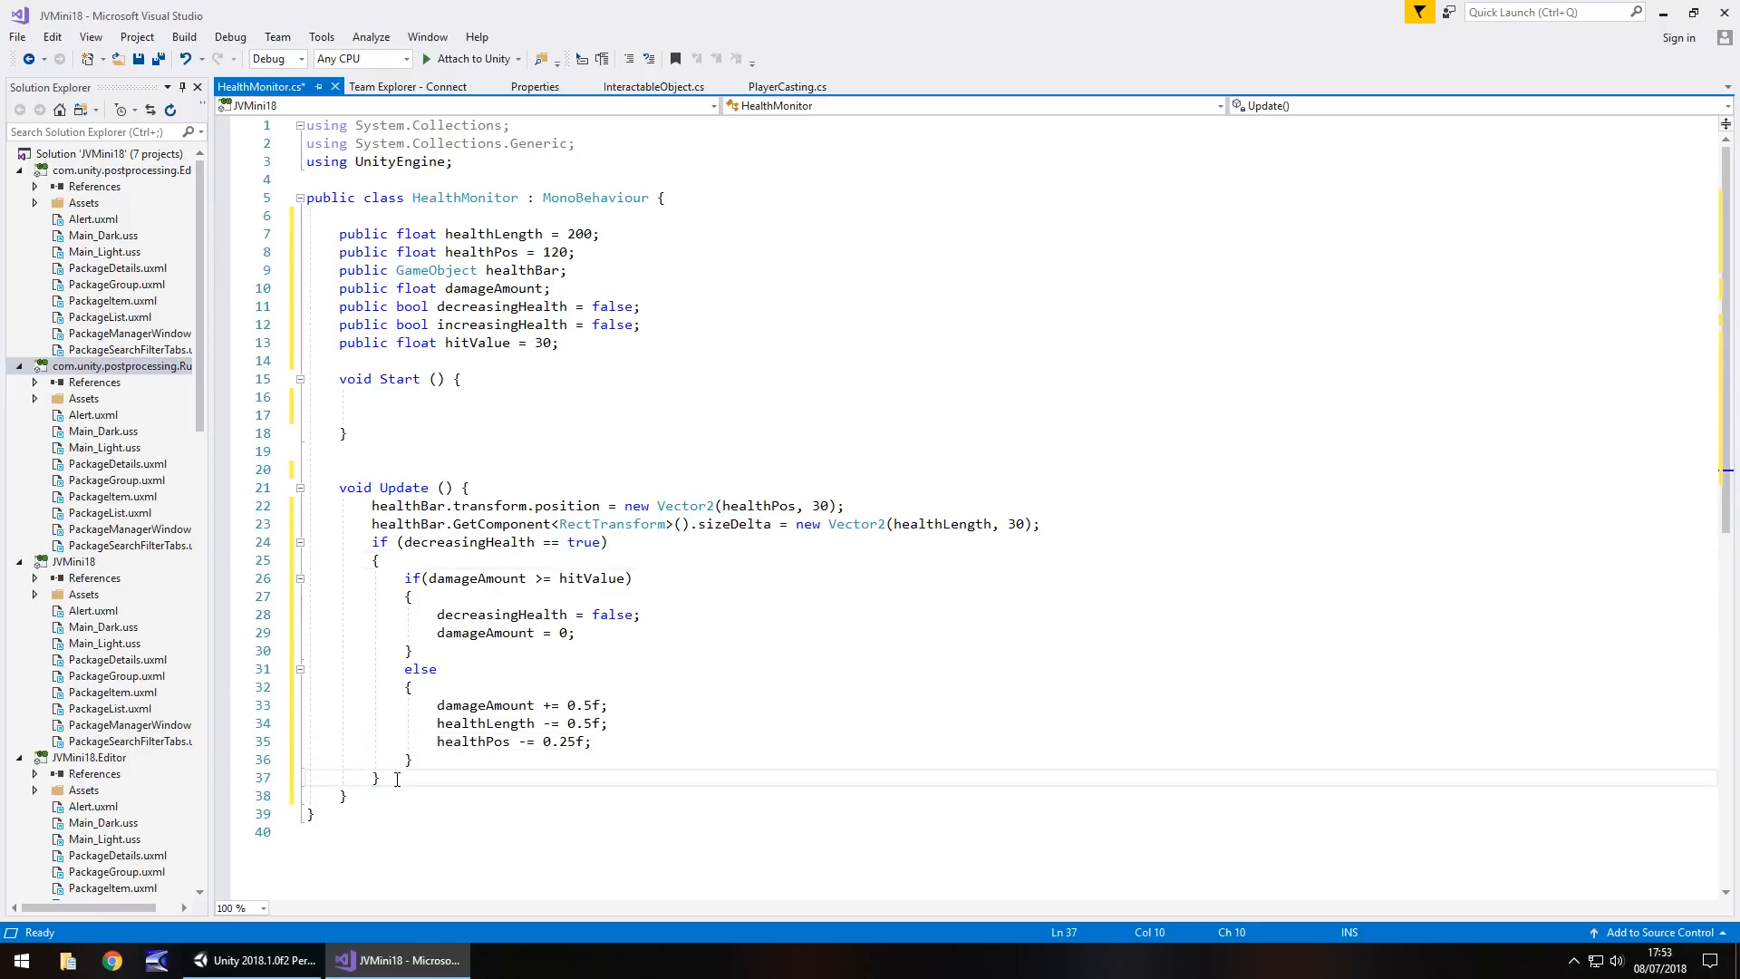
pyautogui.press('Enter')
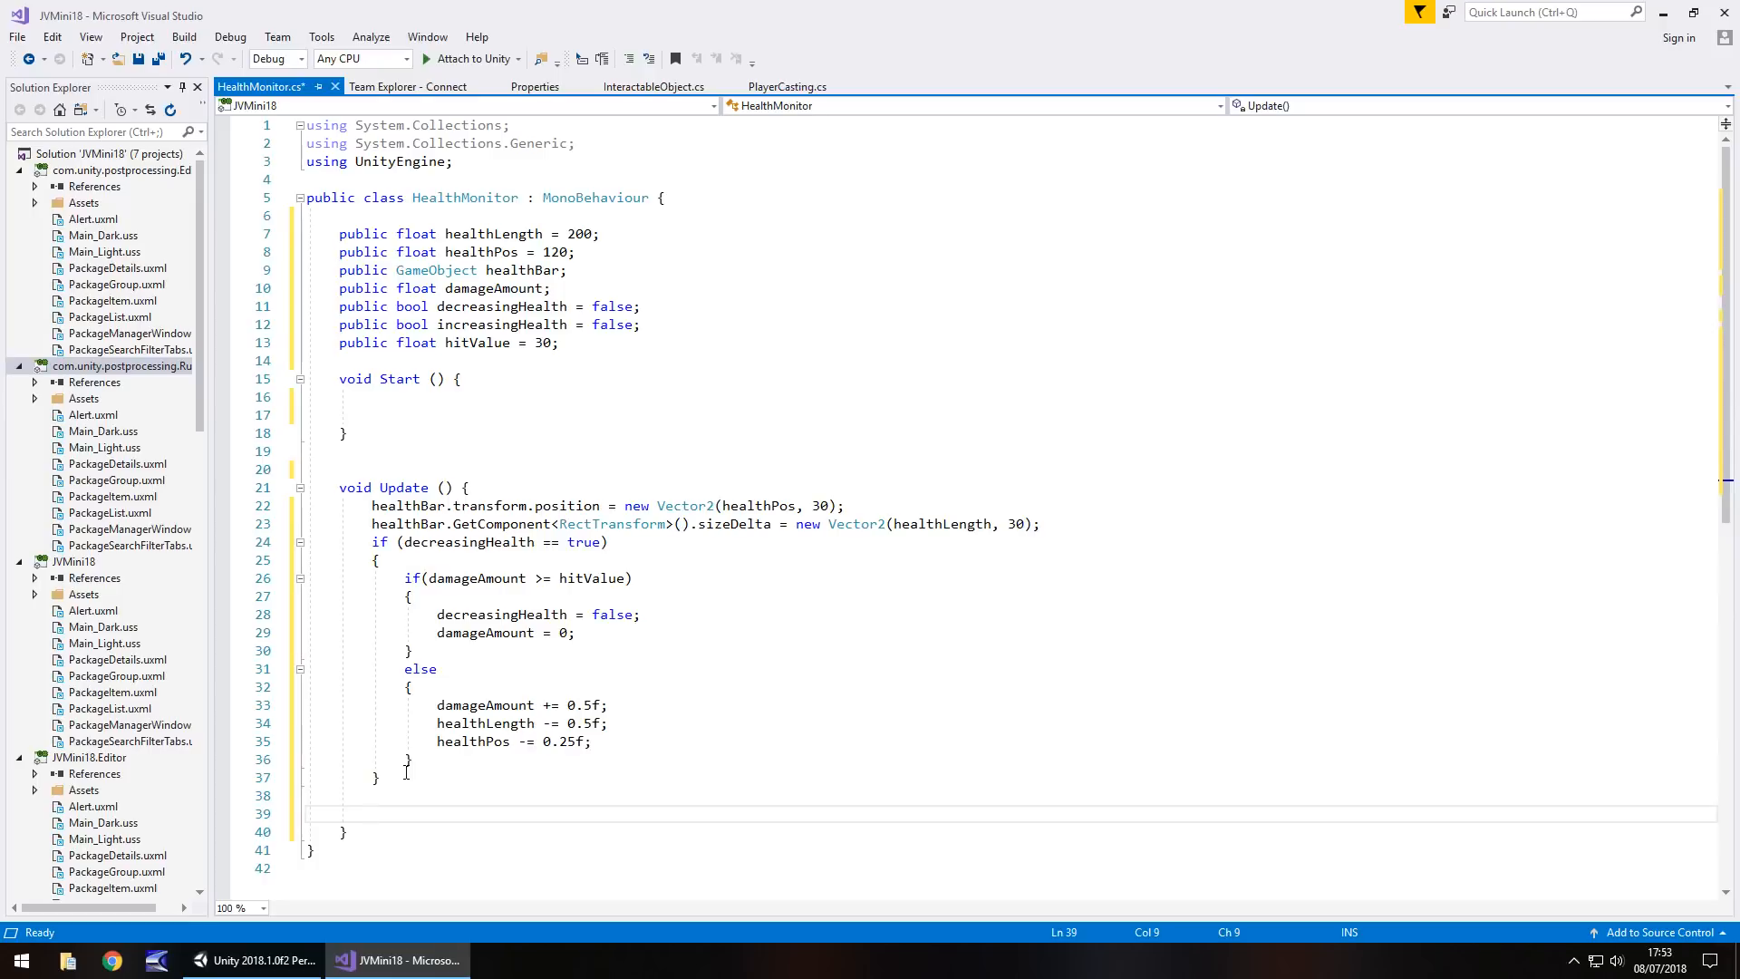
pyautogui.write('if ()')
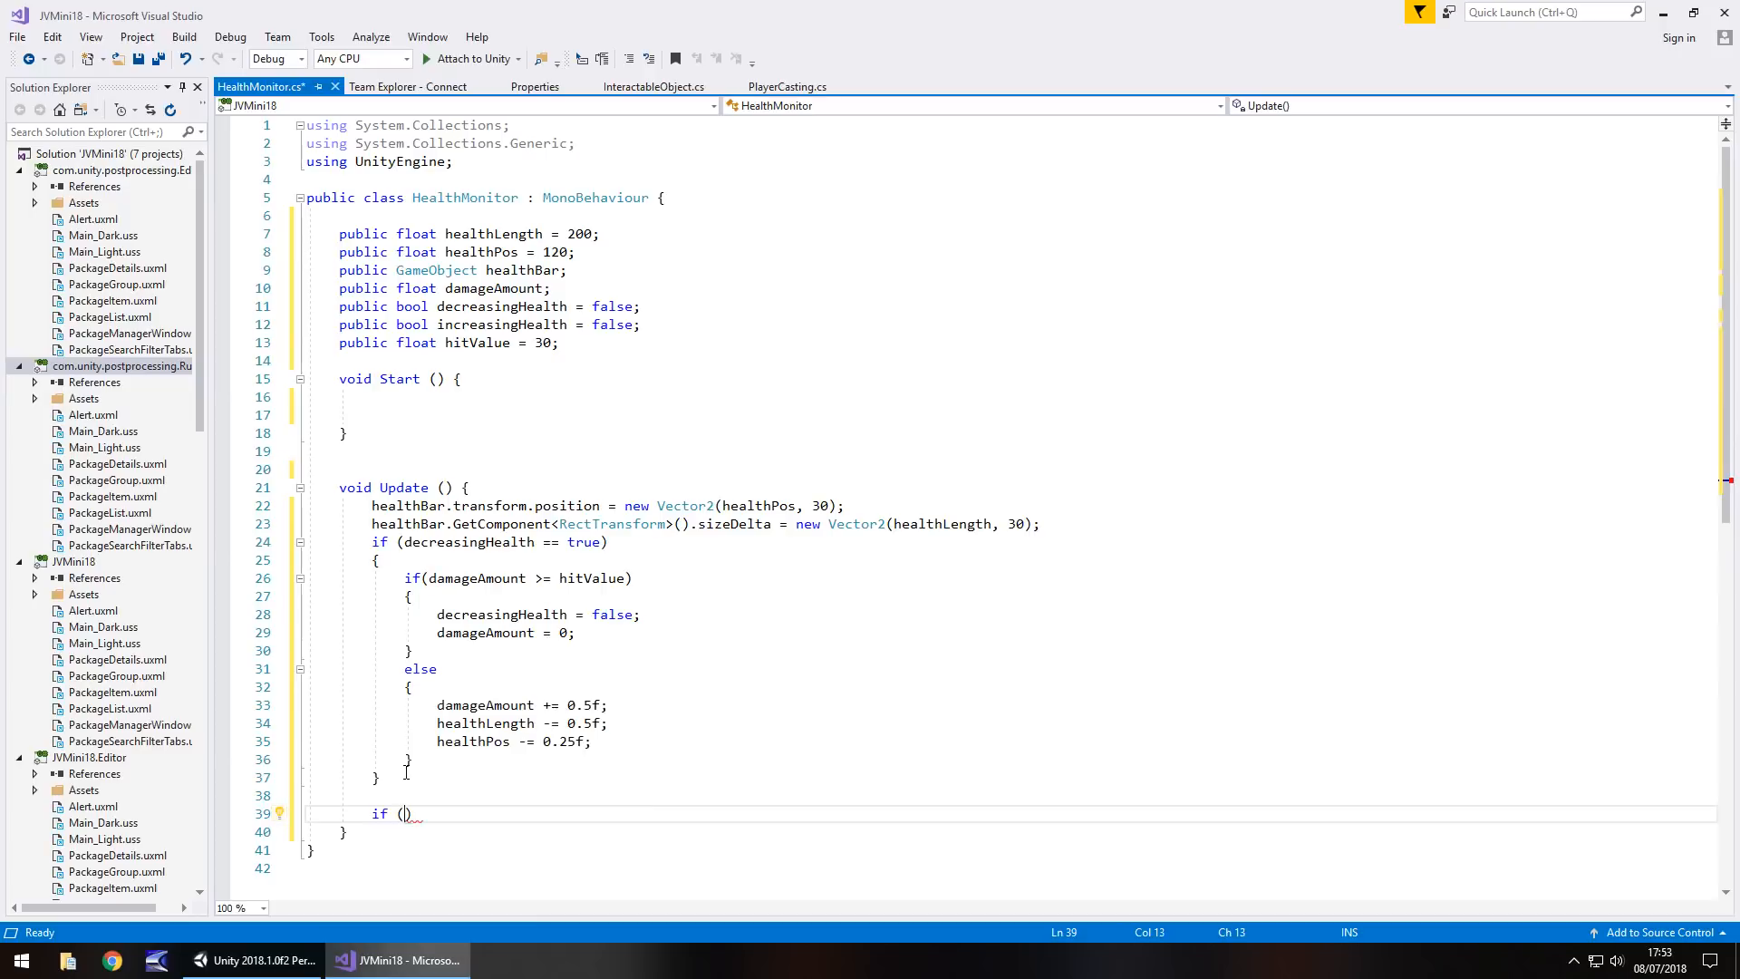
pyautogui.write('i')
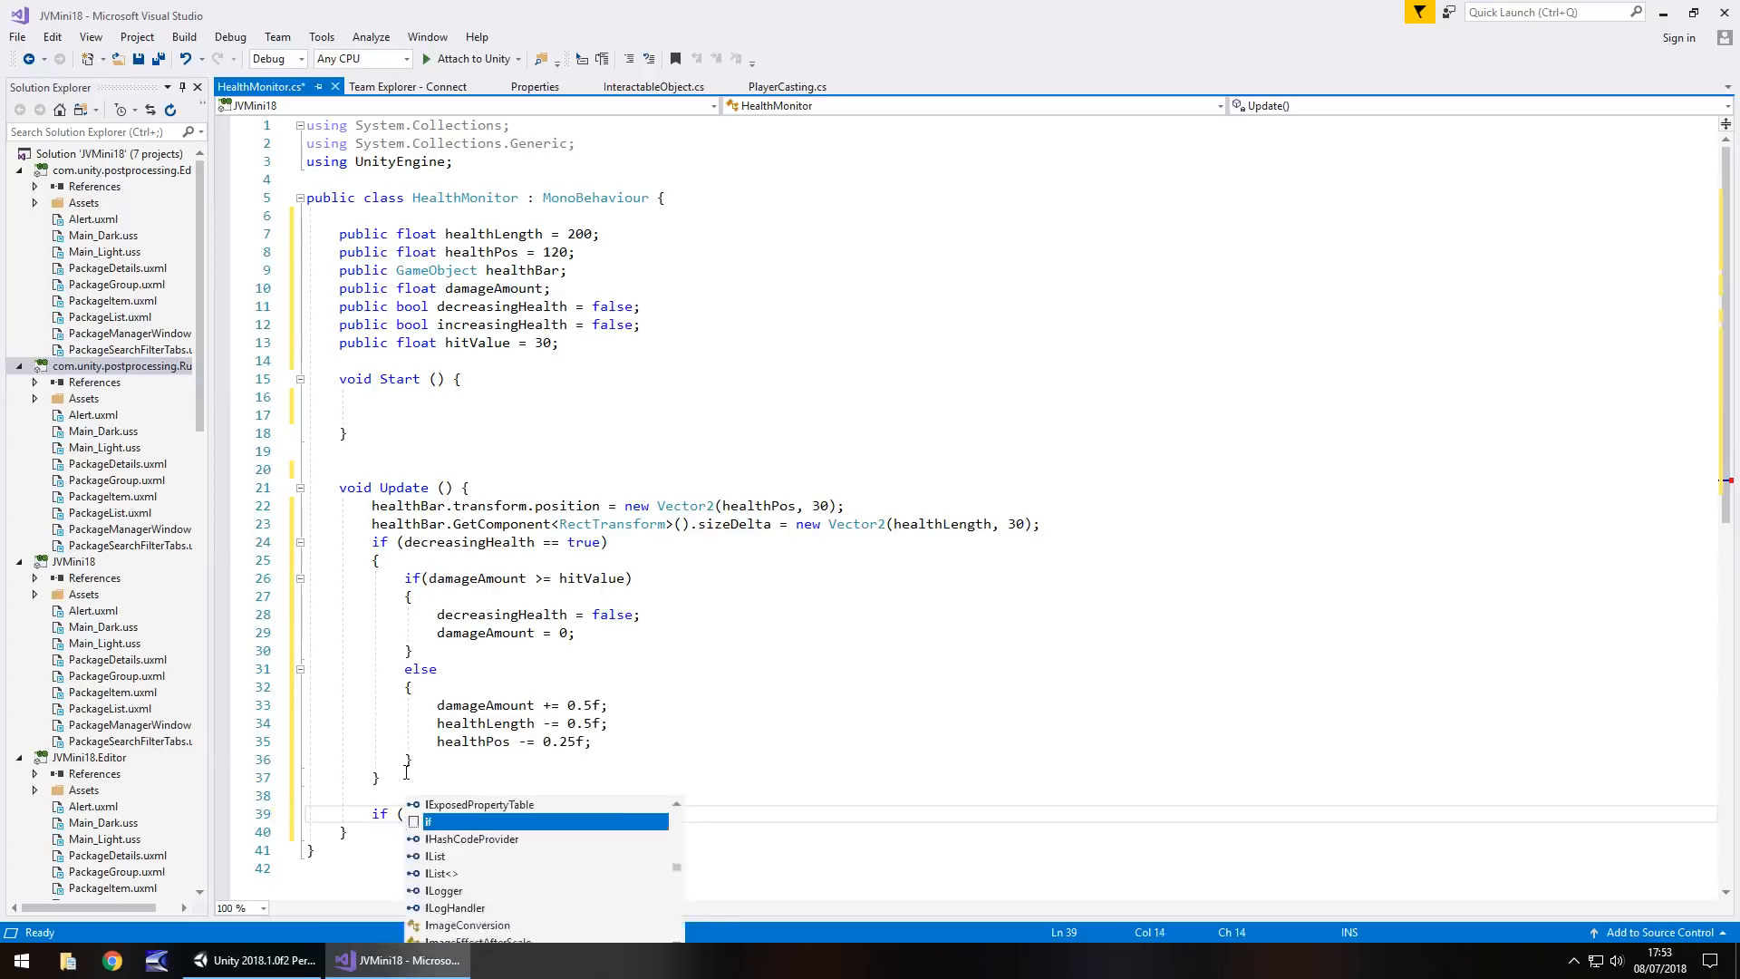
pyautogui.write('increasingHealth)')
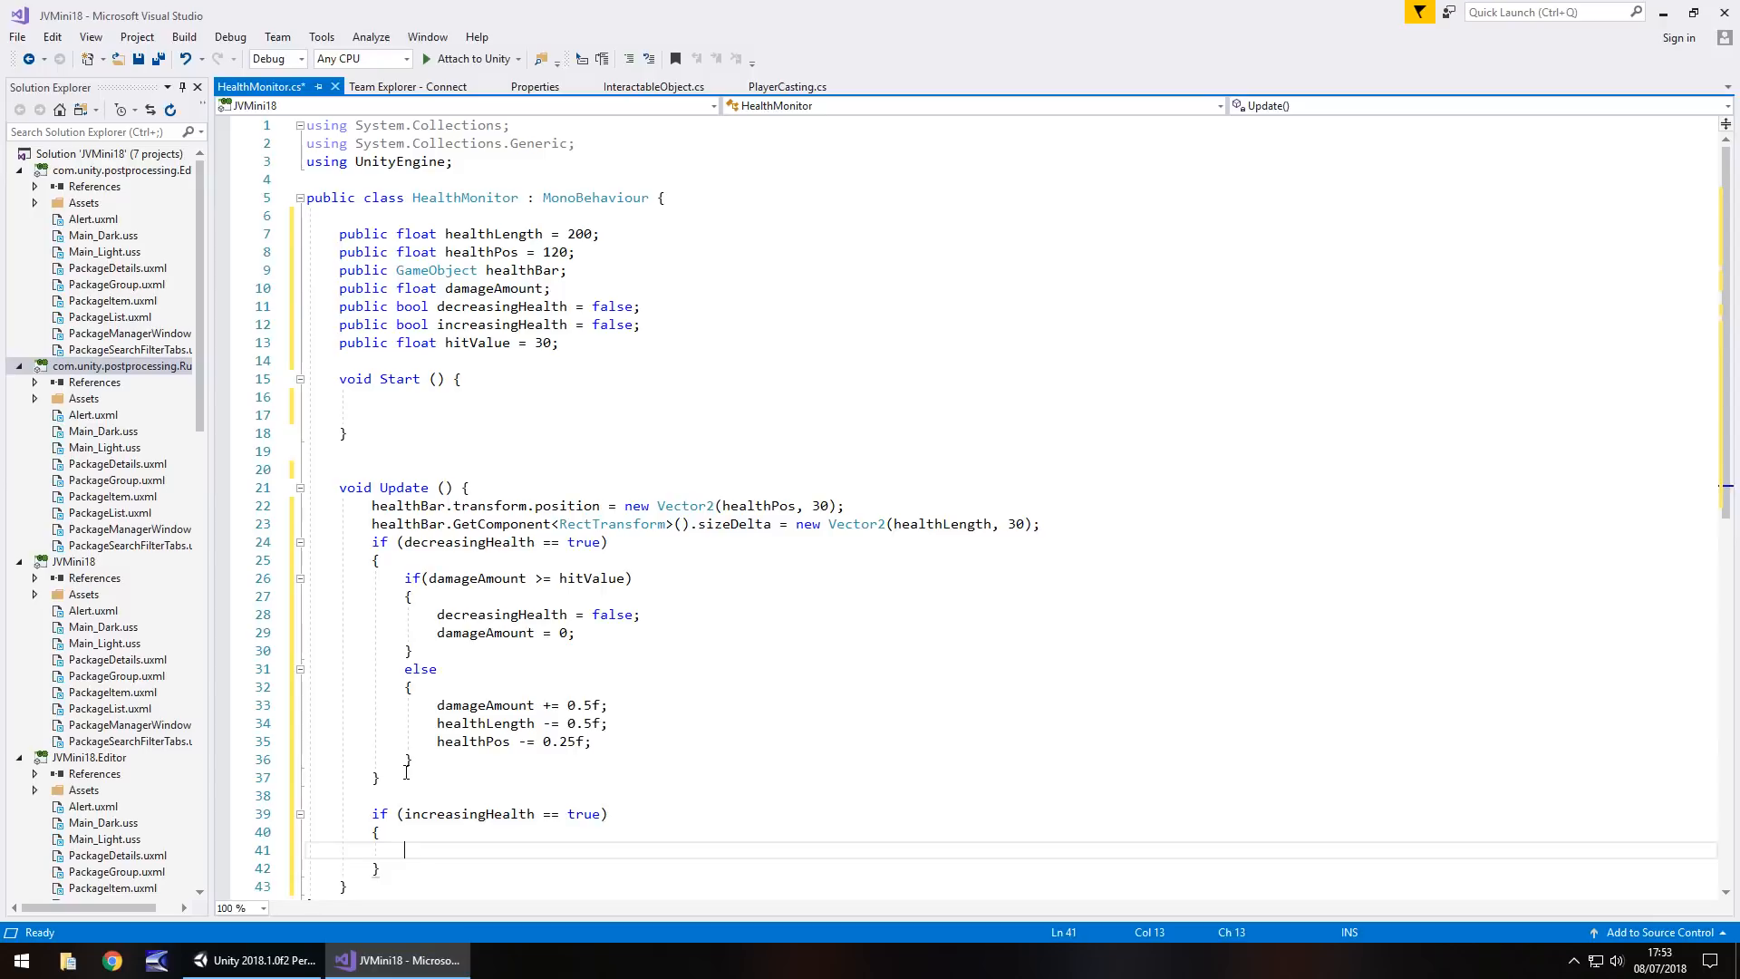
# Inside it add the check if(damageAmount >= hitValue * 2)
pyautogui.write('if()')
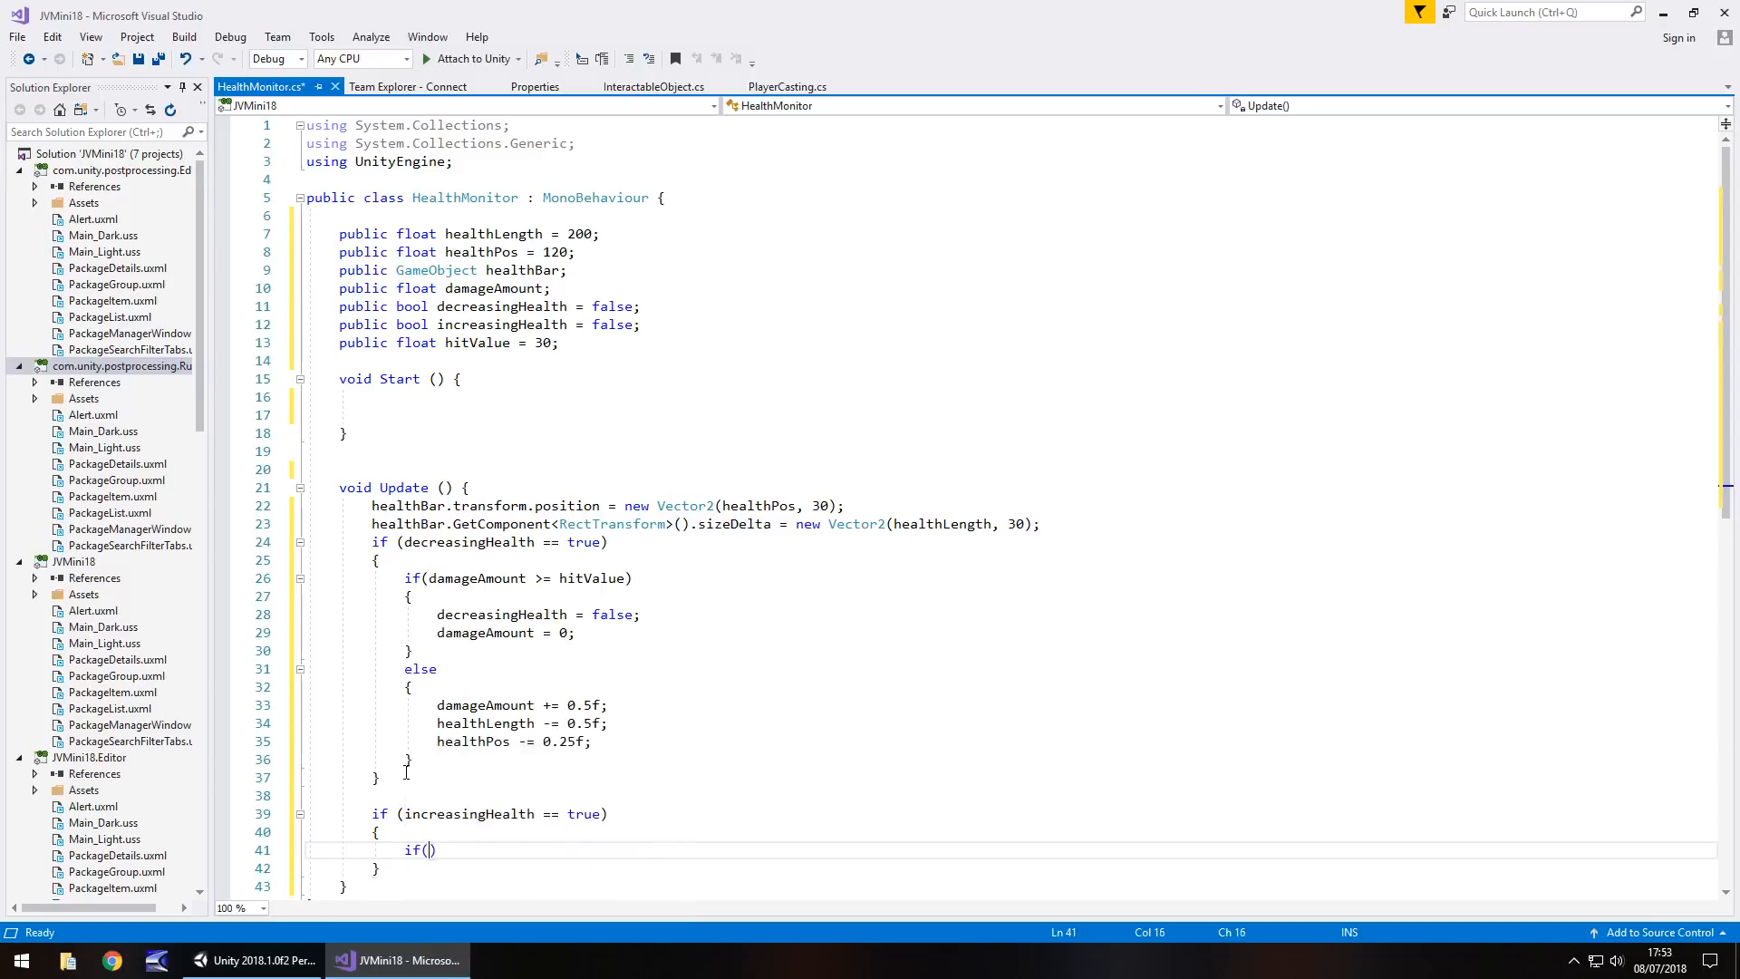
pyautogui.write('damageAmount')
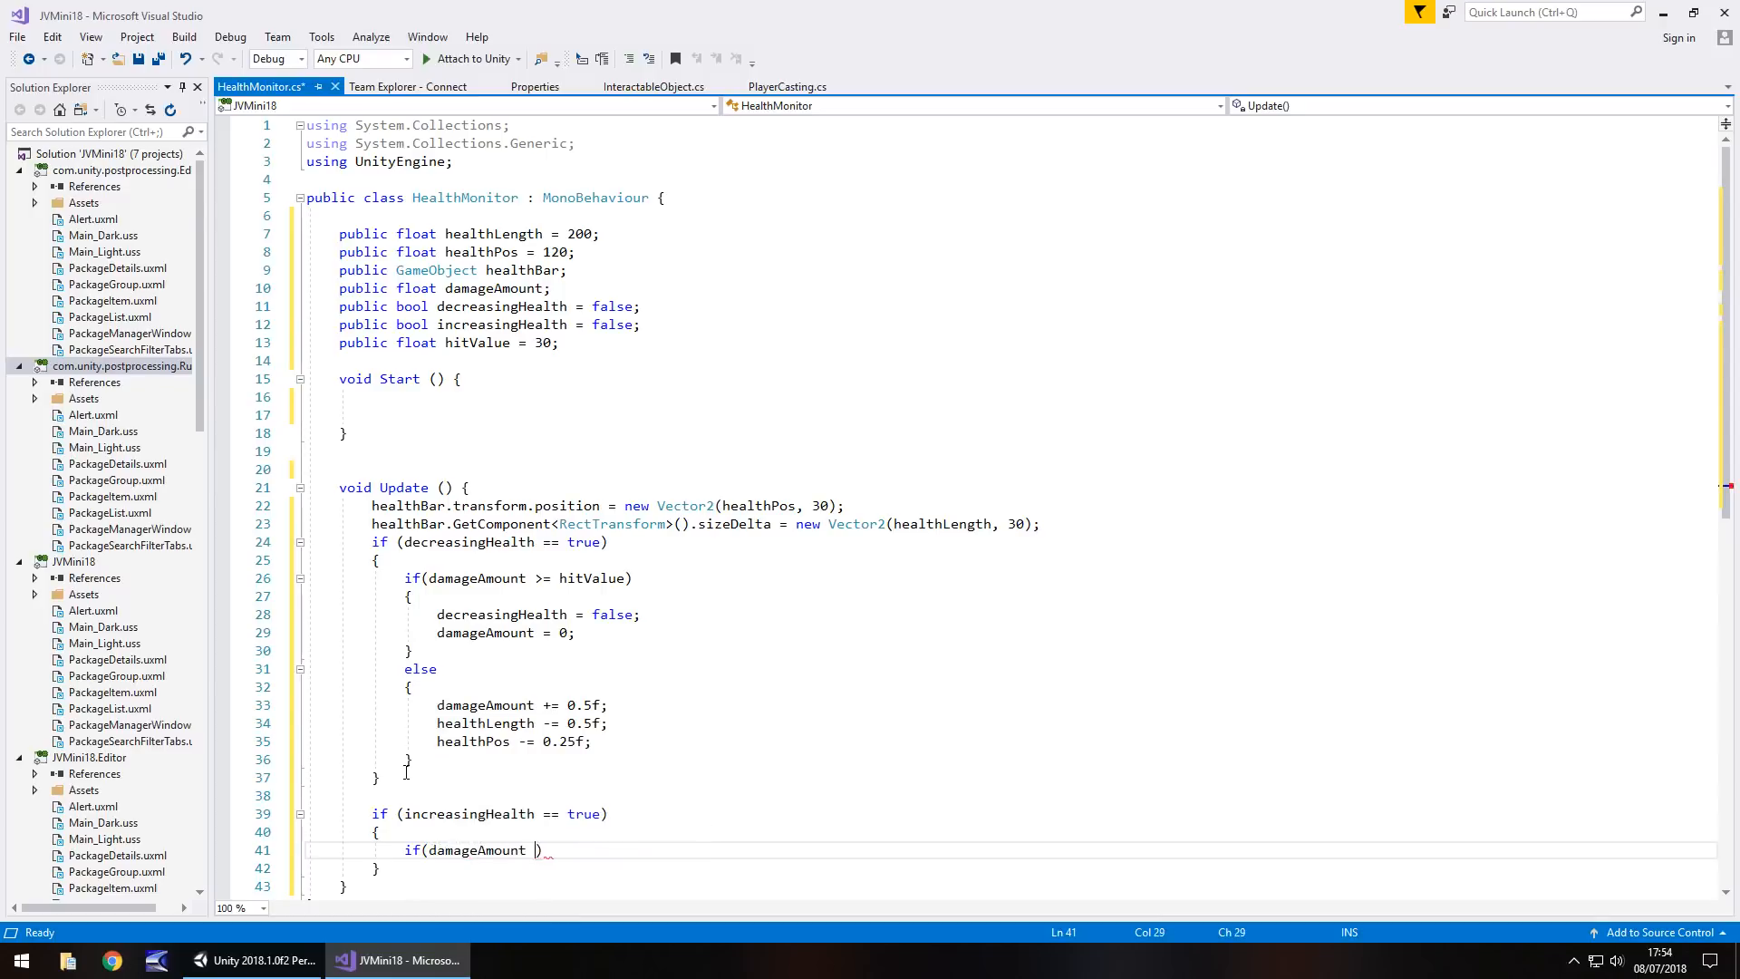
pyautogui.write('>= hitValue')
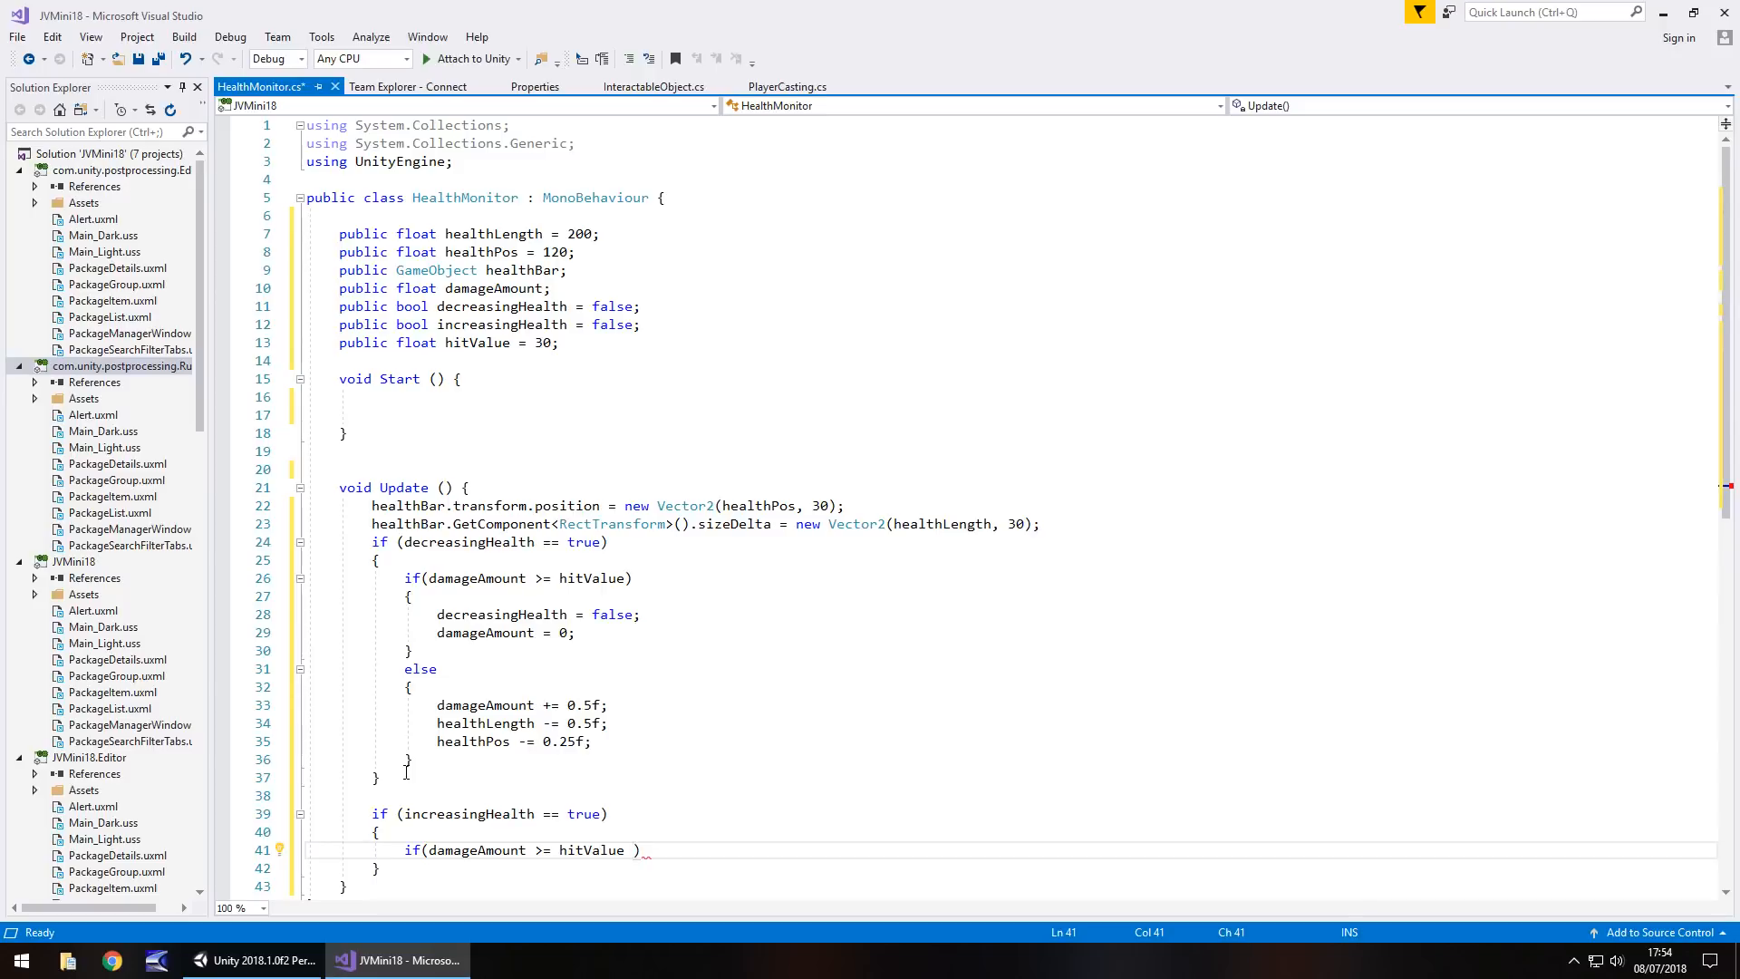
pyautogui.write('*')
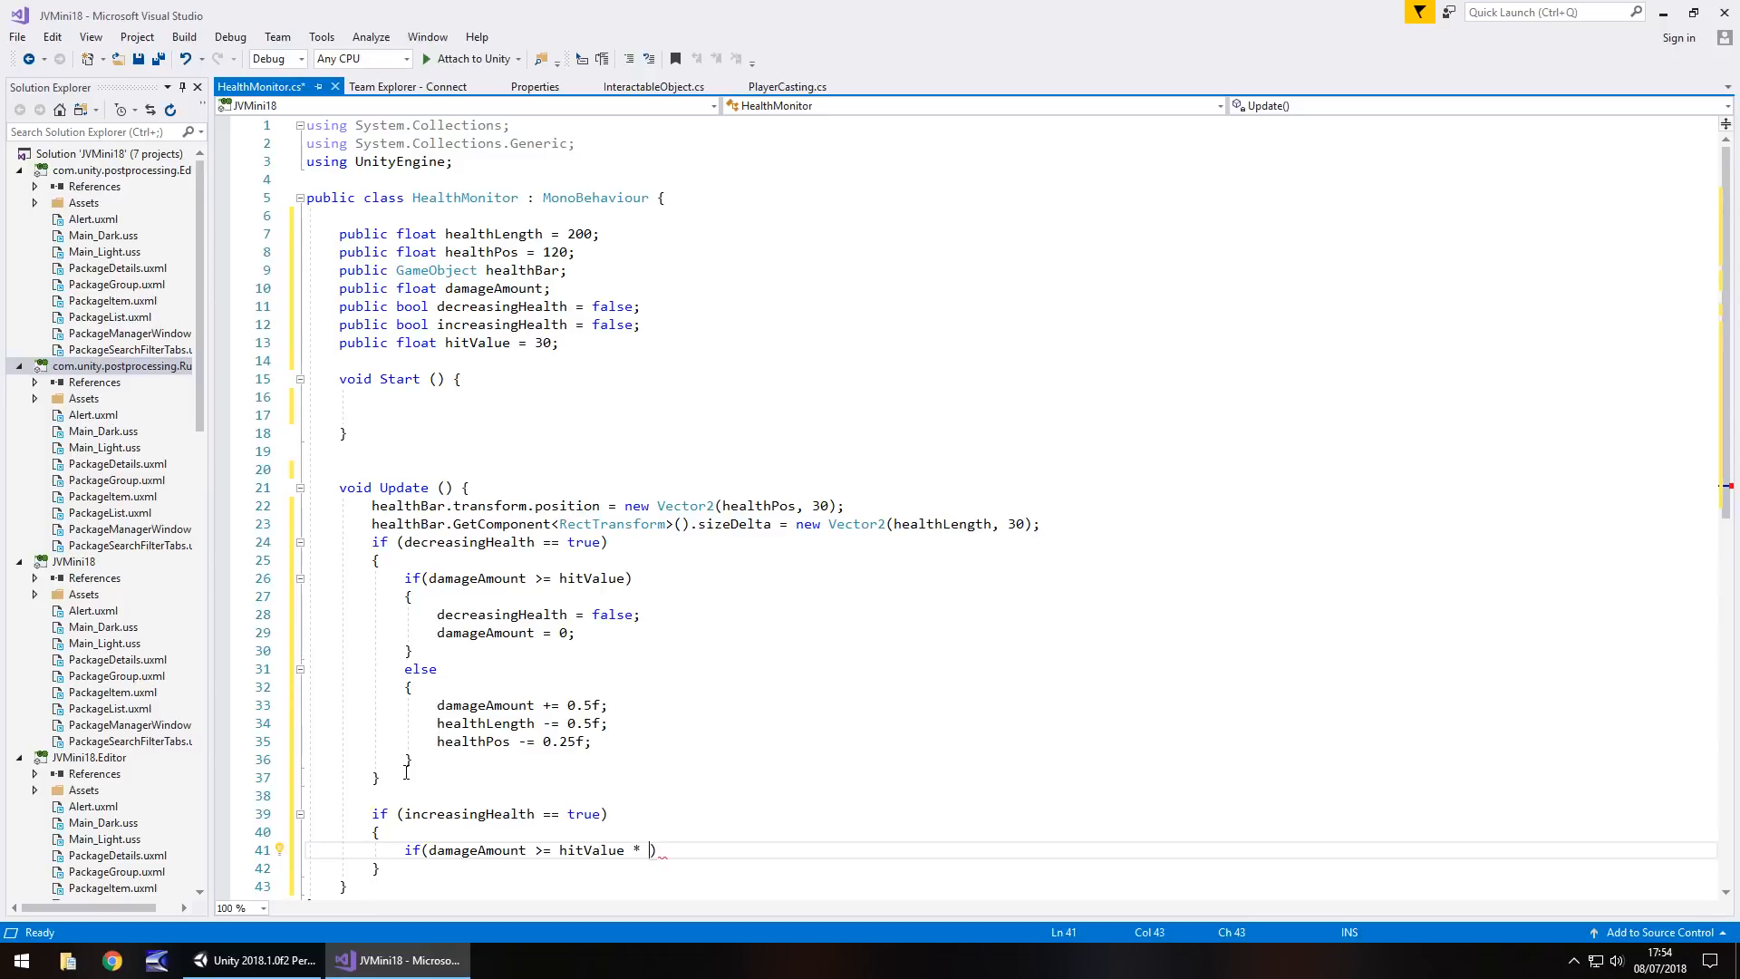
pyautogui.write('2')
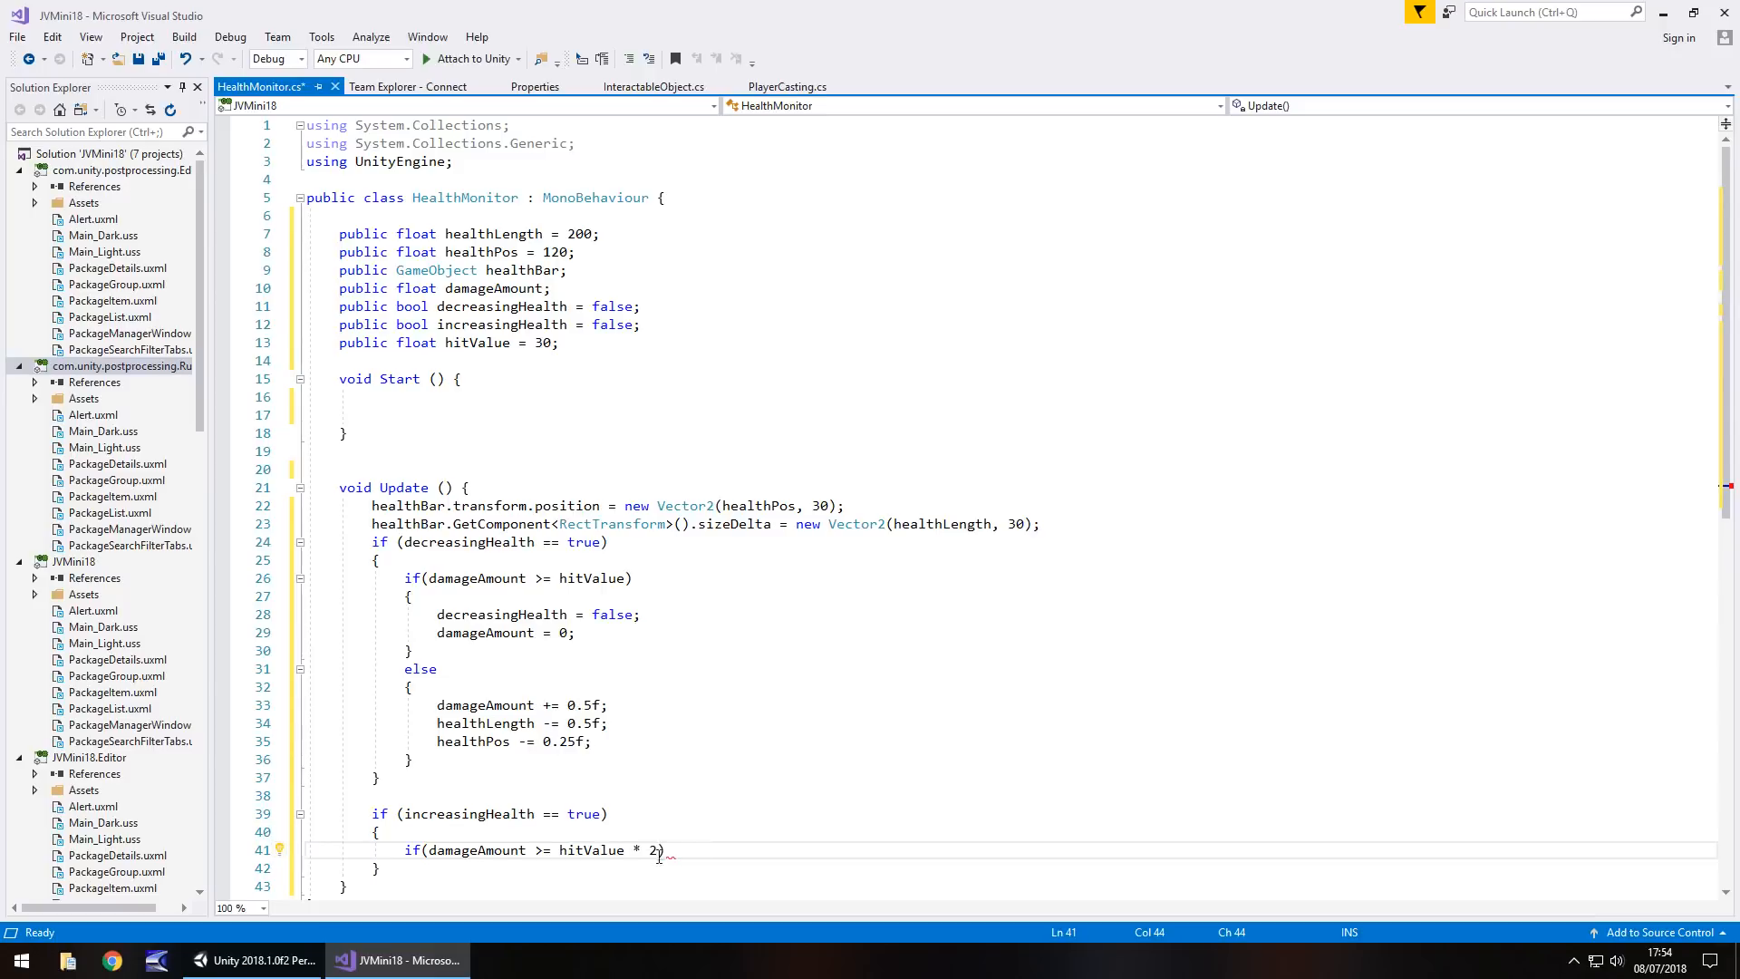
pyautogui.moveTo(590, 850)
pyautogui.write('{')
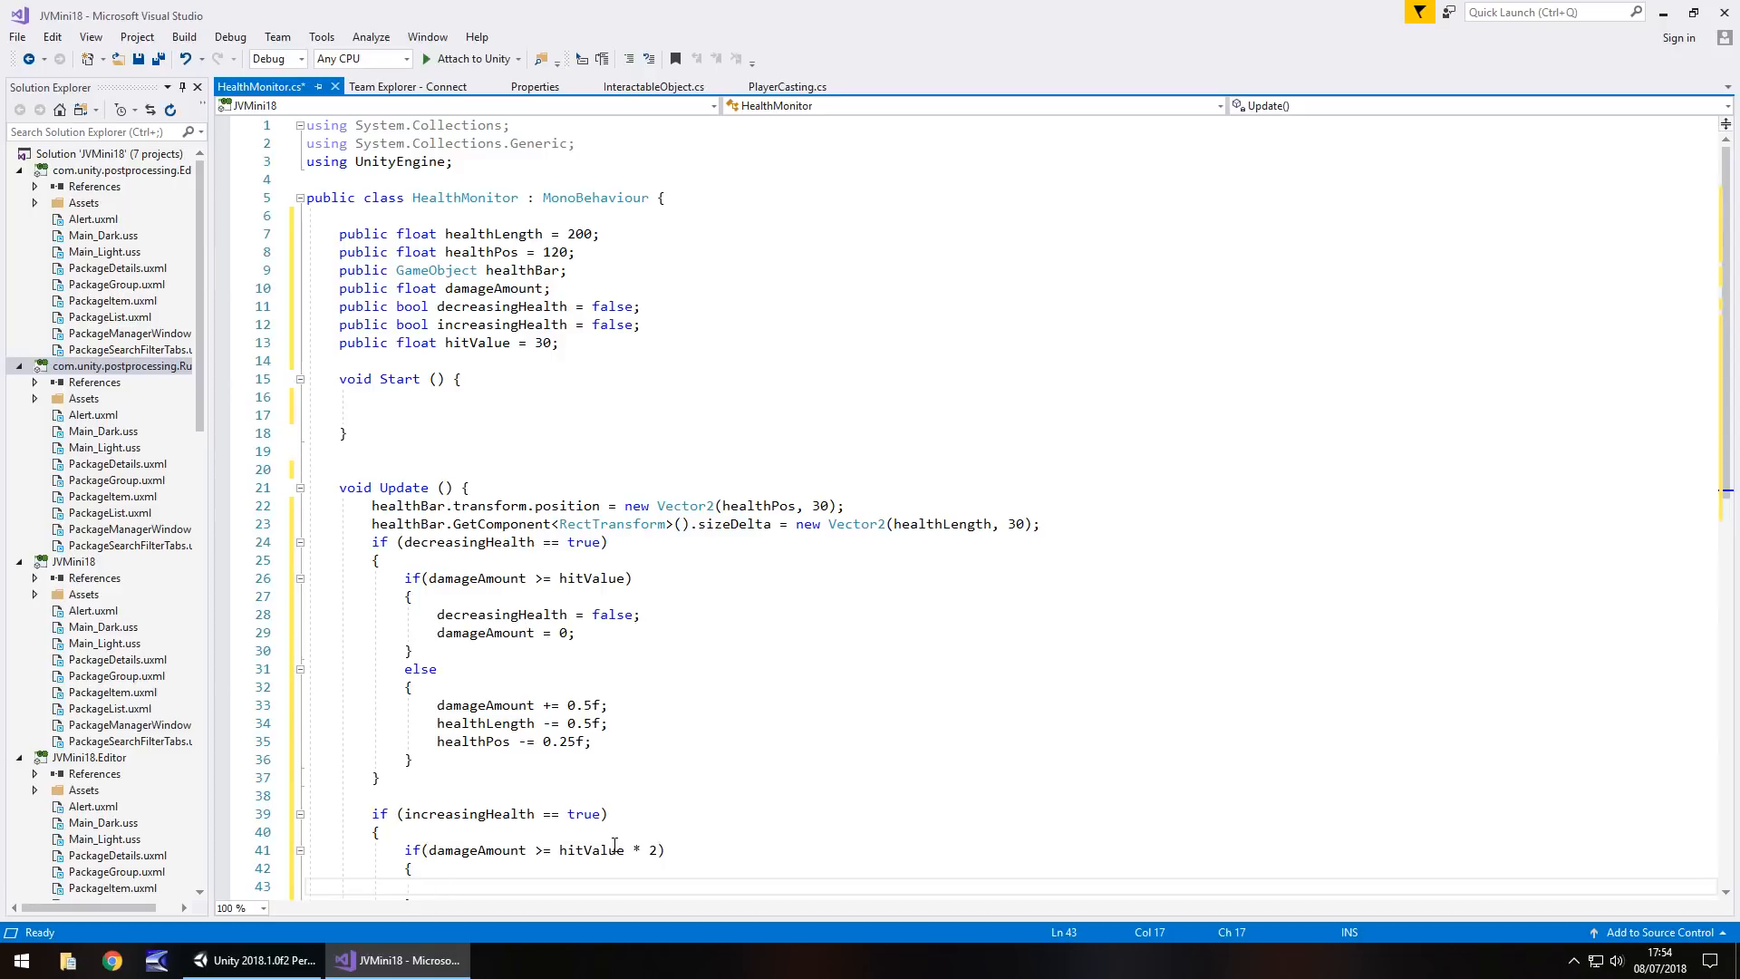
# In the hitValue * 2 check set increasingHealth = false and damageAmount = 0, then begin an else
pyautogui.write('increasingHealth = false;')
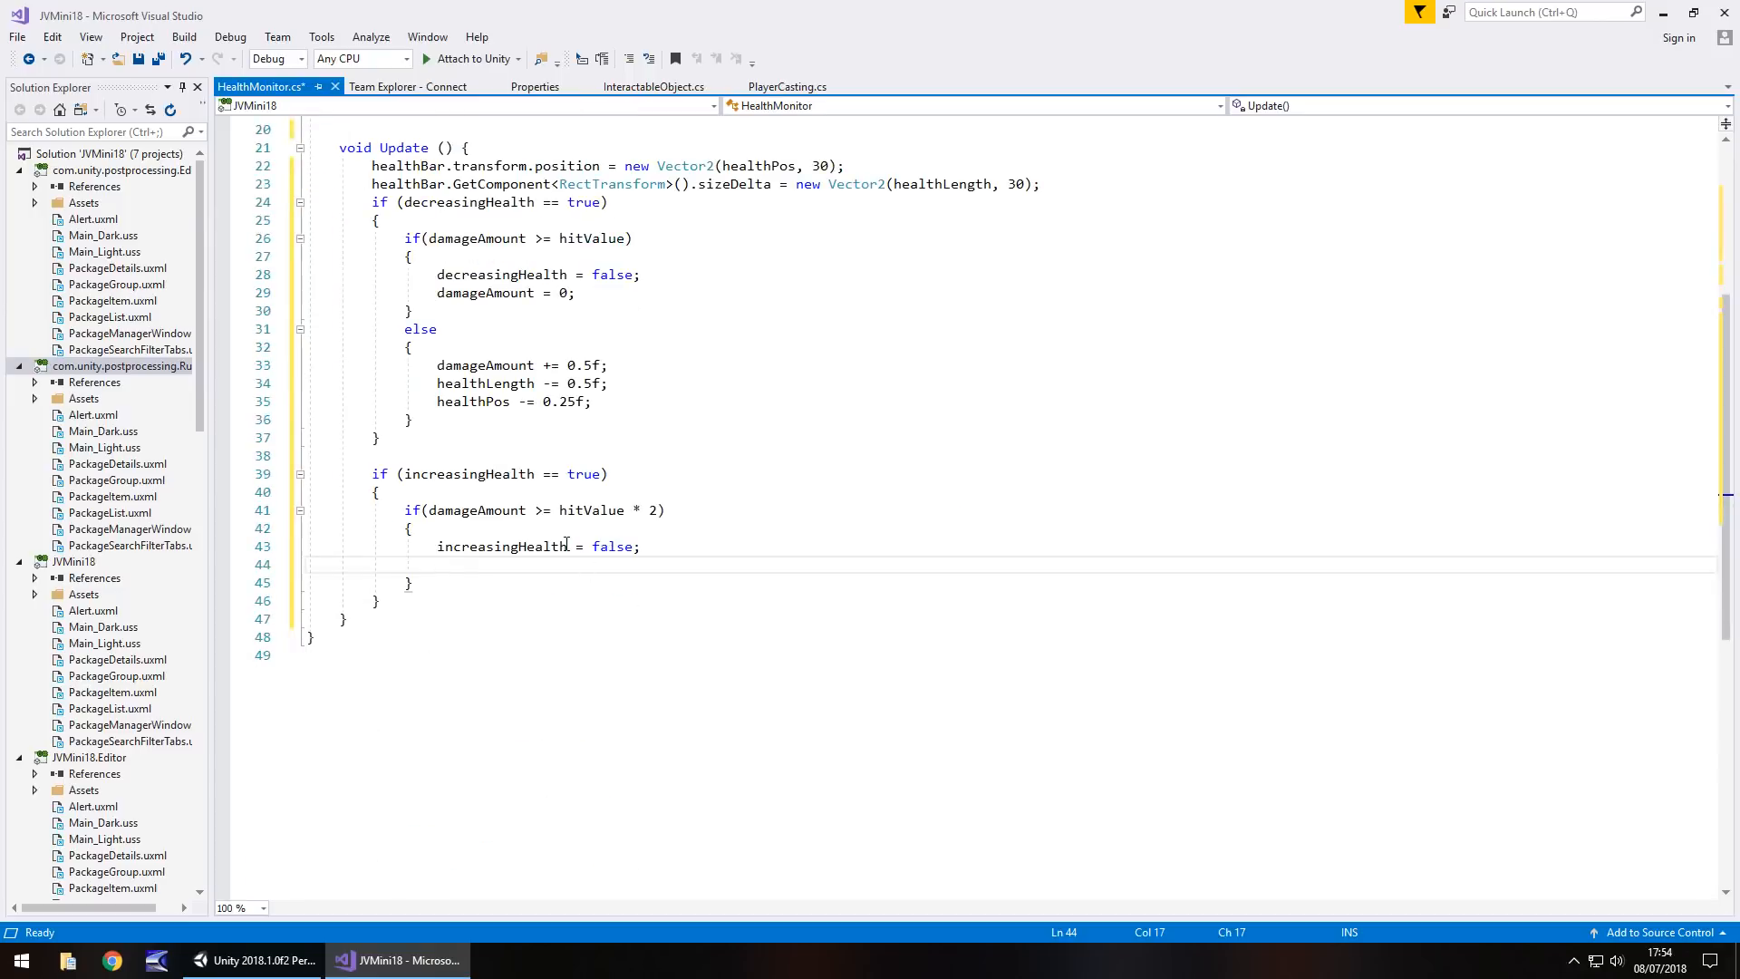
pyautogui.moveTo(503, 547)
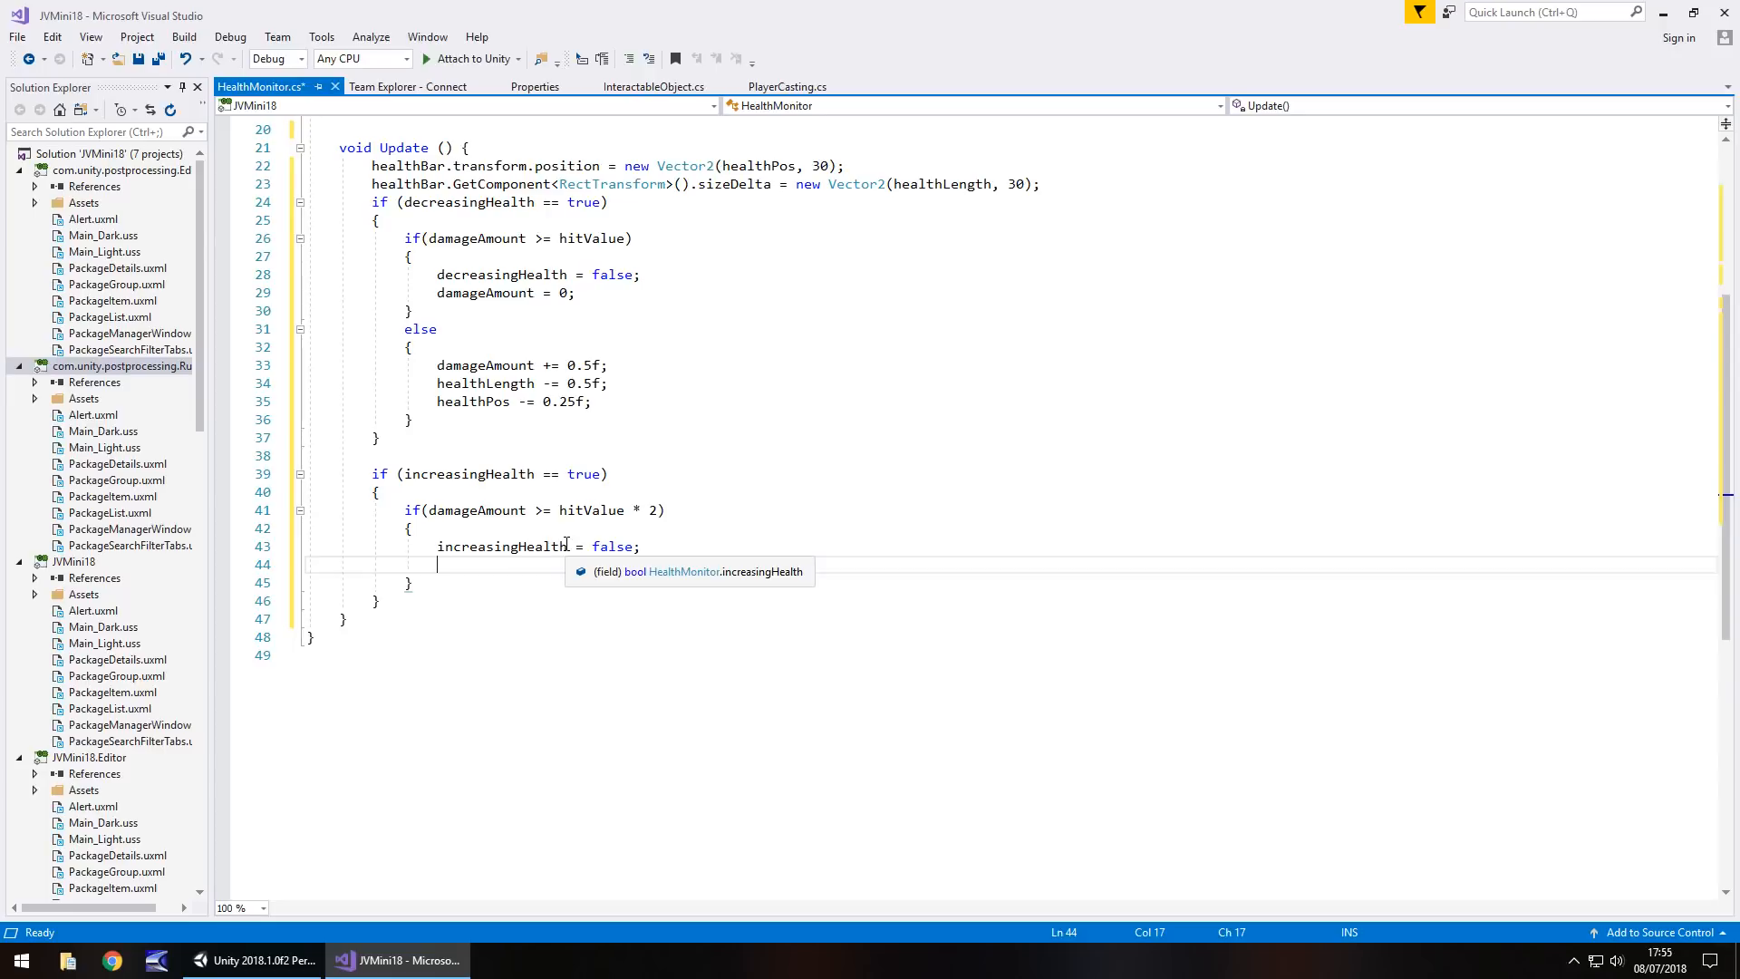
pyautogui.write('damageAmount')
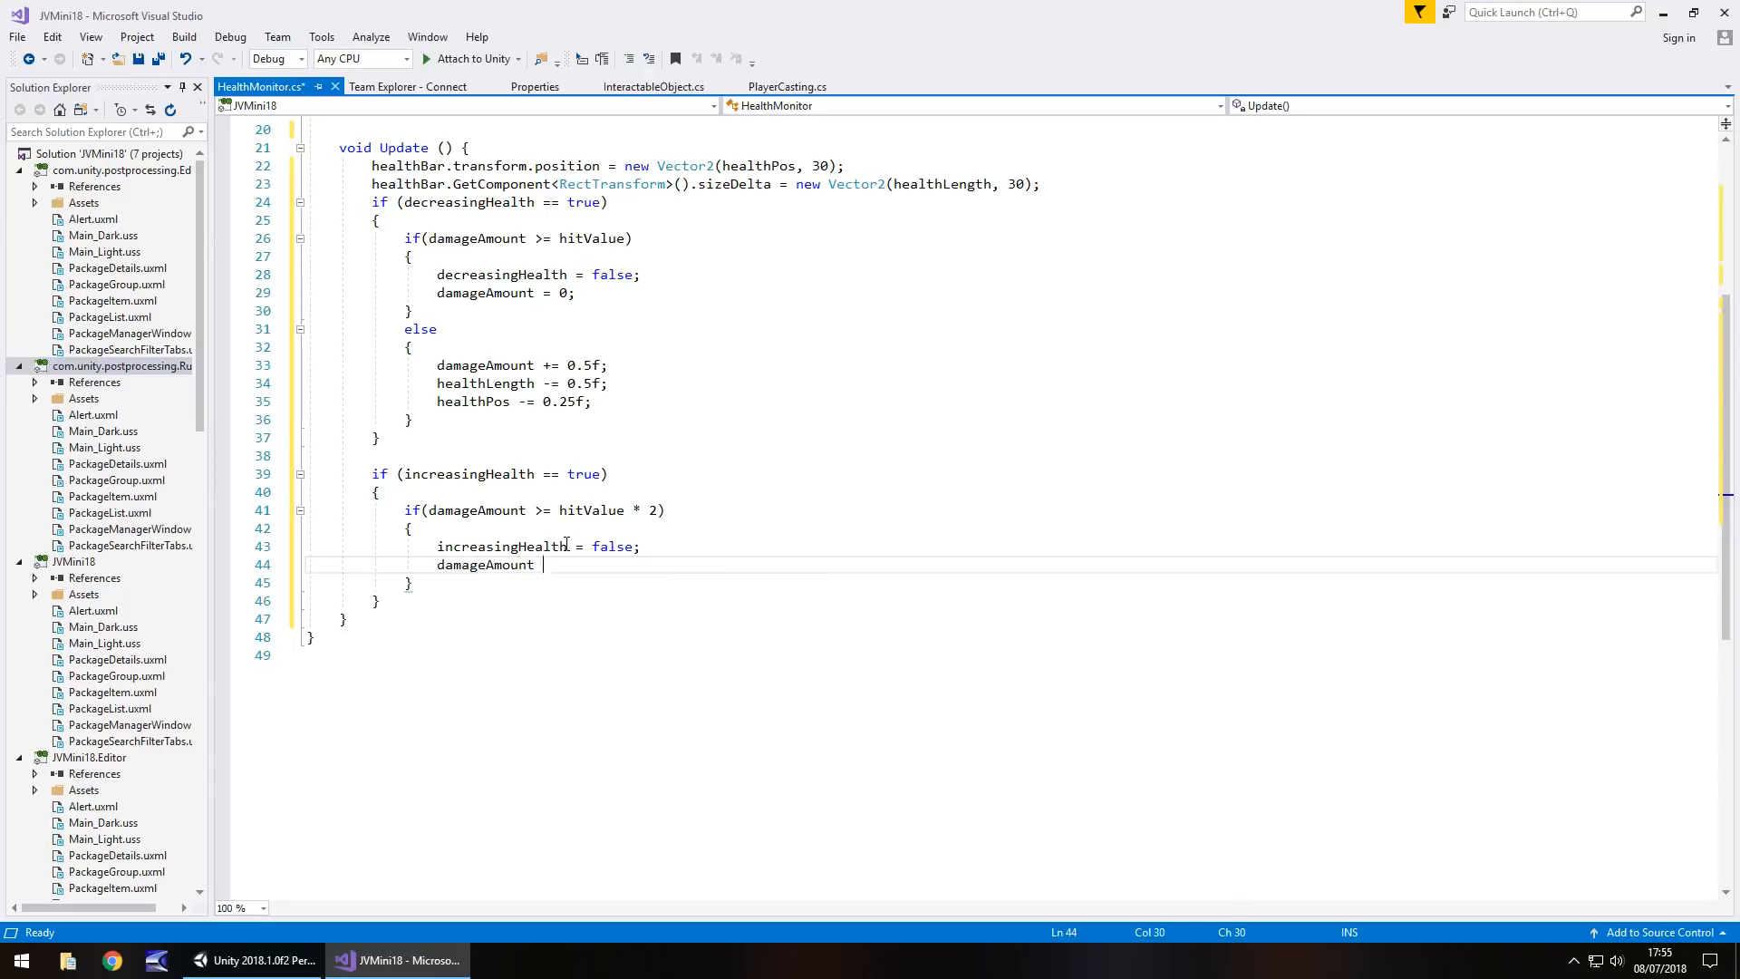
pyautogui.write('= 0;')
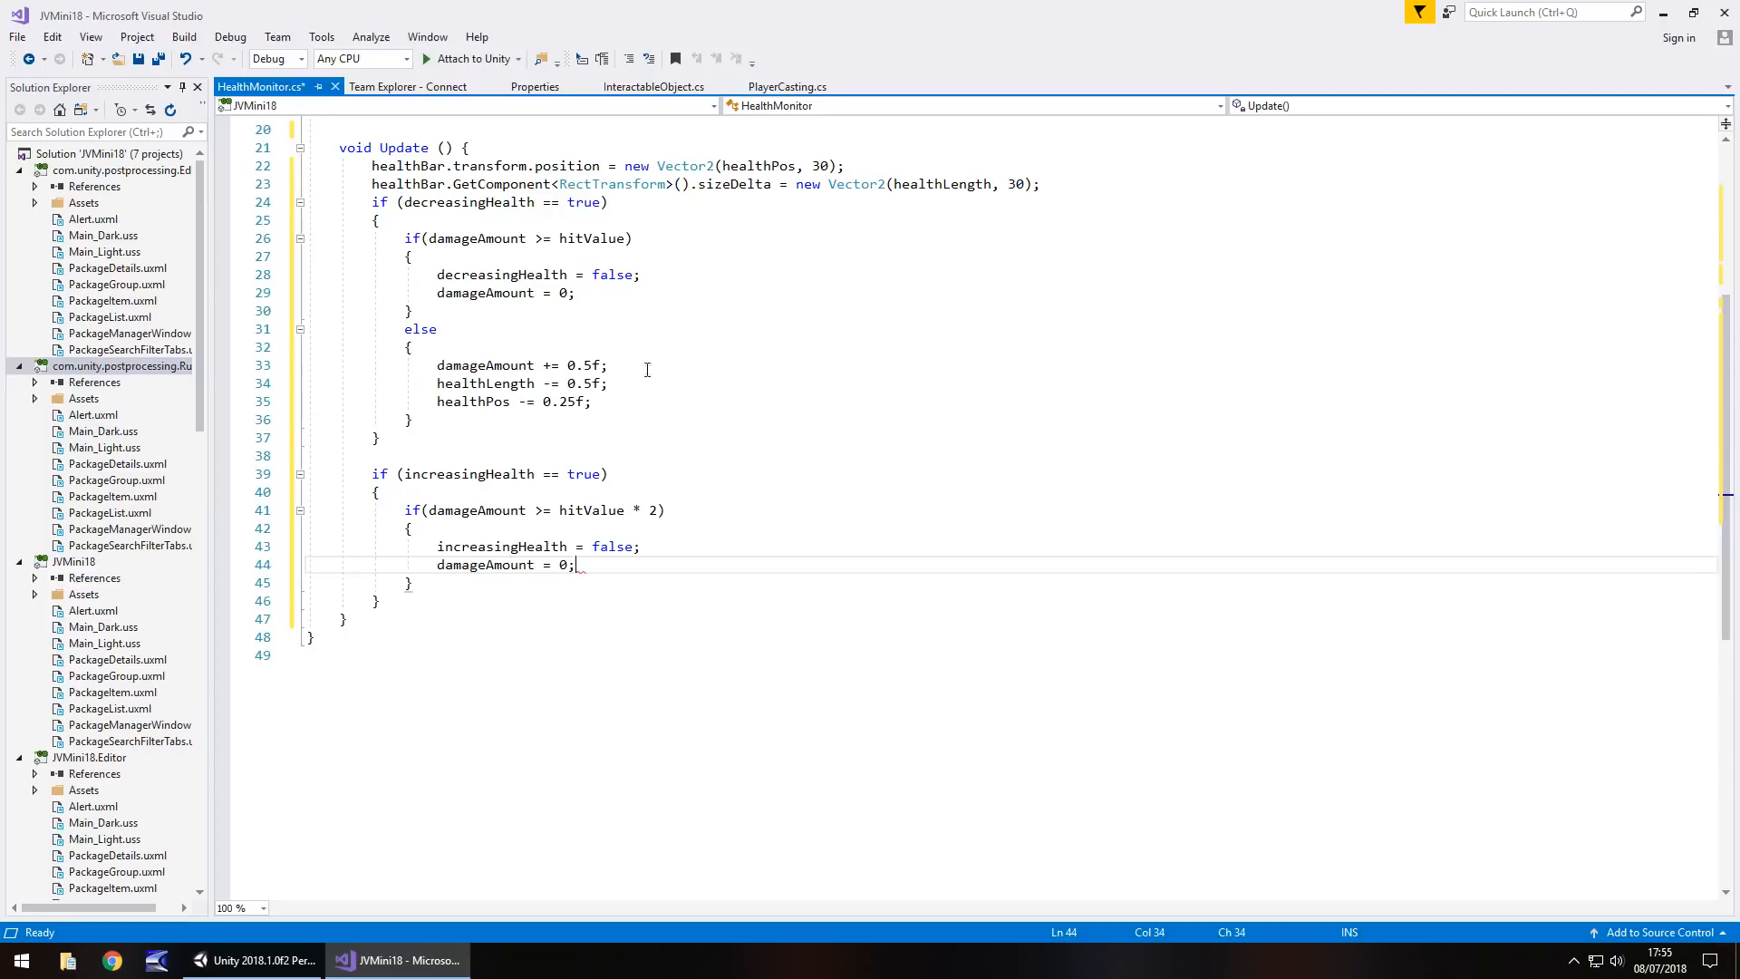
pyautogui.write('else')
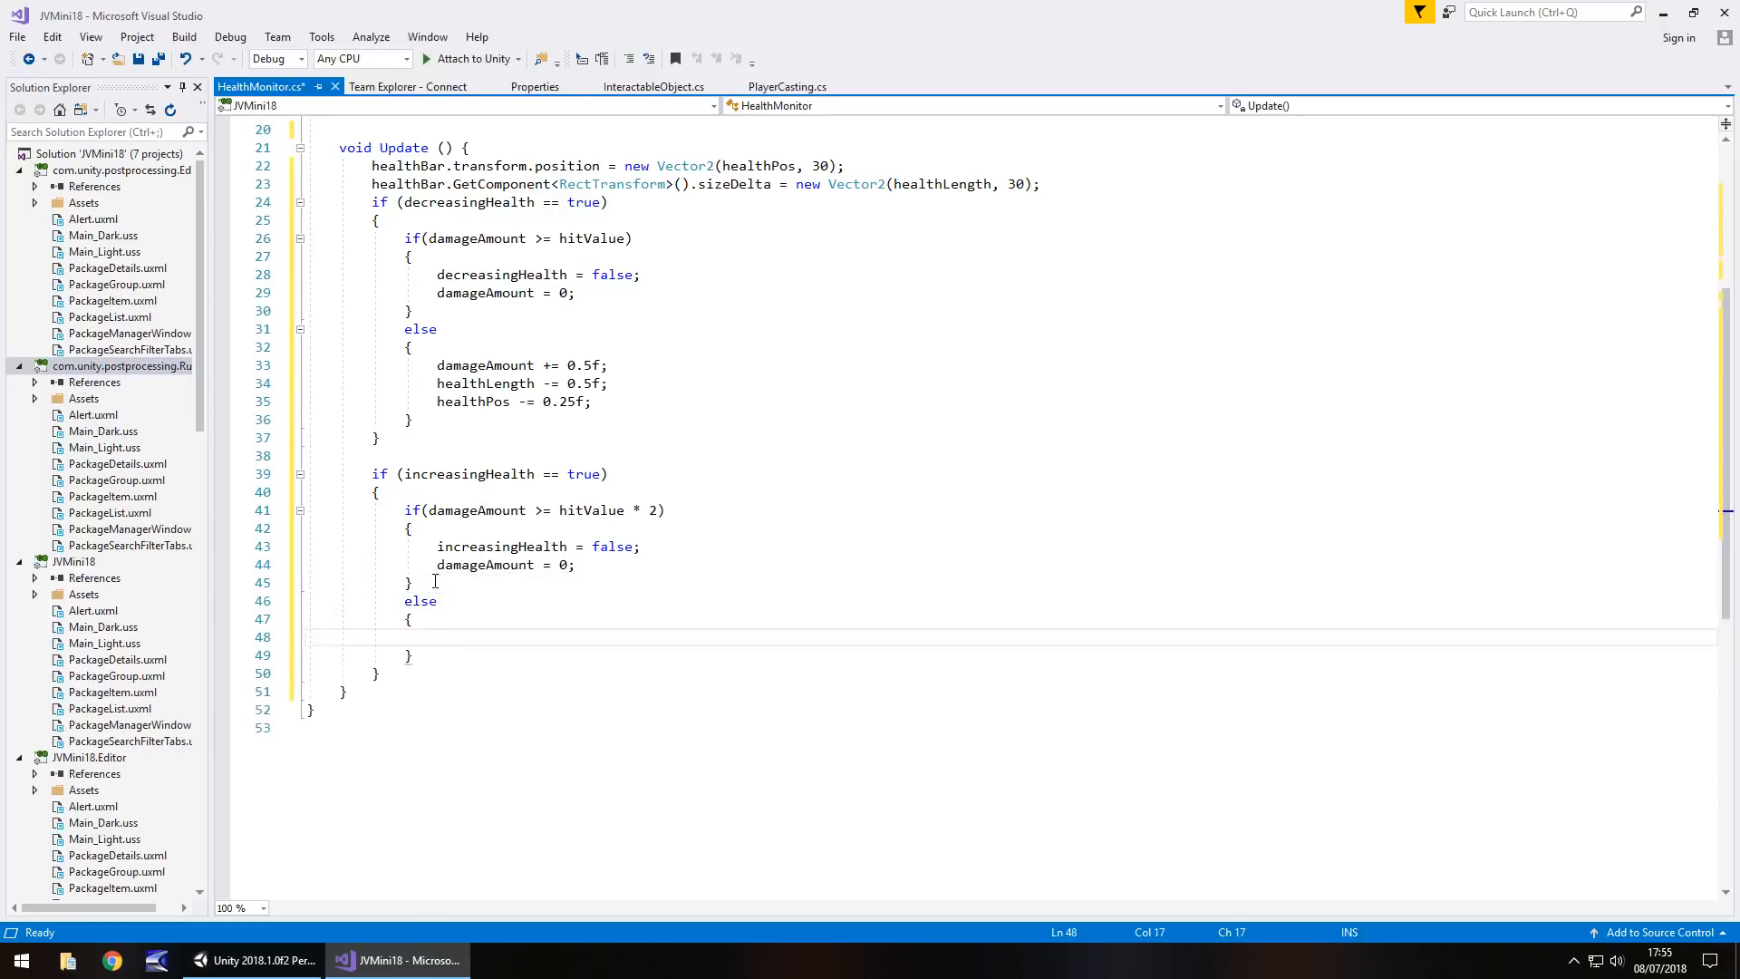
# Fill the else with damageAmount += 0.5f; healthLength += 0.5f; healthPos += 0.25f;
pyautogui.write('d')
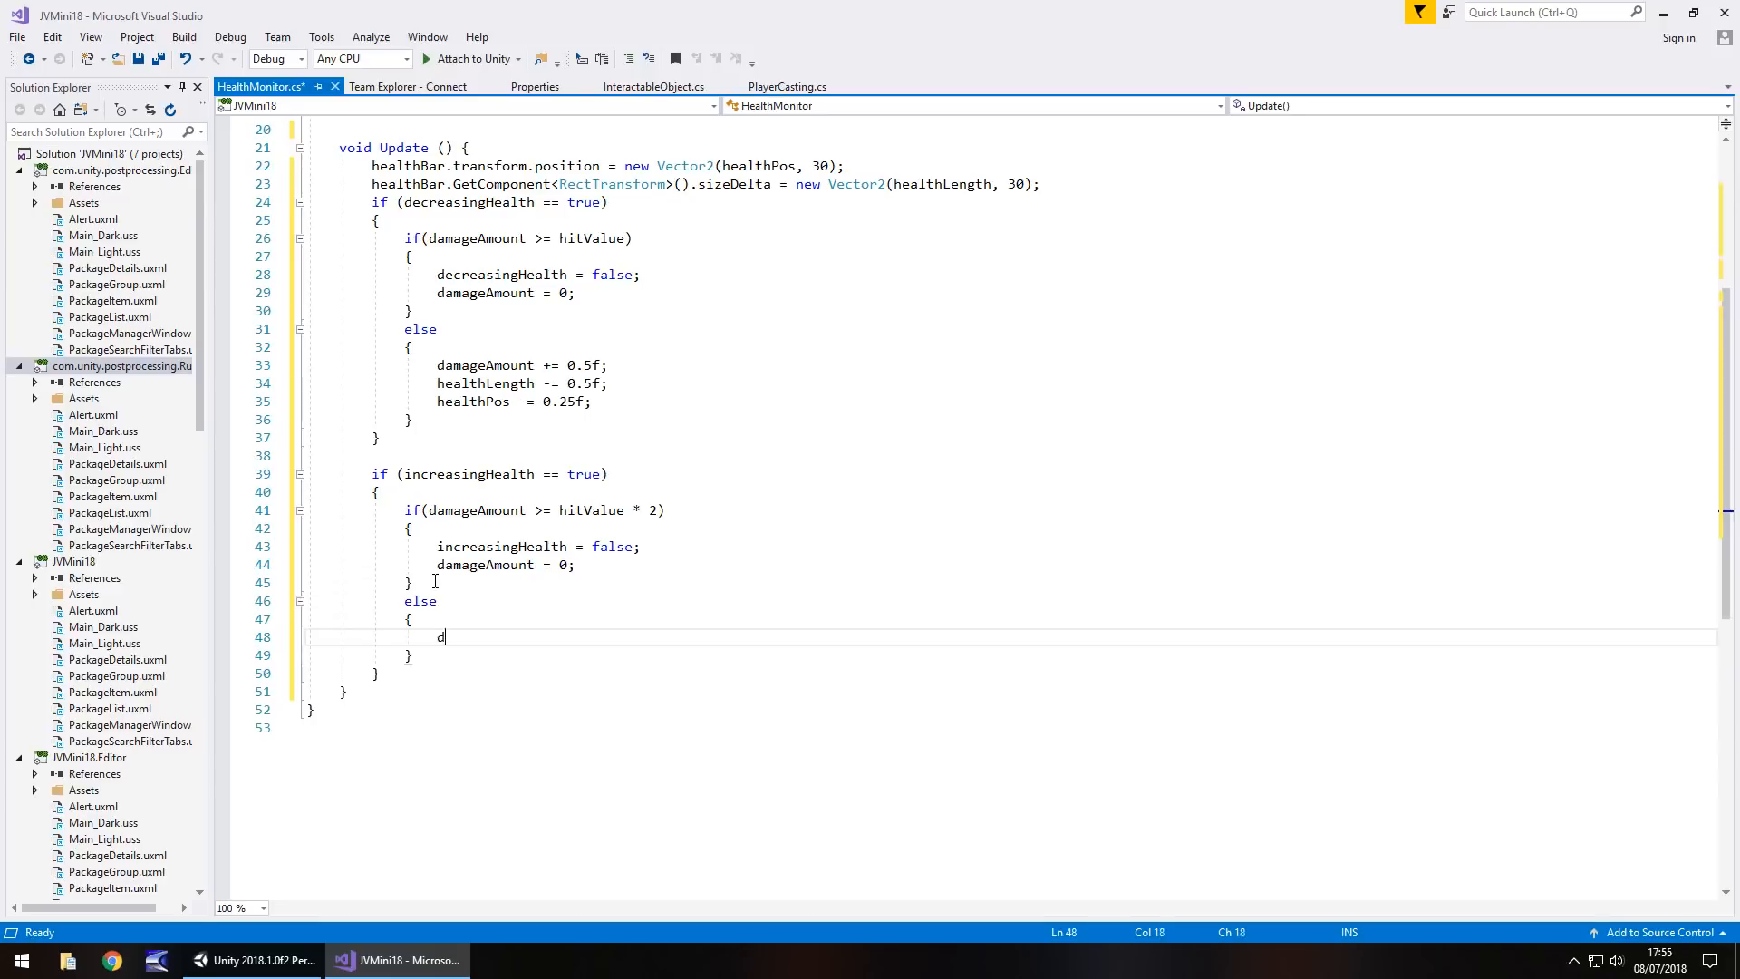
pyautogui.write('amageAmount')
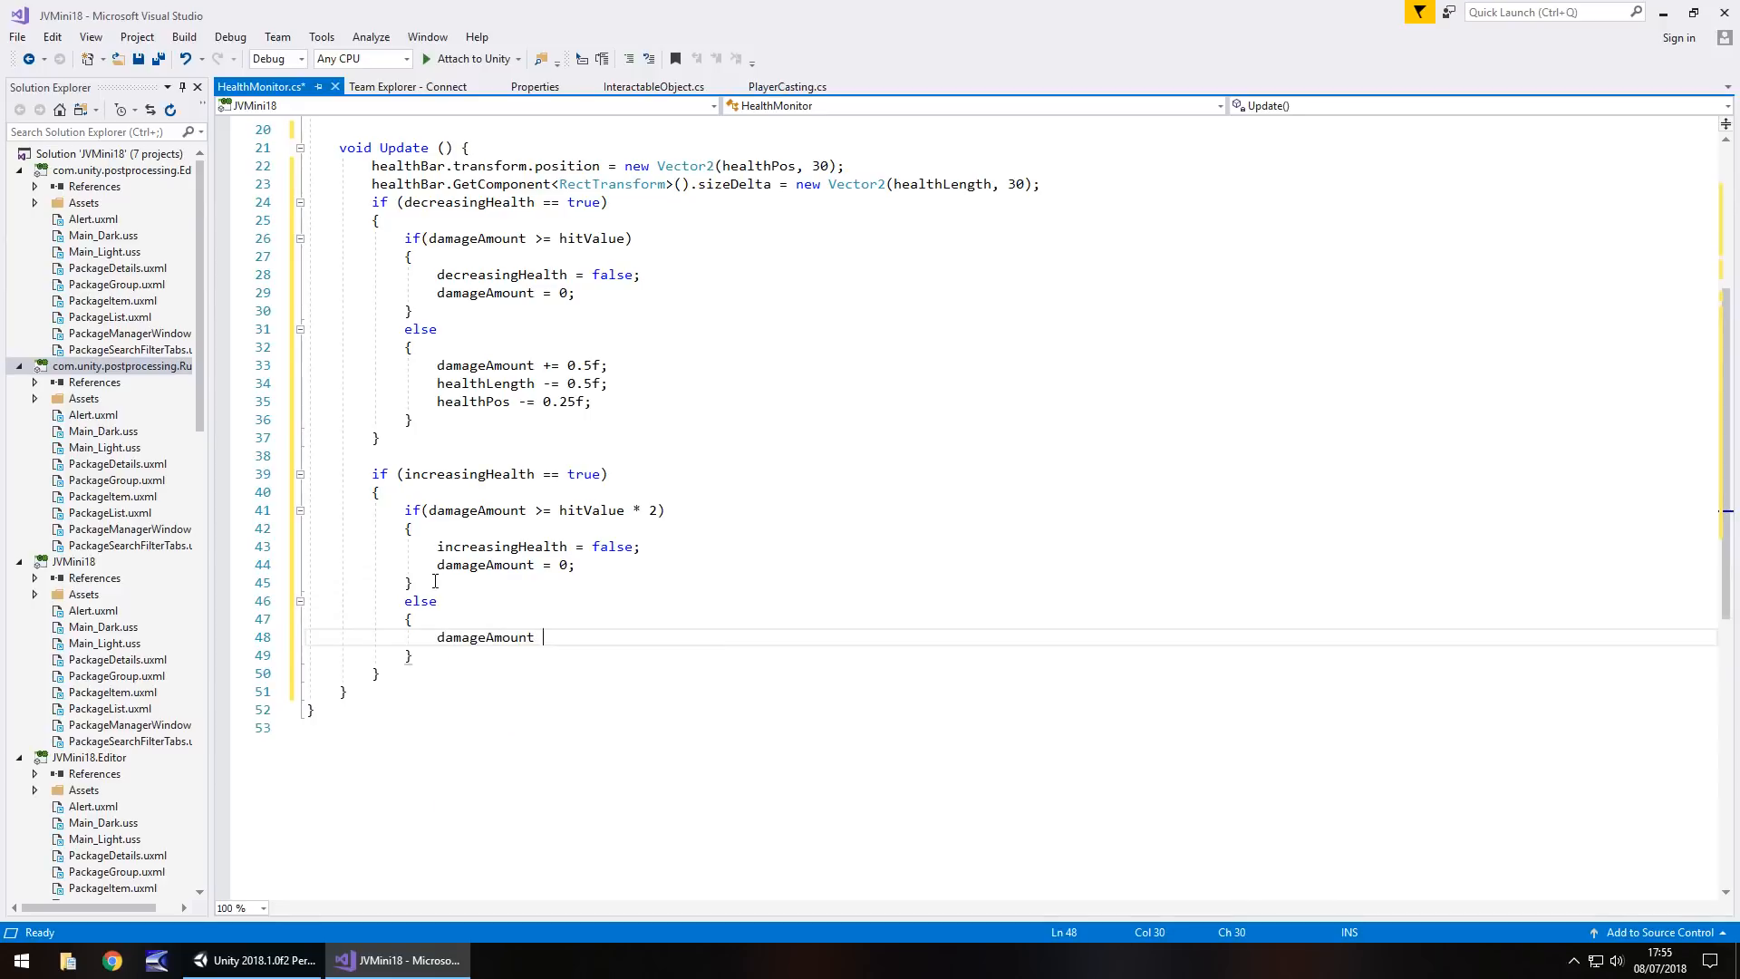
pyautogui.write('+= 0.')
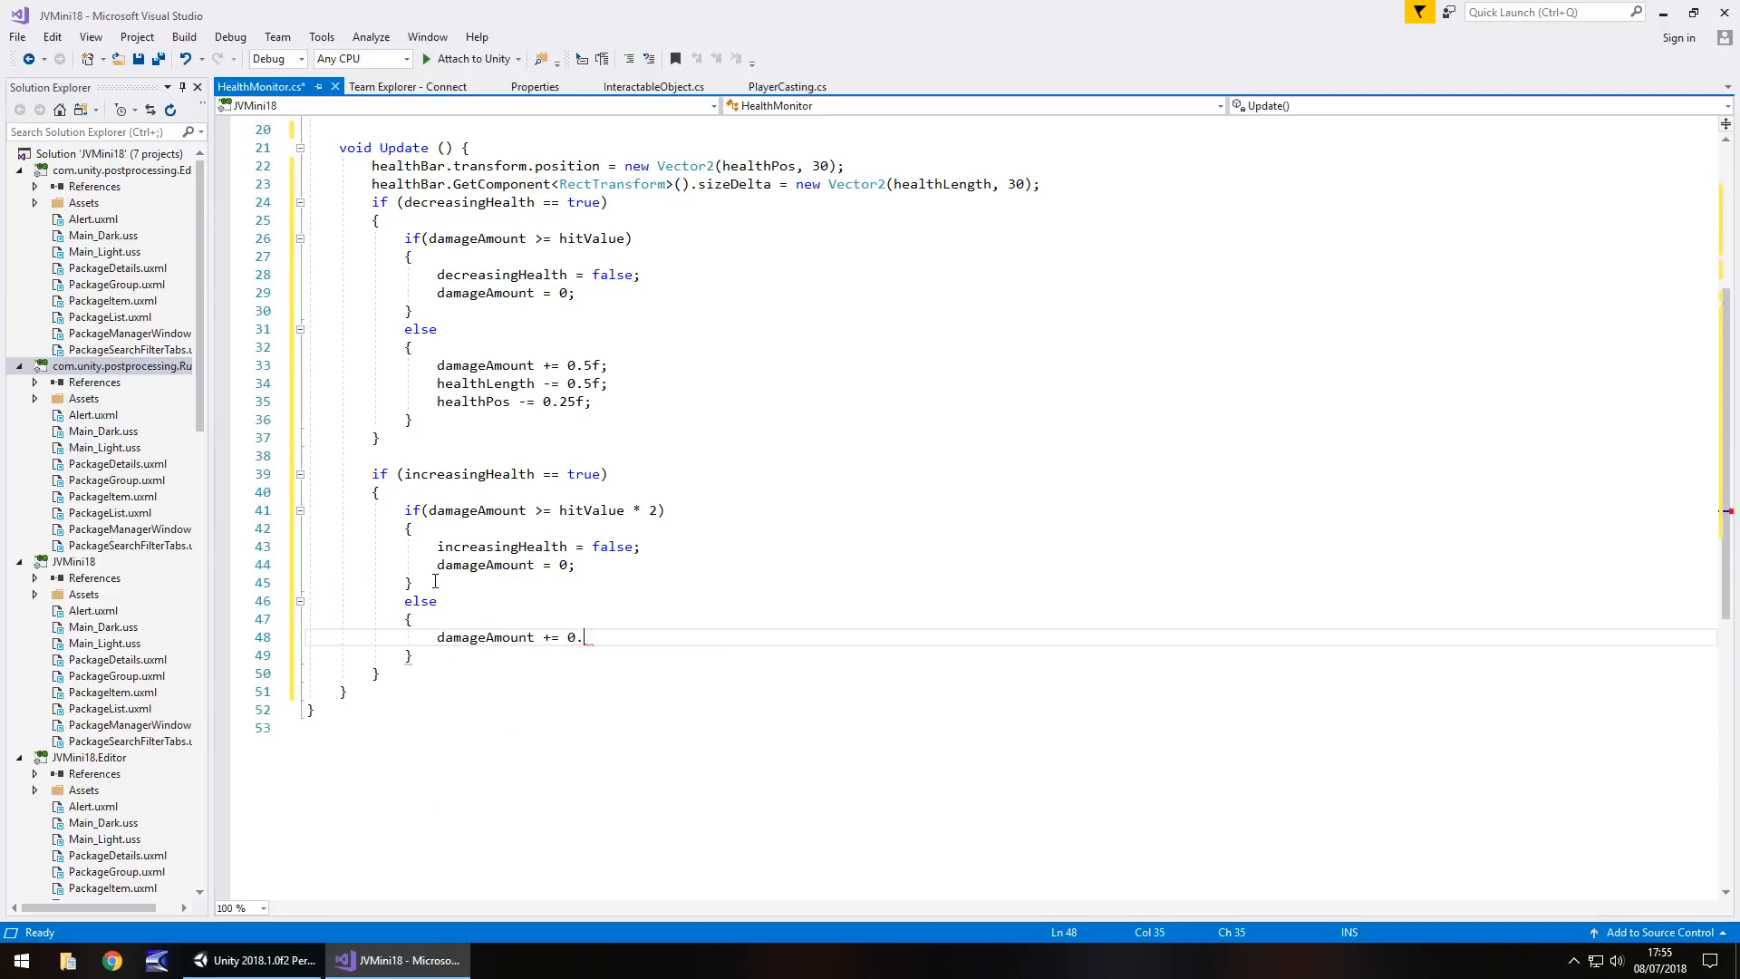
pyautogui.write('5f;')
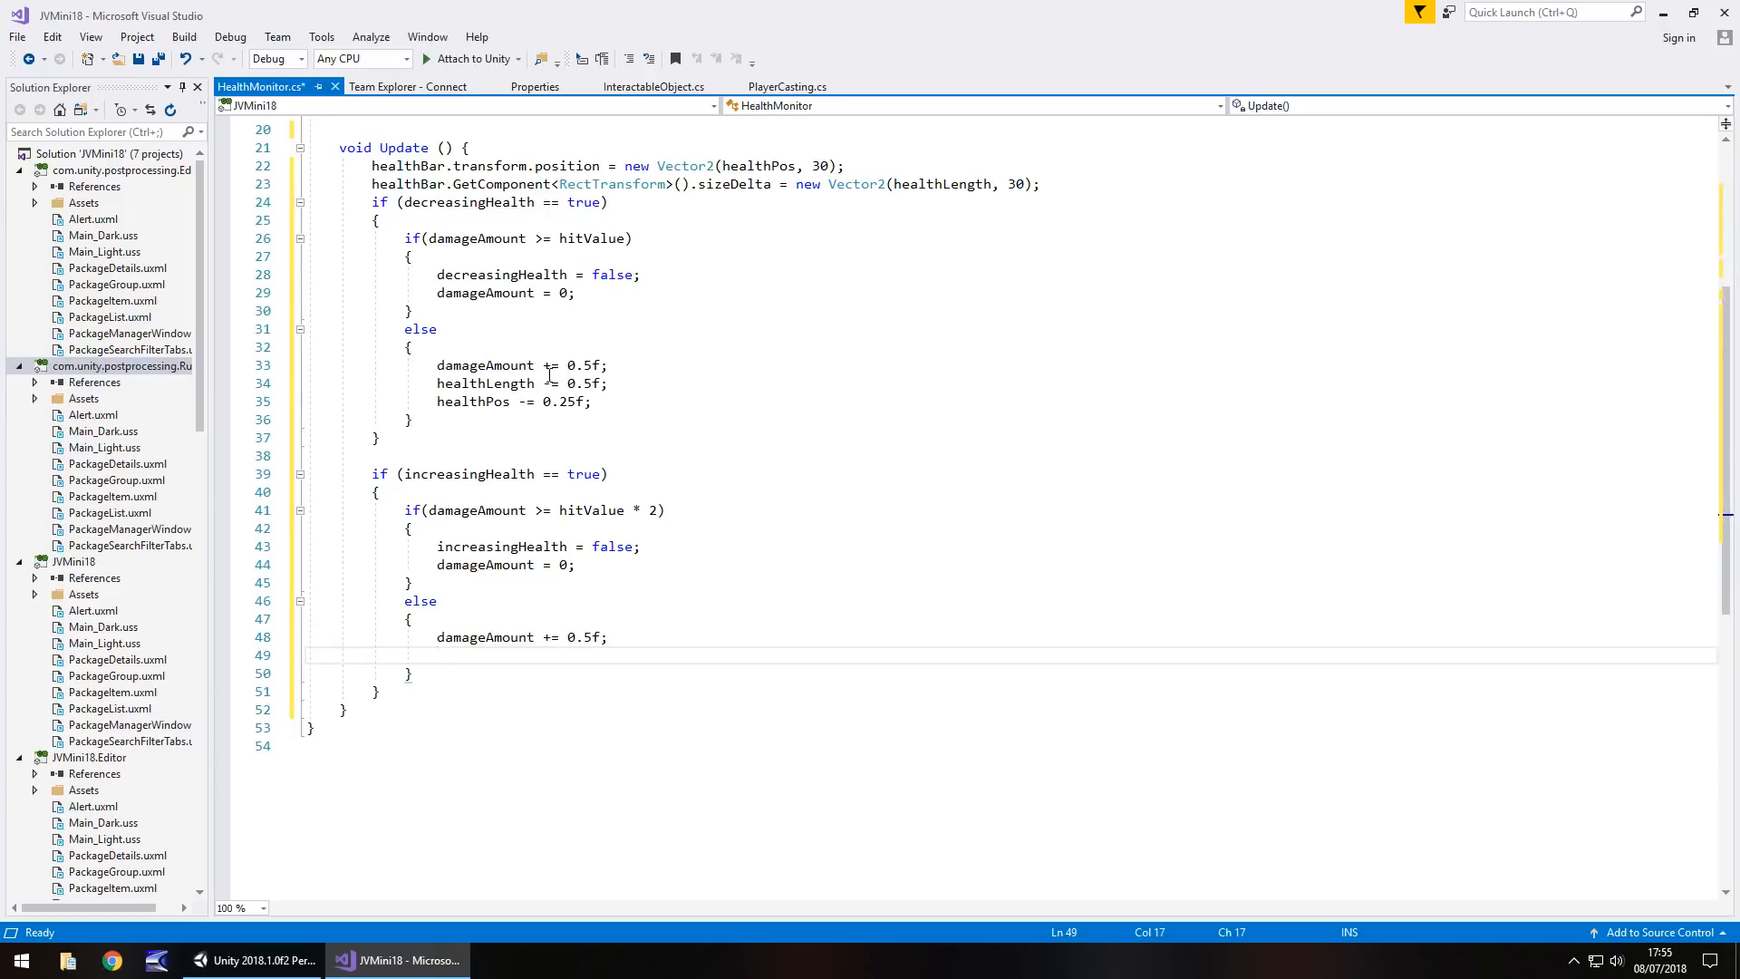
pyautogui.moveTo(543, 384)
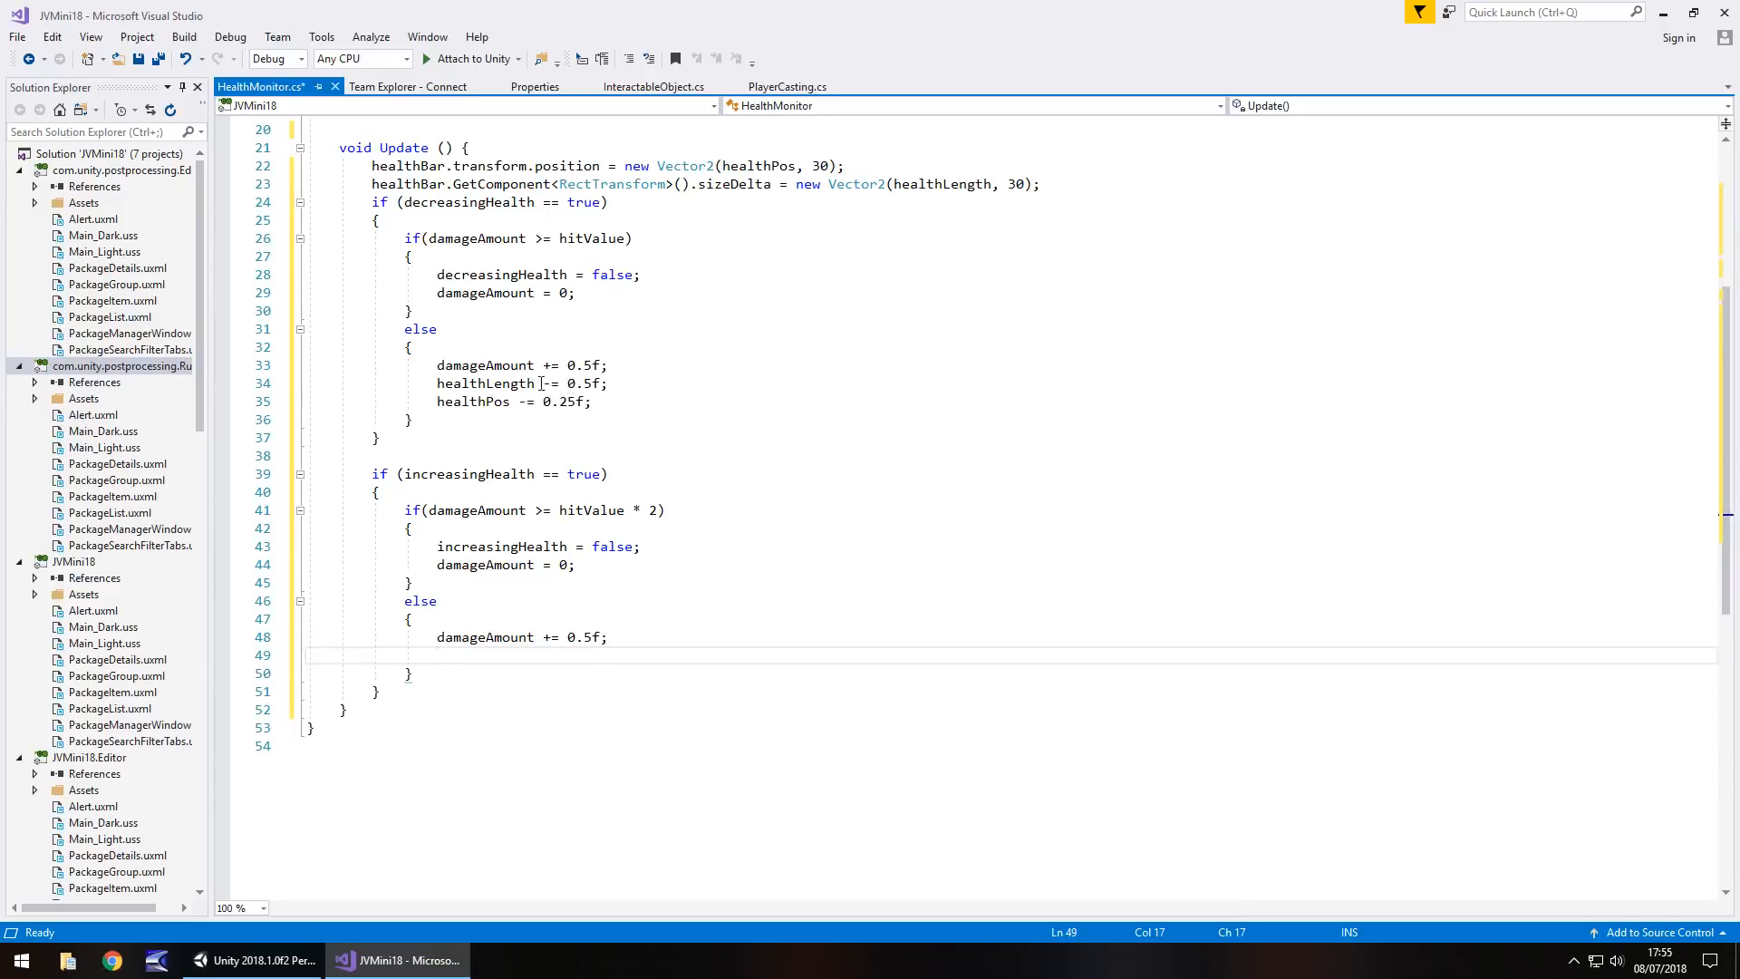
pyautogui.moveTo(531, 591)
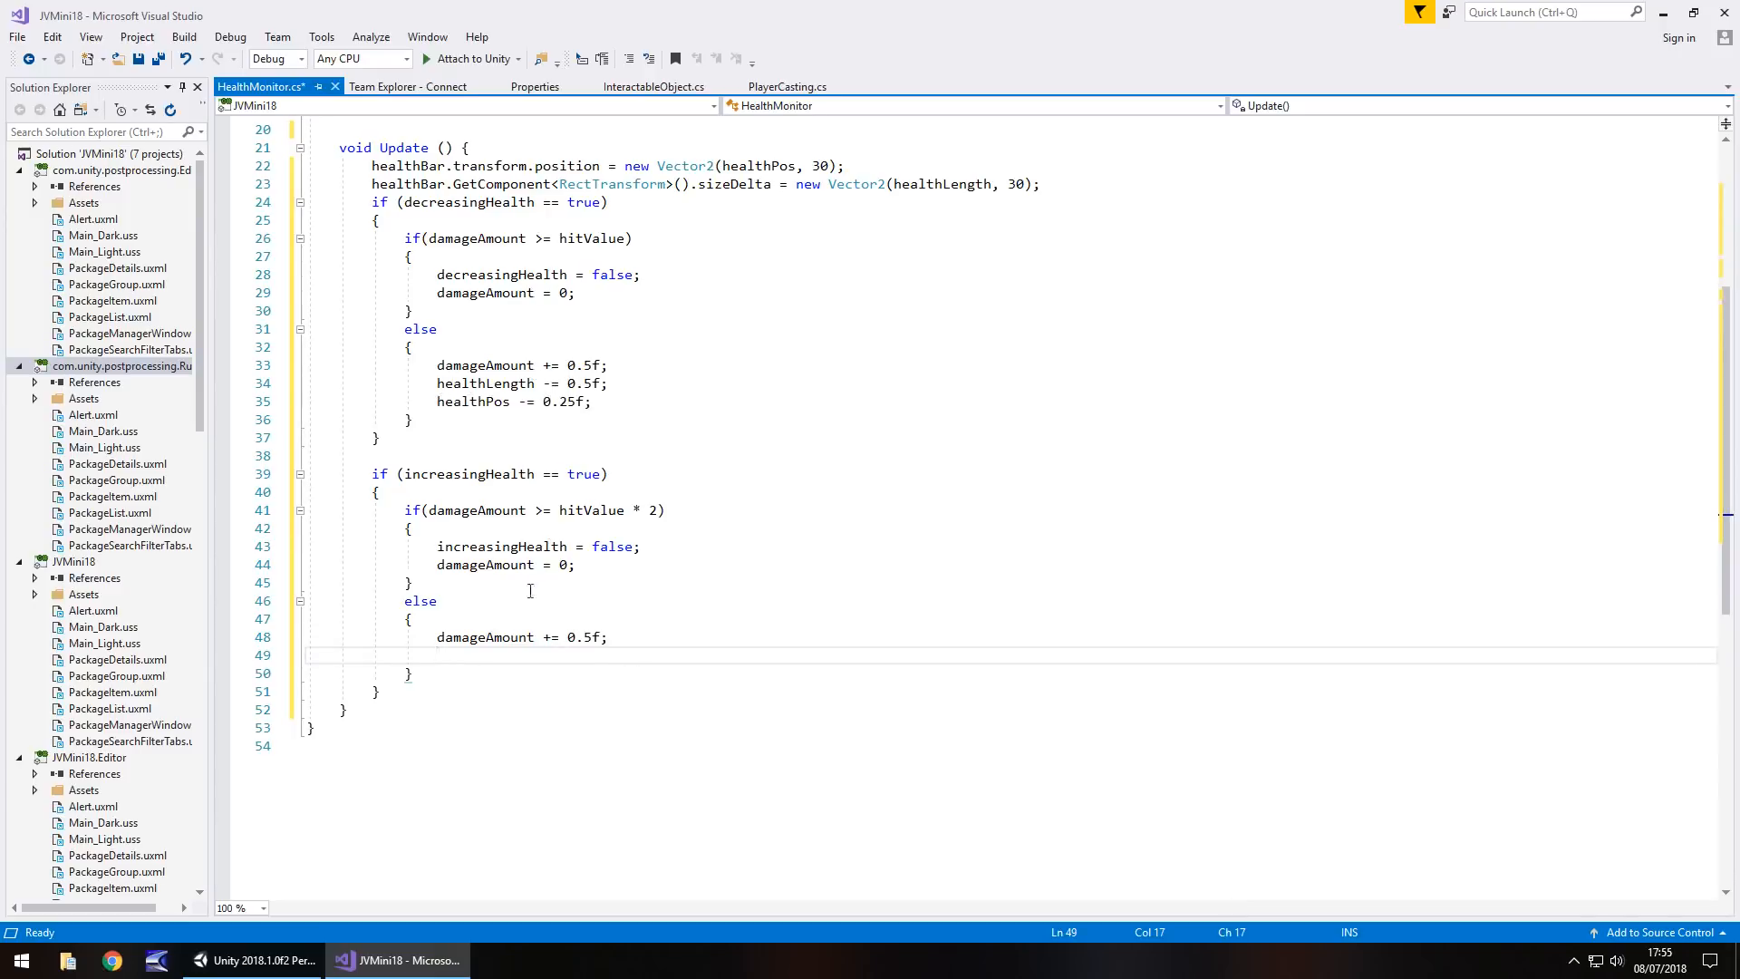
pyautogui.moveTo(517, 631)
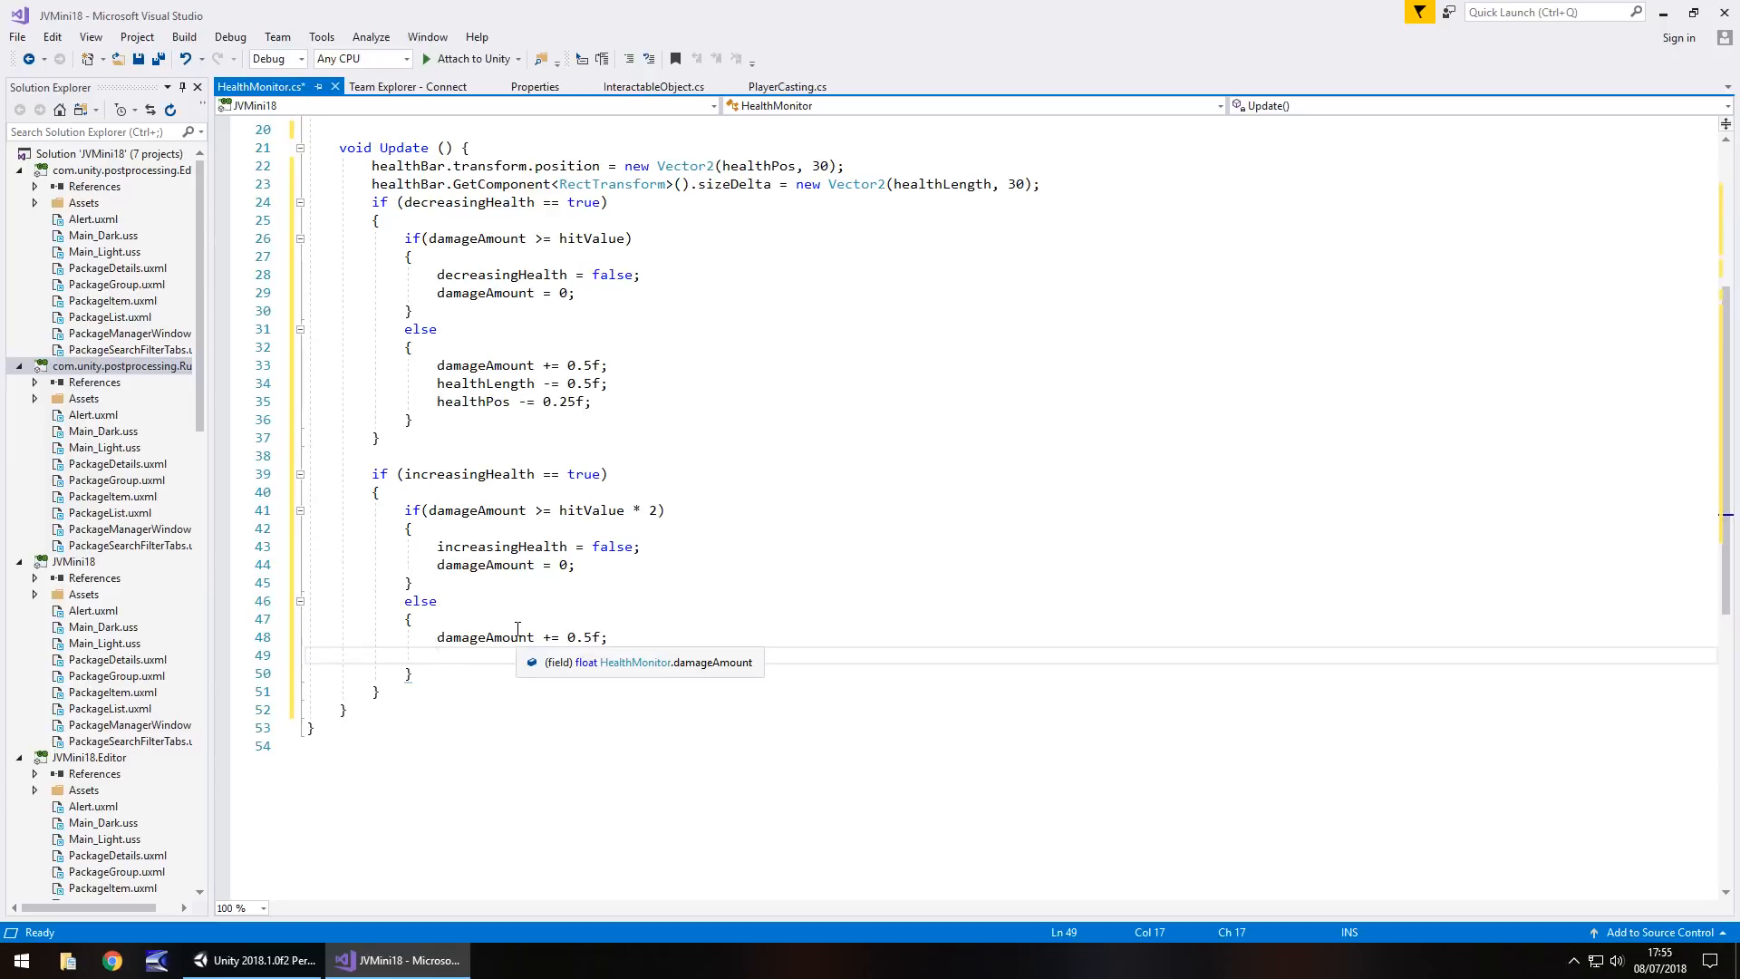
pyautogui.write('healthLength +')
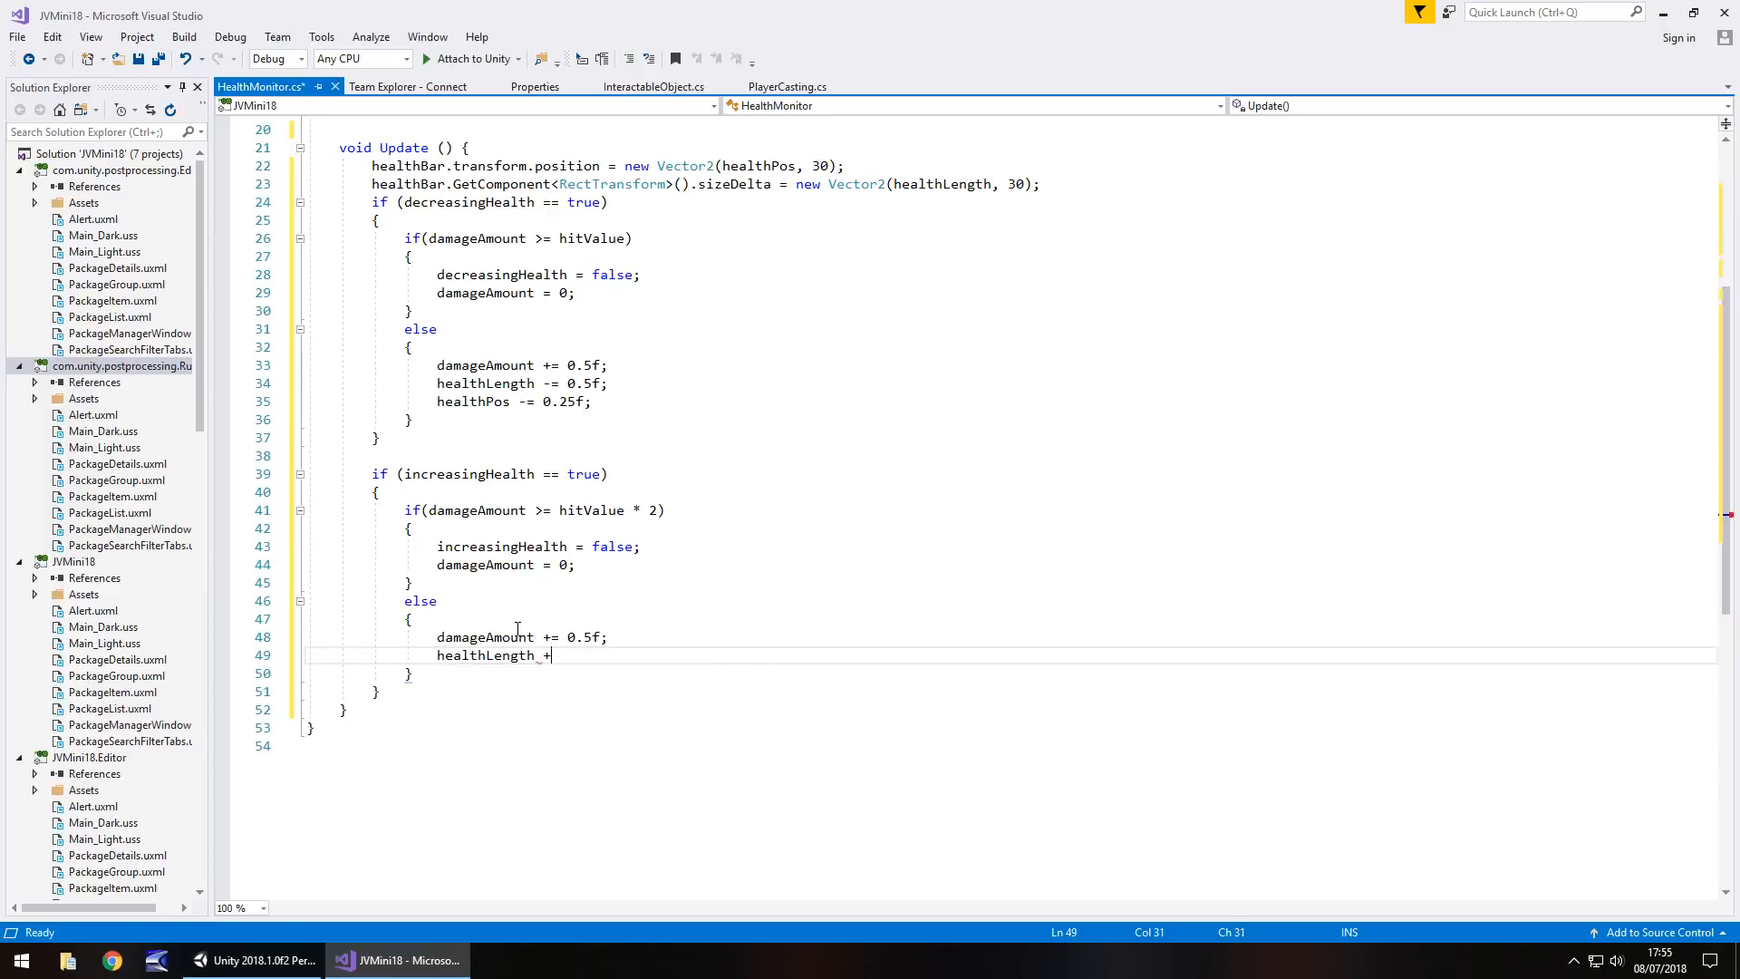
pyautogui.write('= 0')
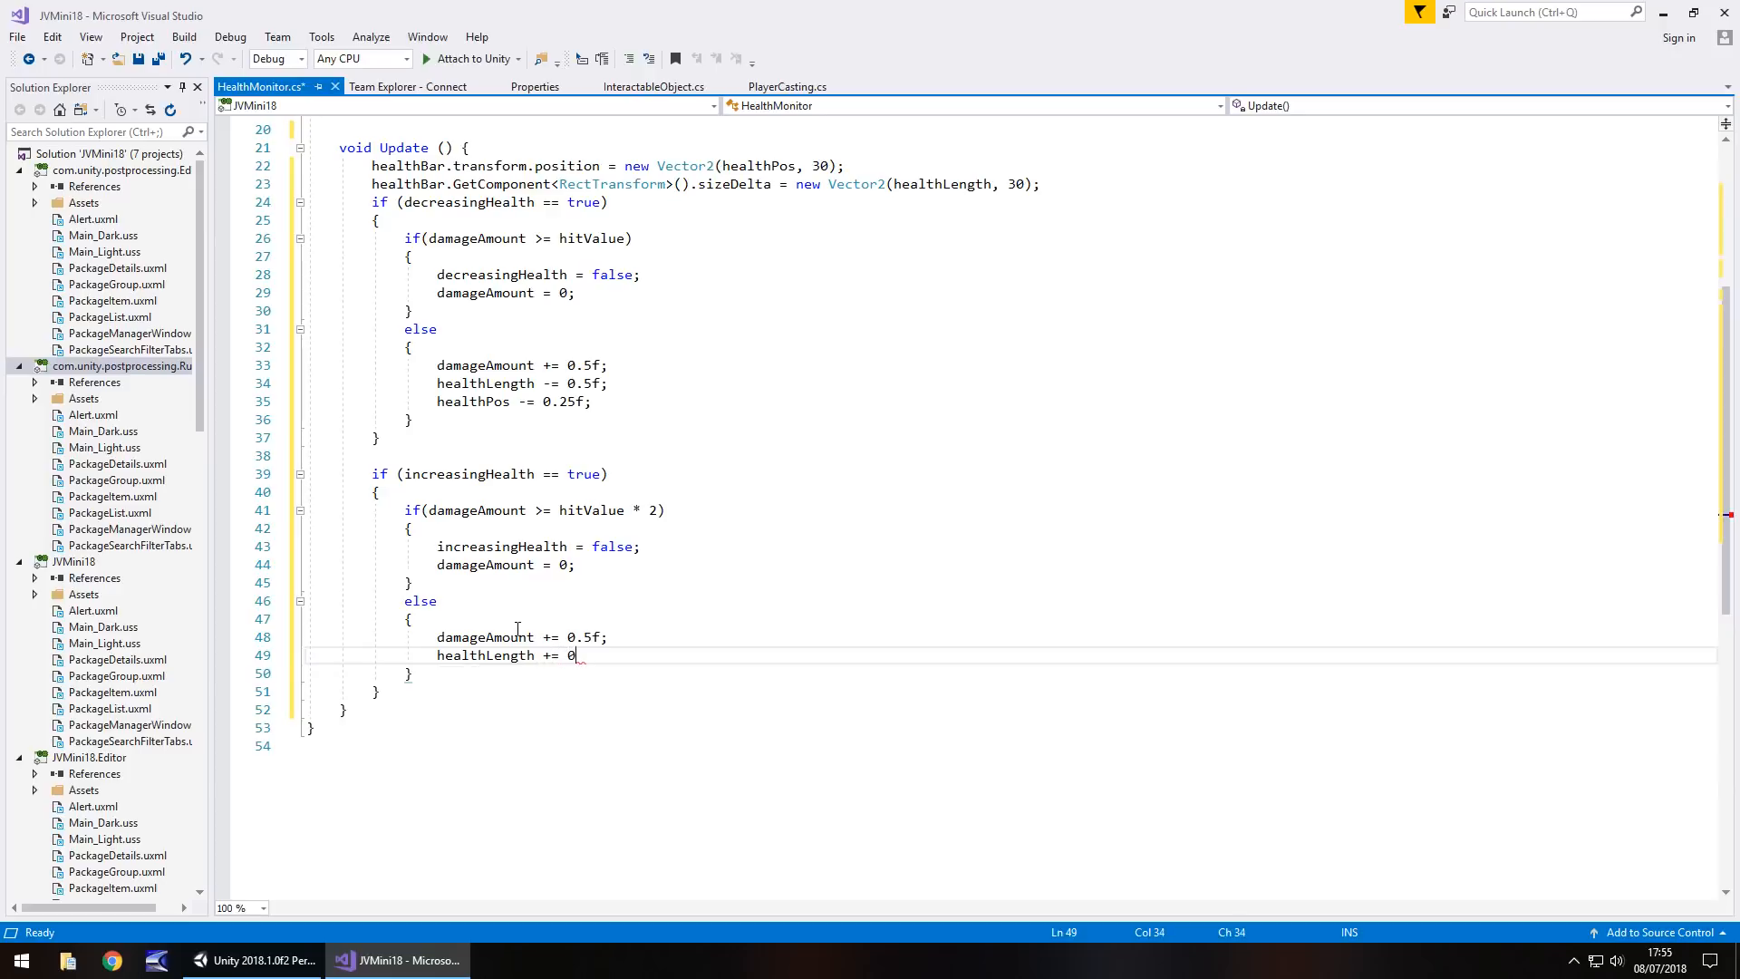
pyautogui.write('.5f;')
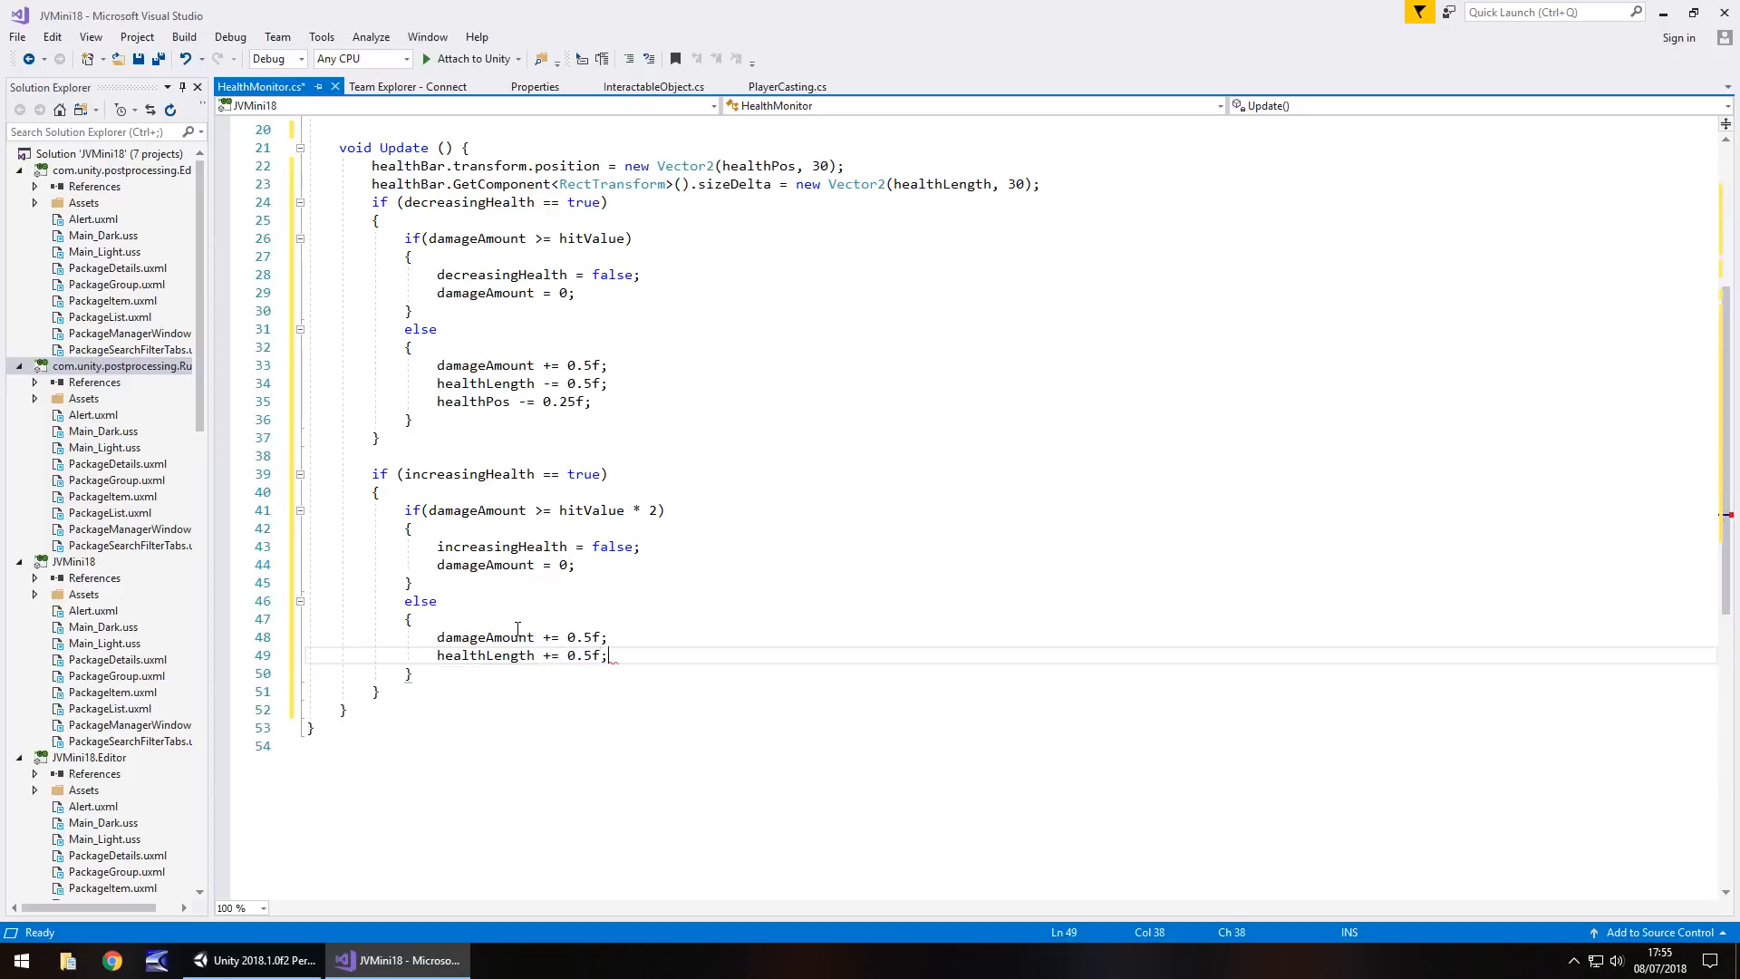
pyautogui.write('healthPos += 0.25')
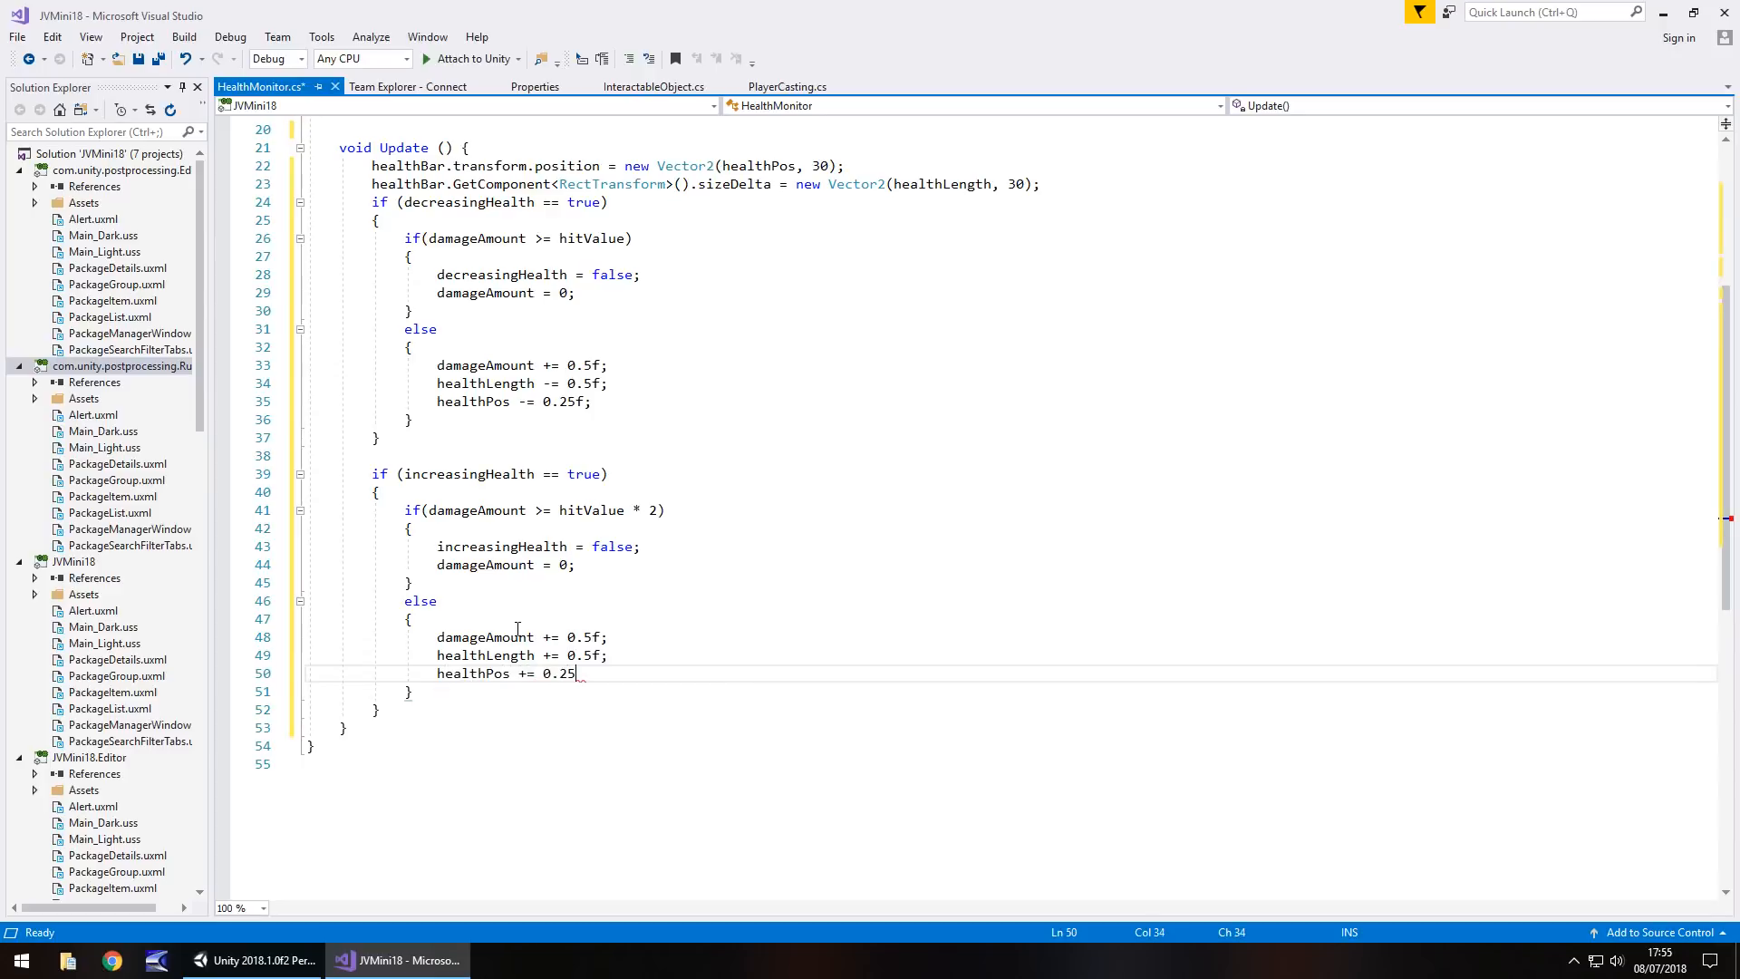
pyautogui.write('f;')
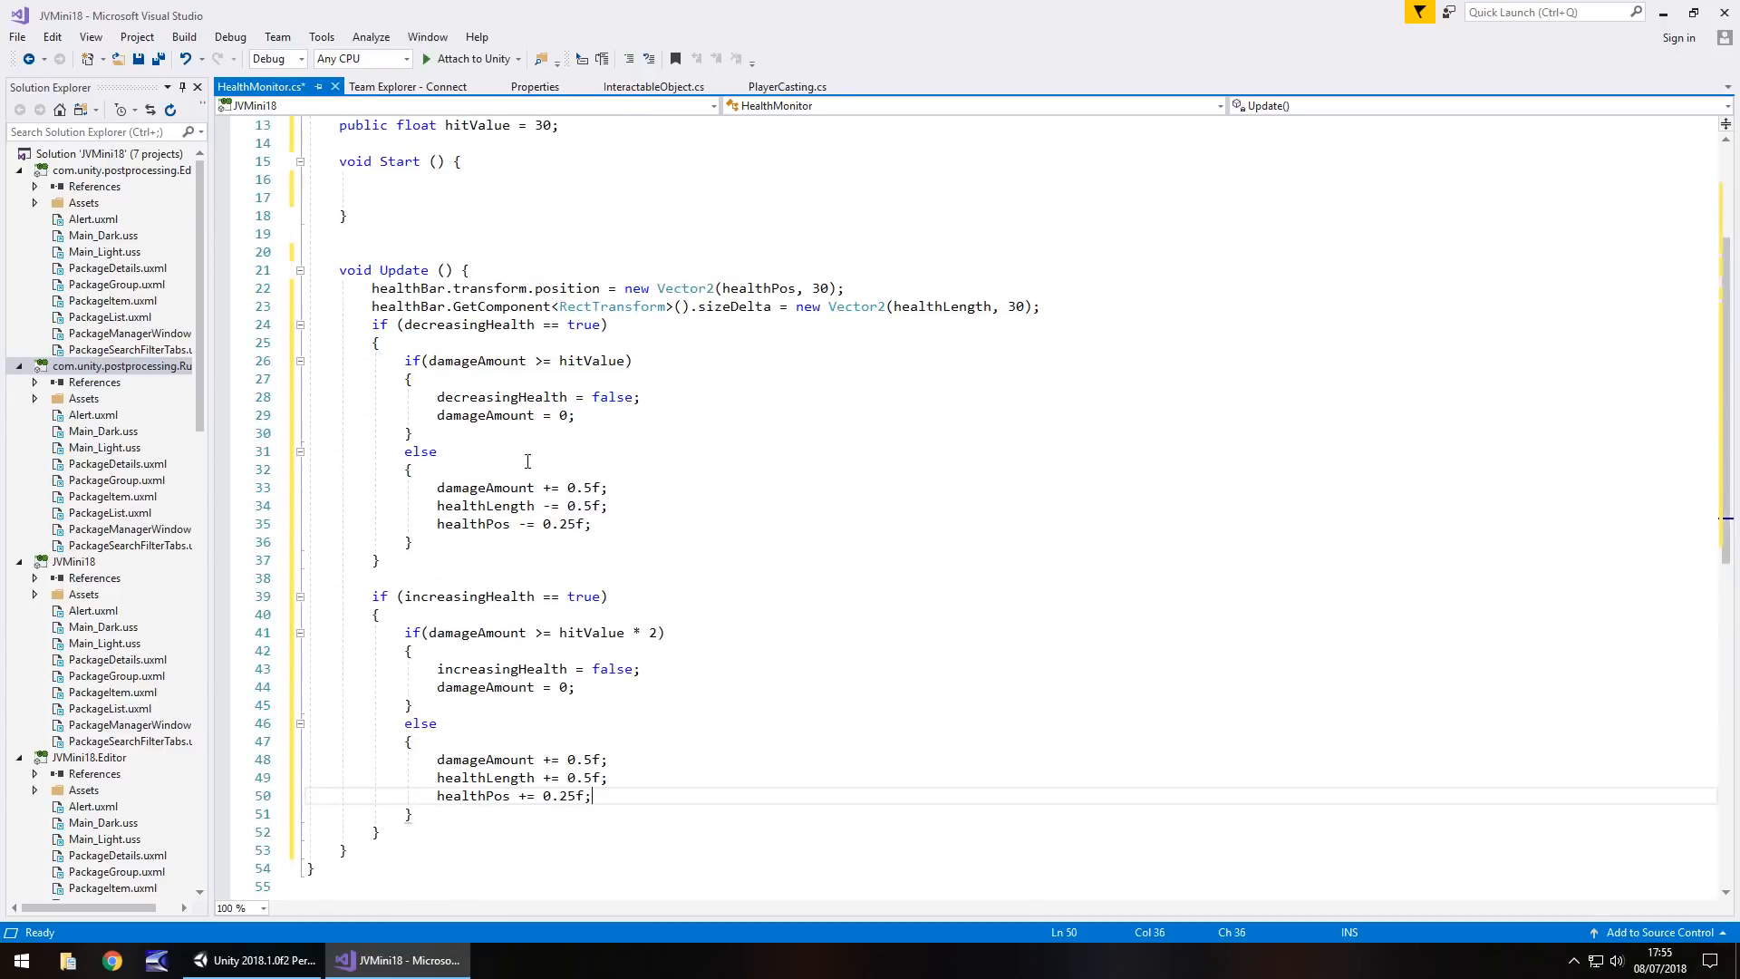
# Save HealthMonitor.cs with Ctrl+S and scroll toward the Start method
pyautogui.press('Ctrl+S')
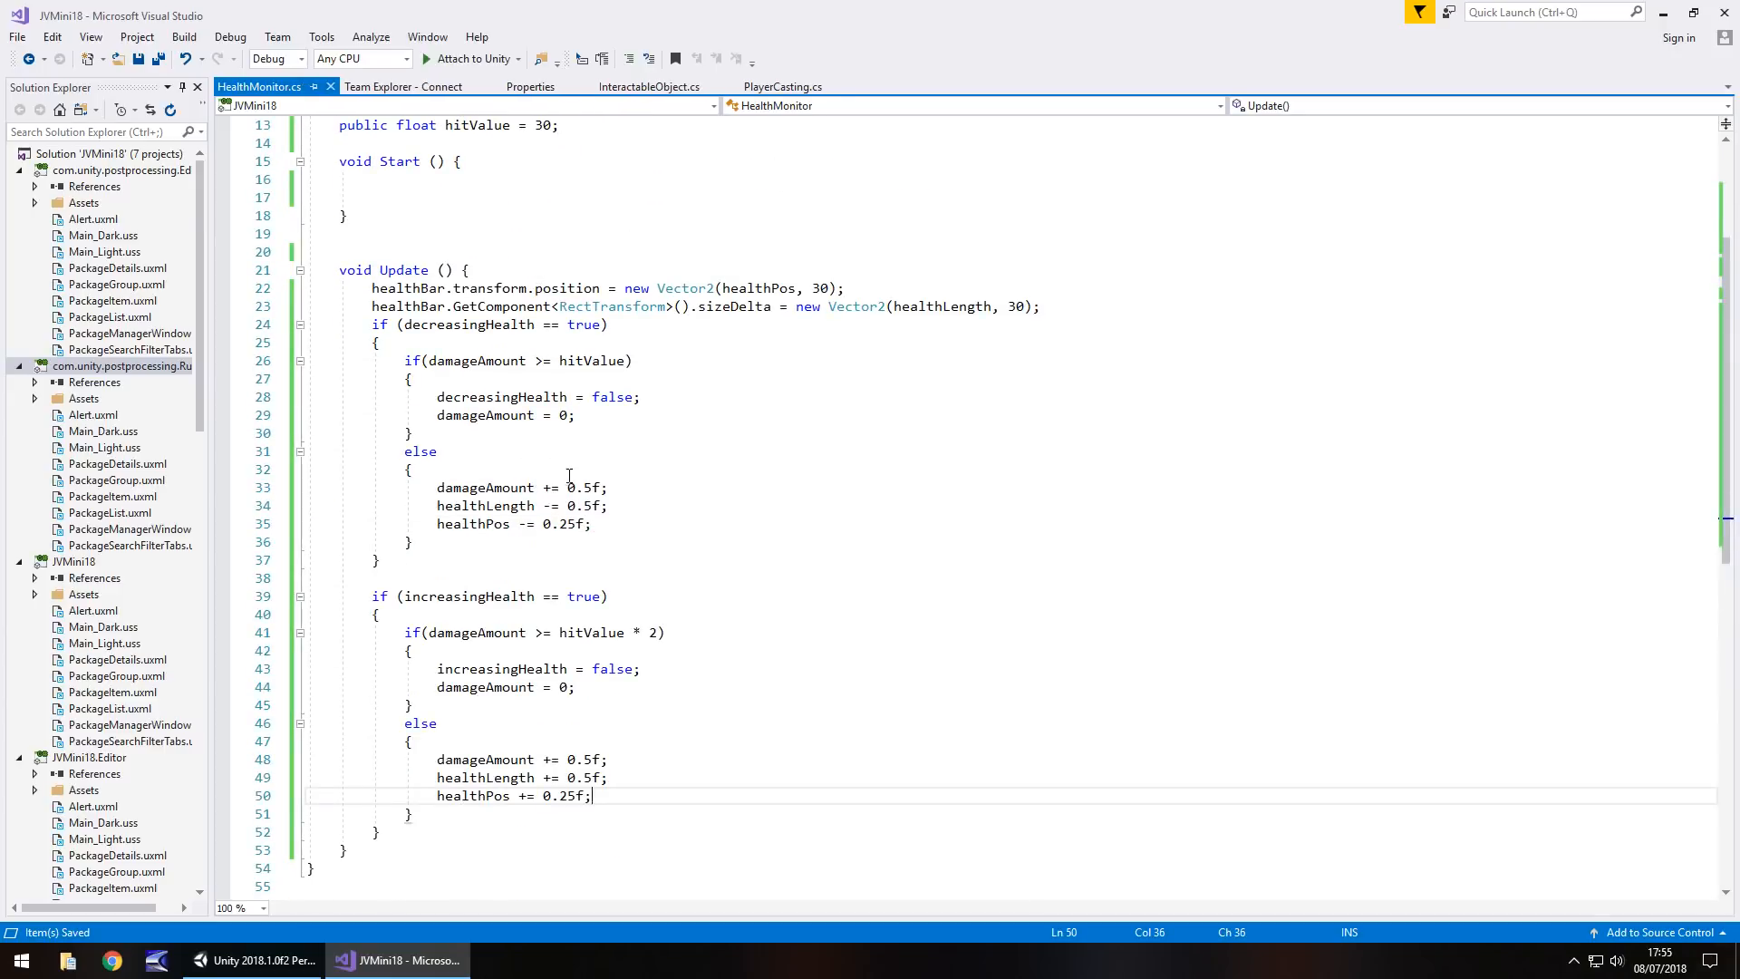
pyautogui.moveTo(561, 523)
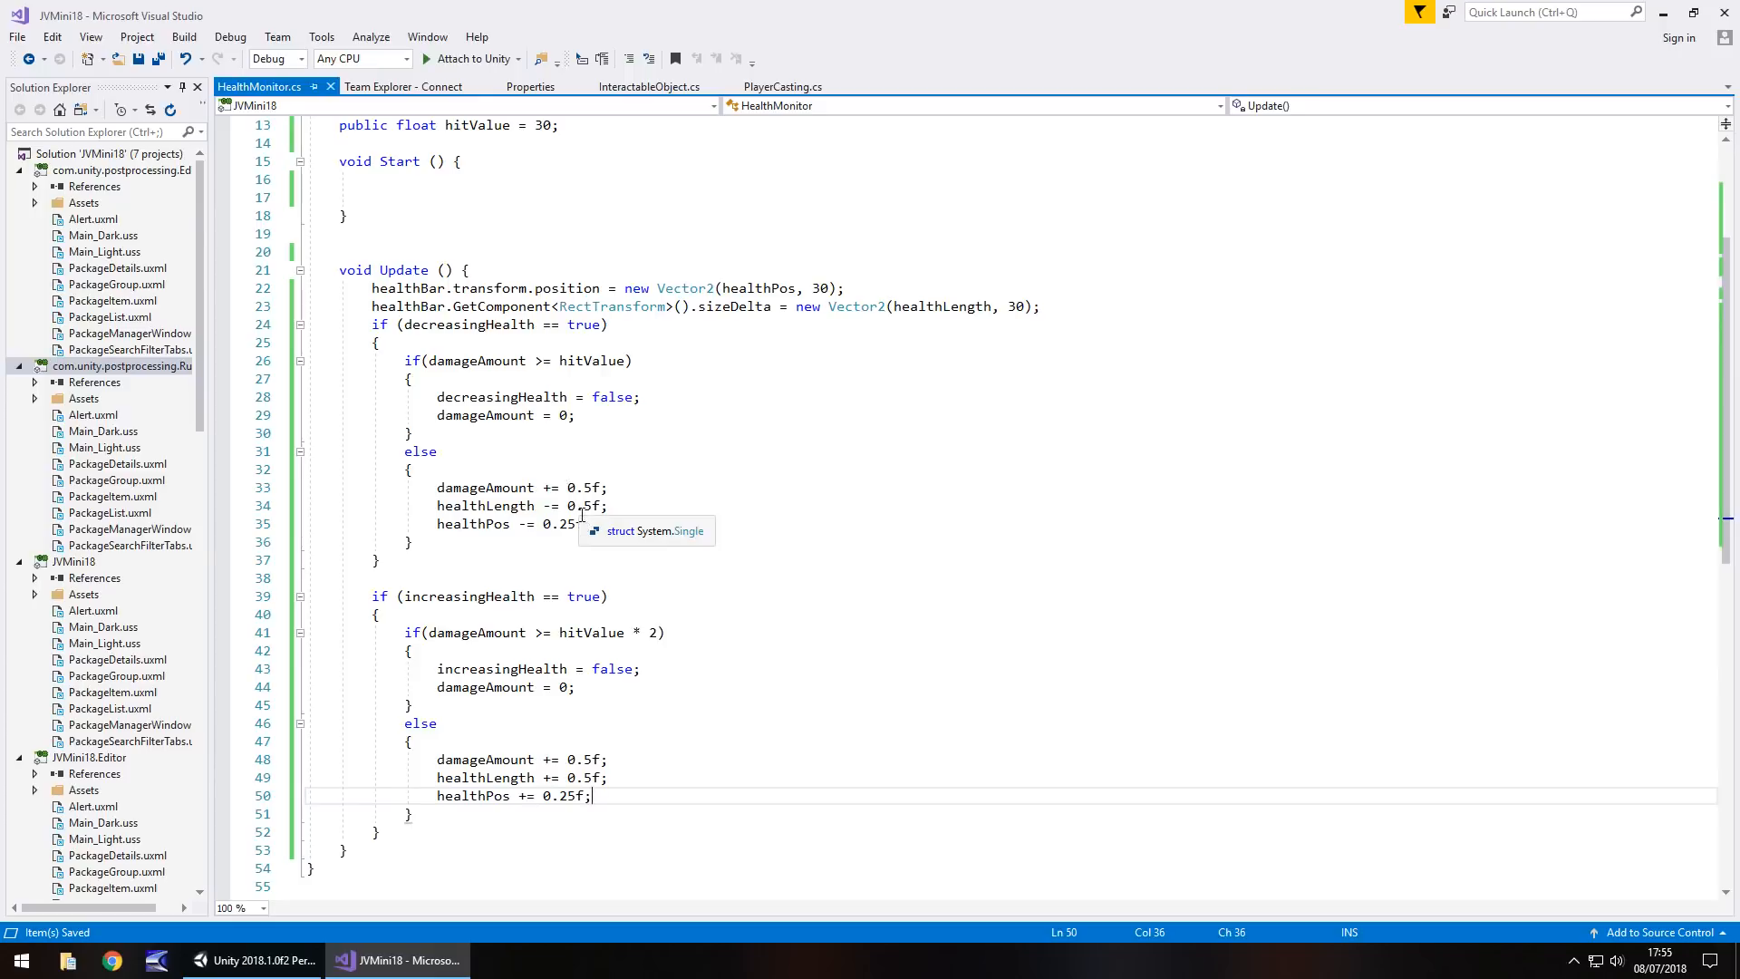
pyautogui.scroll(-3)
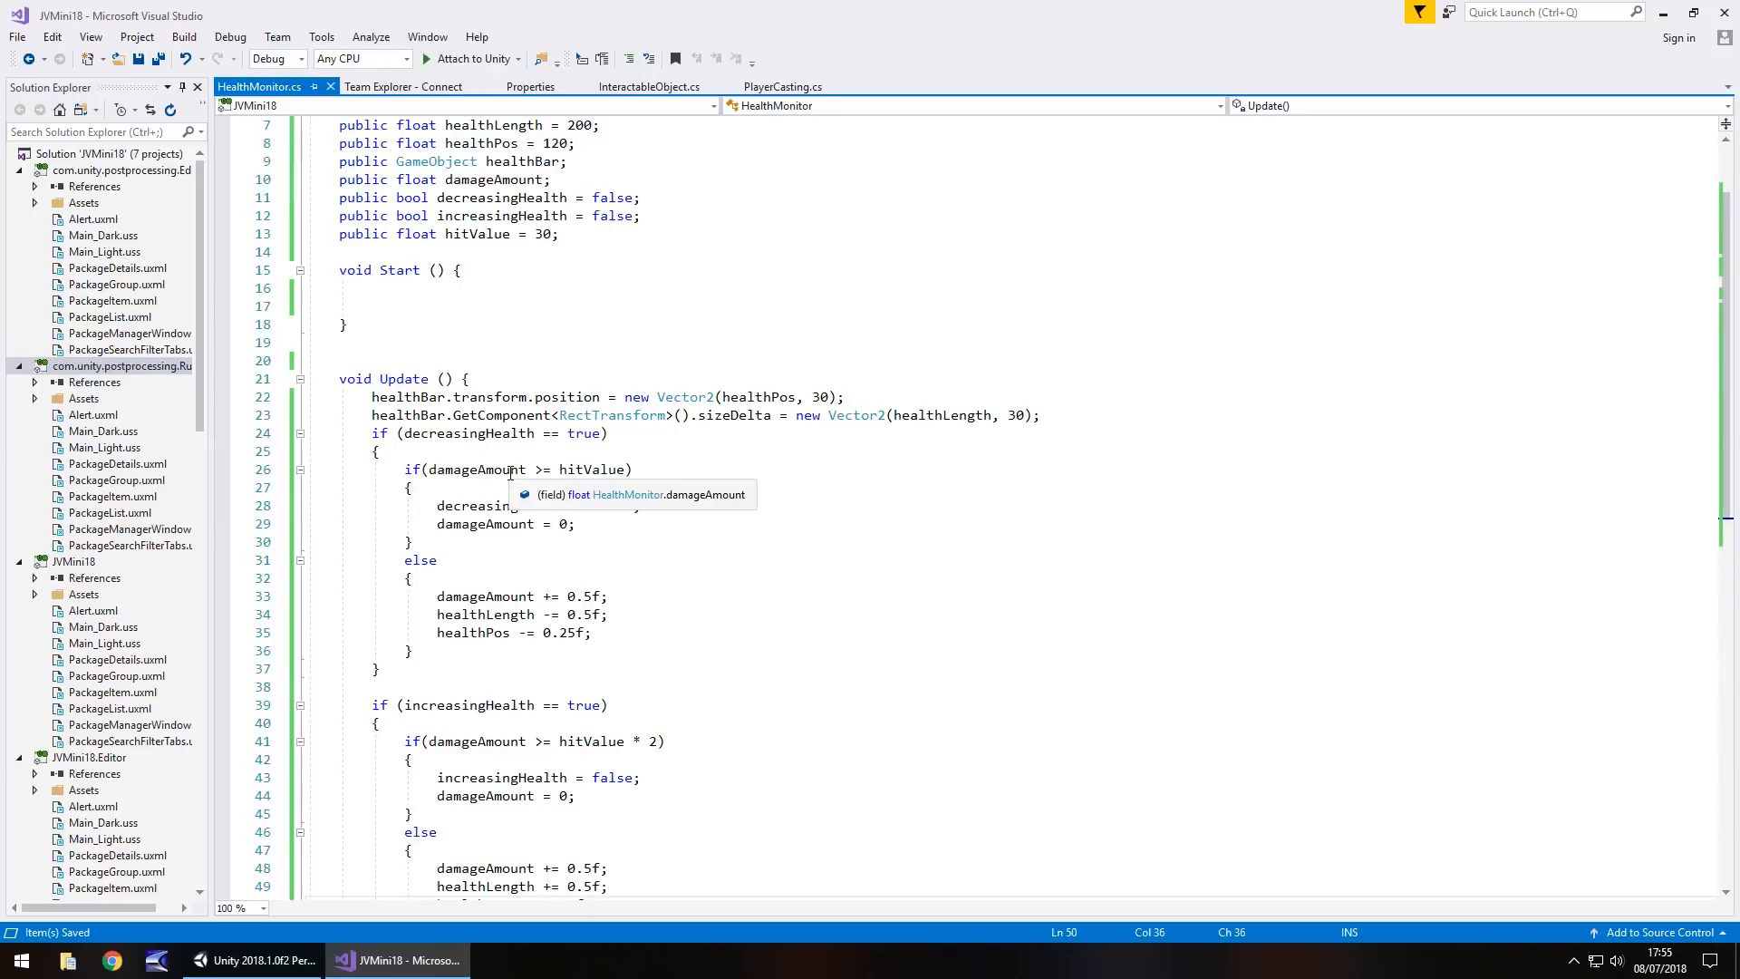
pyautogui.scroll(-3)
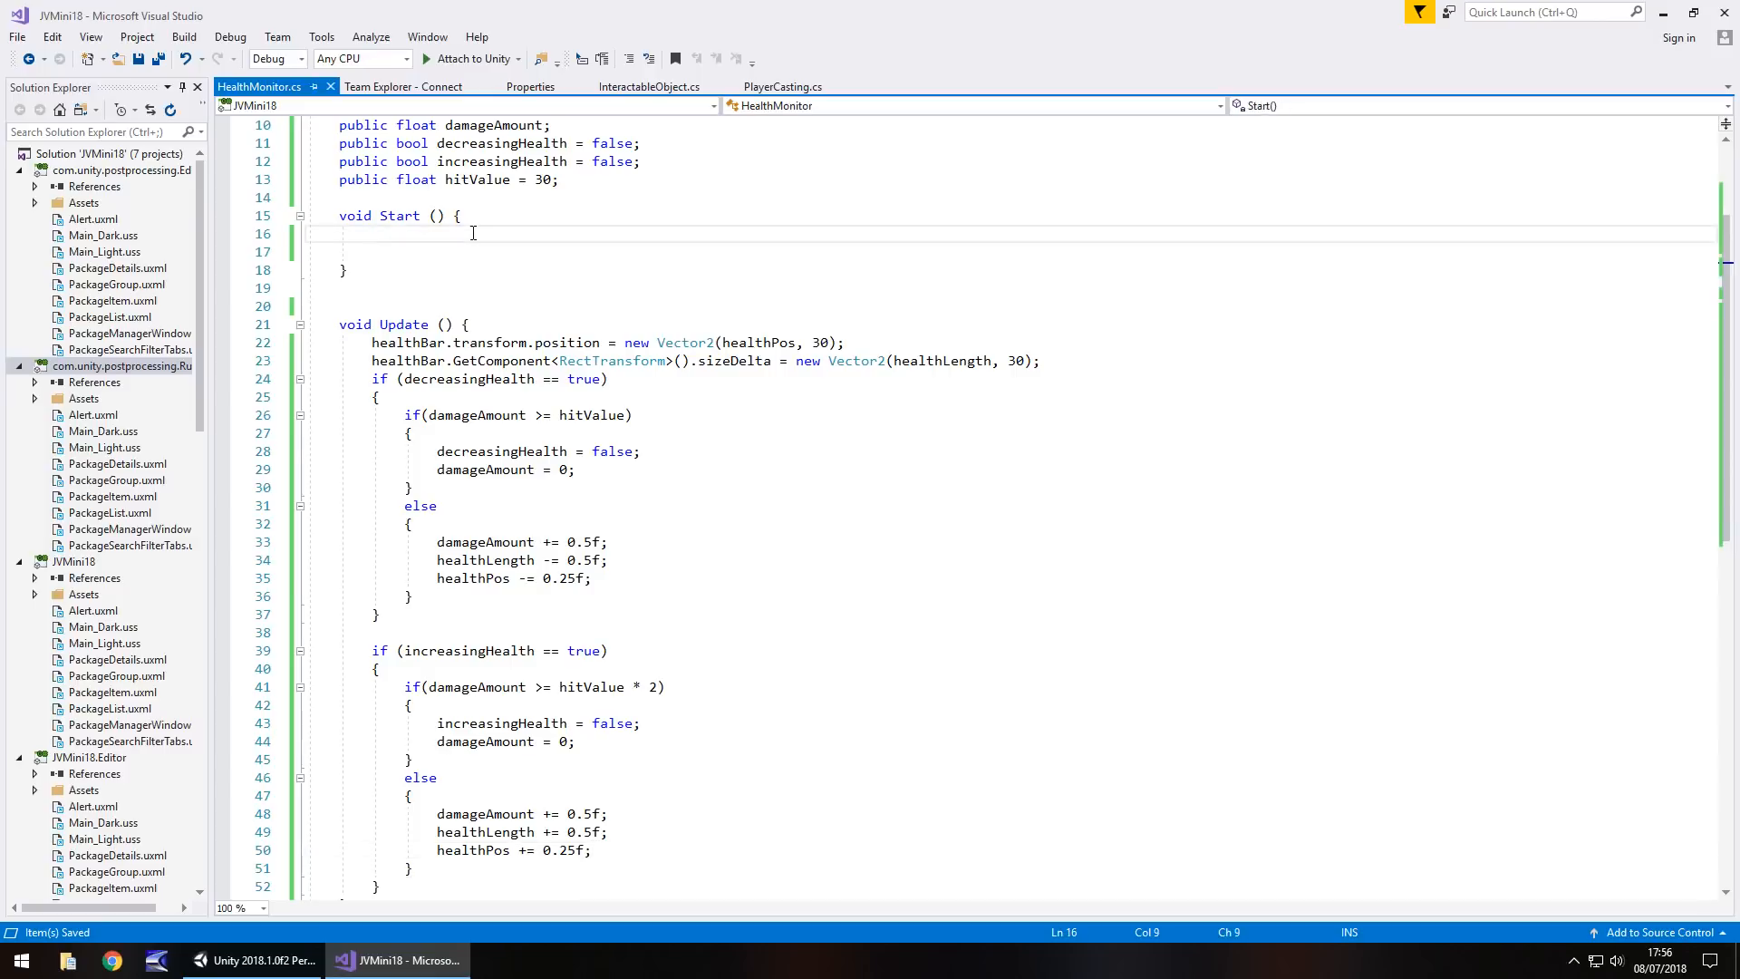
# In Start call StartCoroutine(HealthChange()); via IntelliSense
pyautogui.write('Start')
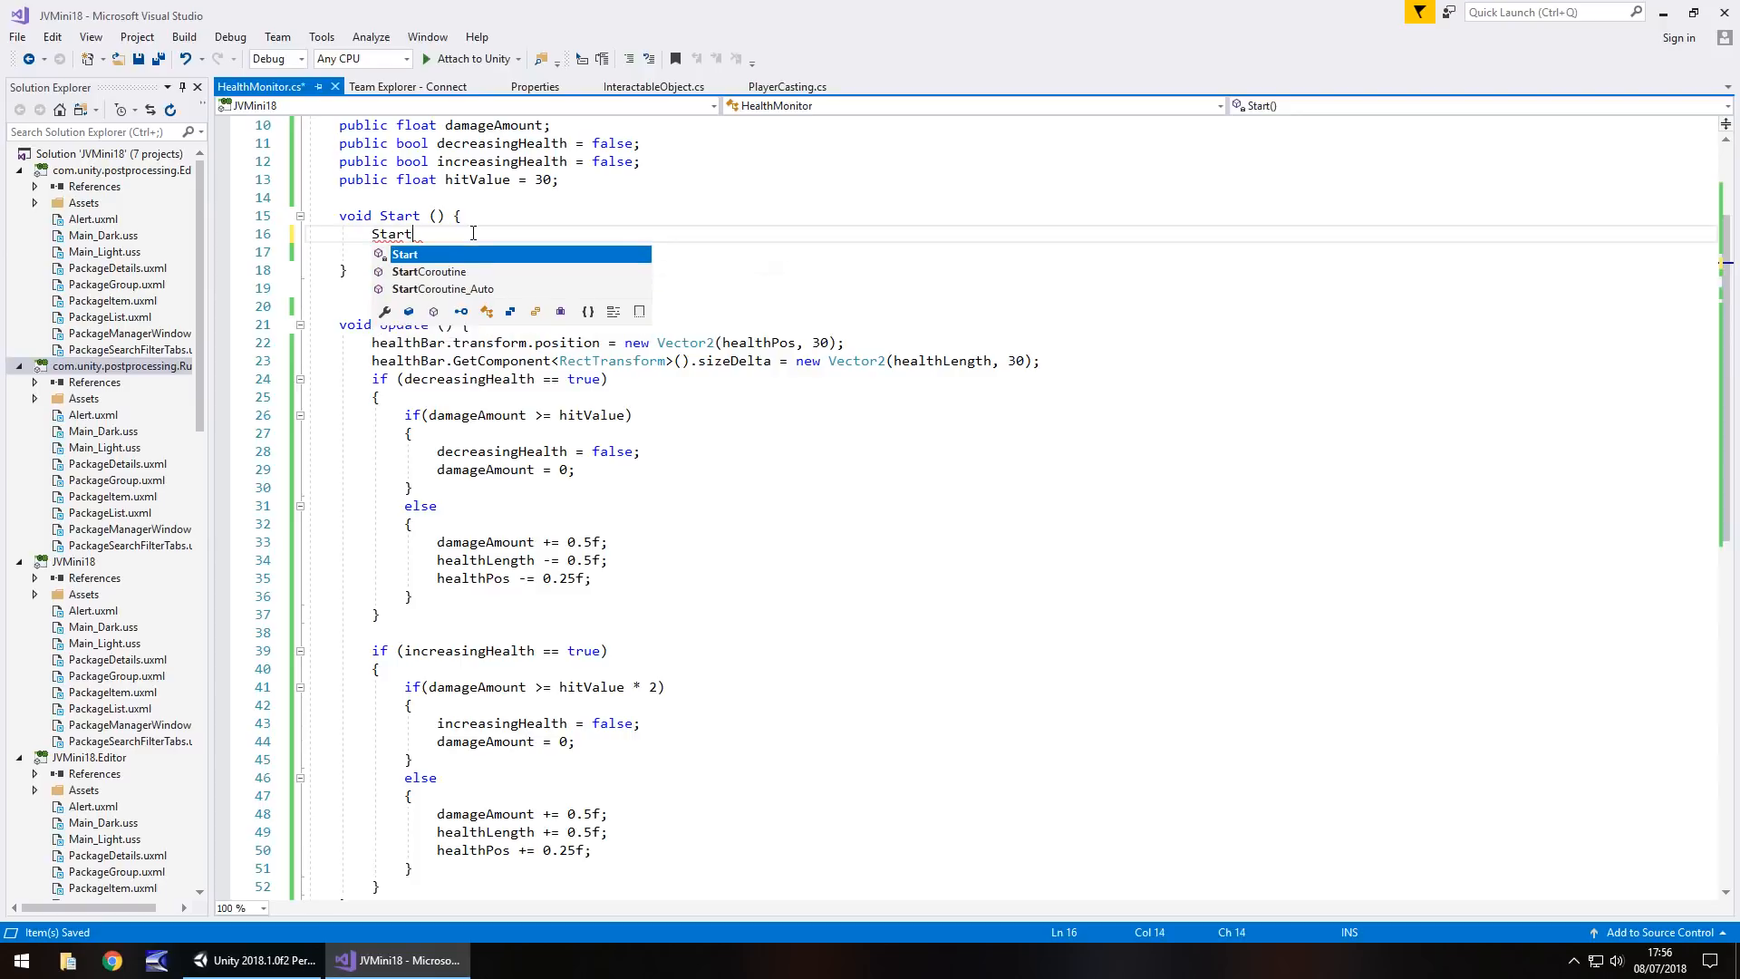
pyautogui.write('Coroutine')
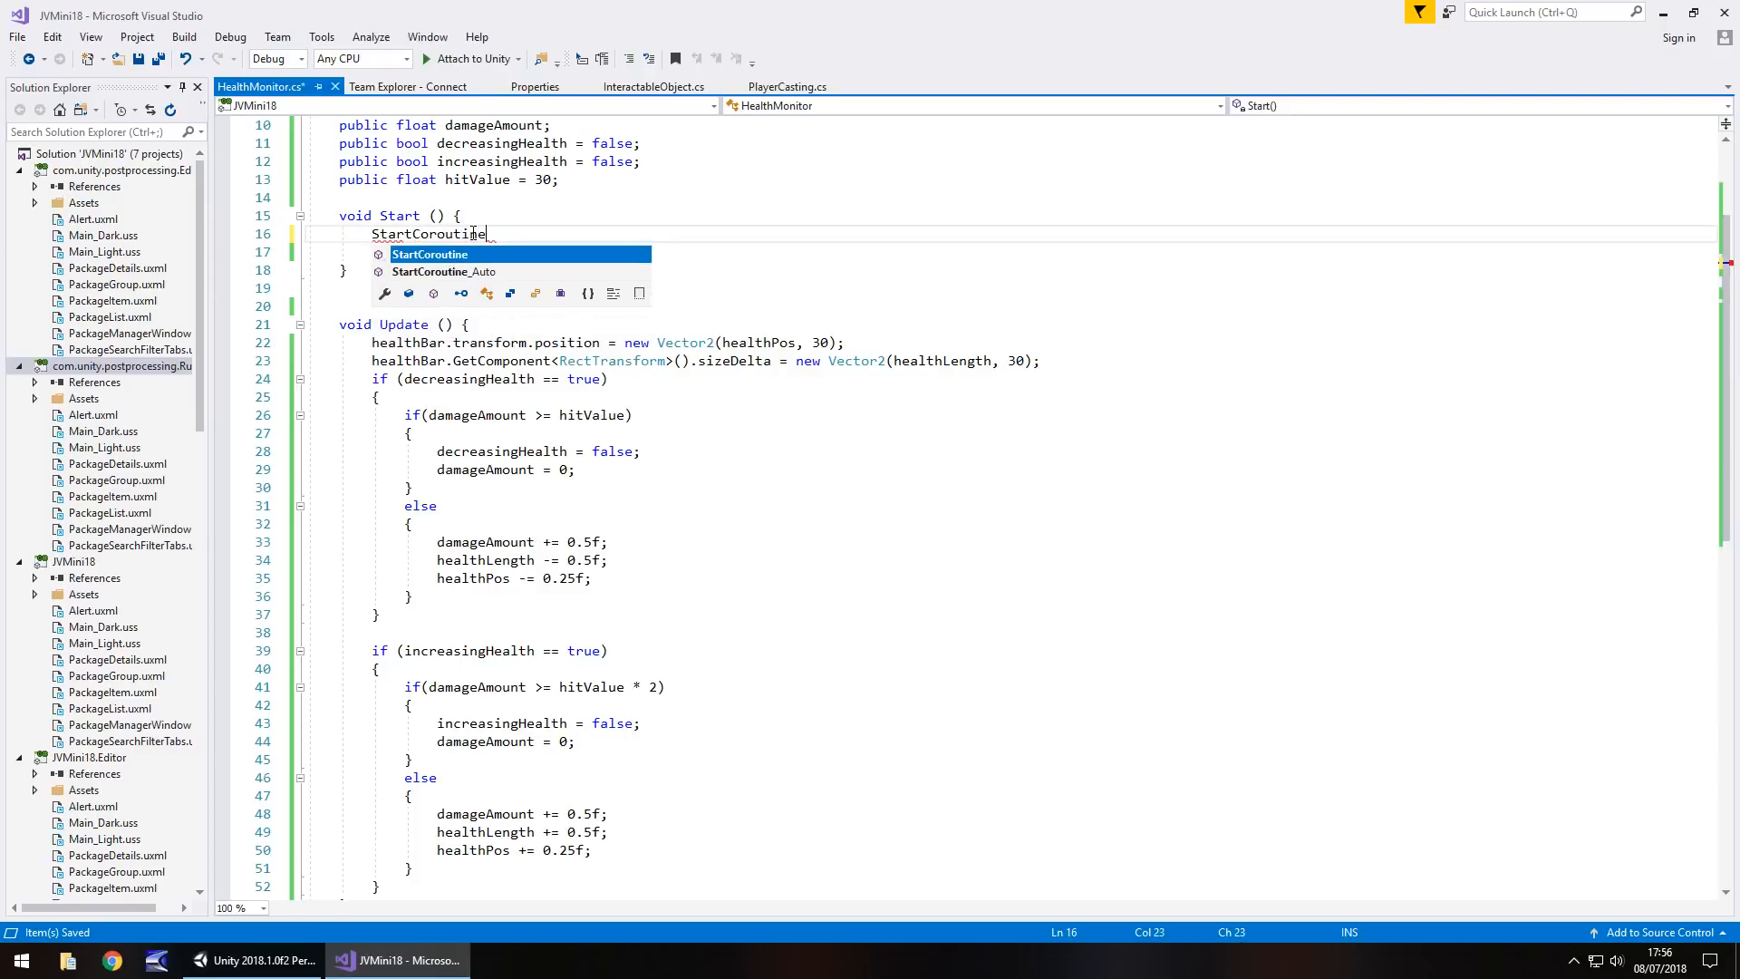
pyautogui.write('(')
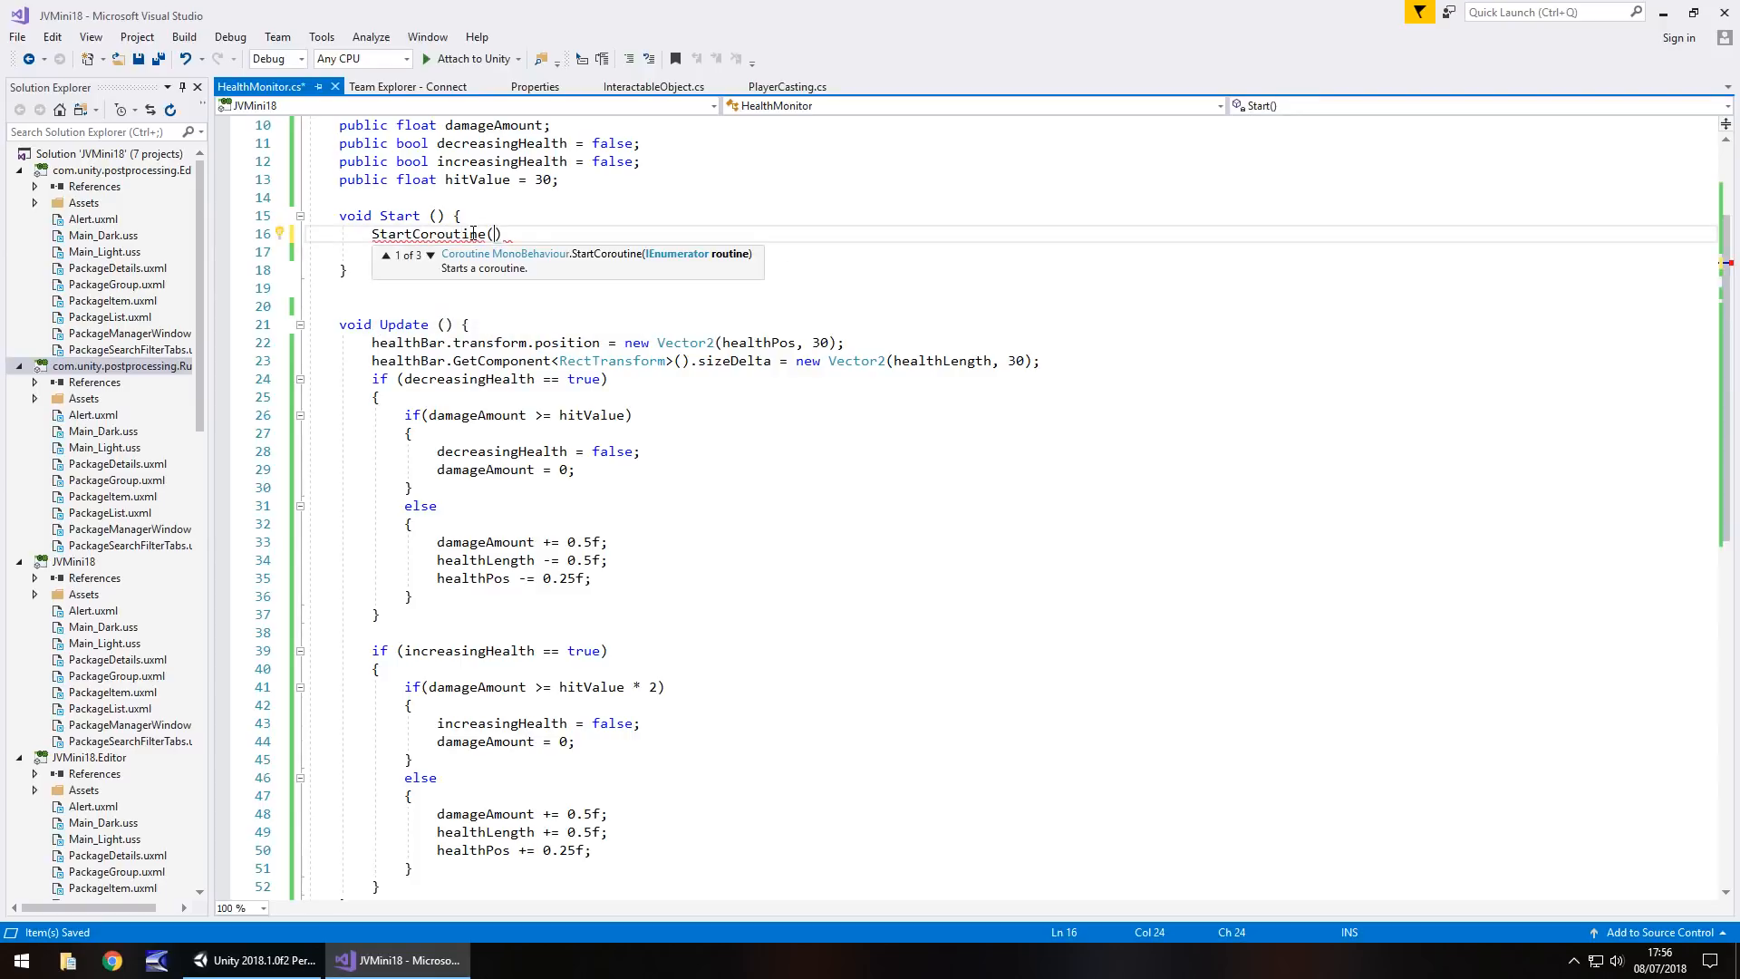
pyautogui.write('HealthChange')
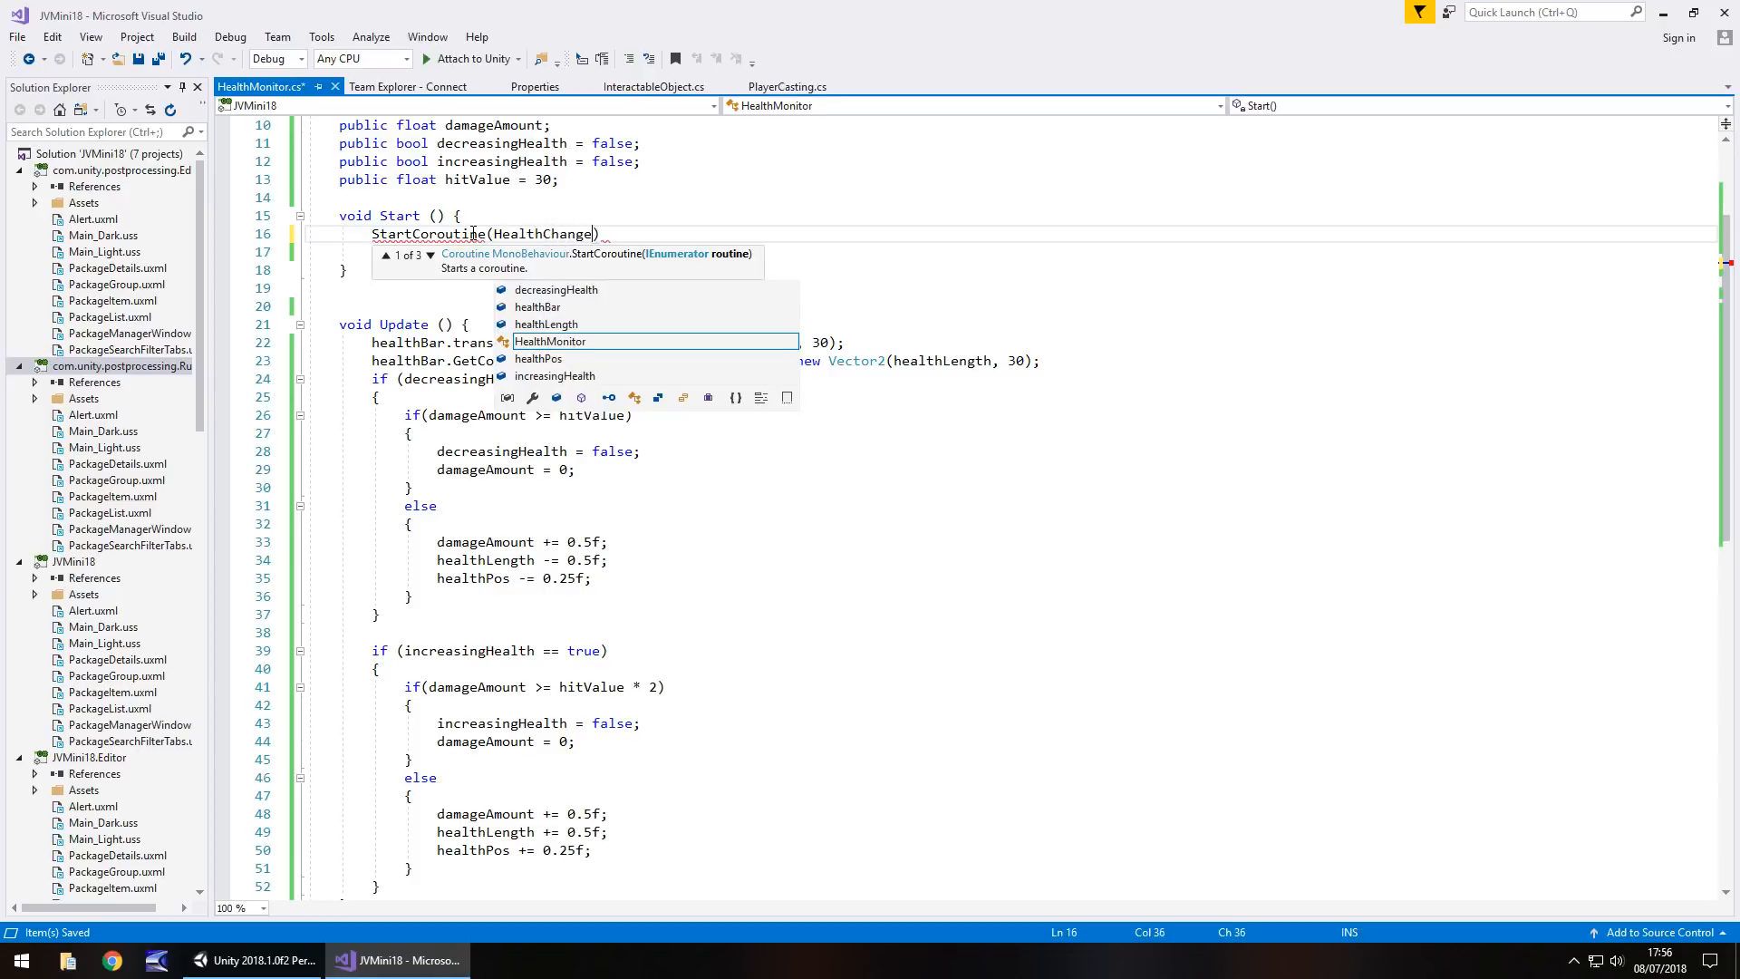
pyautogui.write('()')
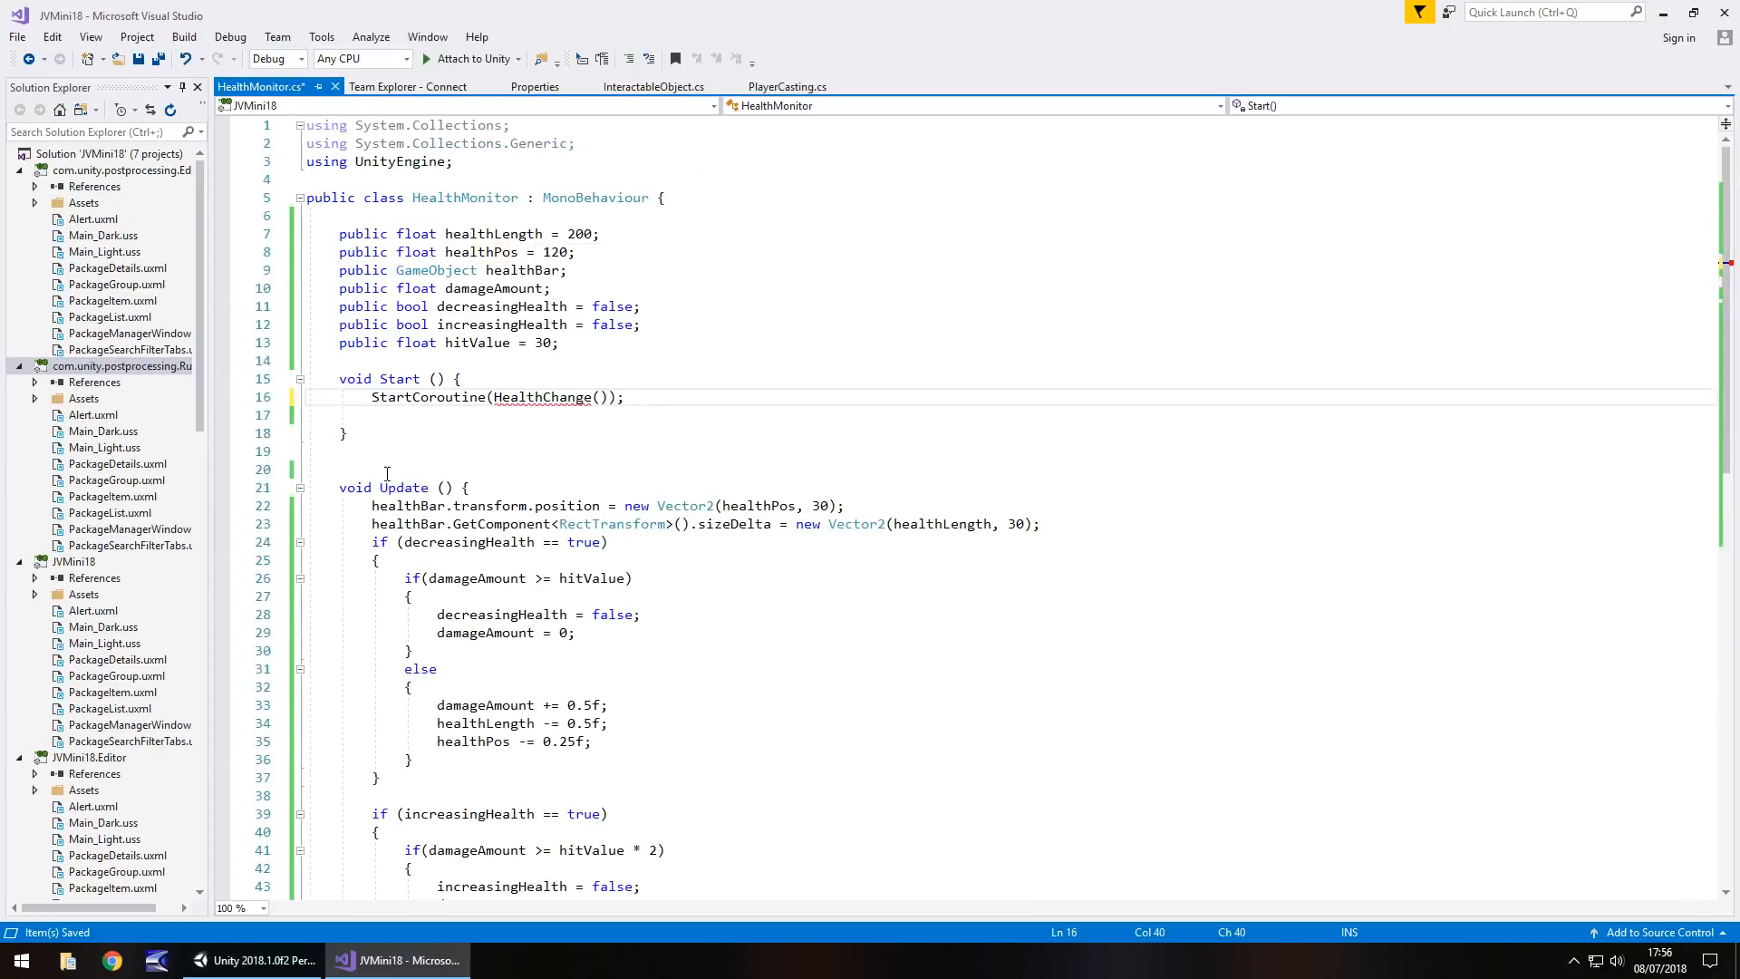
# Define IEnumerator HealthChange with a WaitForSeconds(2) yield followed by decreasingHealth = true
pyautogui.scroll(-3)
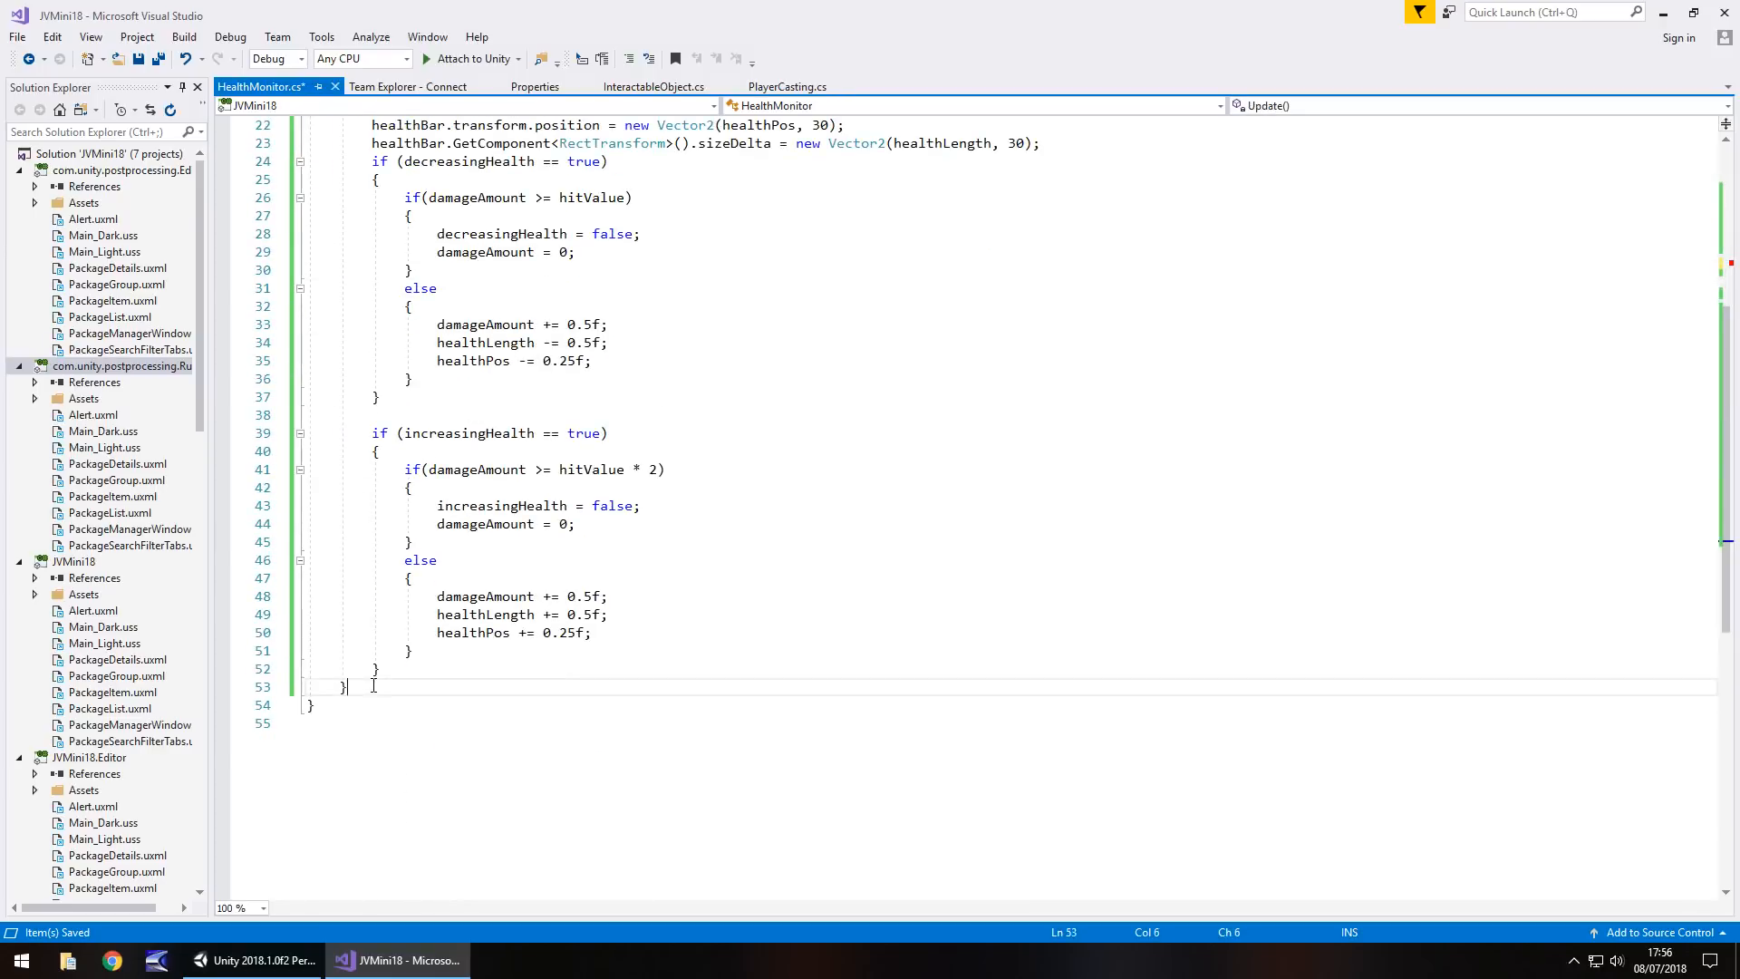
pyautogui.write('IEnumerator(')
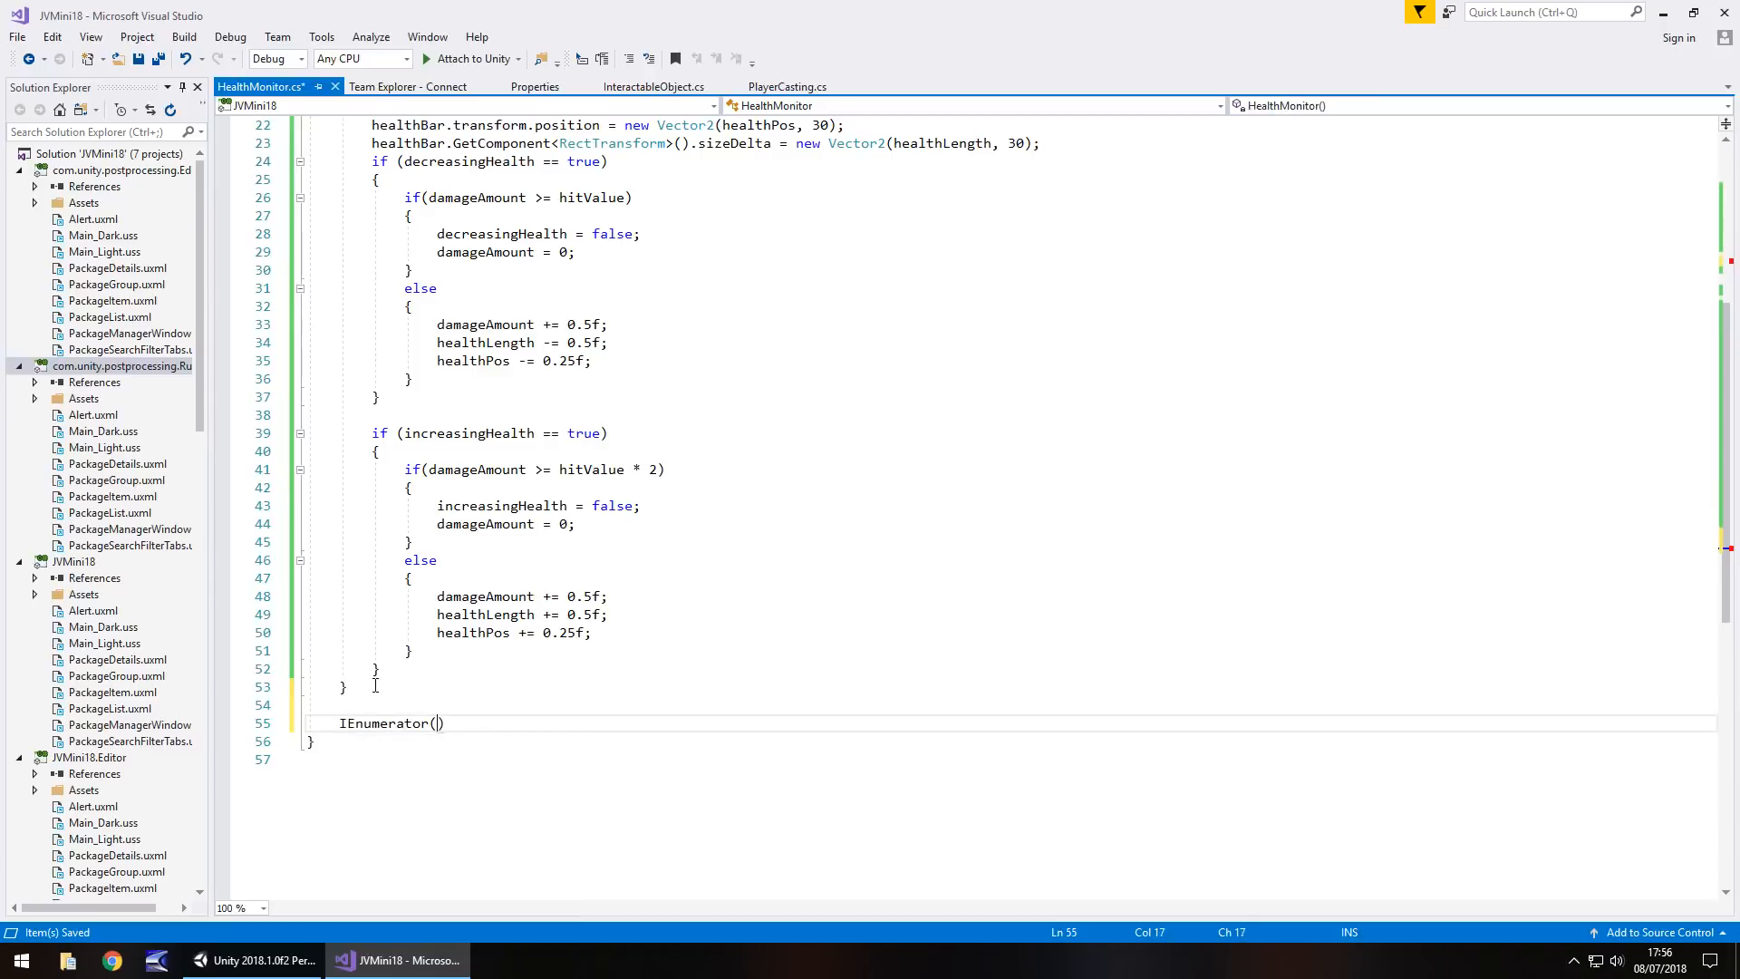
pyautogui.write('Hea')
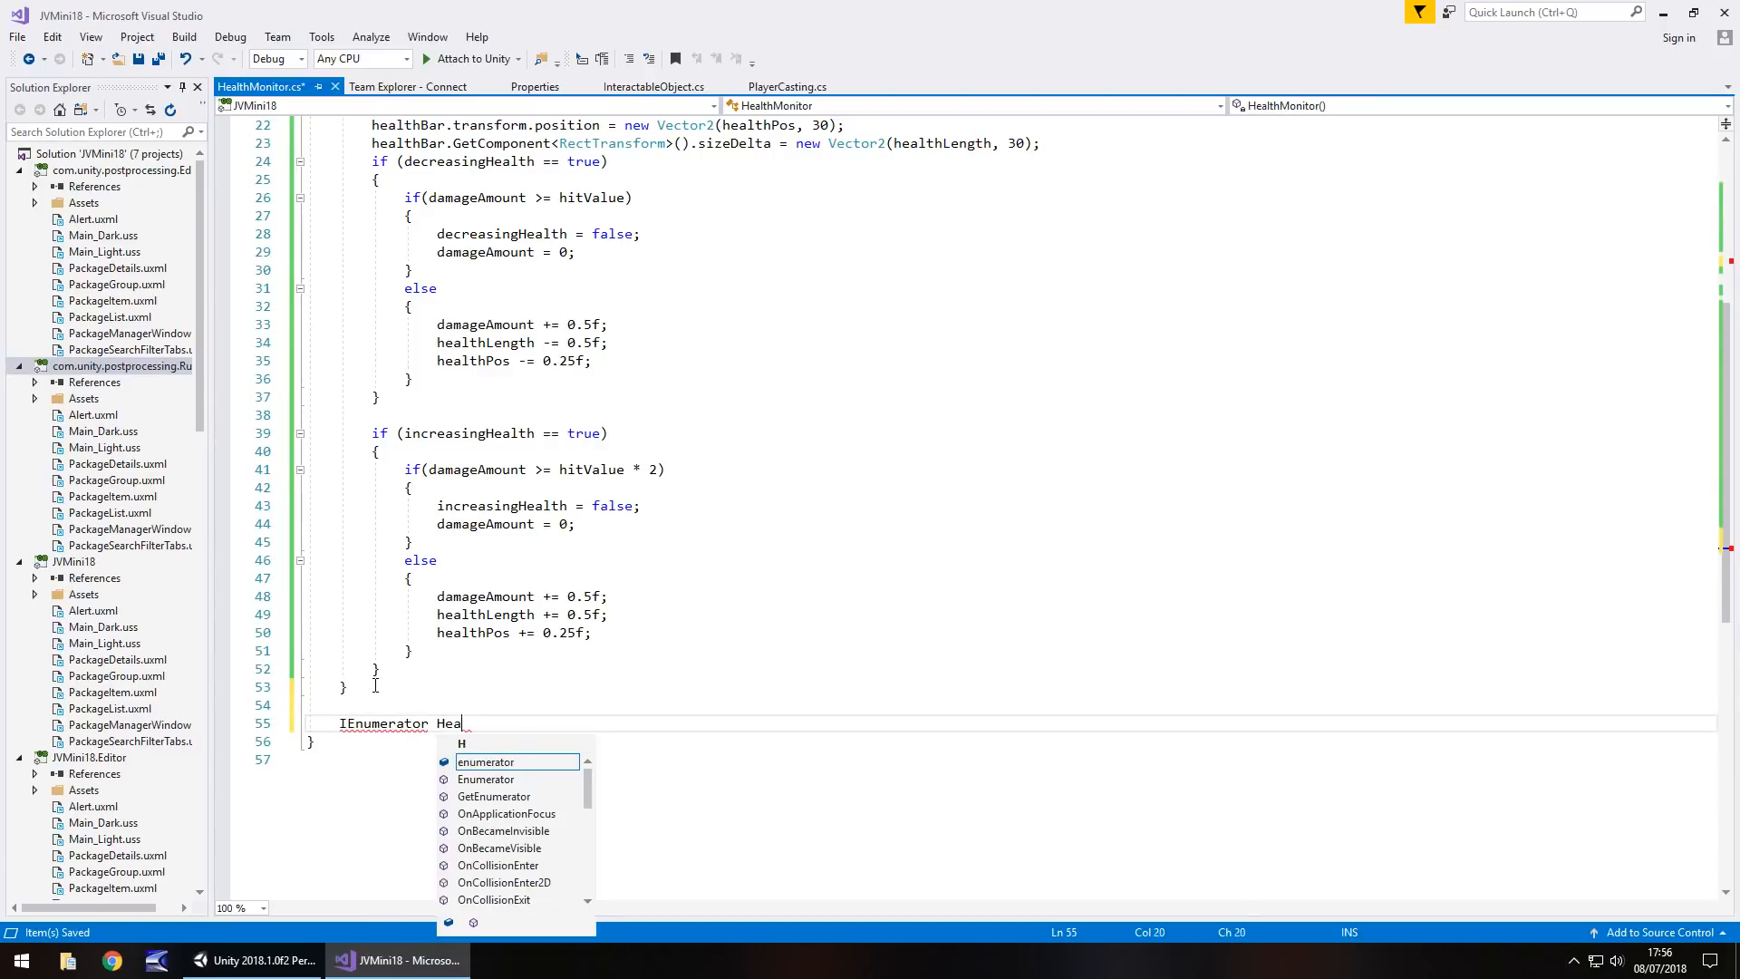
pyautogui.write('lthChange(')
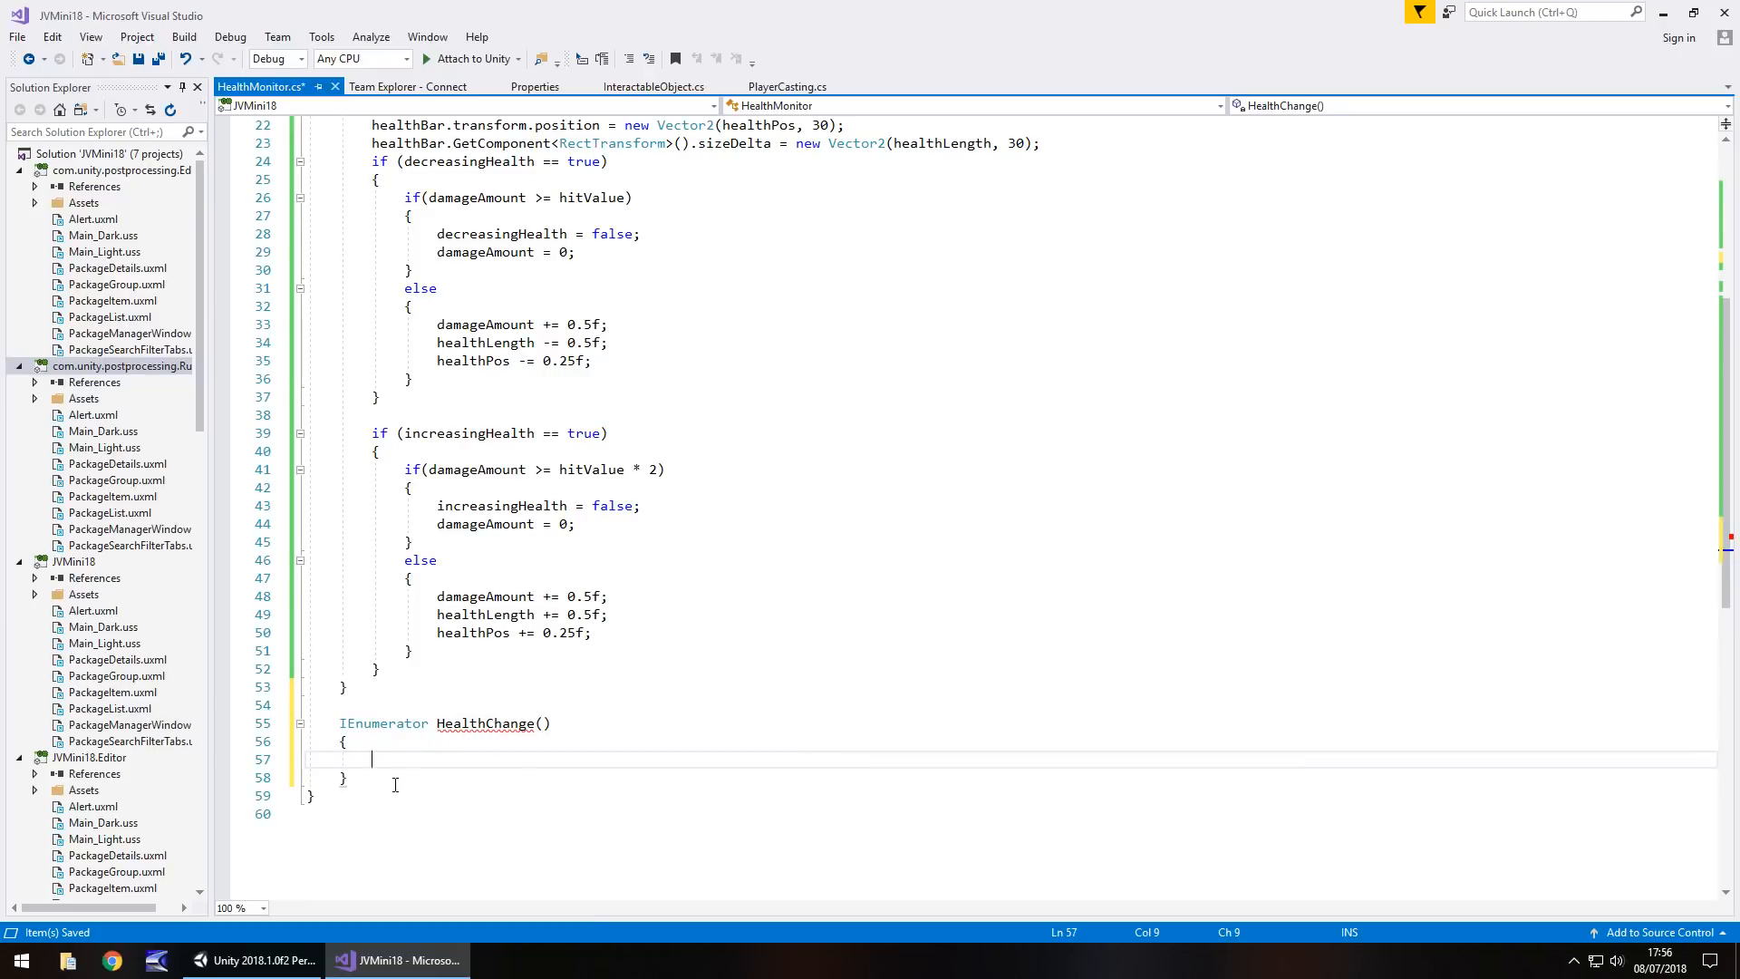
pyautogui.write('yield return new WaitForSeconds(')
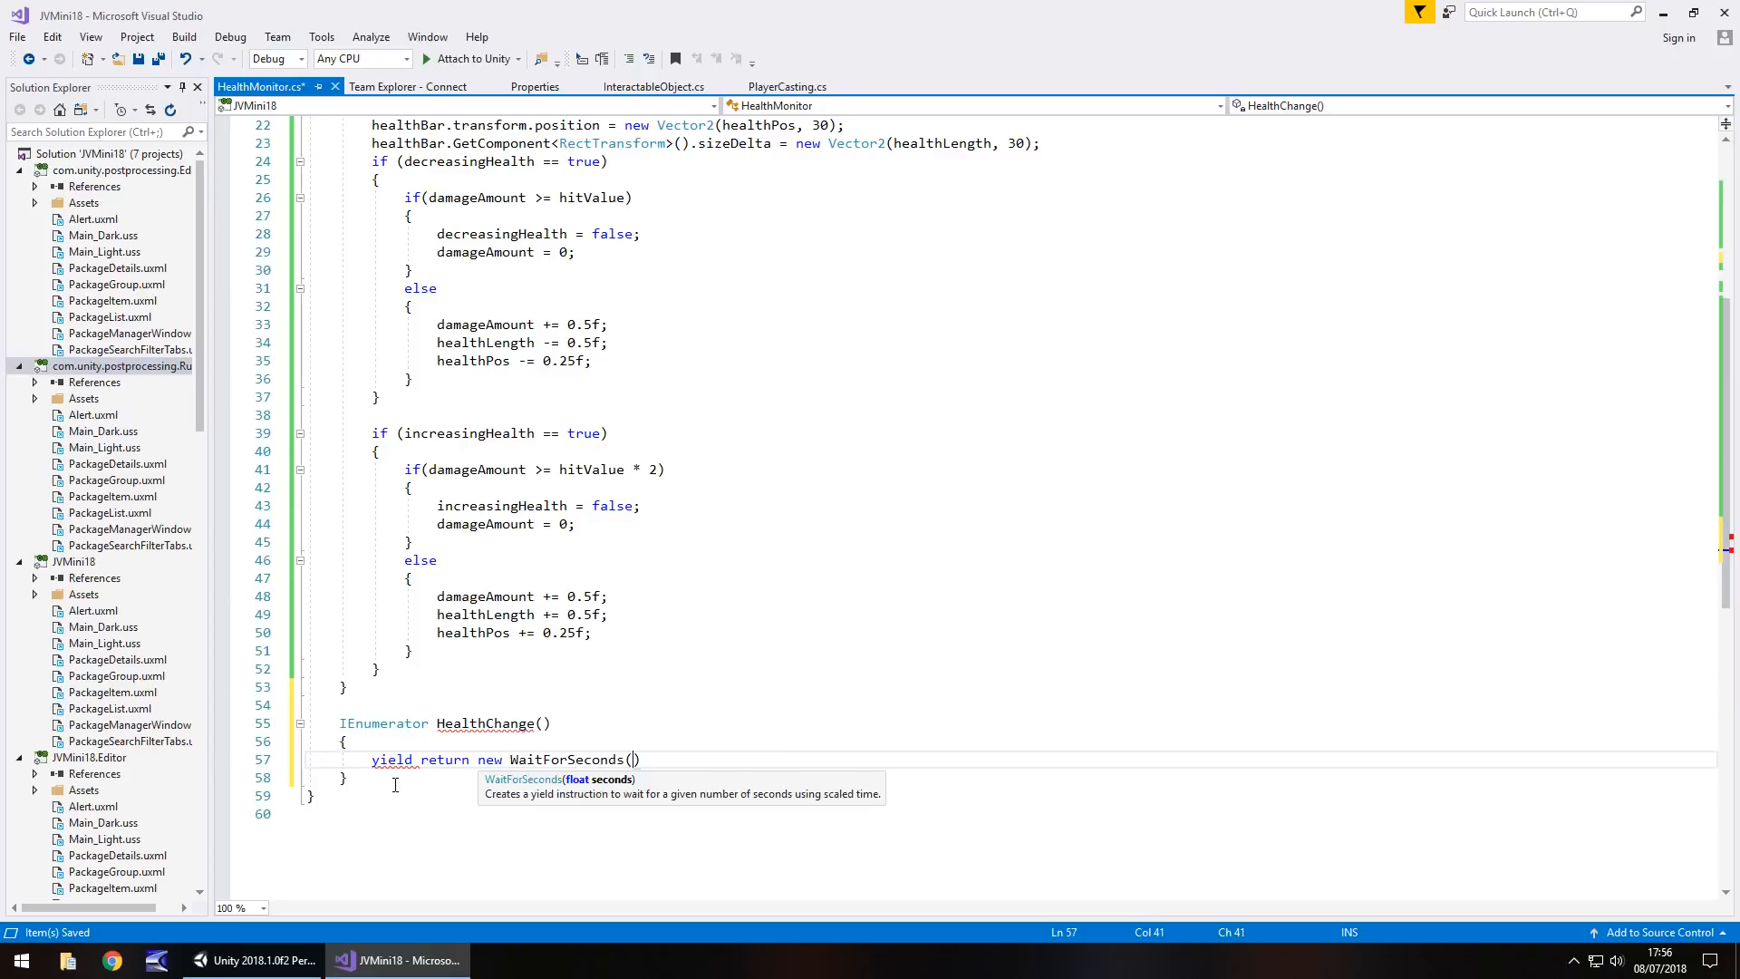
pyautogui.write('2);')
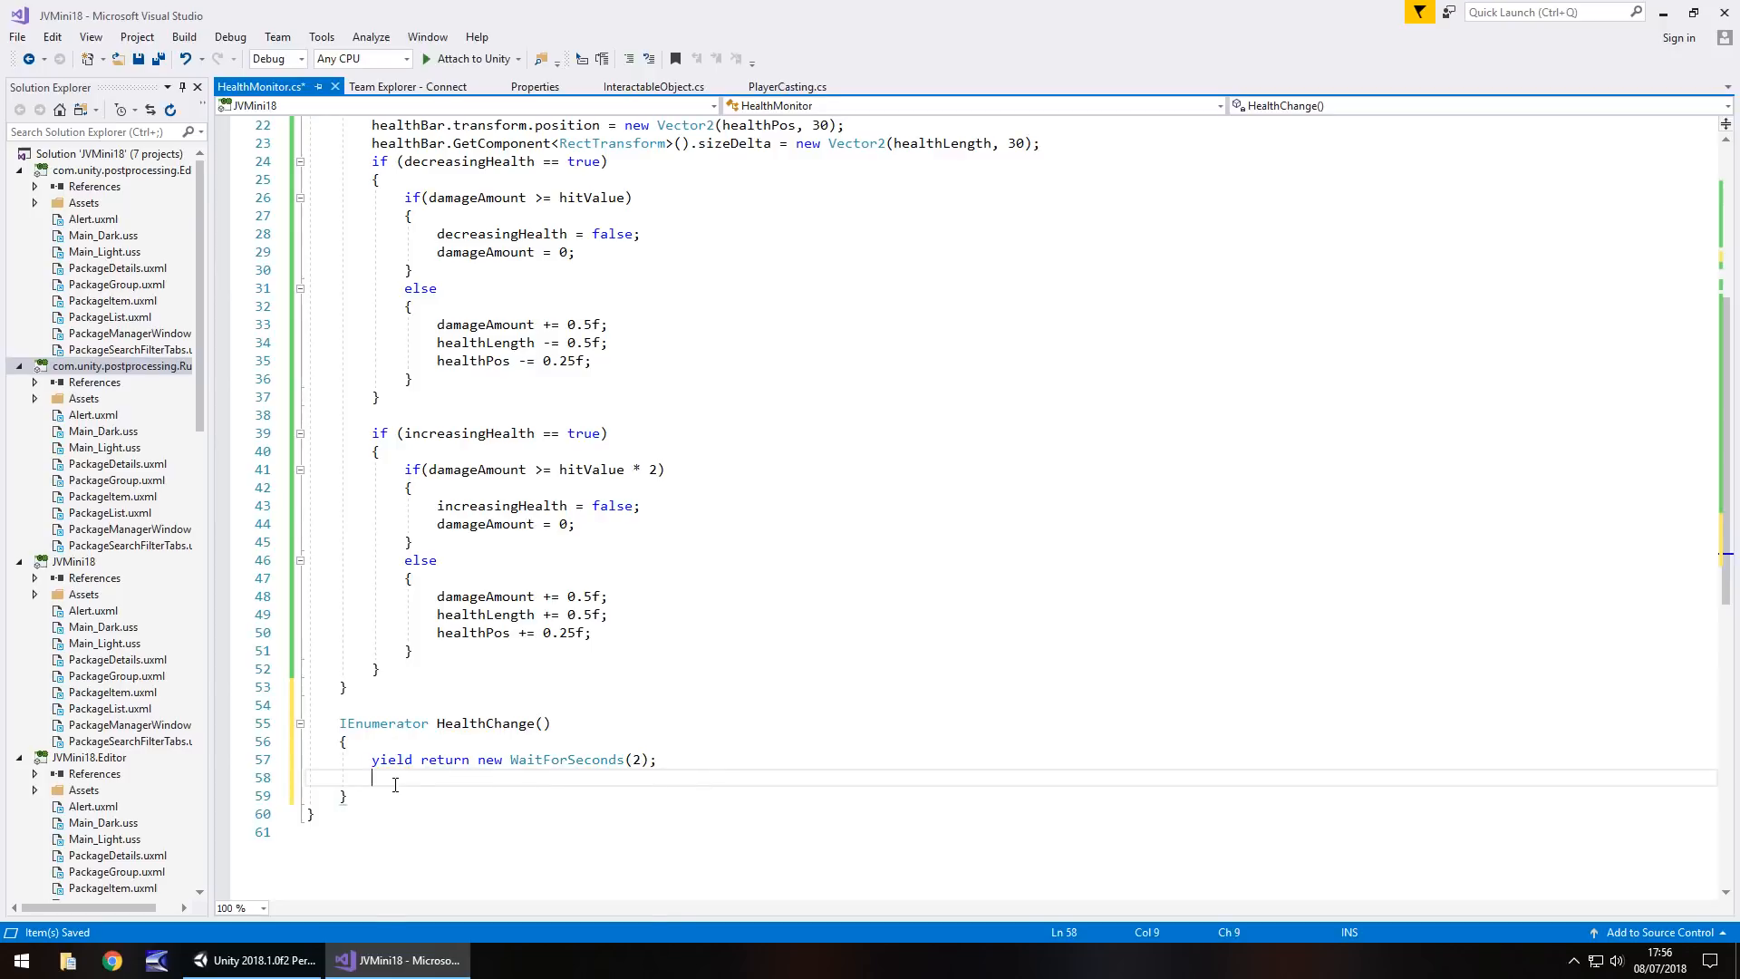
pyautogui.write('decreasingHealth = true;')
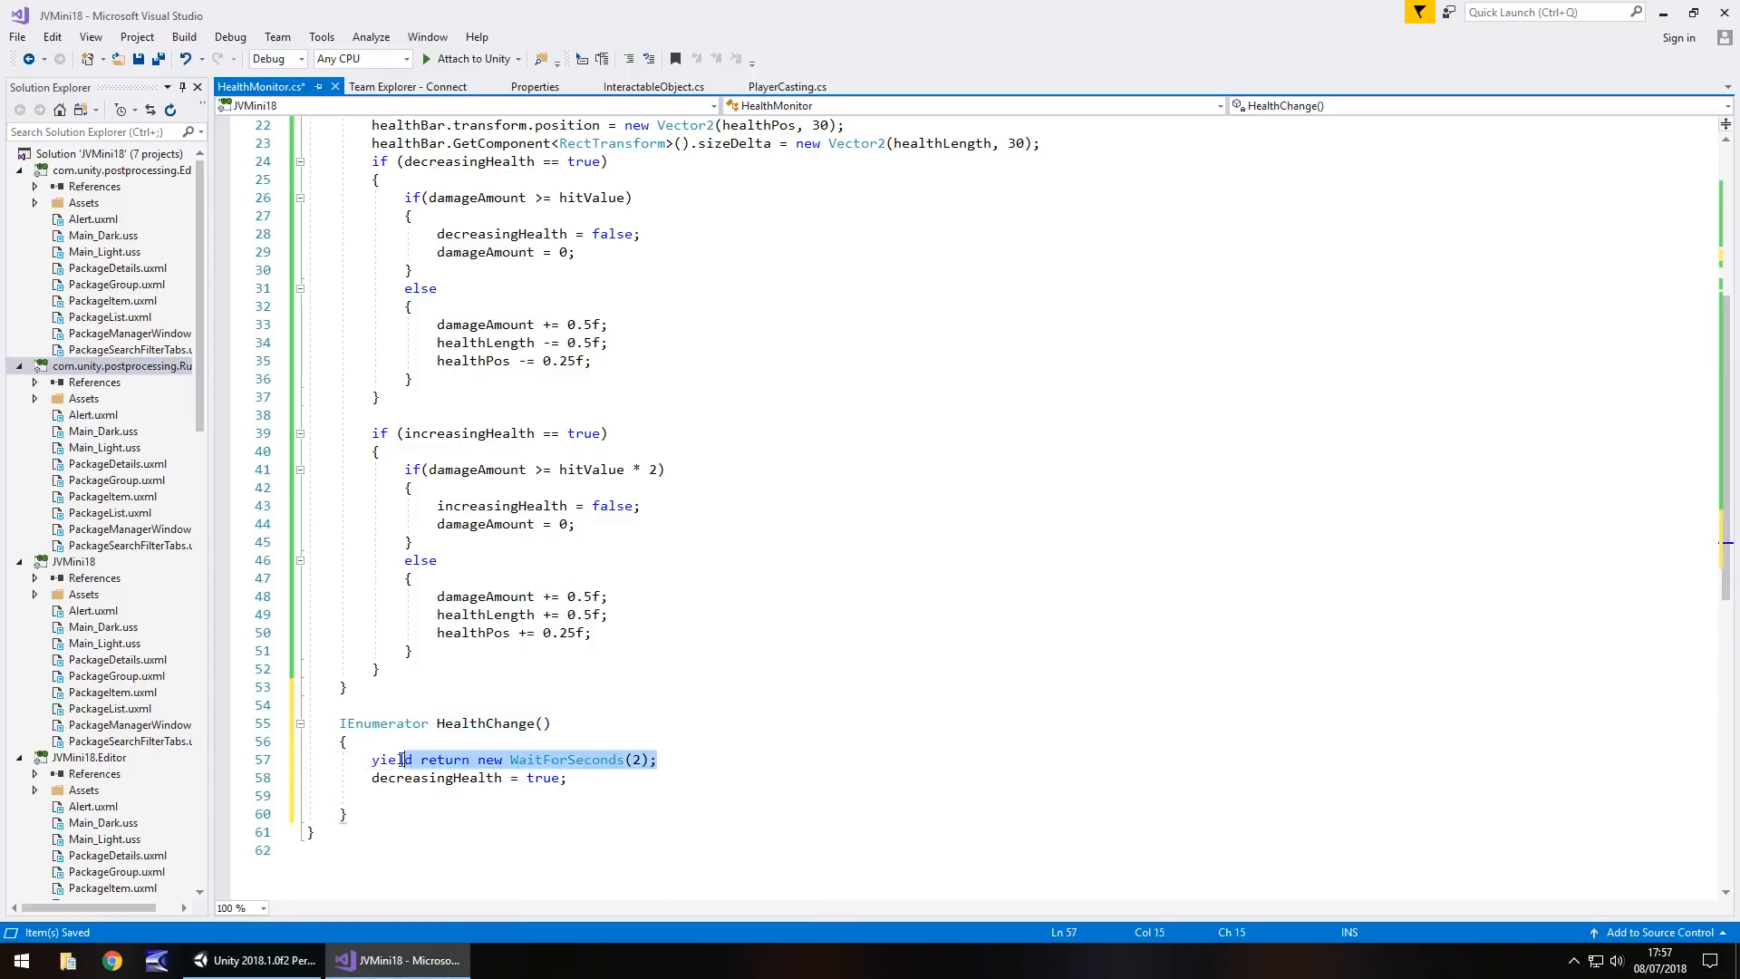
# Repeat the 2-second wait and decreasingHealth = true, then wait 3 seconds and set increasingHealth = true
pyautogui.moveTo(400, 759); pyautogui.dragTo(662, 759)
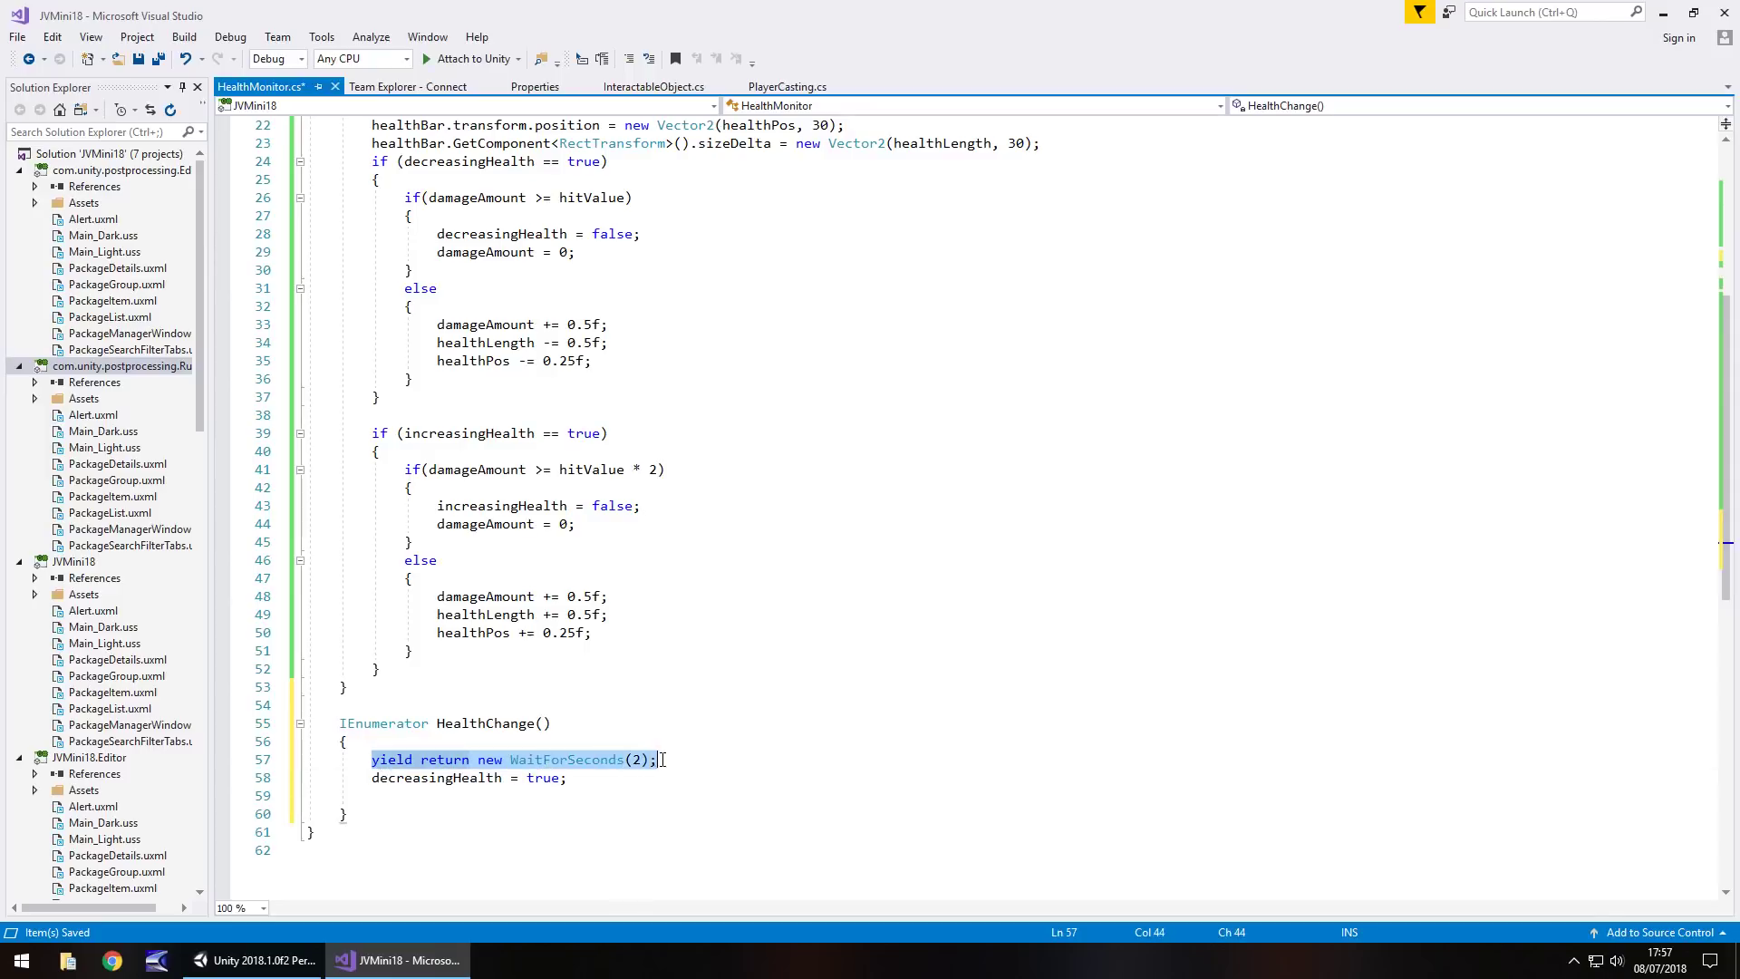
pyautogui.write('yield return new WaitForSeconds(2);')
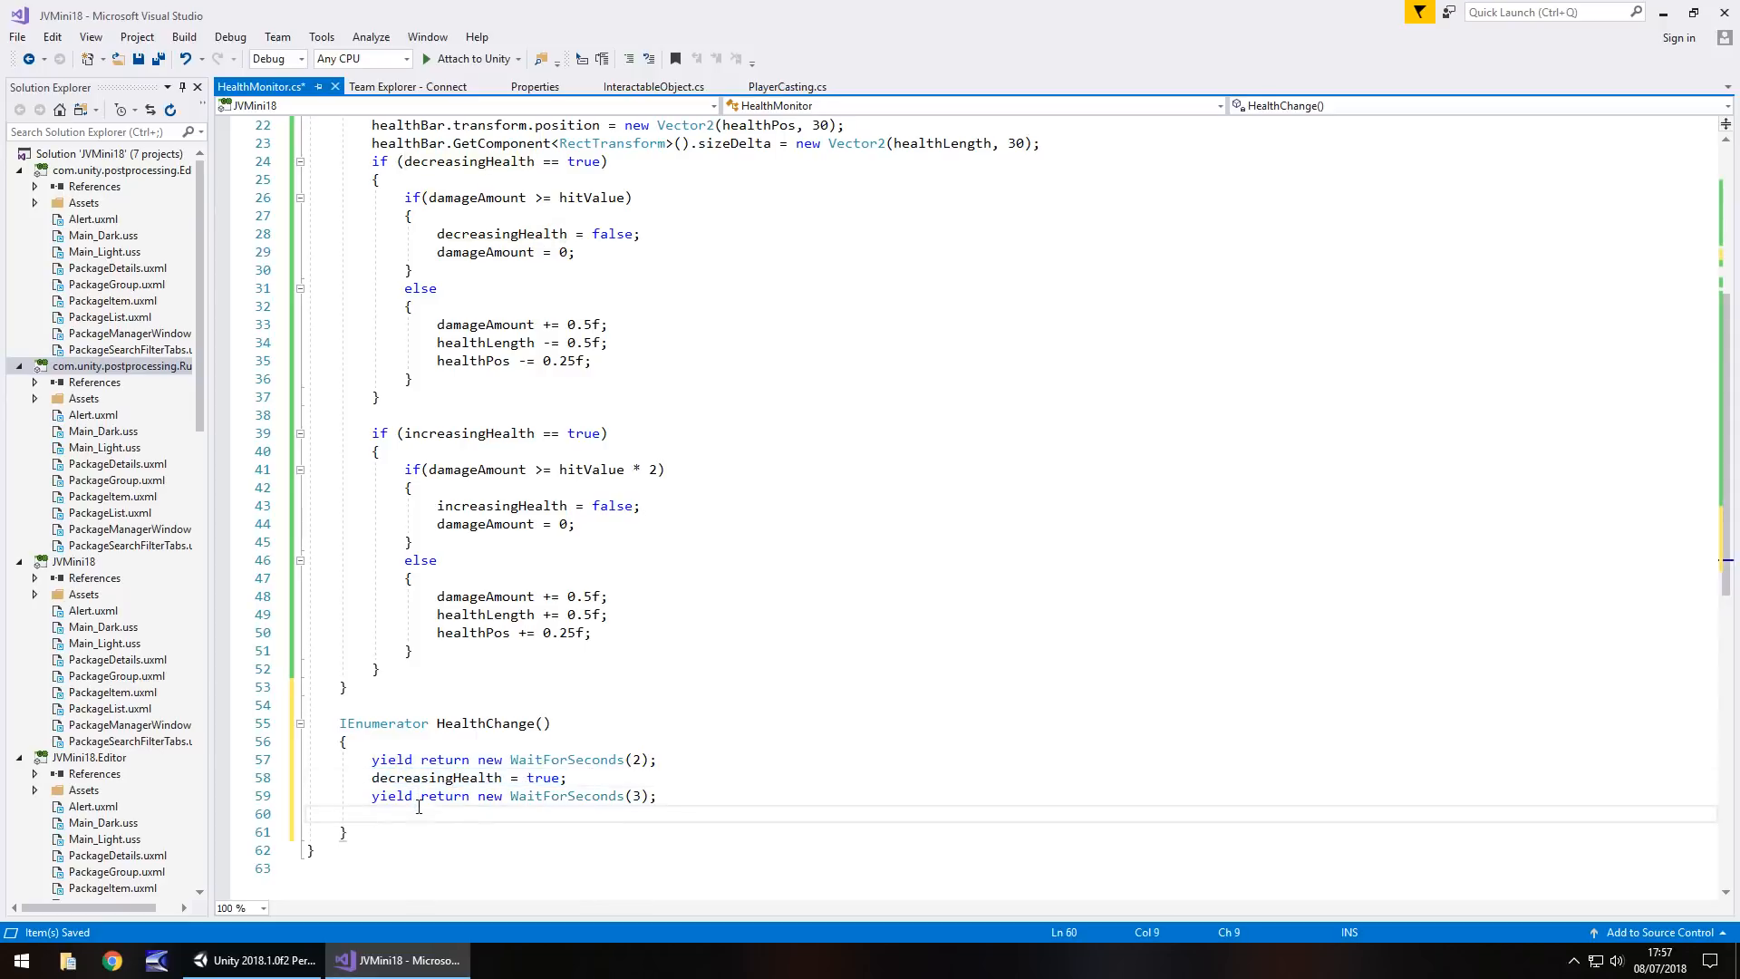
pyautogui.write('decreasingHealth = true;')
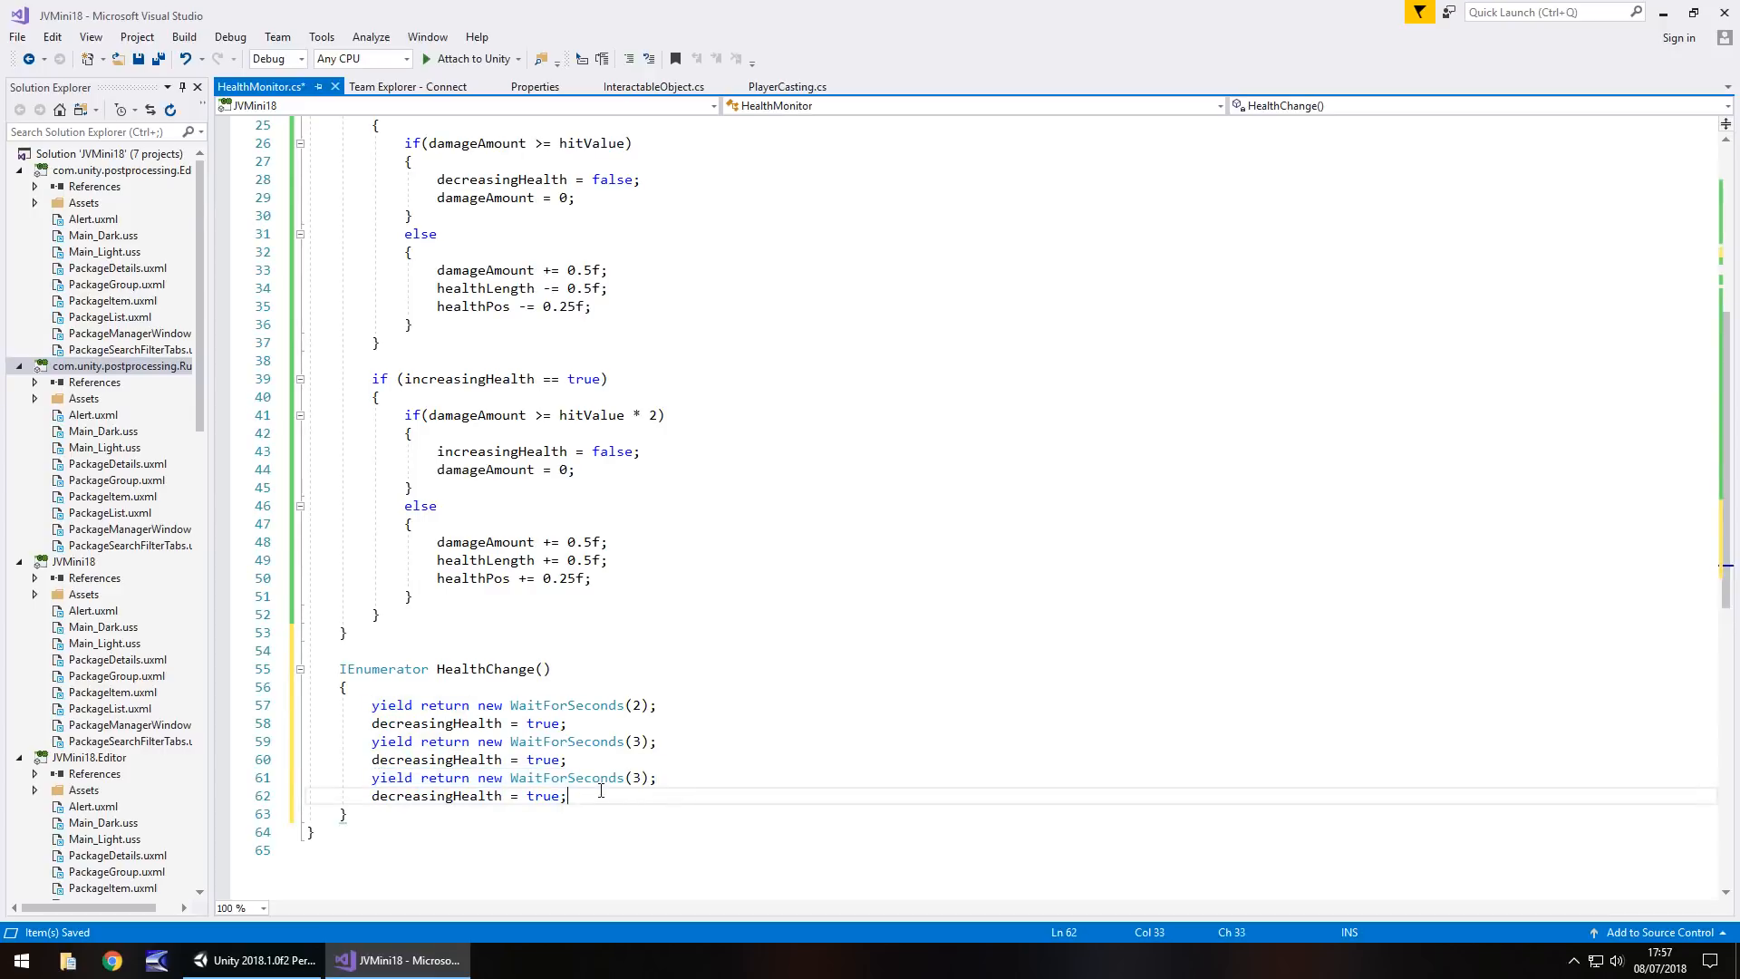
pyautogui.write('yield return new WaitForSeconds(3);')
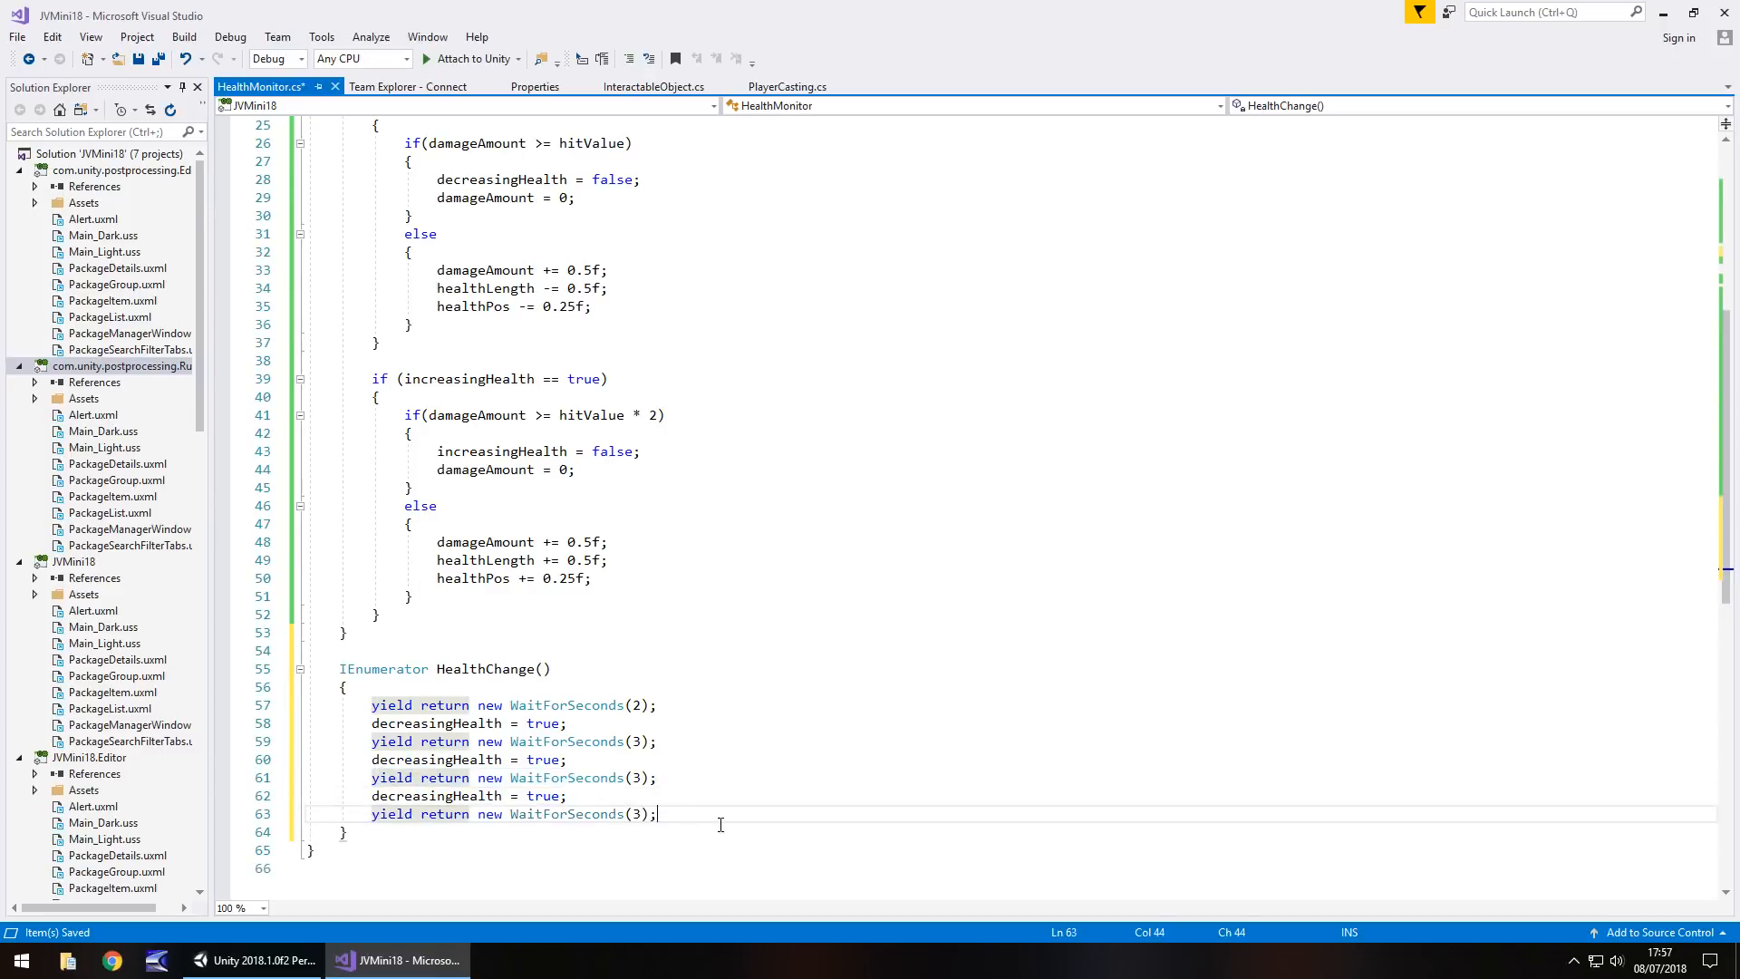
pyautogui.write('i')
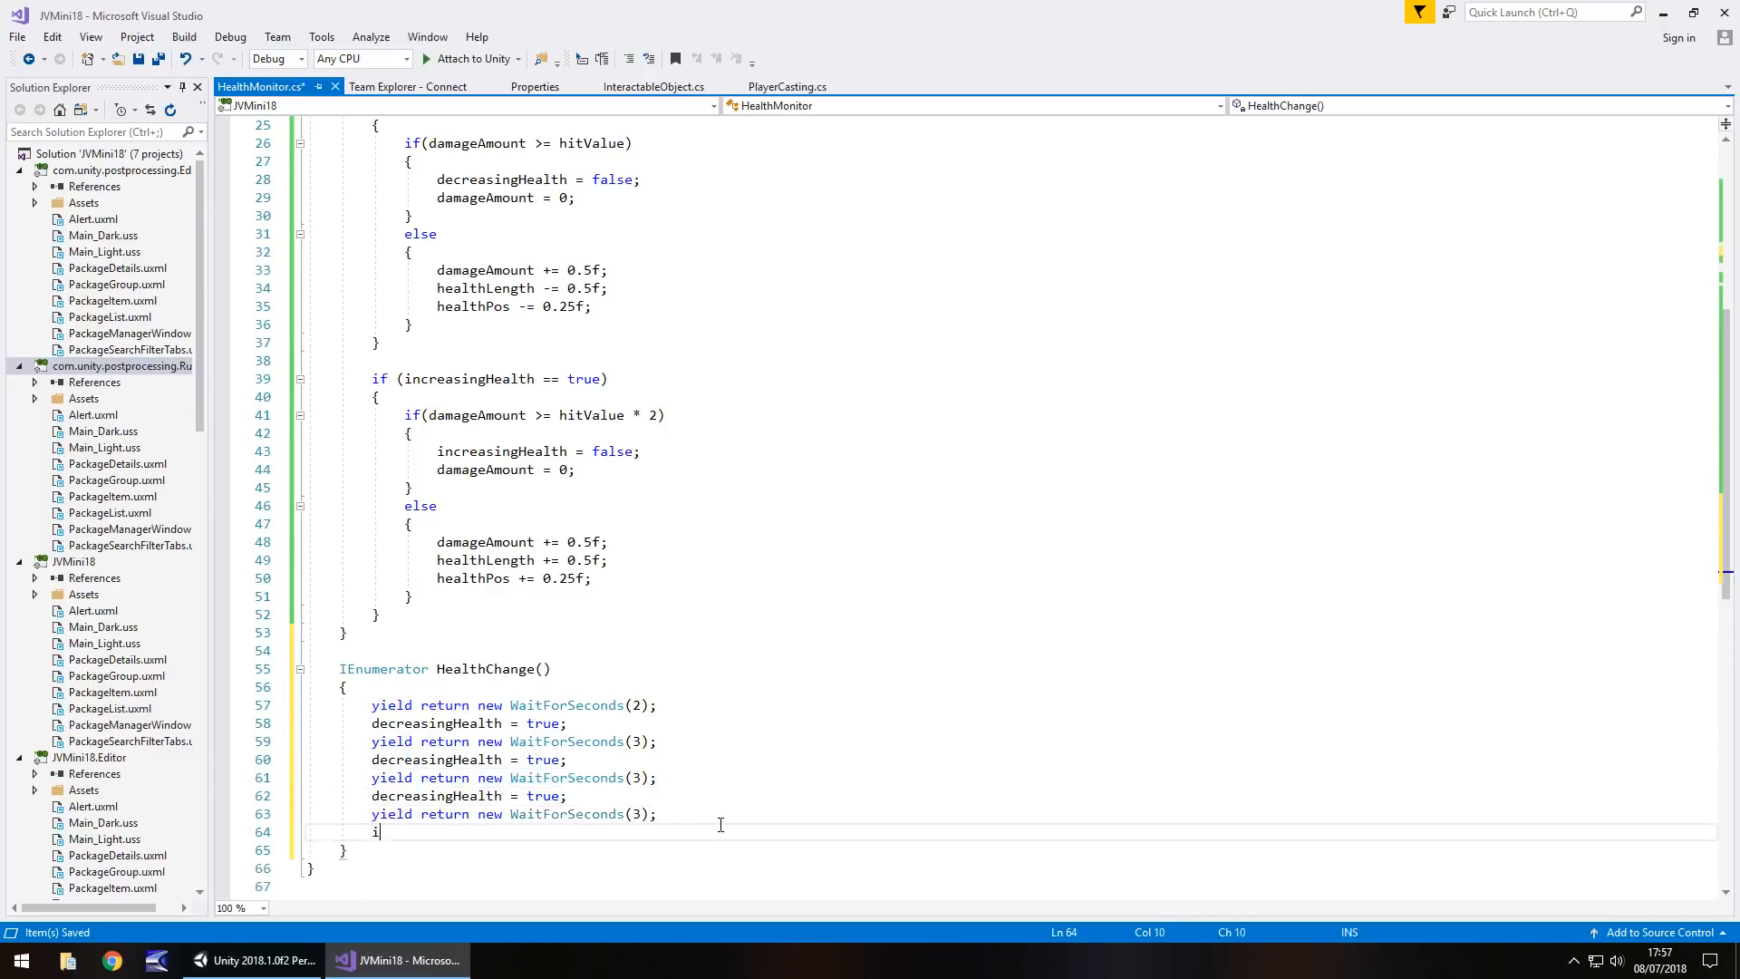
pyautogui.write('ncreasingHeal')
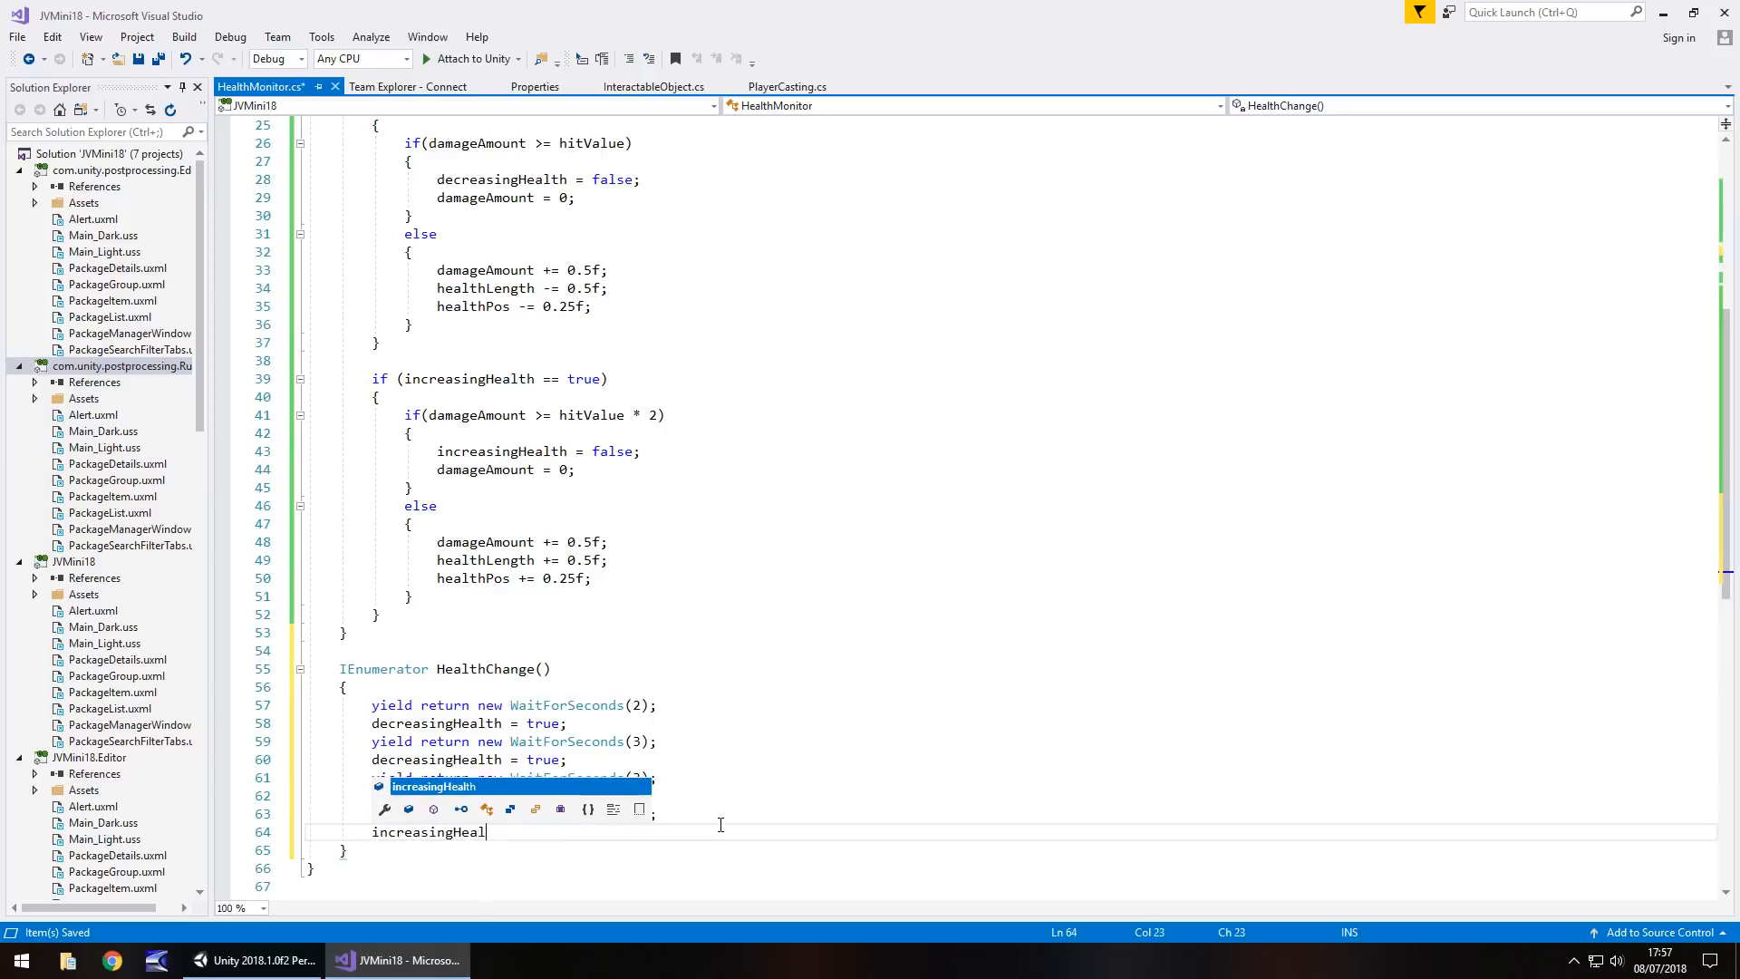
pyautogui.write('= true')
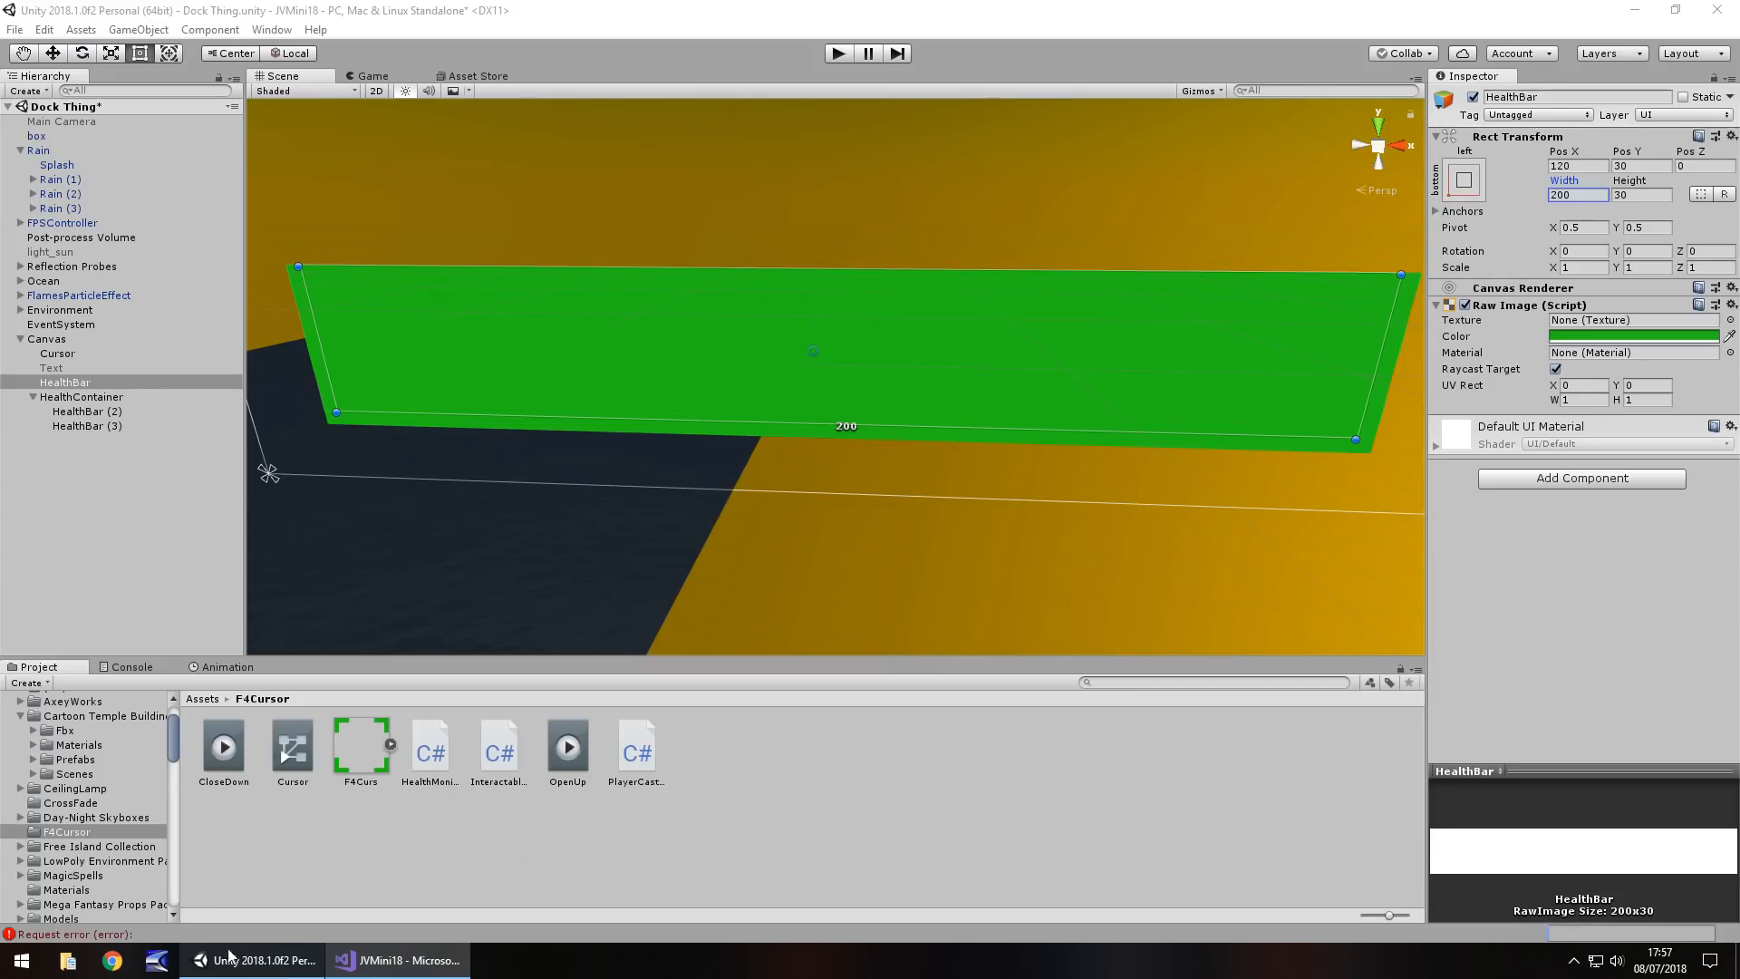
pyautogui.moveTo(349, 654)
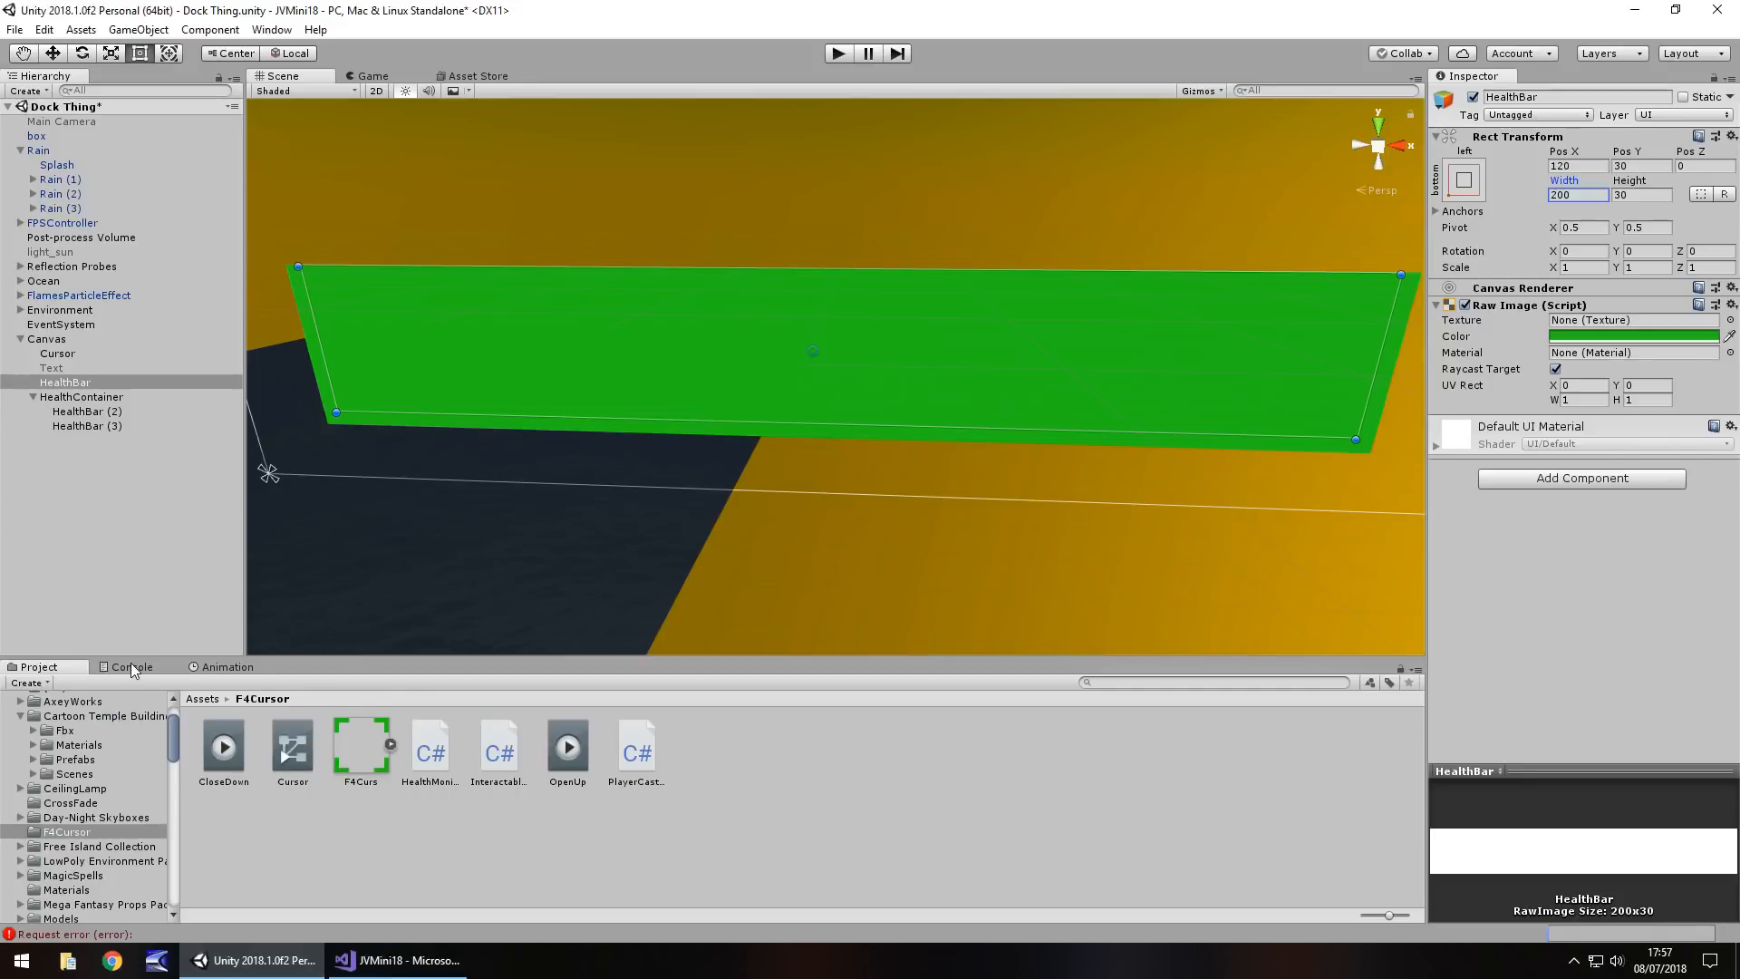
# Clear the Console's error messages and return to the Project assets
pyautogui.click(132, 666)
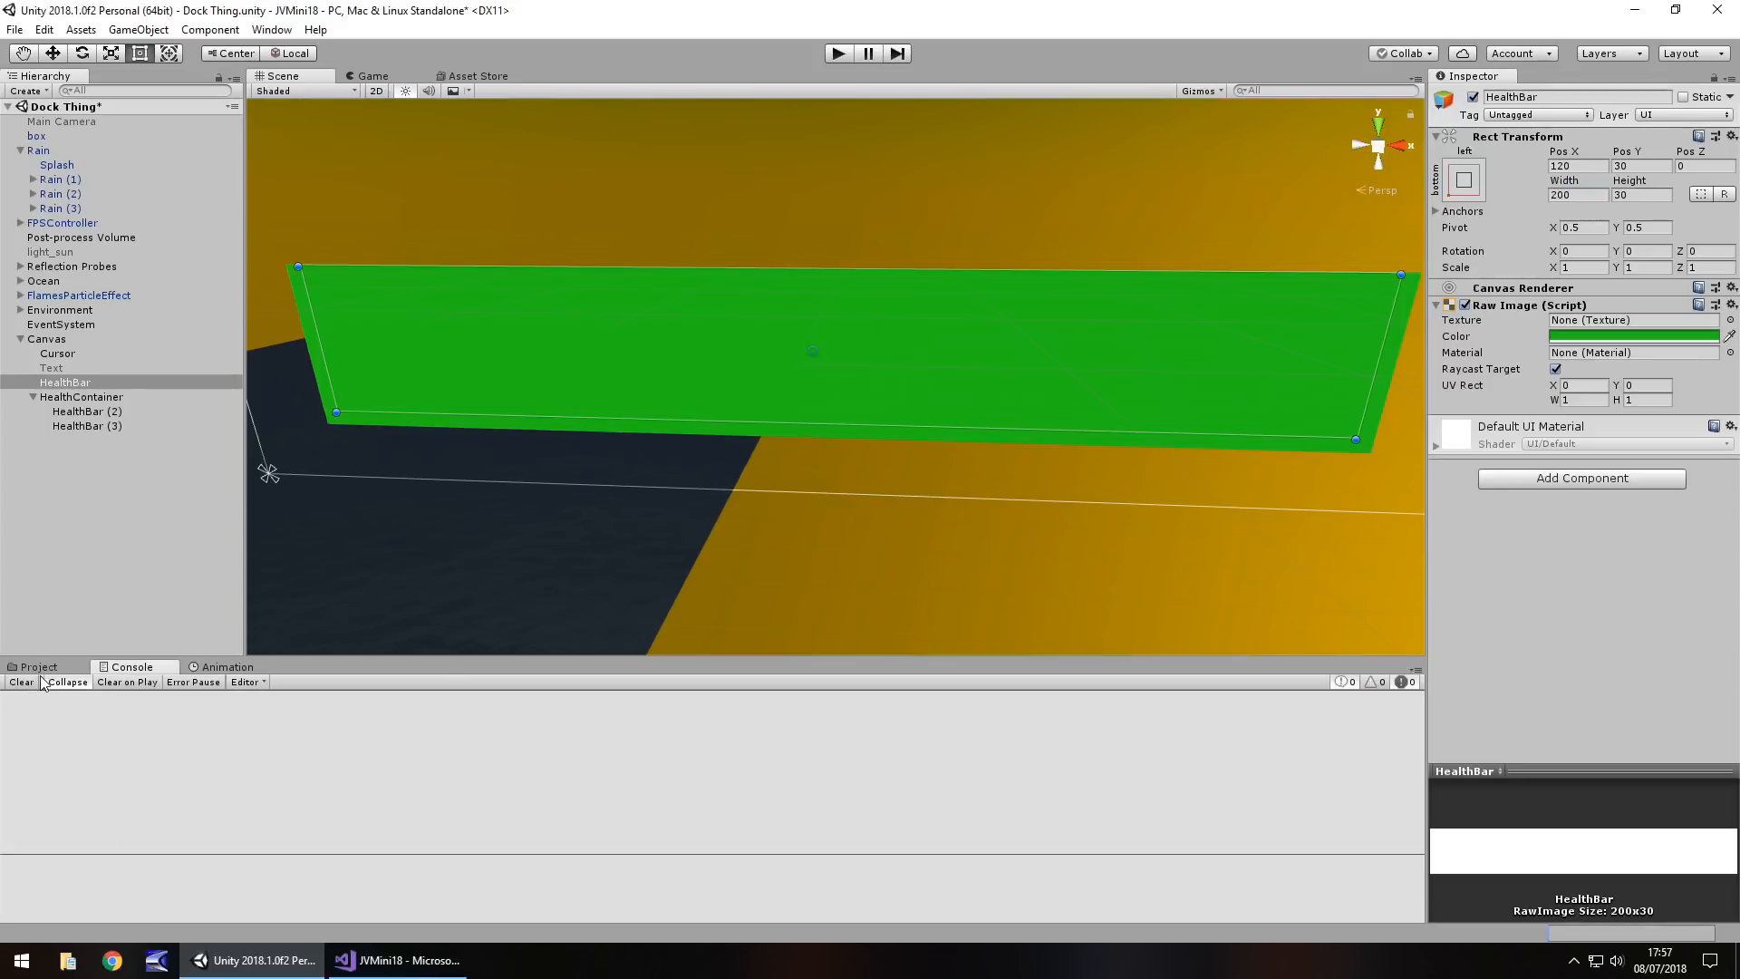
pyautogui.click(38, 666)
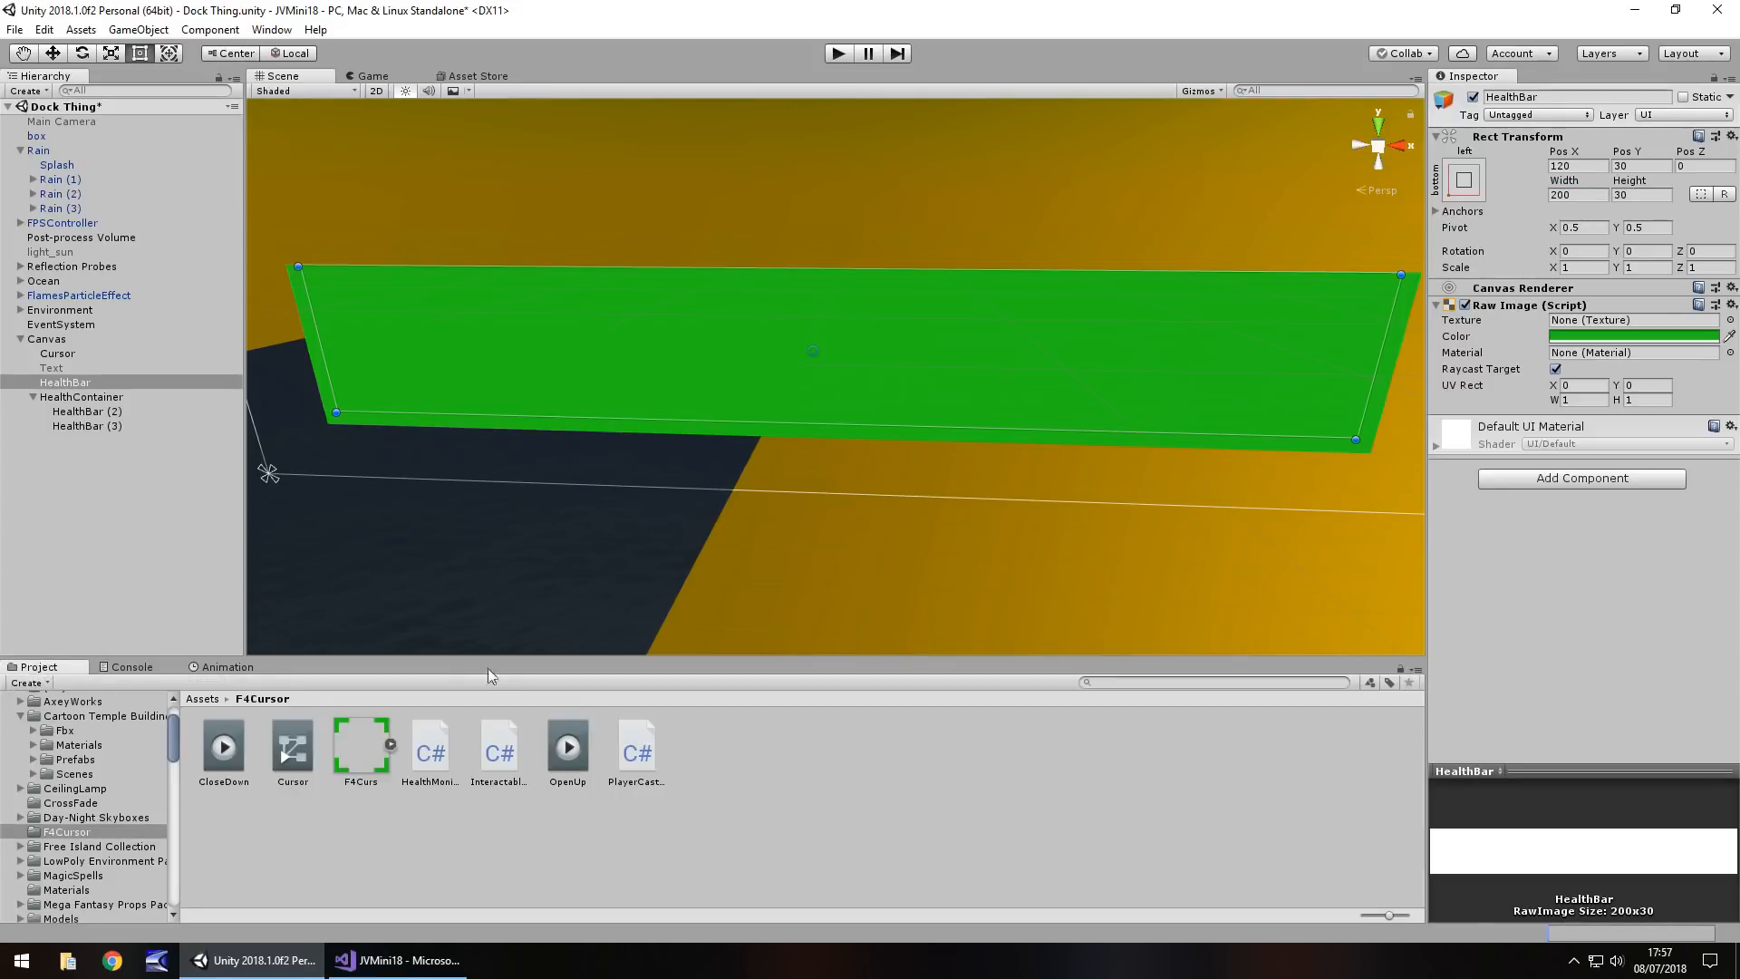
pyautogui.click(140, 30)
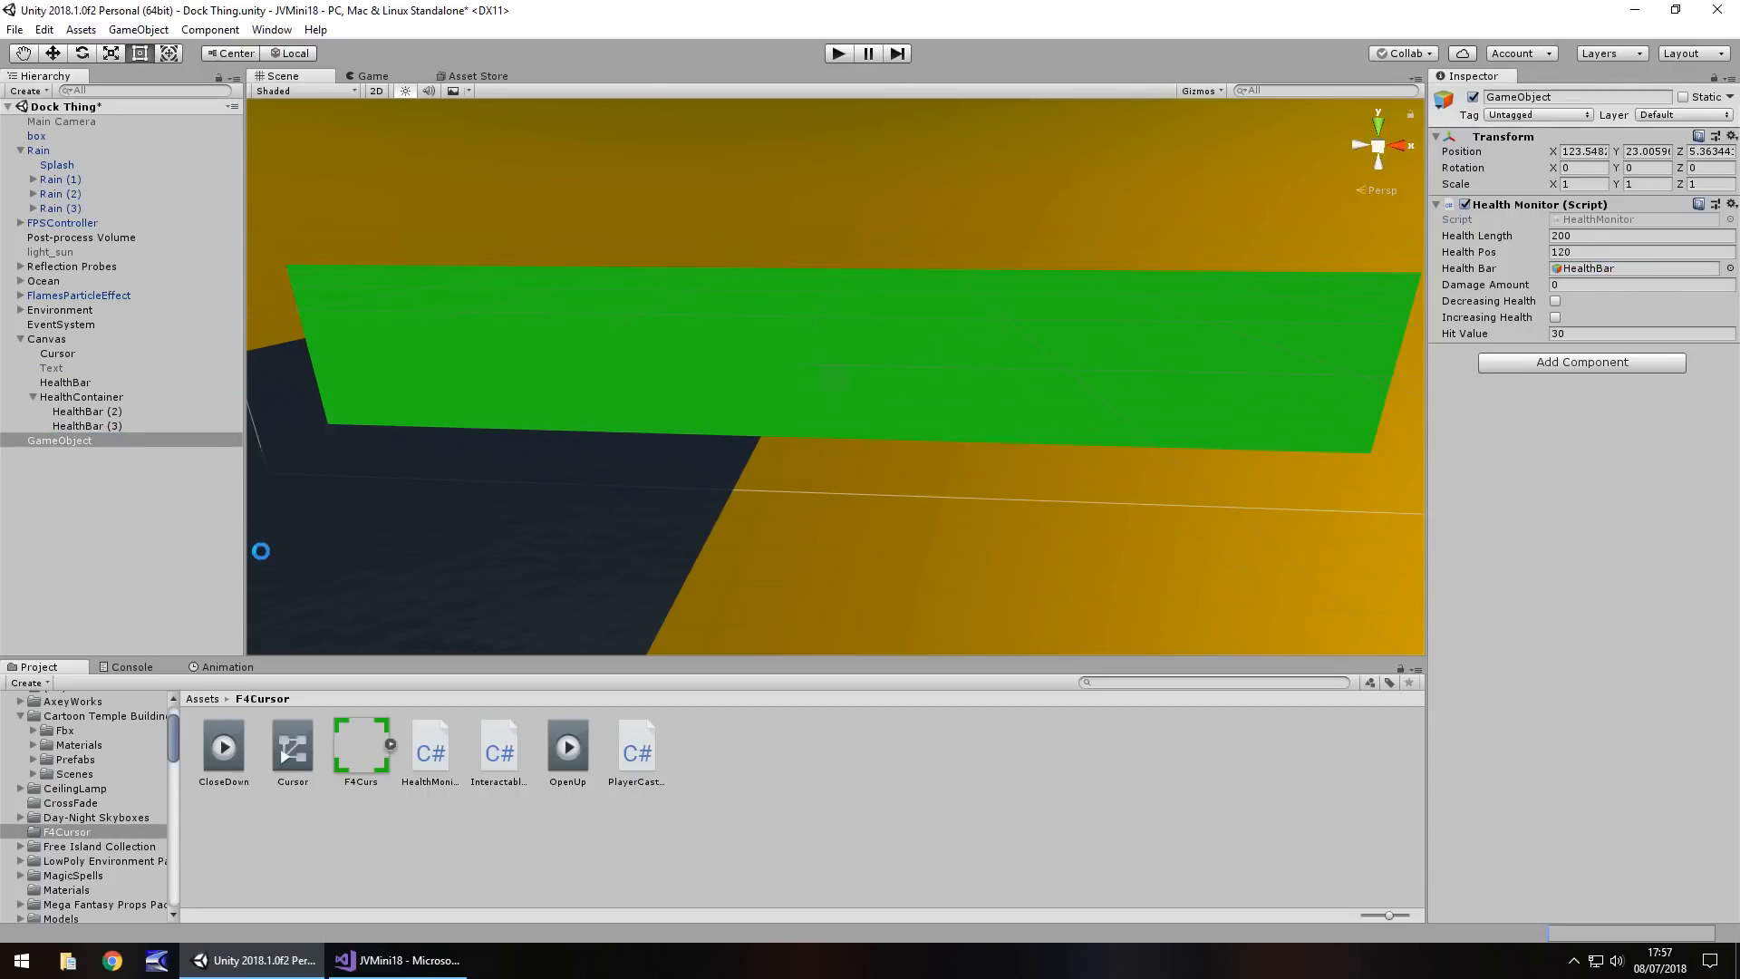
# Enter Play mode to watch the green bar shrink as health length drops
pyautogui.click(839, 53)
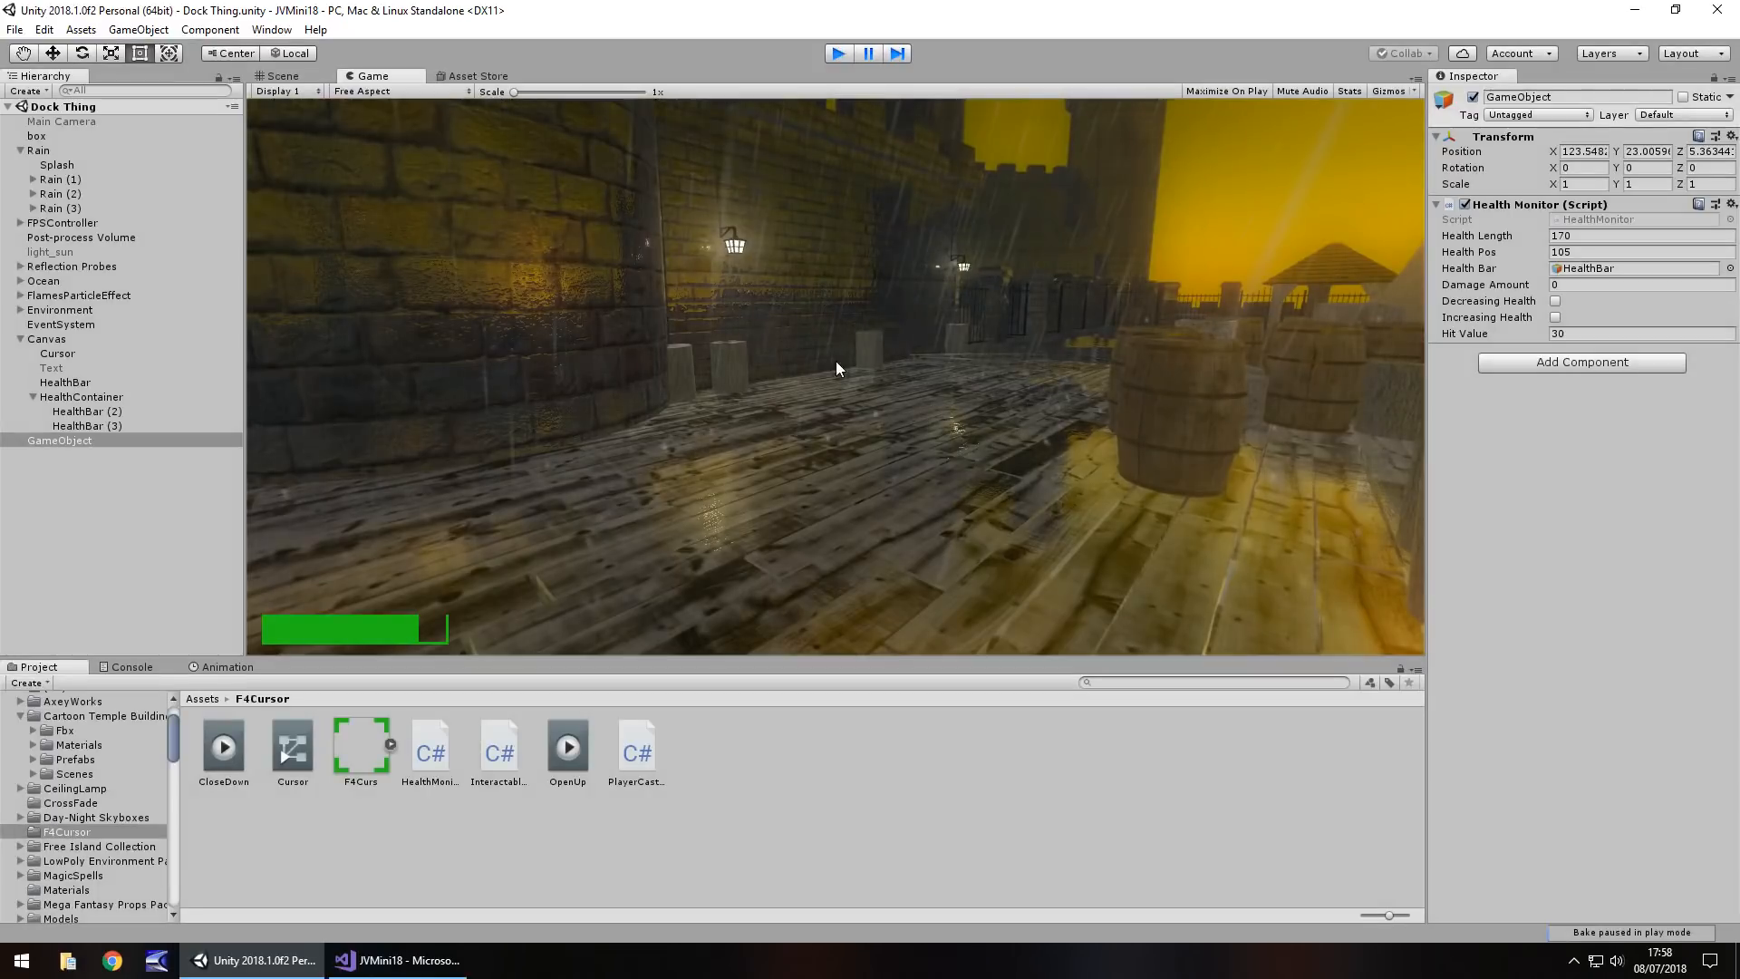
# Stop Play mode and select the HealthBar object, now back at full 200 by 30 size
pyautogui.click(281, 75)
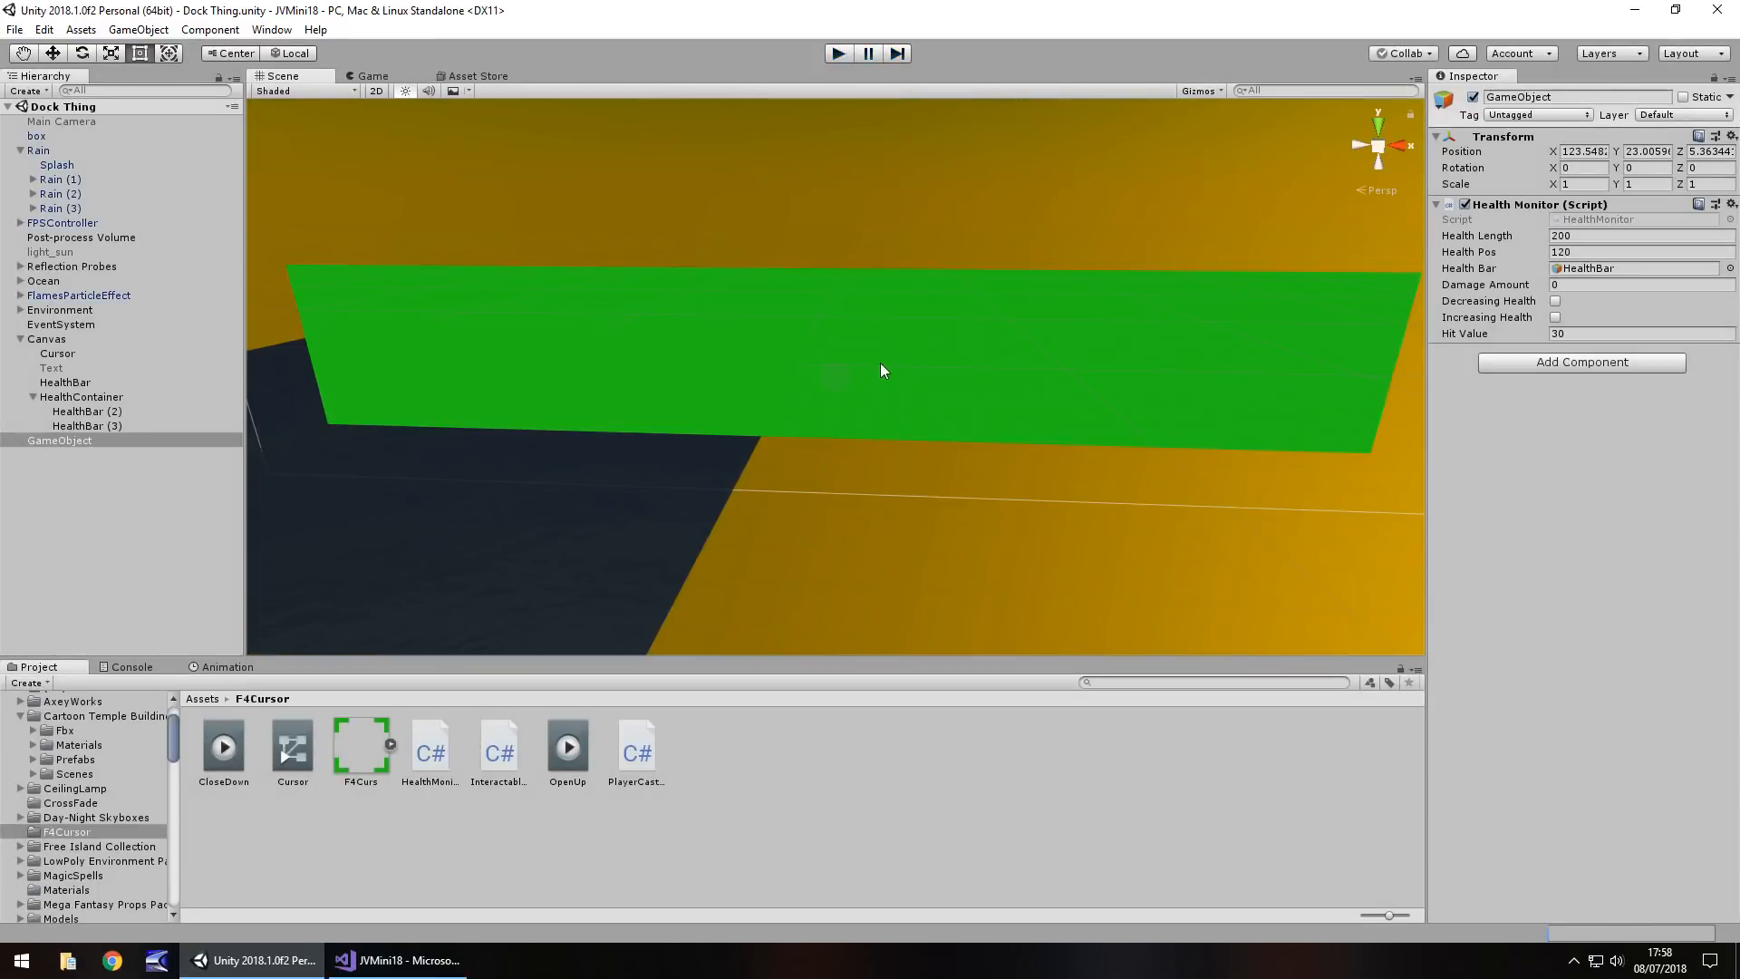
pyautogui.moveTo(993, 374)
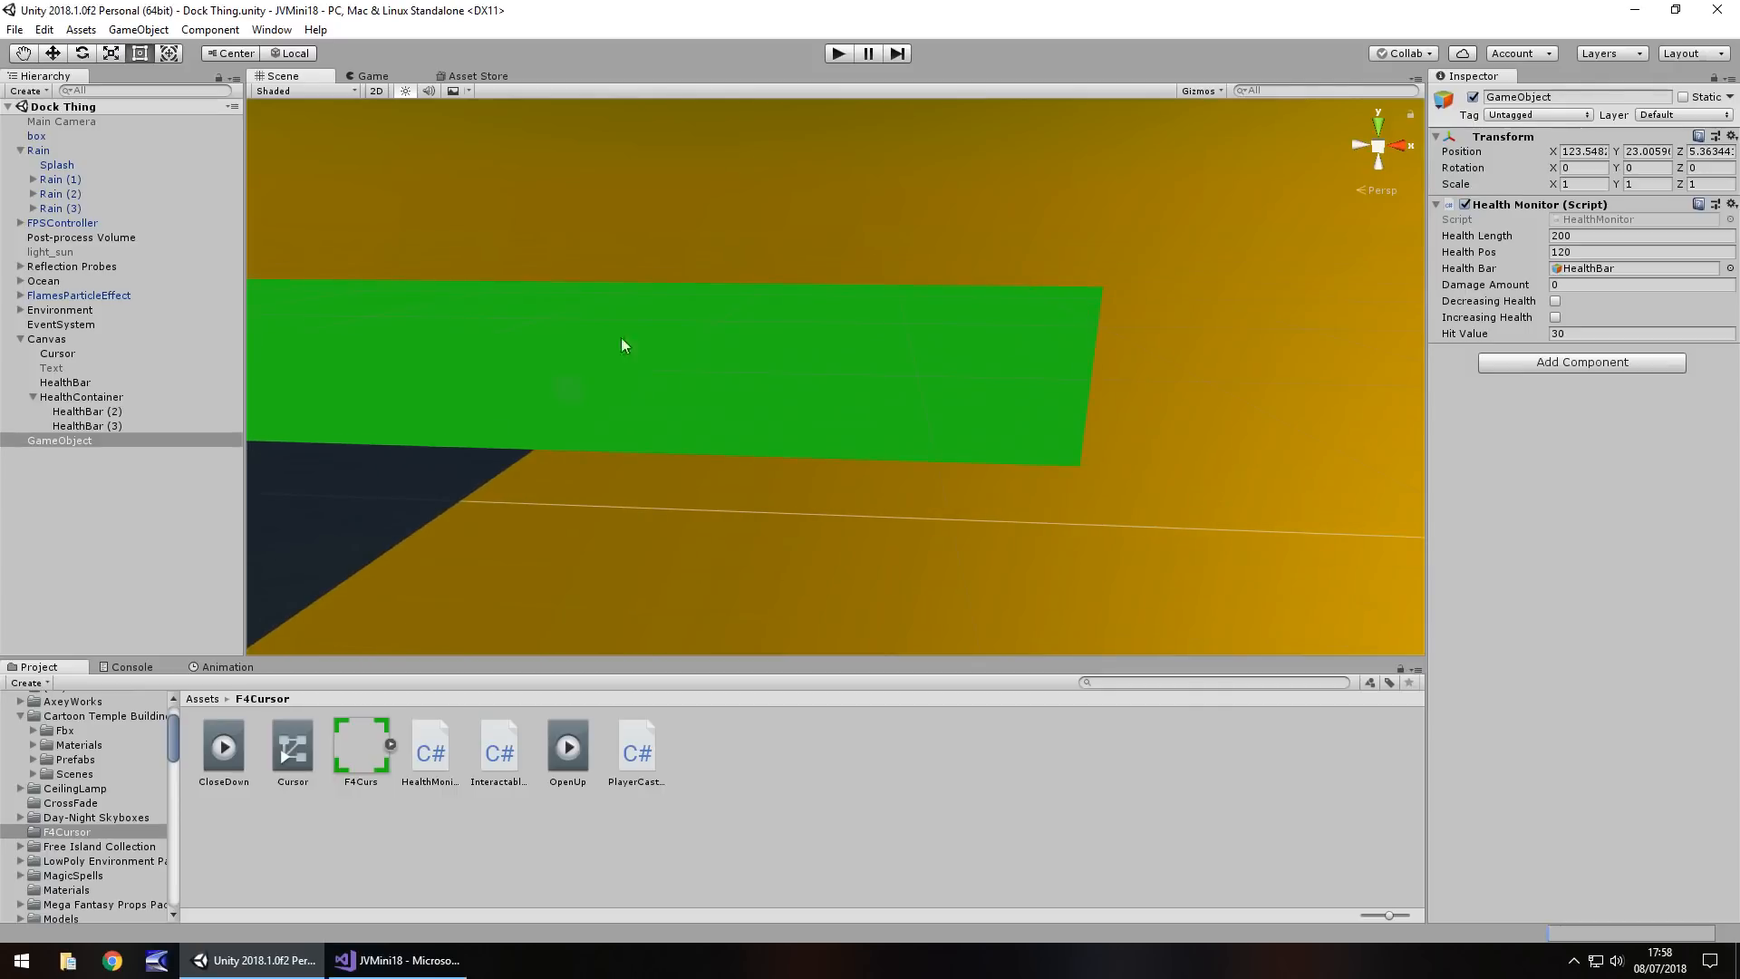
pyautogui.click(52, 382)
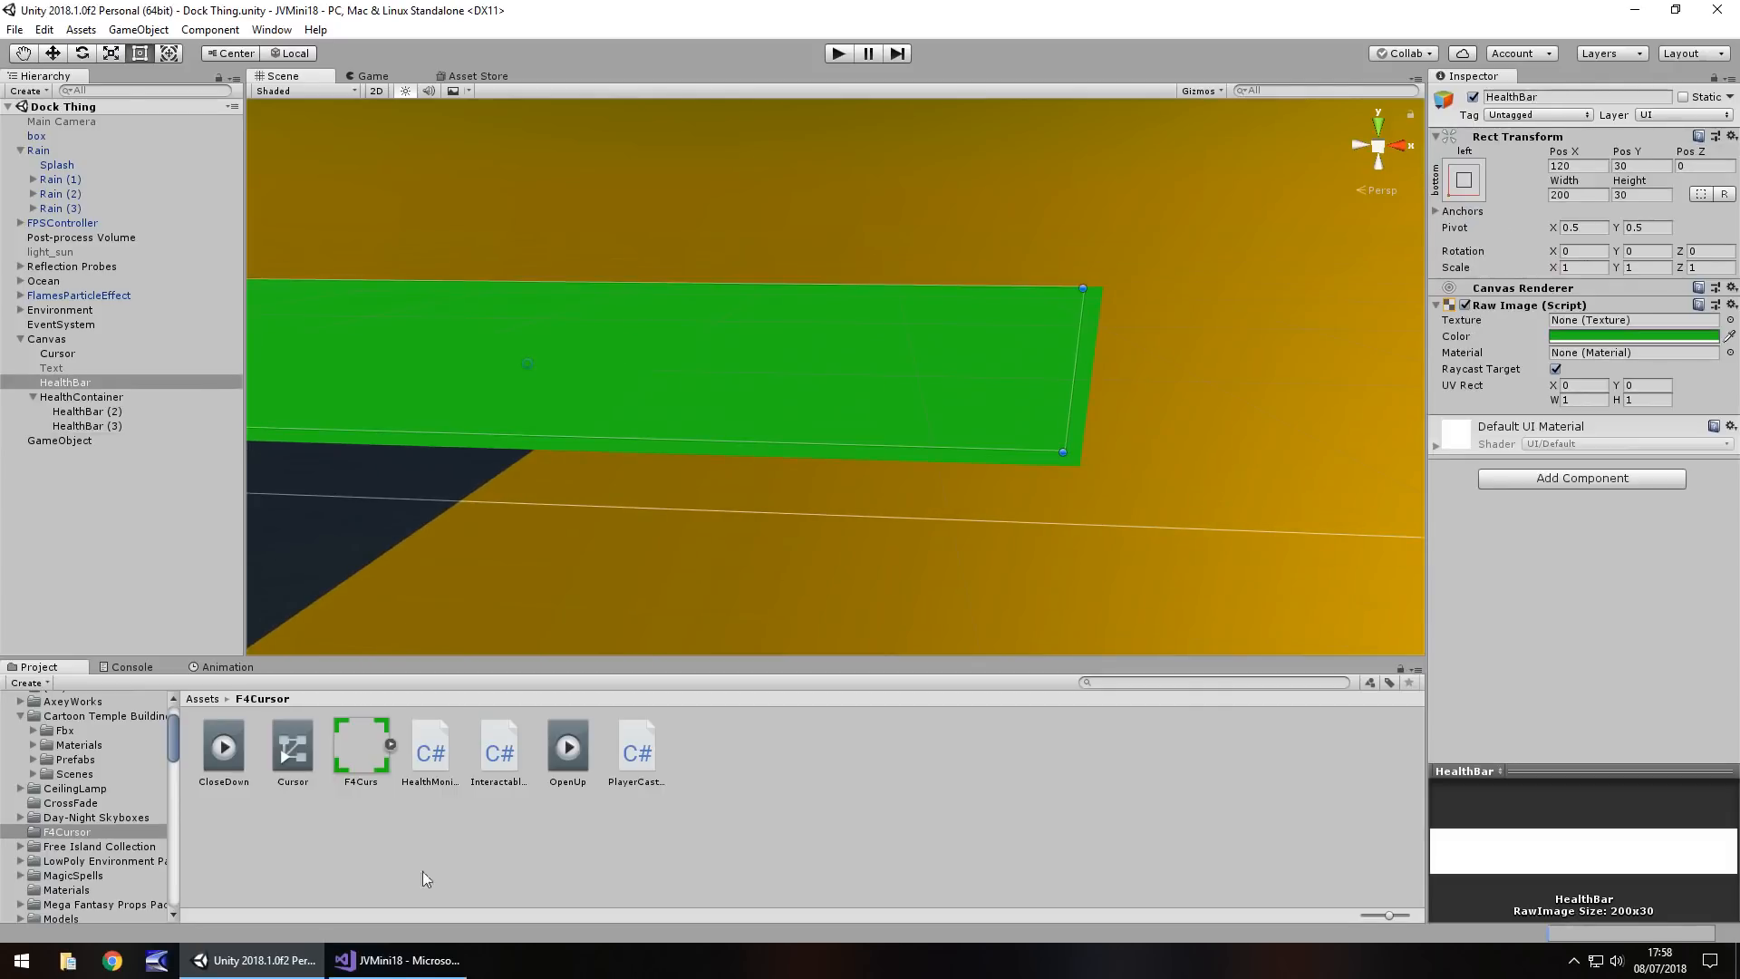
pyautogui.click(395, 961)
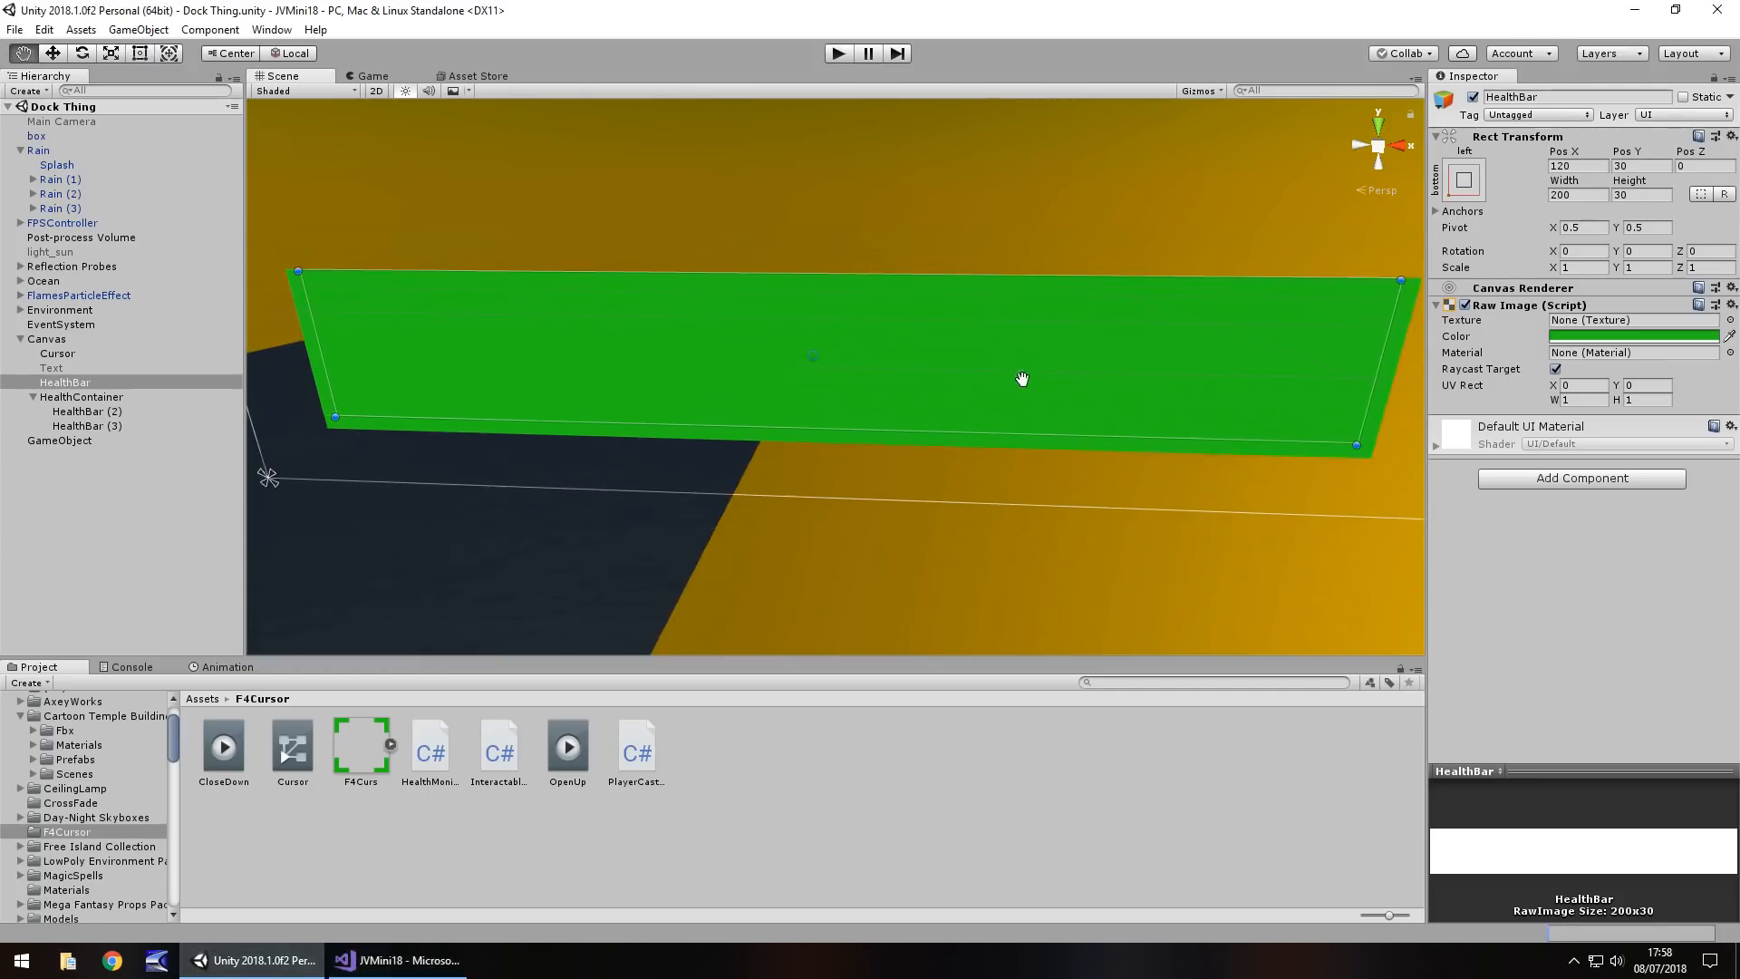
# Glance at the HealthMonitor script in Visual Studio and return to the Unity scene
pyautogui.click(396, 960)
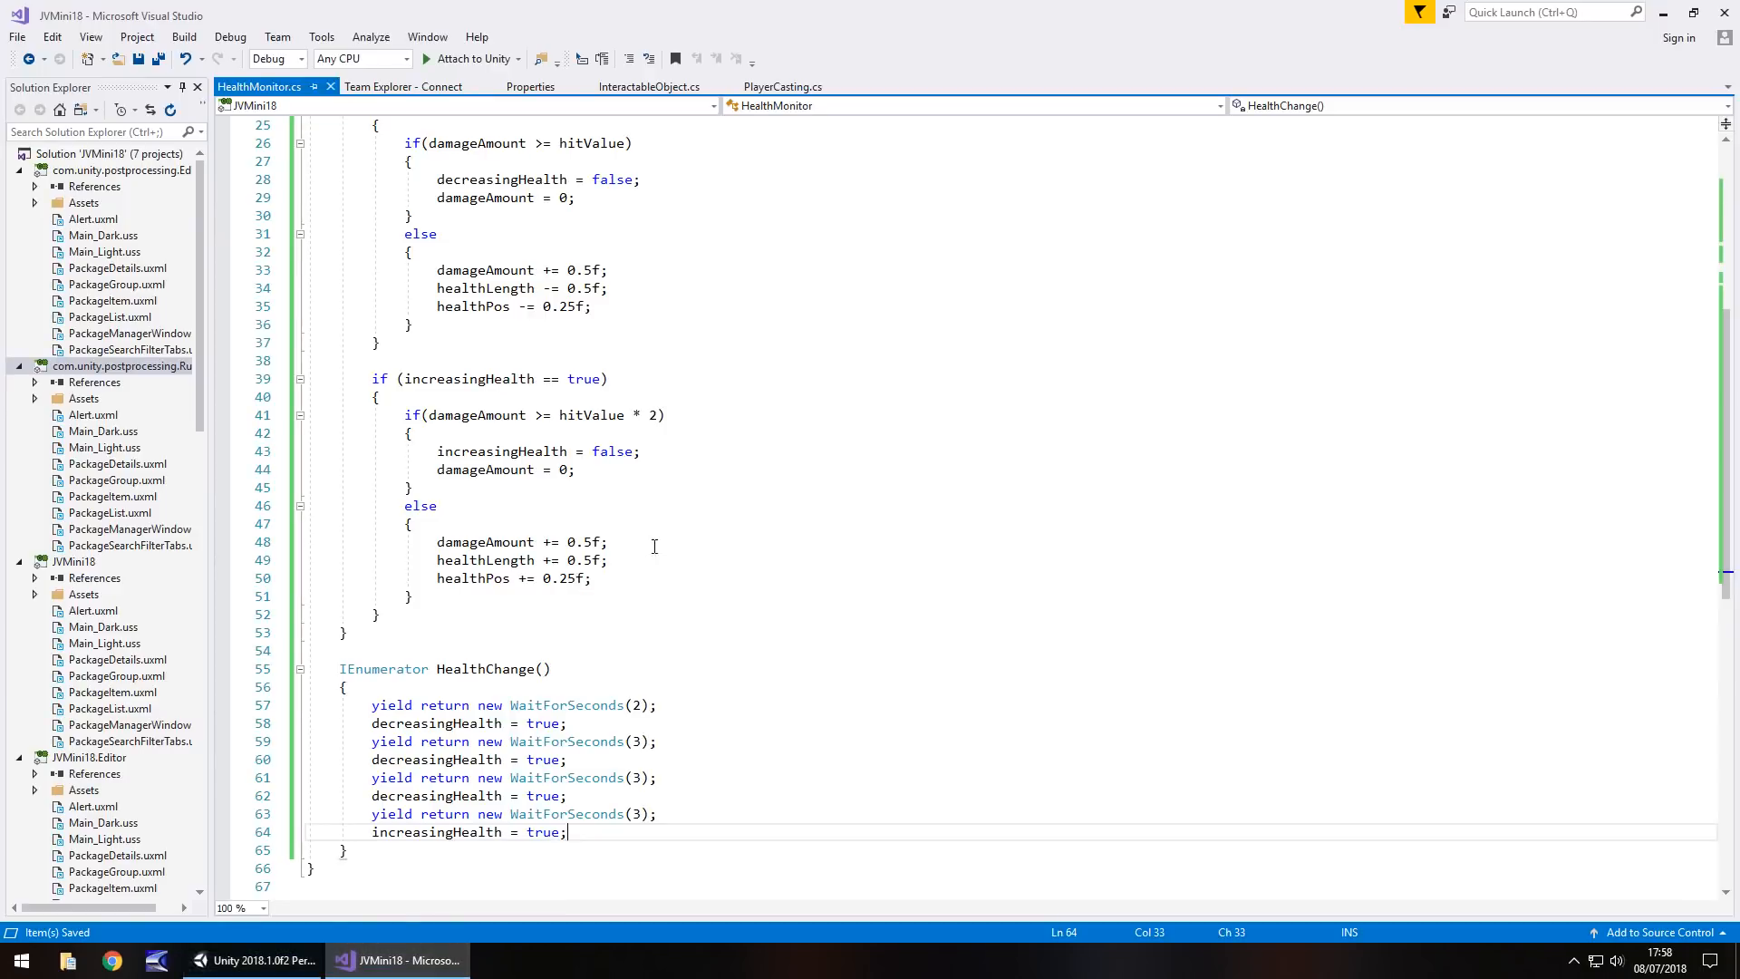
pyautogui.click(243, 961)
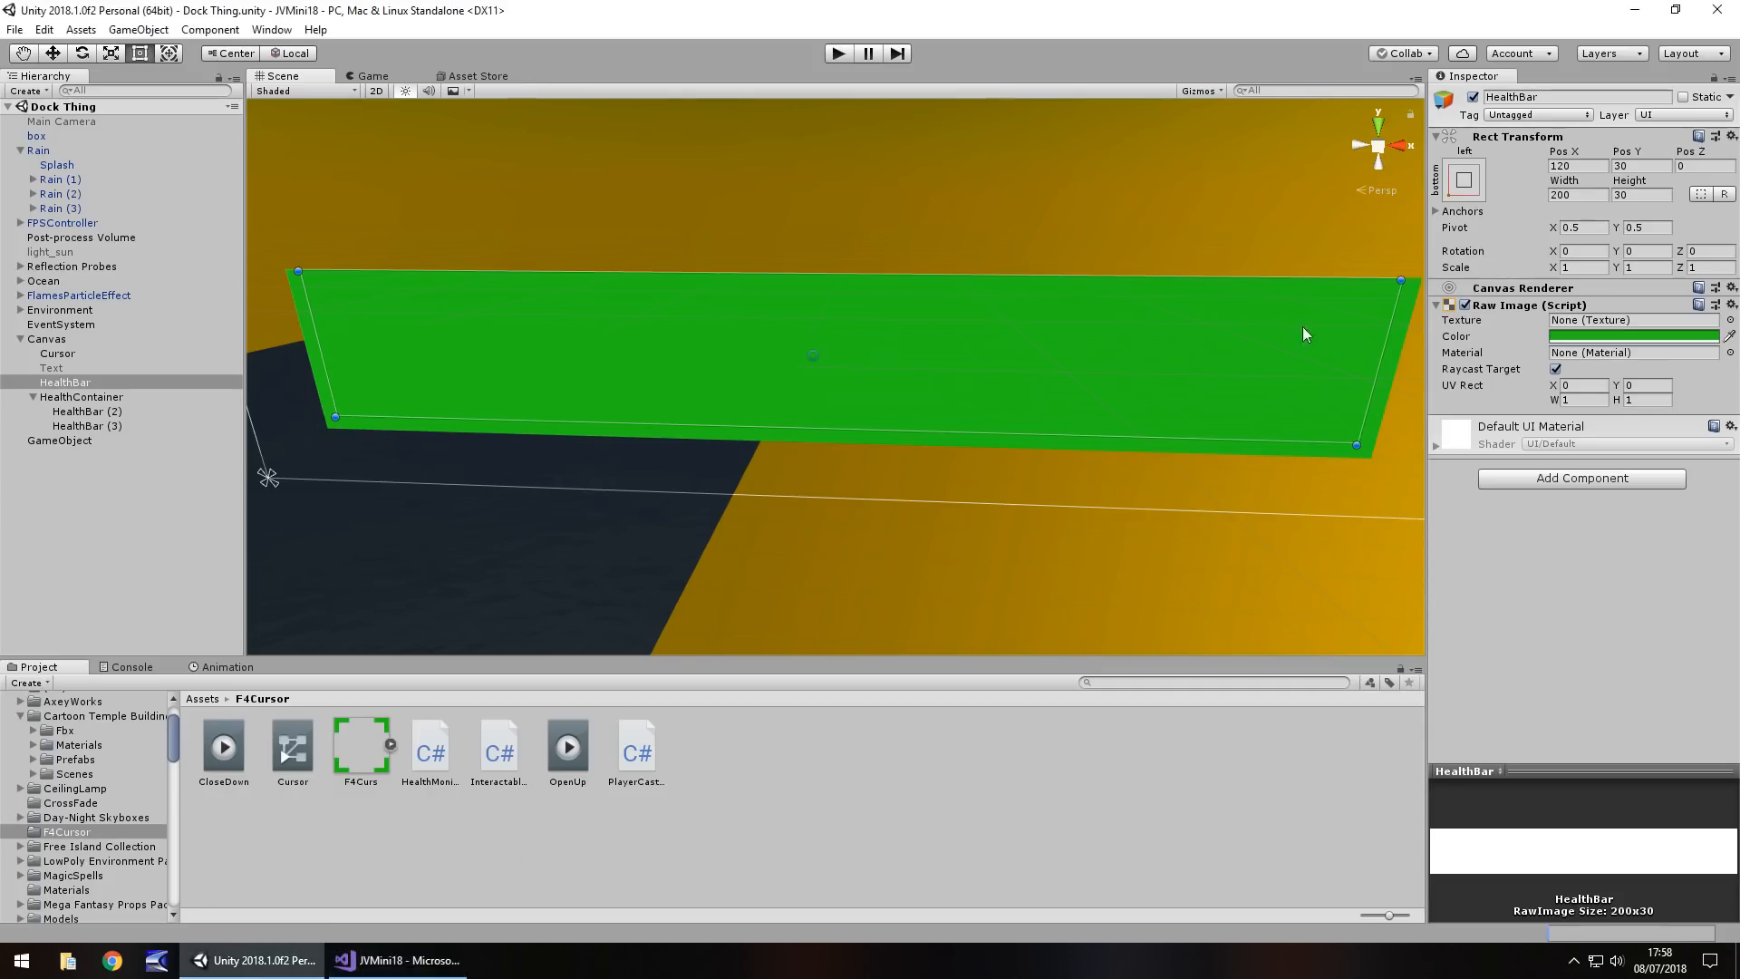
pyautogui.moveTo(1372, 357)
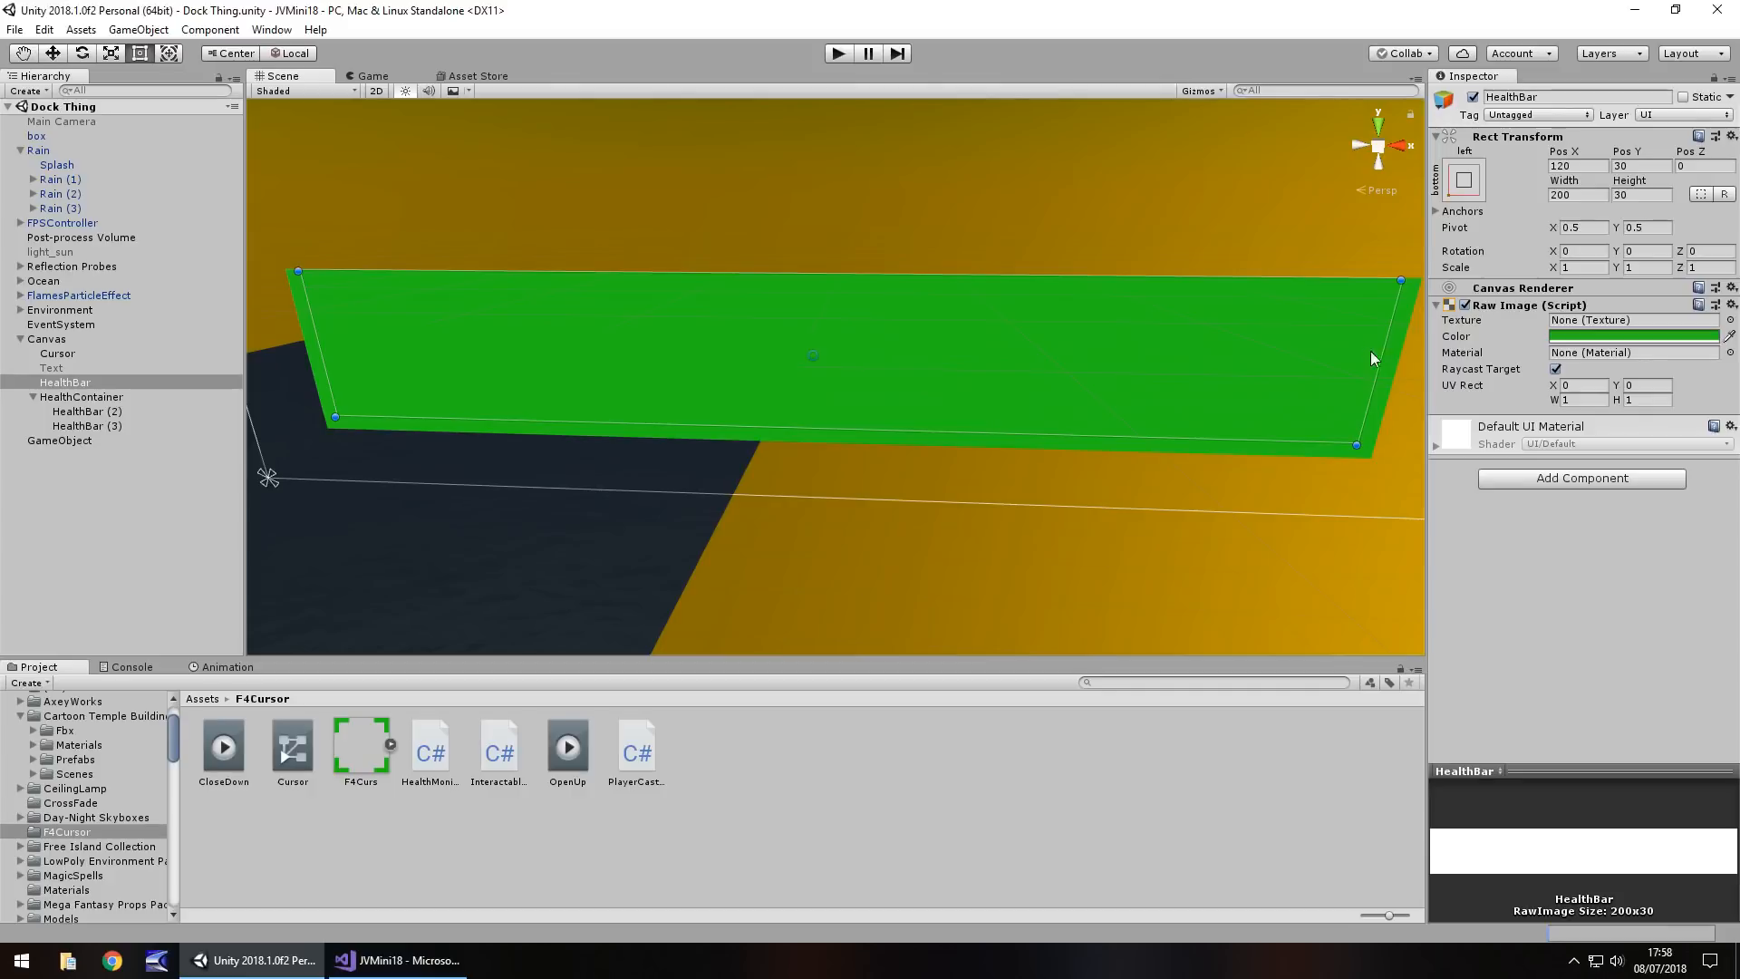
pyautogui.click(398, 961)
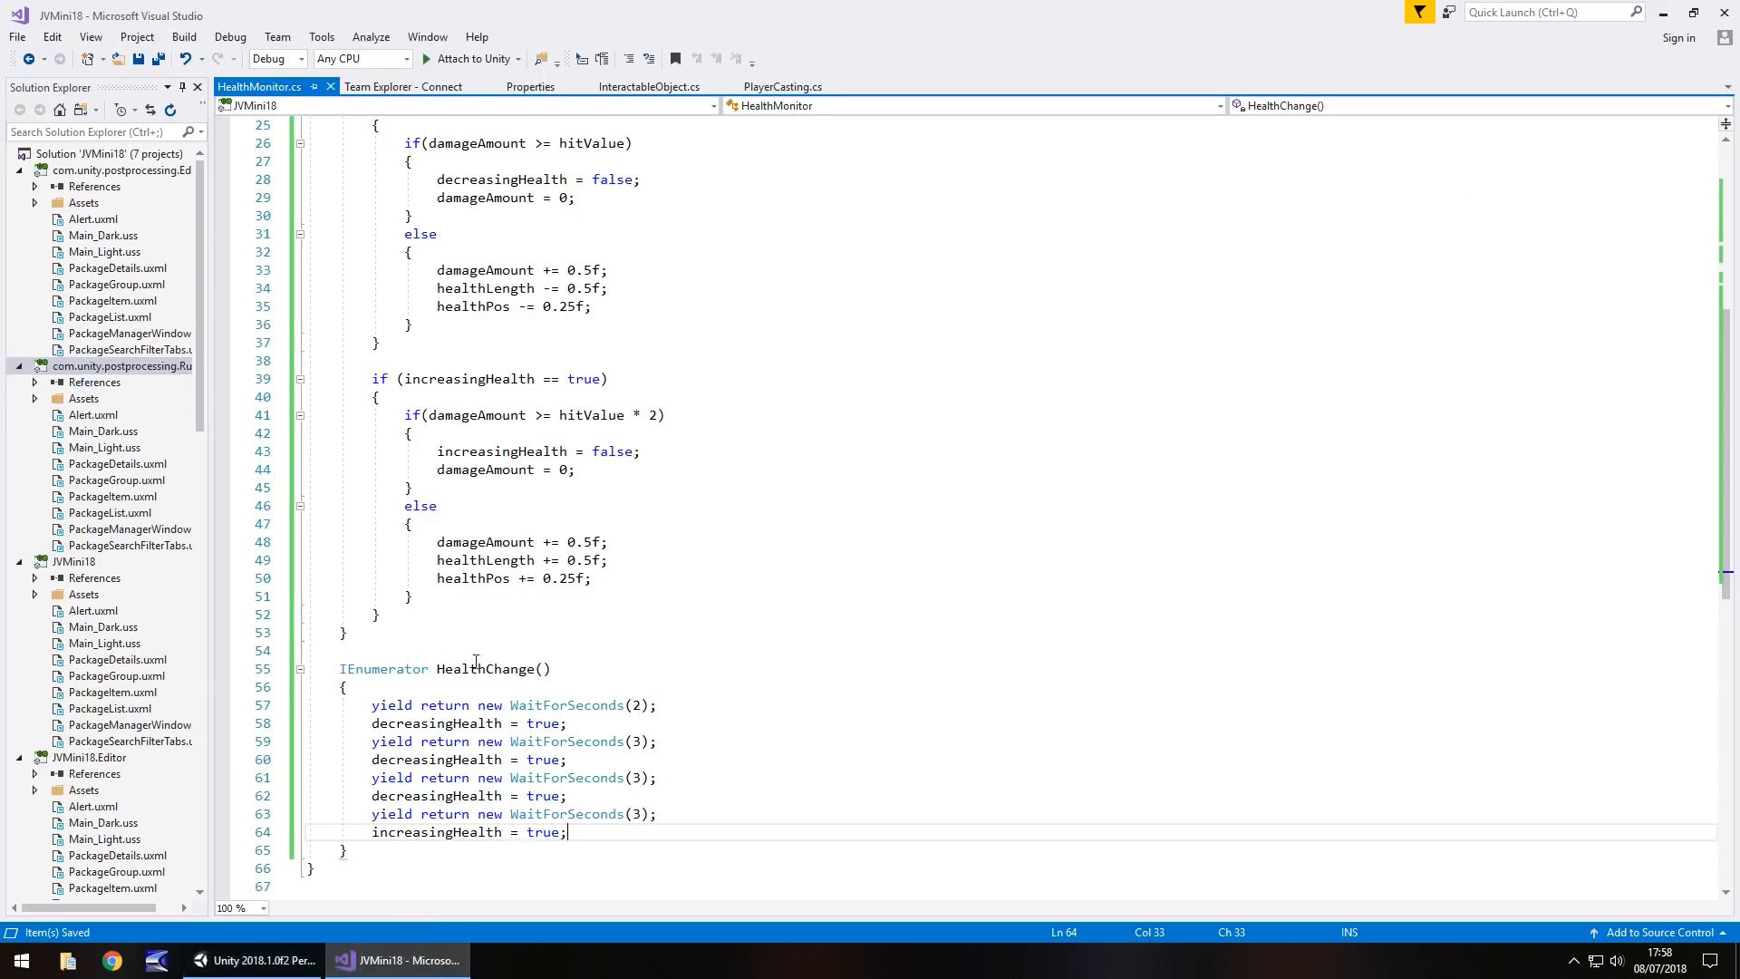
pyautogui.moveTo(555, 578)
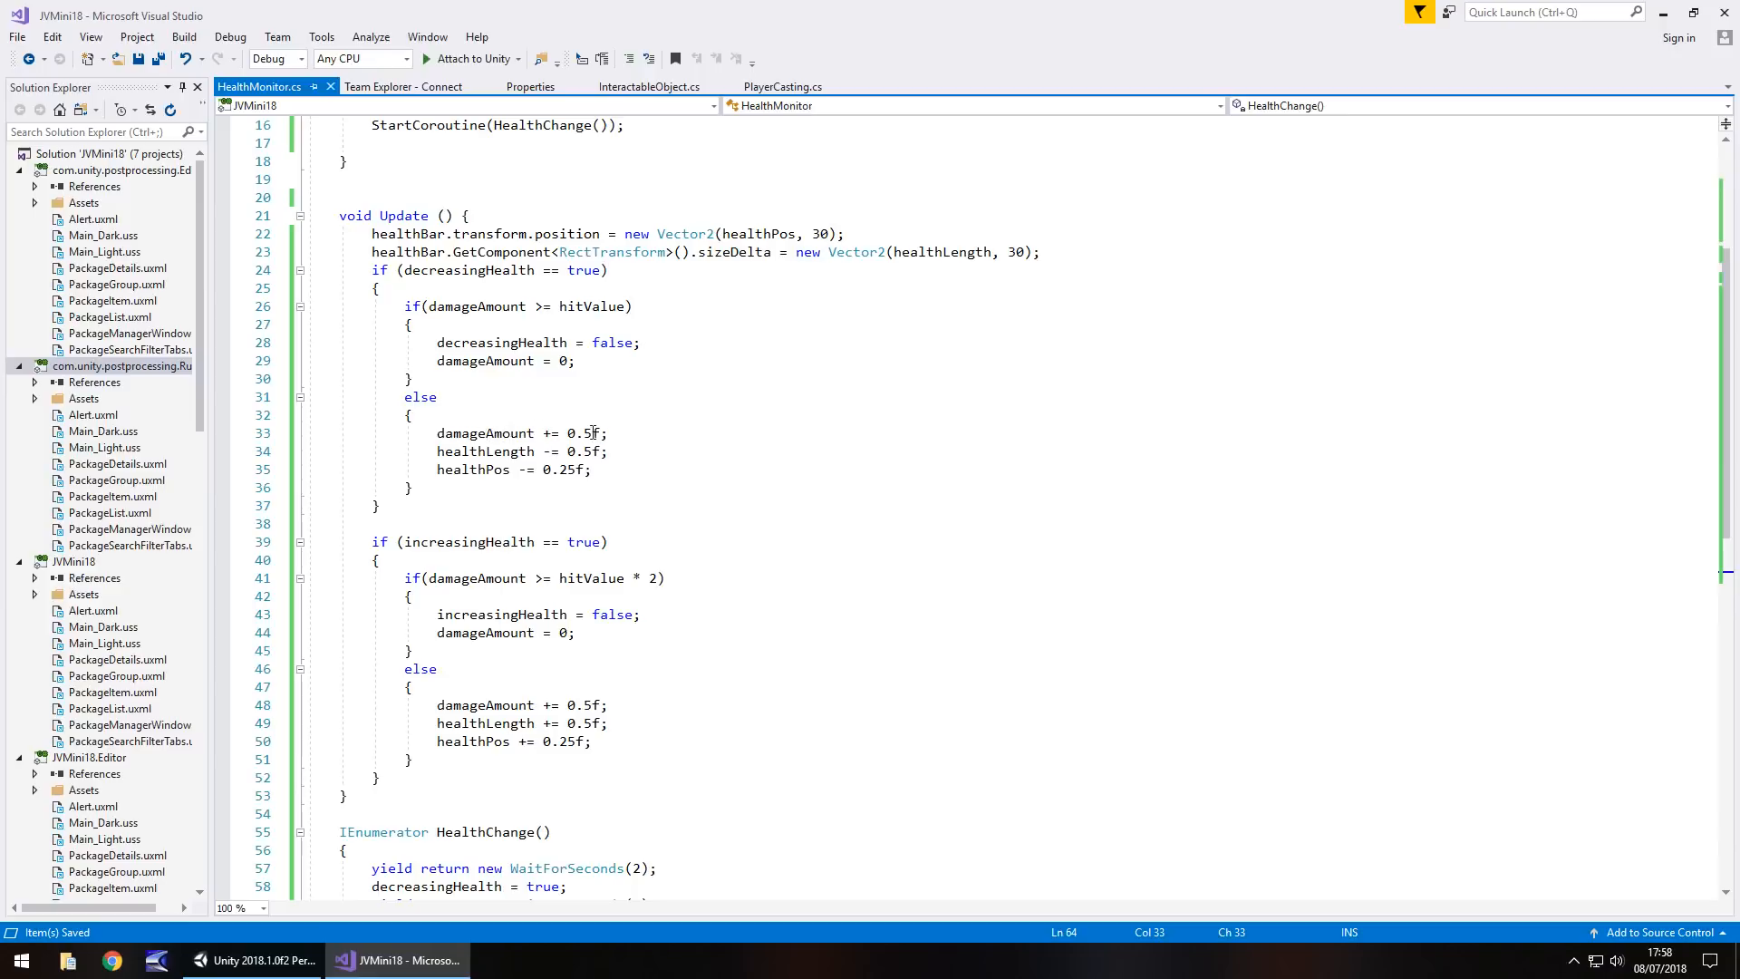
pyautogui.moveTo(465, 705)
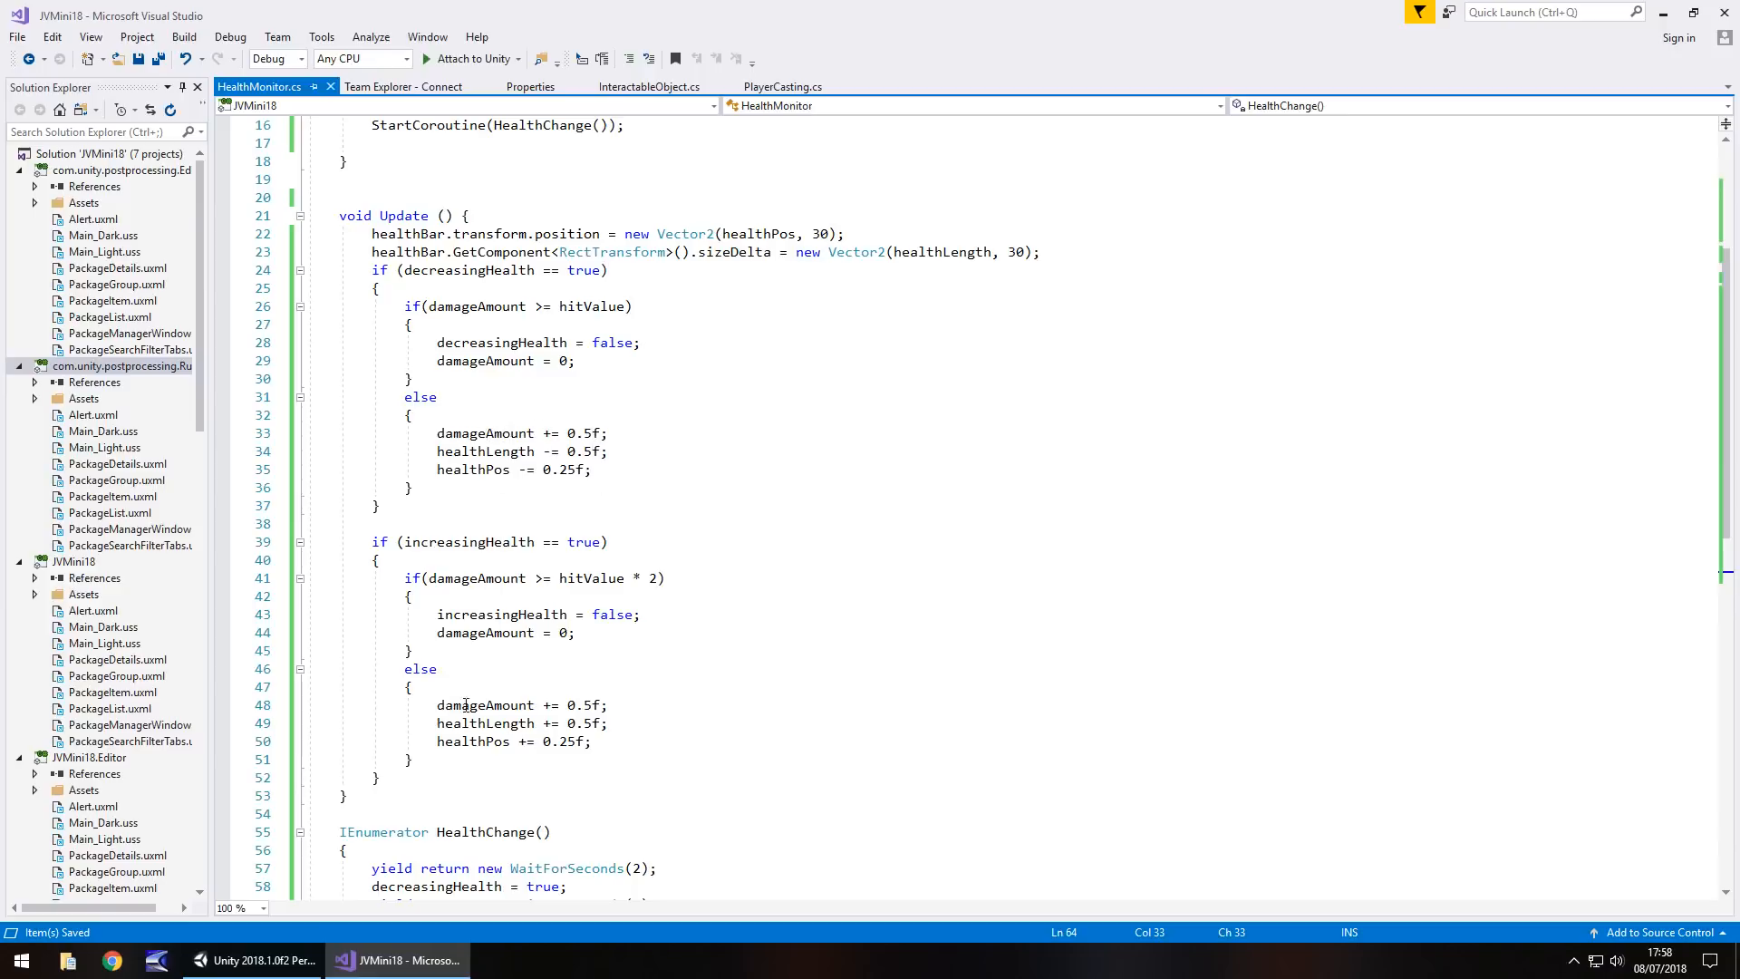
pyautogui.moveTo(473, 741)
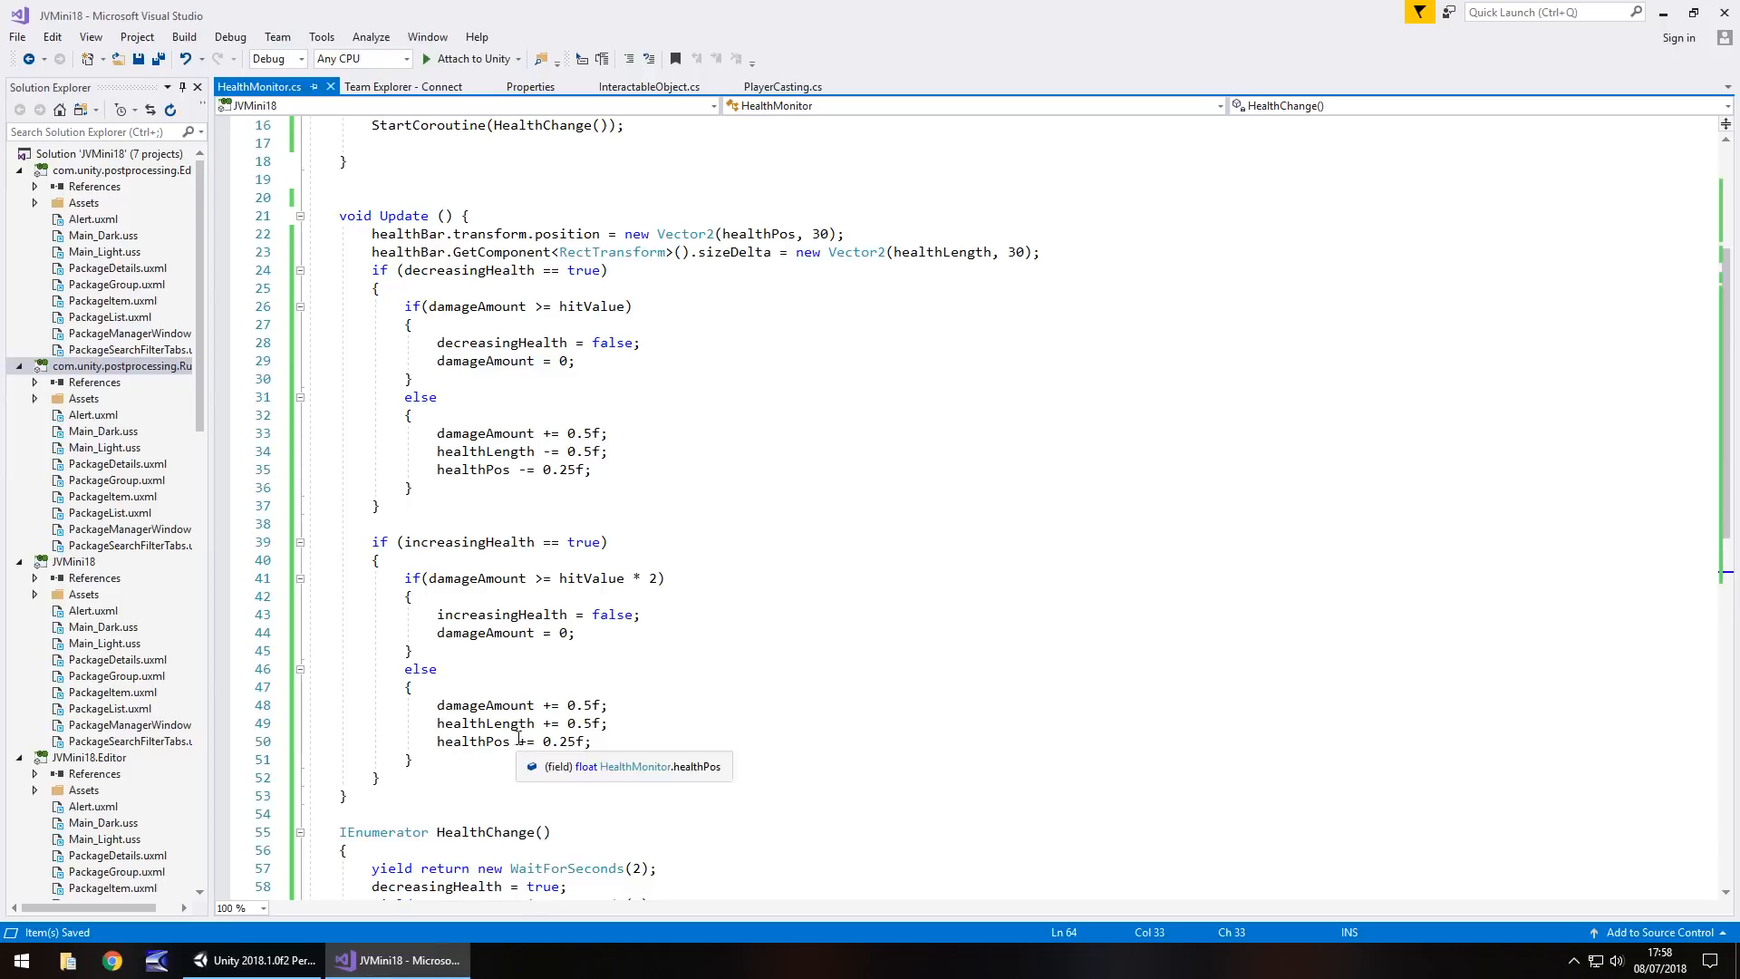
pyautogui.click(255, 961)
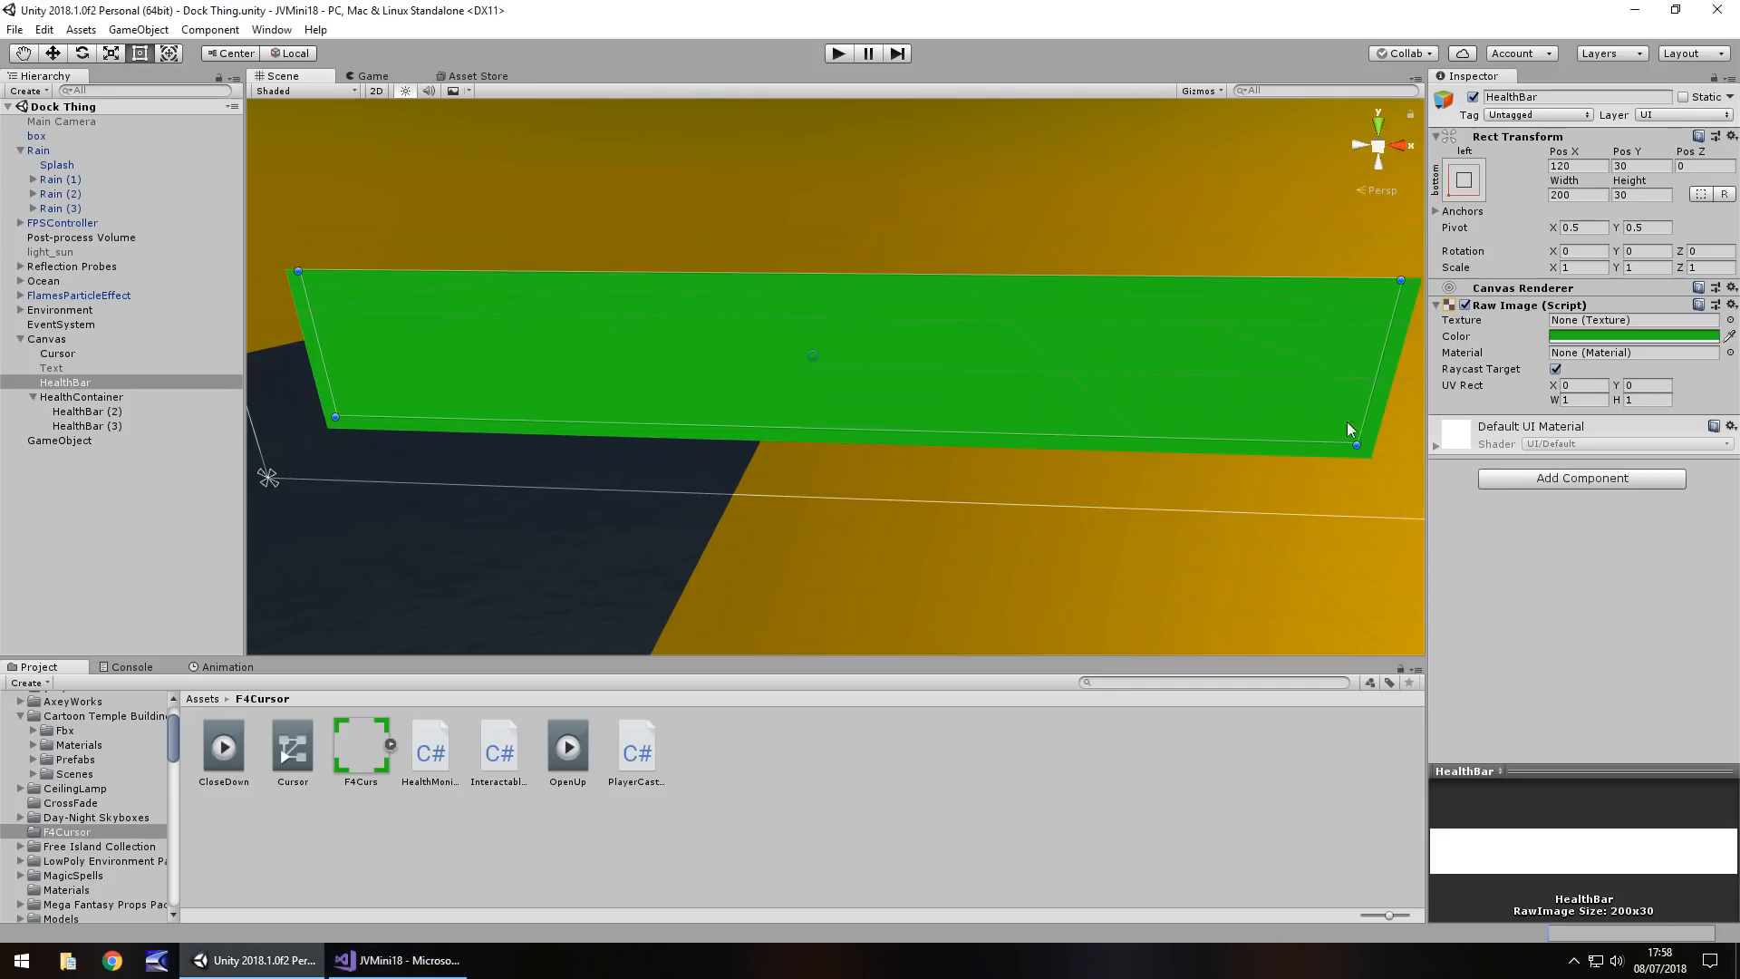
pyautogui.moveTo(372, 402)
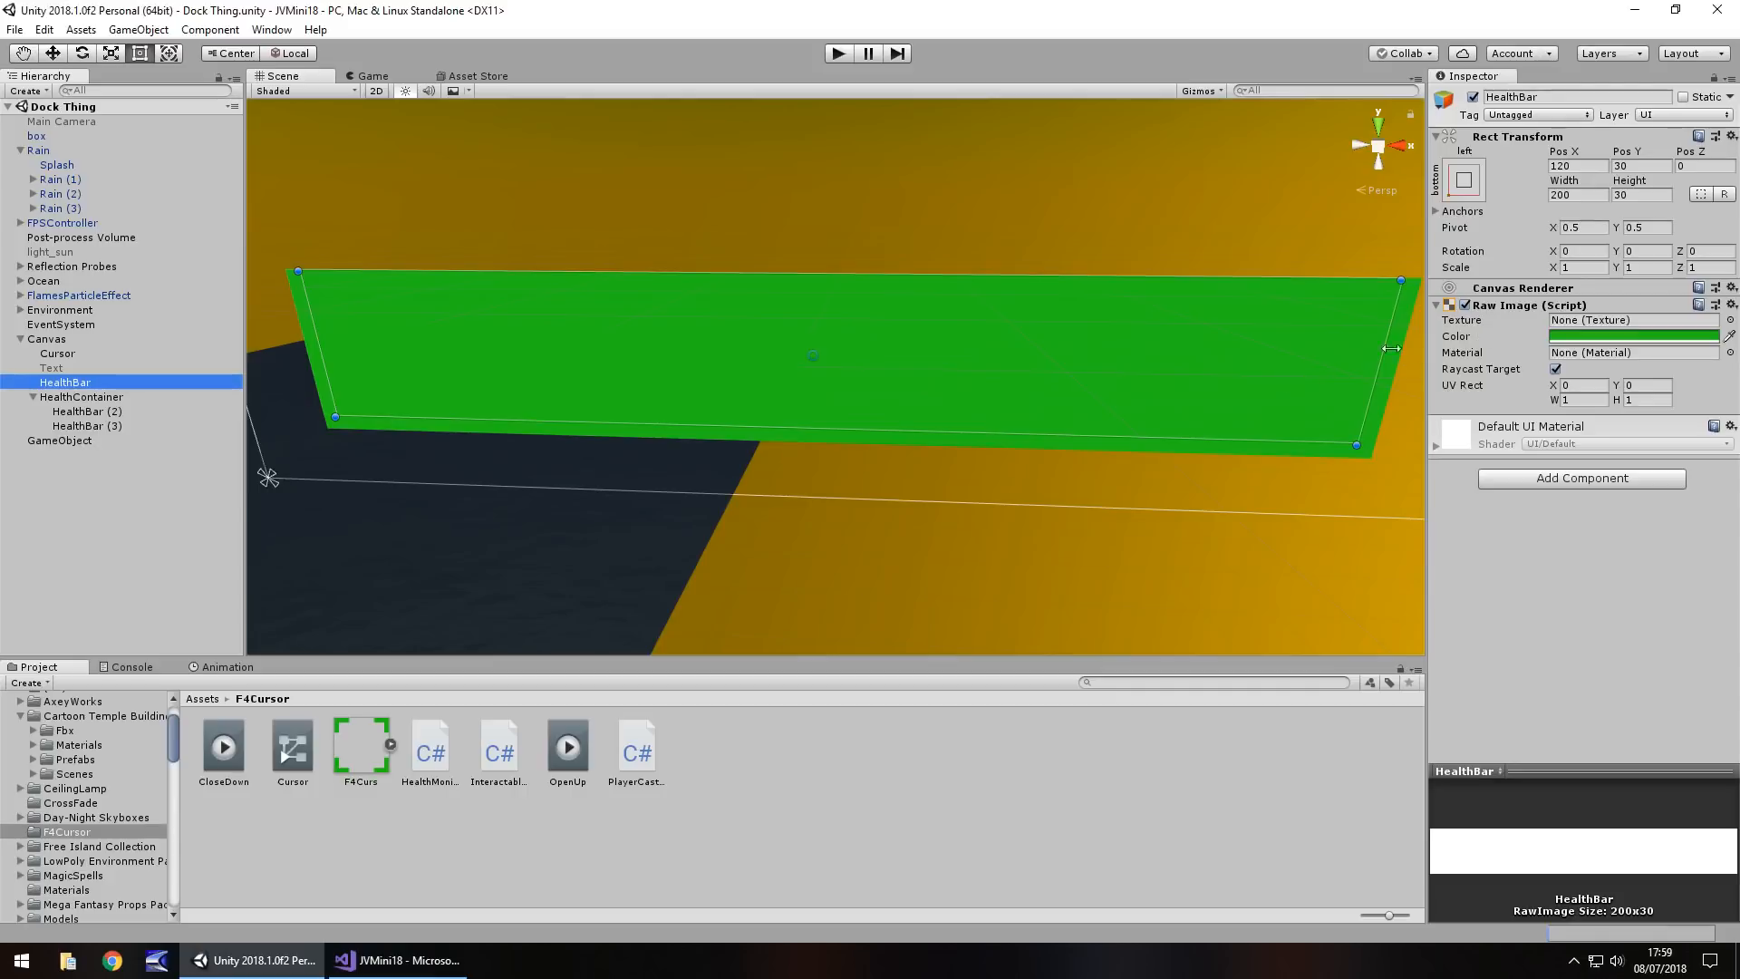
pyautogui.moveTo(1382, 320)
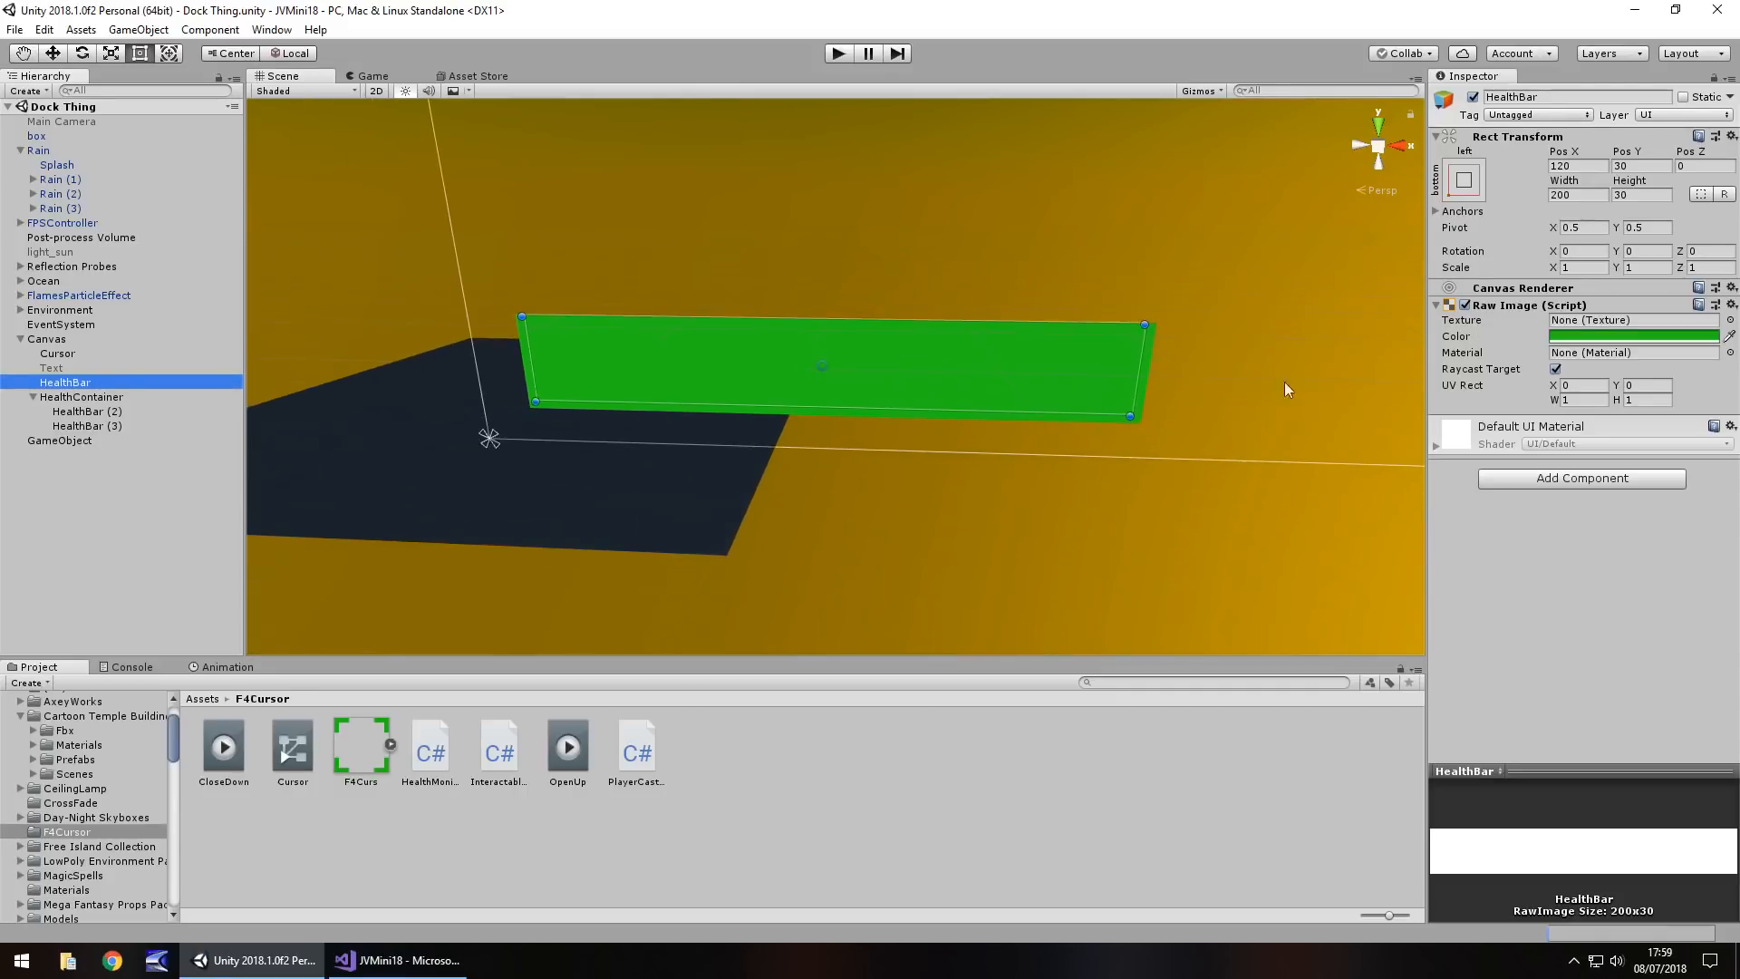
pyautogui.moveTo(918, 405)
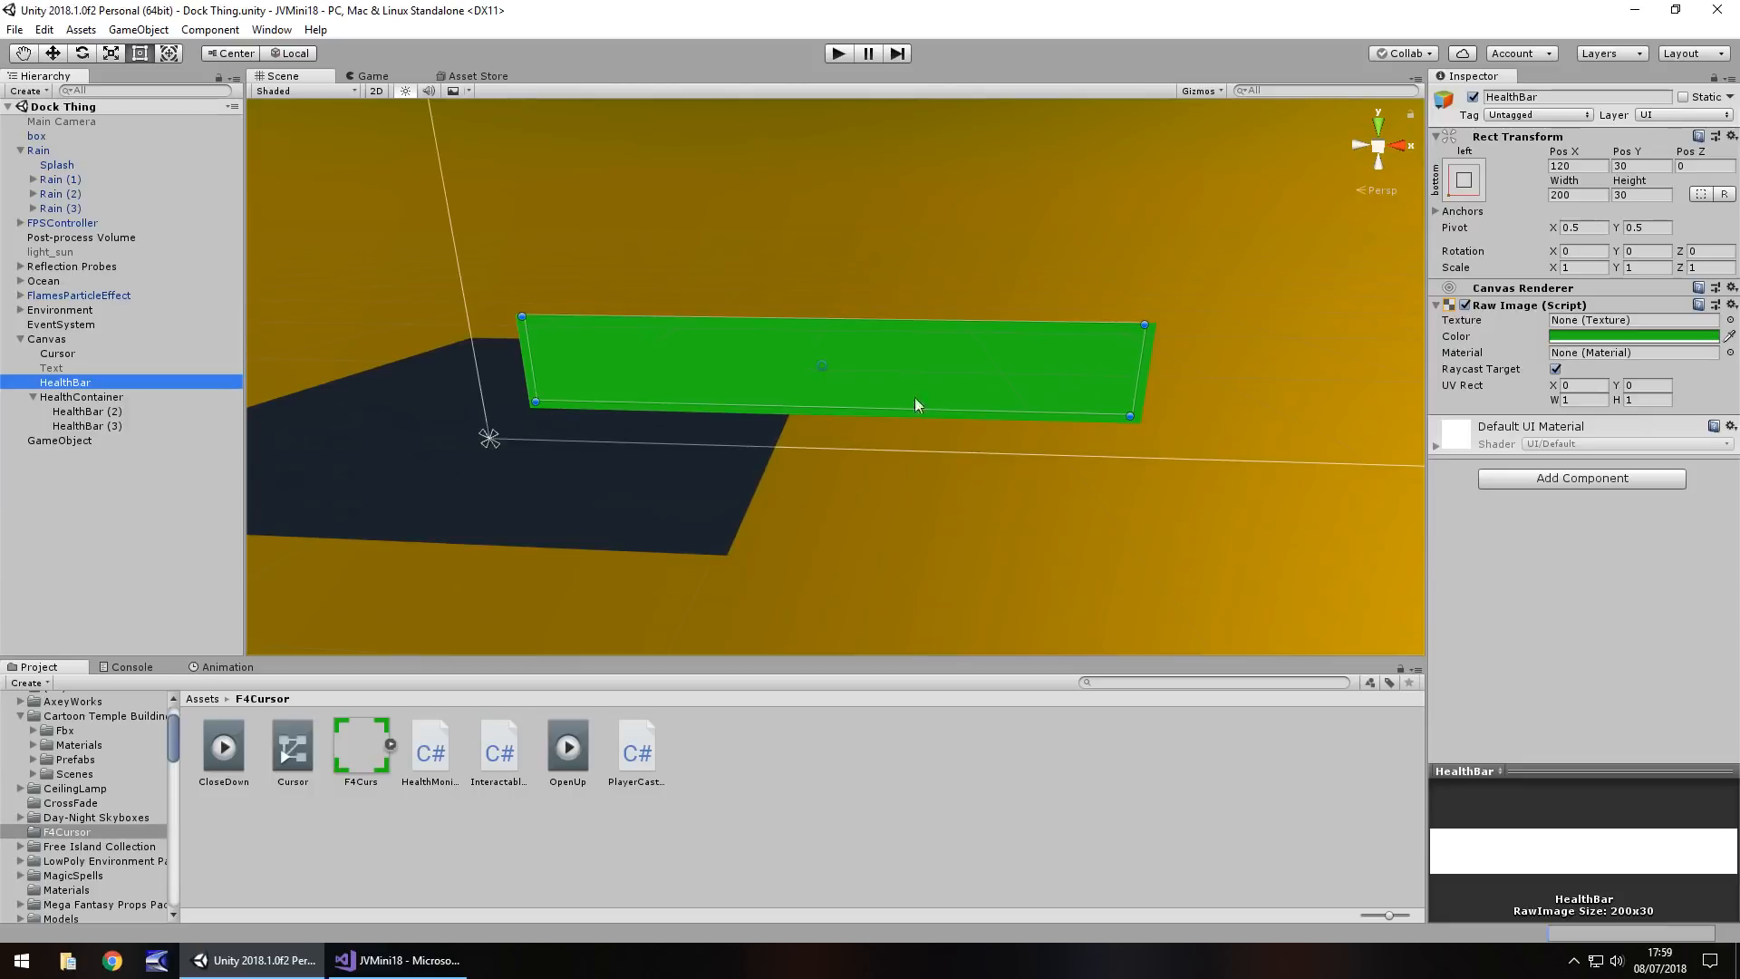
pyautogui.moveTo(96, 494)
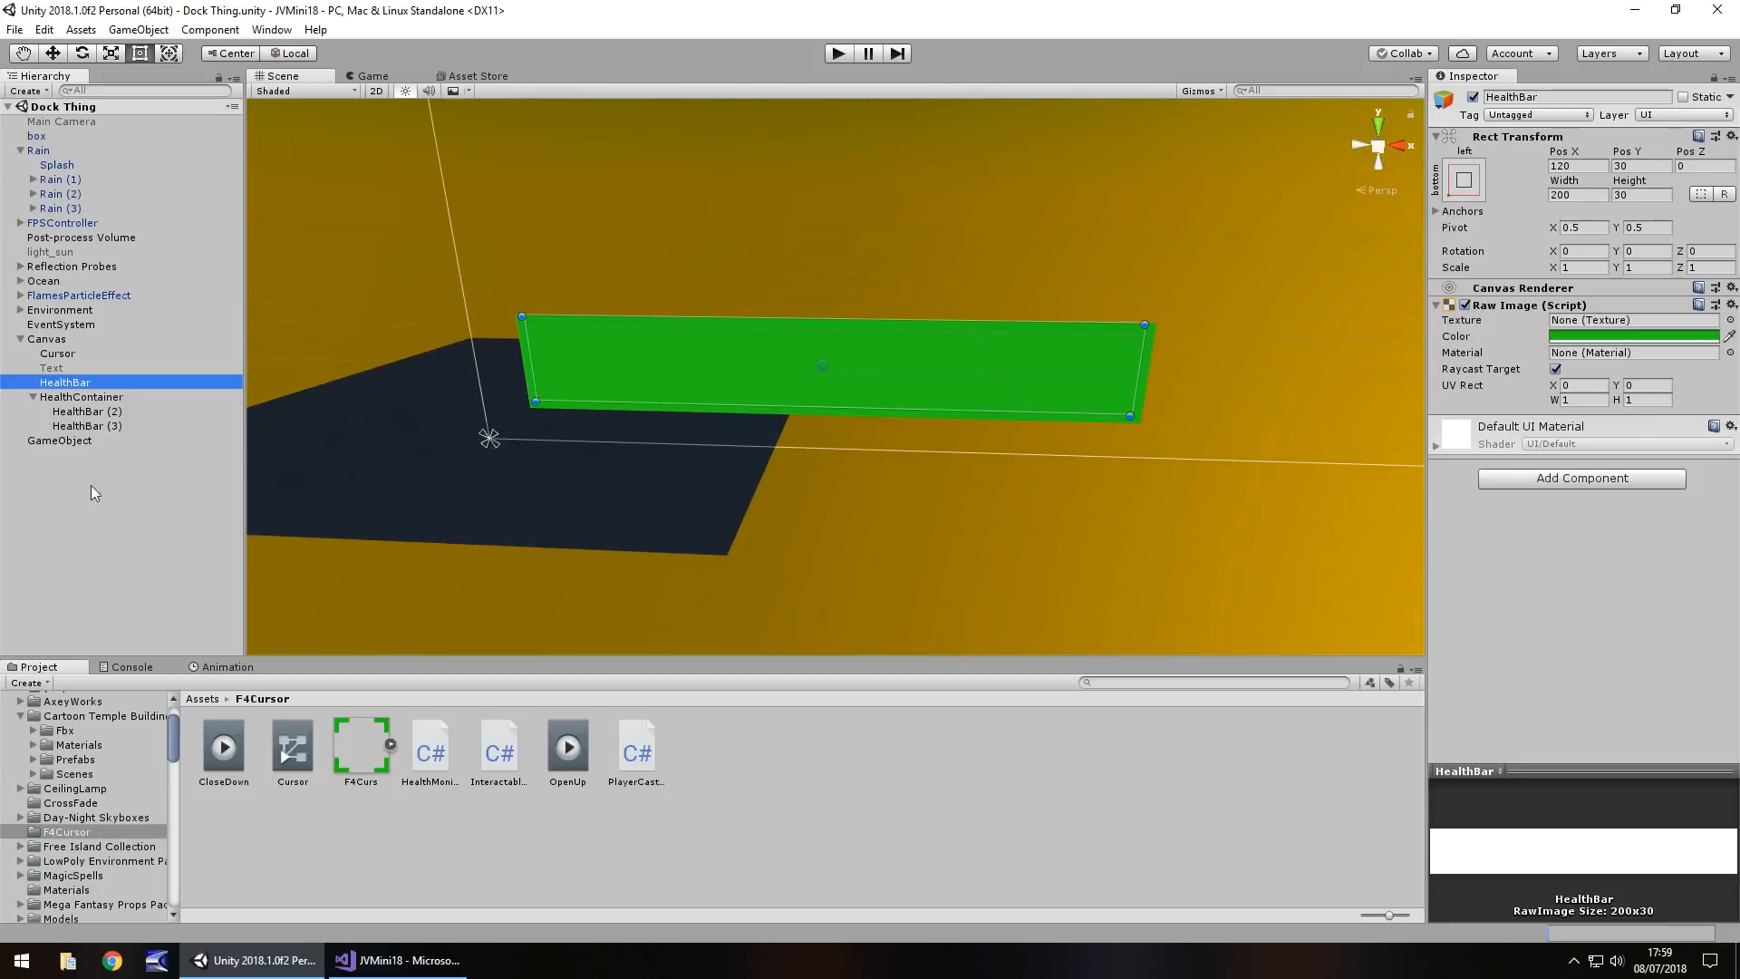